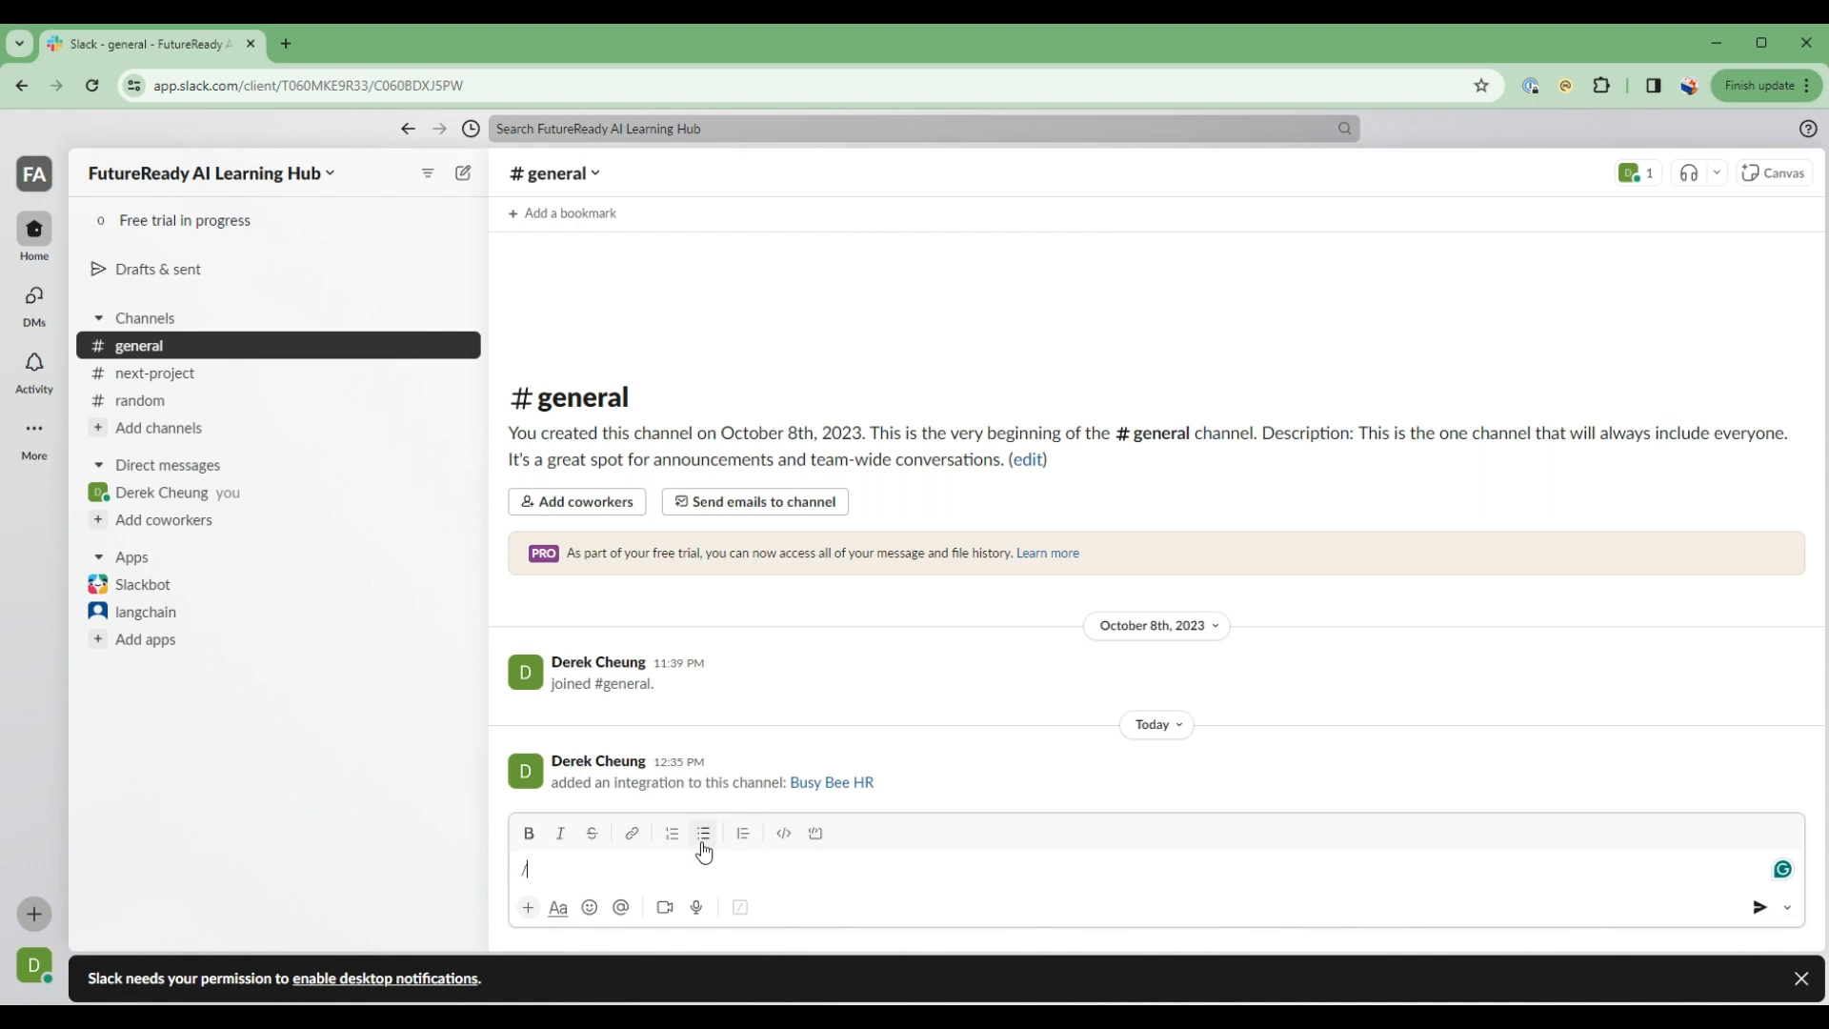
- Ask Busy Bee HR via /askhr about the vacation policy and then the overtime policy
text(askhr)
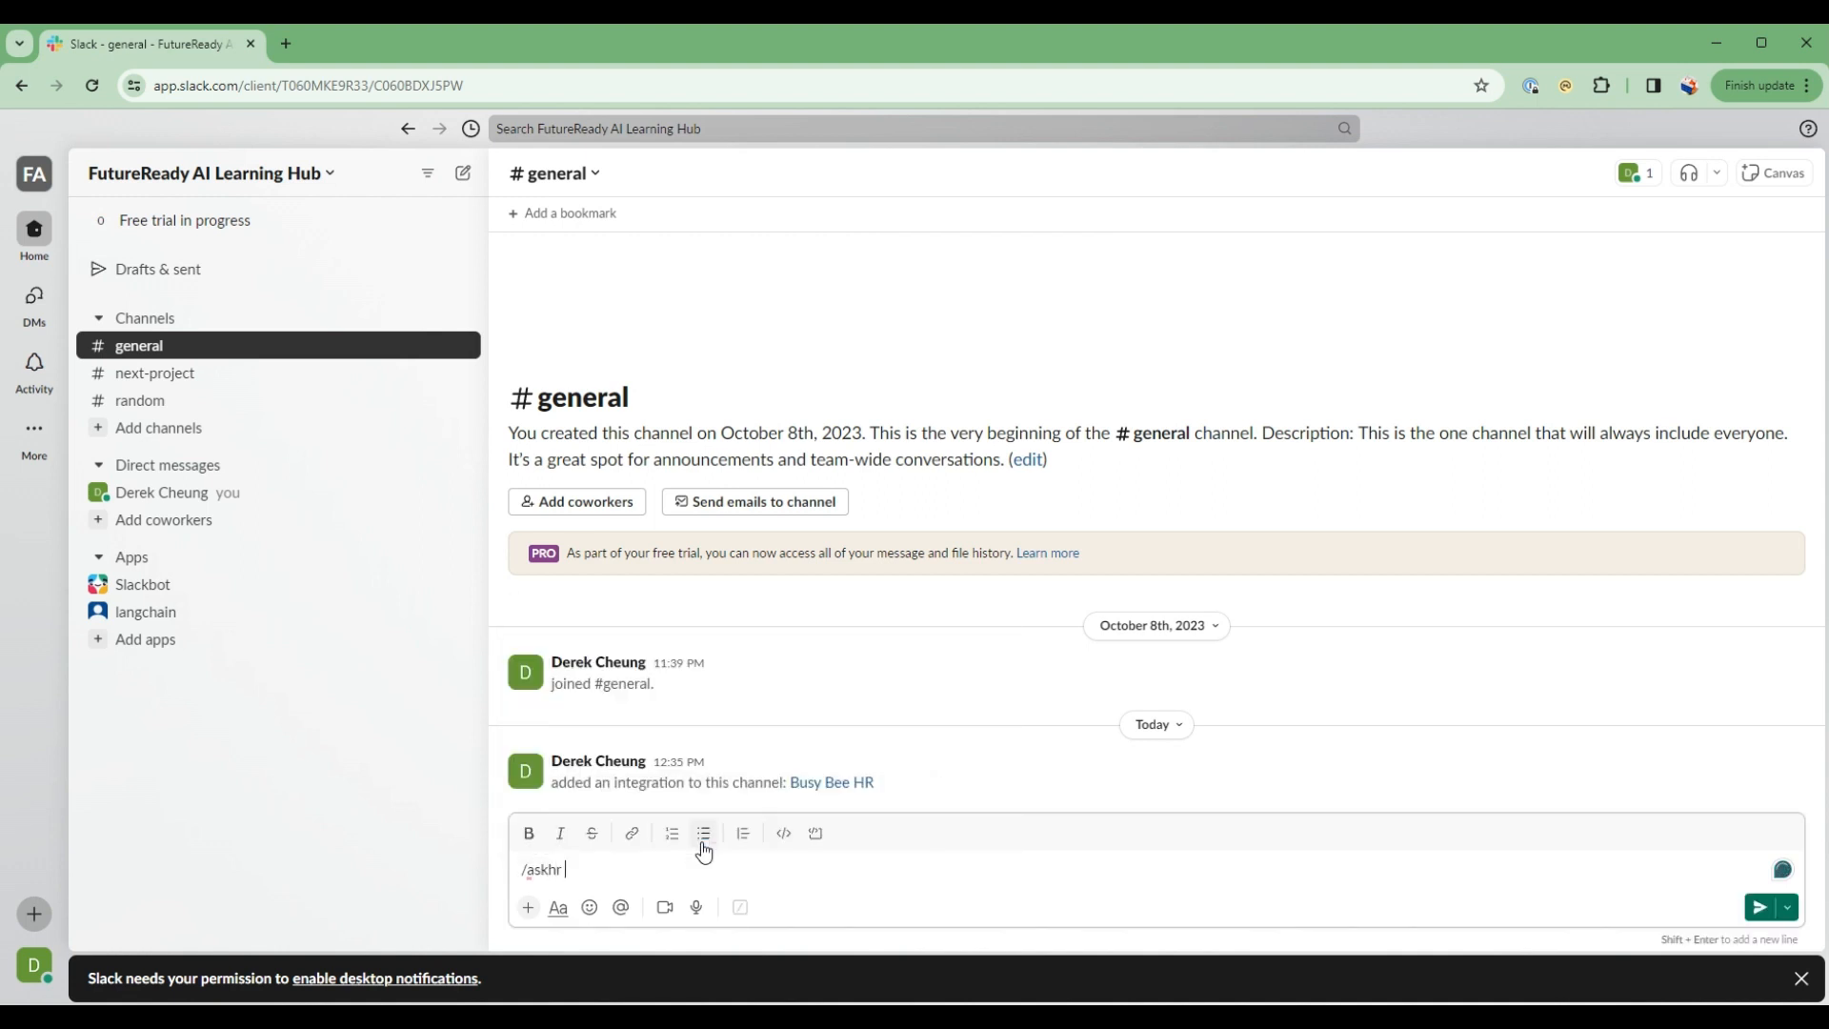
text(what is th)
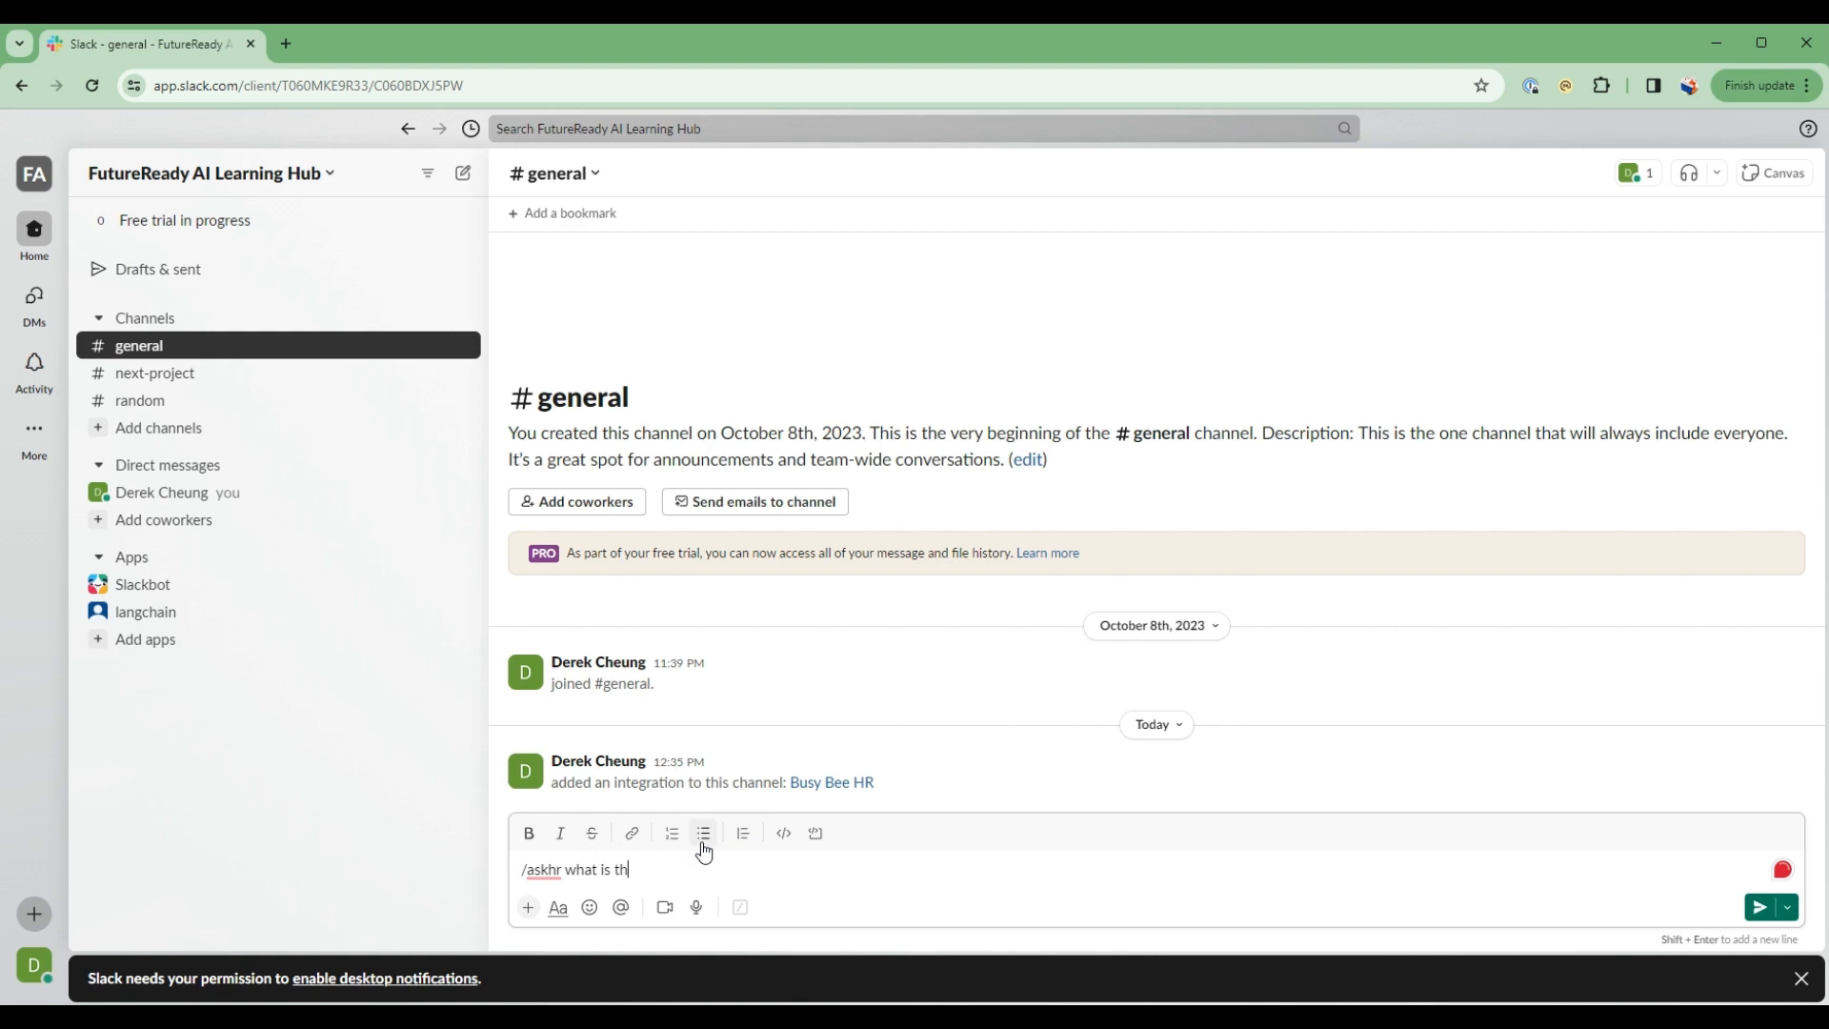
text(e vacation p)
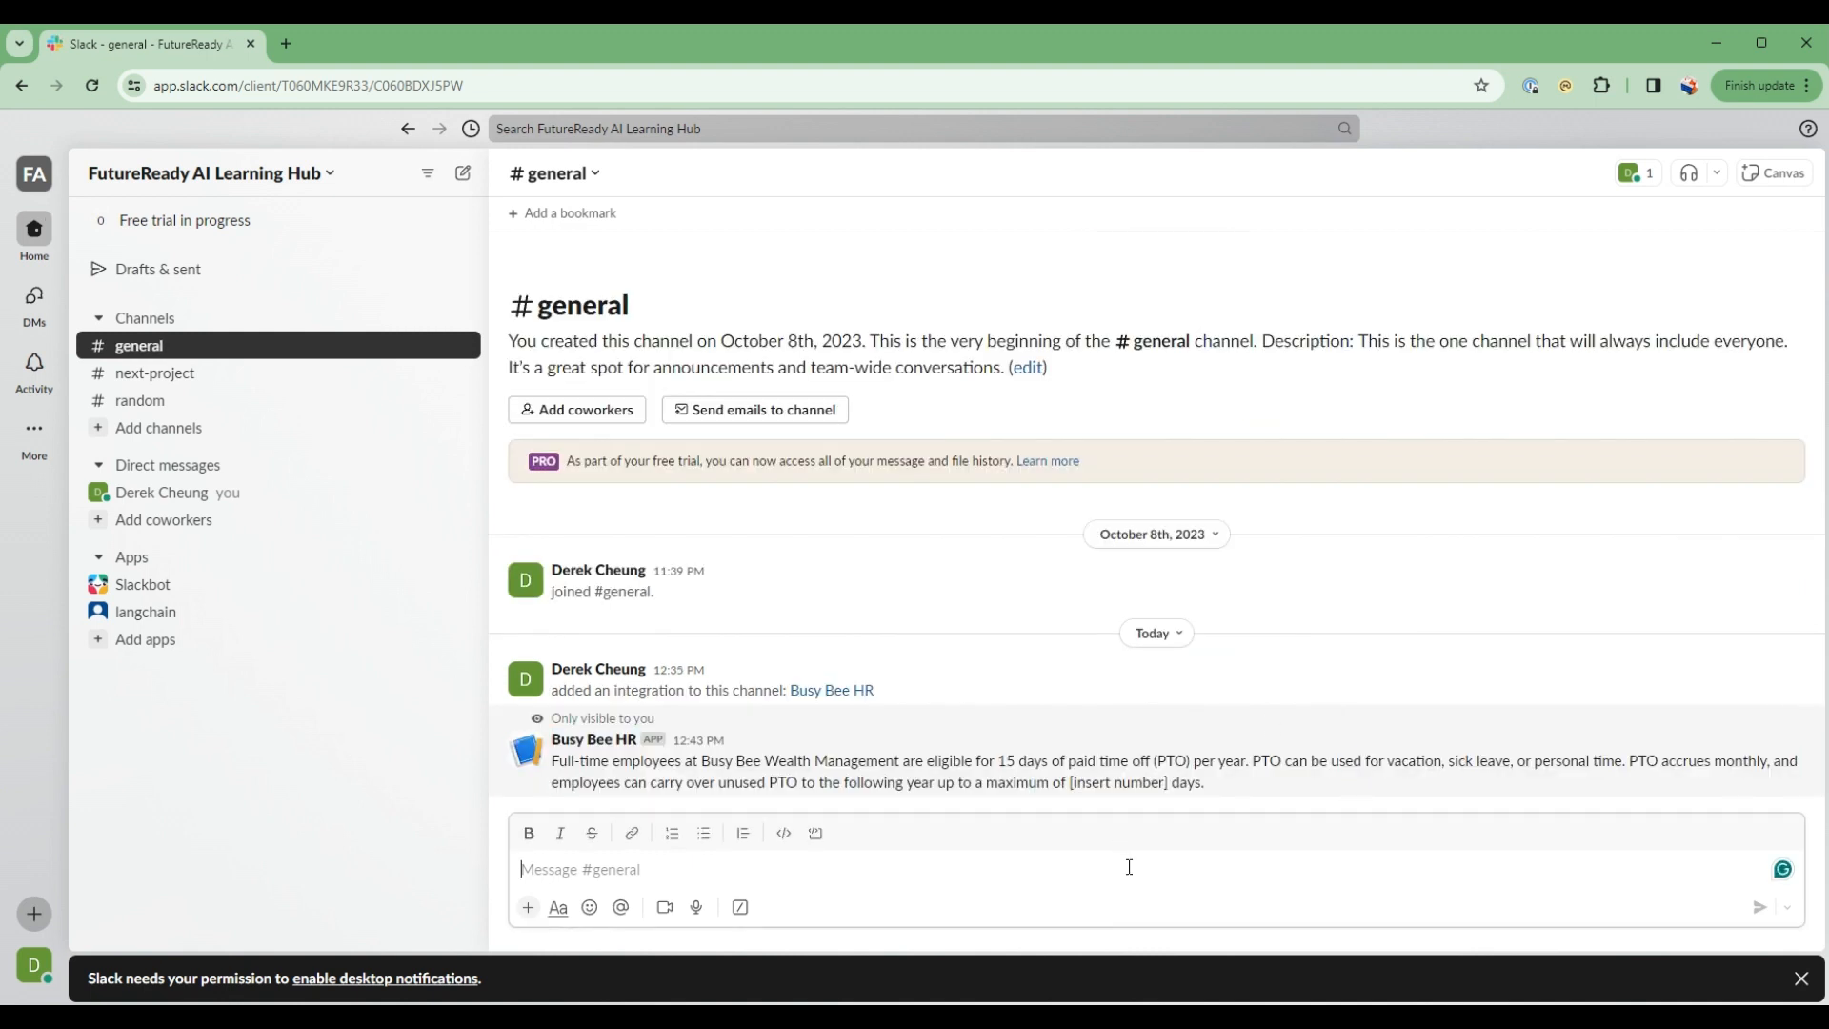
text(/askhr is)
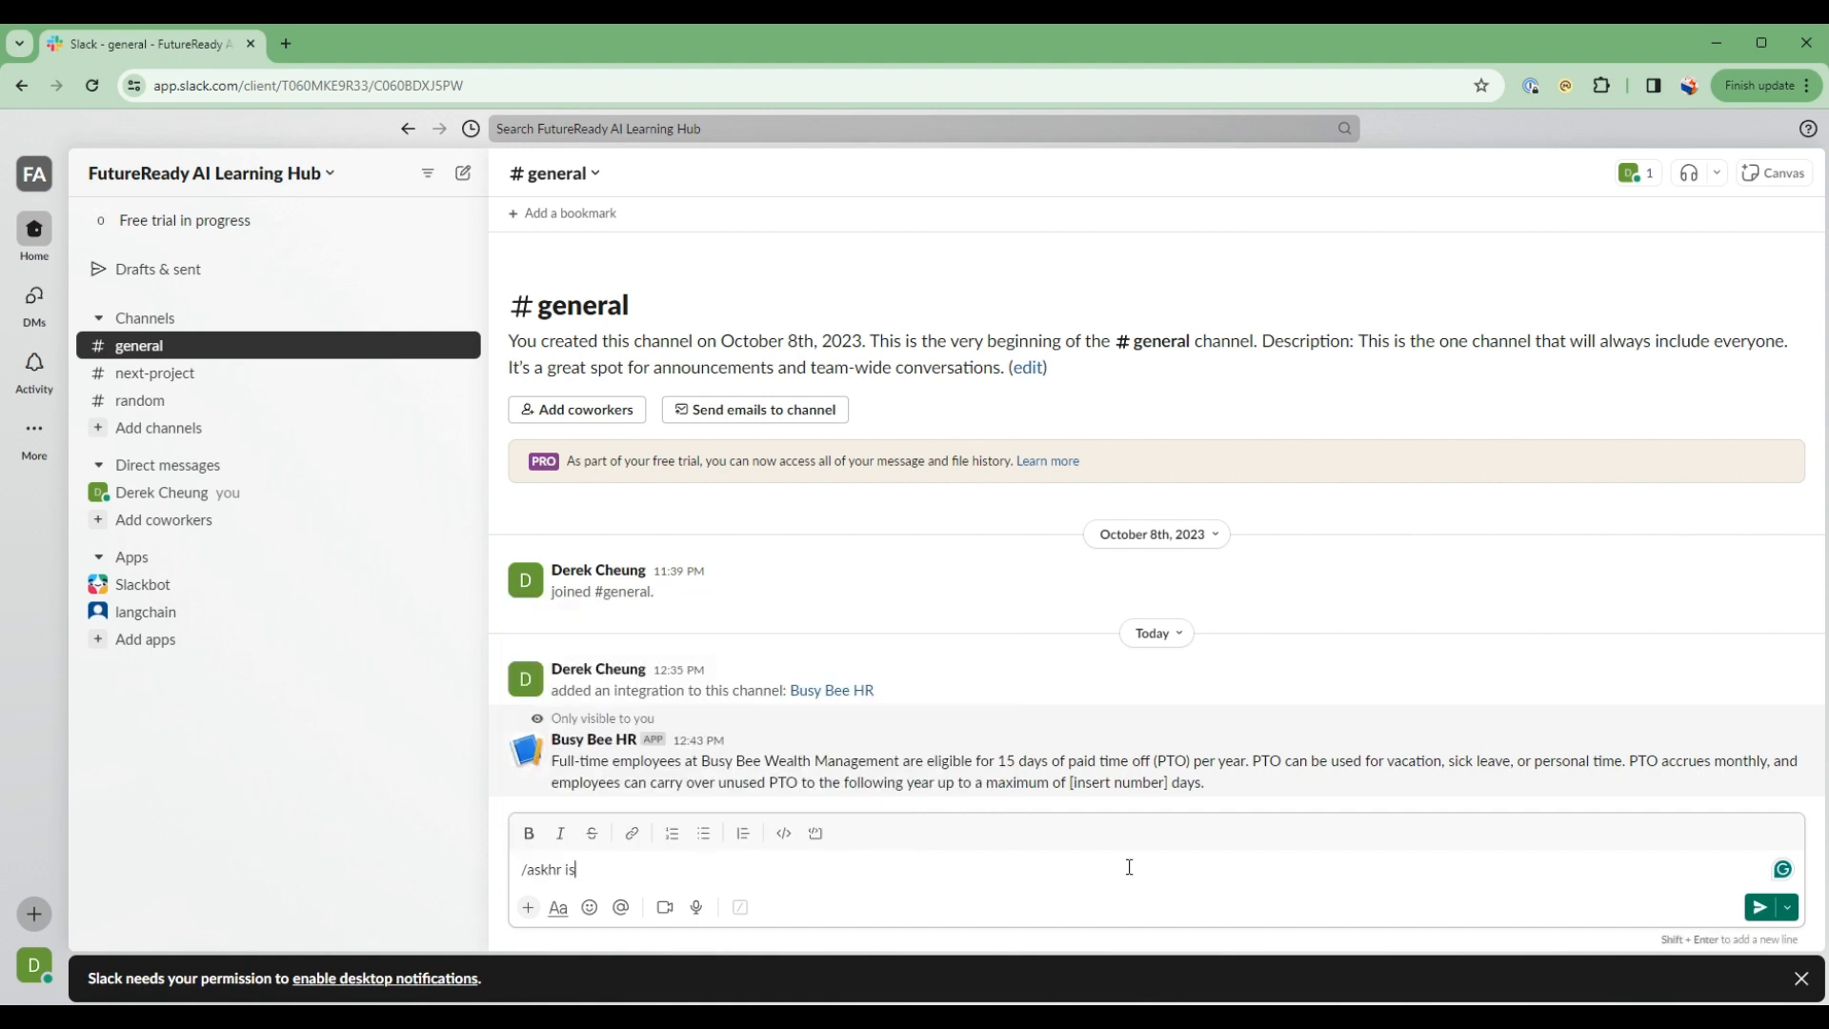
text(what is the overt)
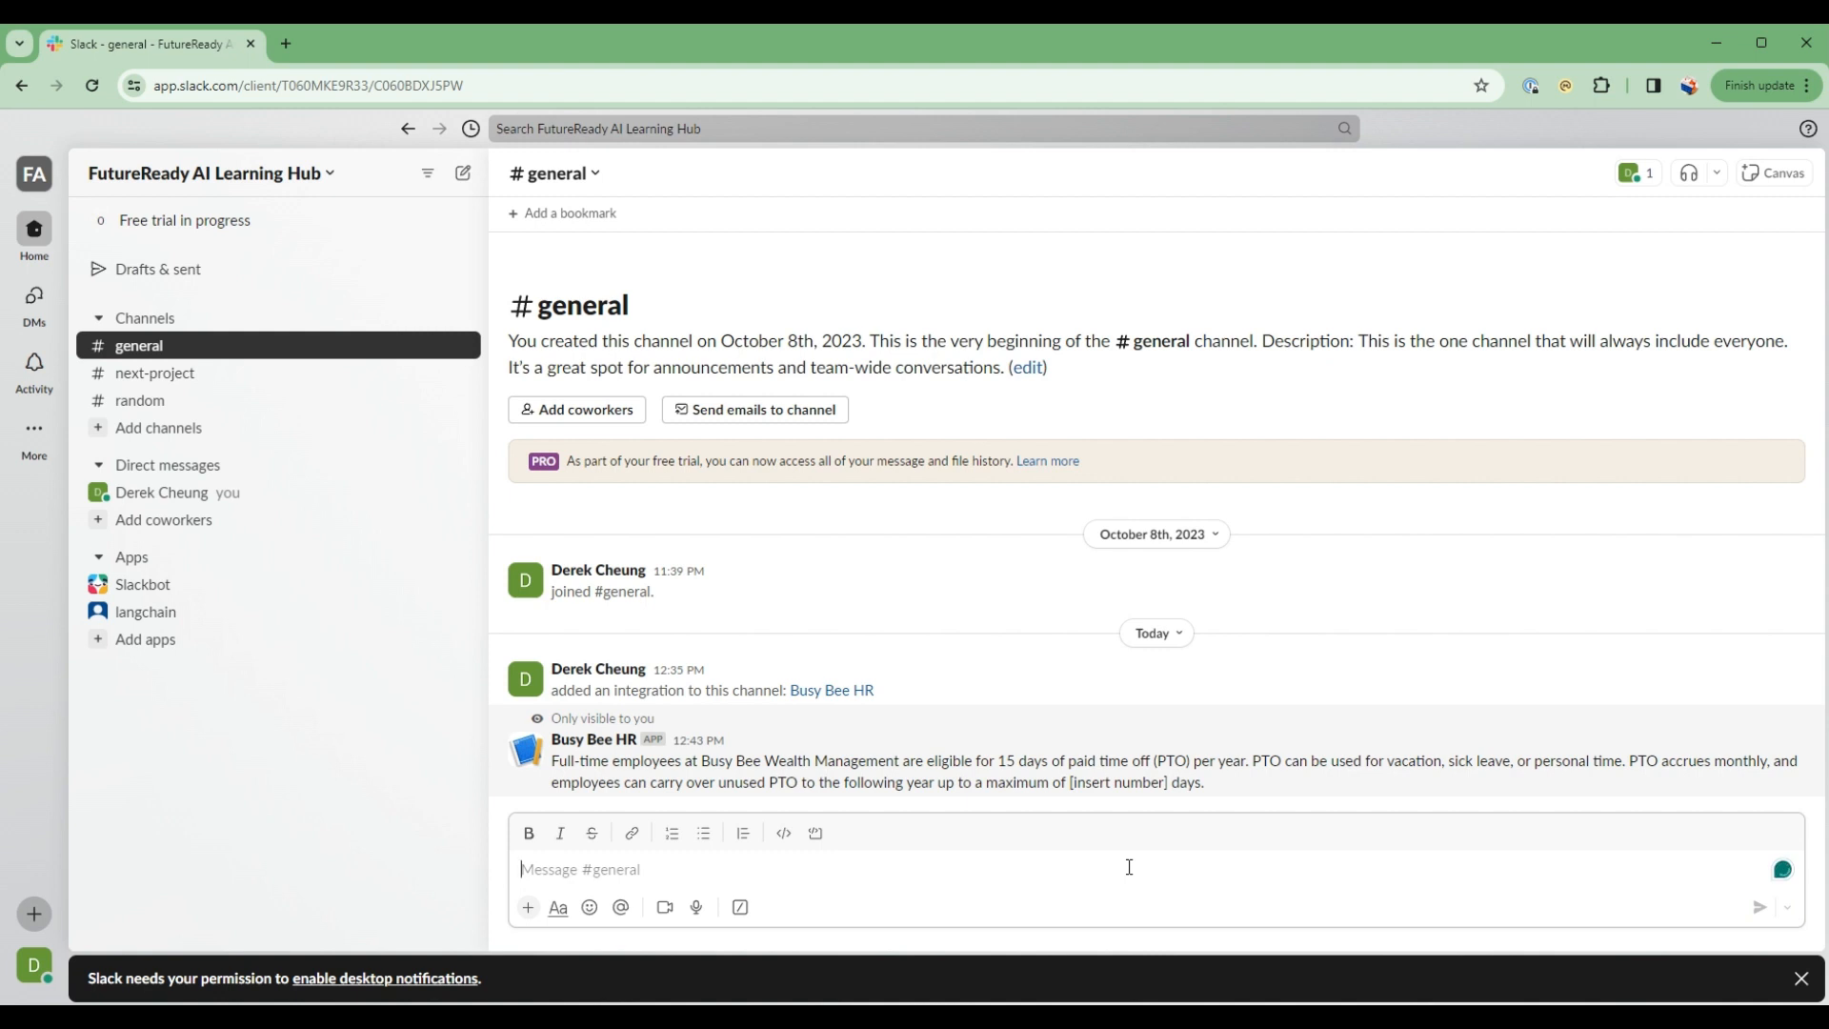
scroll(down, 3)
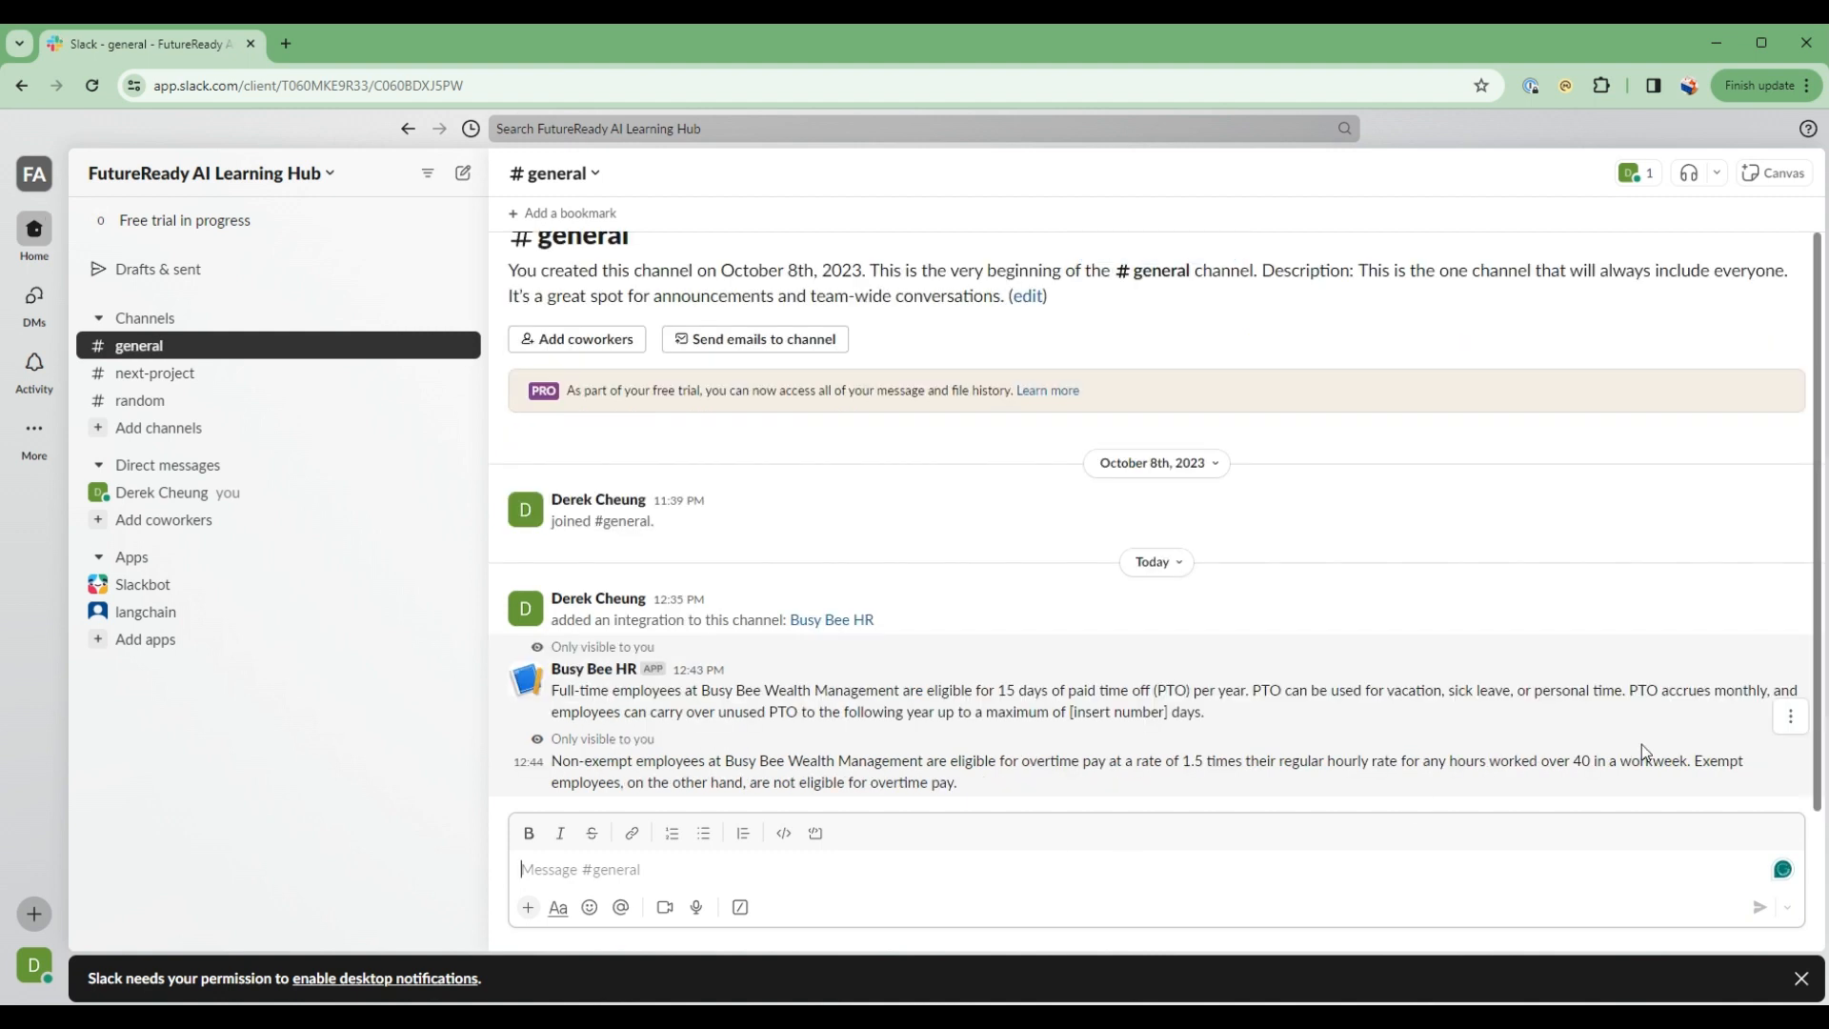
- Ask via /askhr whether wearing jeans to work is against HR policy and highlight the dress-code sentence
text(/sk)
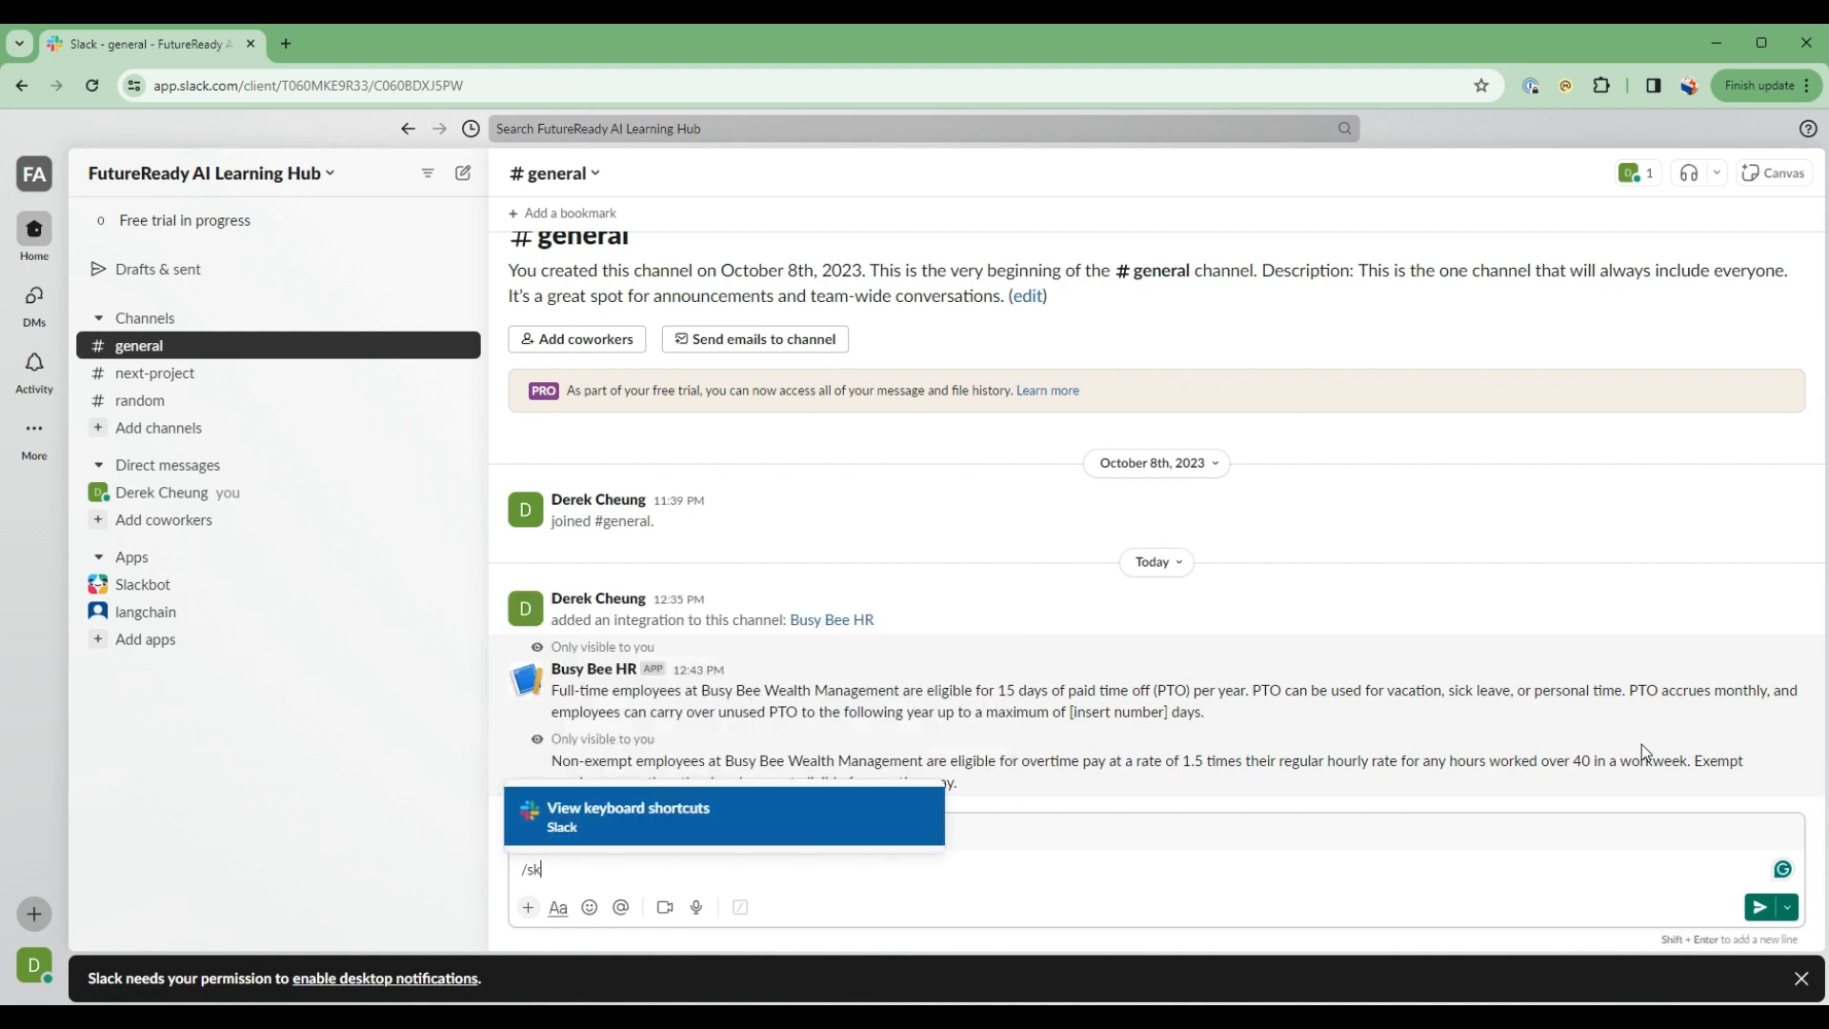
text(askhr)
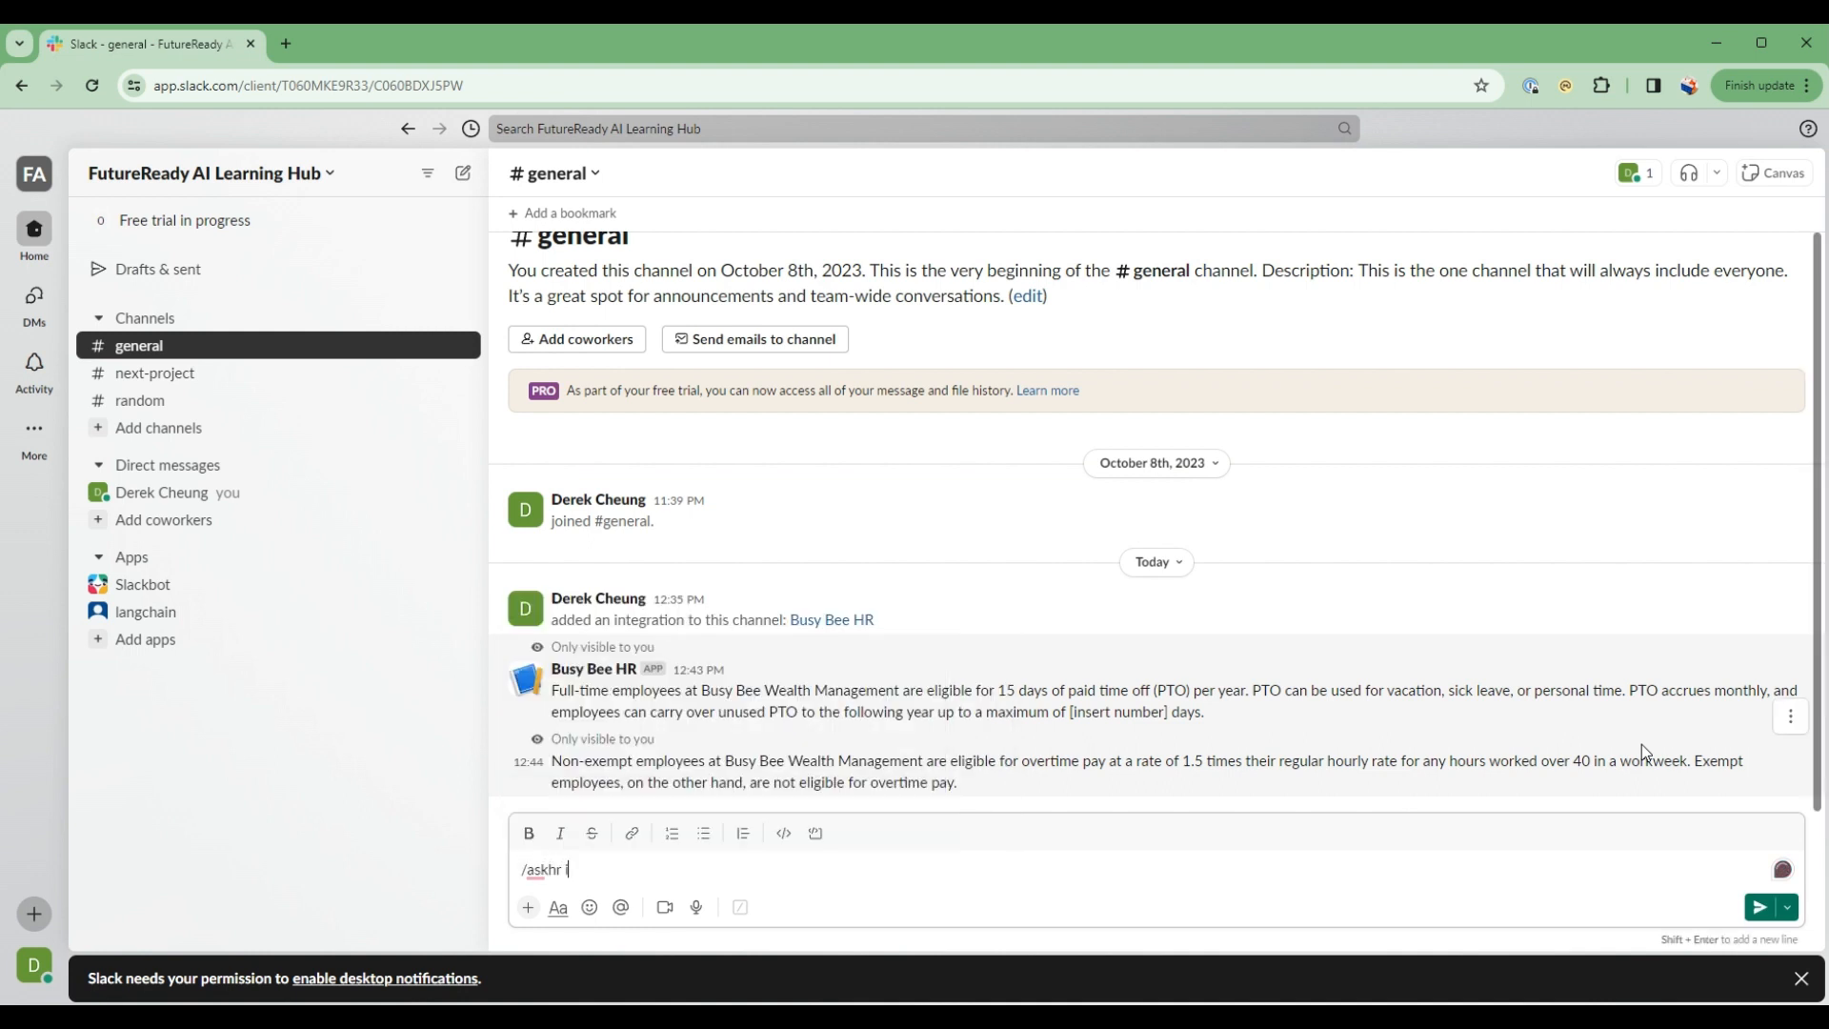
text(I would t)
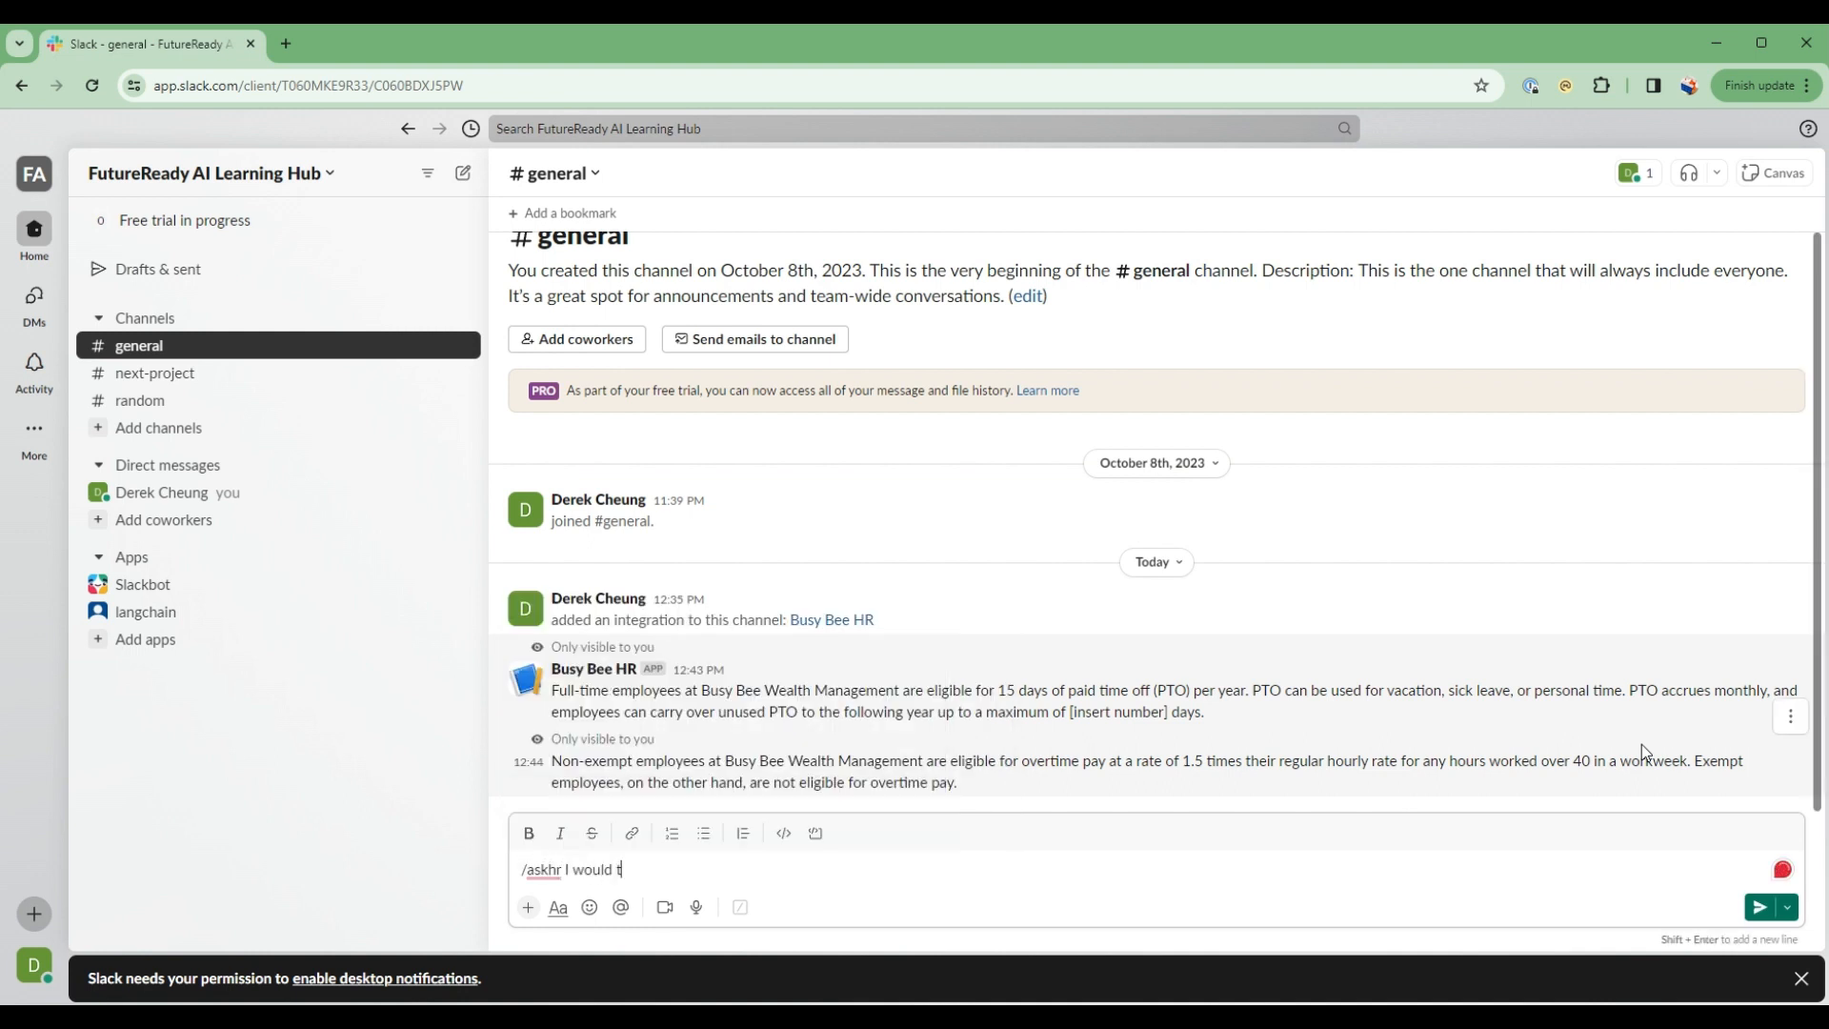
text(o wear jea)
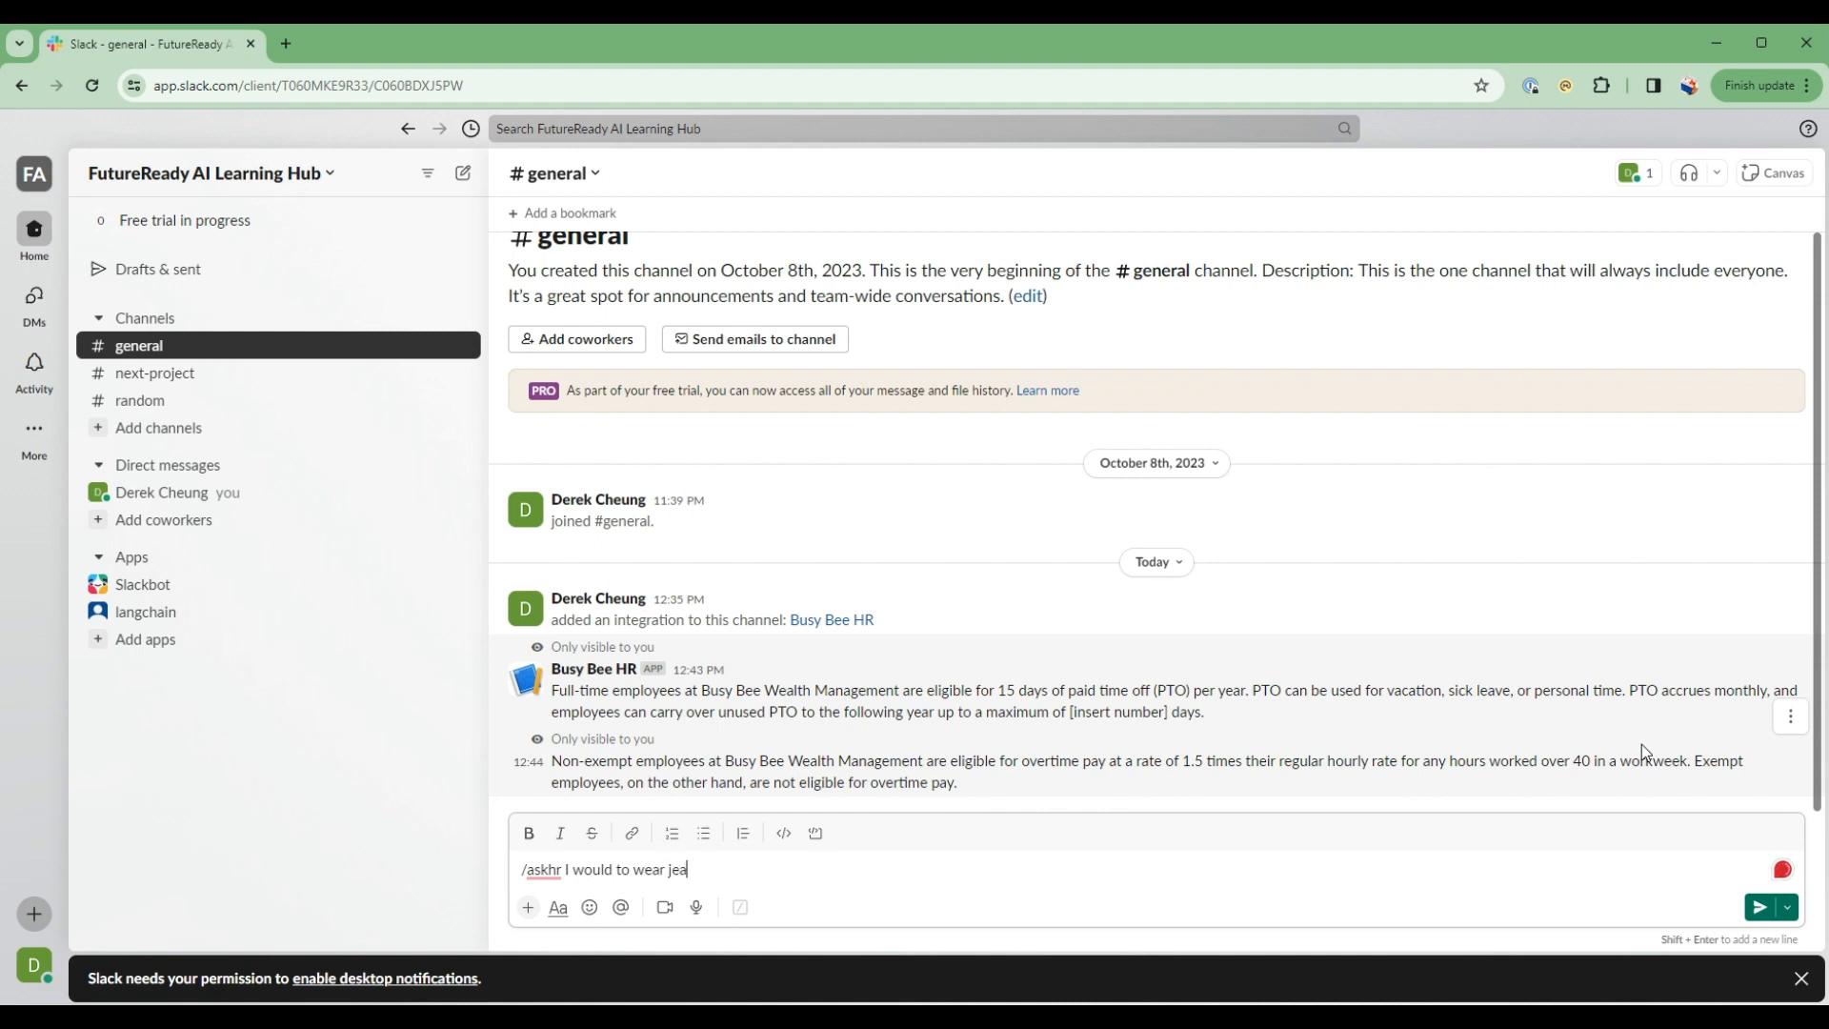
text(ns to work.  Is th)
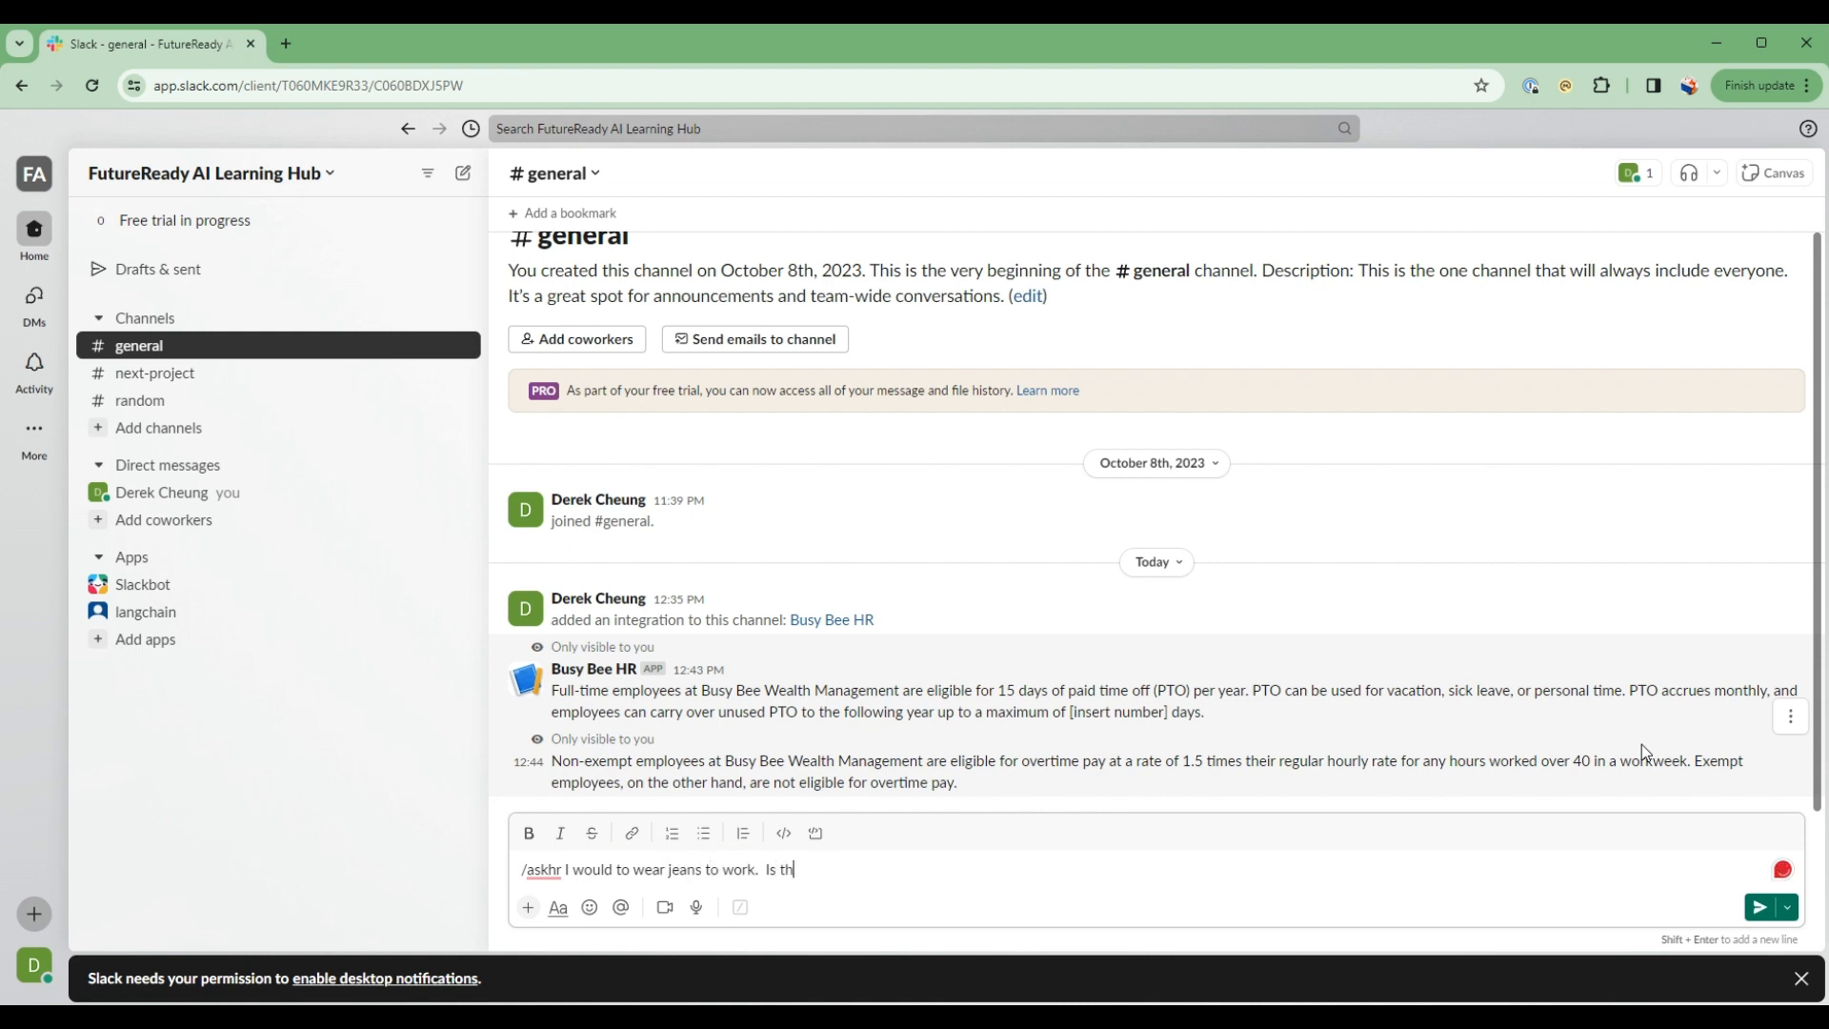
text(is against ty)
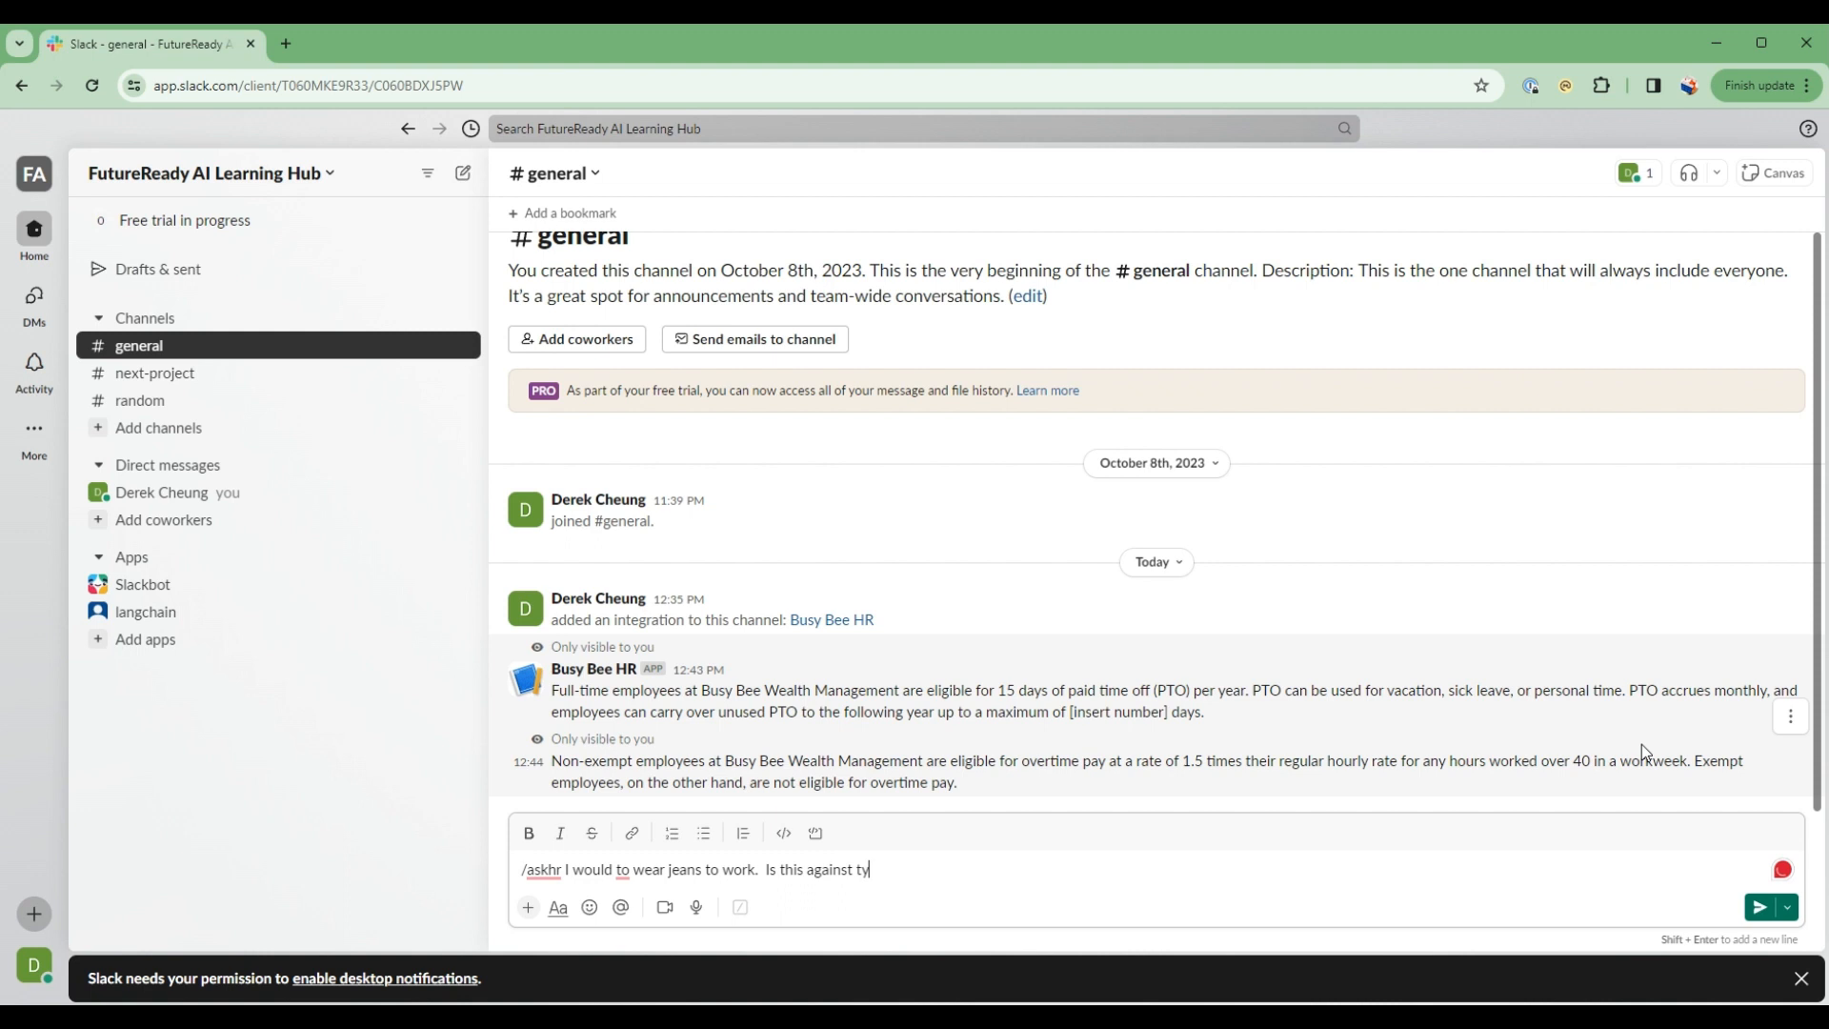
text(he HR poli)
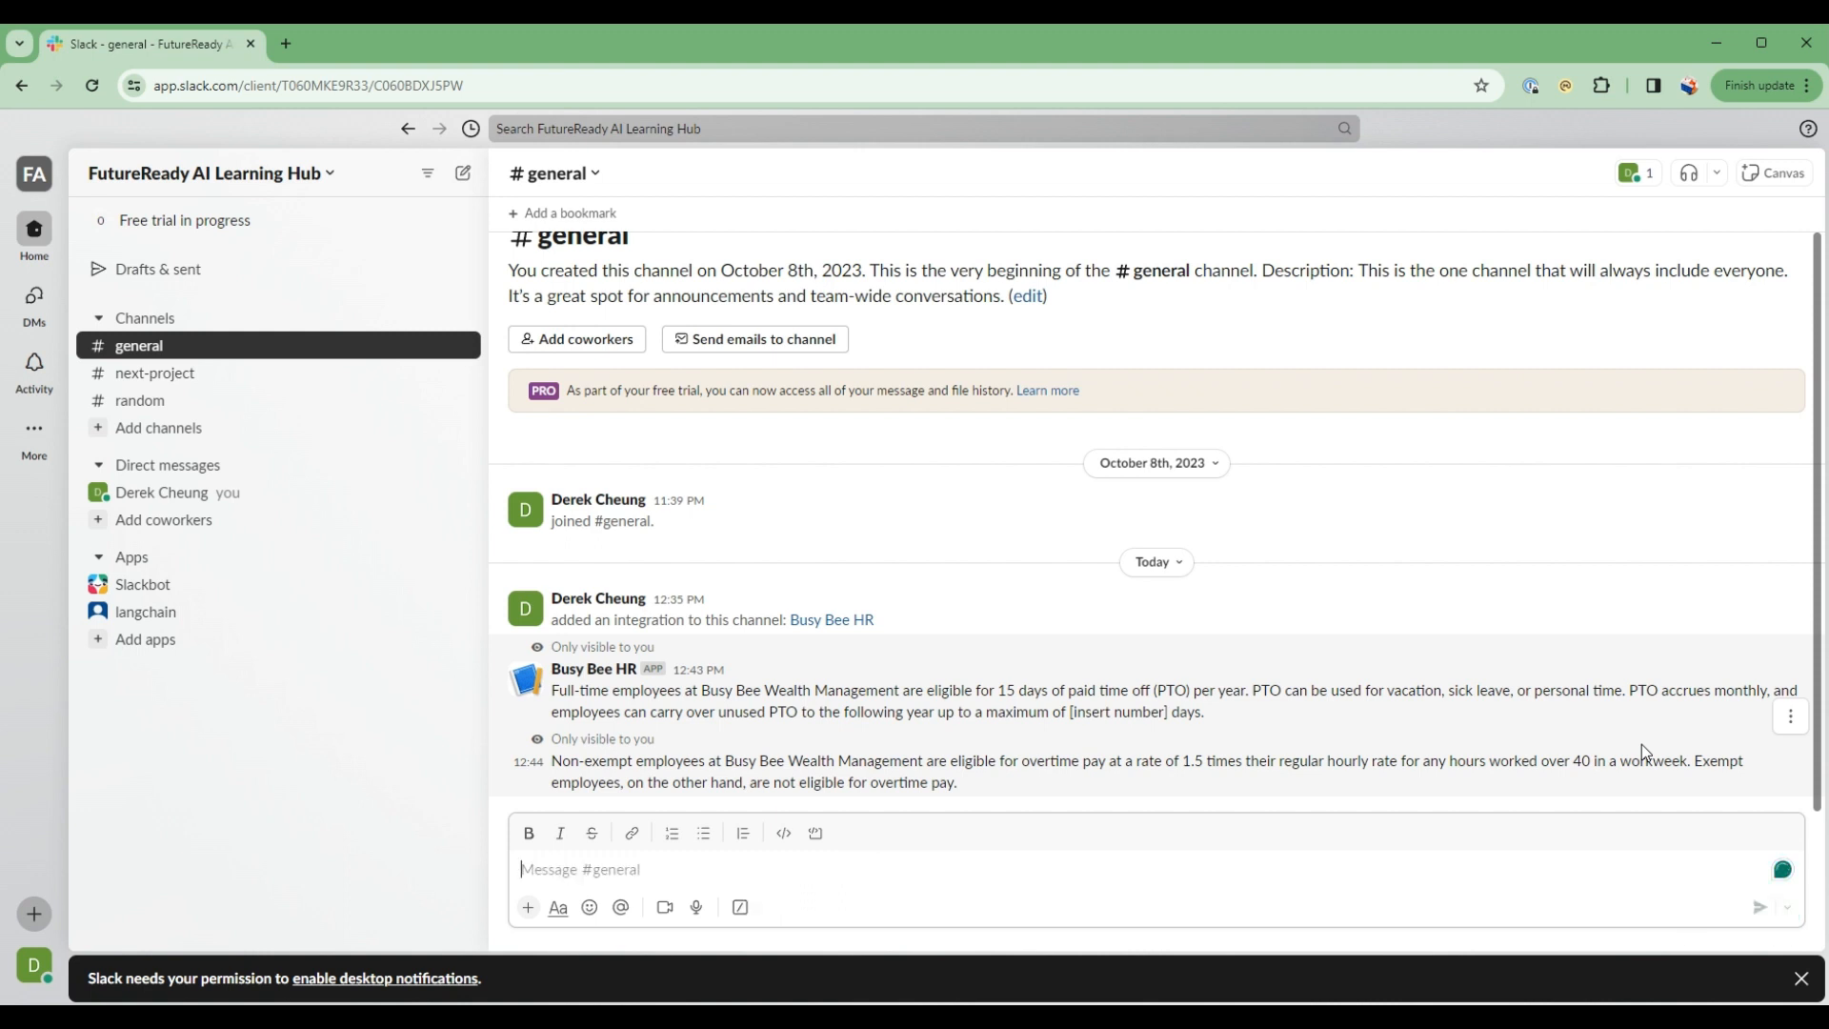
scroll(down, 3)
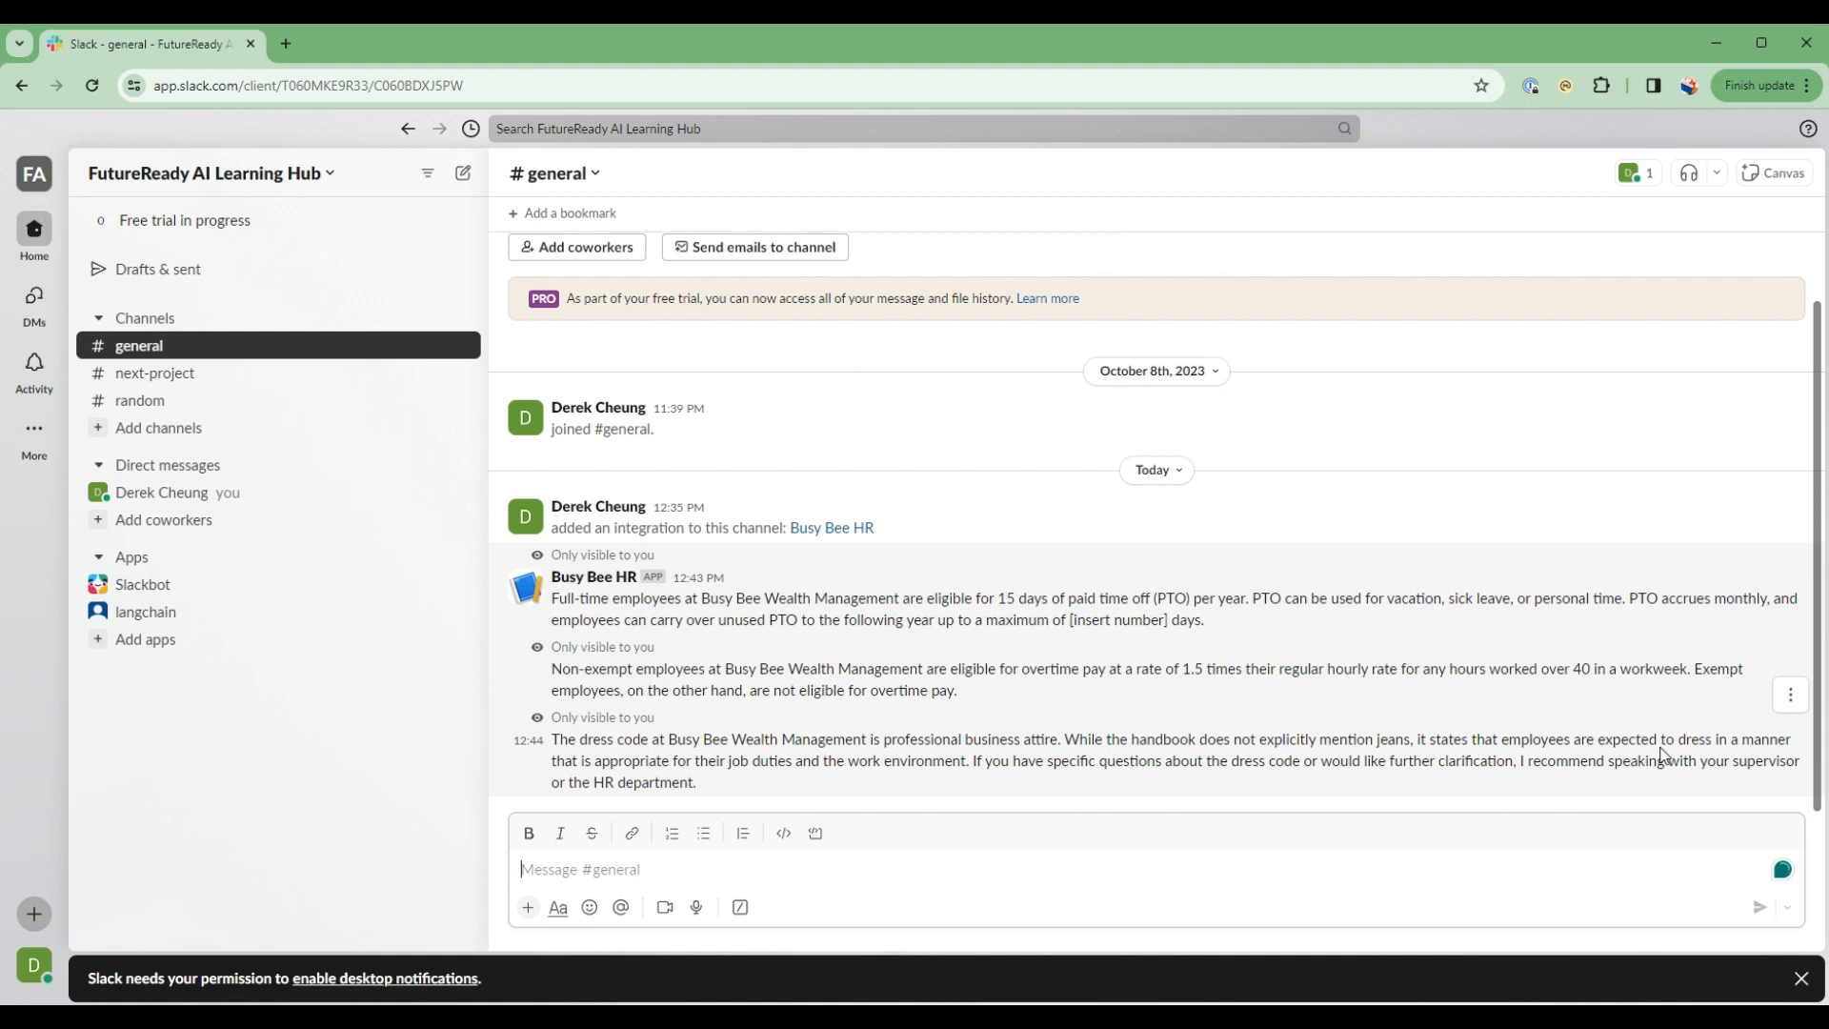
double_click(766, 740)
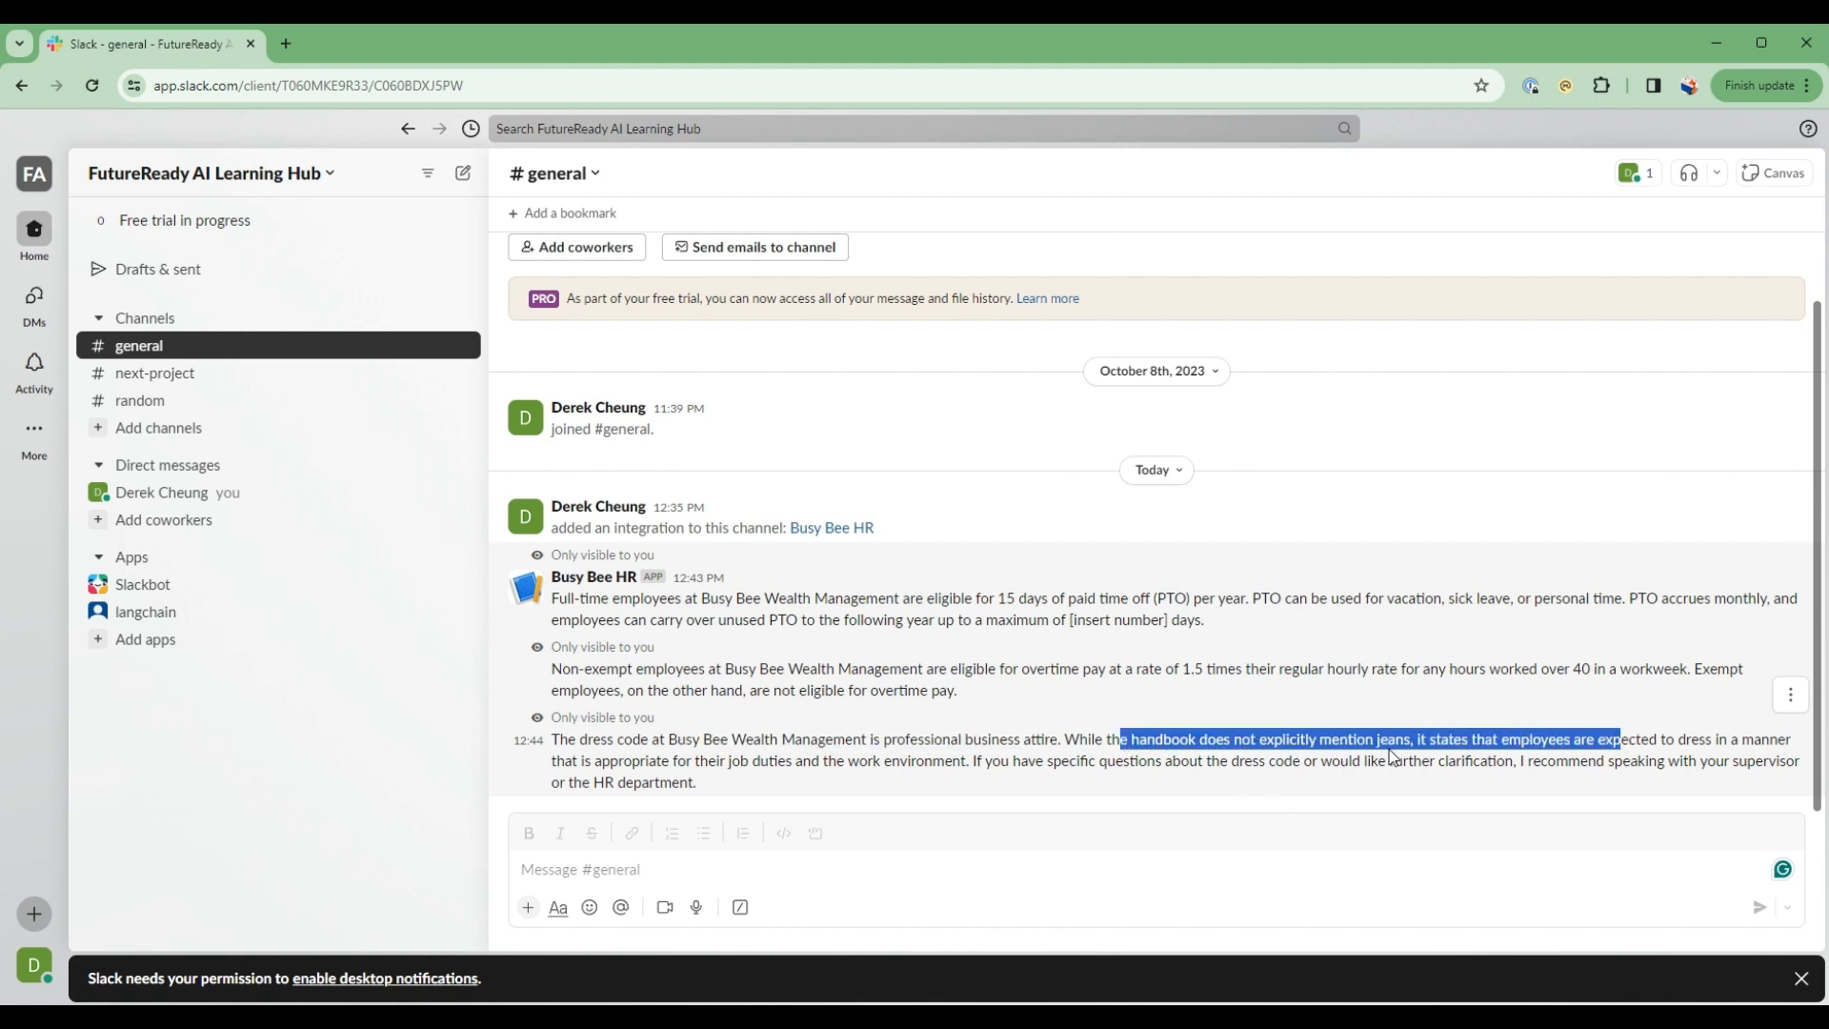
mouse_move(632, 750)
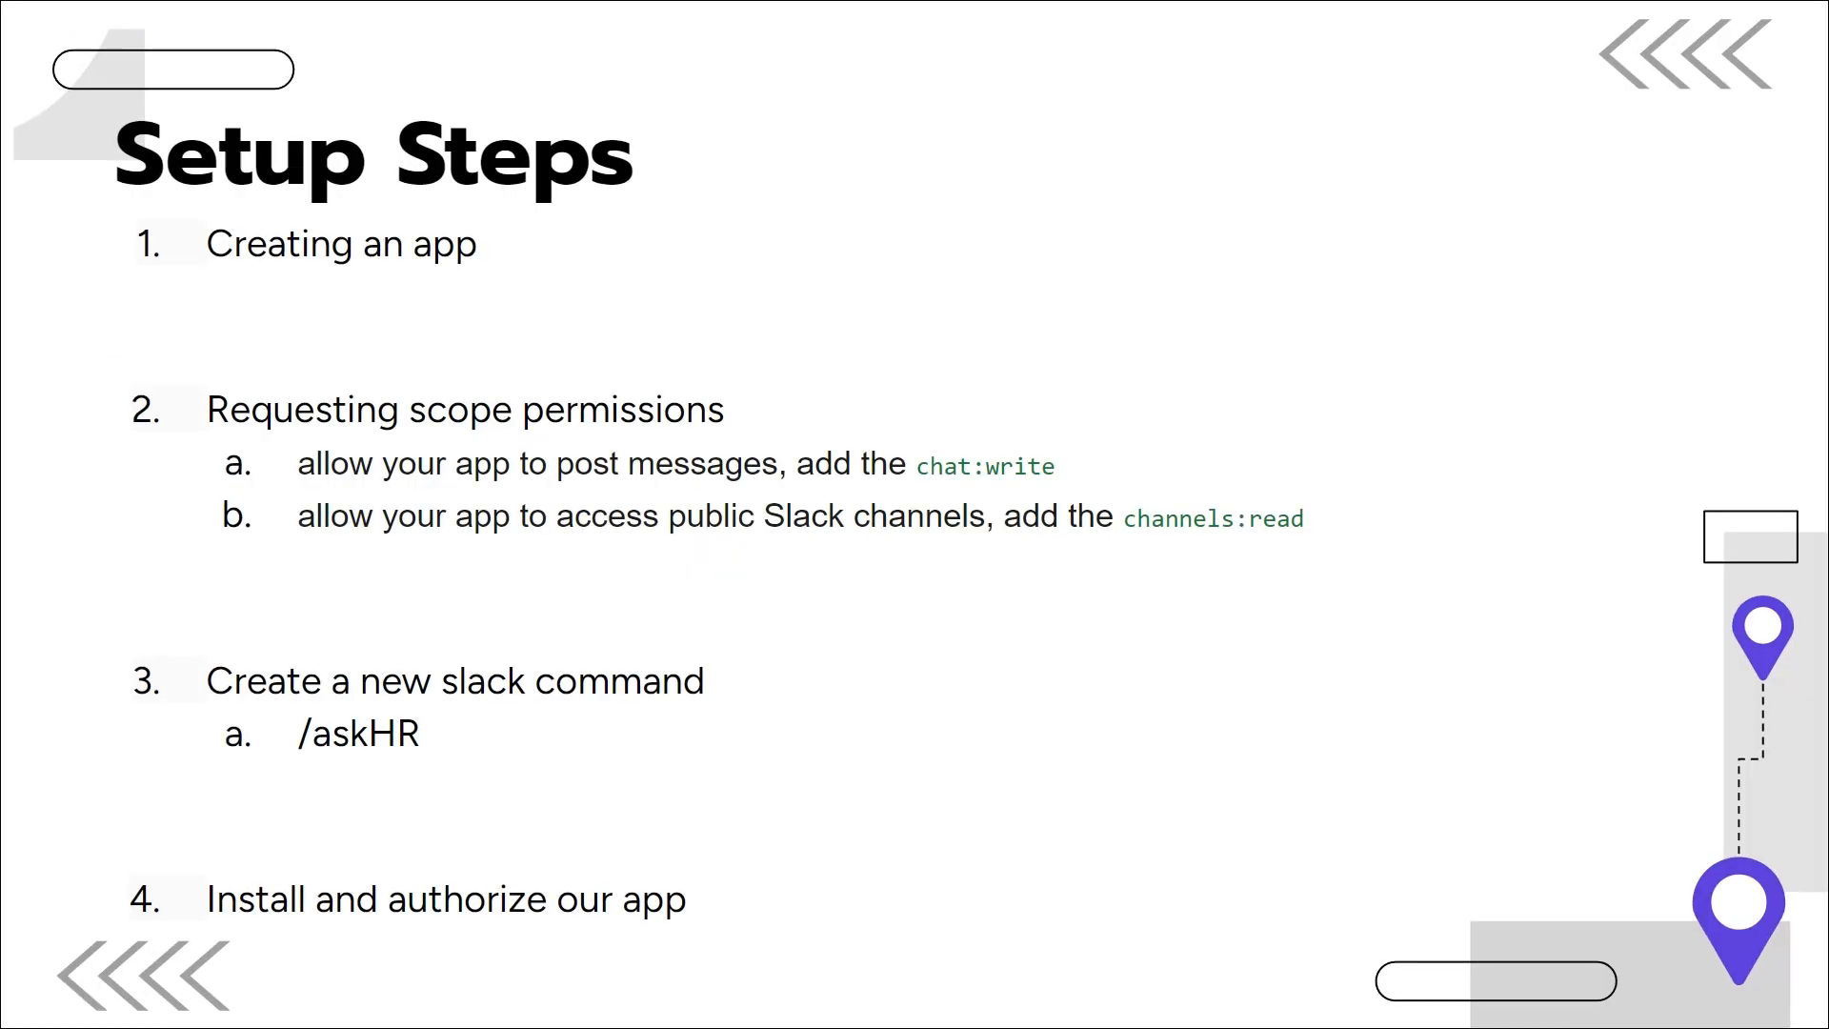
mouse_move(1010, 507)
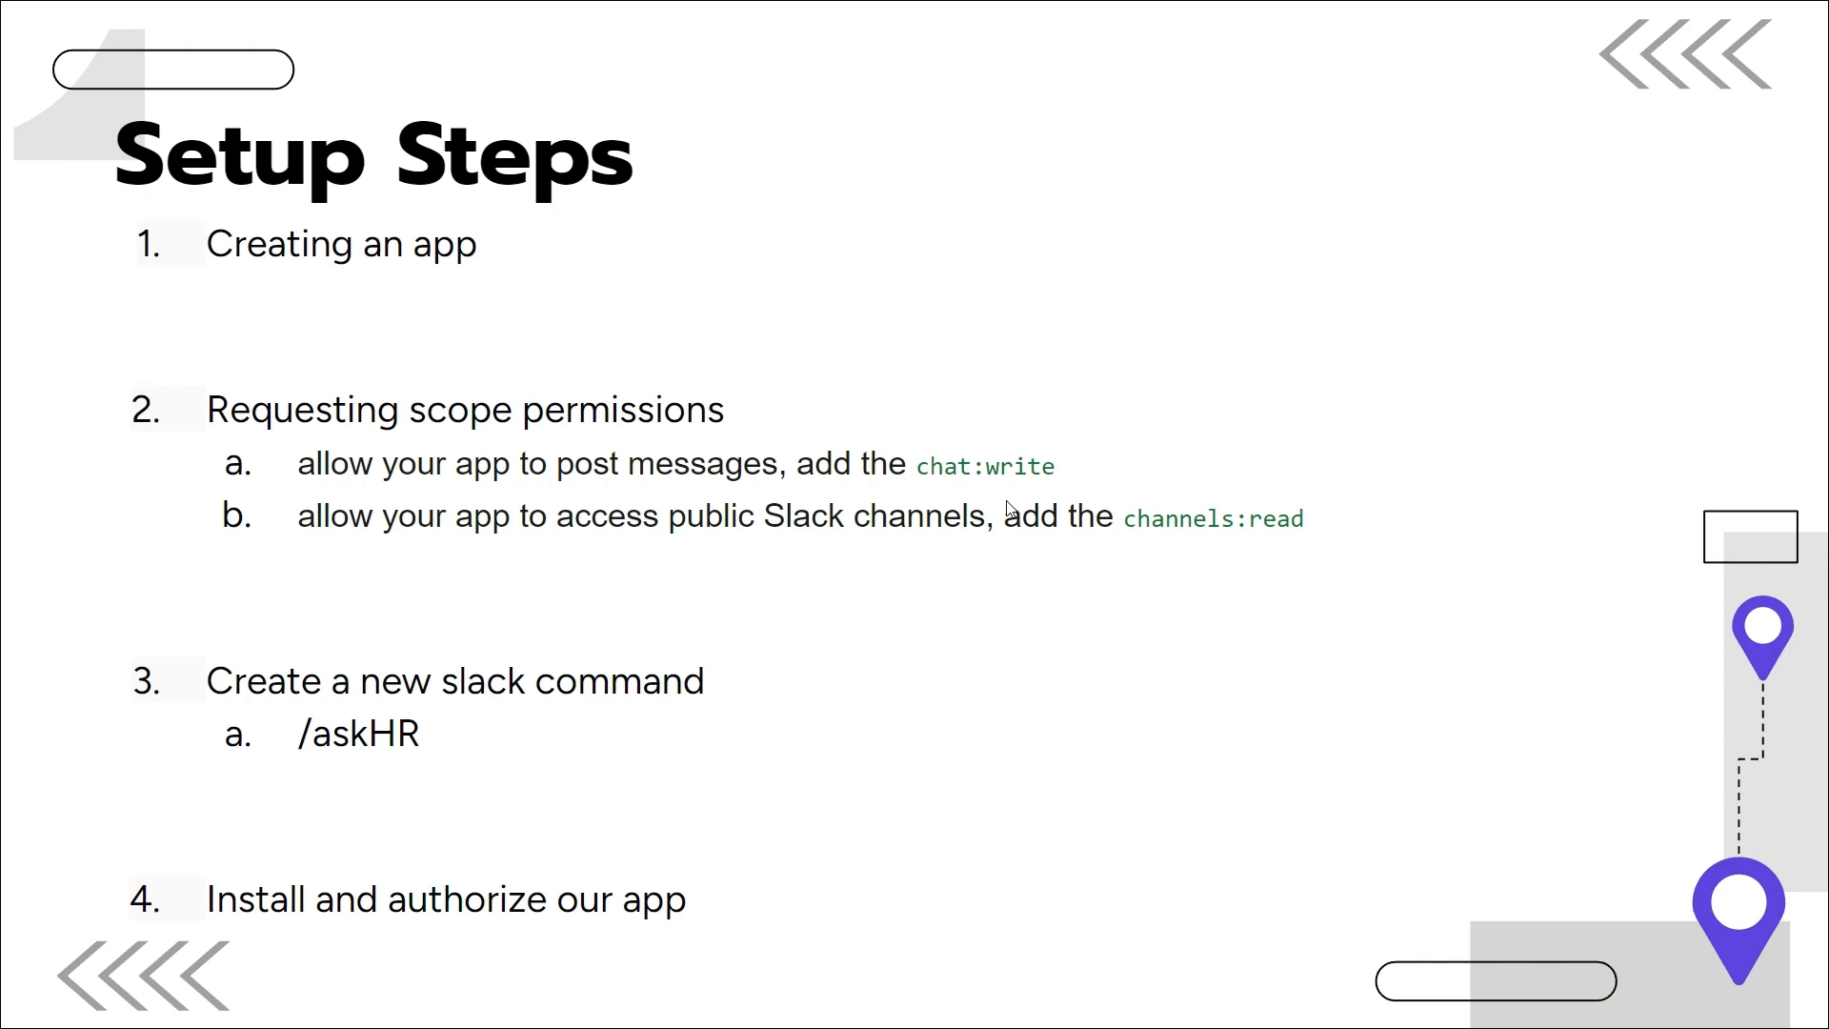
mouse_move(1162, 835)
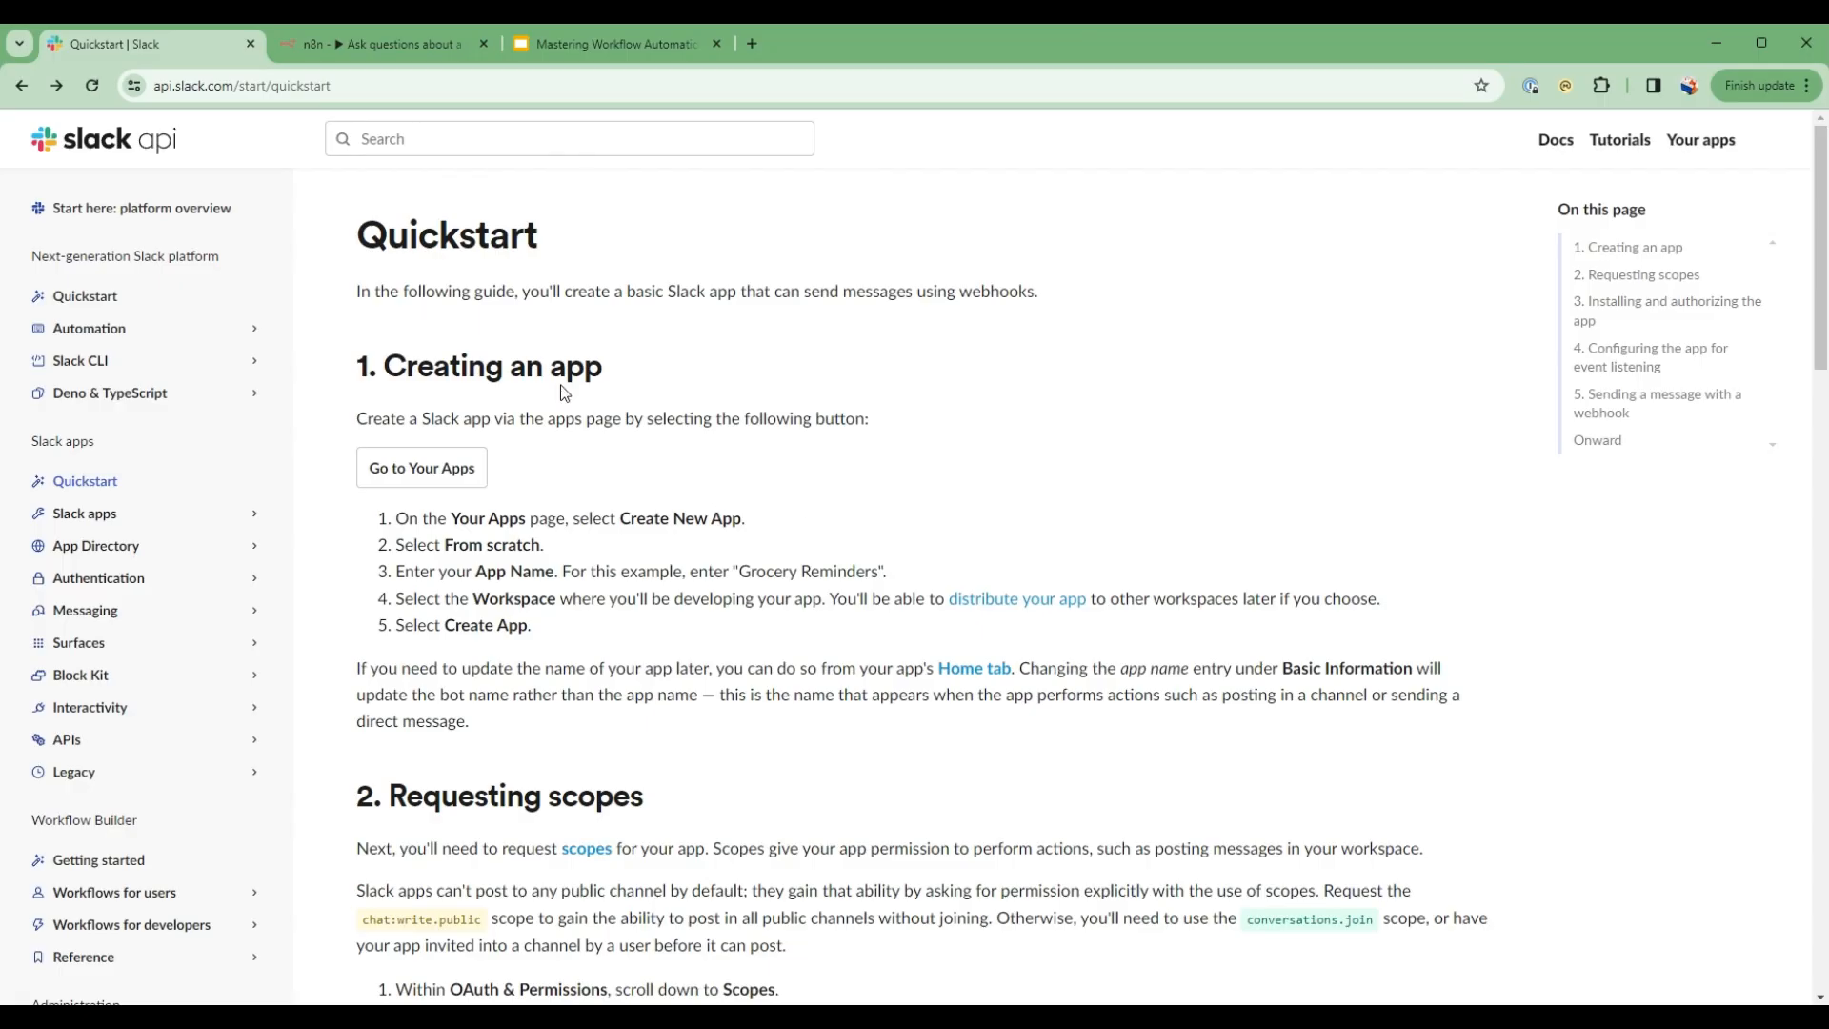
mouse_move(379, 425)
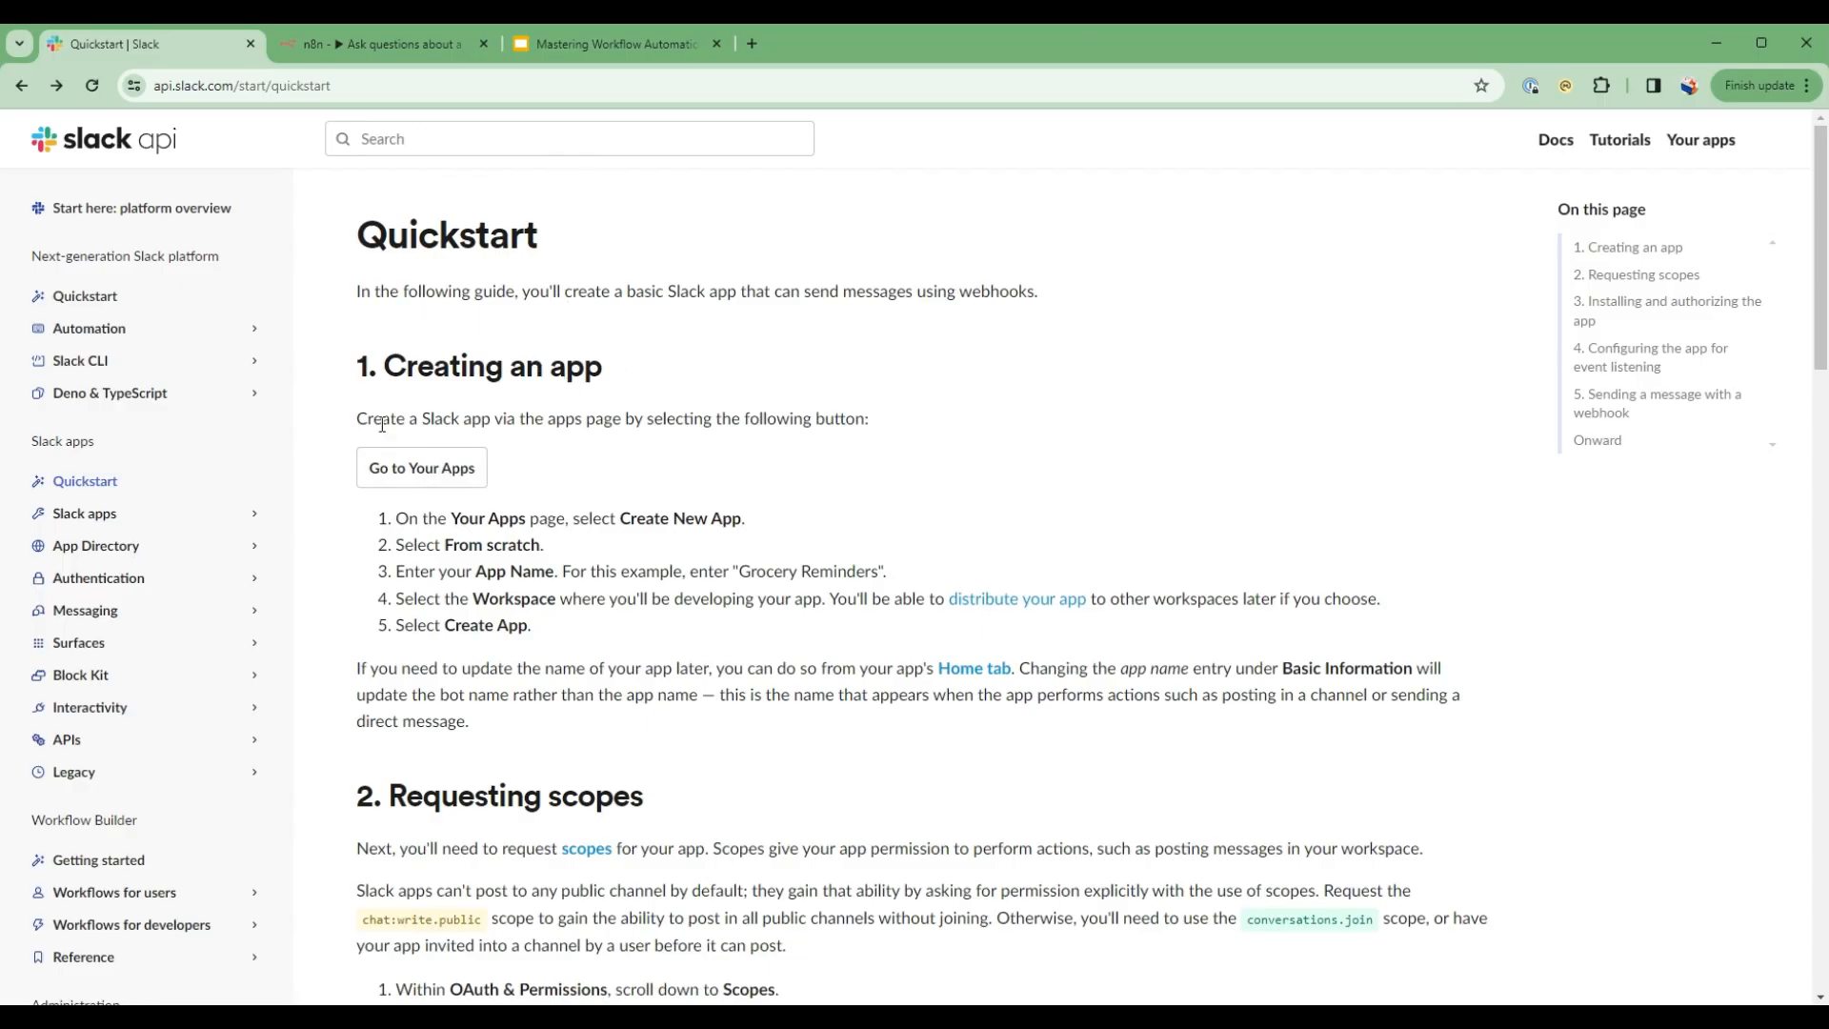
mouse_move(518, 366)
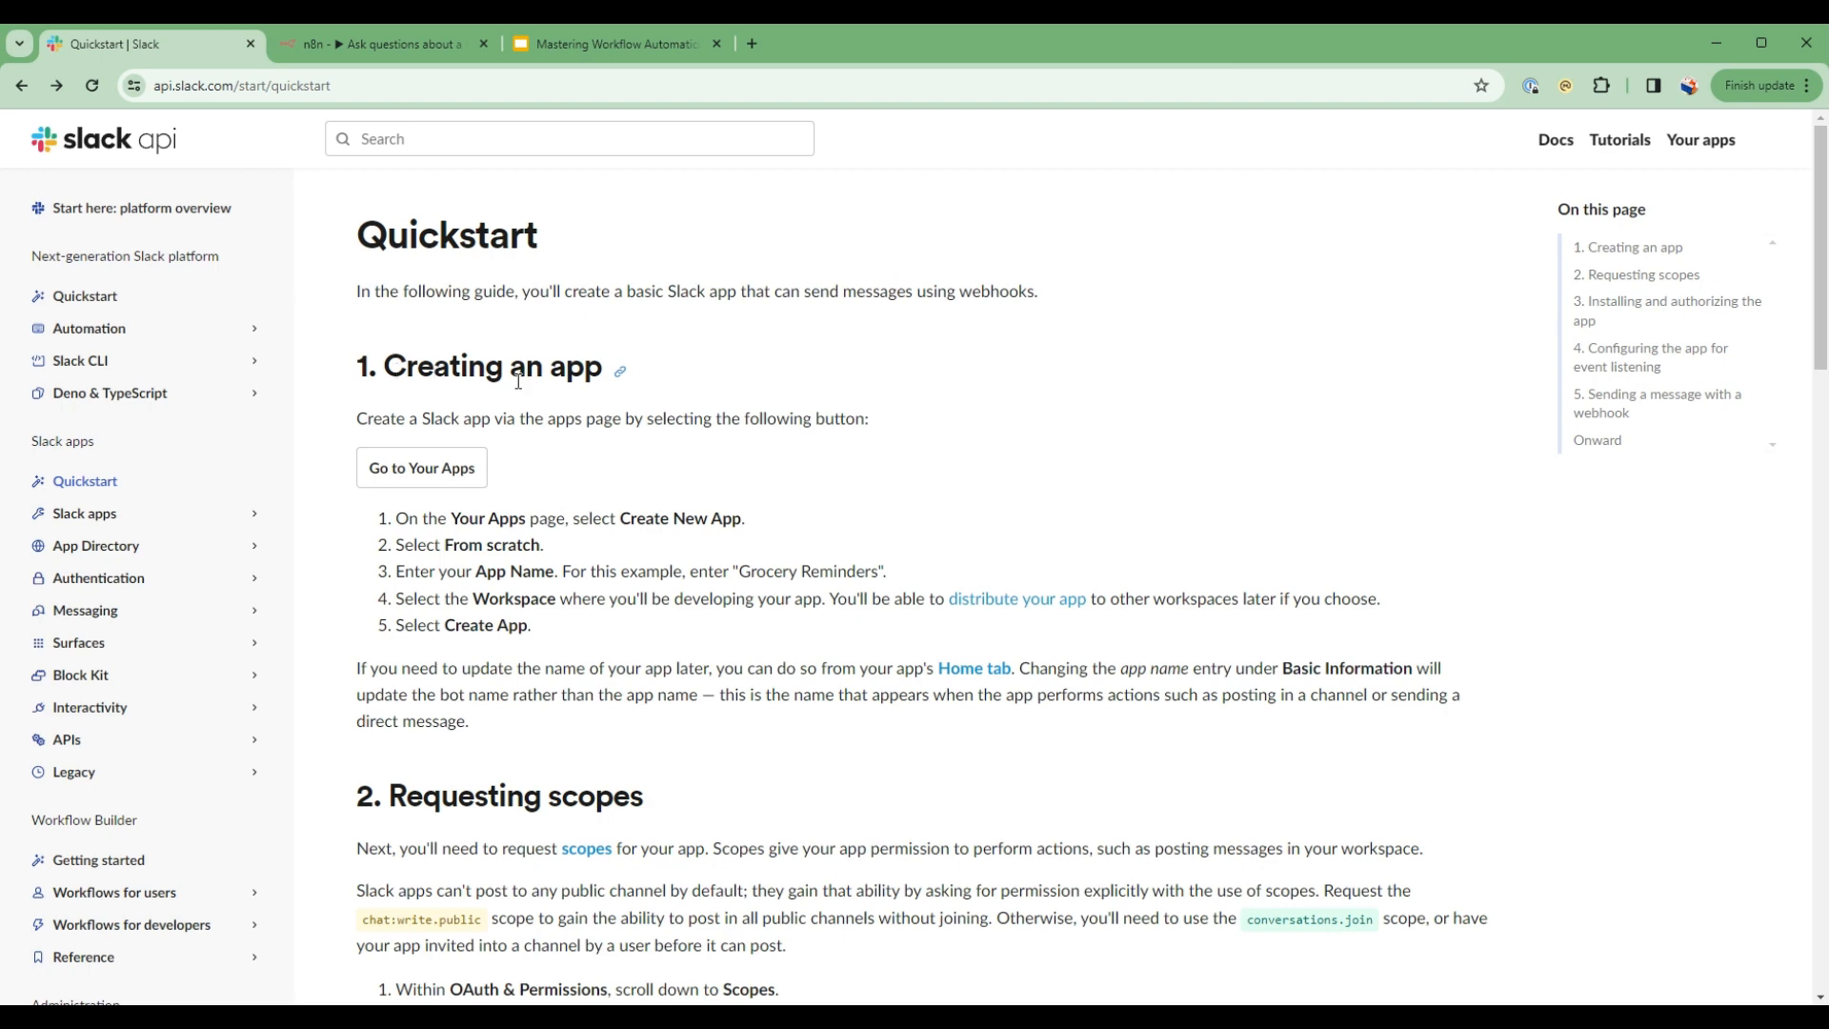
- Create a new Slack app 'Busy Bee HR' in the FutureReady AI Learning Hub workspace
click(421, 469)
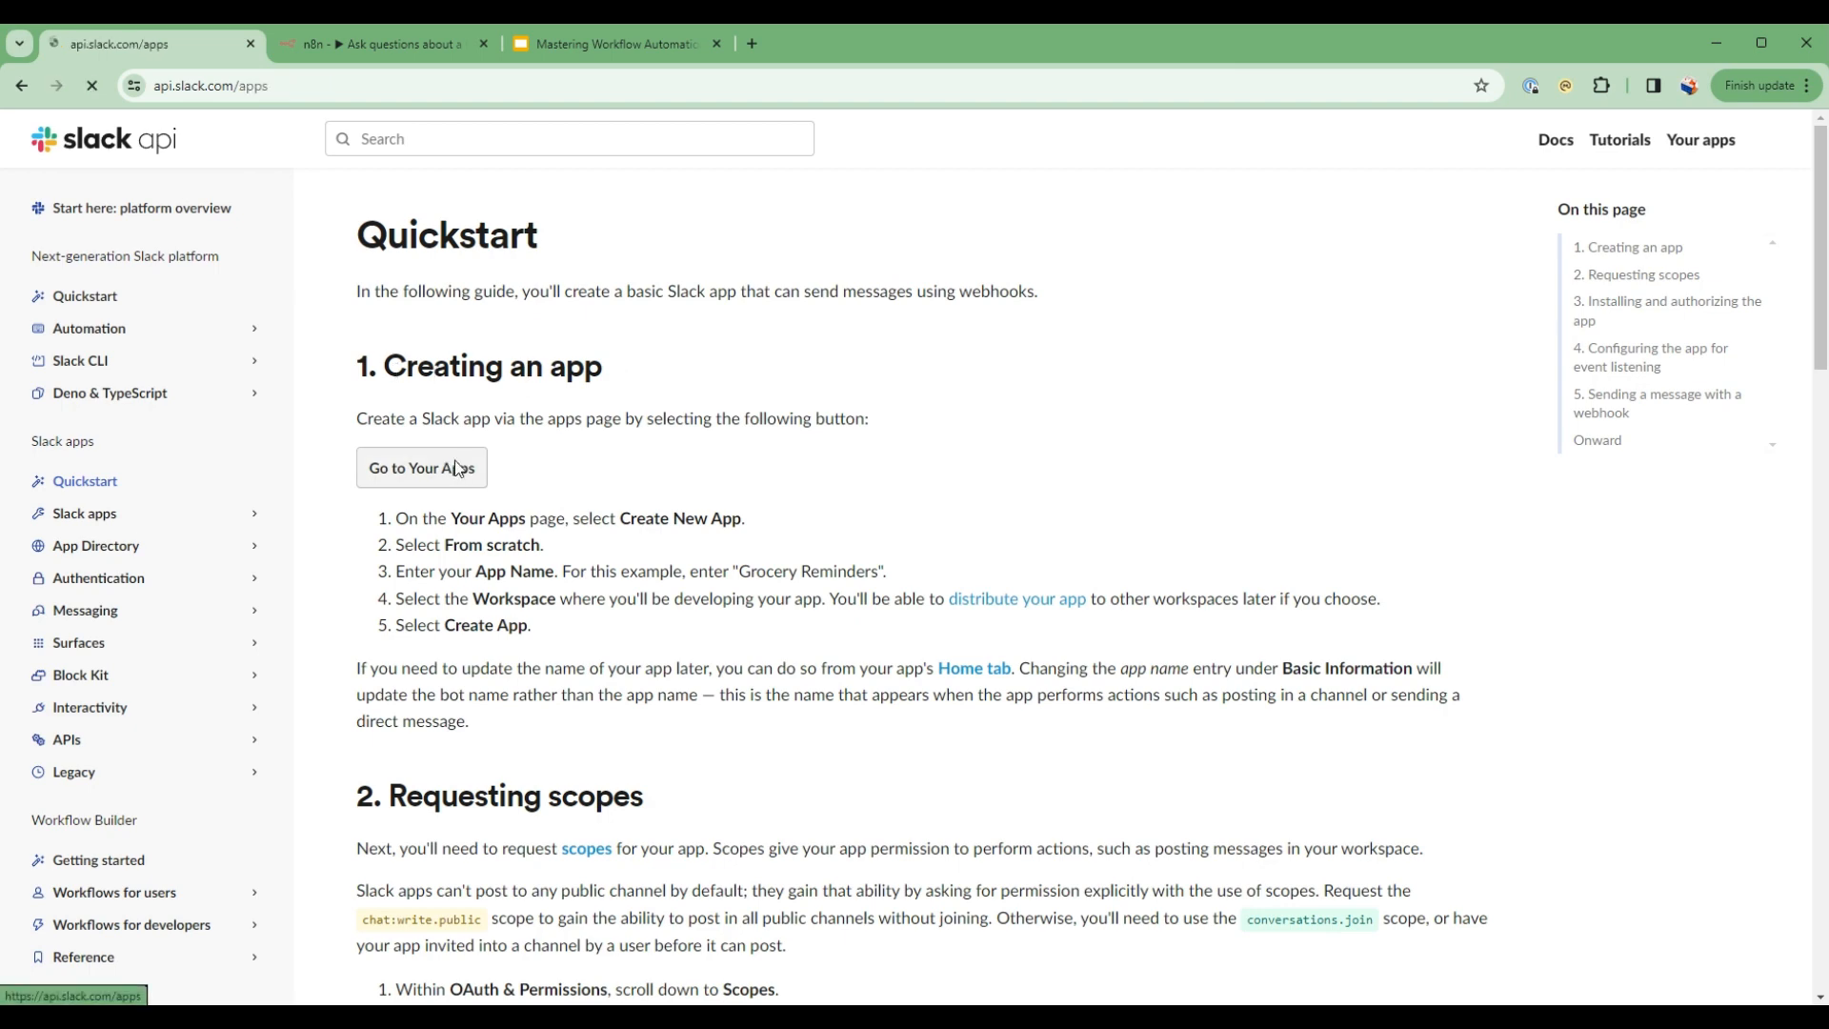
click(421, 467)
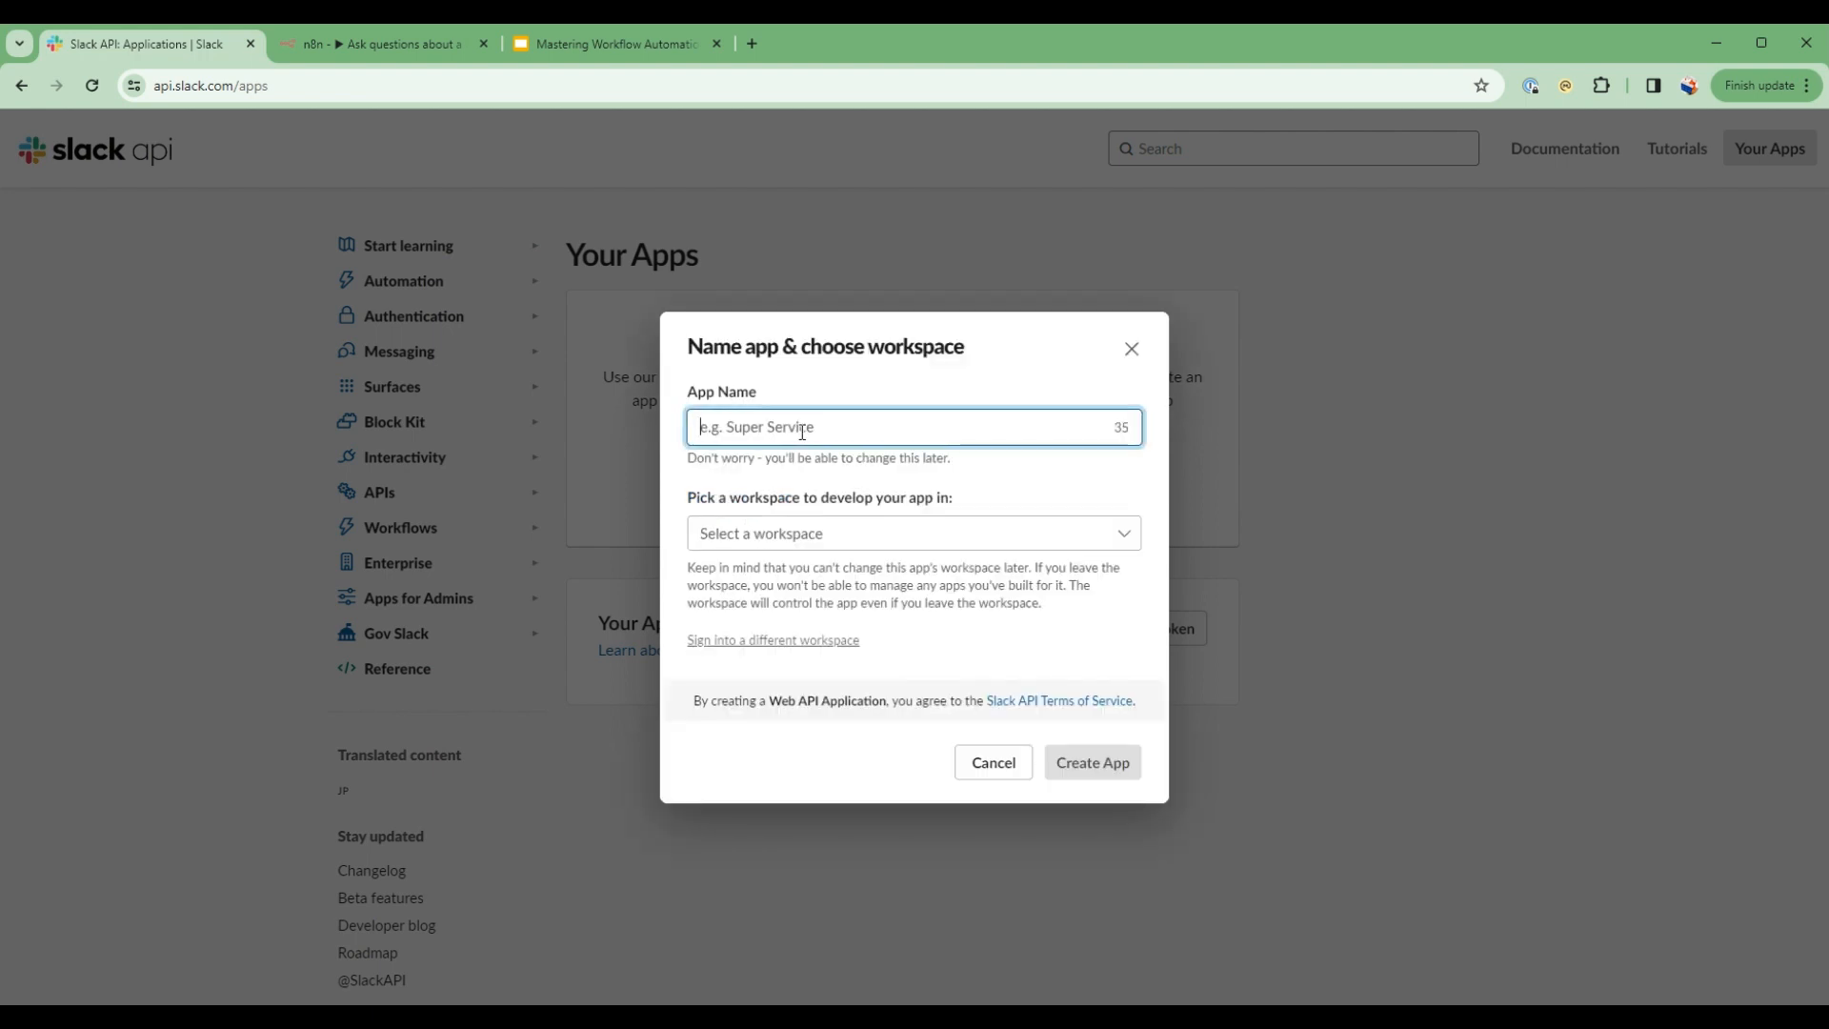
text(Busy Bee)
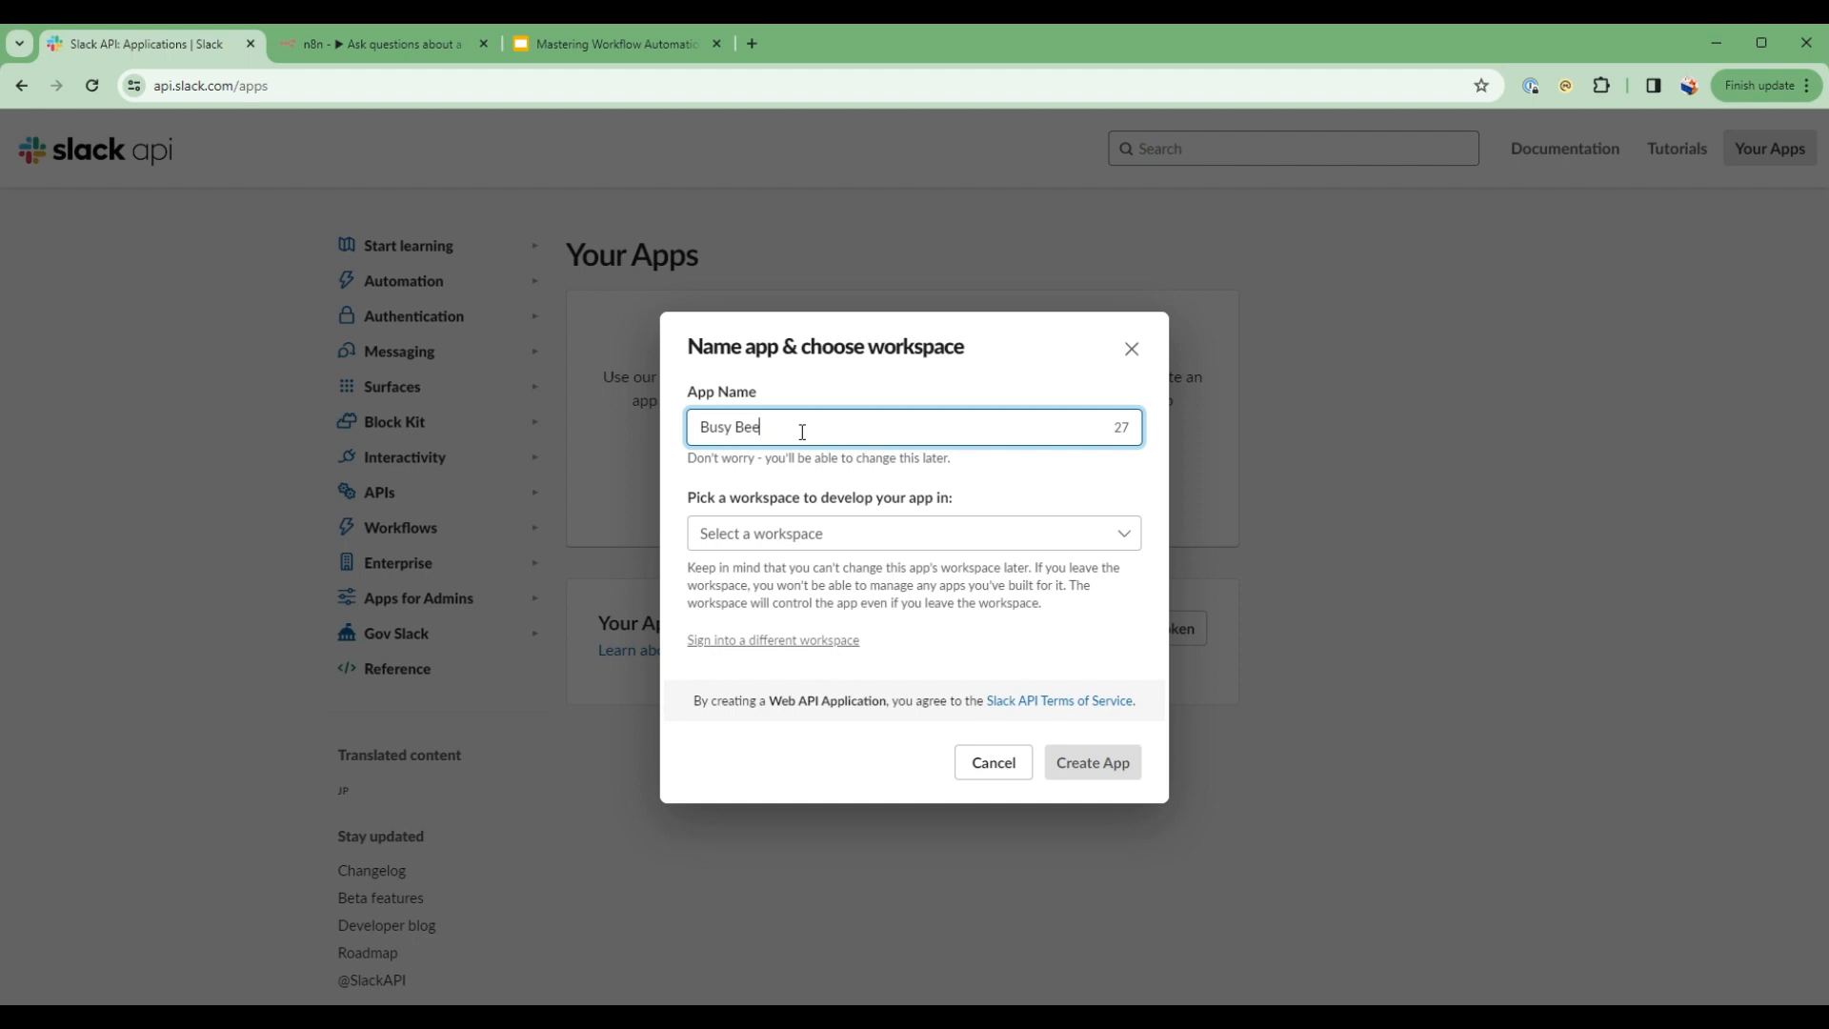
text(HR)
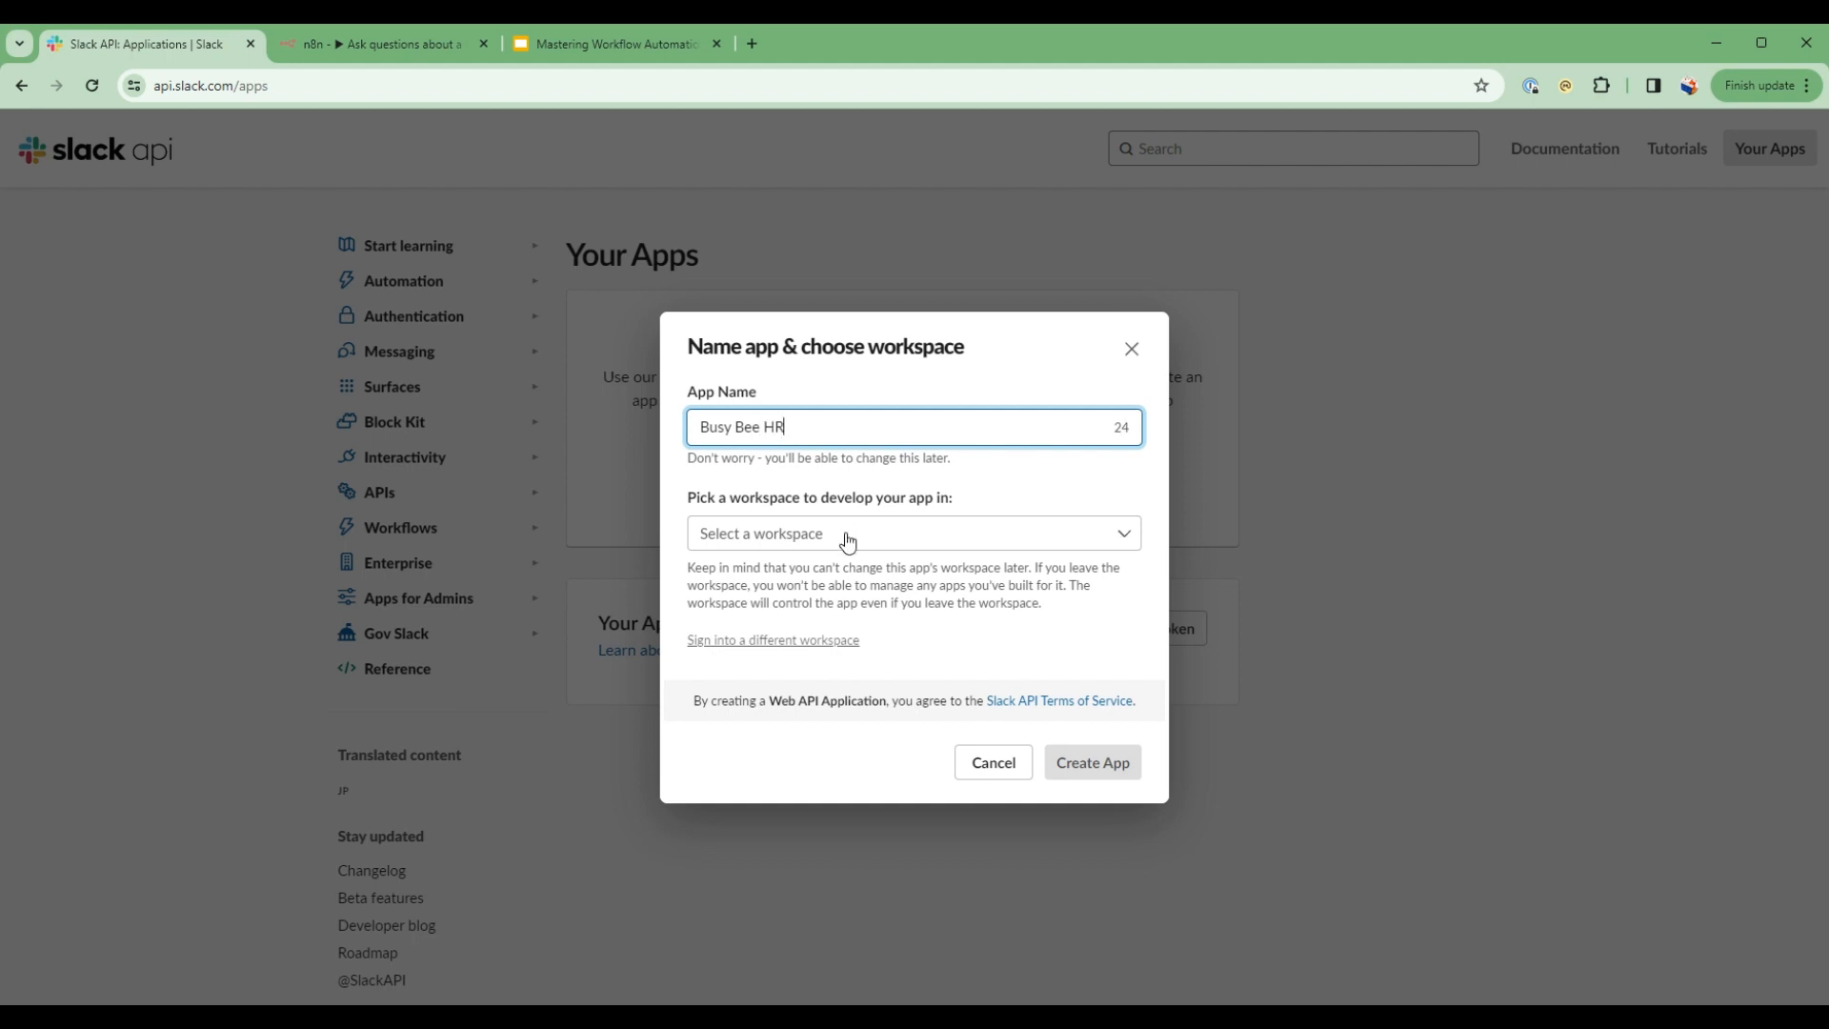
click(913, 534)
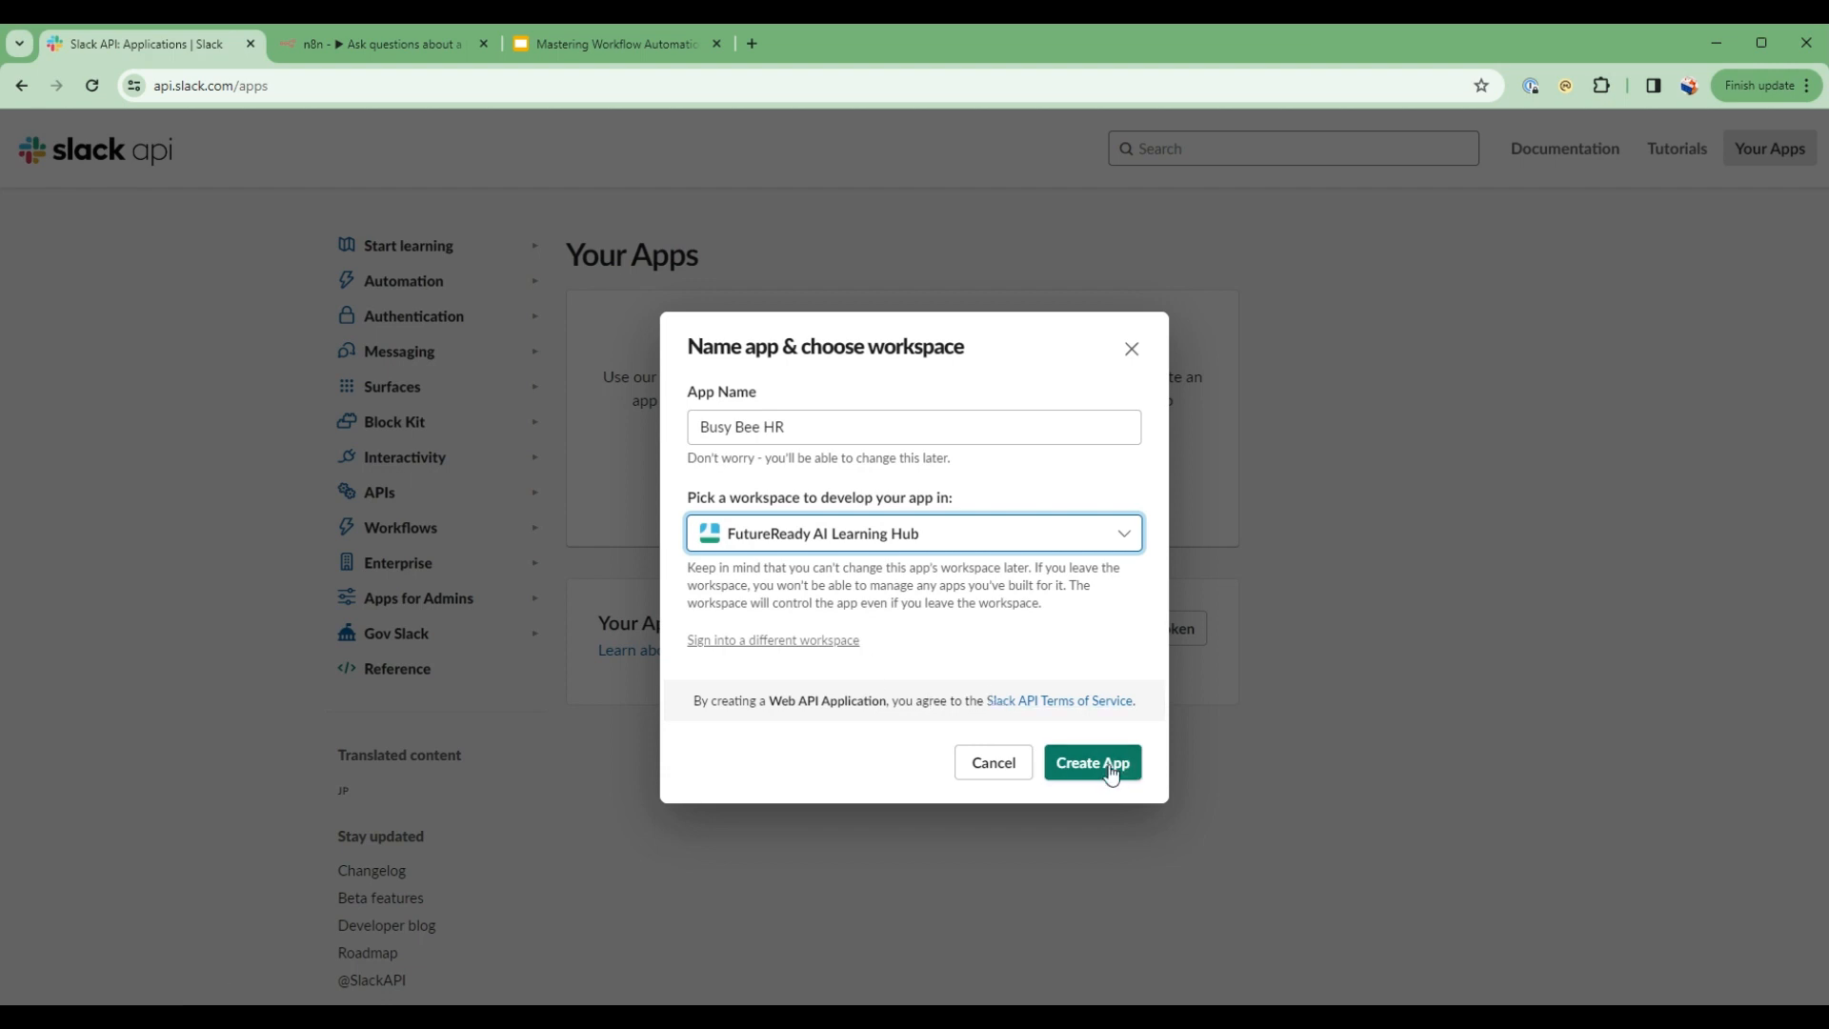
click(1090, 762)
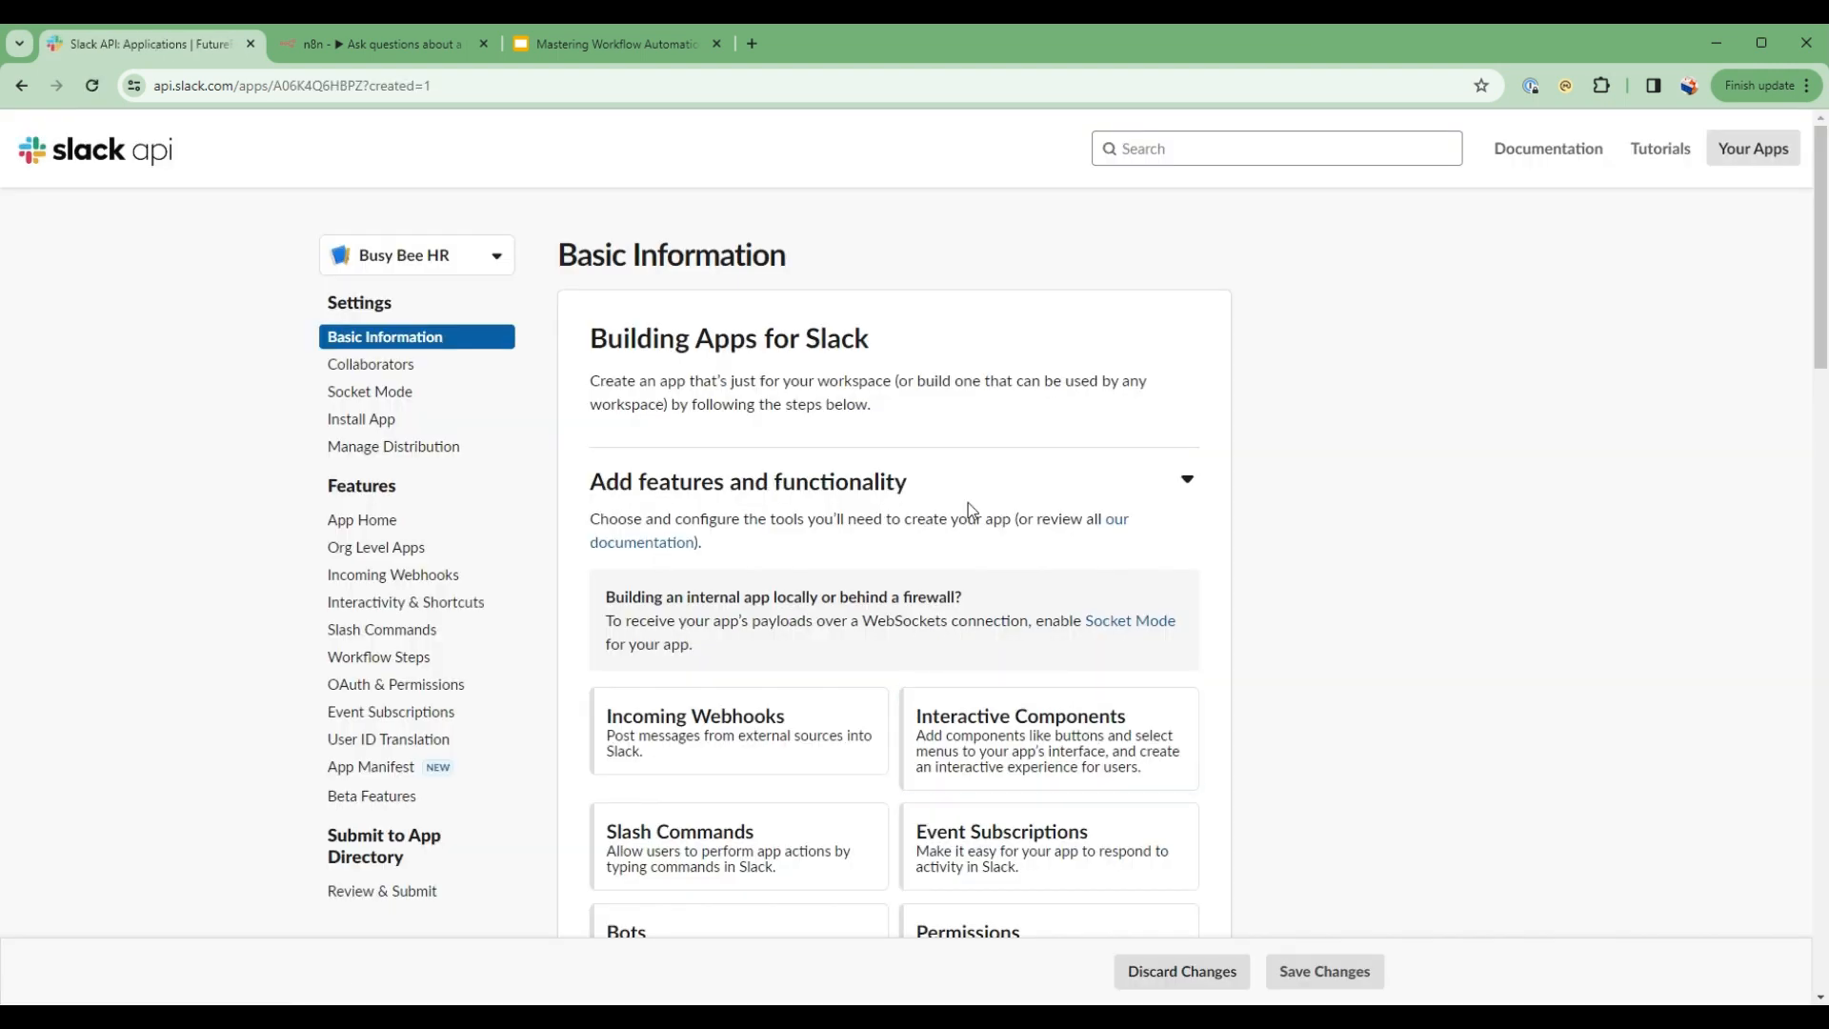
- Add the chat:write and channels:read OAuth scopes to the bot token
scroll(down, 3)
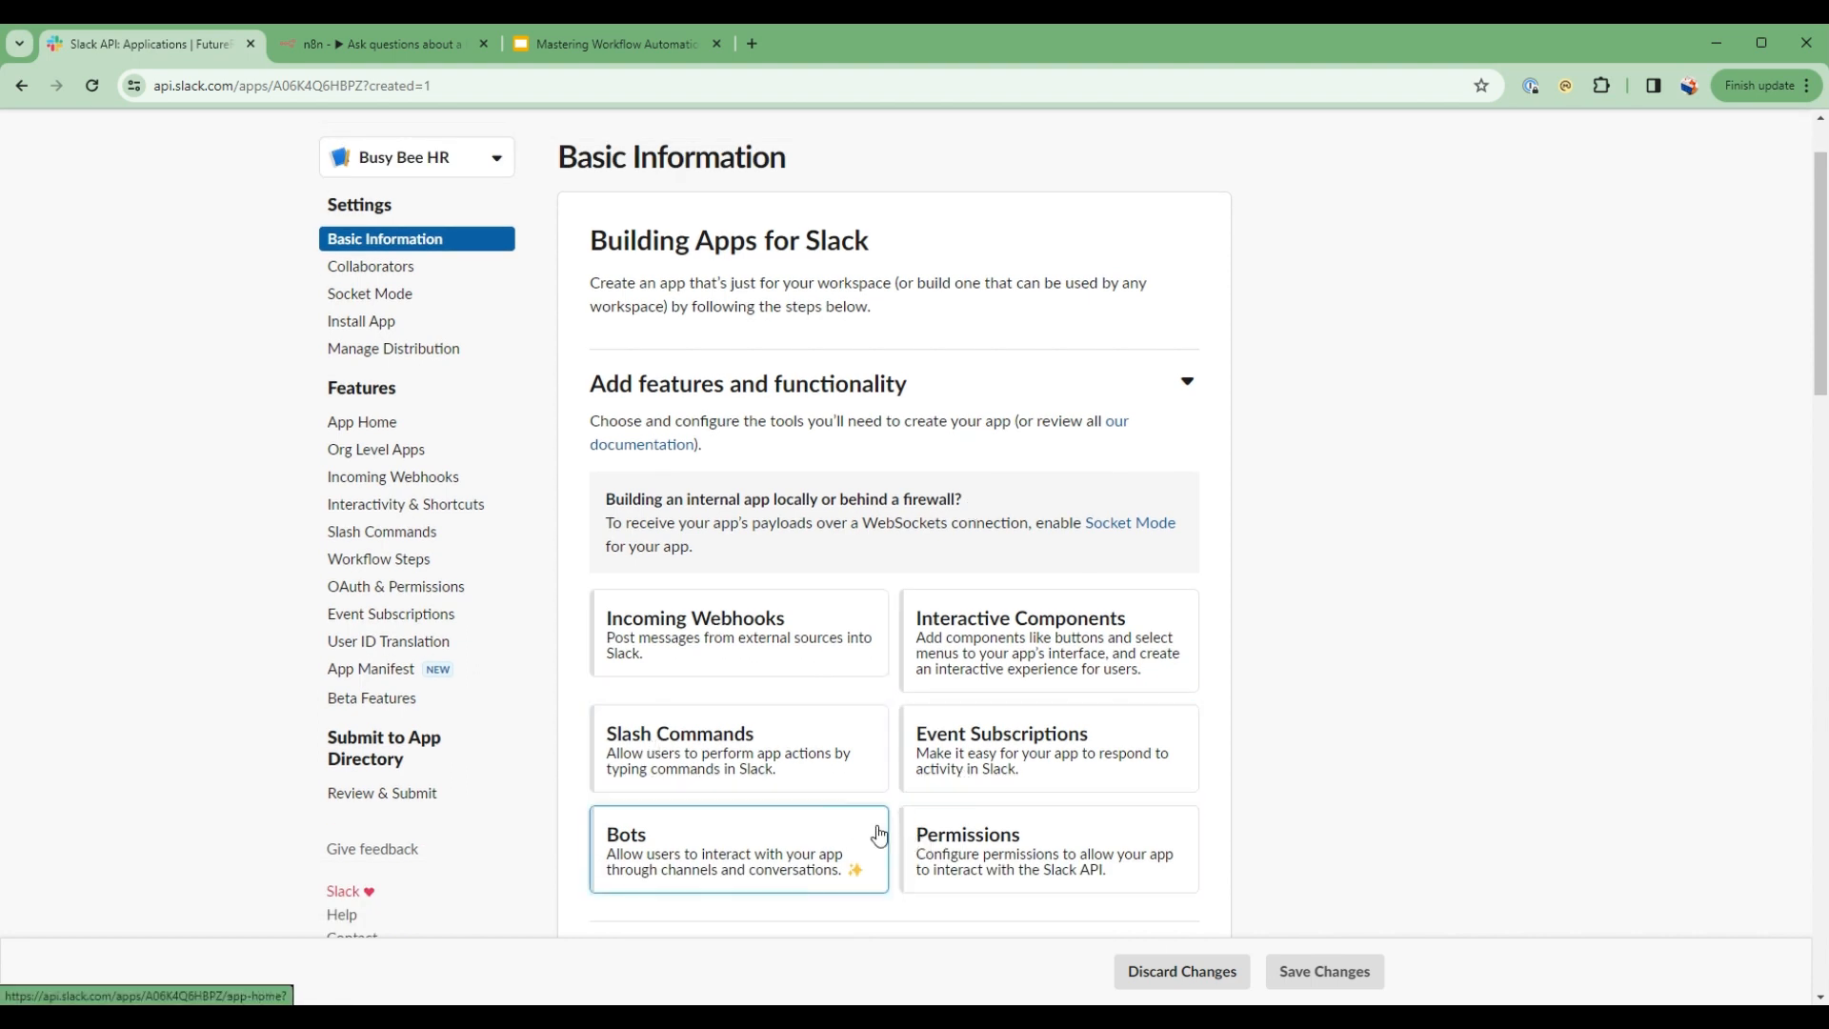
mouse_move(983, 850)
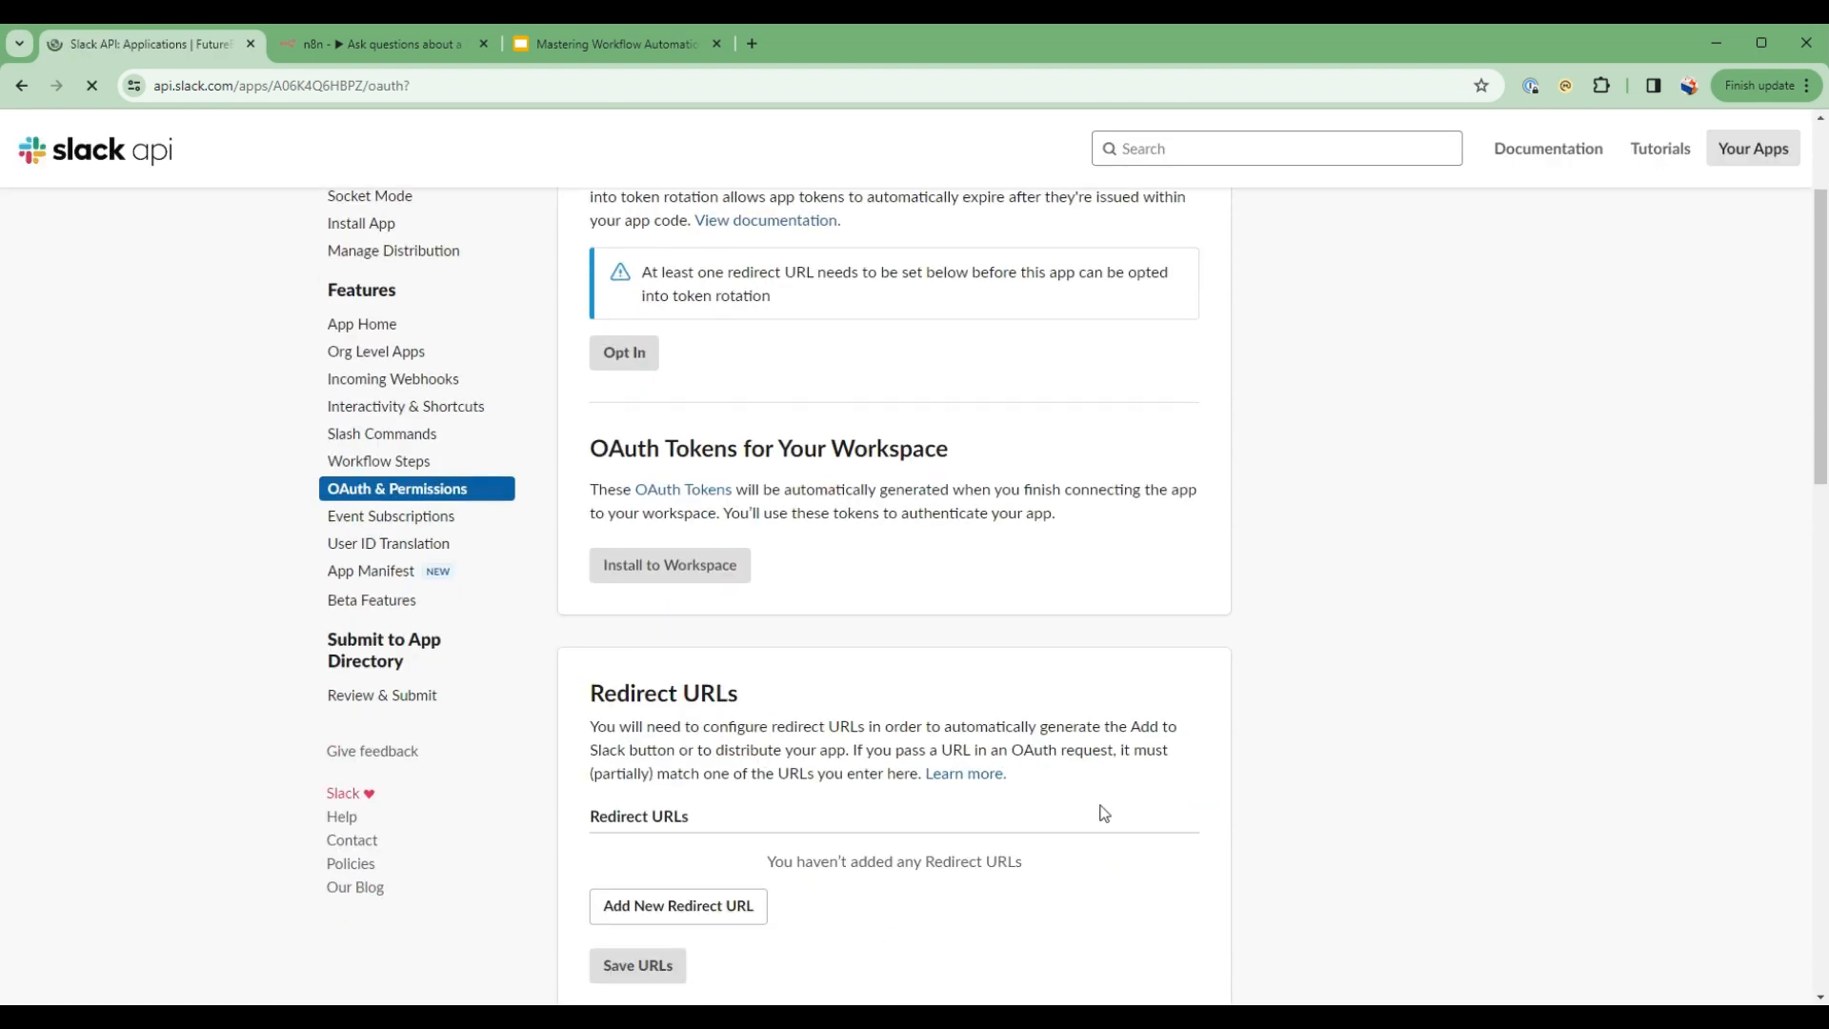
scroll(down, 3)
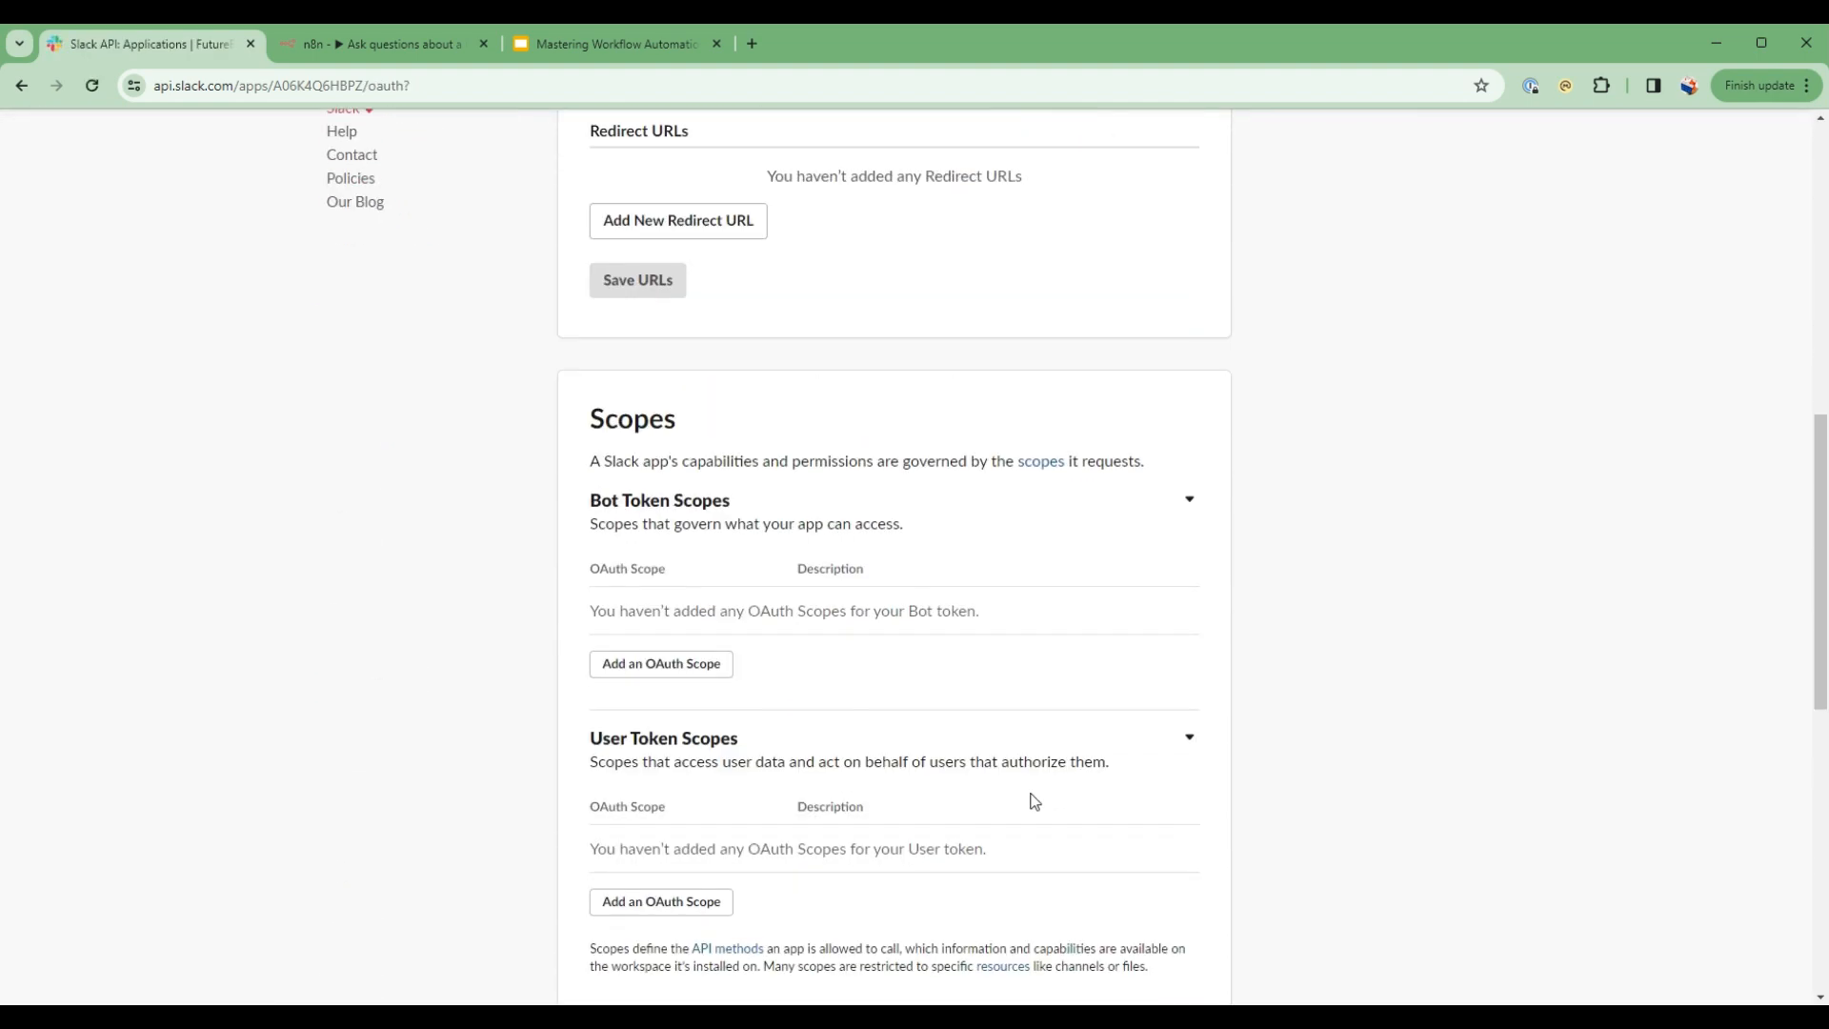
mouse_move(933, 720)
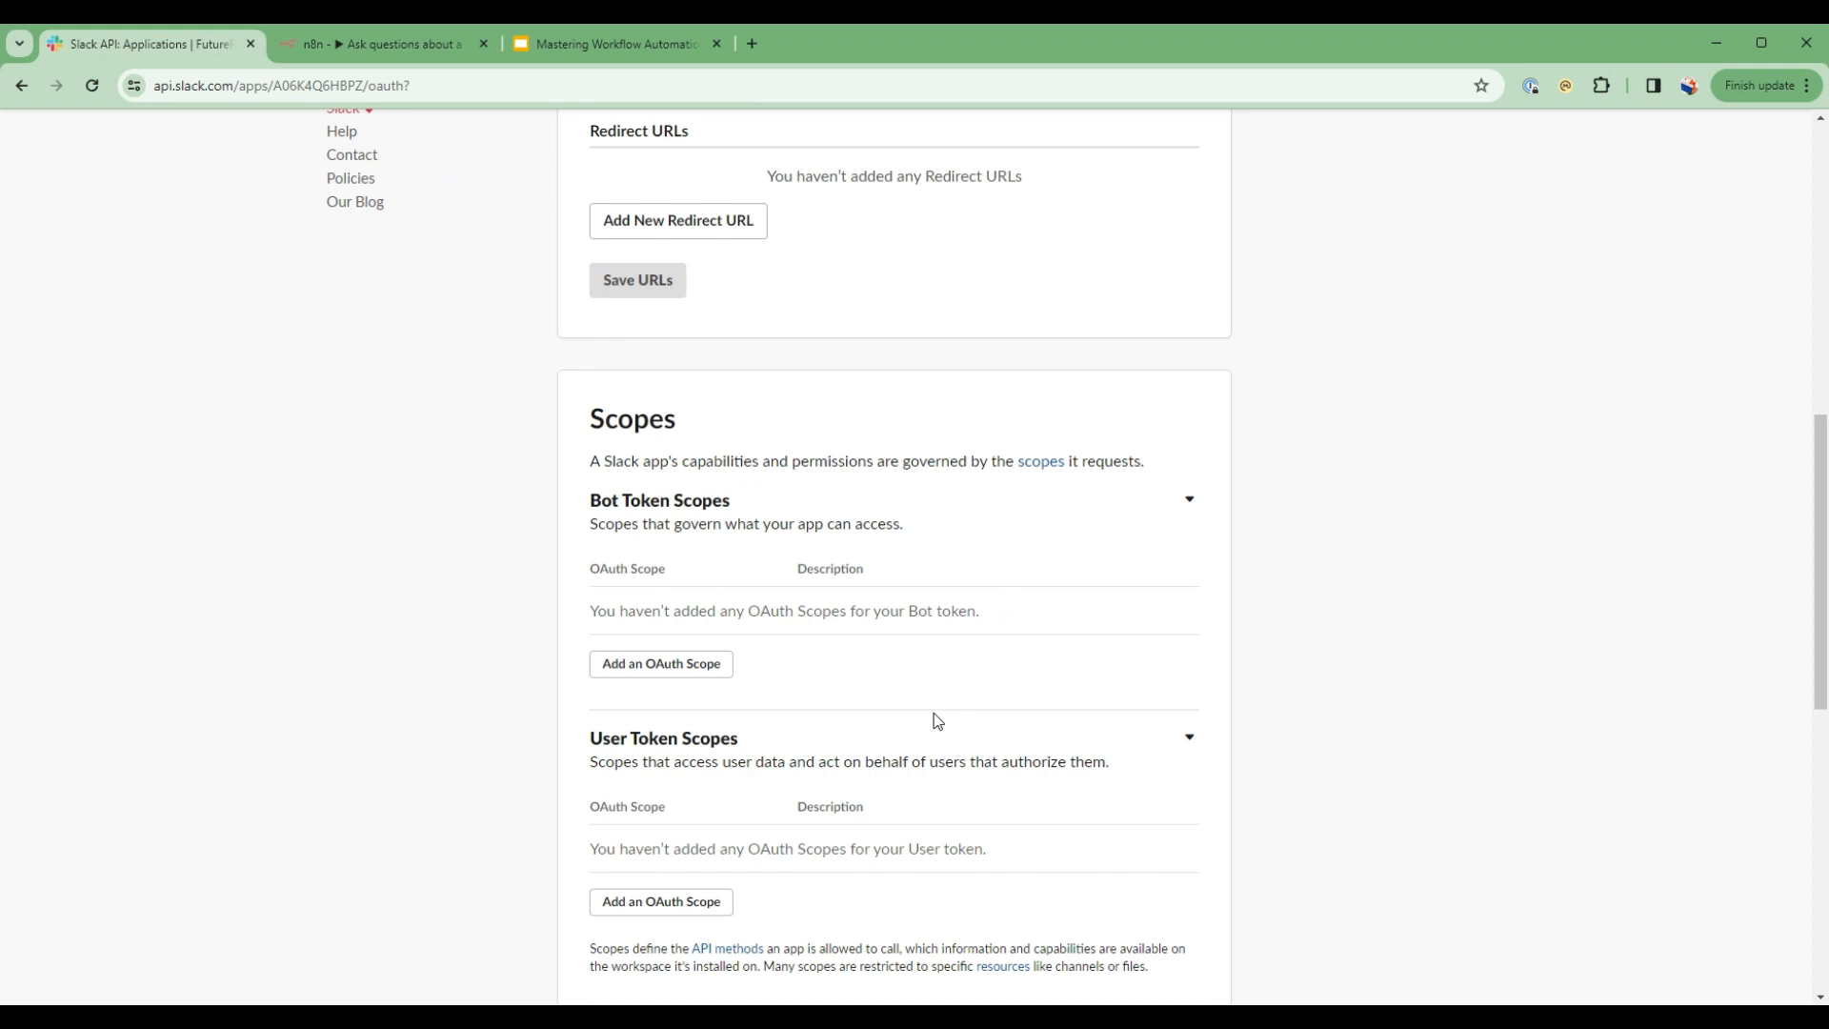
mouse_move(755, 718)
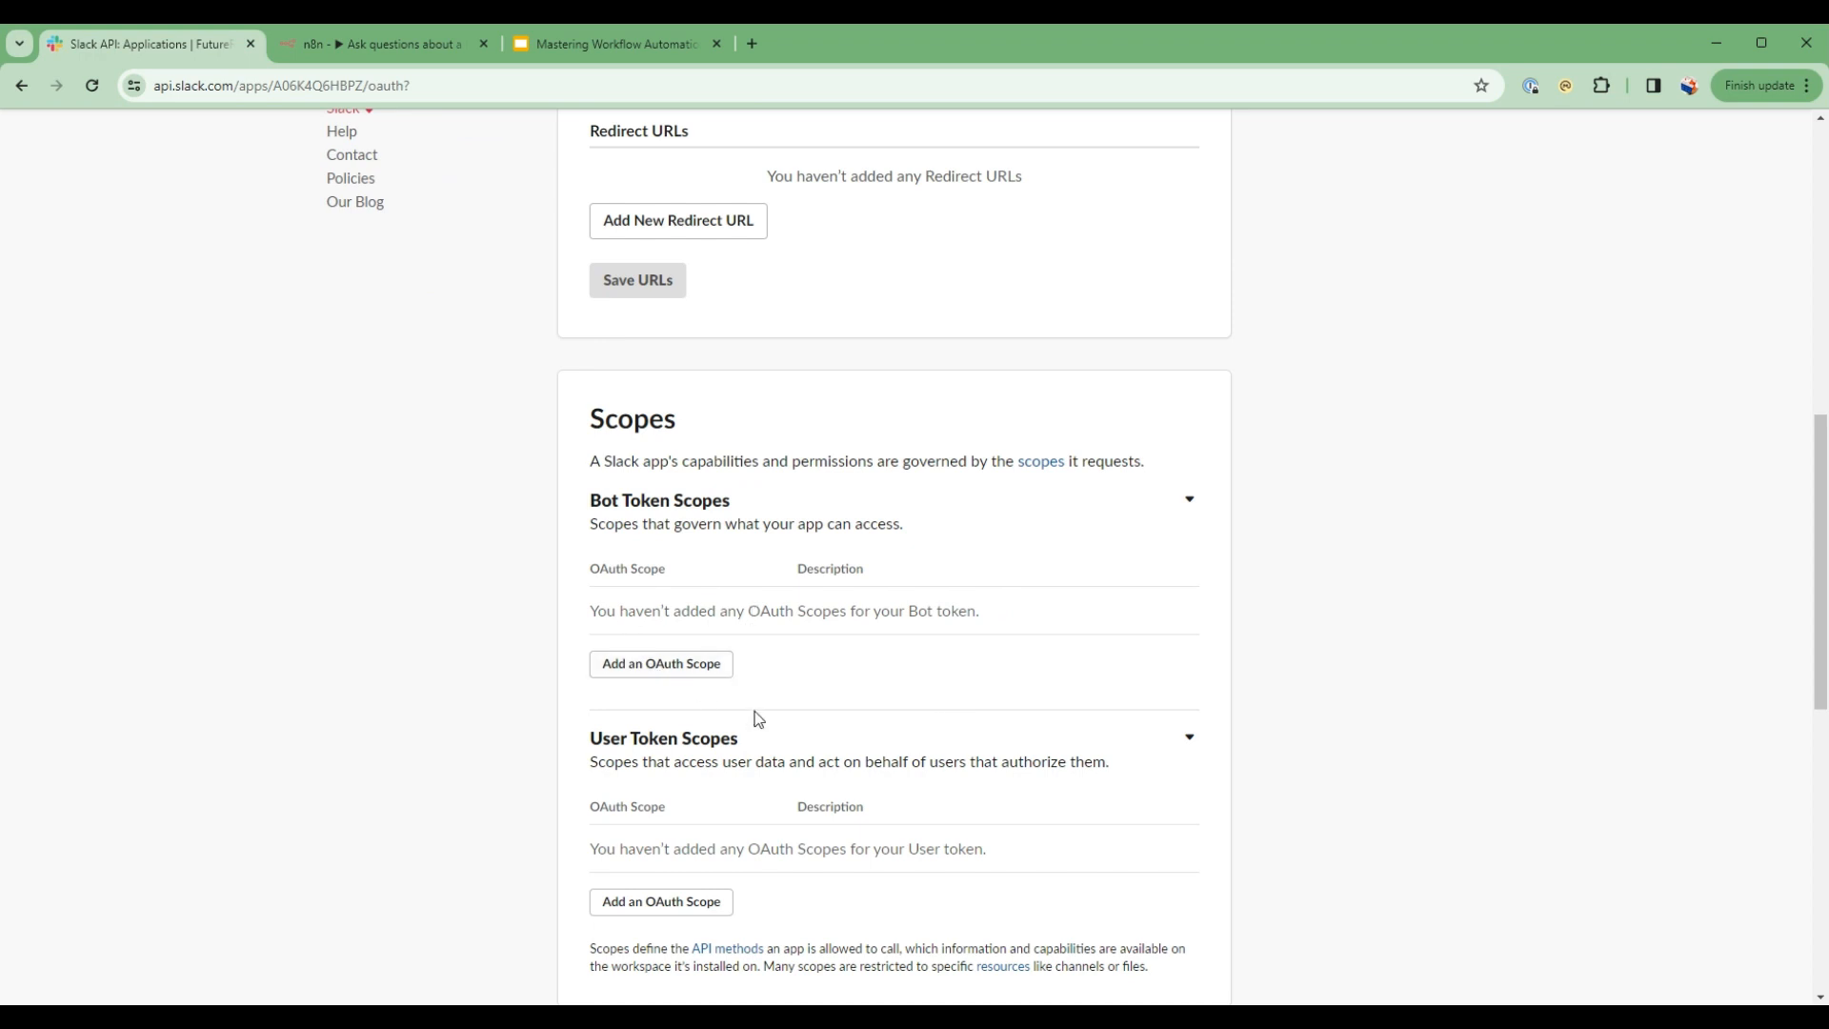
scroll(down, 3)
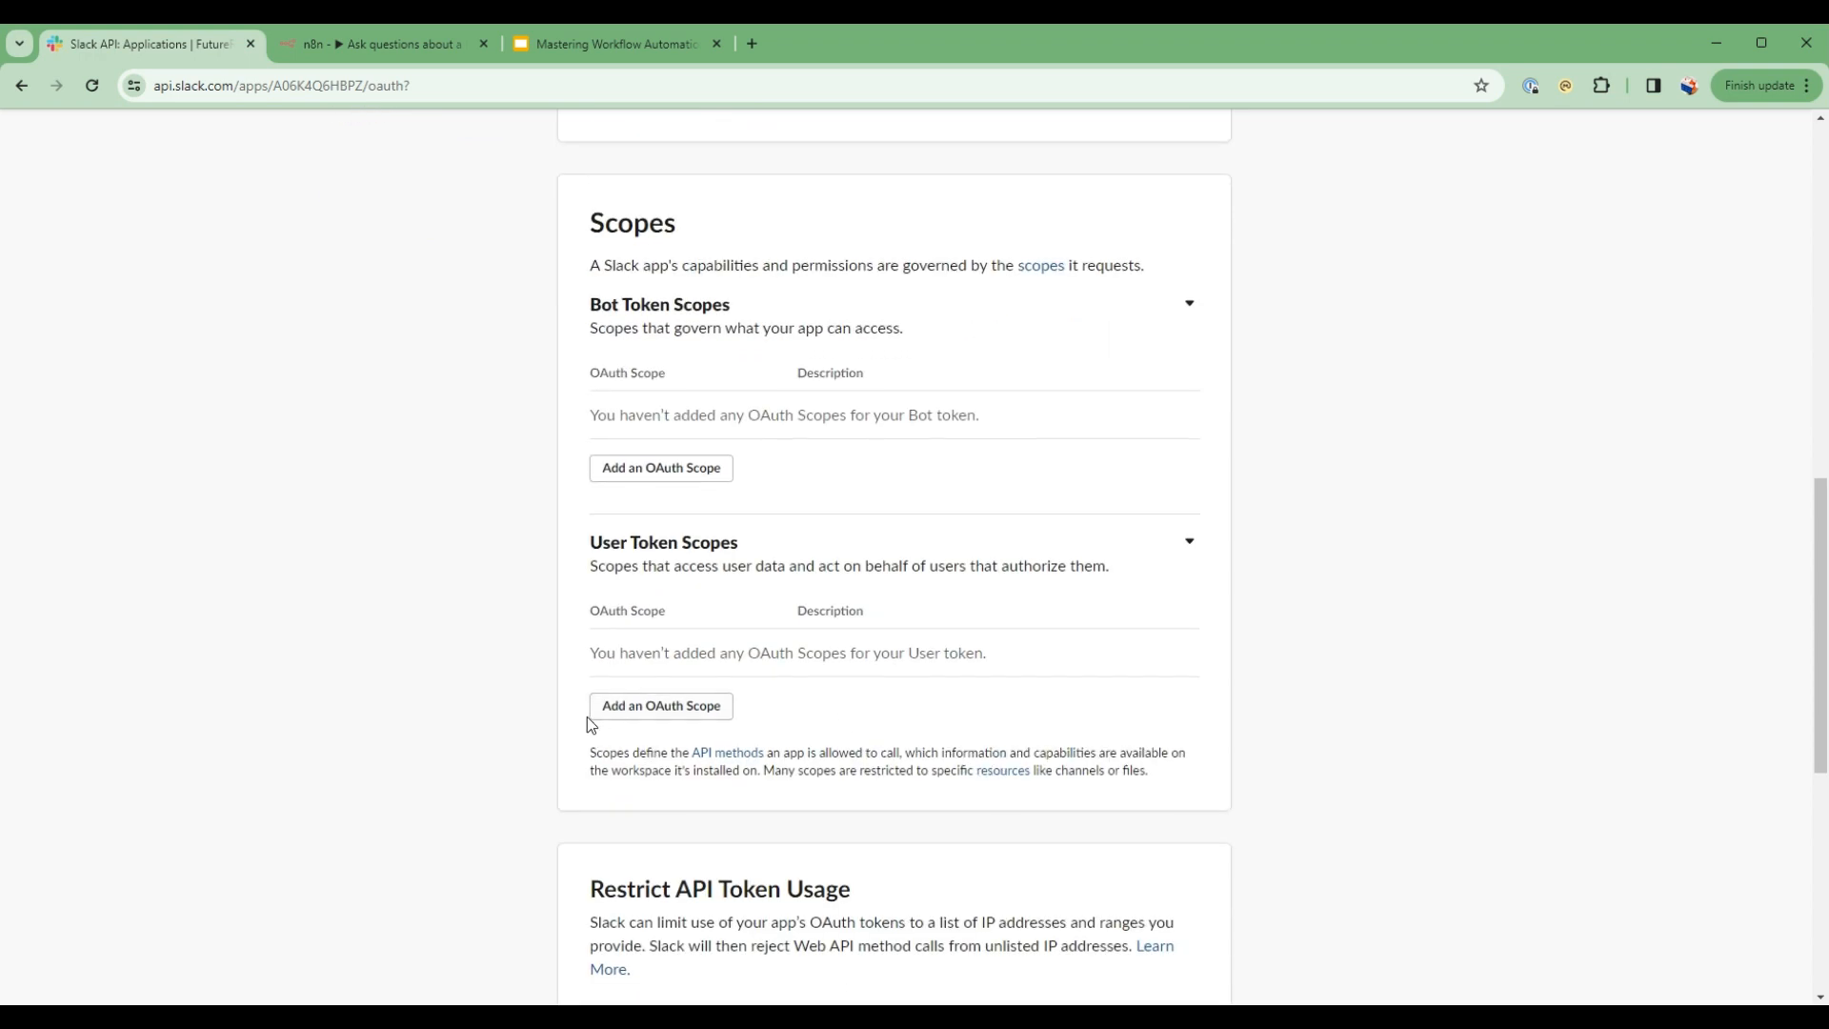
mouse_move(661, 469)
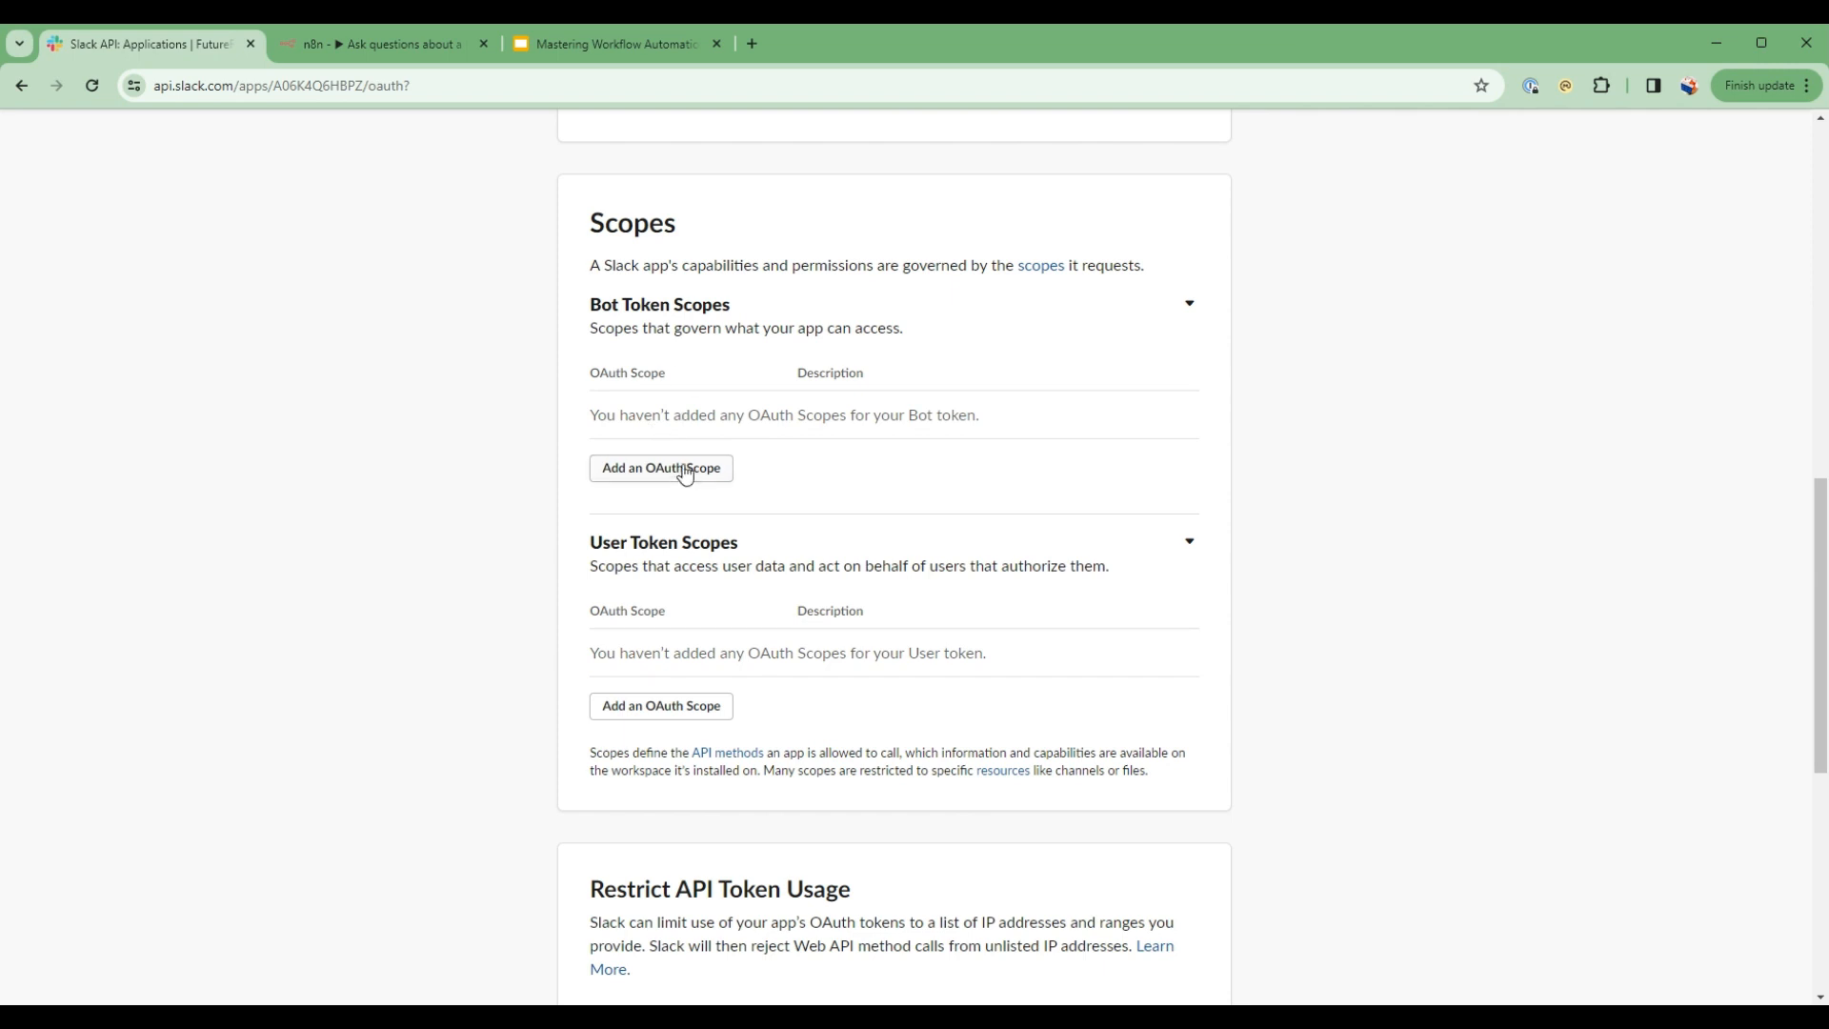
click(661, 469)
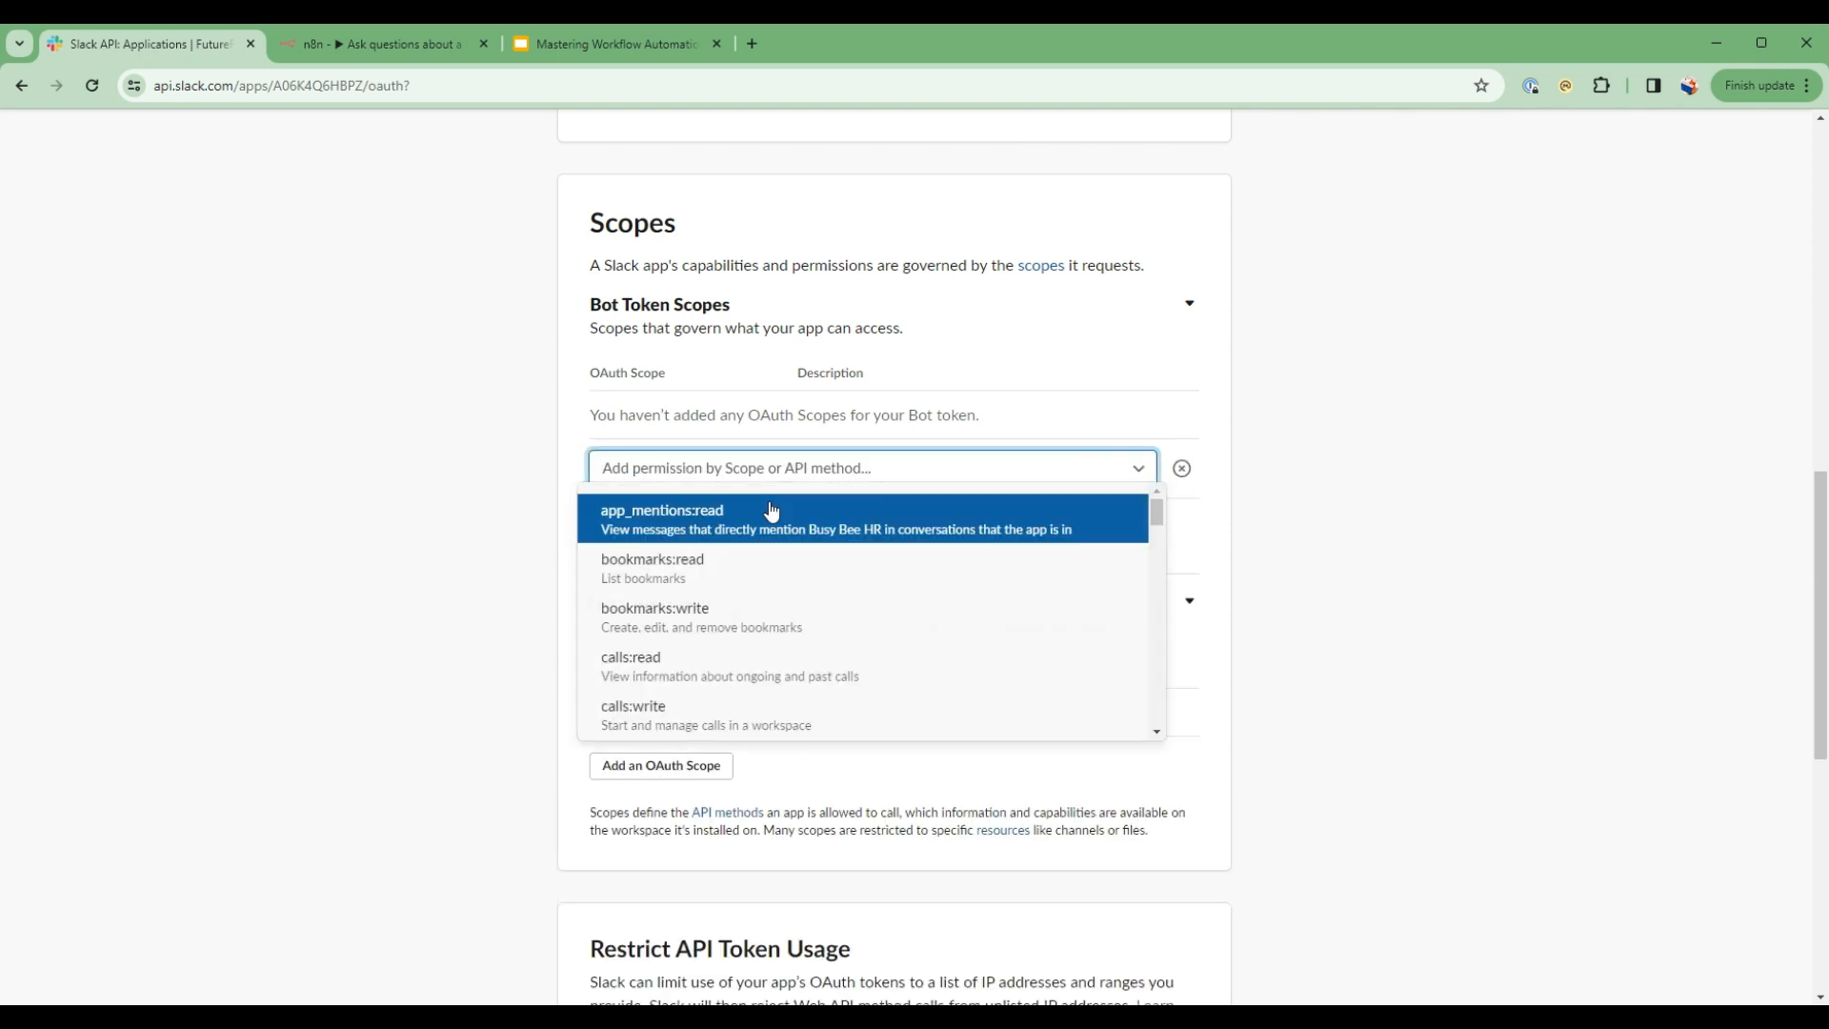
text(chat)
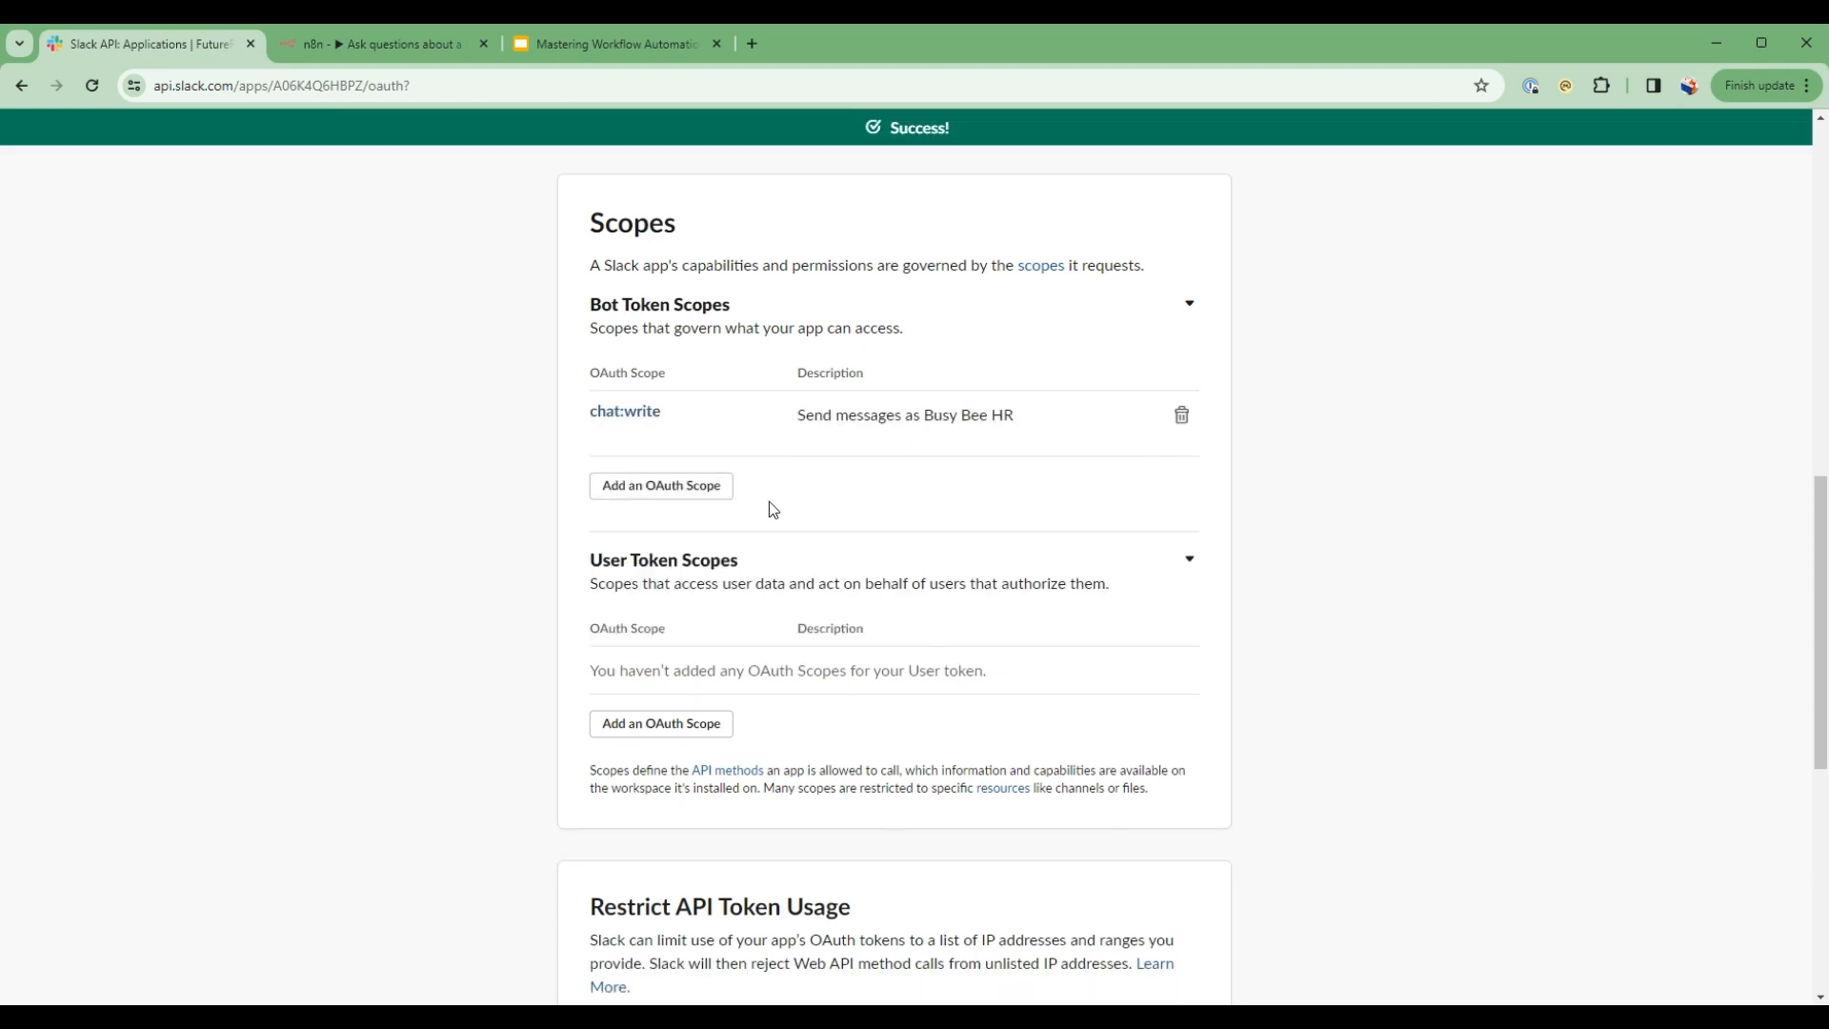
text(chann)
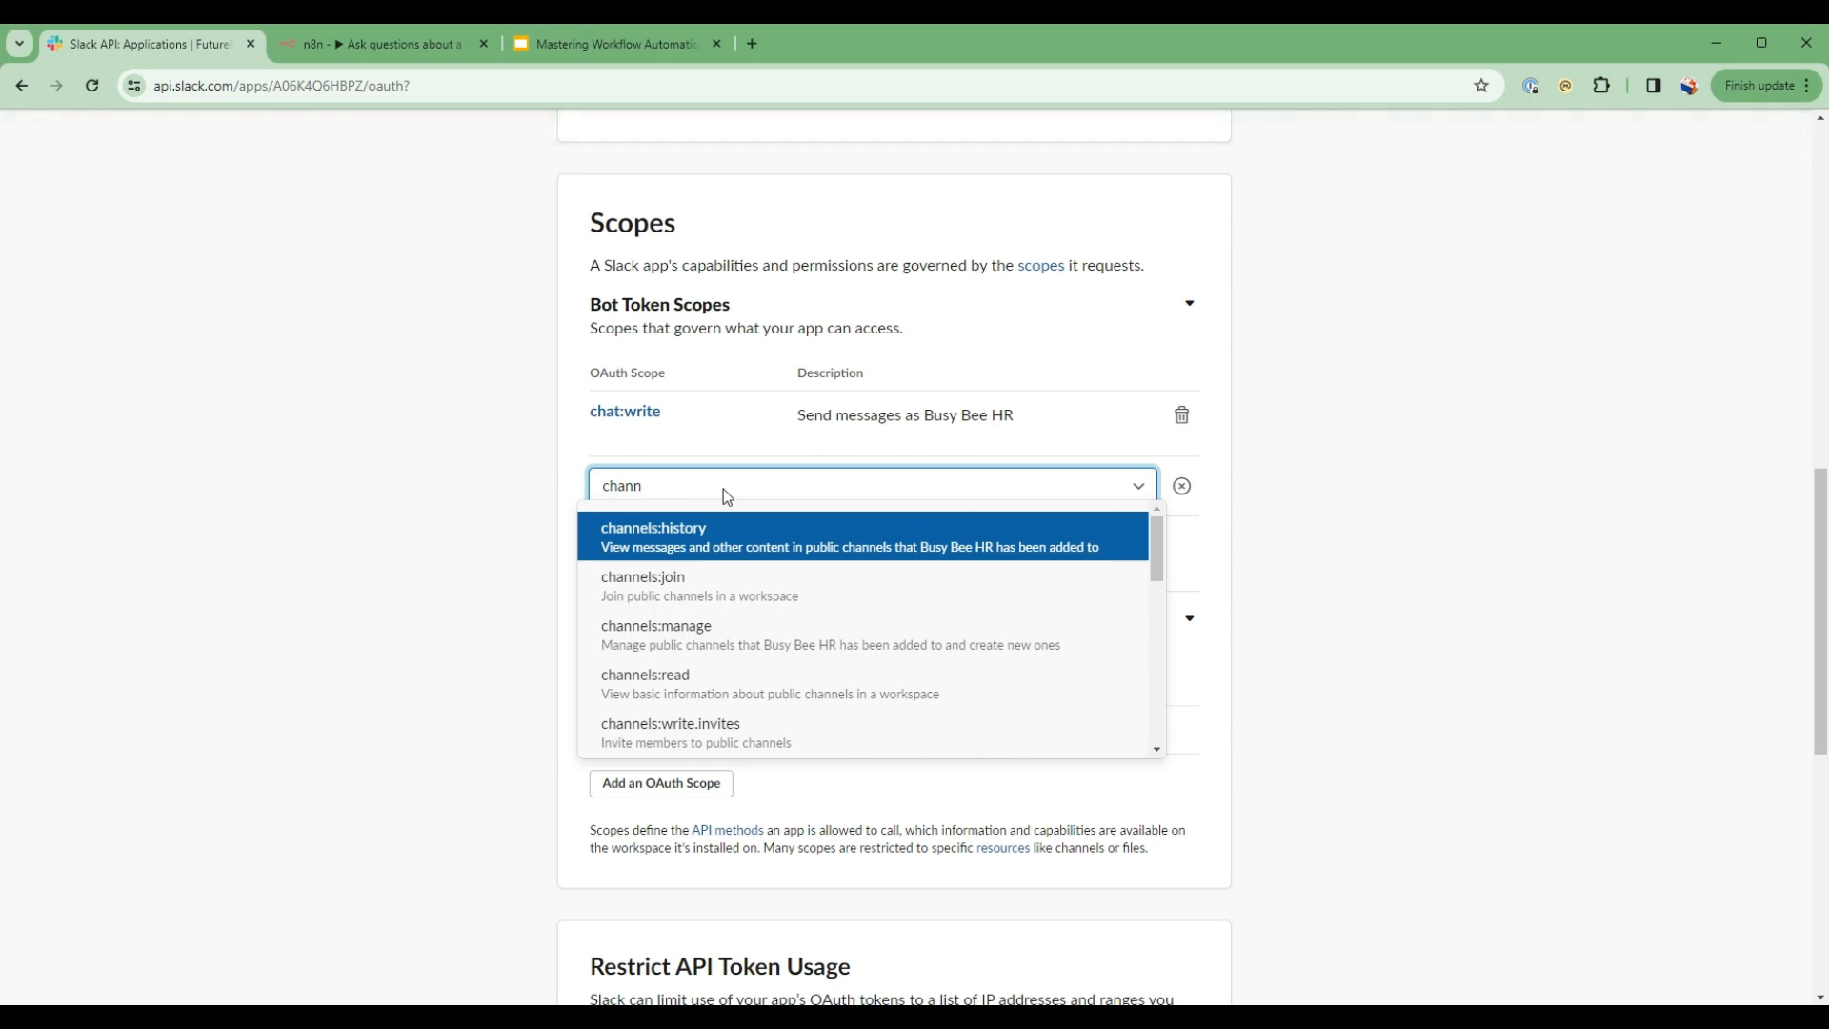
click(644, 684)
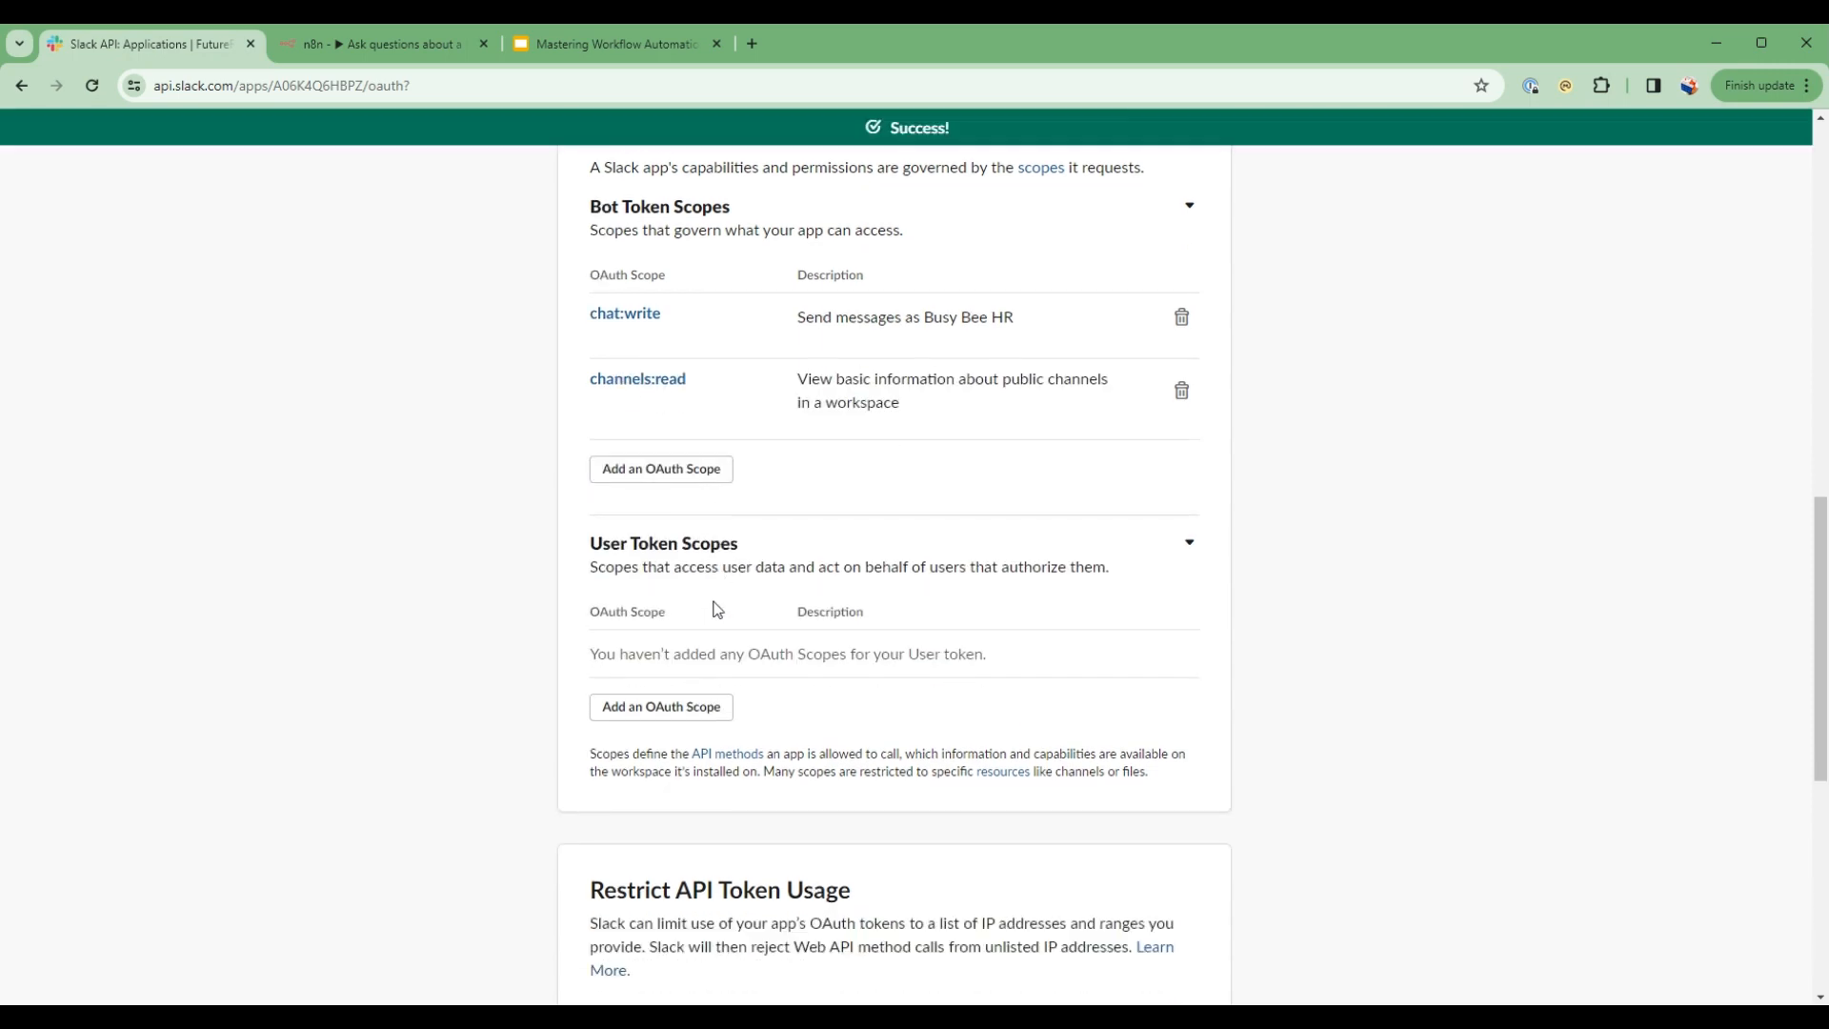
scroll(up, 3)
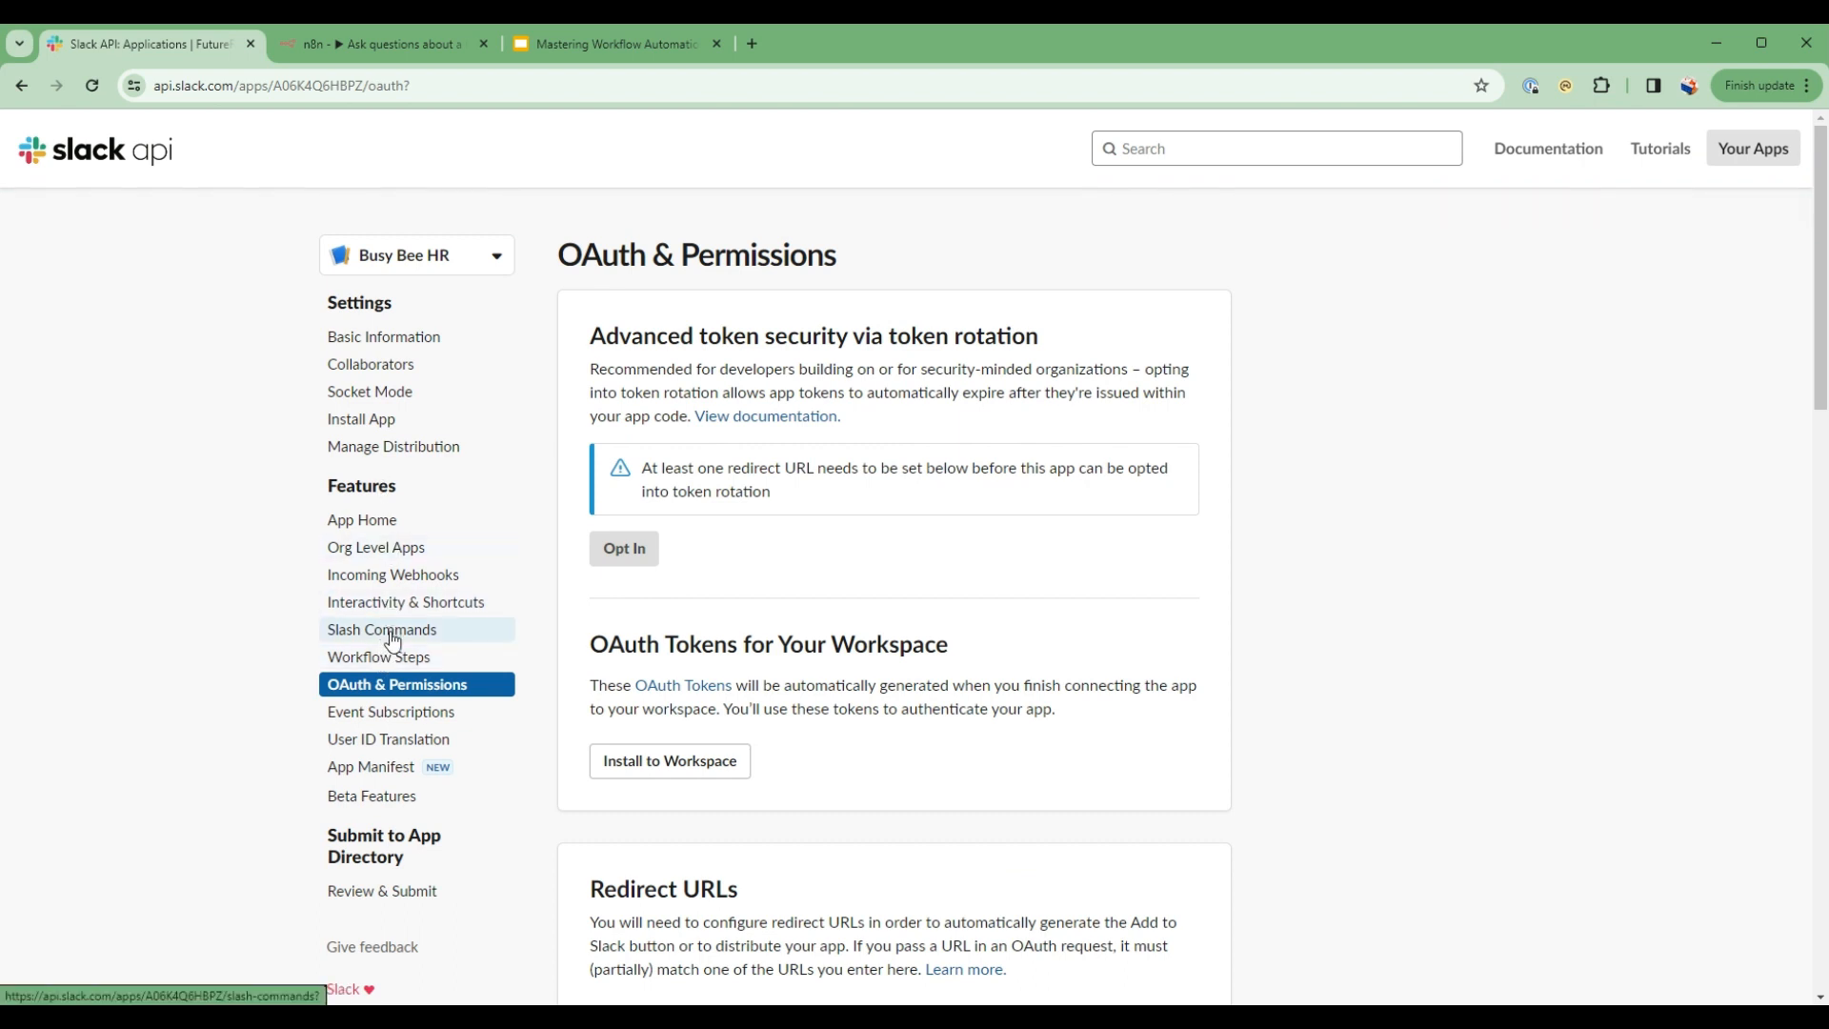
- Start a new slash command named askHR in the app's Slash Commands settings
click(381, 628)
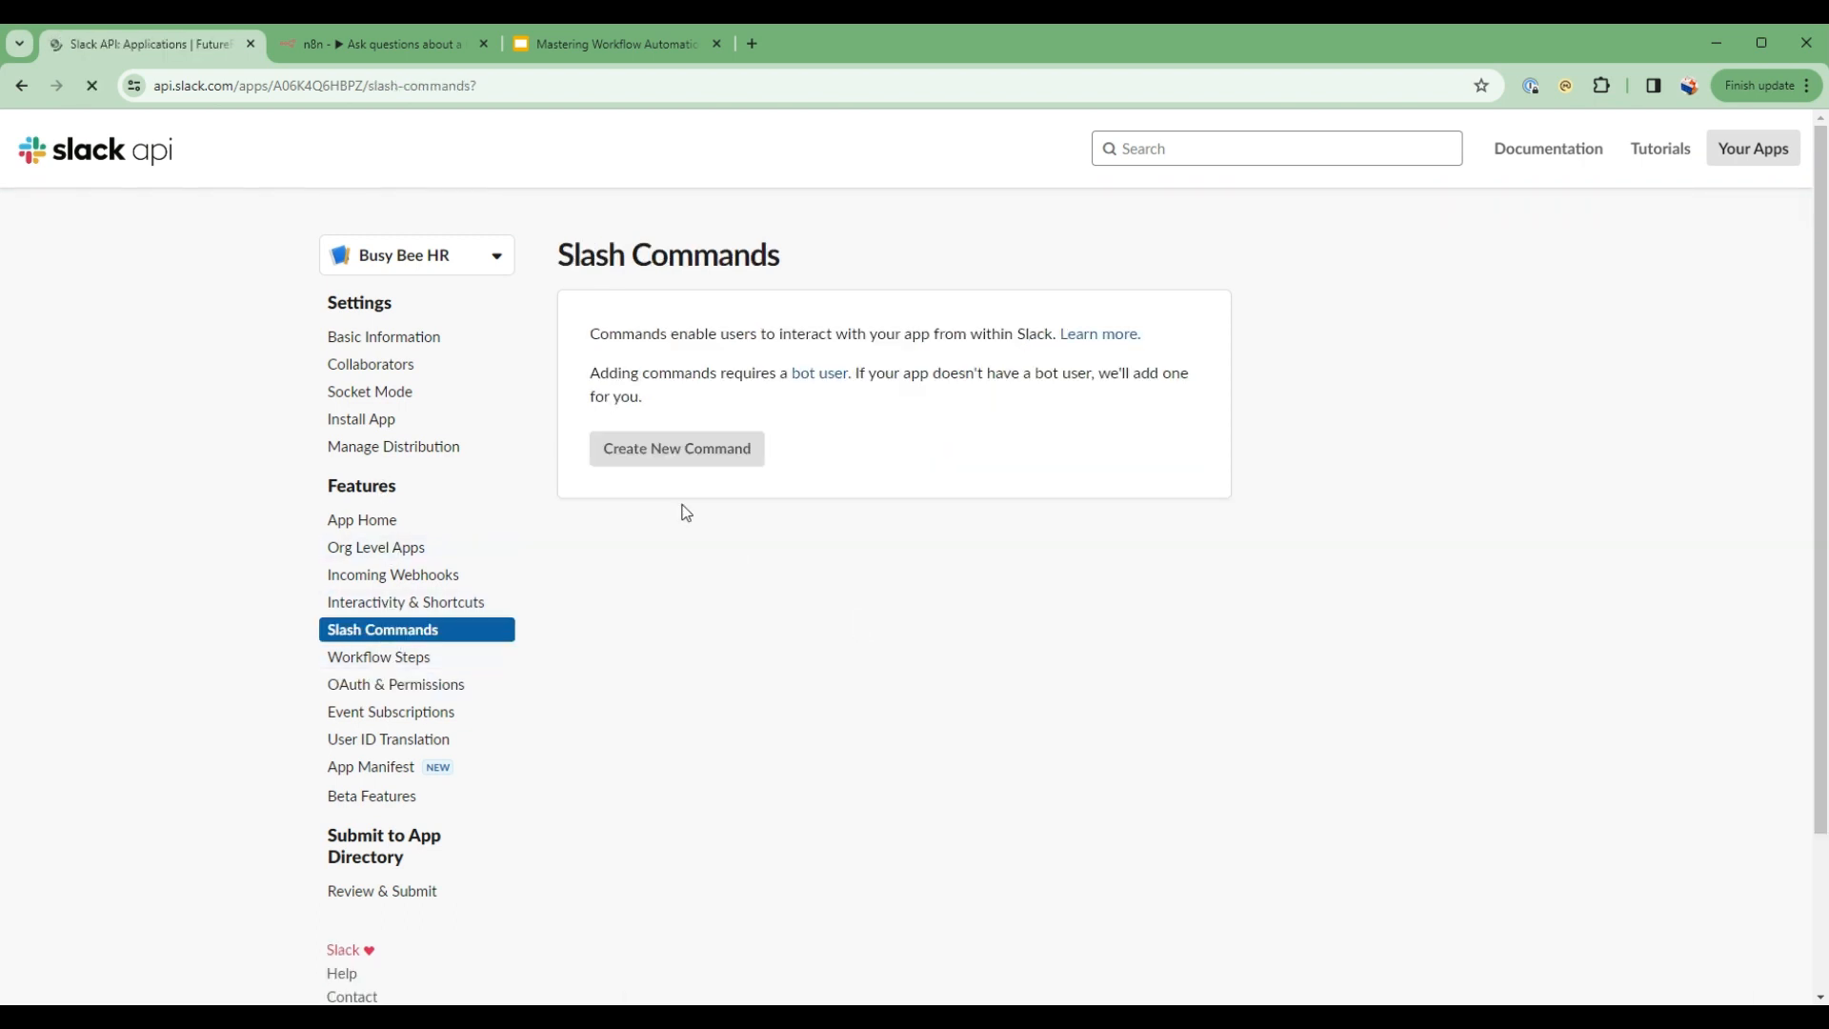
click(674, 448)
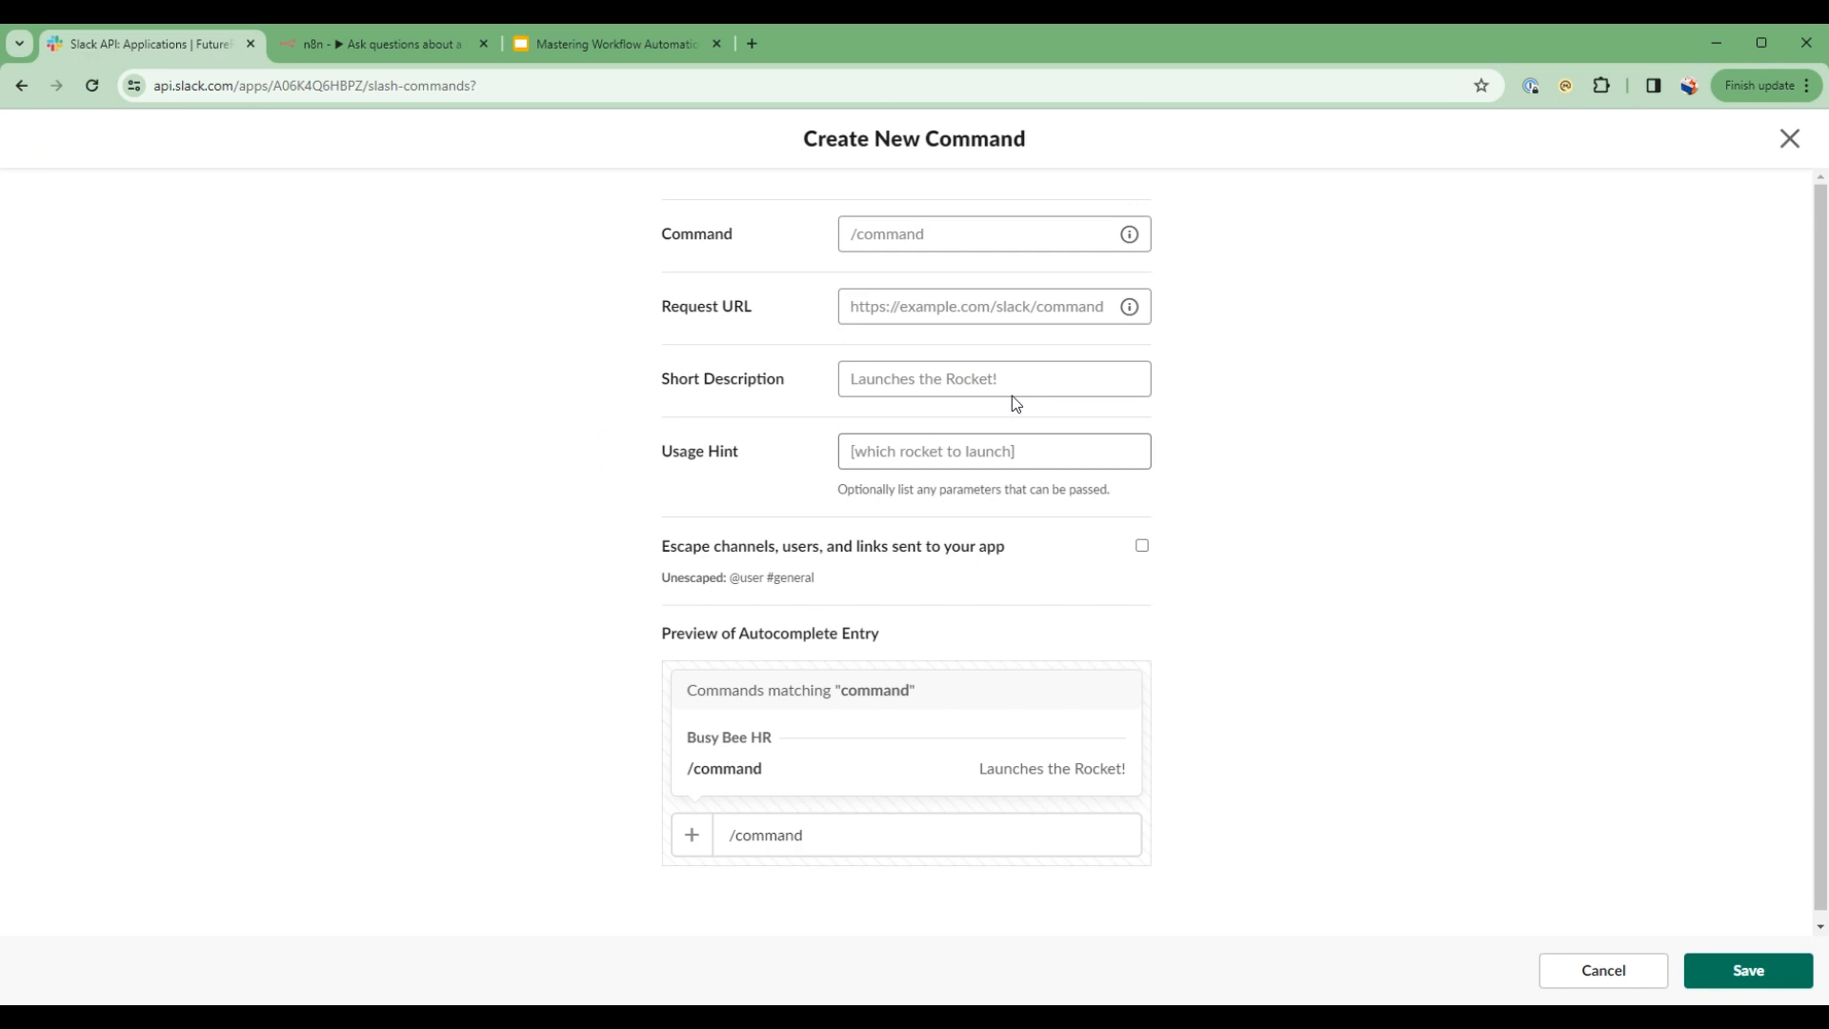
click(990, 232)
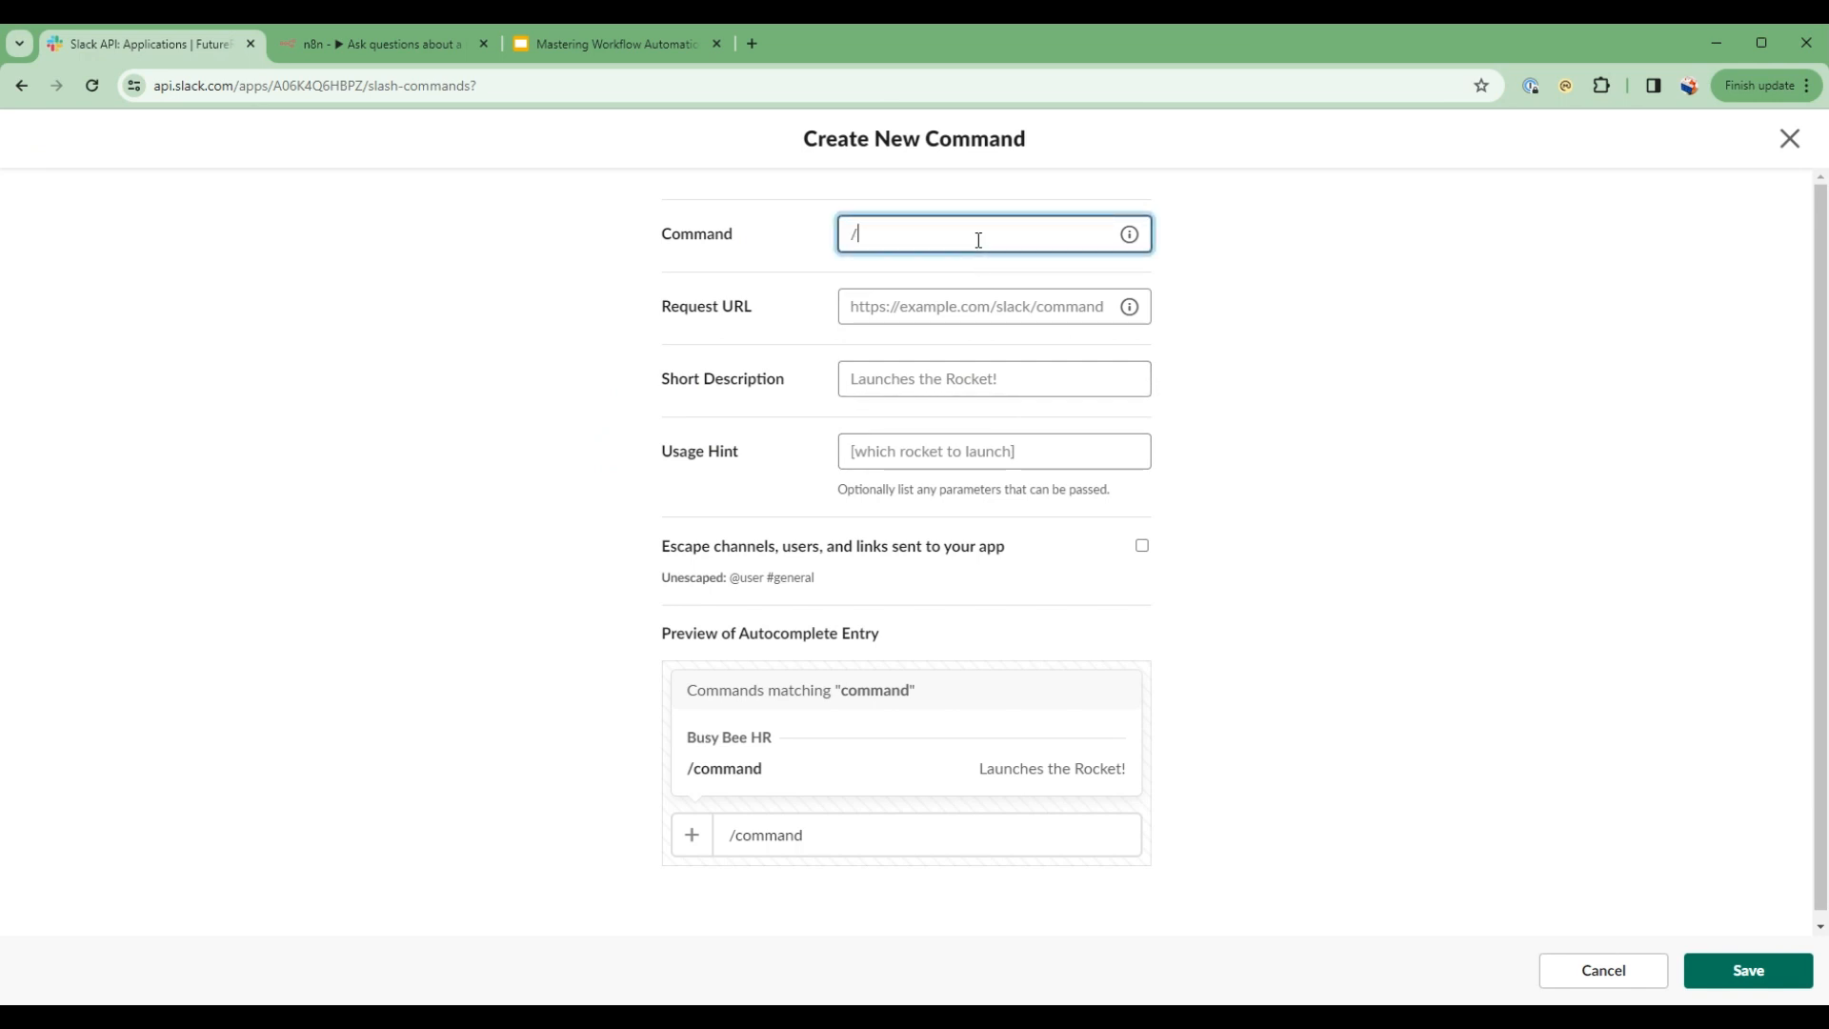
text(ask)
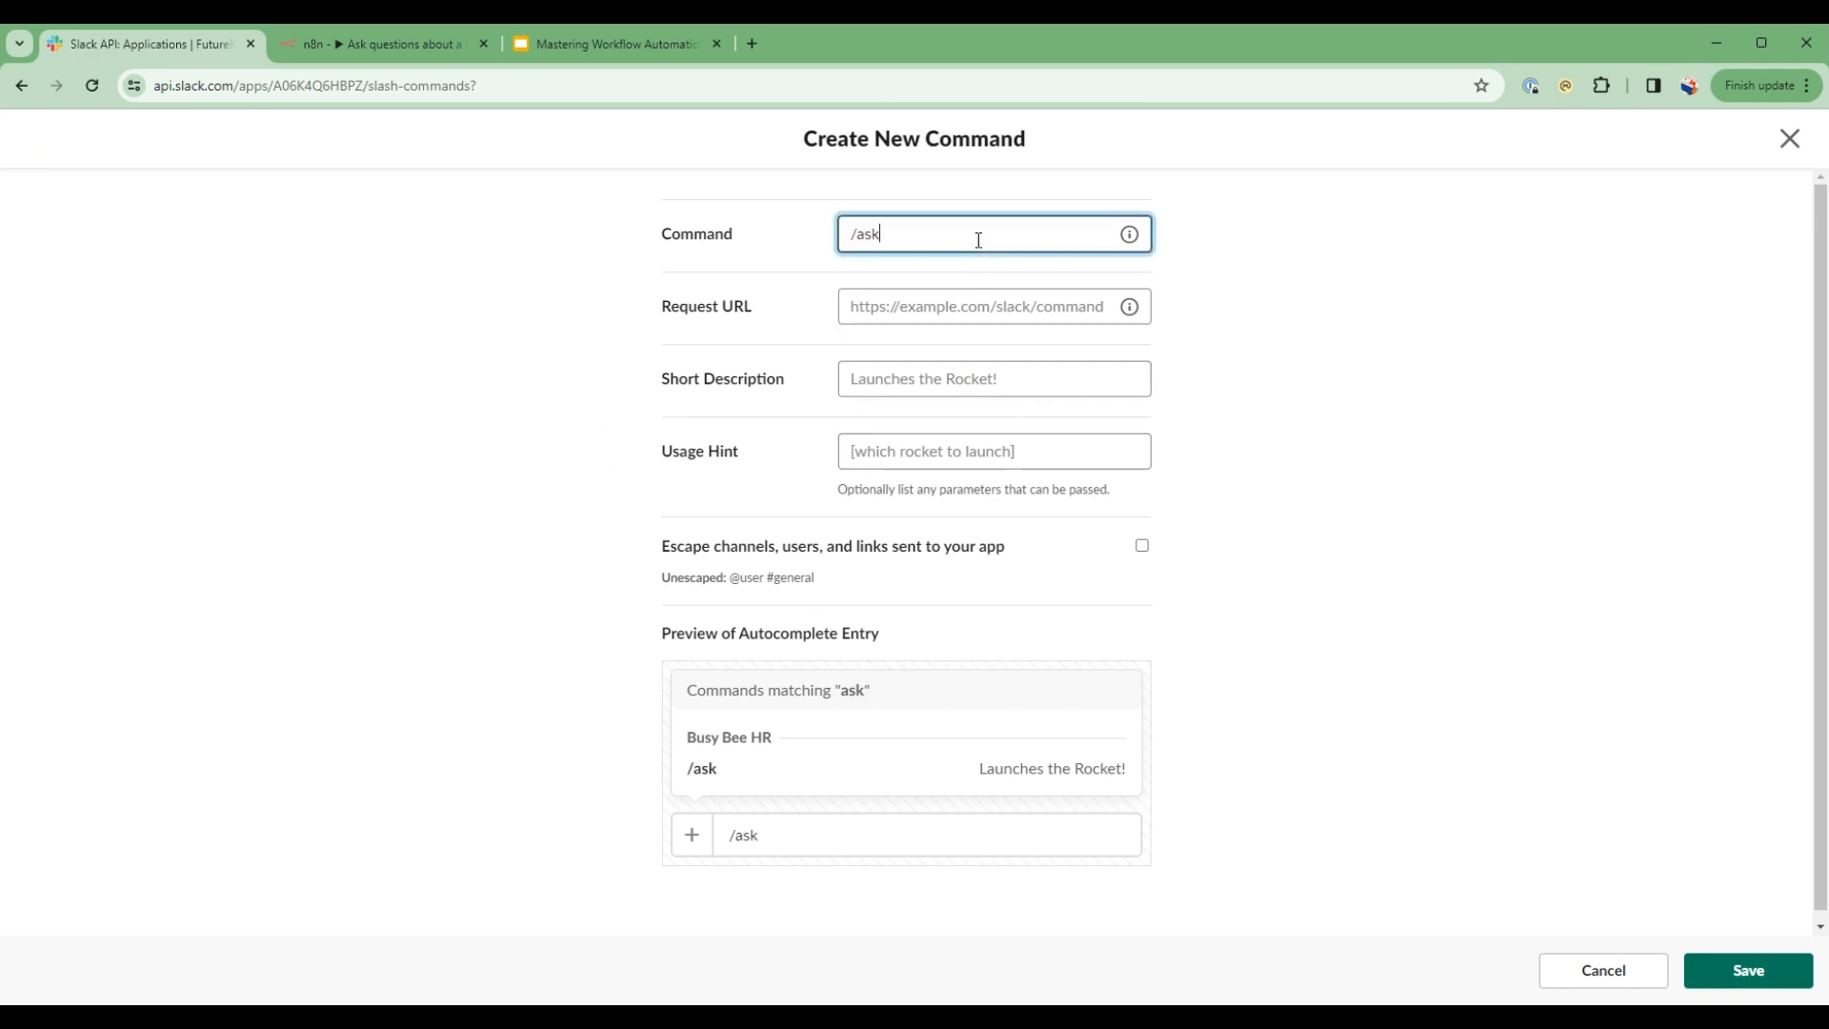
text(HR)
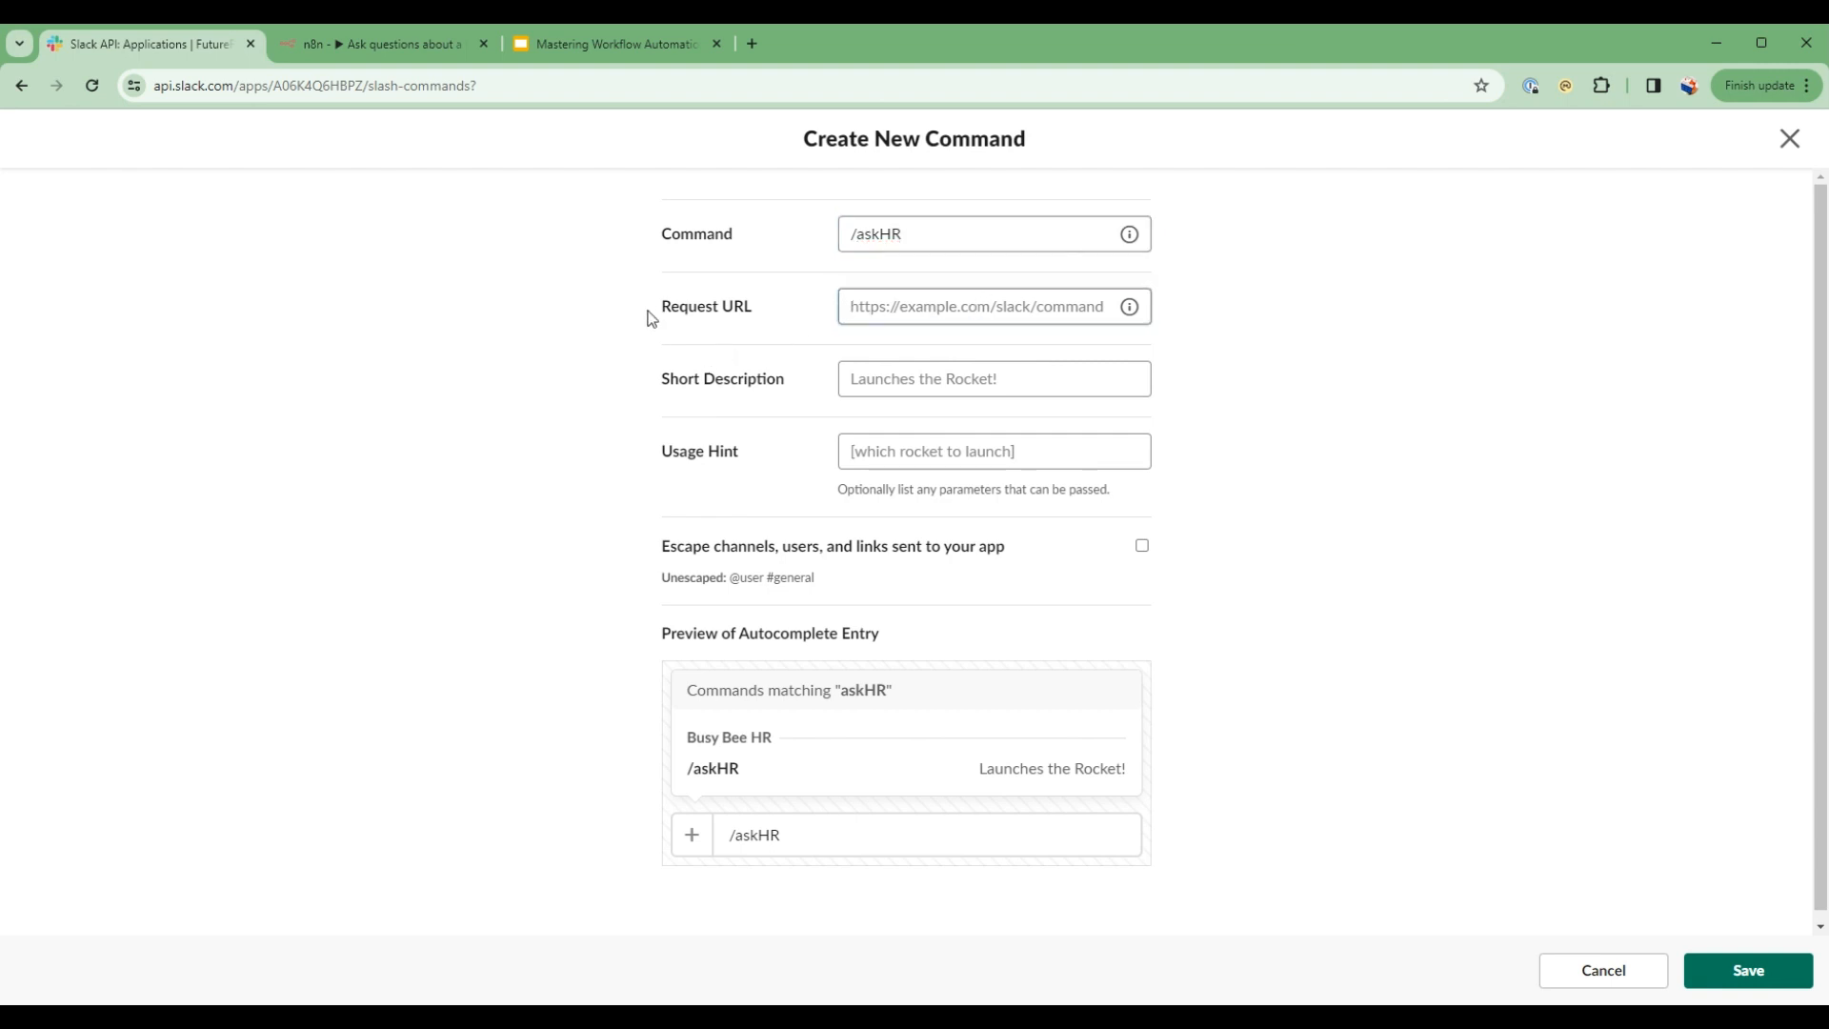
double_click(705, 305)
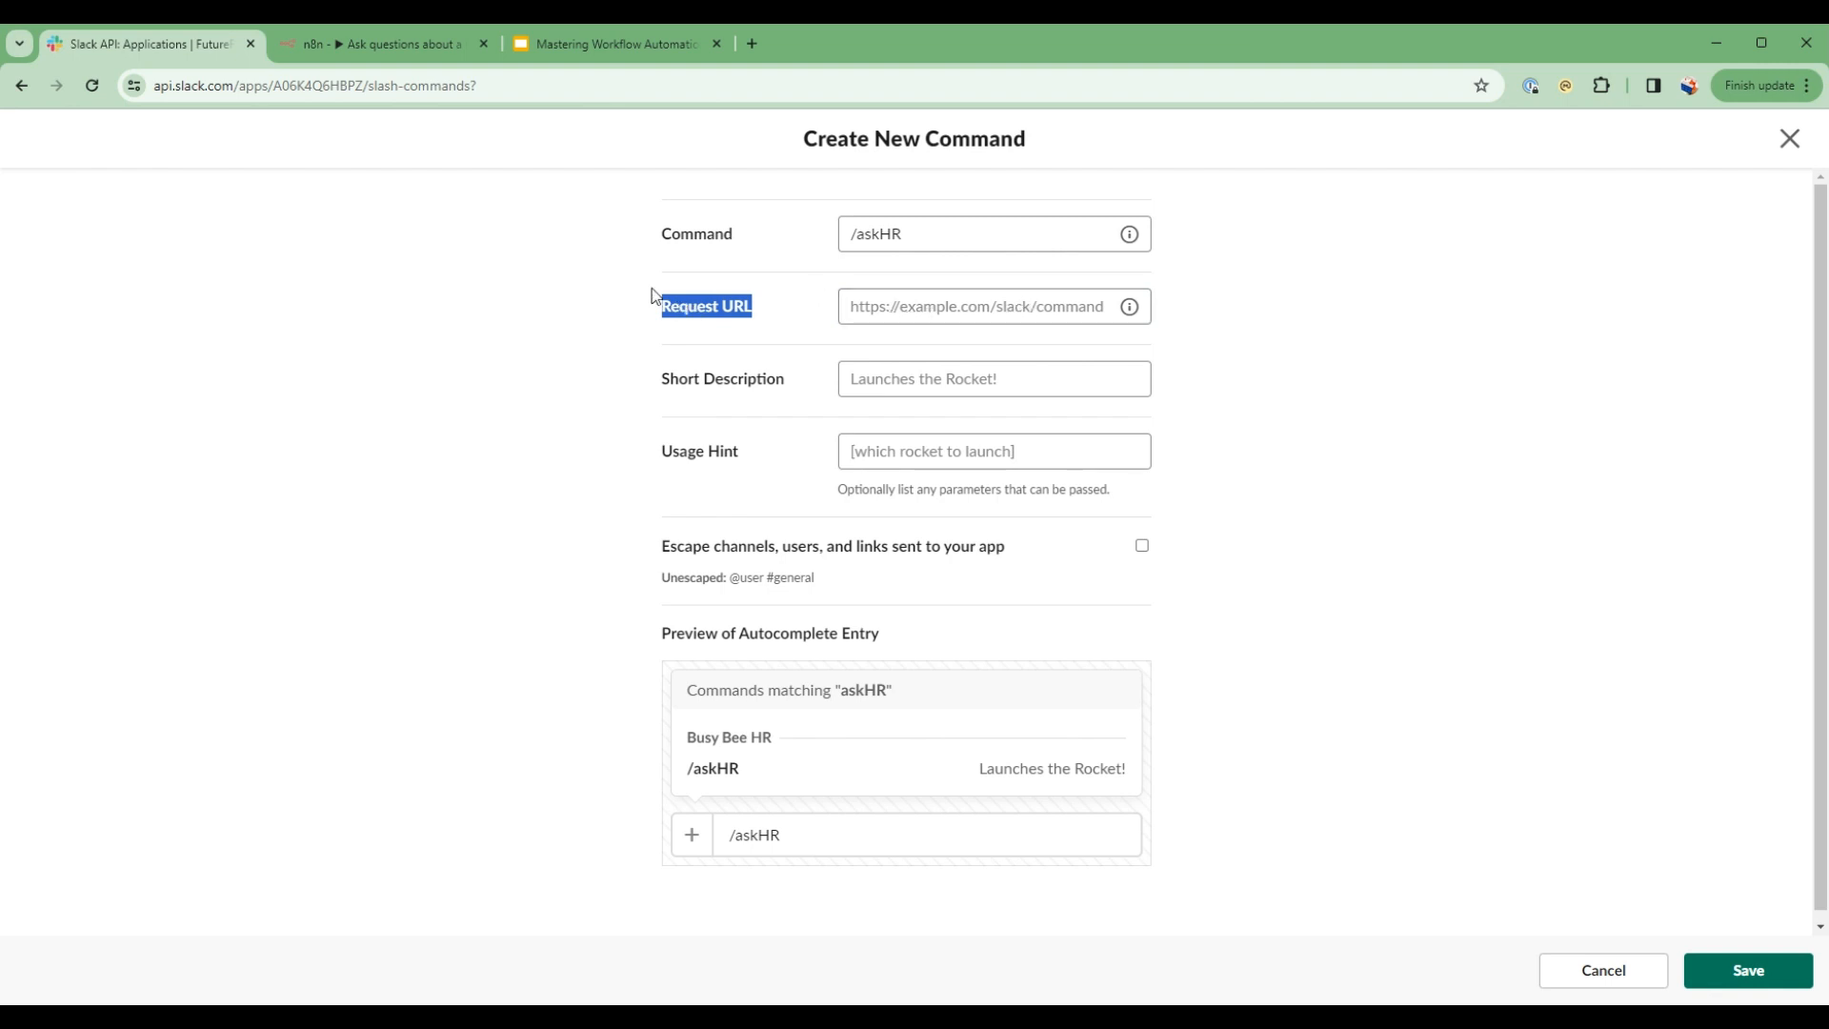
- Copy the Webhook node's production URL in n8n and return to the slash command form
click(379, 44)
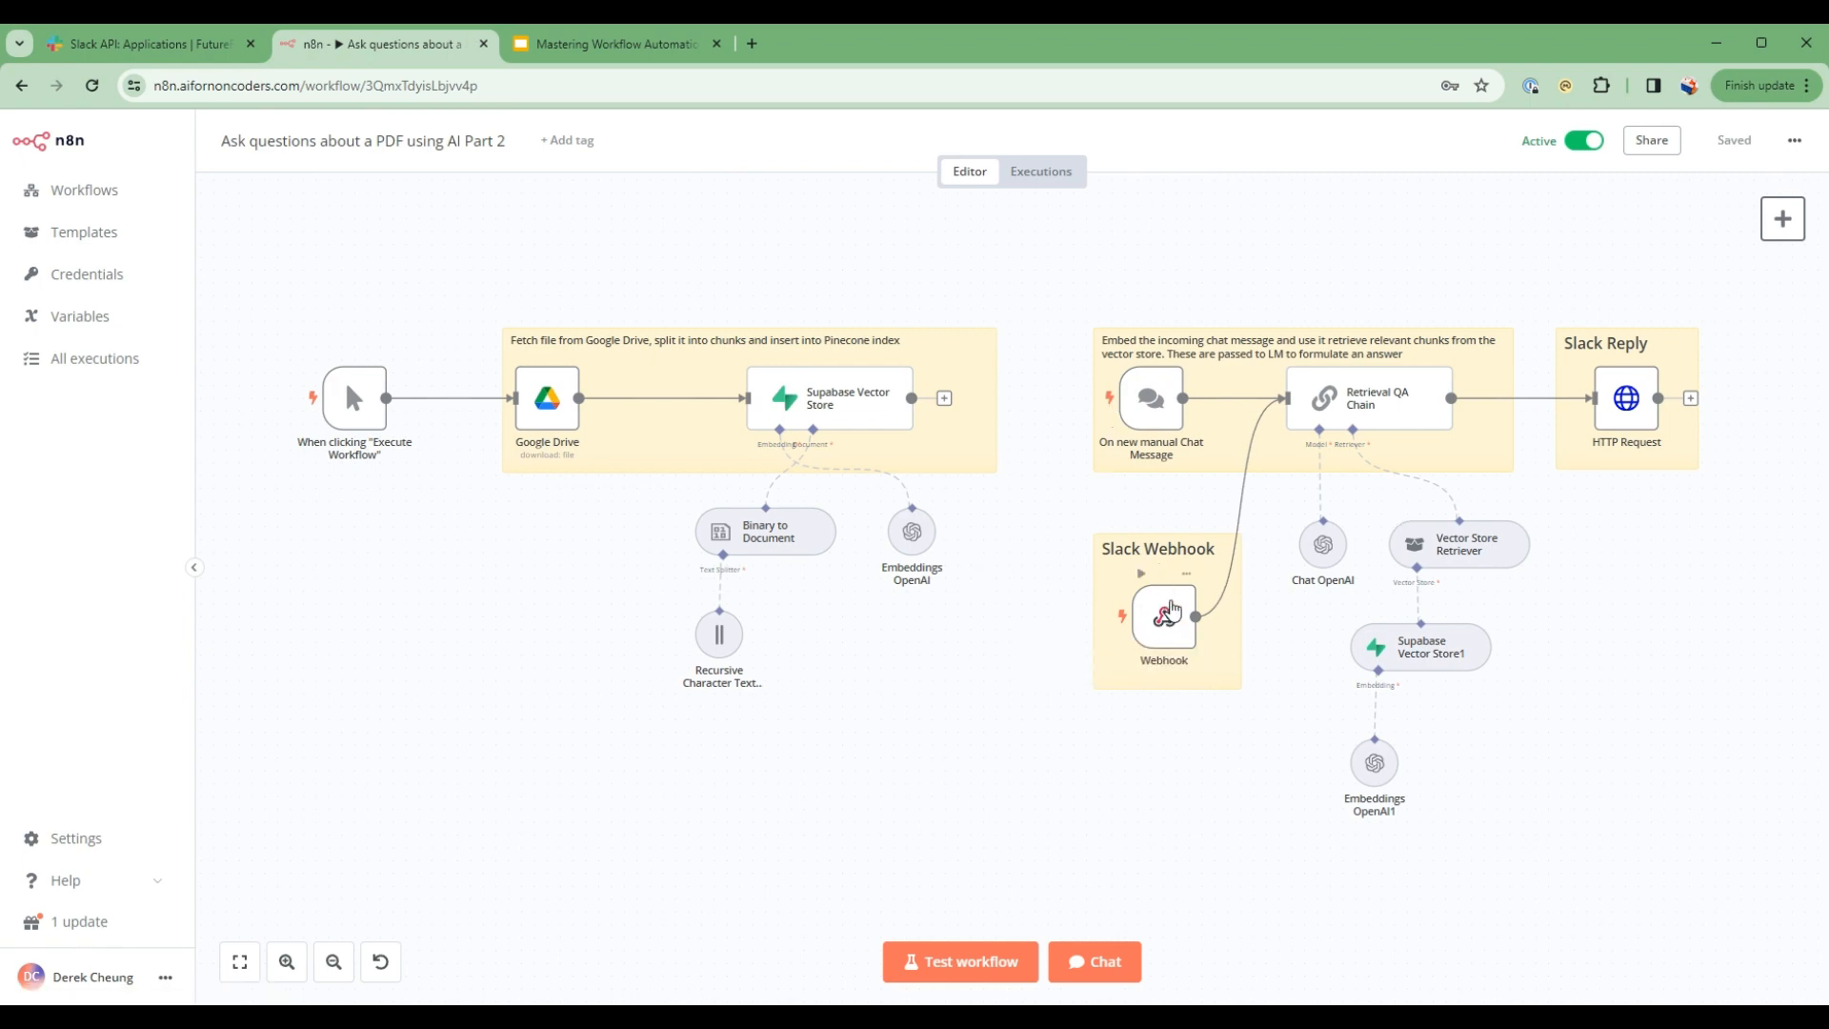
double_click(1162, 616)
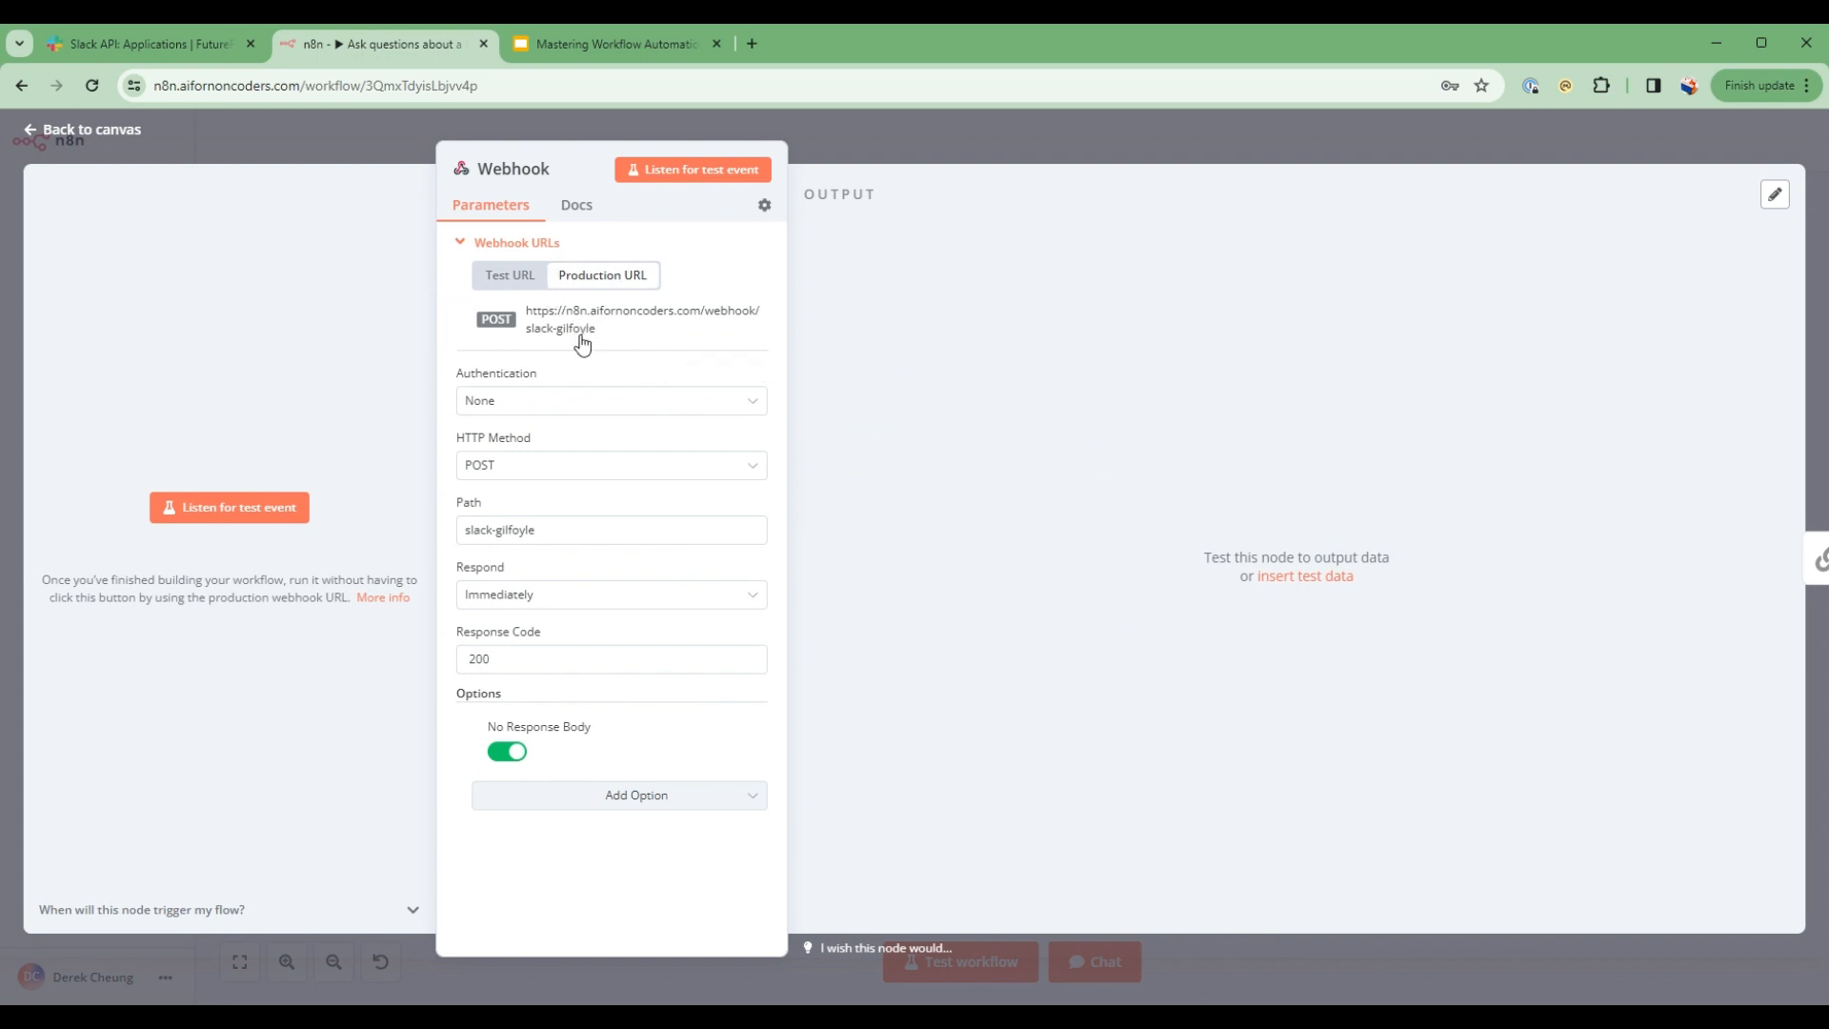
click(642, 318)
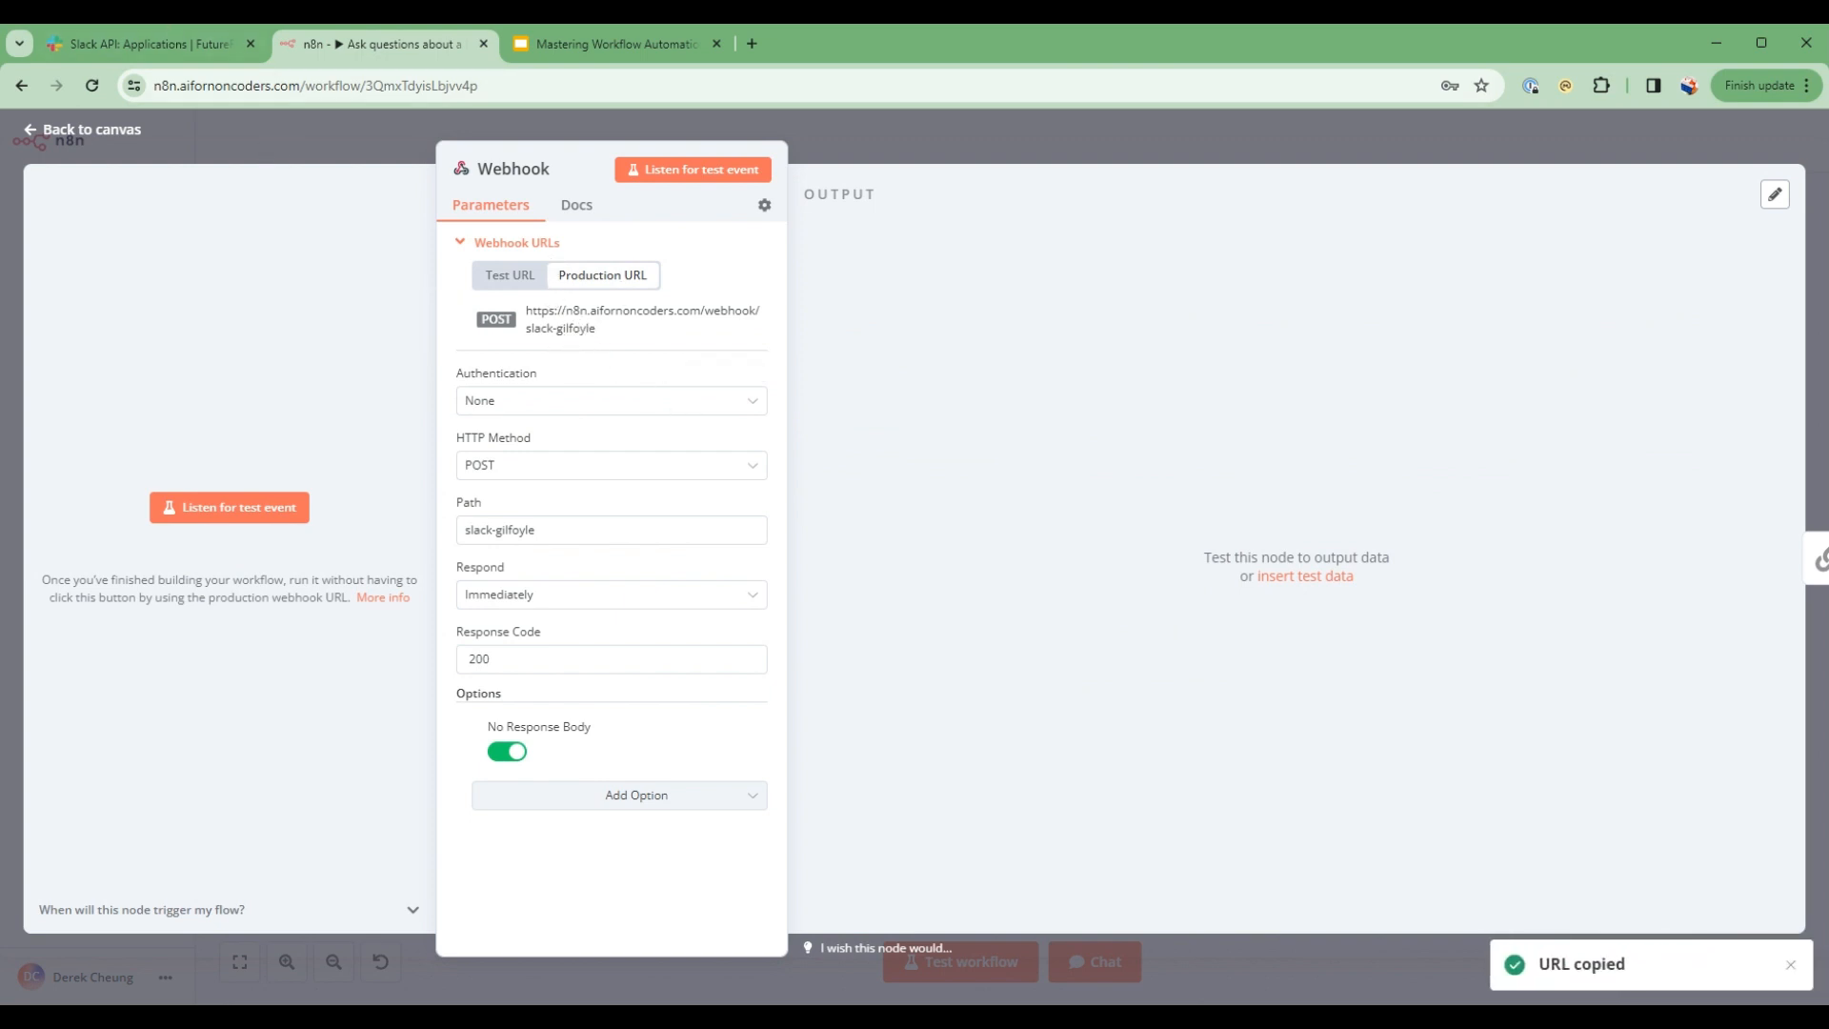
click(147, 44)
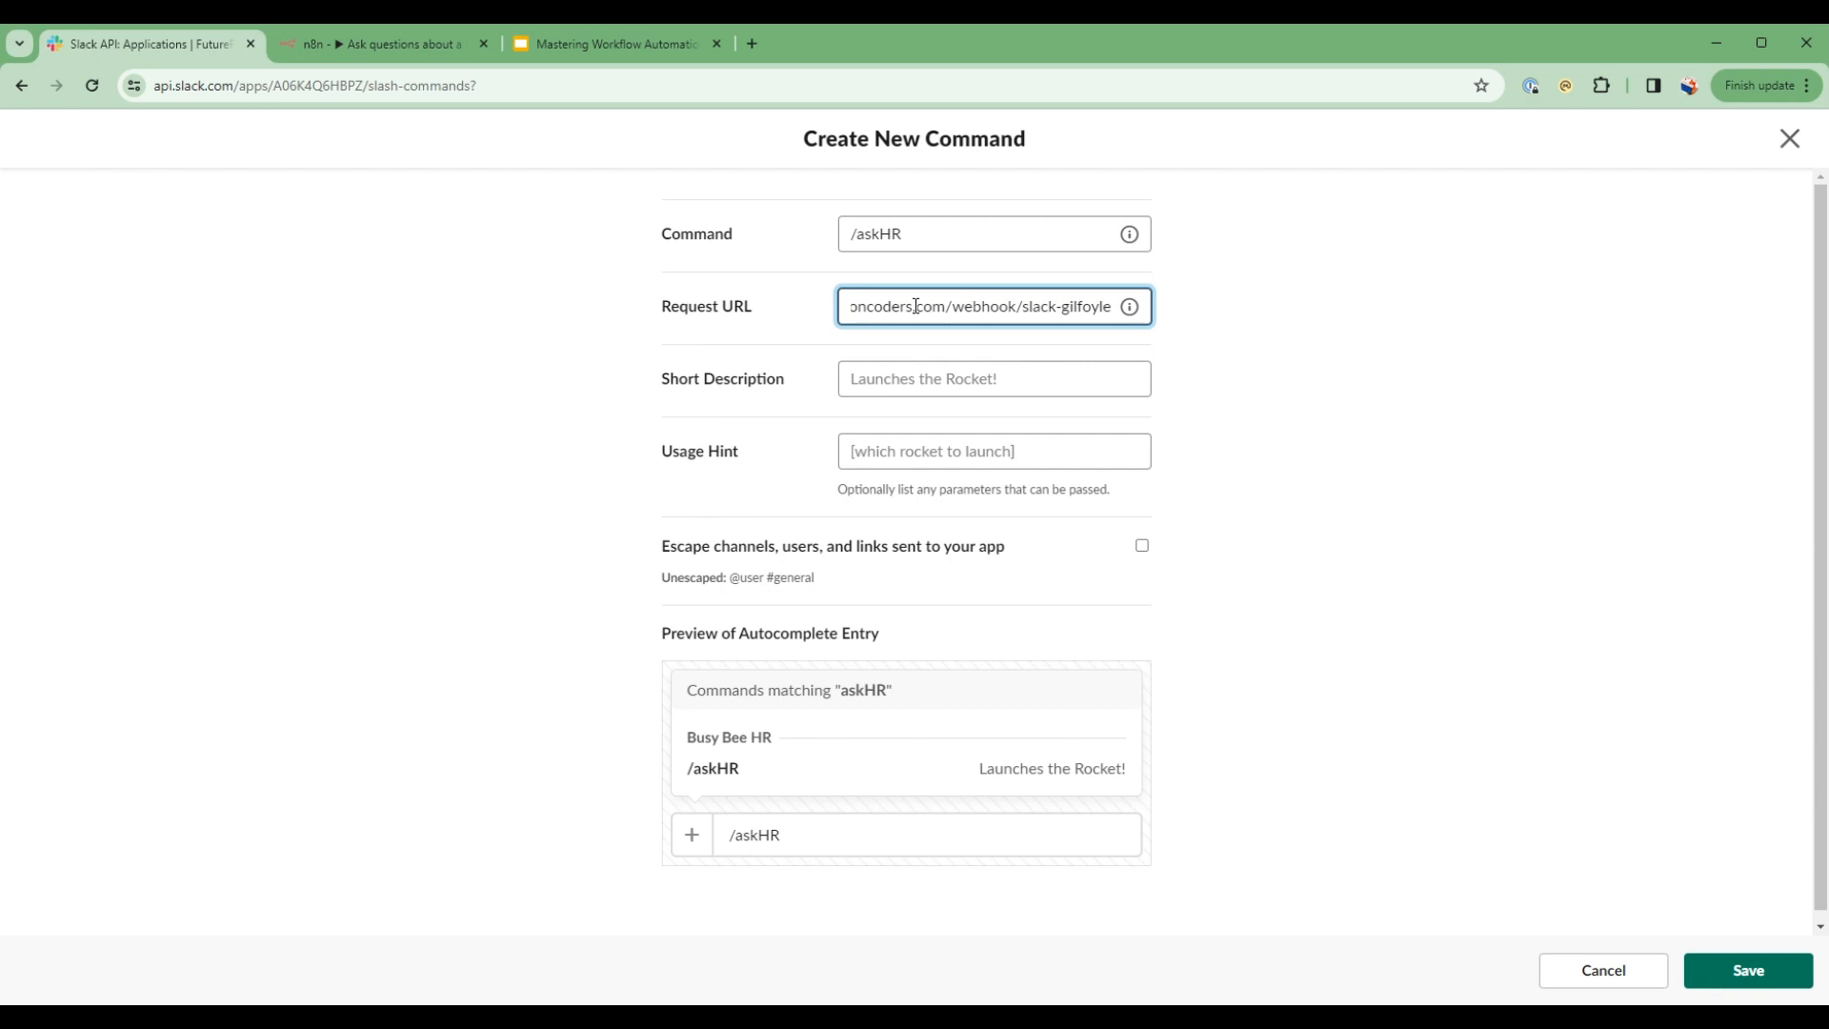
- Give the /askHR command the short description 'Ask HR about policy' and save it
click(994, 377)
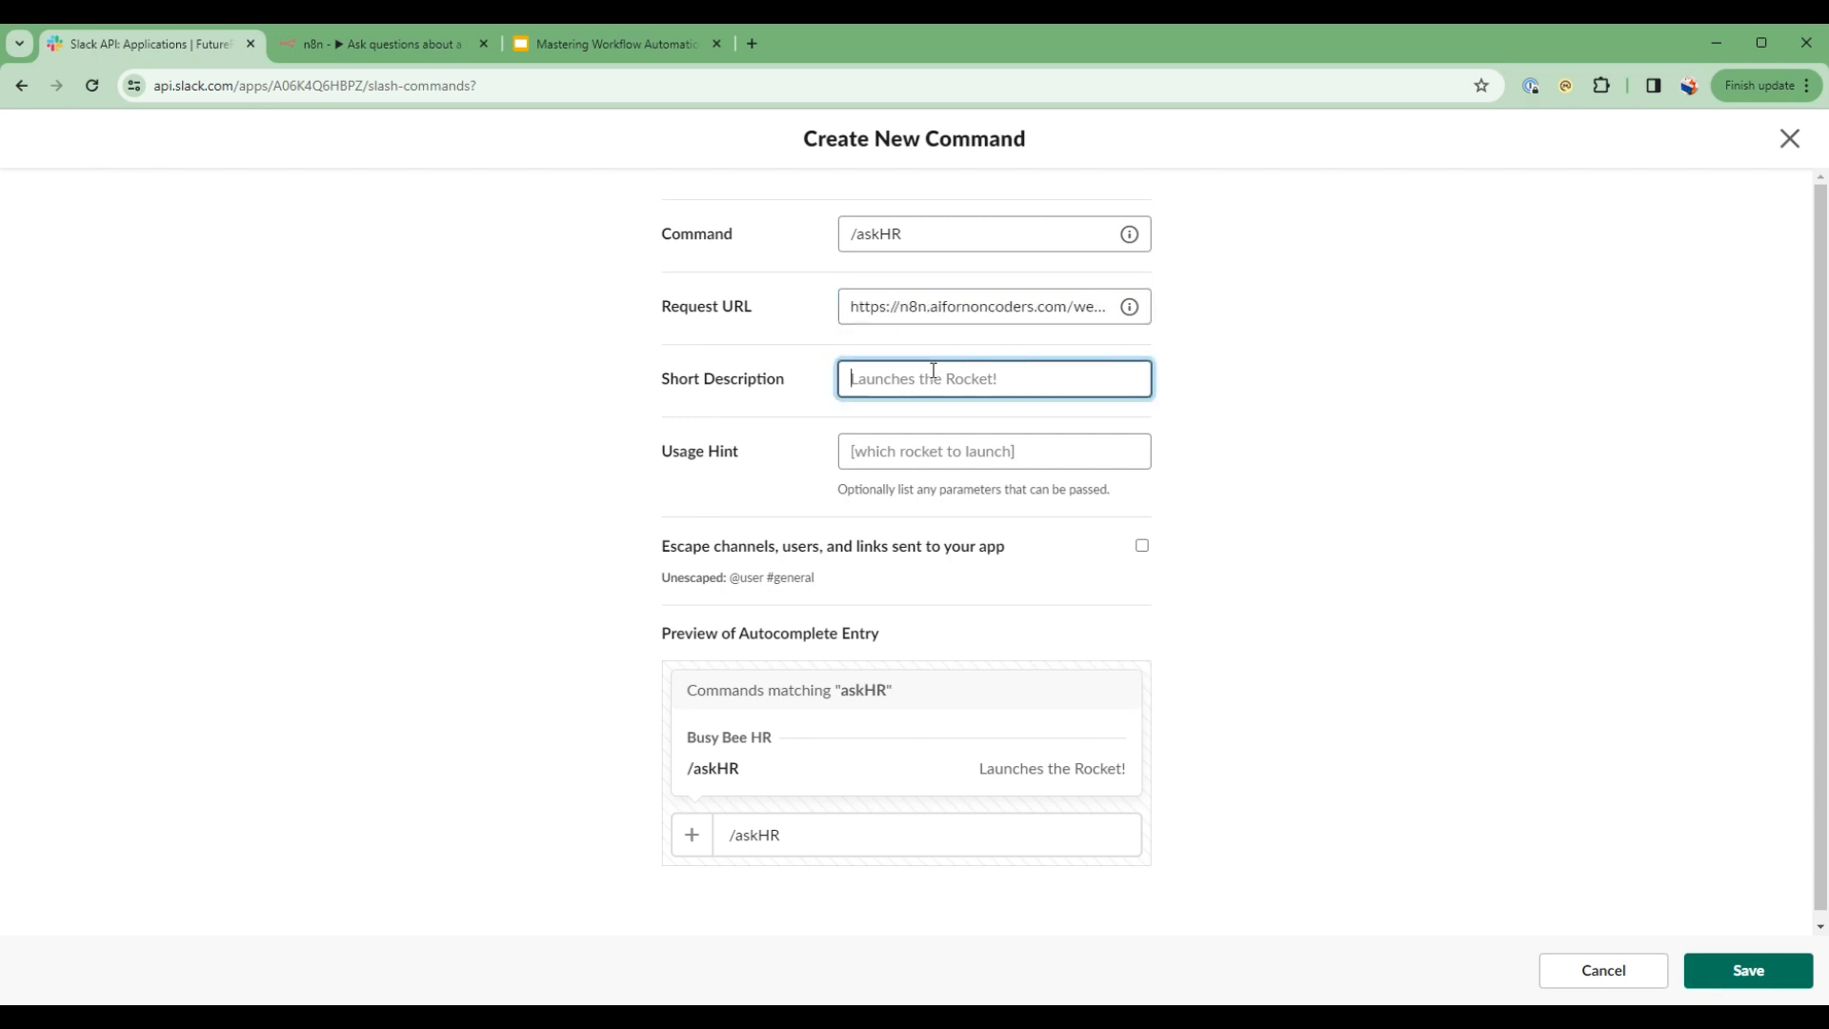
text(Ask HR)
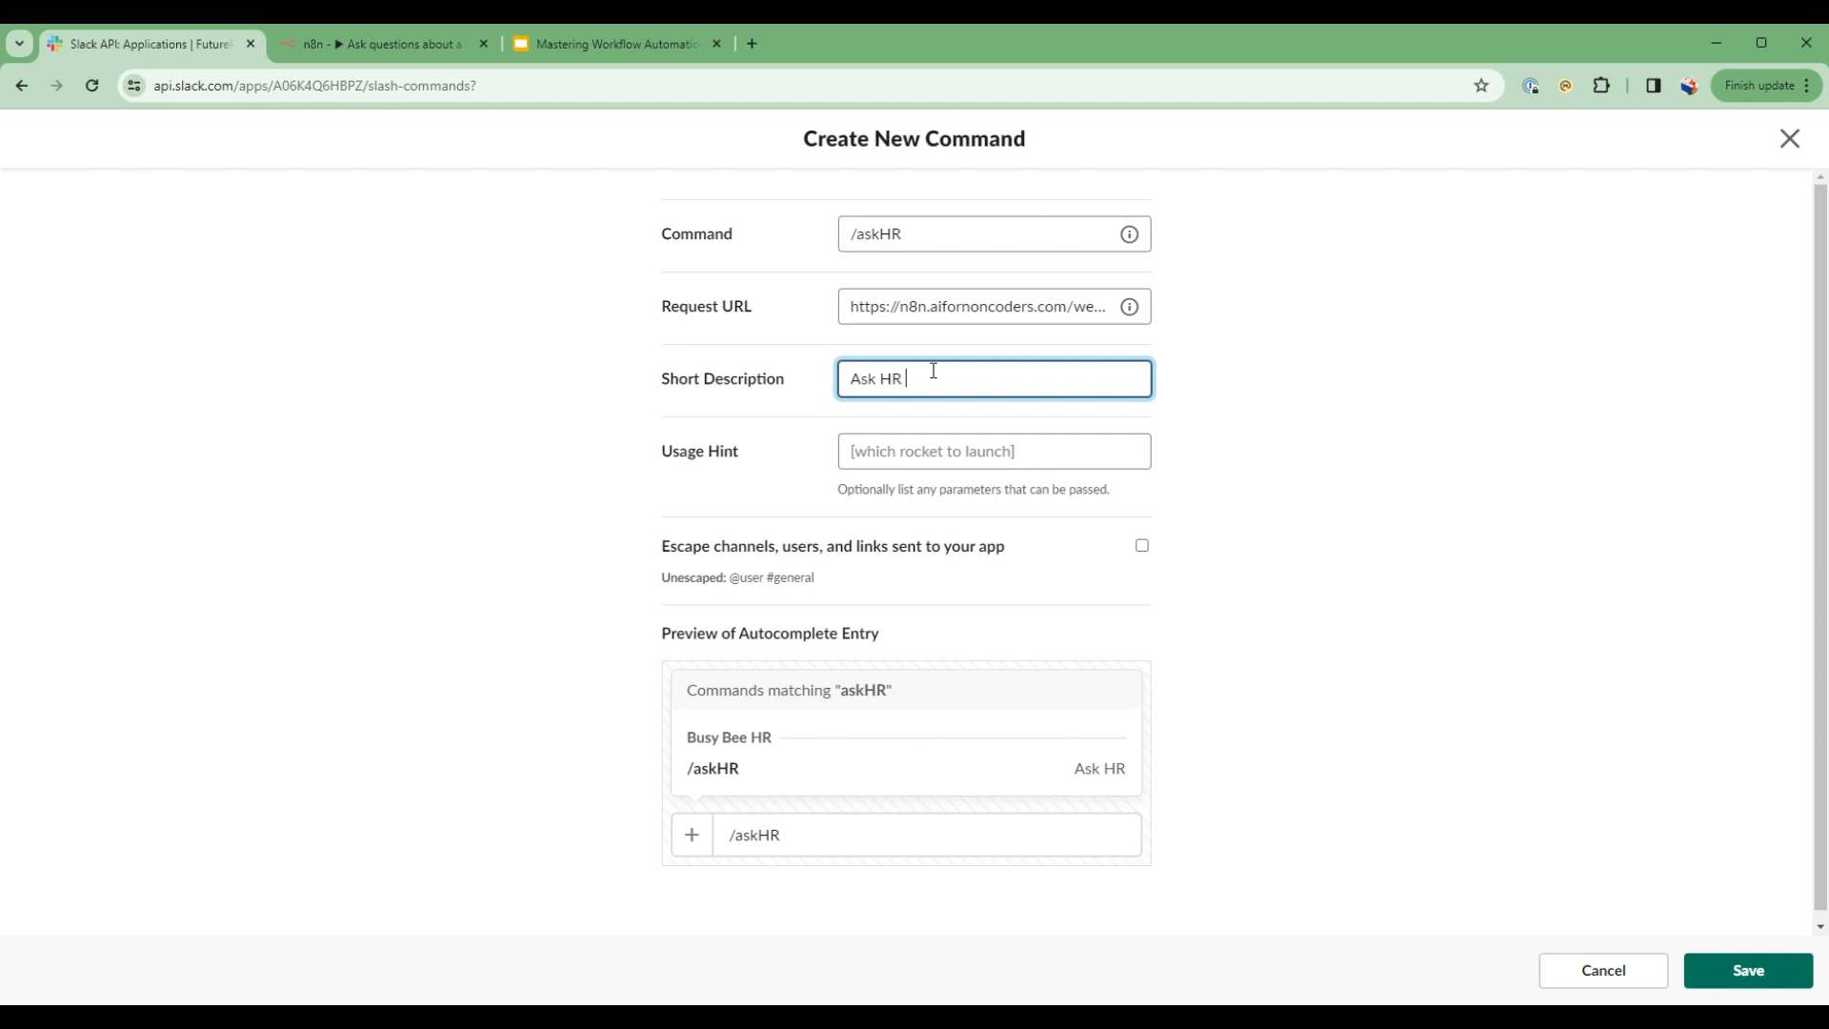
text(about po)
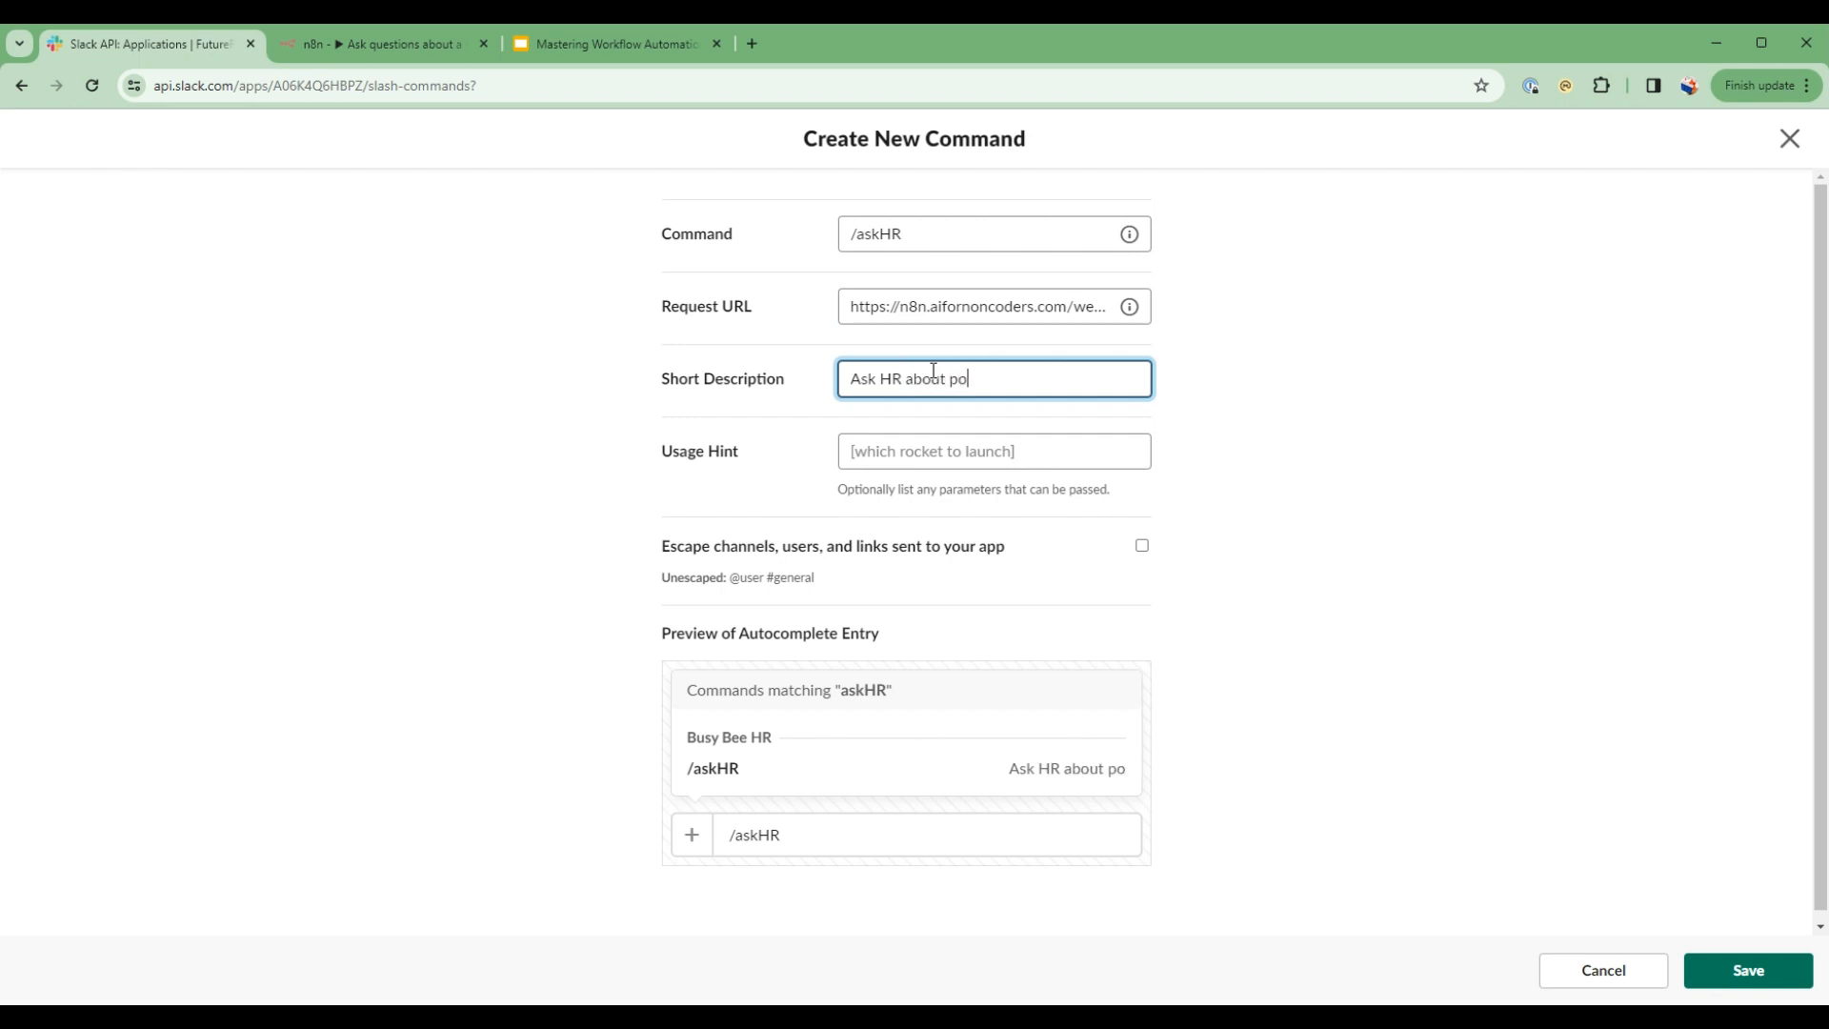
text(licy)
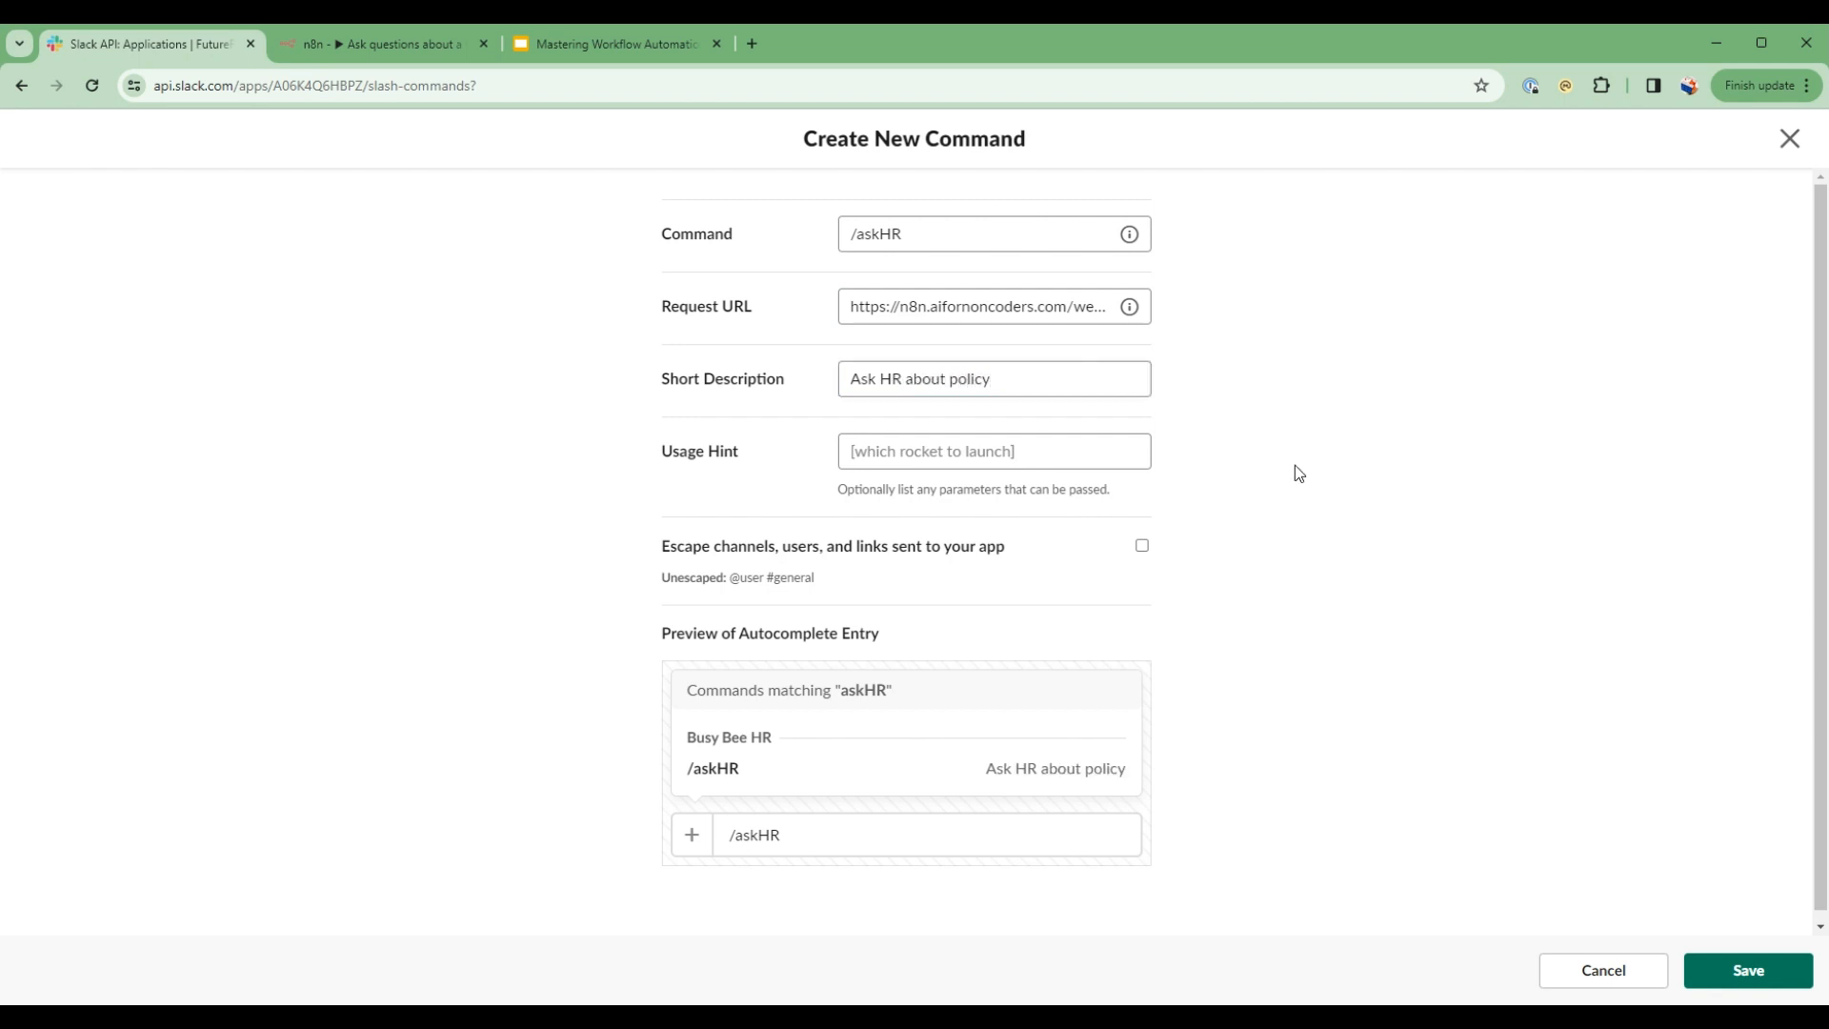
click(1746, 970)
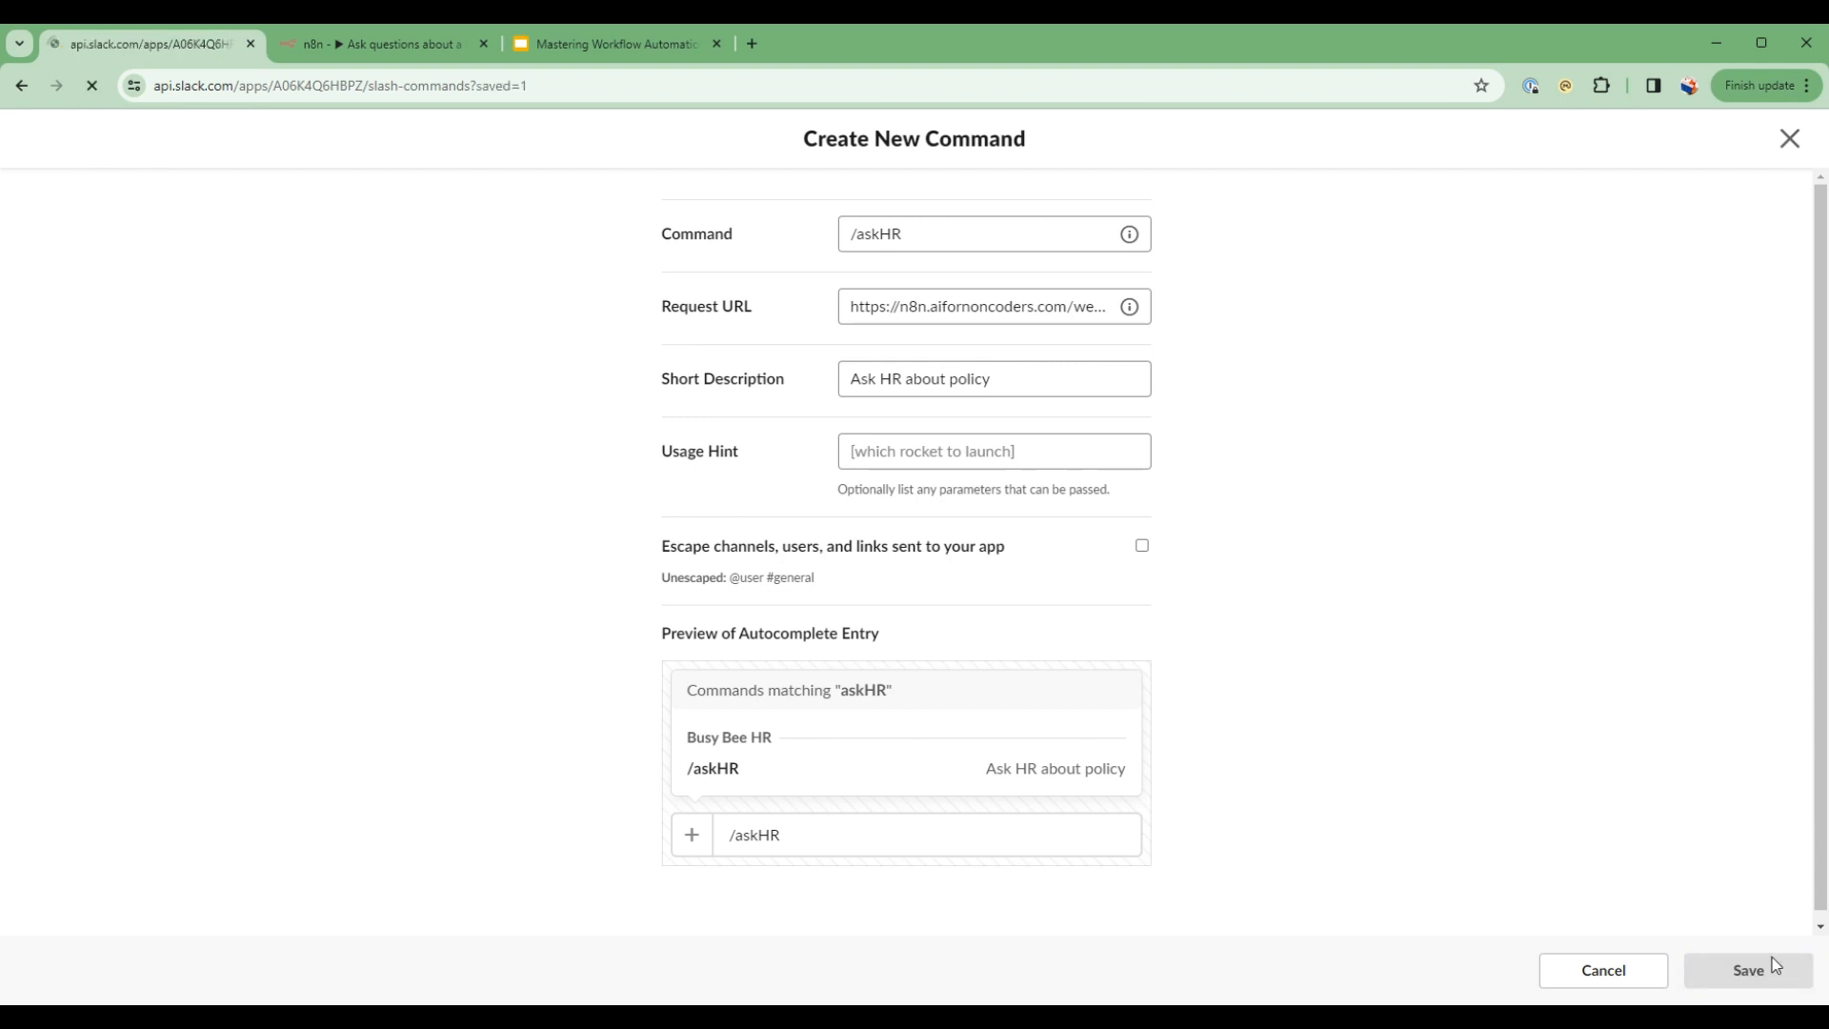
click(1747, 970)
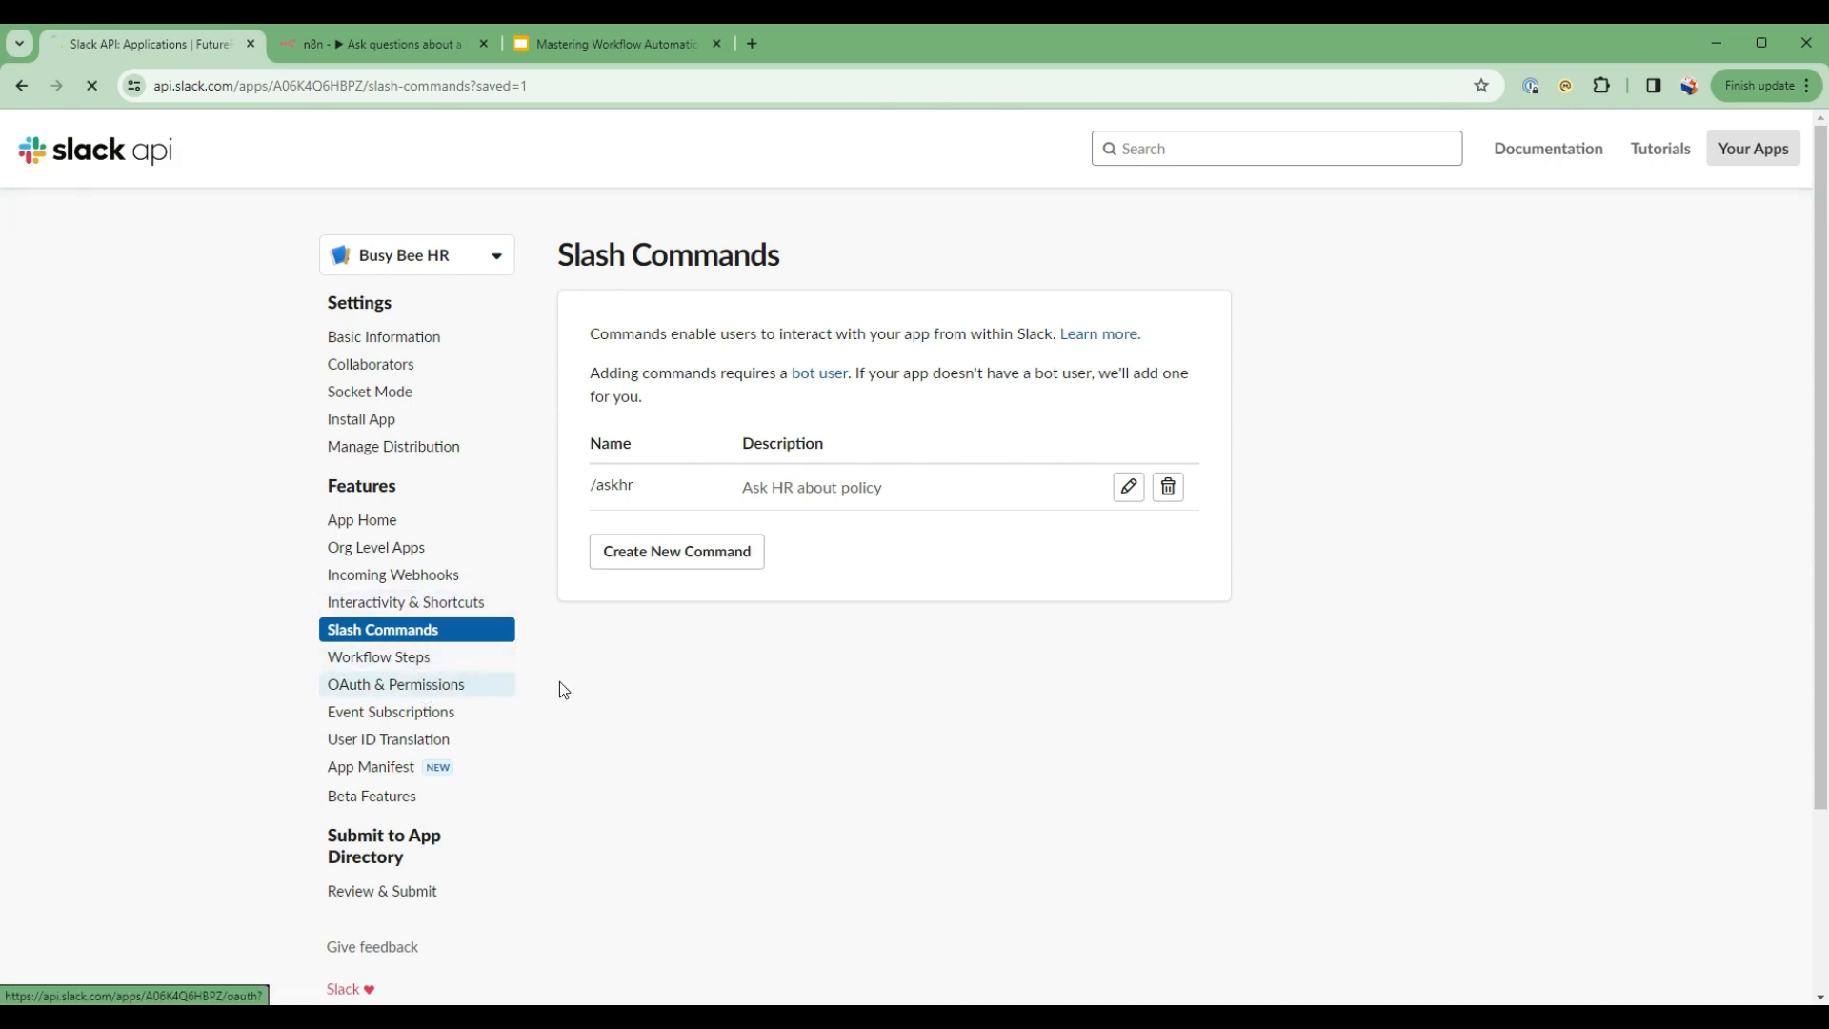
- Review the OAuth & Permissions page, where the commands scope now sits beside chat:write and channels:read
click(396, 684)
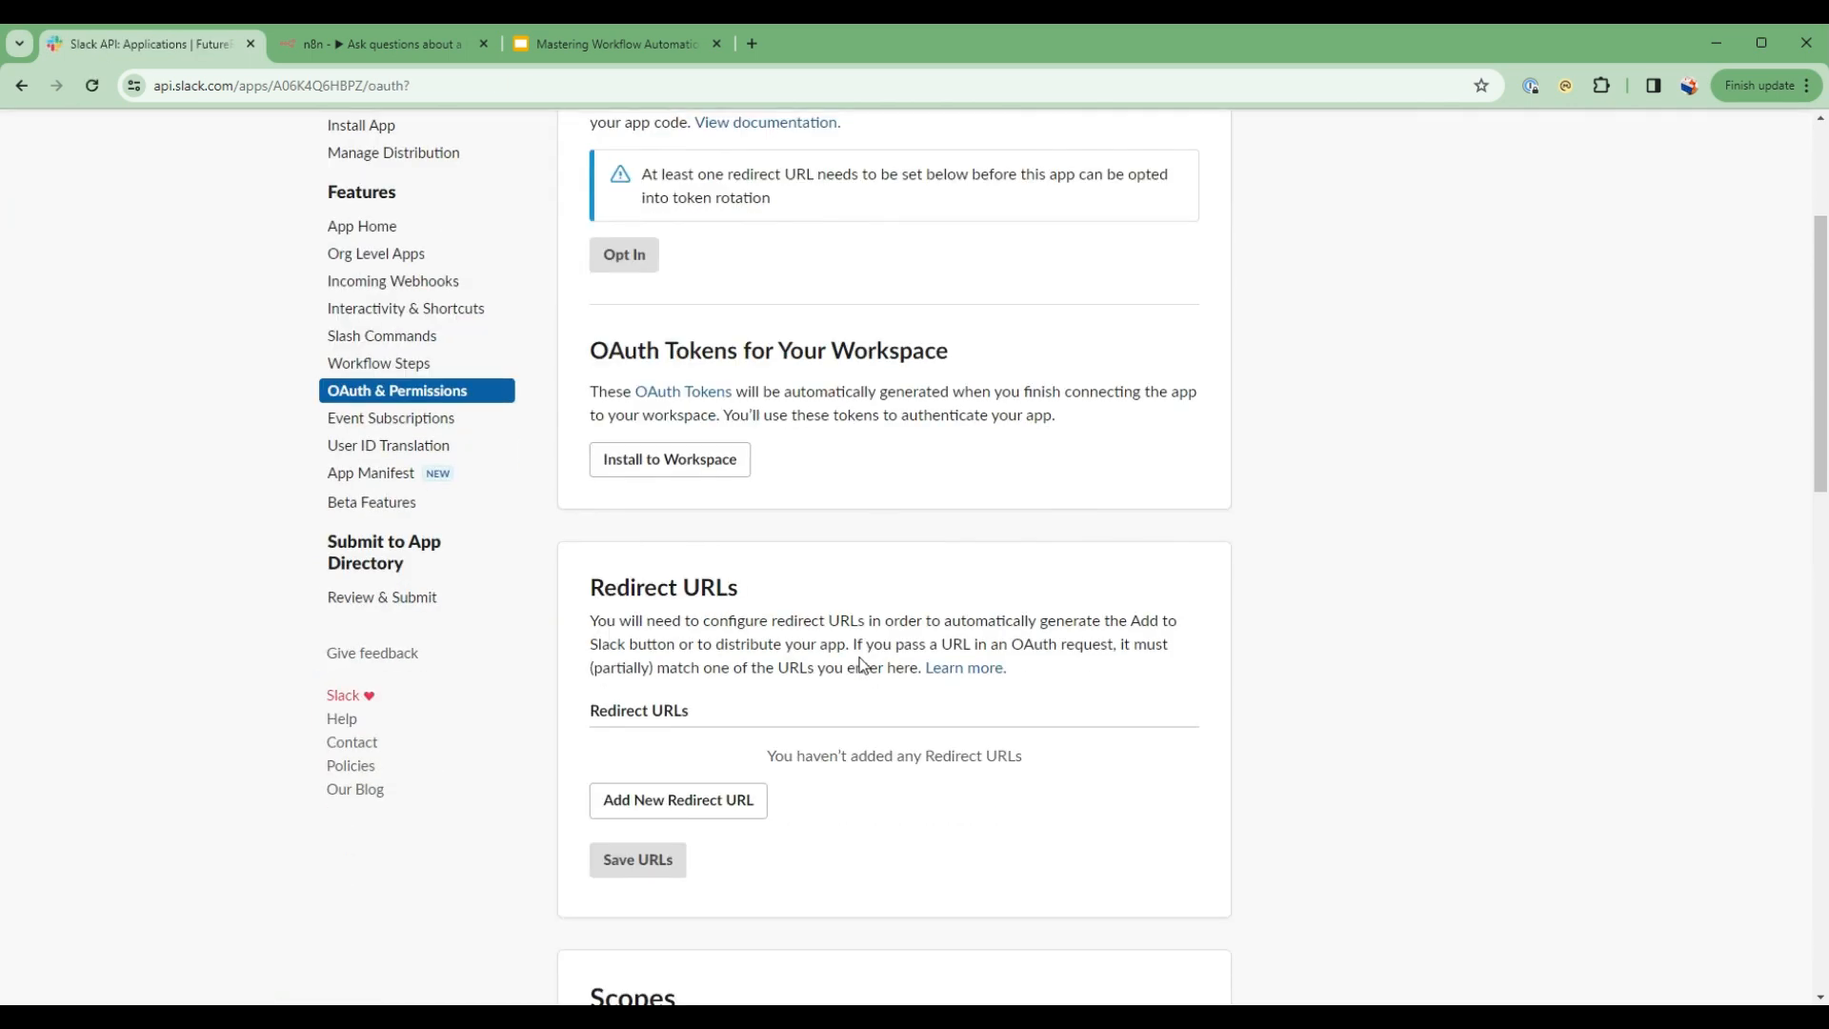
scroll(down, 3)
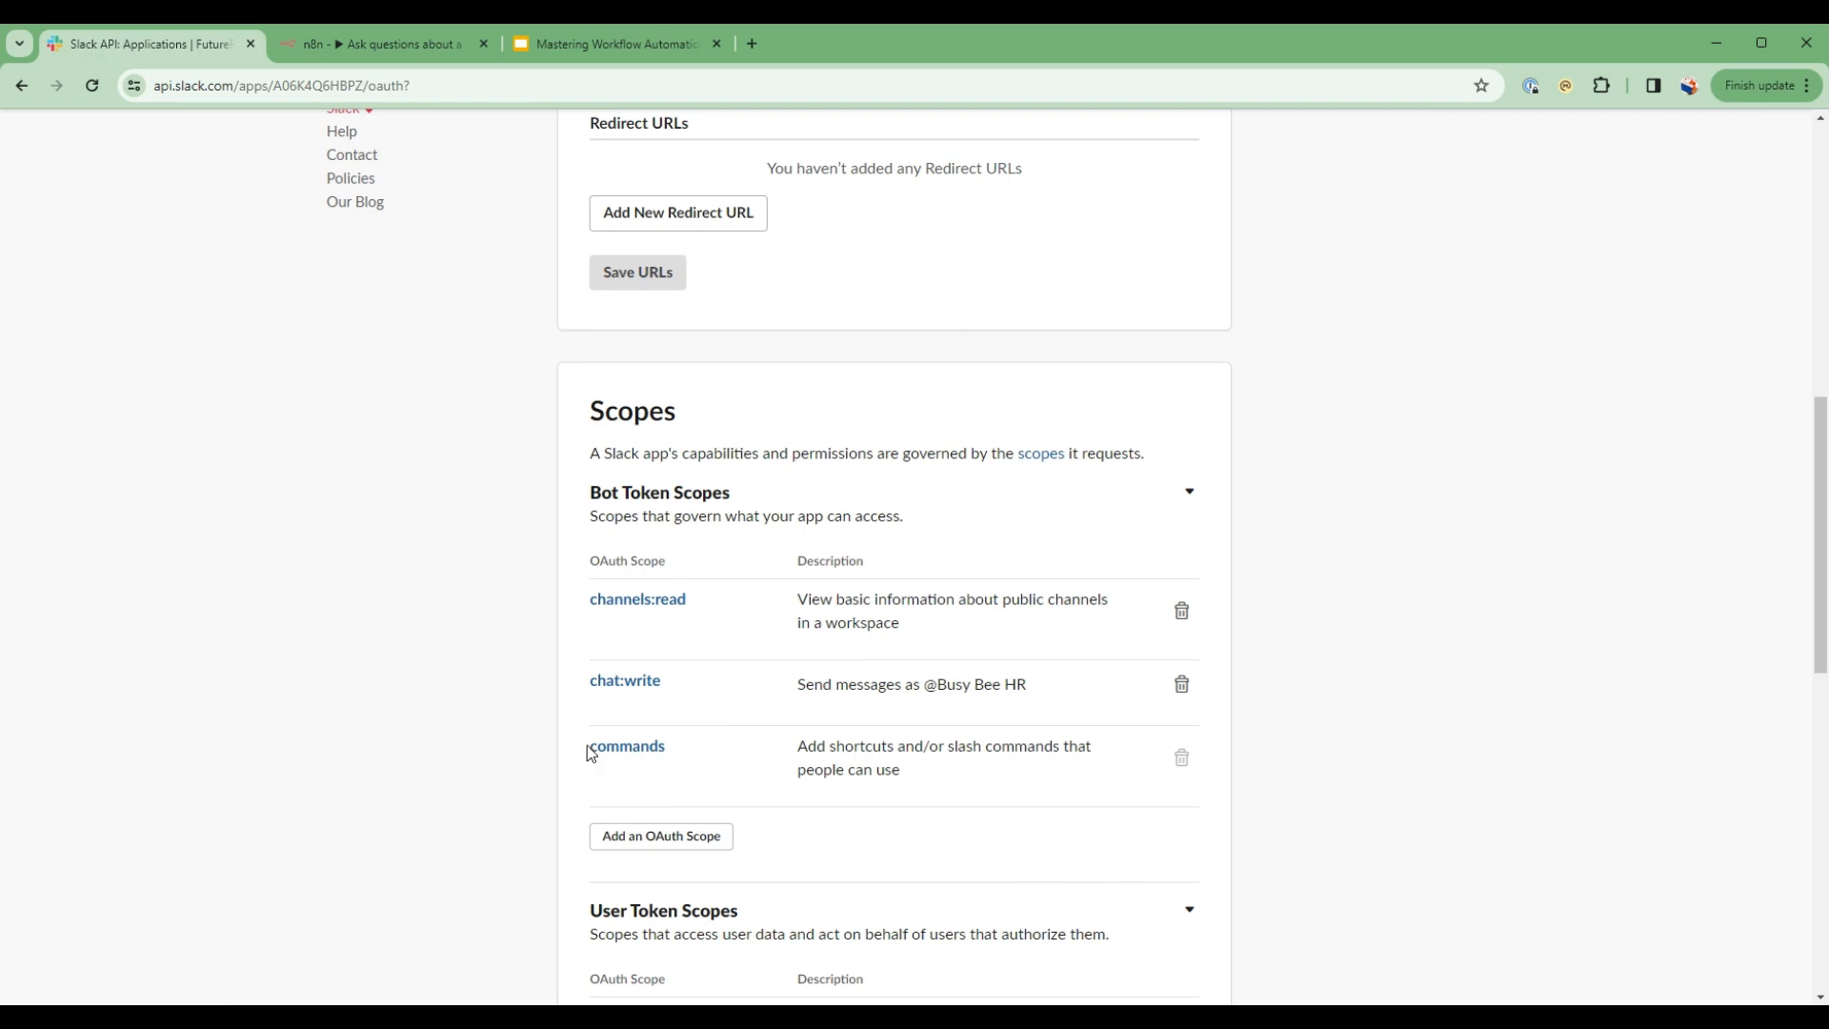
double_click(625, 745)
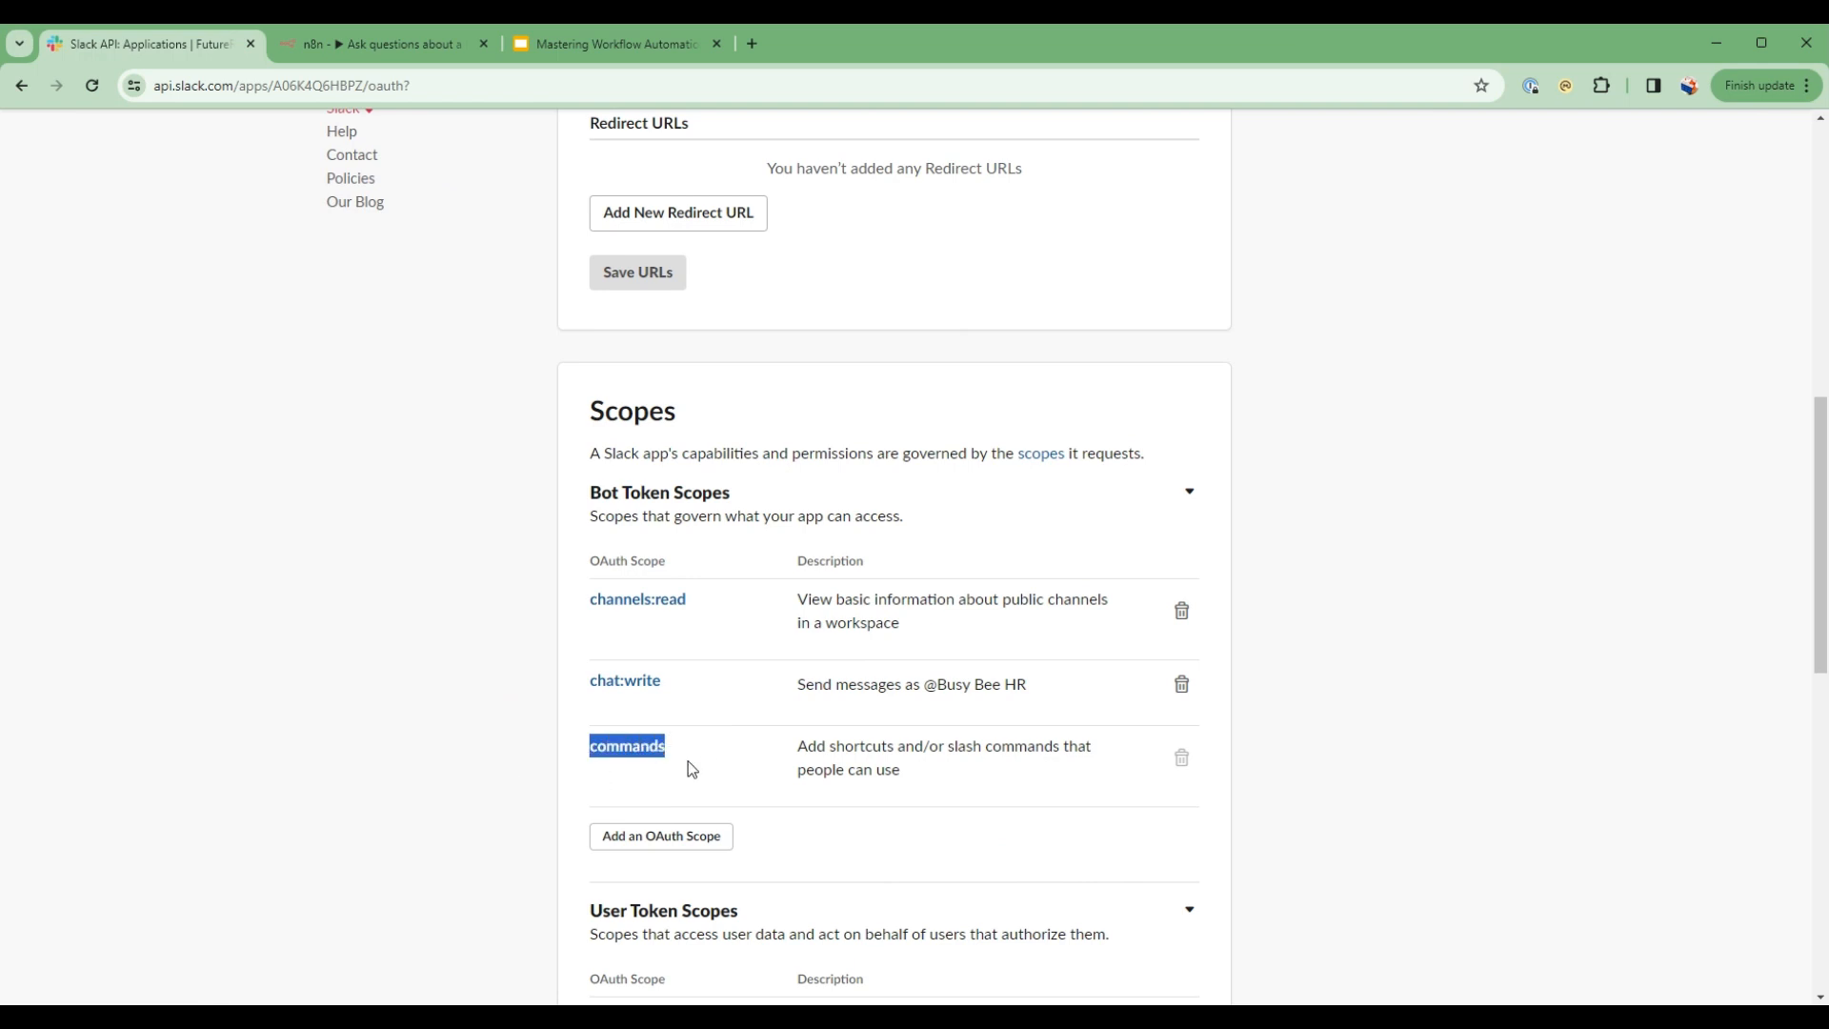
mouse_move(712, 752)
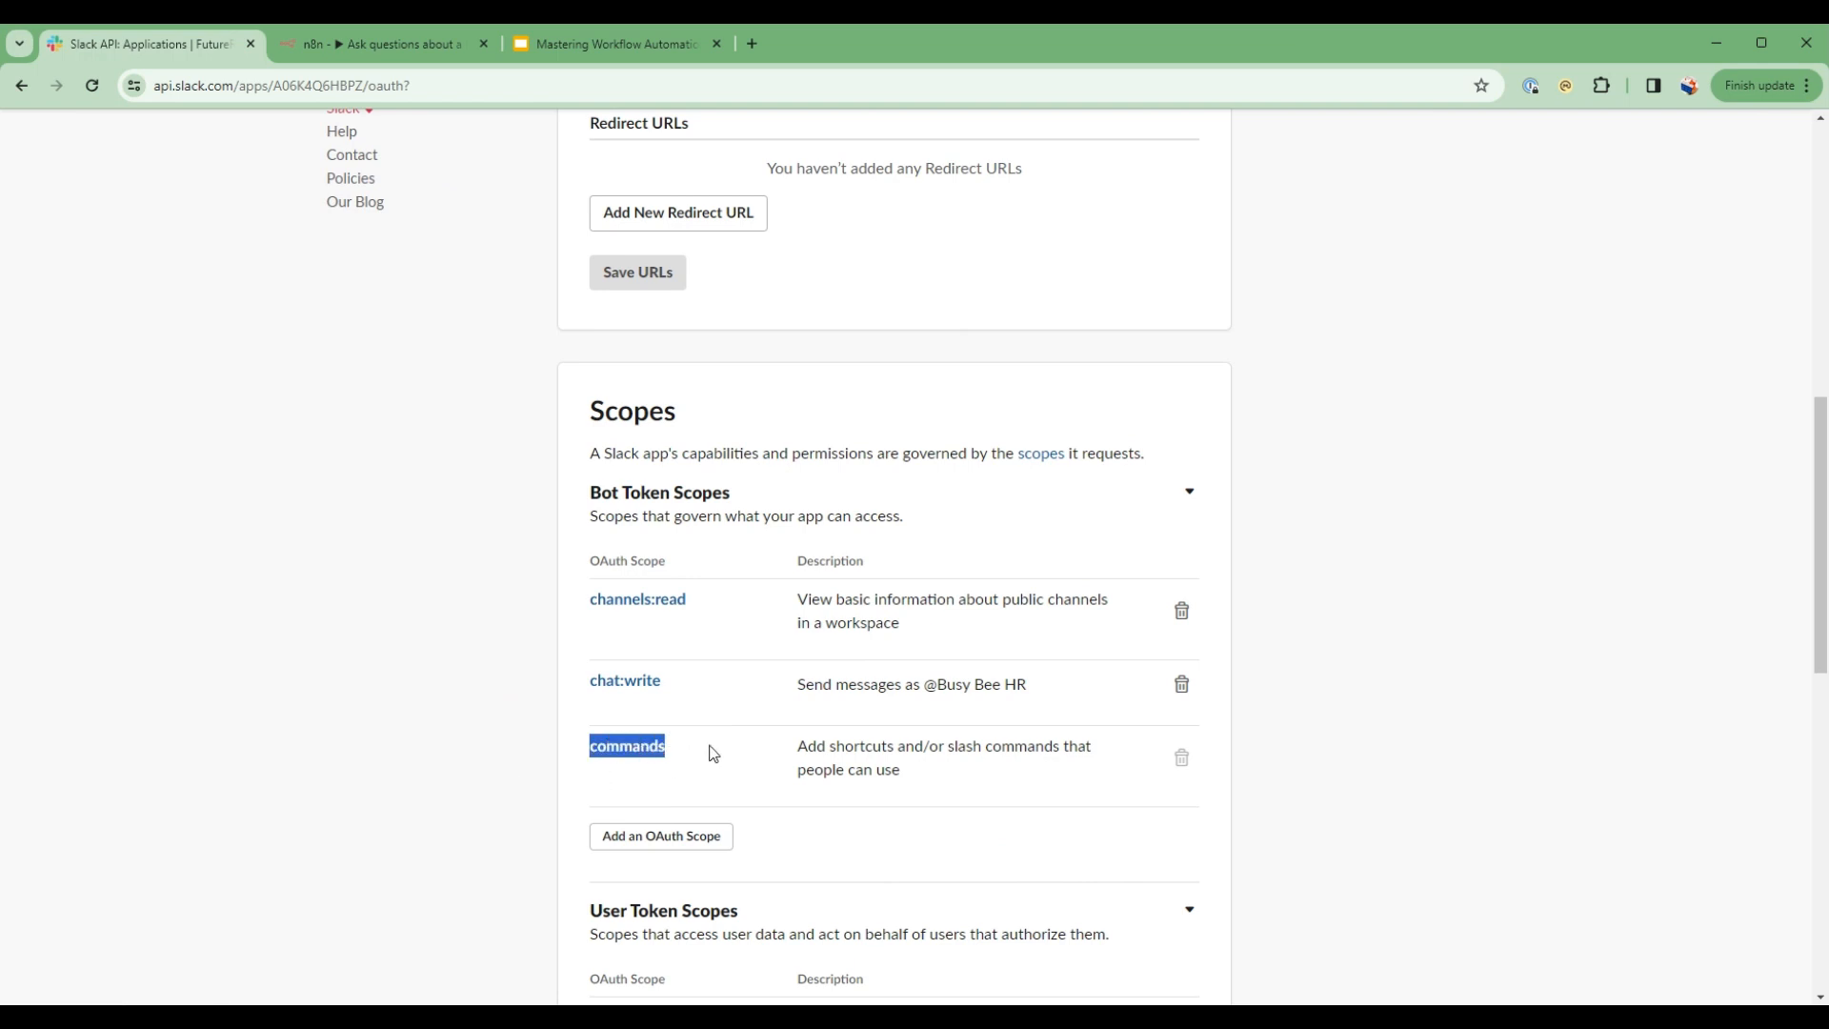
scroll(up, 3)
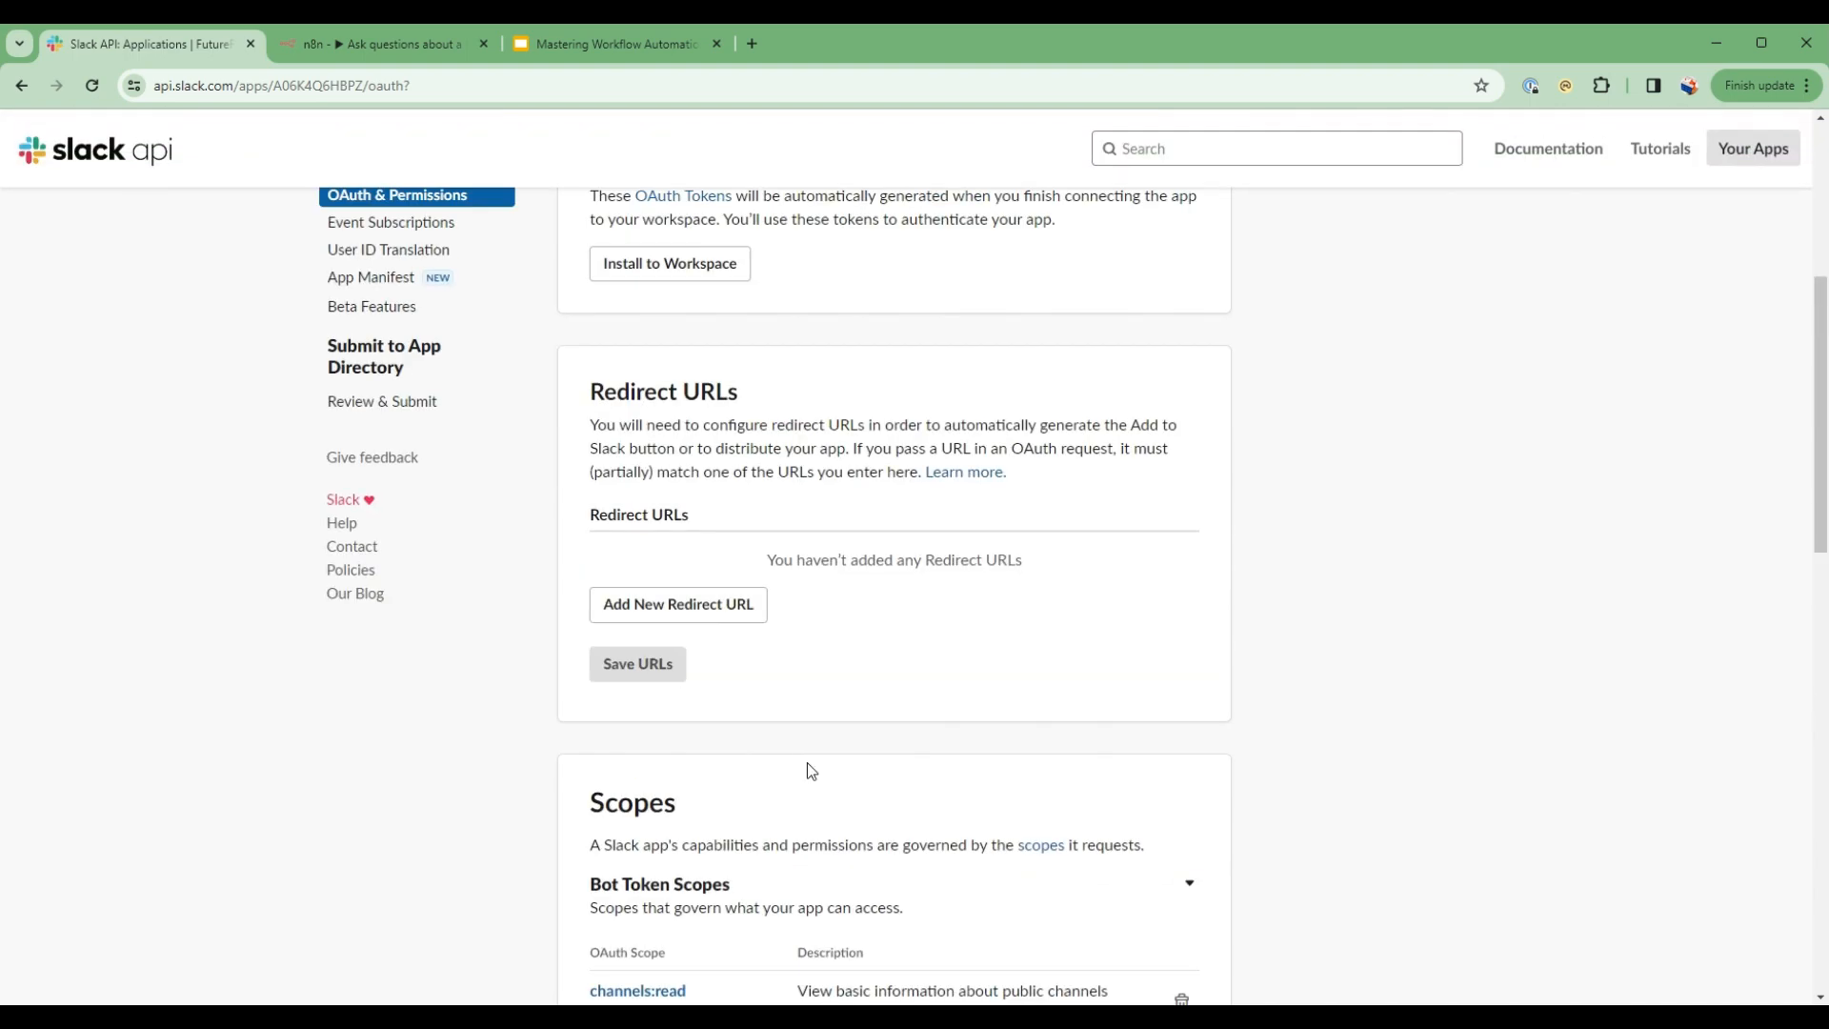
scroll(up, 3)
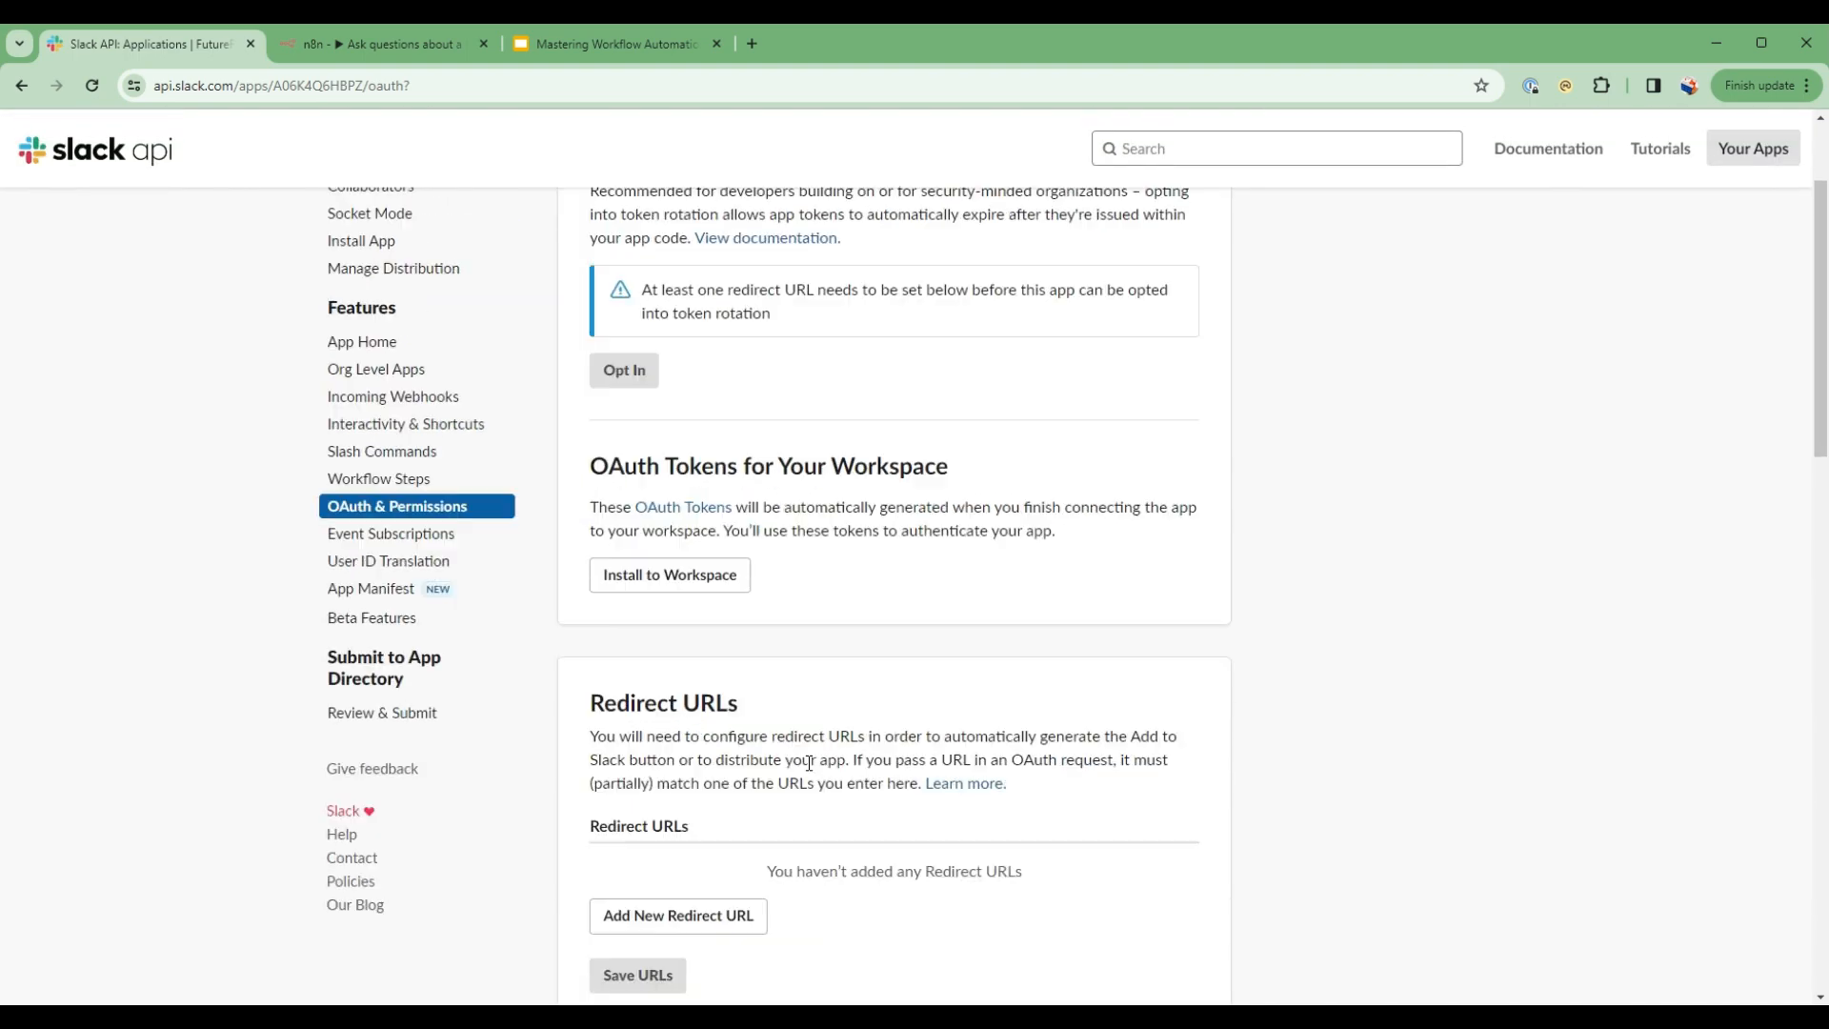
scroll(up, 3)
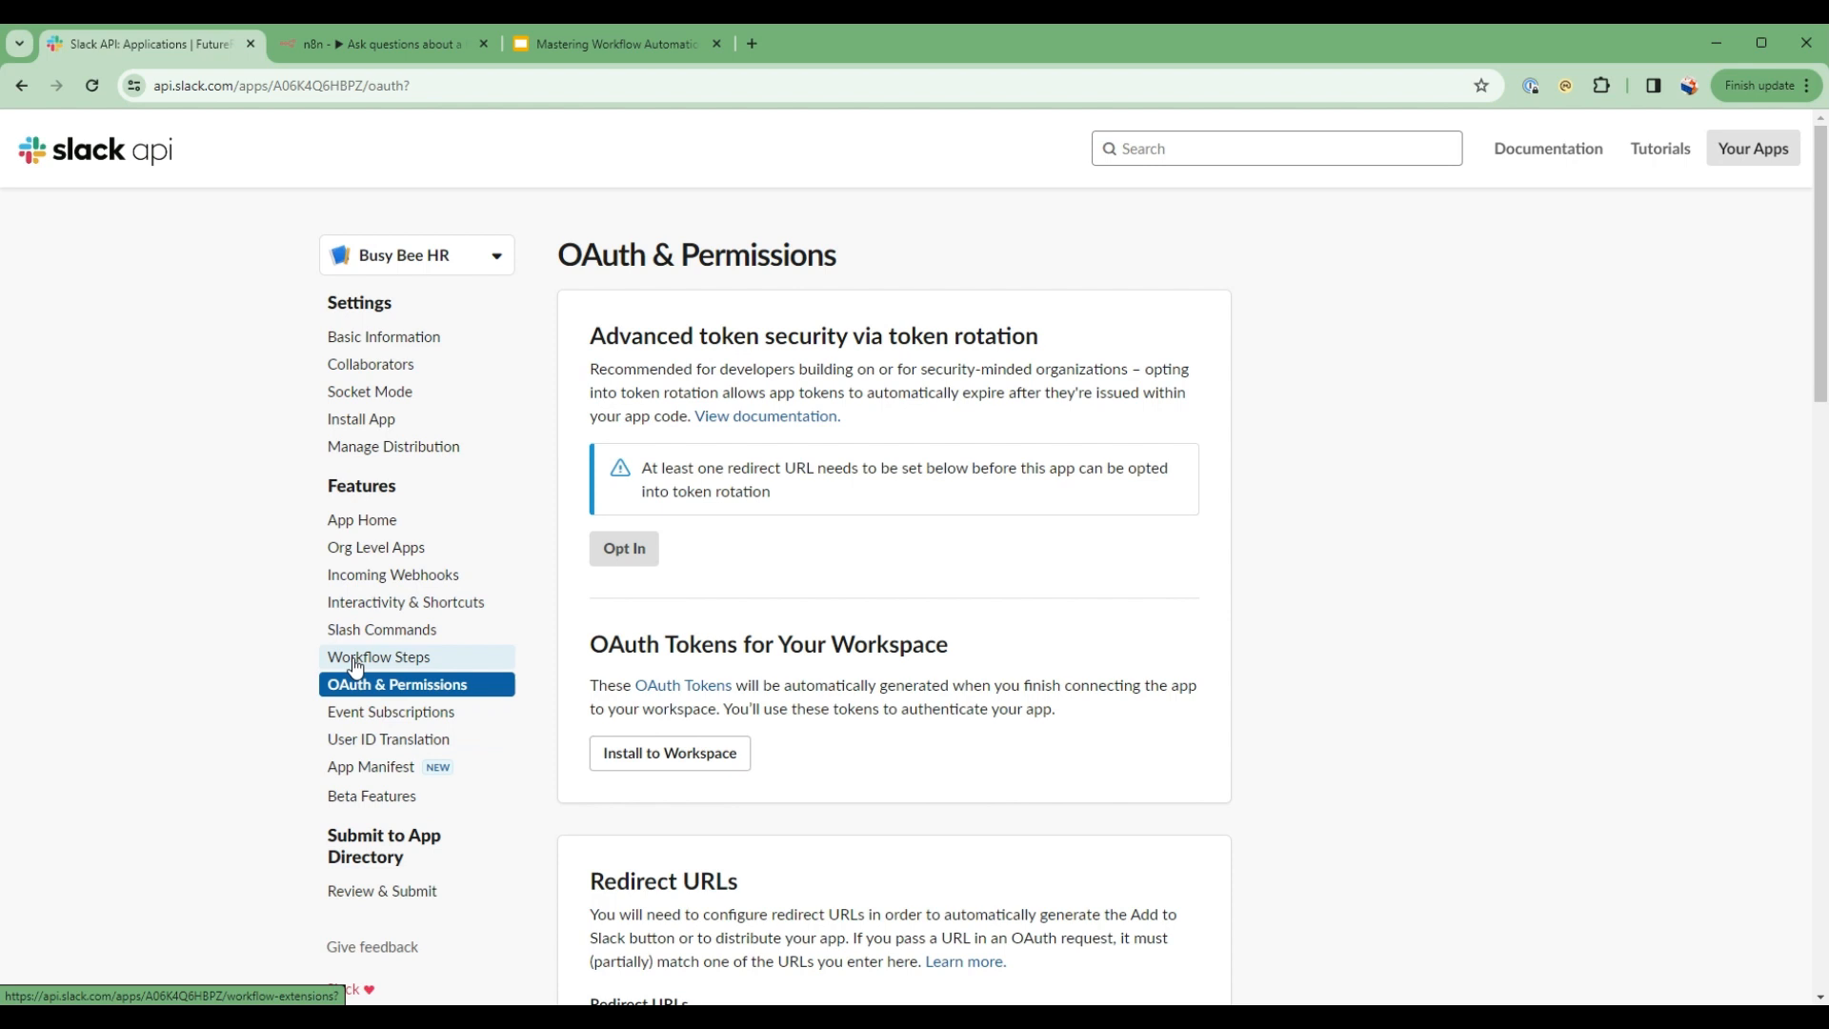
mouse_move(813, 518)
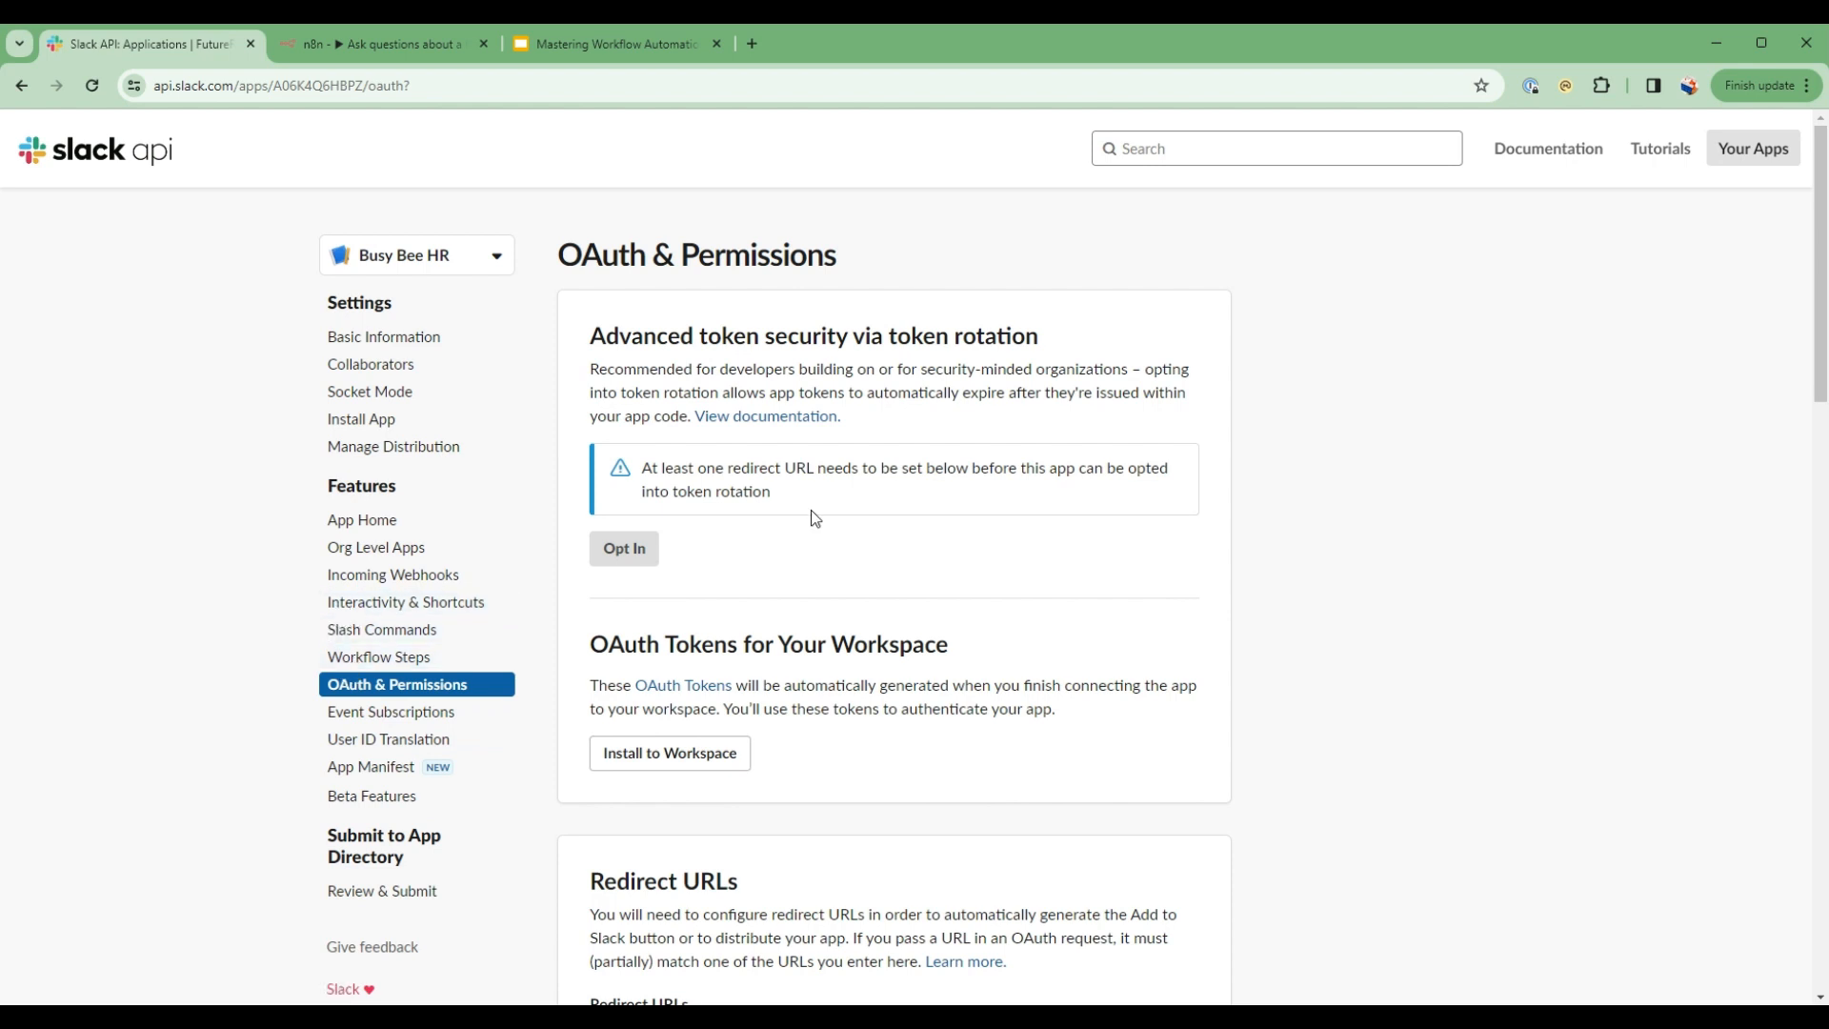
mouse_move(383, 337)
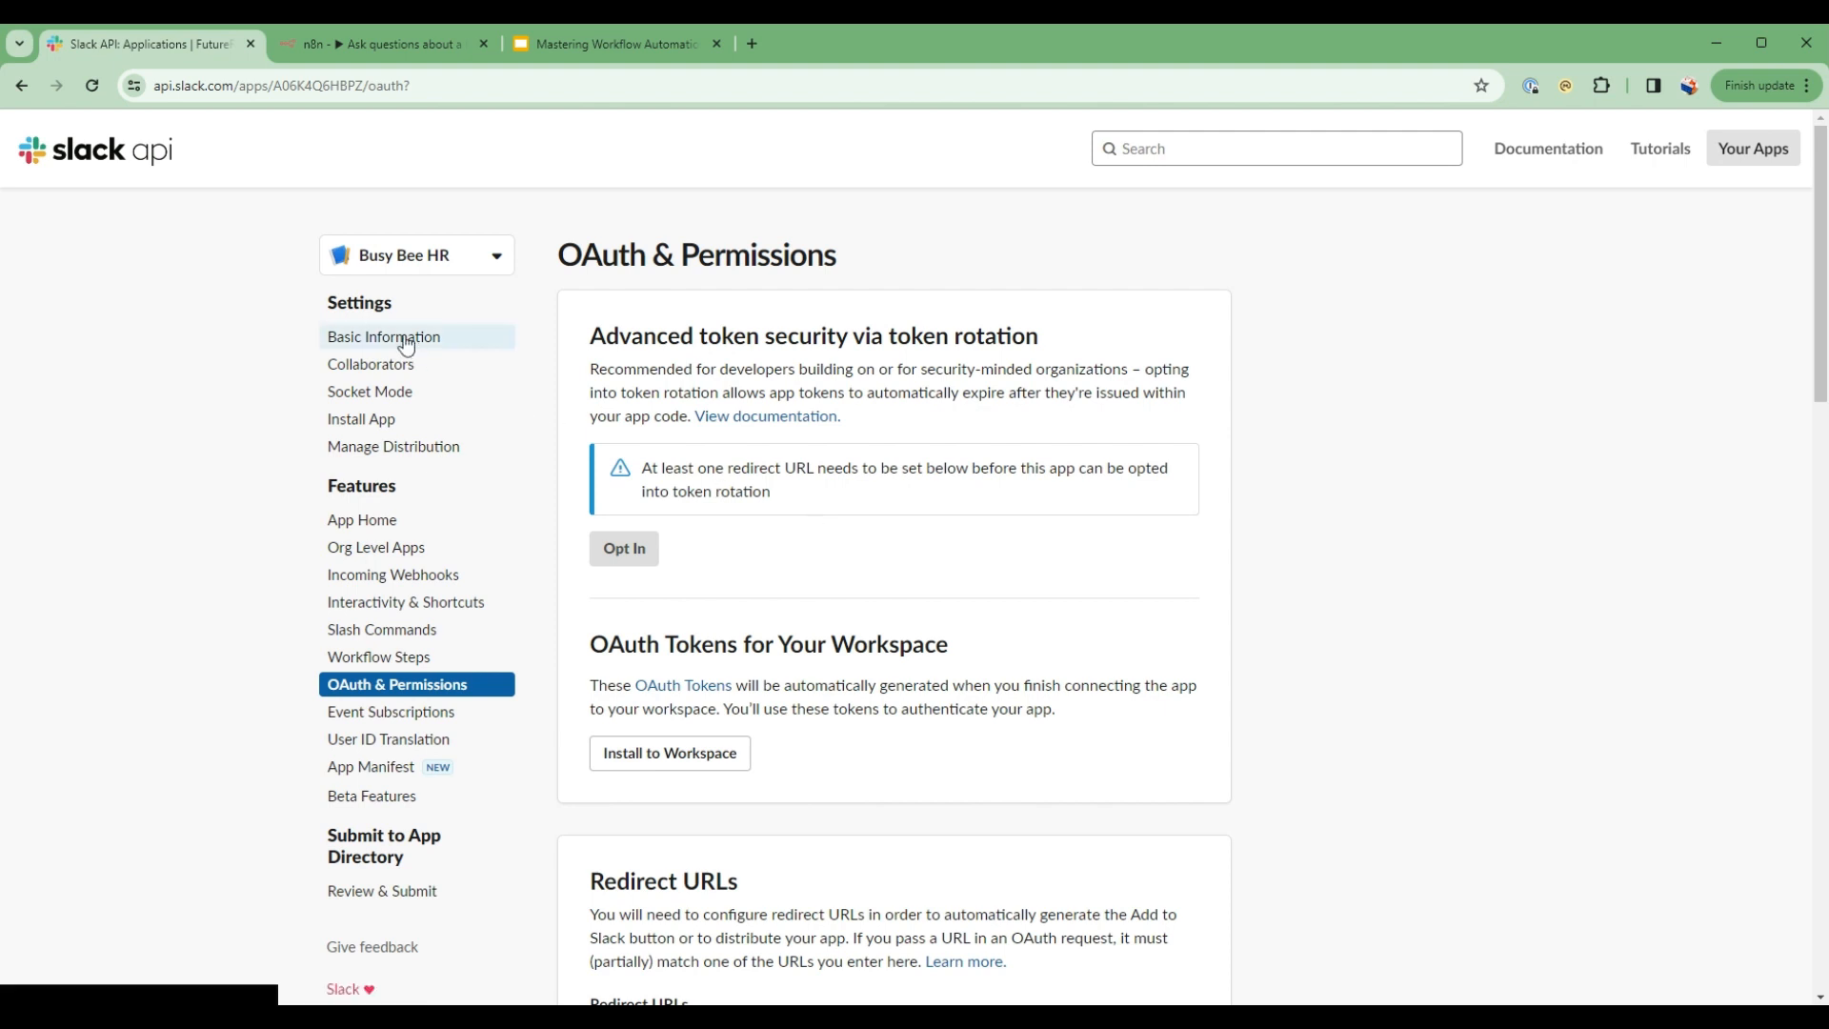
- In App Home, allow users to send slash commands and messages from the messages tab
click(383, 335)
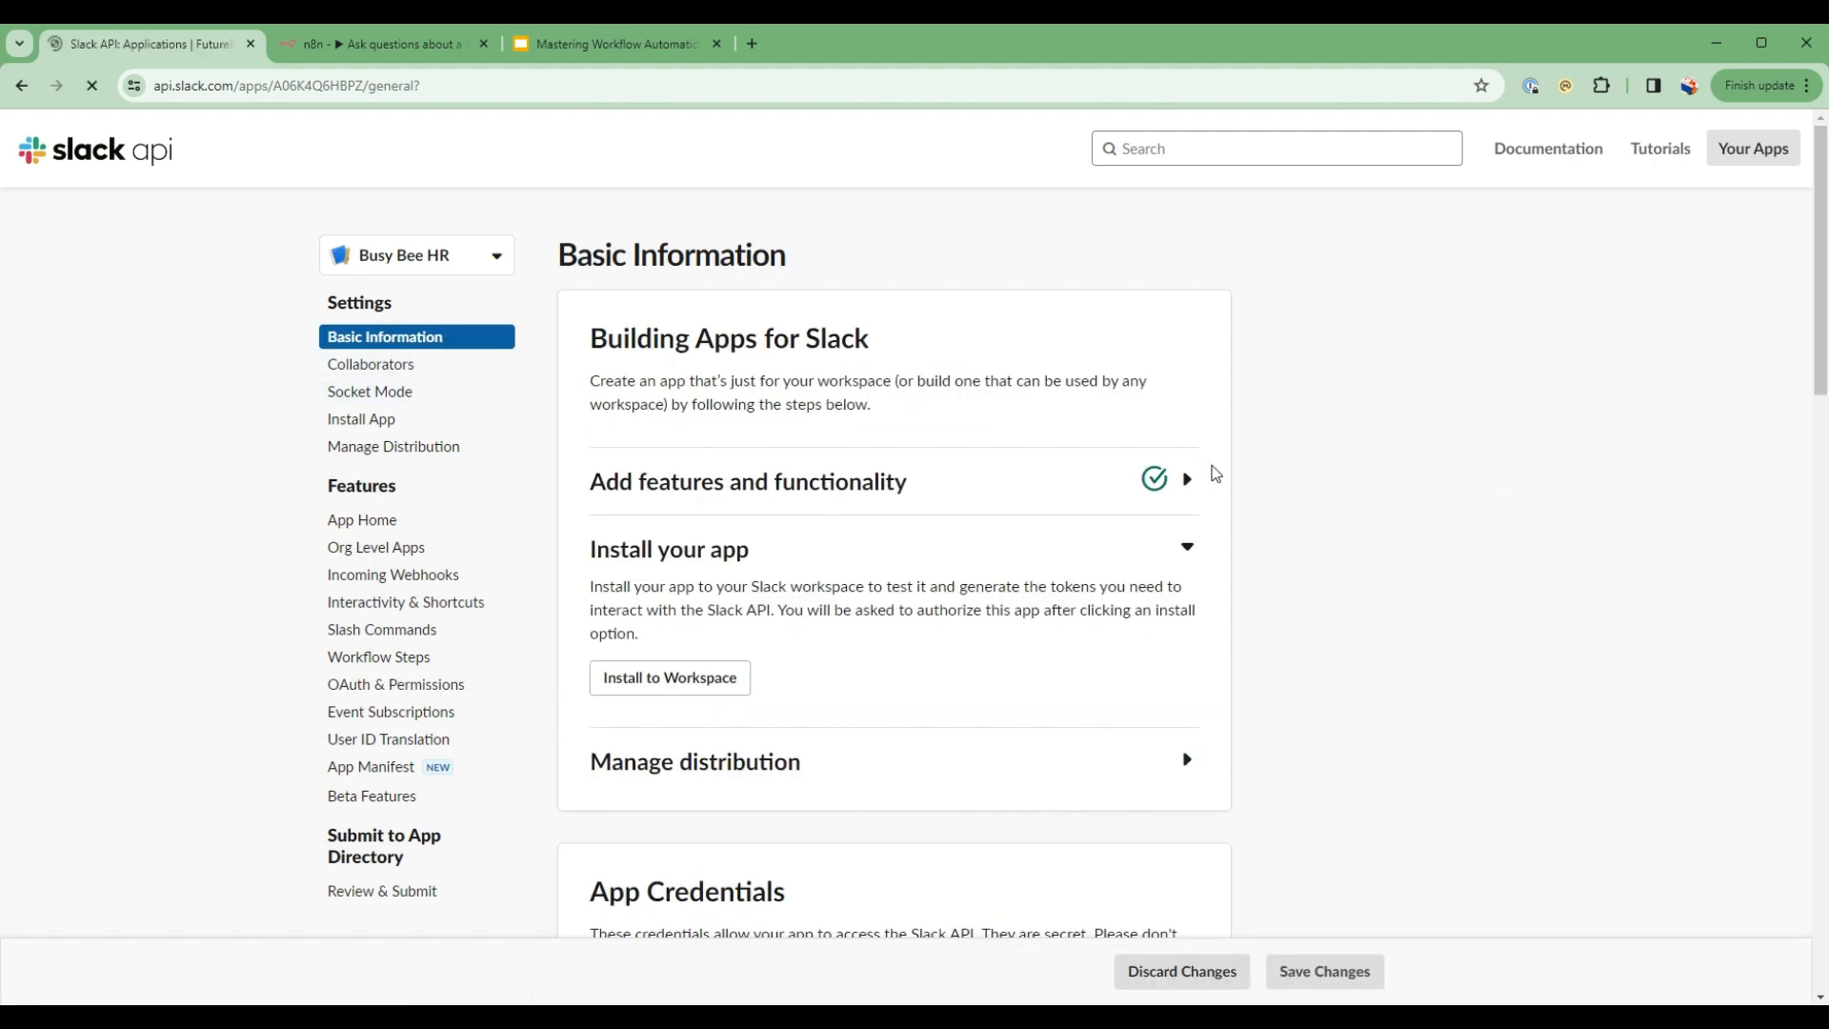
click(362, 518)
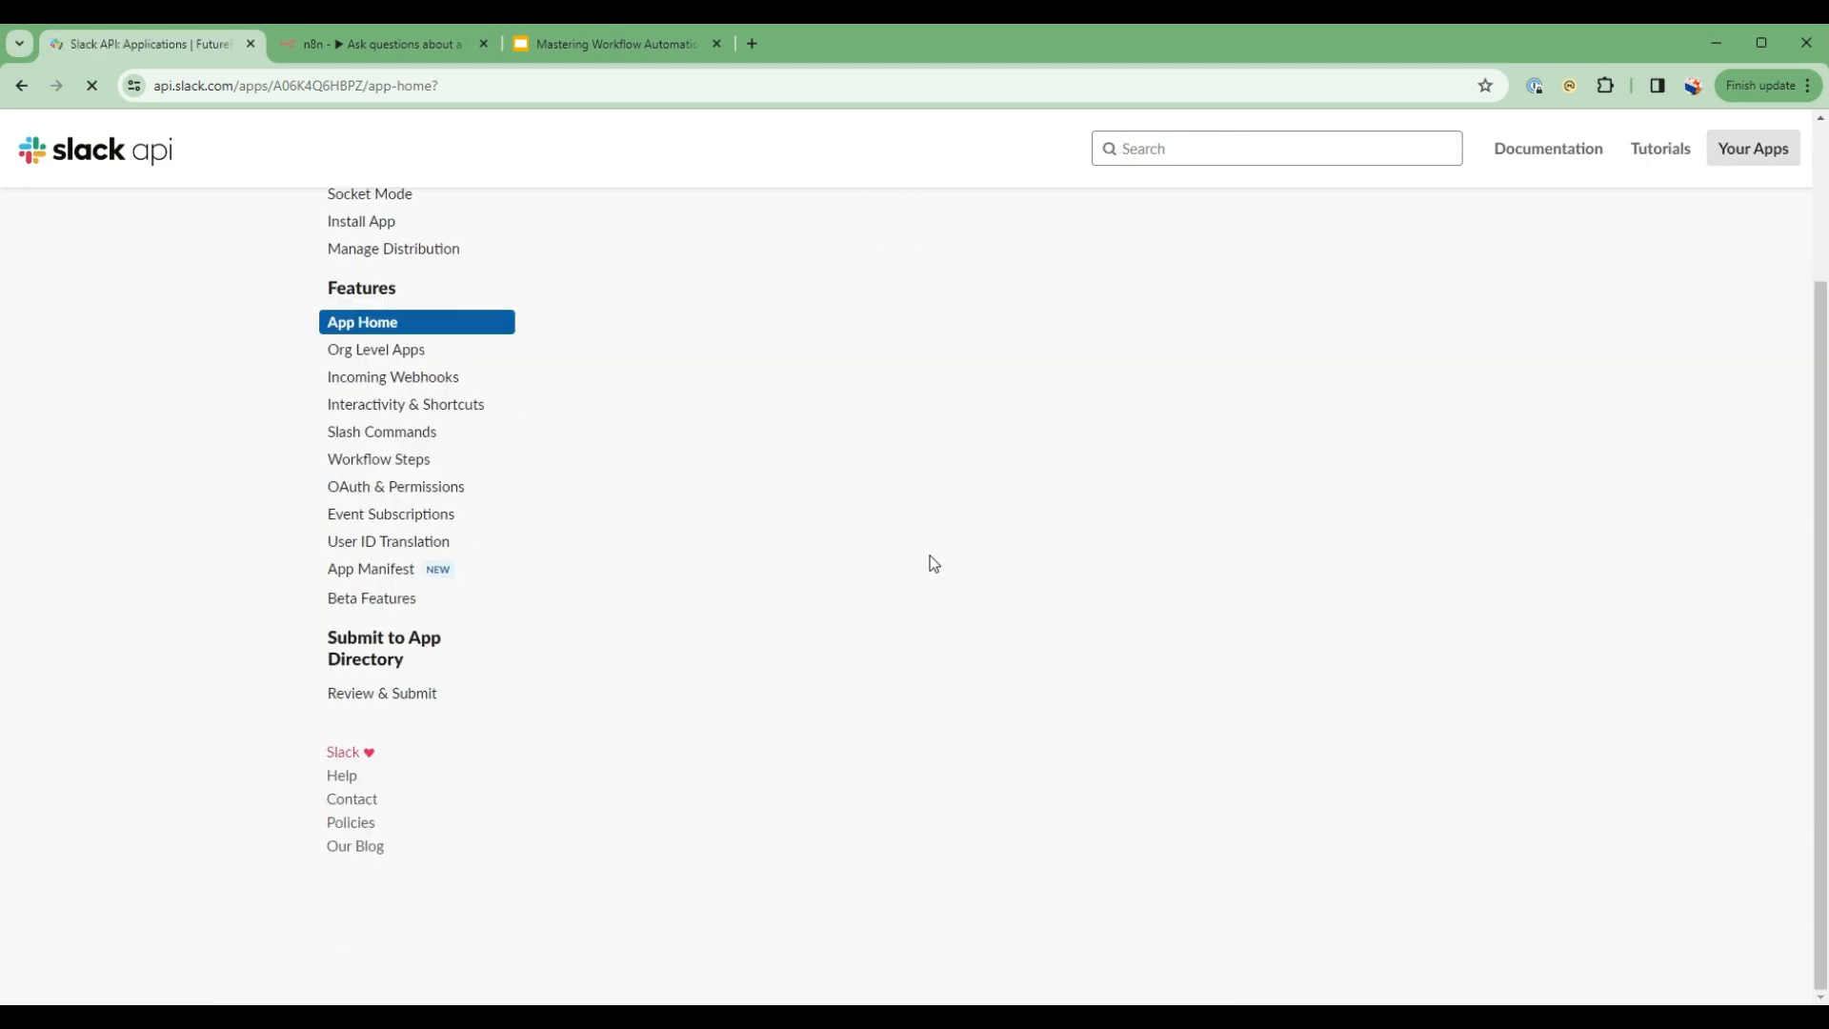
scroll(up, 3)
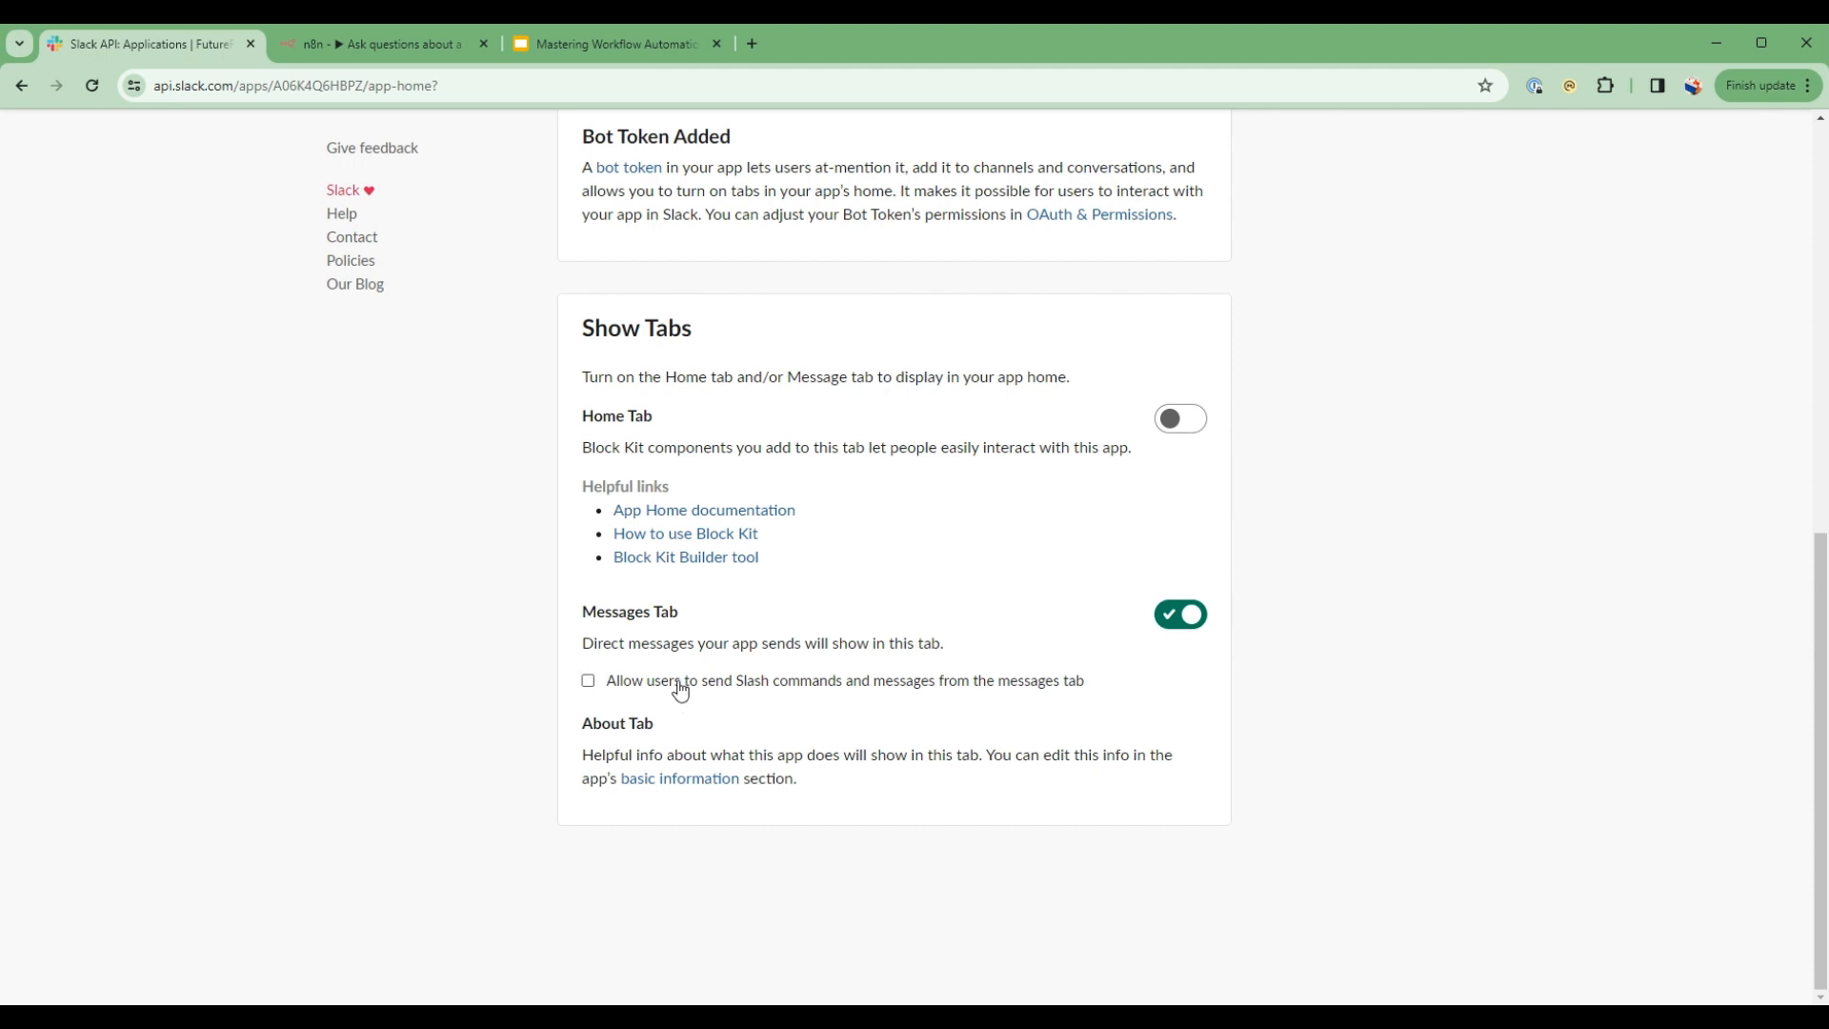
mouse_move(856, 686)
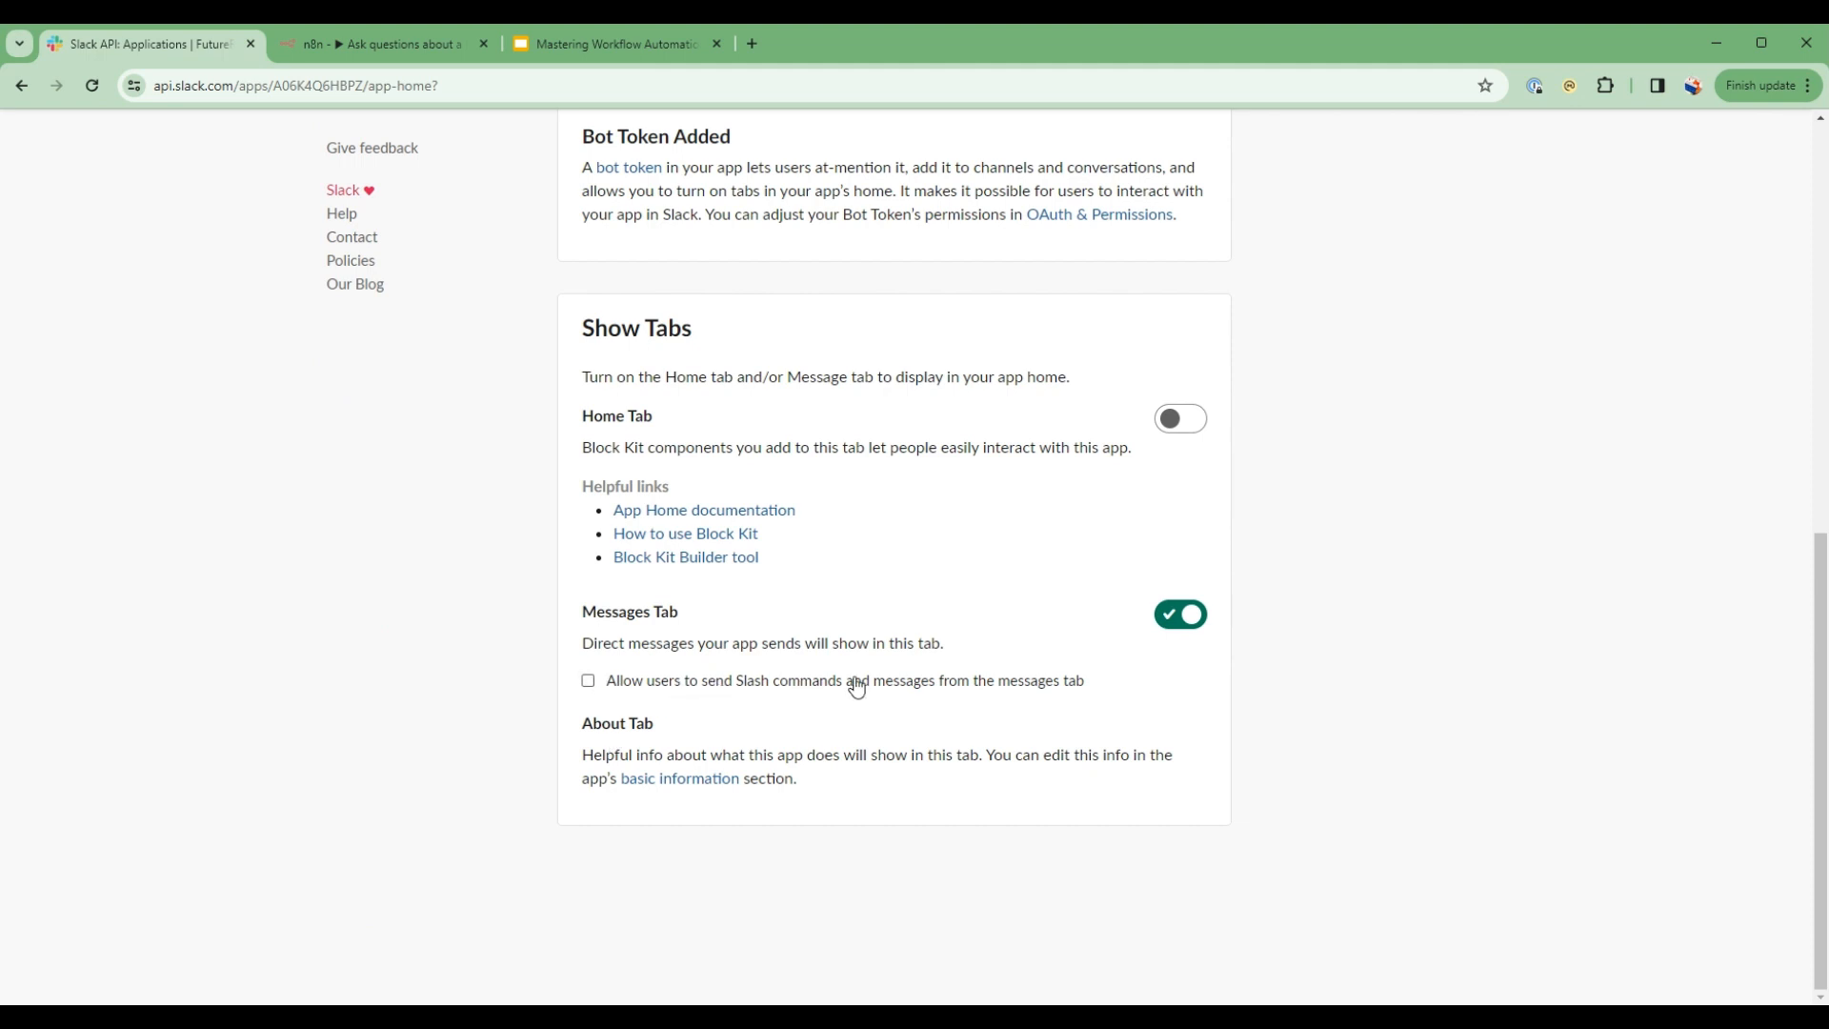
mouse_move(626, 697)
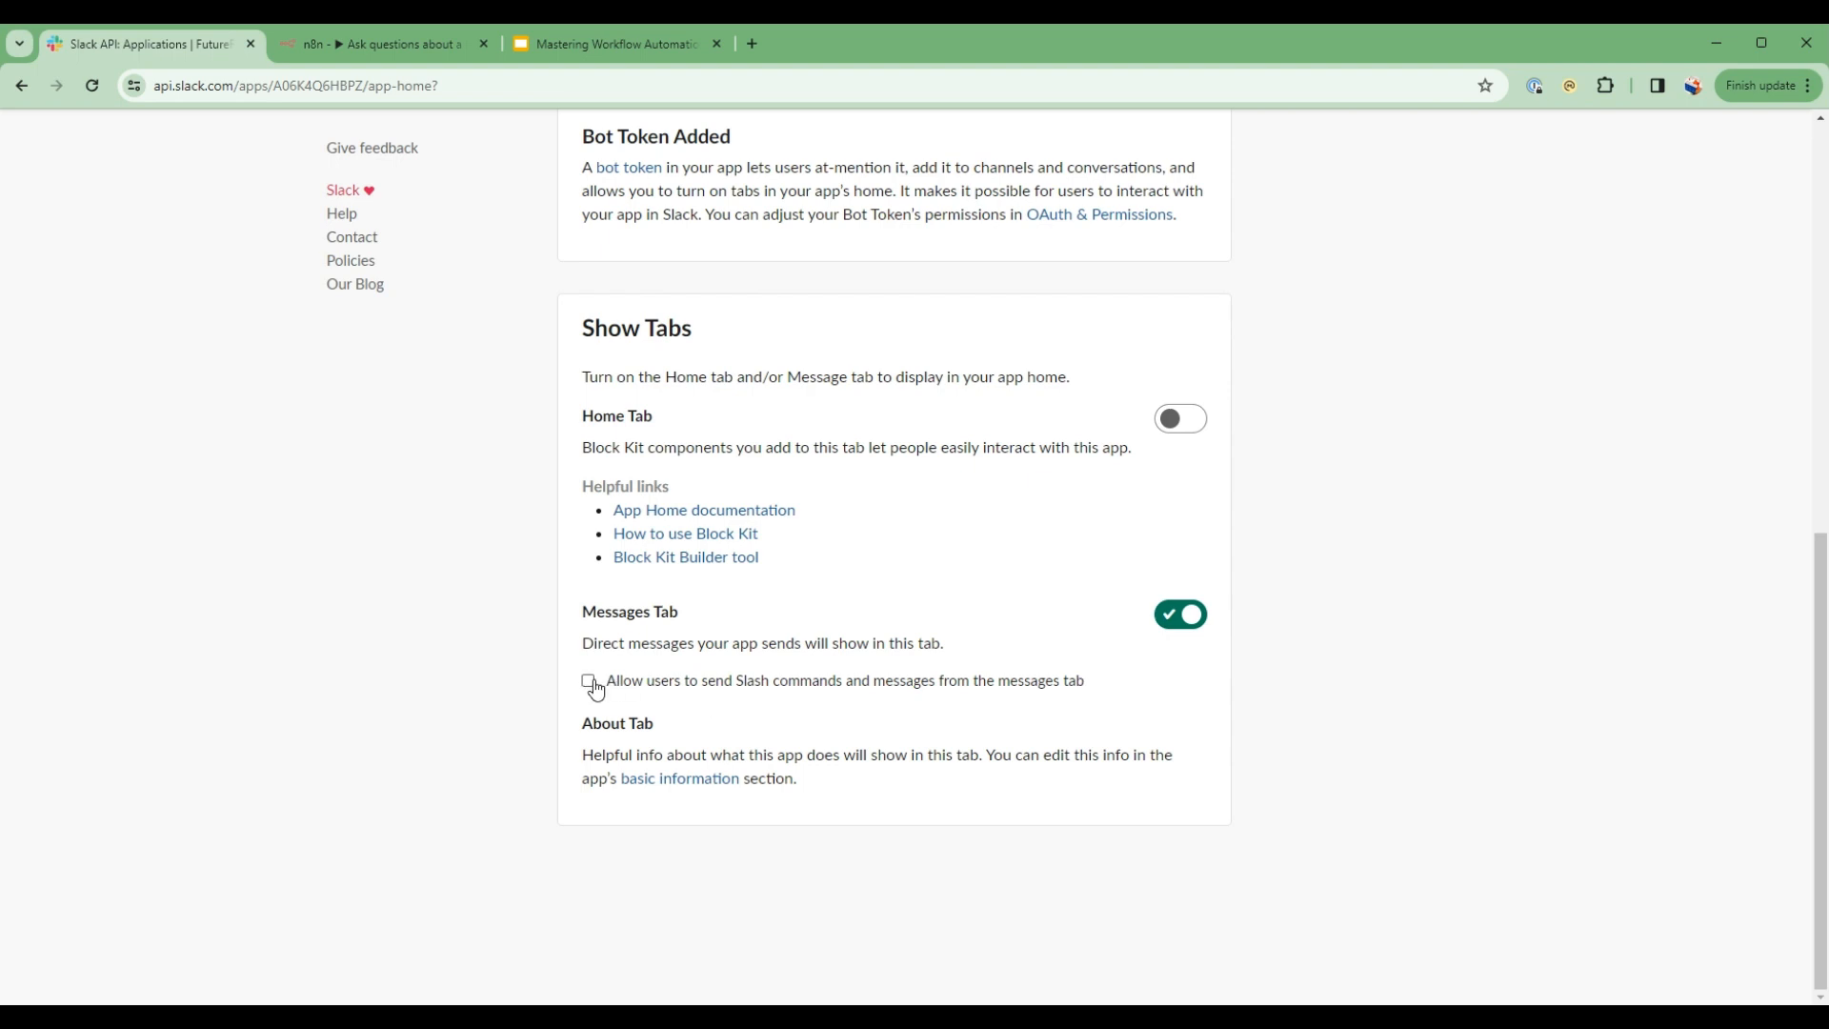
click(589, 681)
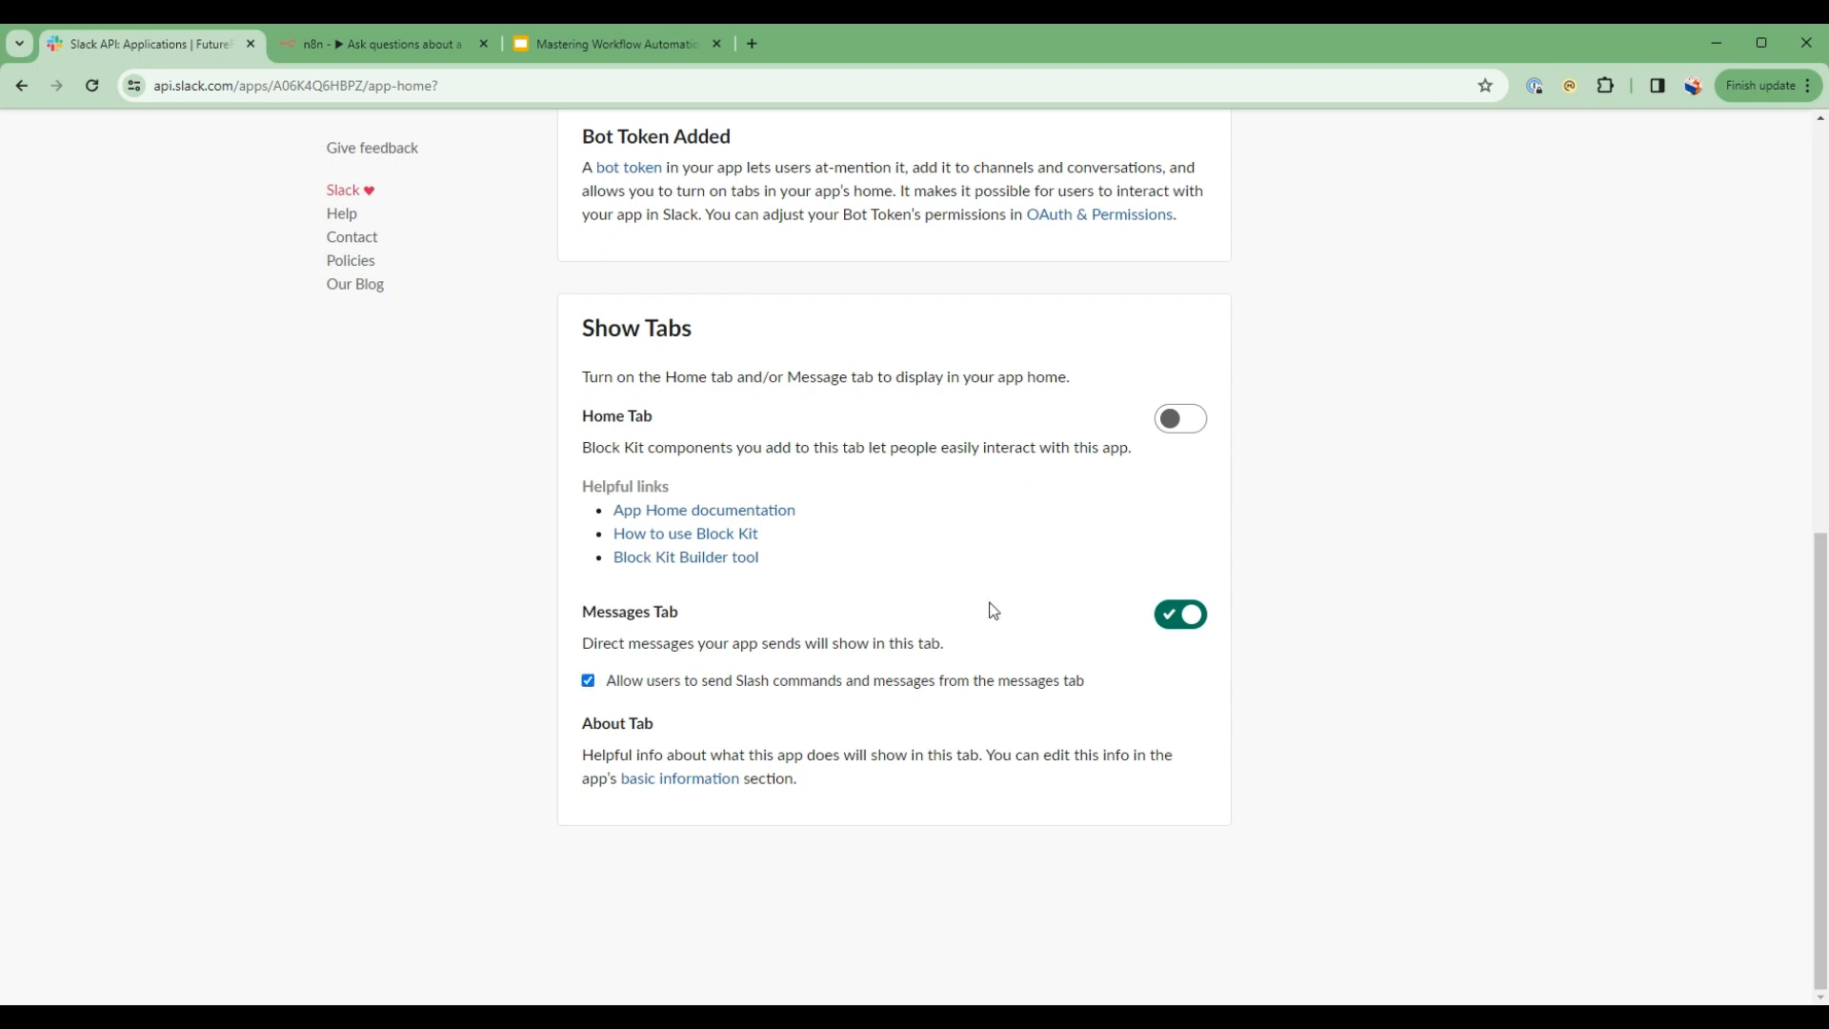
mouse_move(844, 710)
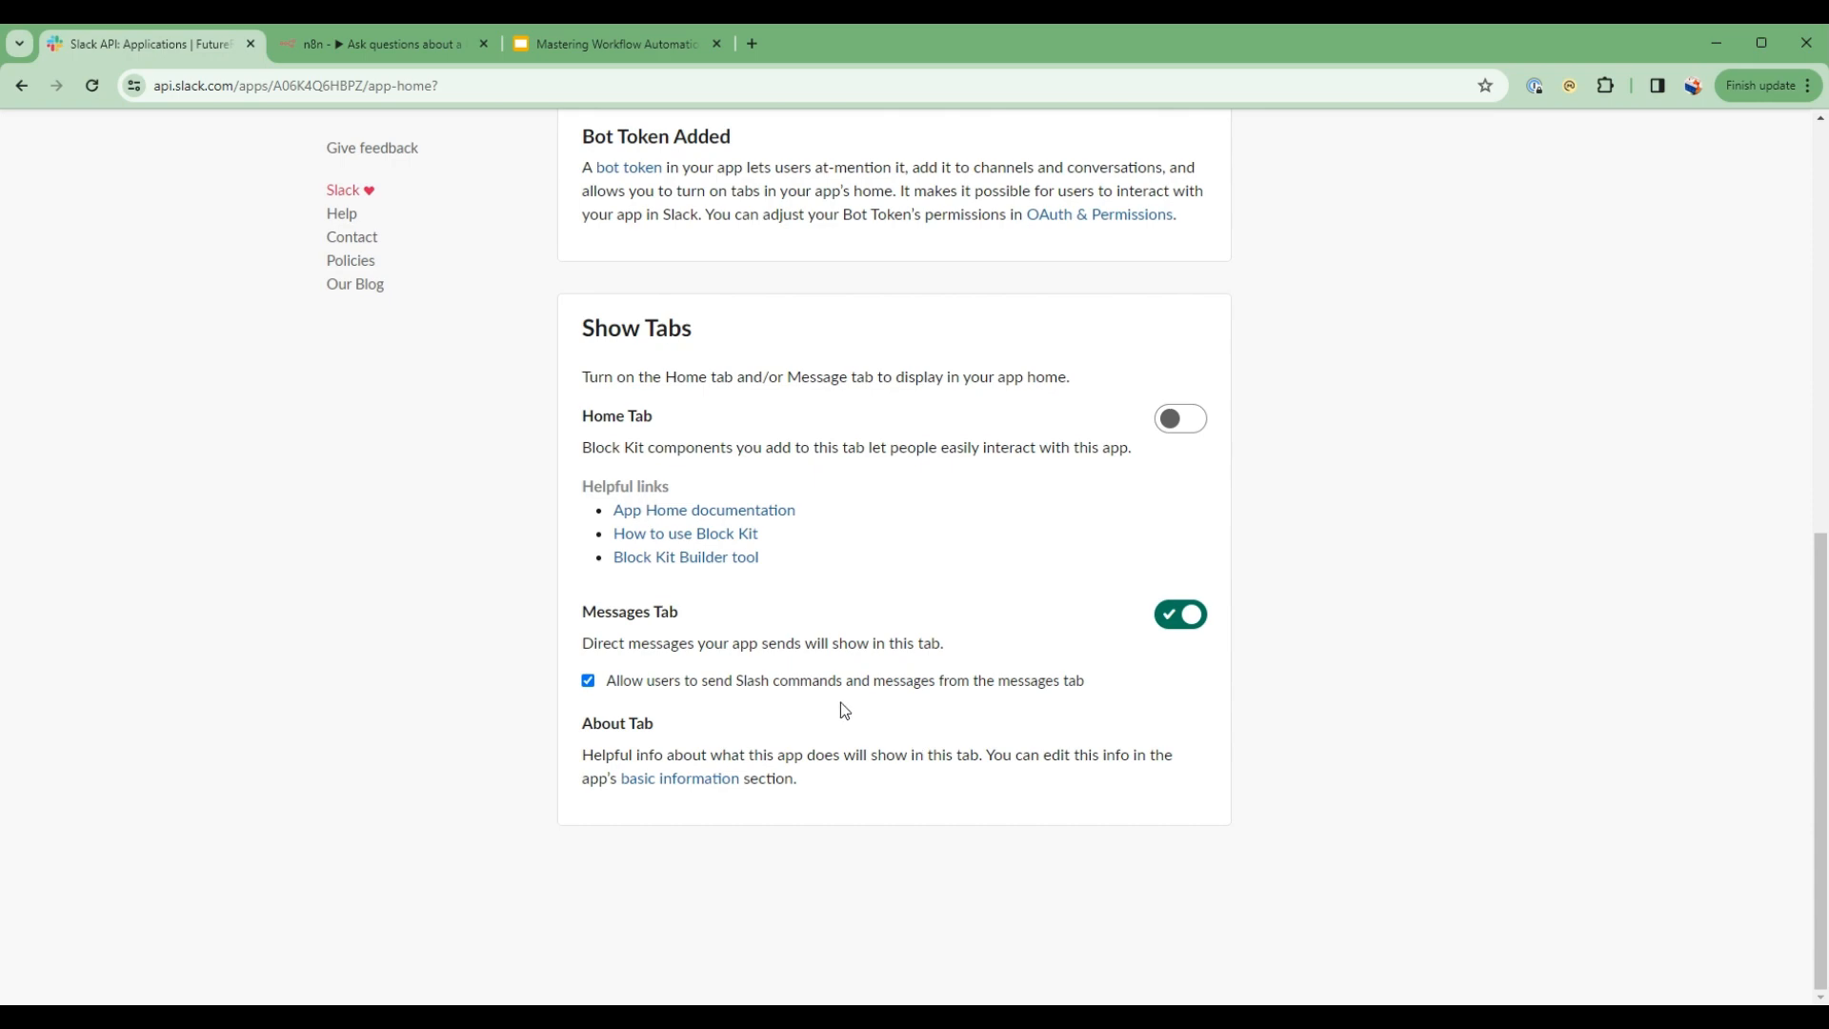
mouse_move(829, 700)
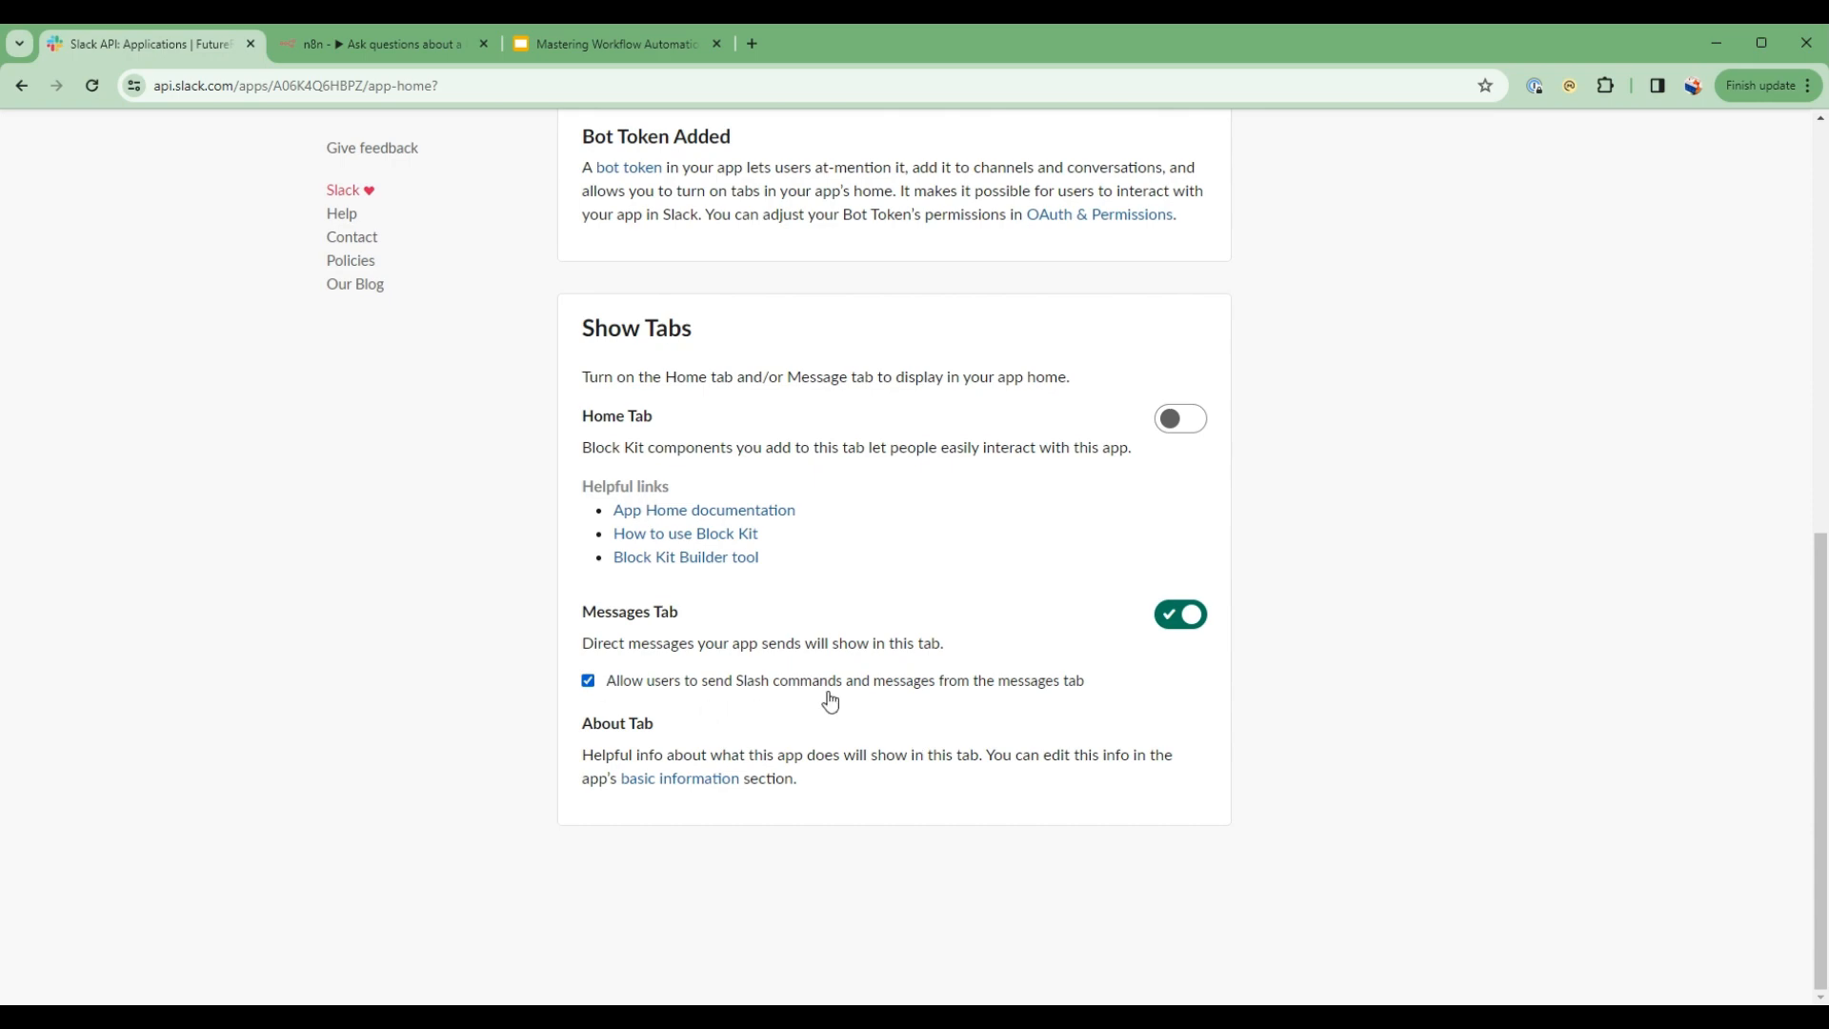
scroll(up, 3)
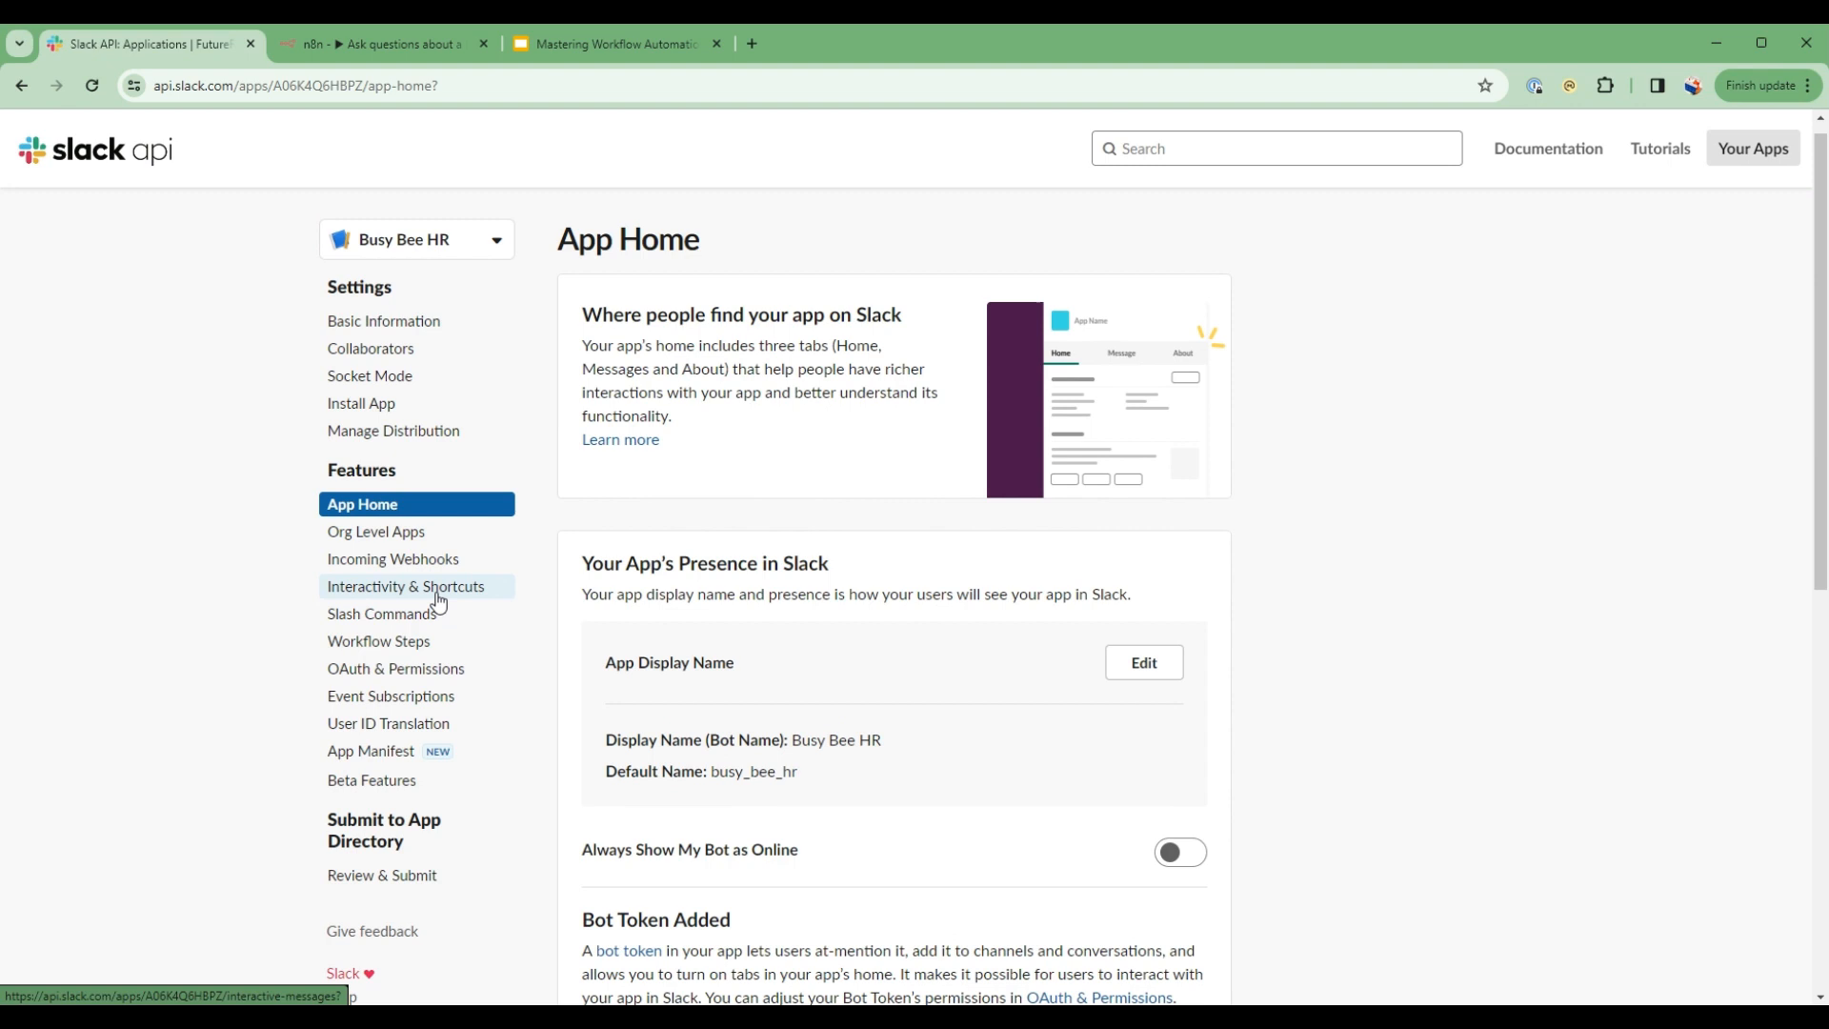
- Install Busy Bee HR to the workspace and allow its requested permissions, issuing the bot token
click(404, 584)
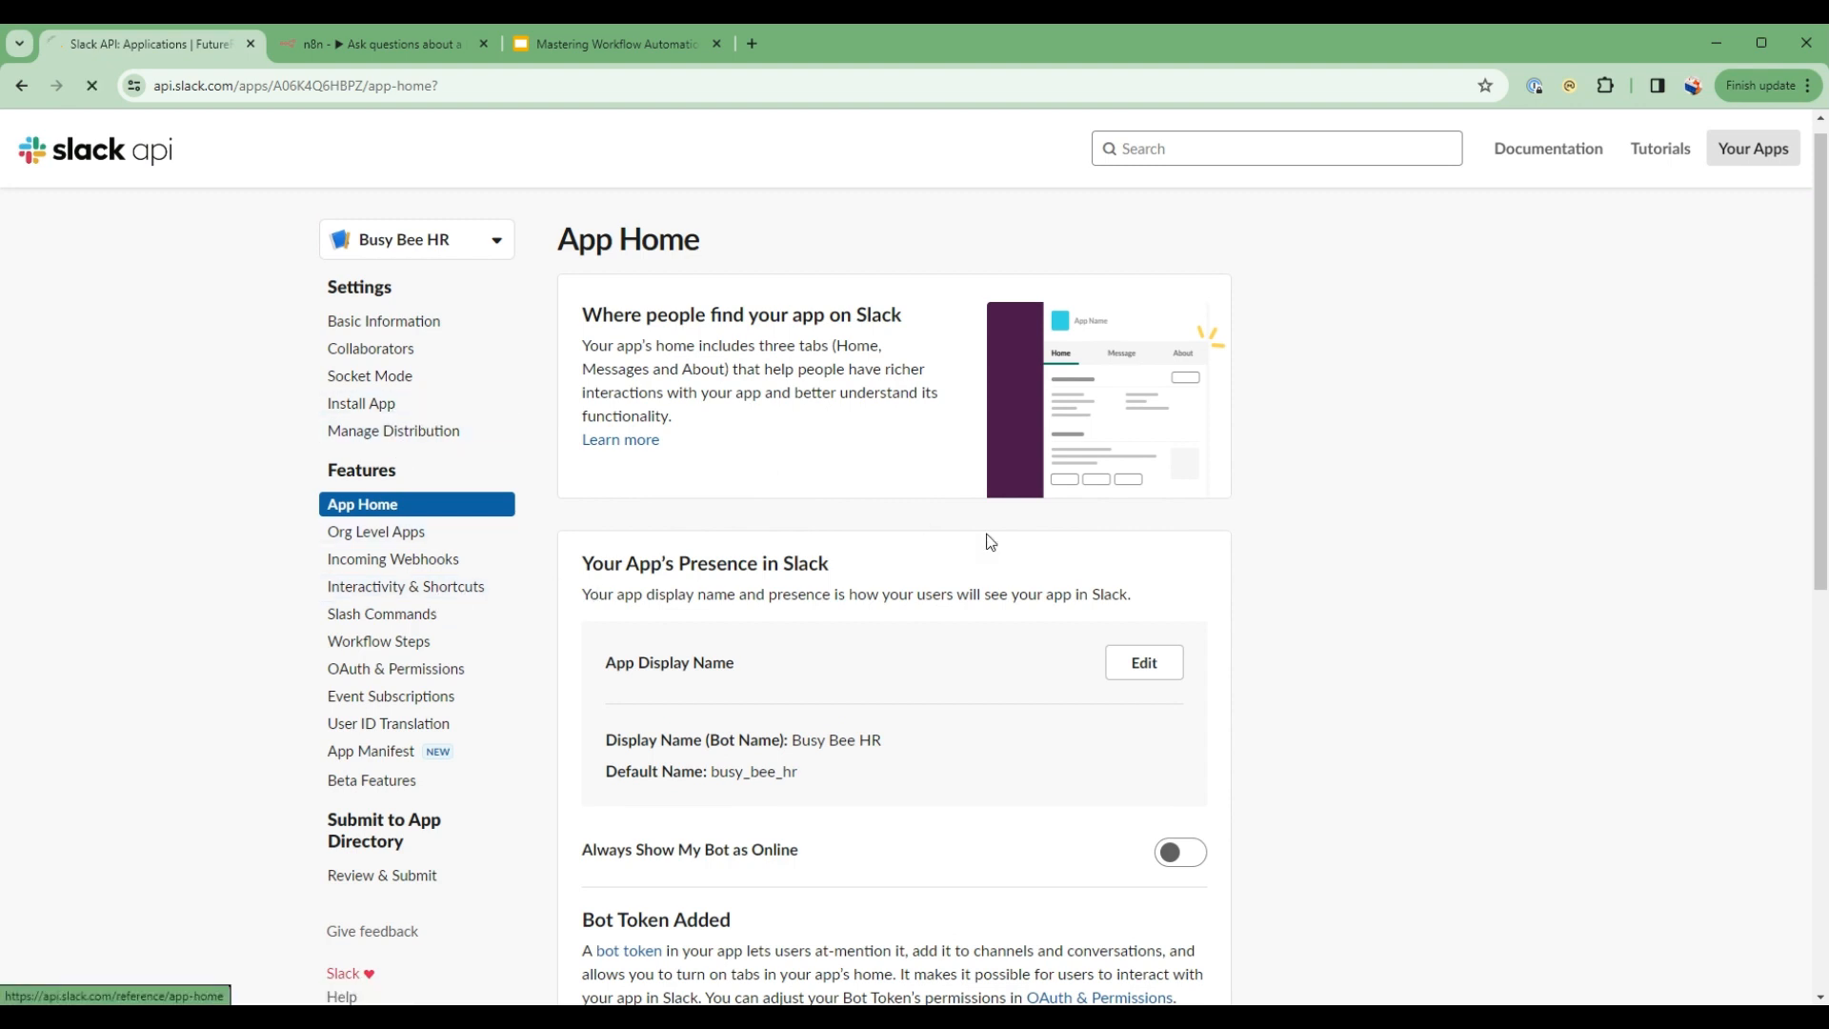
click(360, 401)
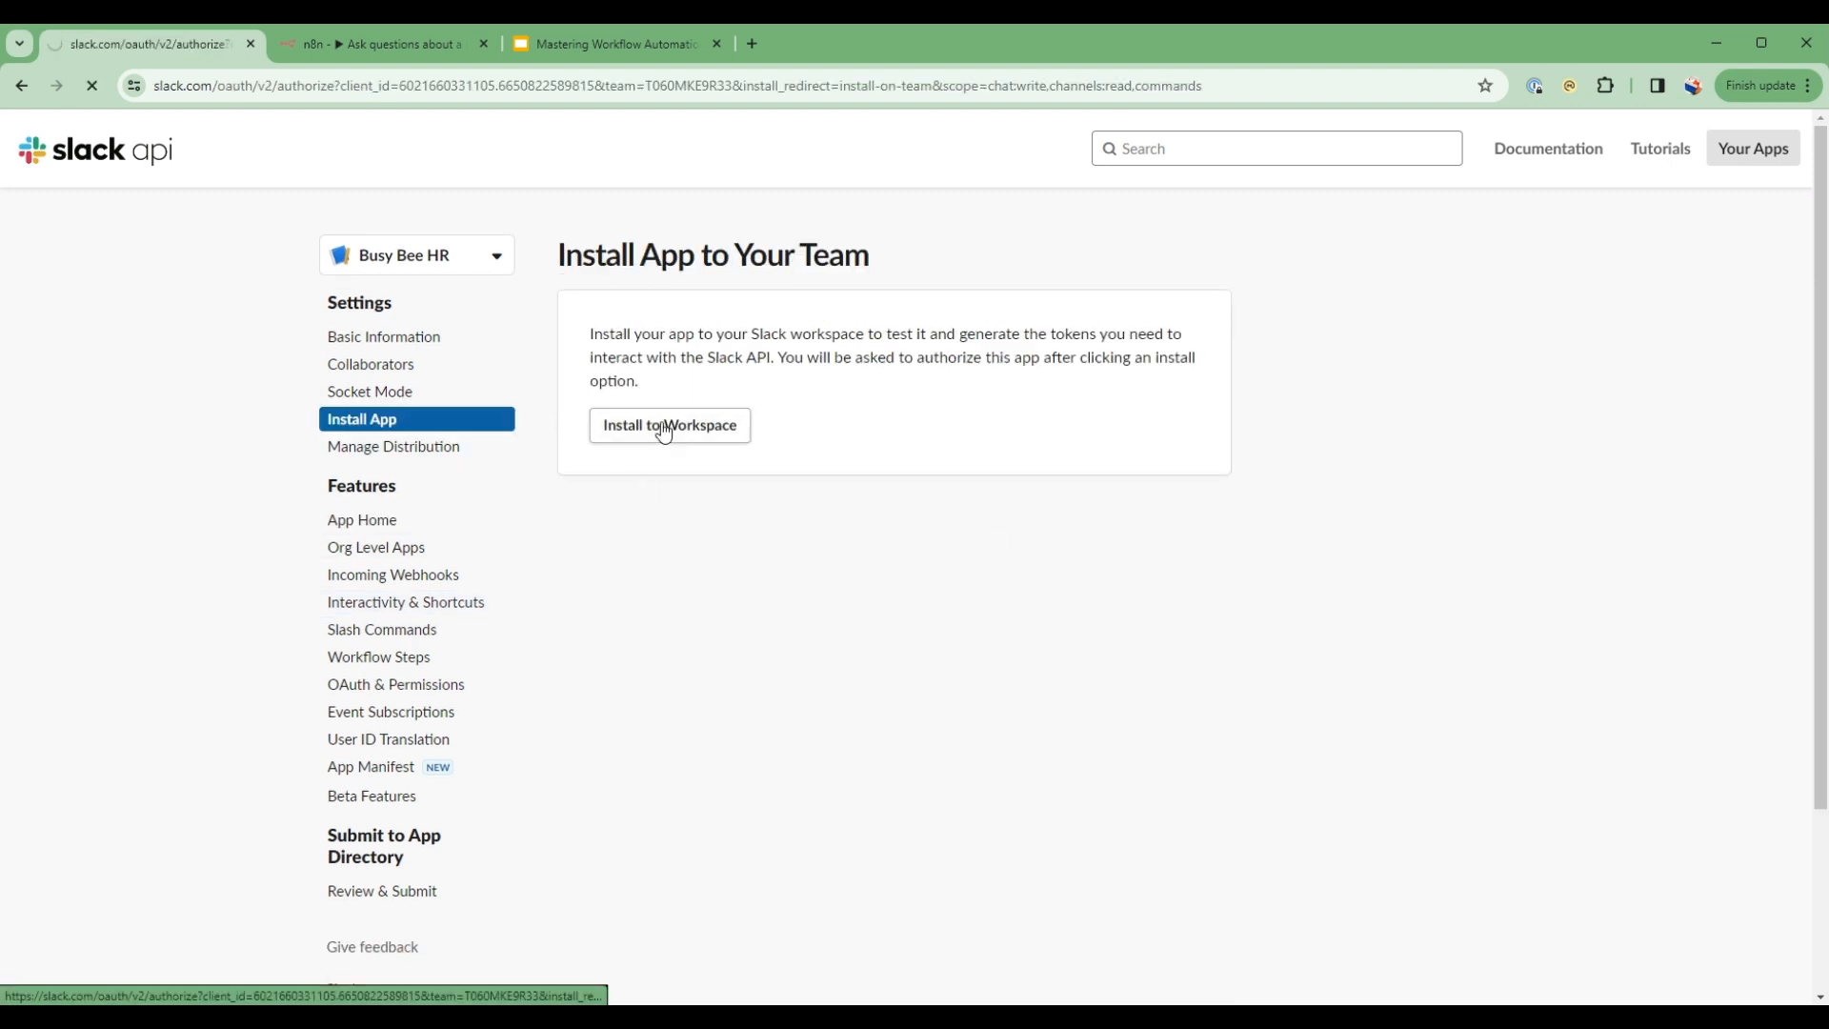
click(669, 425)
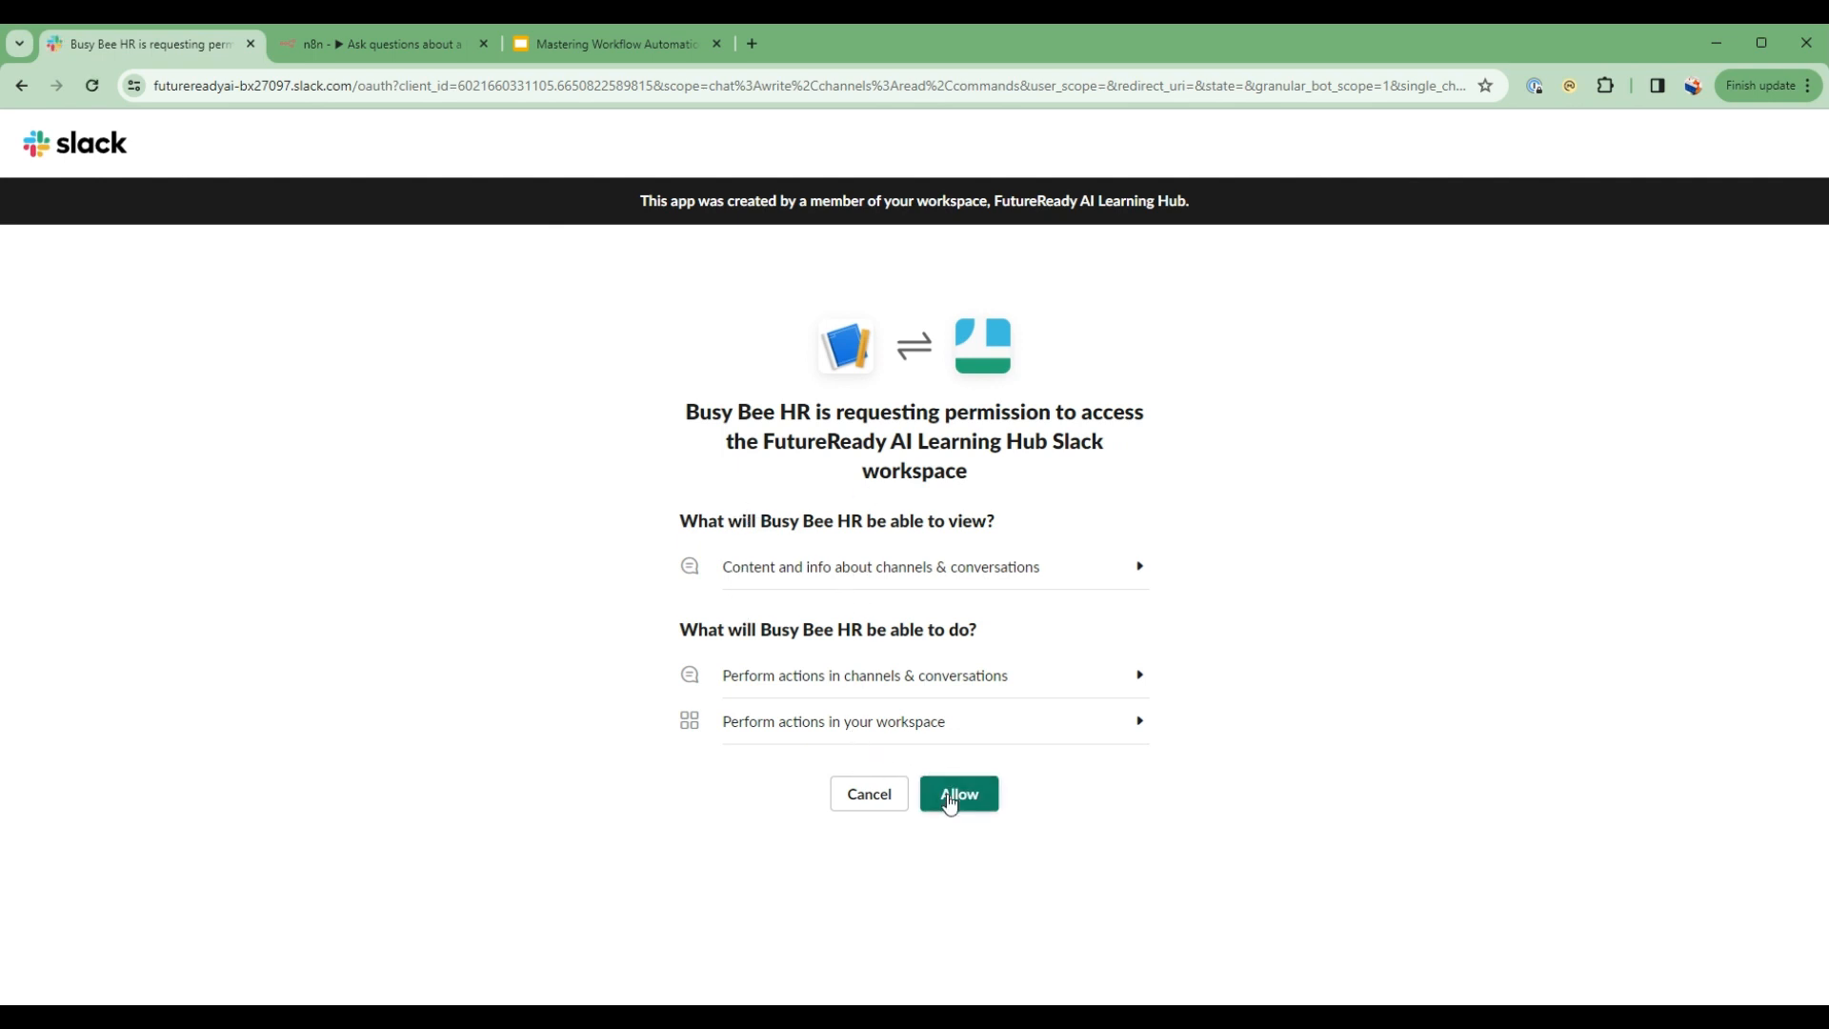
click(958, 792)
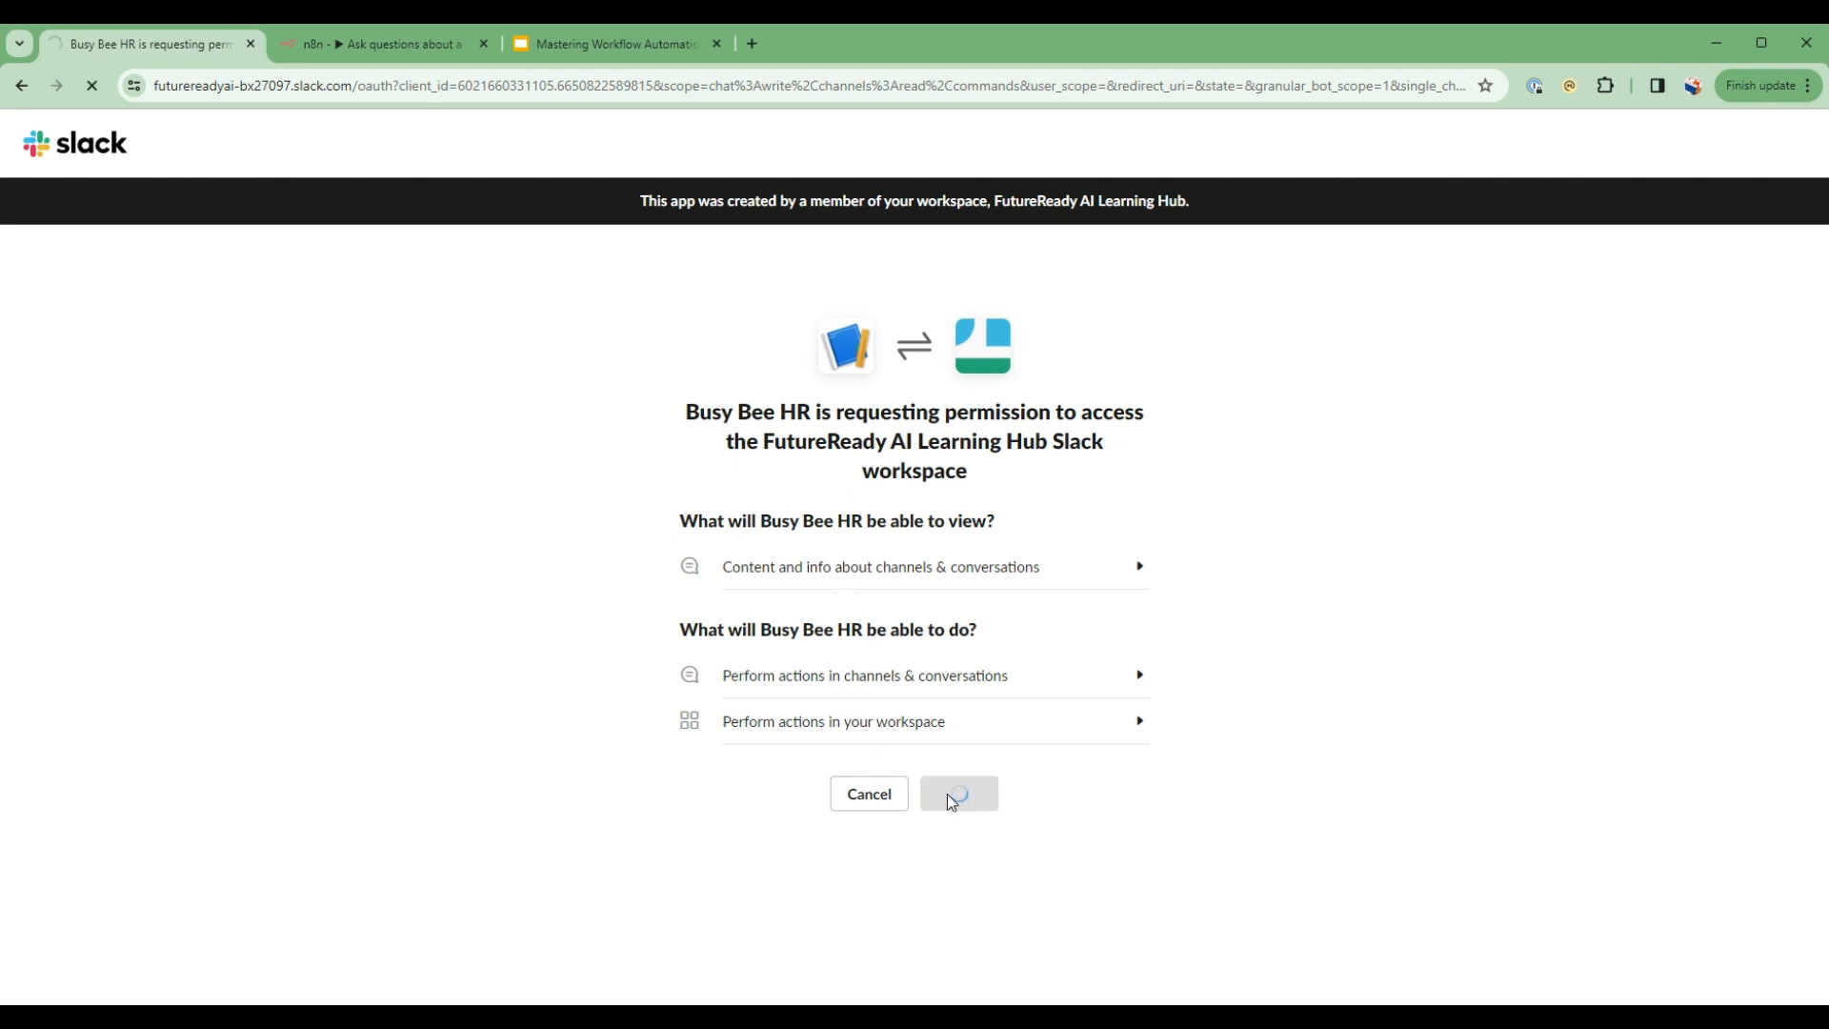
click(955, 793)
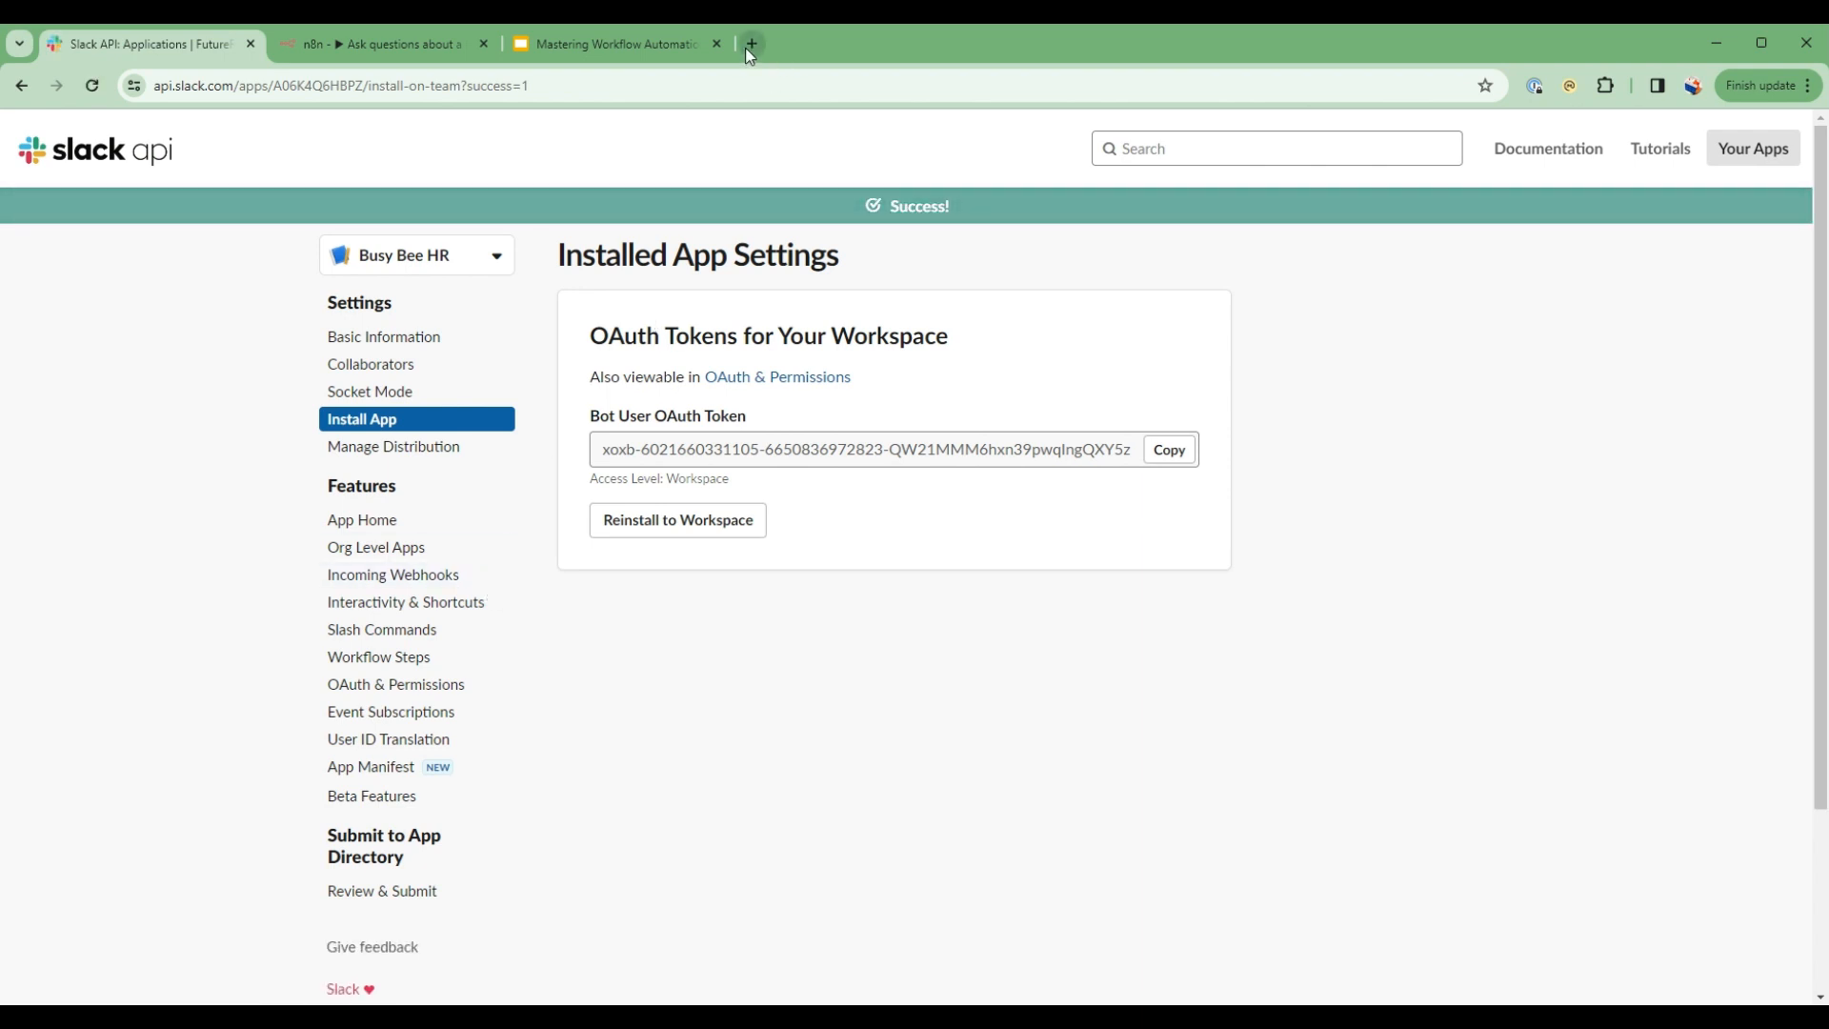
- Send '/askhr what is the overtime policy' to Busy Bee HR in Slack and receive its reply
click(751, 44)
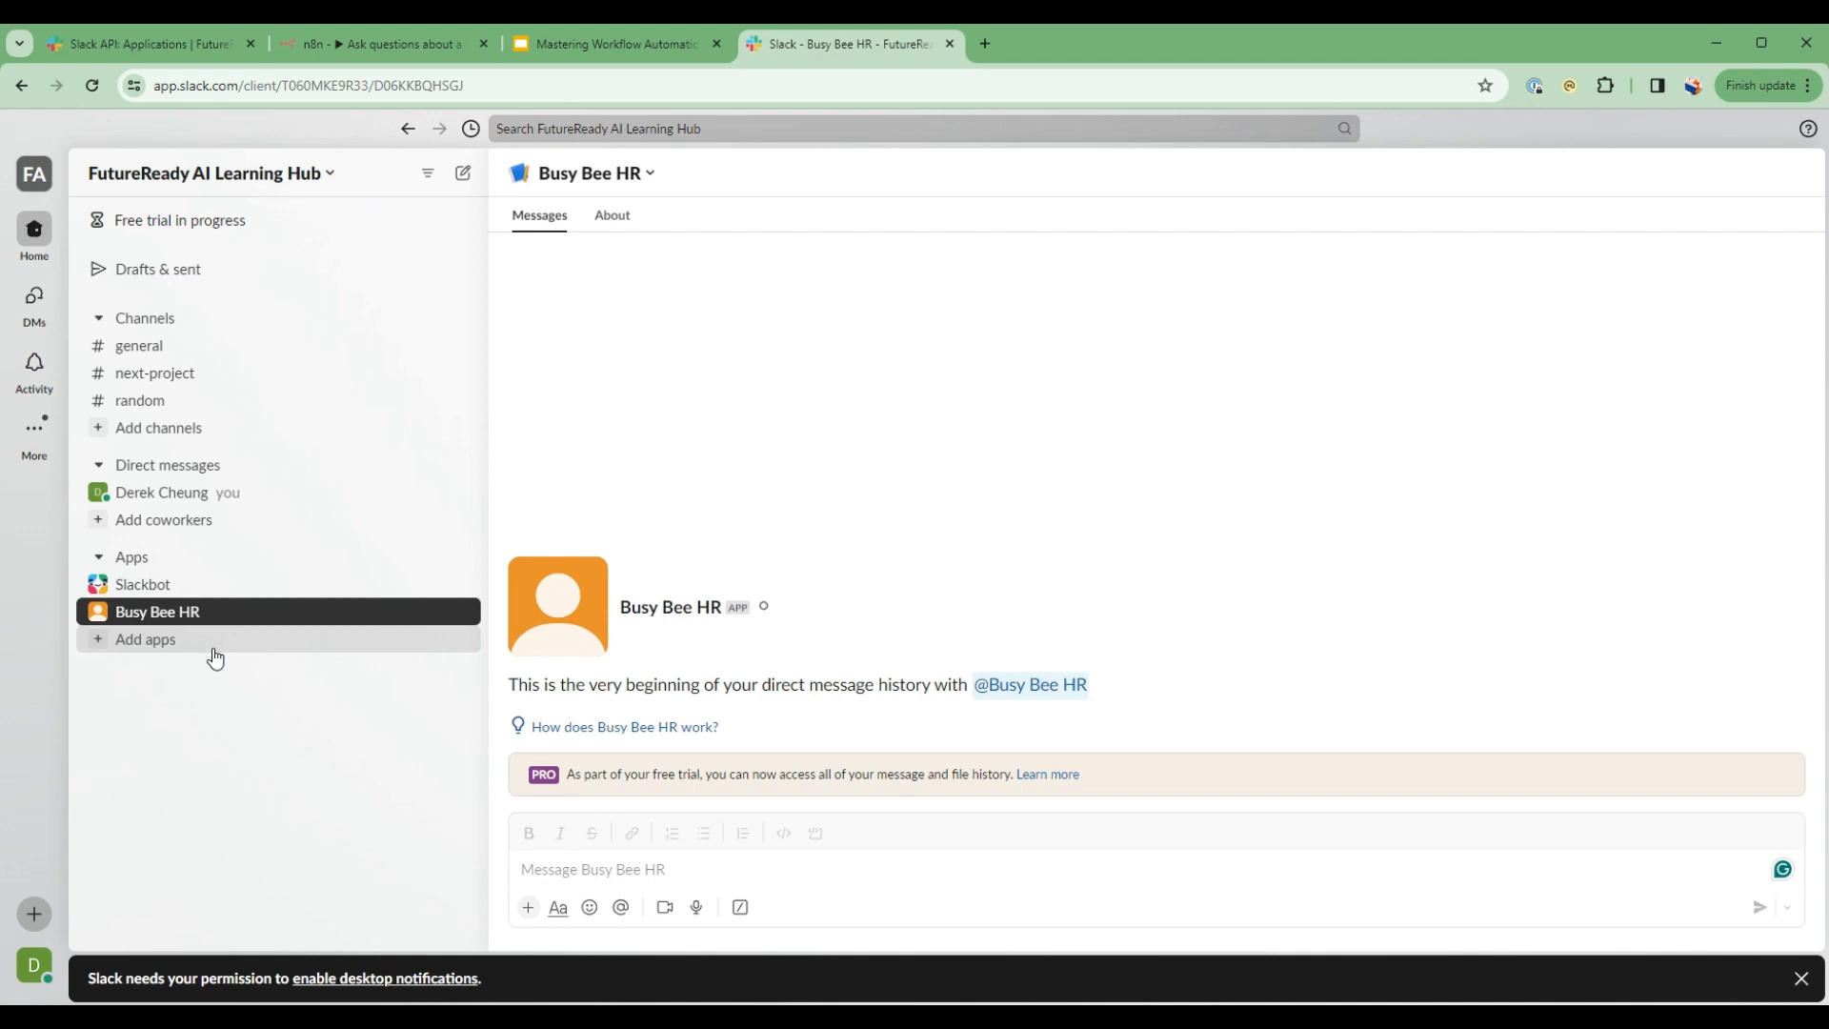
mouse_move(143, 585)
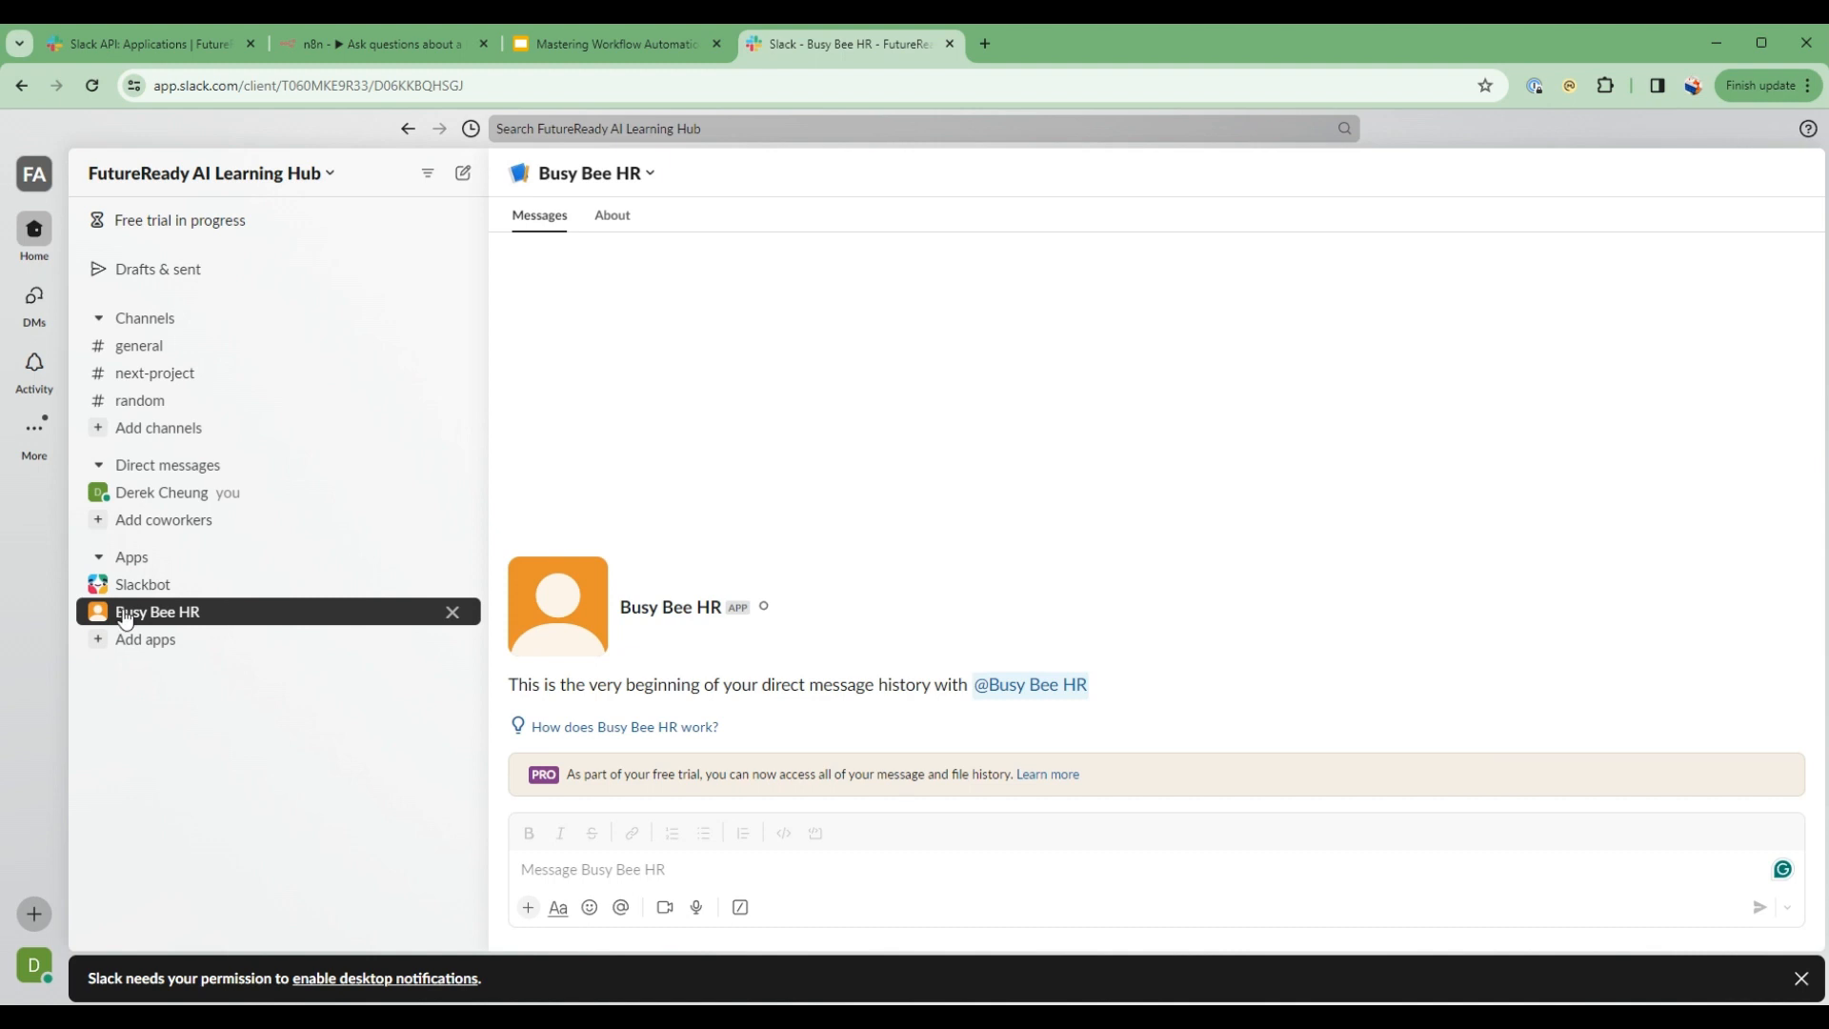
mouse_move(636, 886)
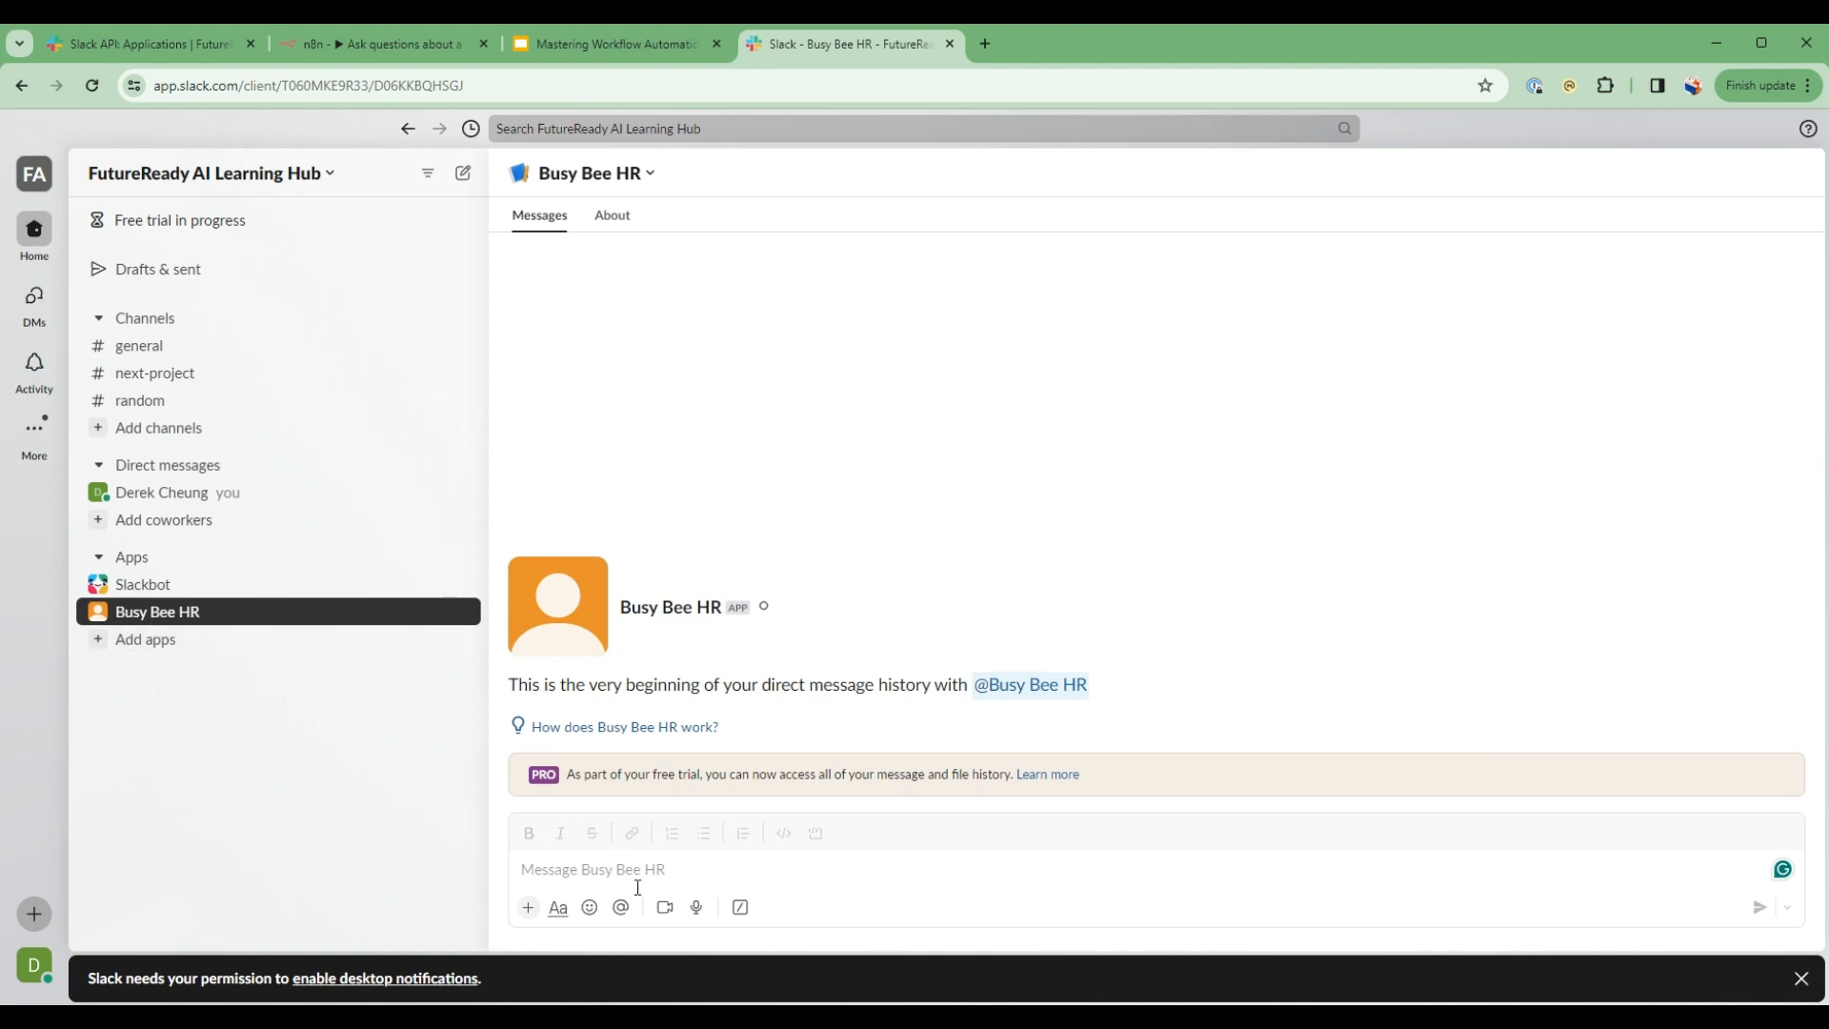
text(/askr)
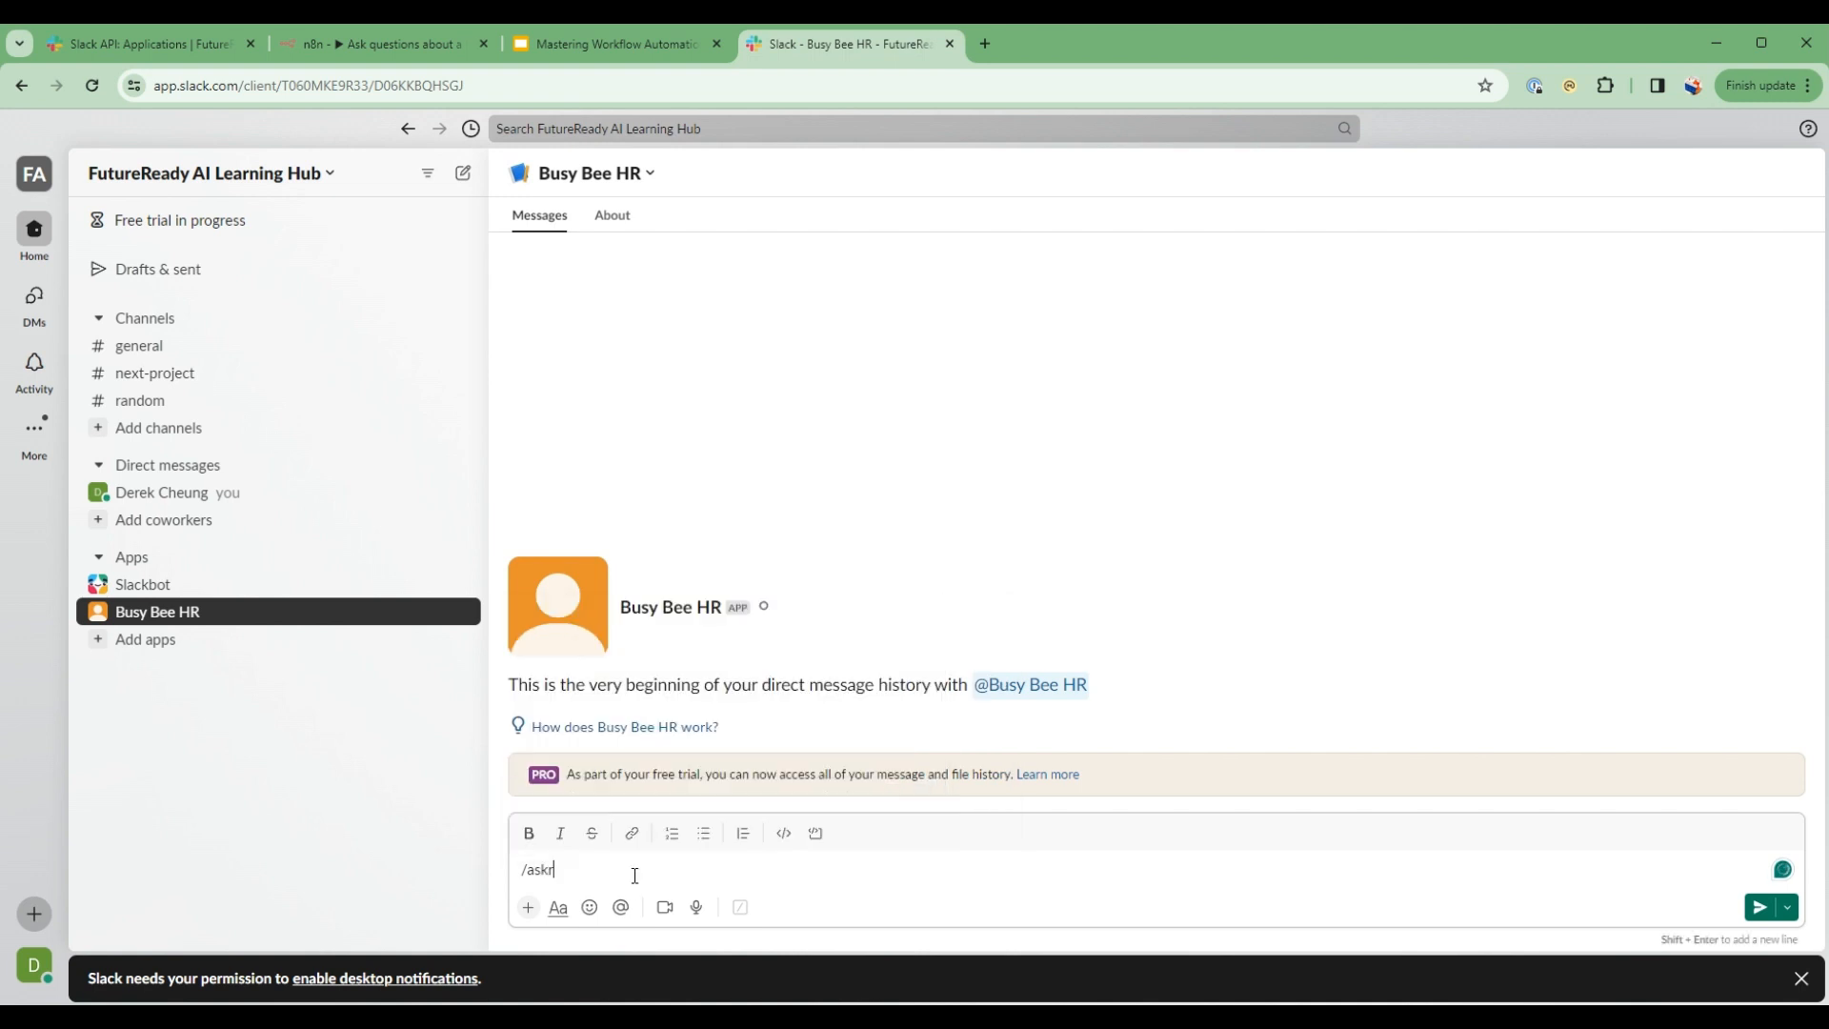
text(hr what is)
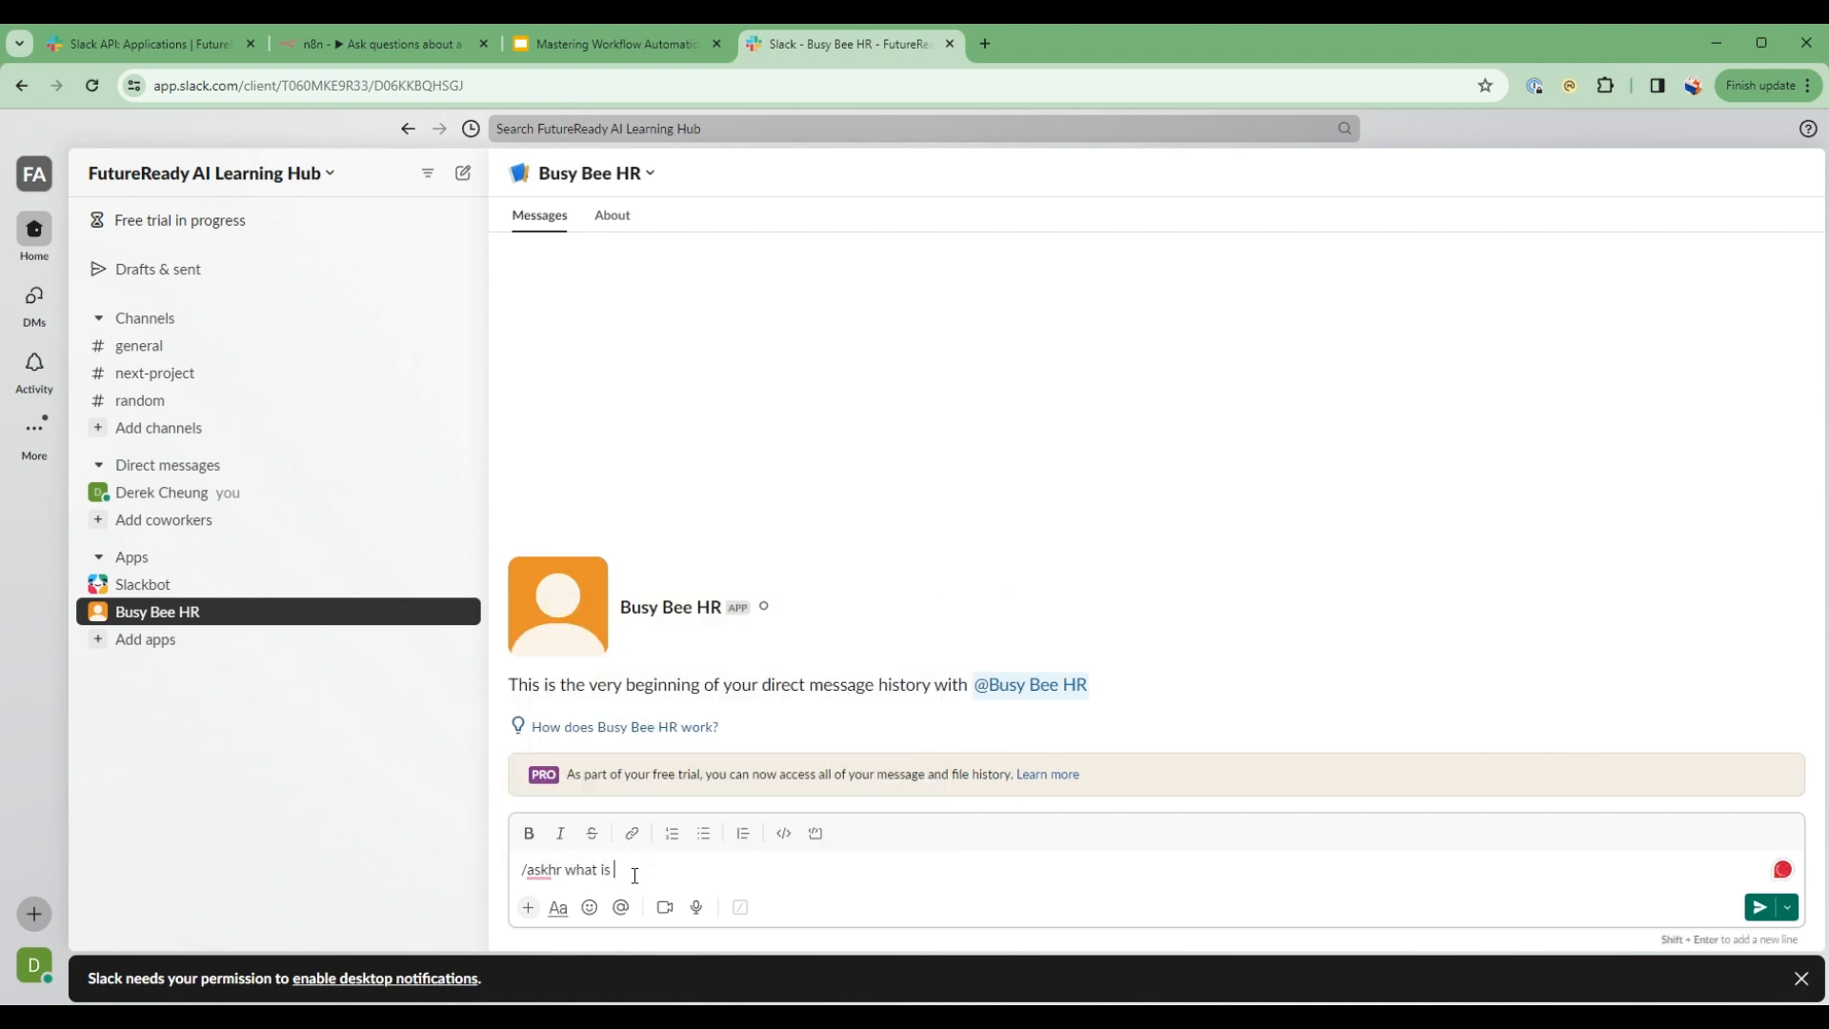
text(the overtime polic)
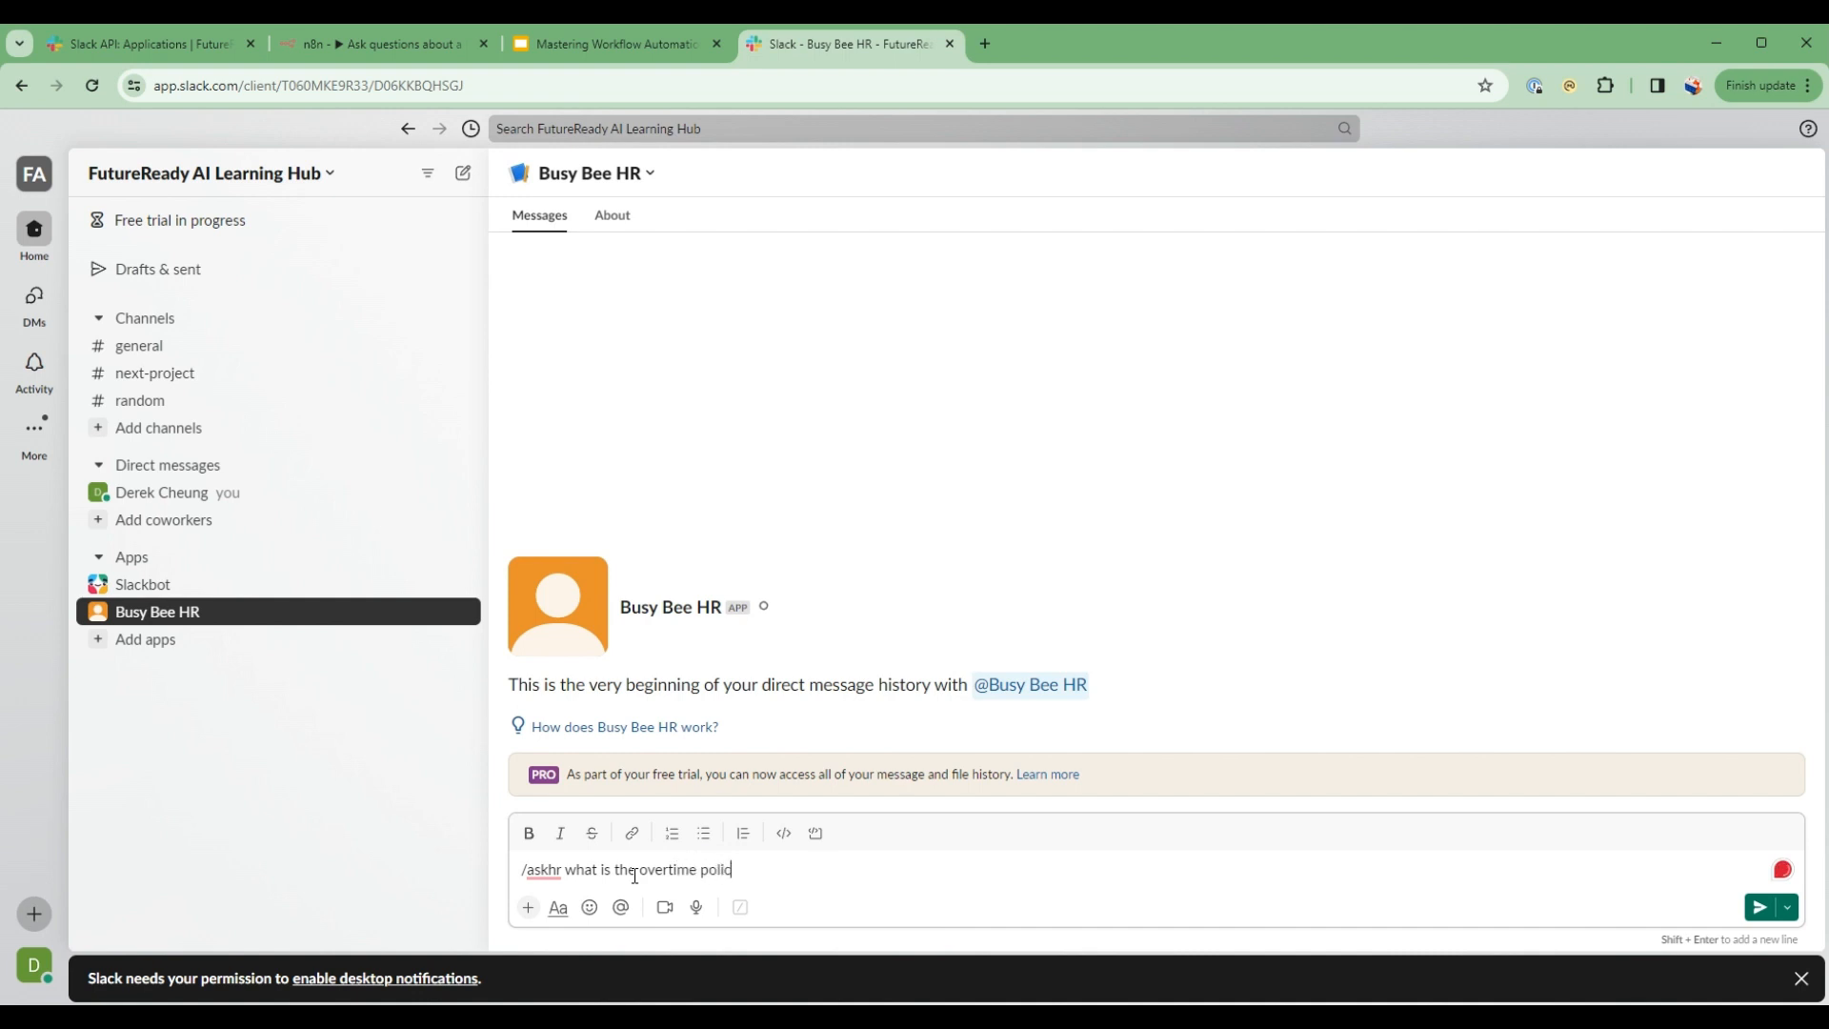
click(1758, 907)
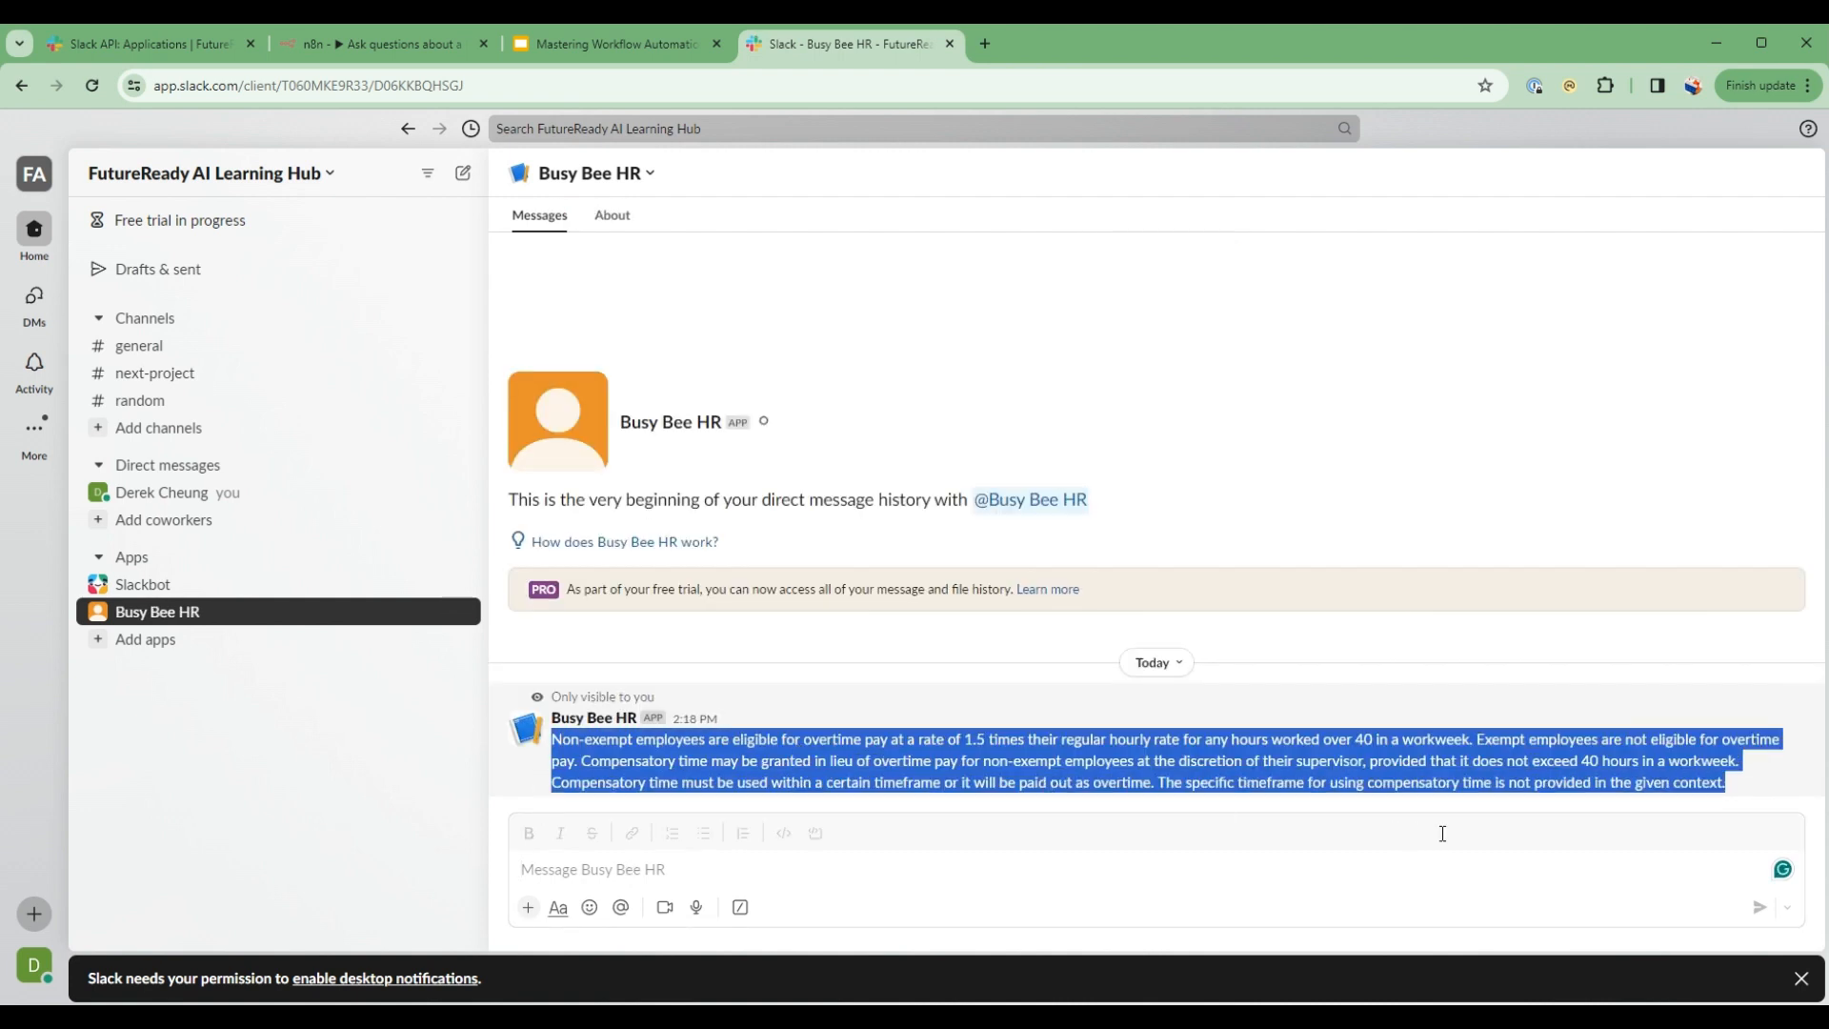
mouse_move(1005, 754)
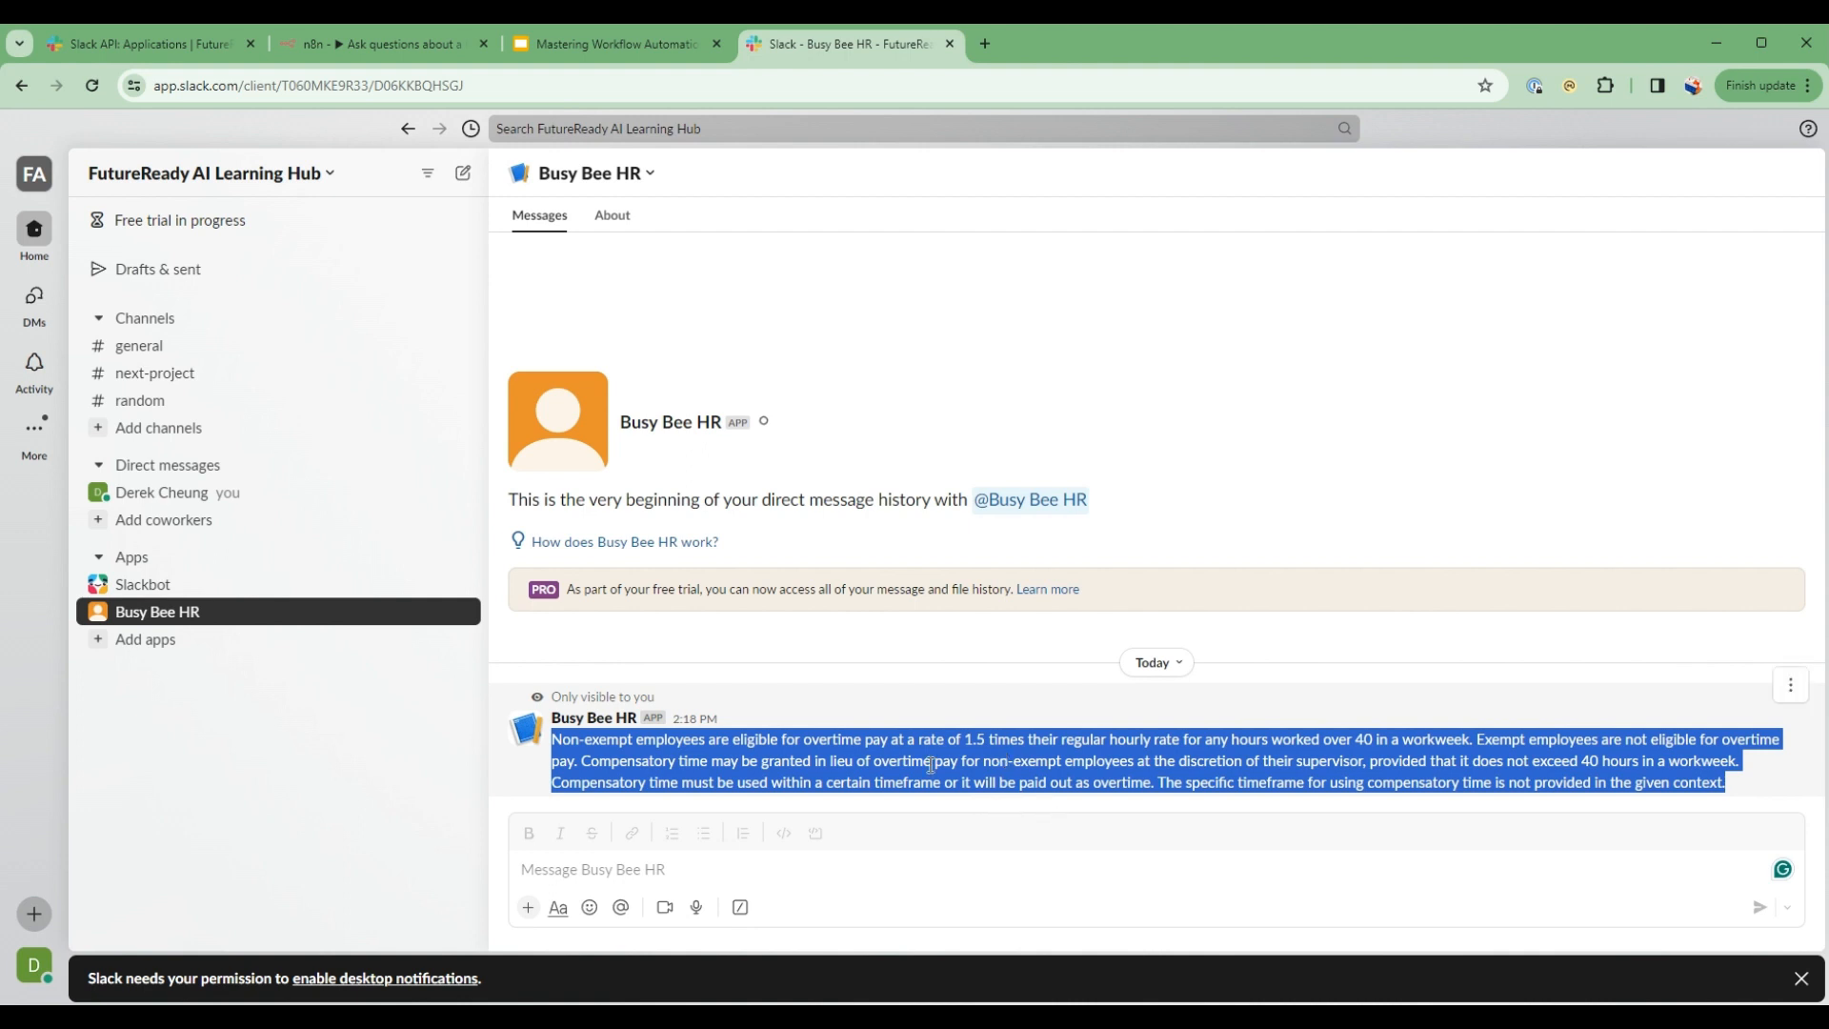
mouse_move(137, 345)
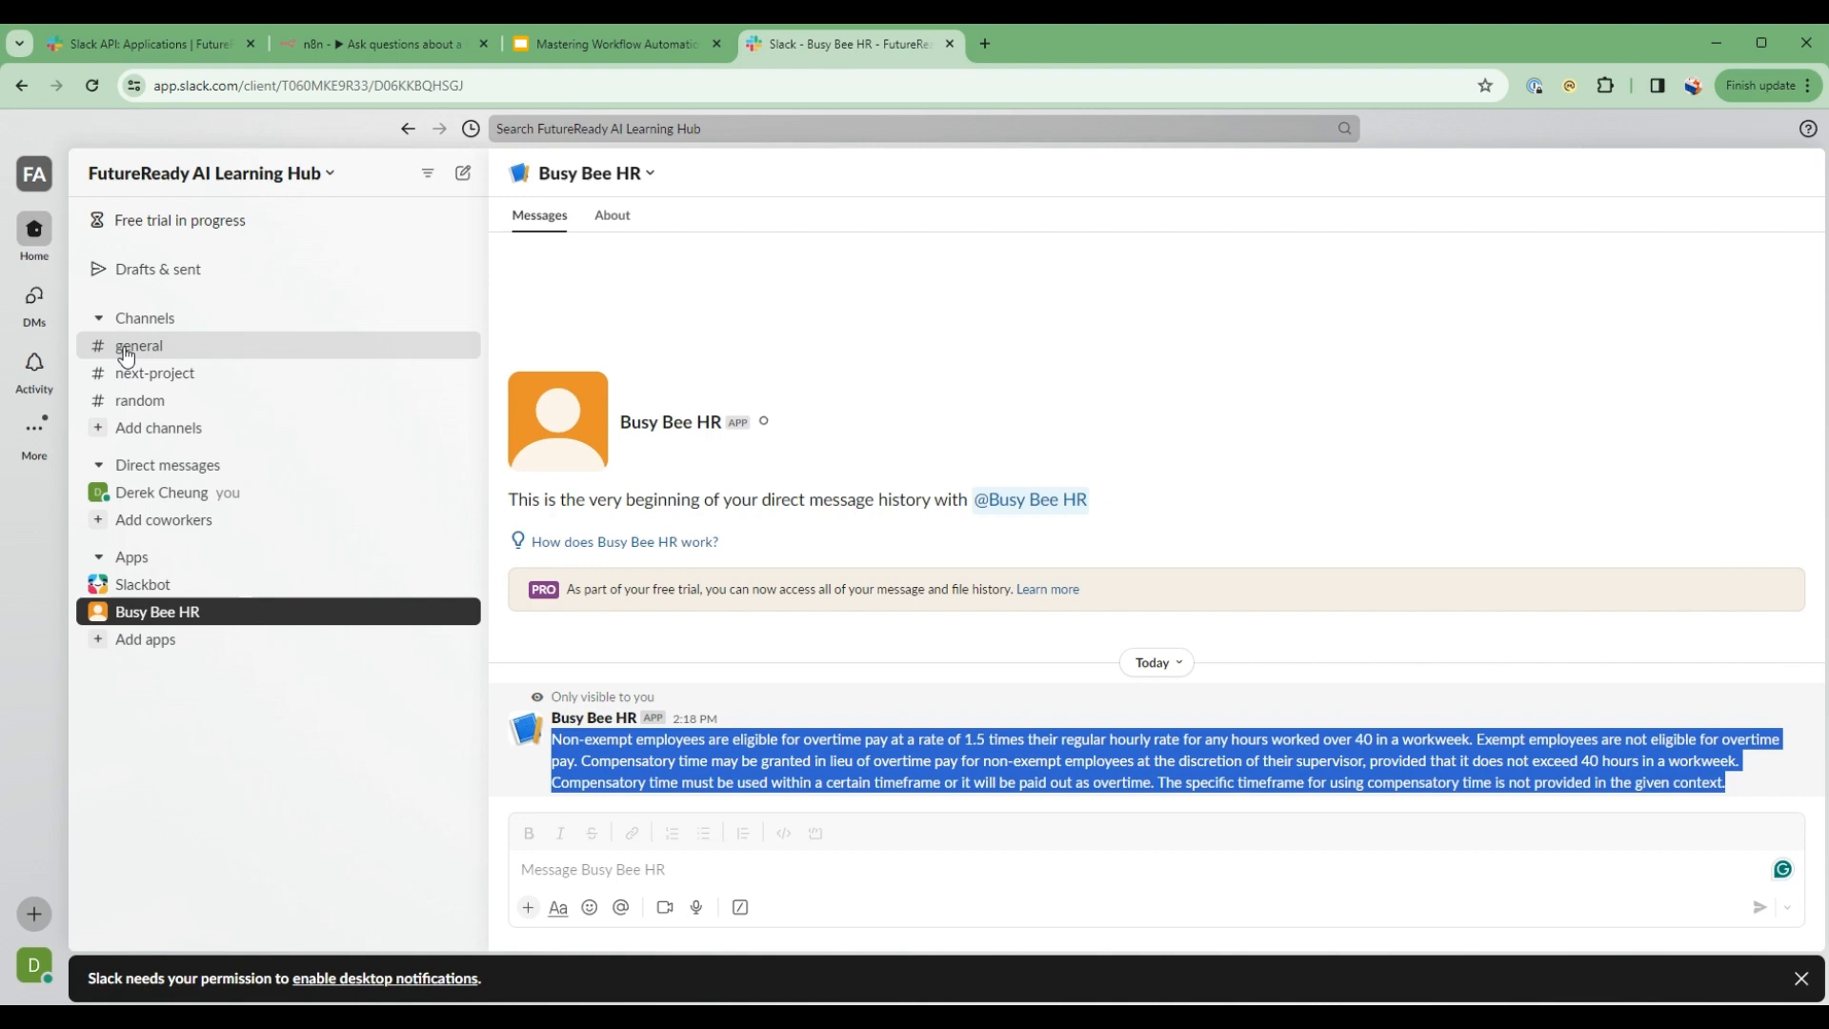
- Send '/askhr What is the overtime policy' in #general and read the Busy Bee HR reply
click(137, 345)
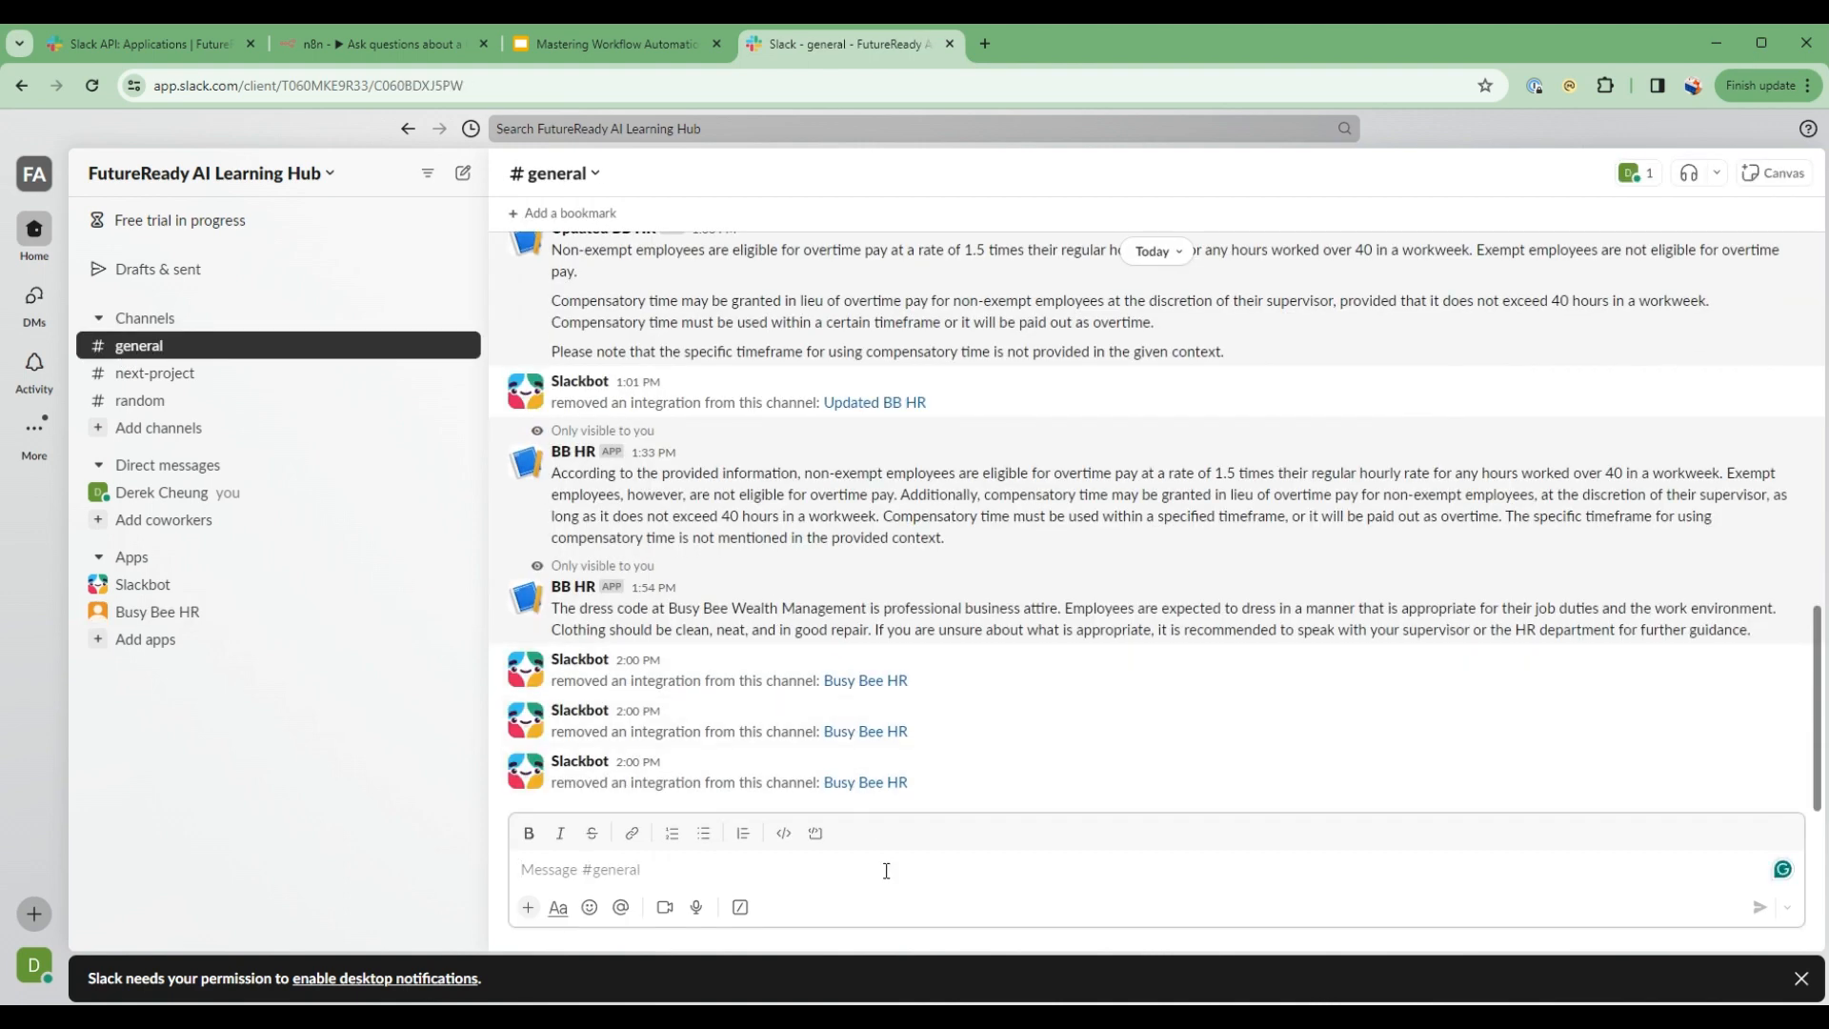
text(/askhr)
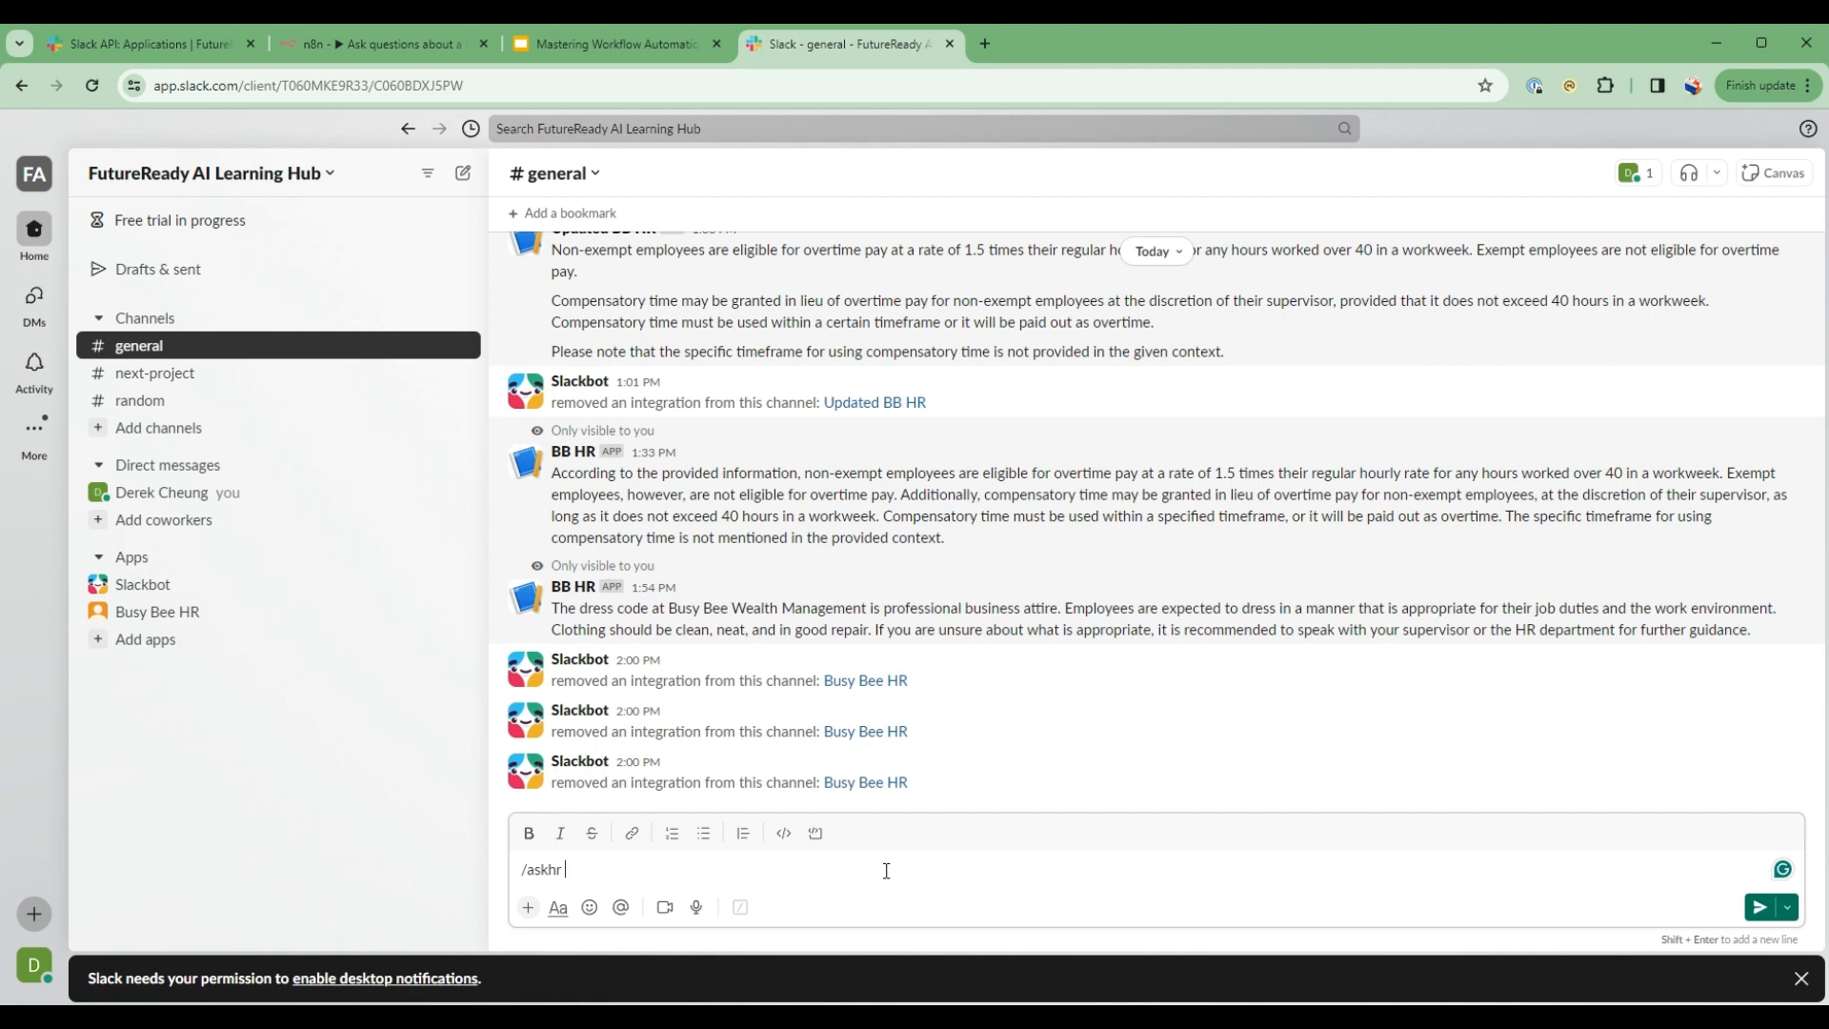
text(What is the)
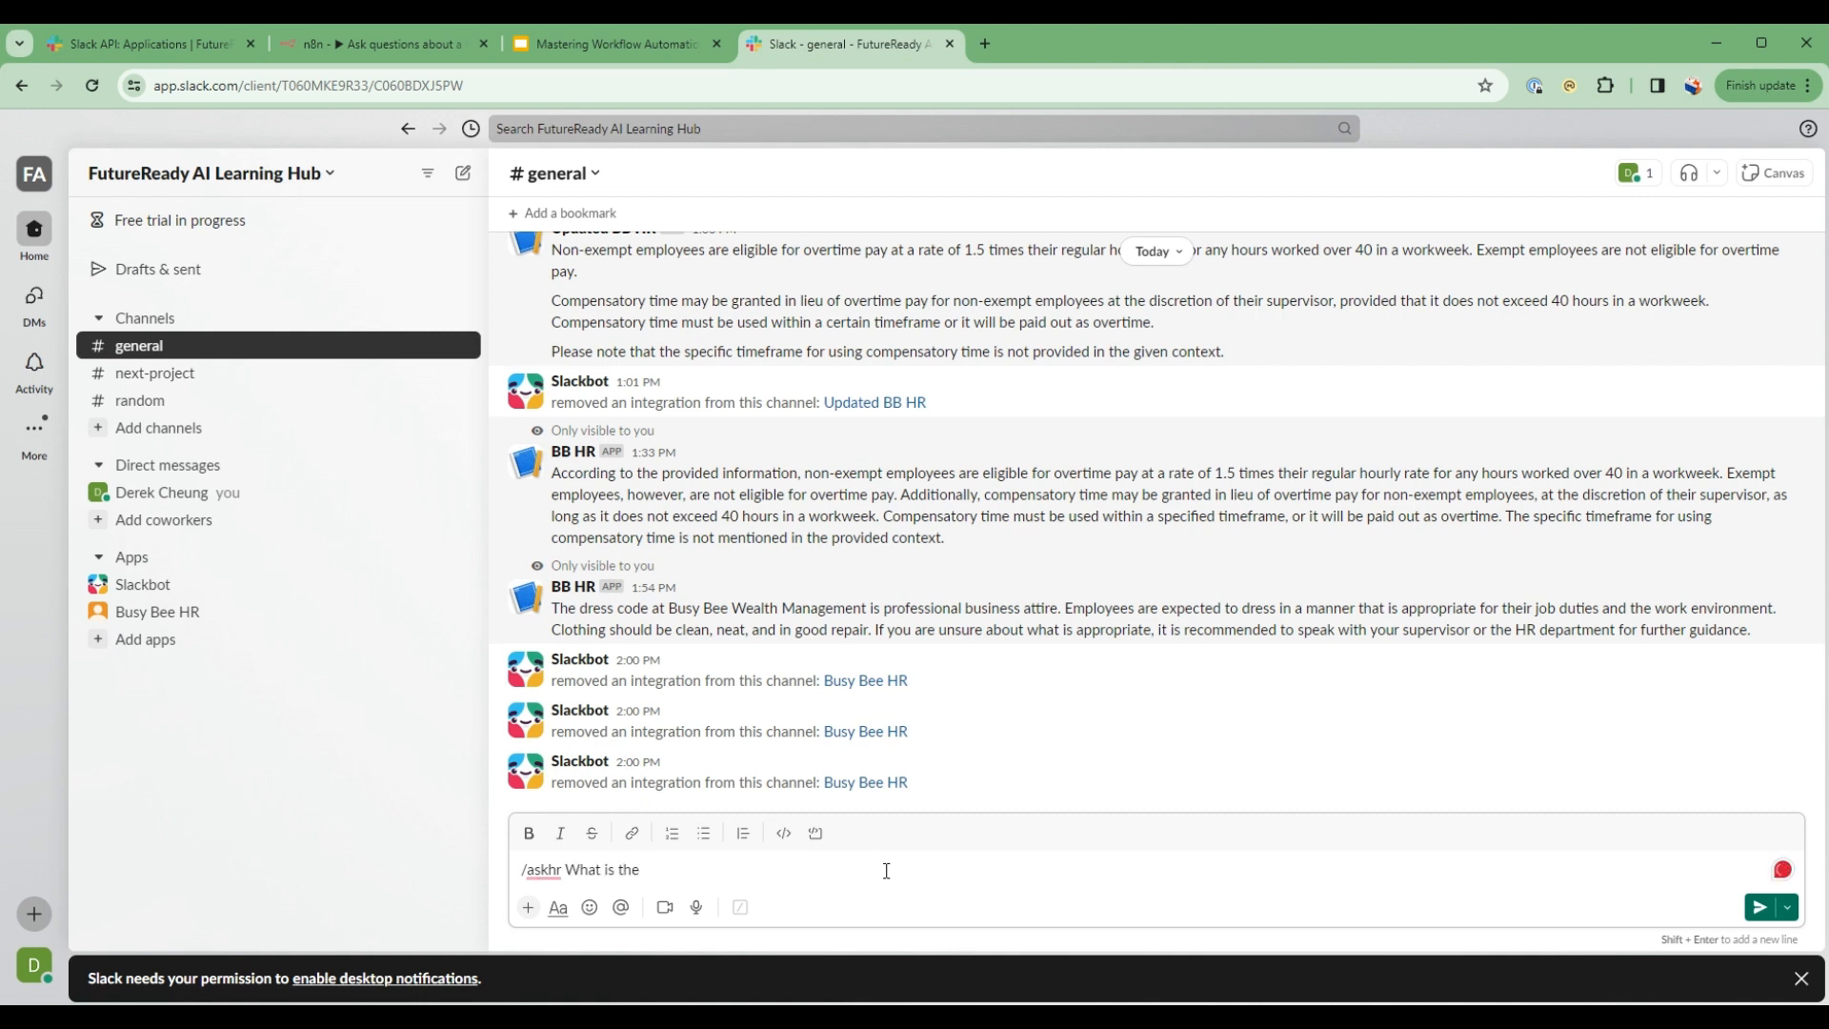
text(ovt)
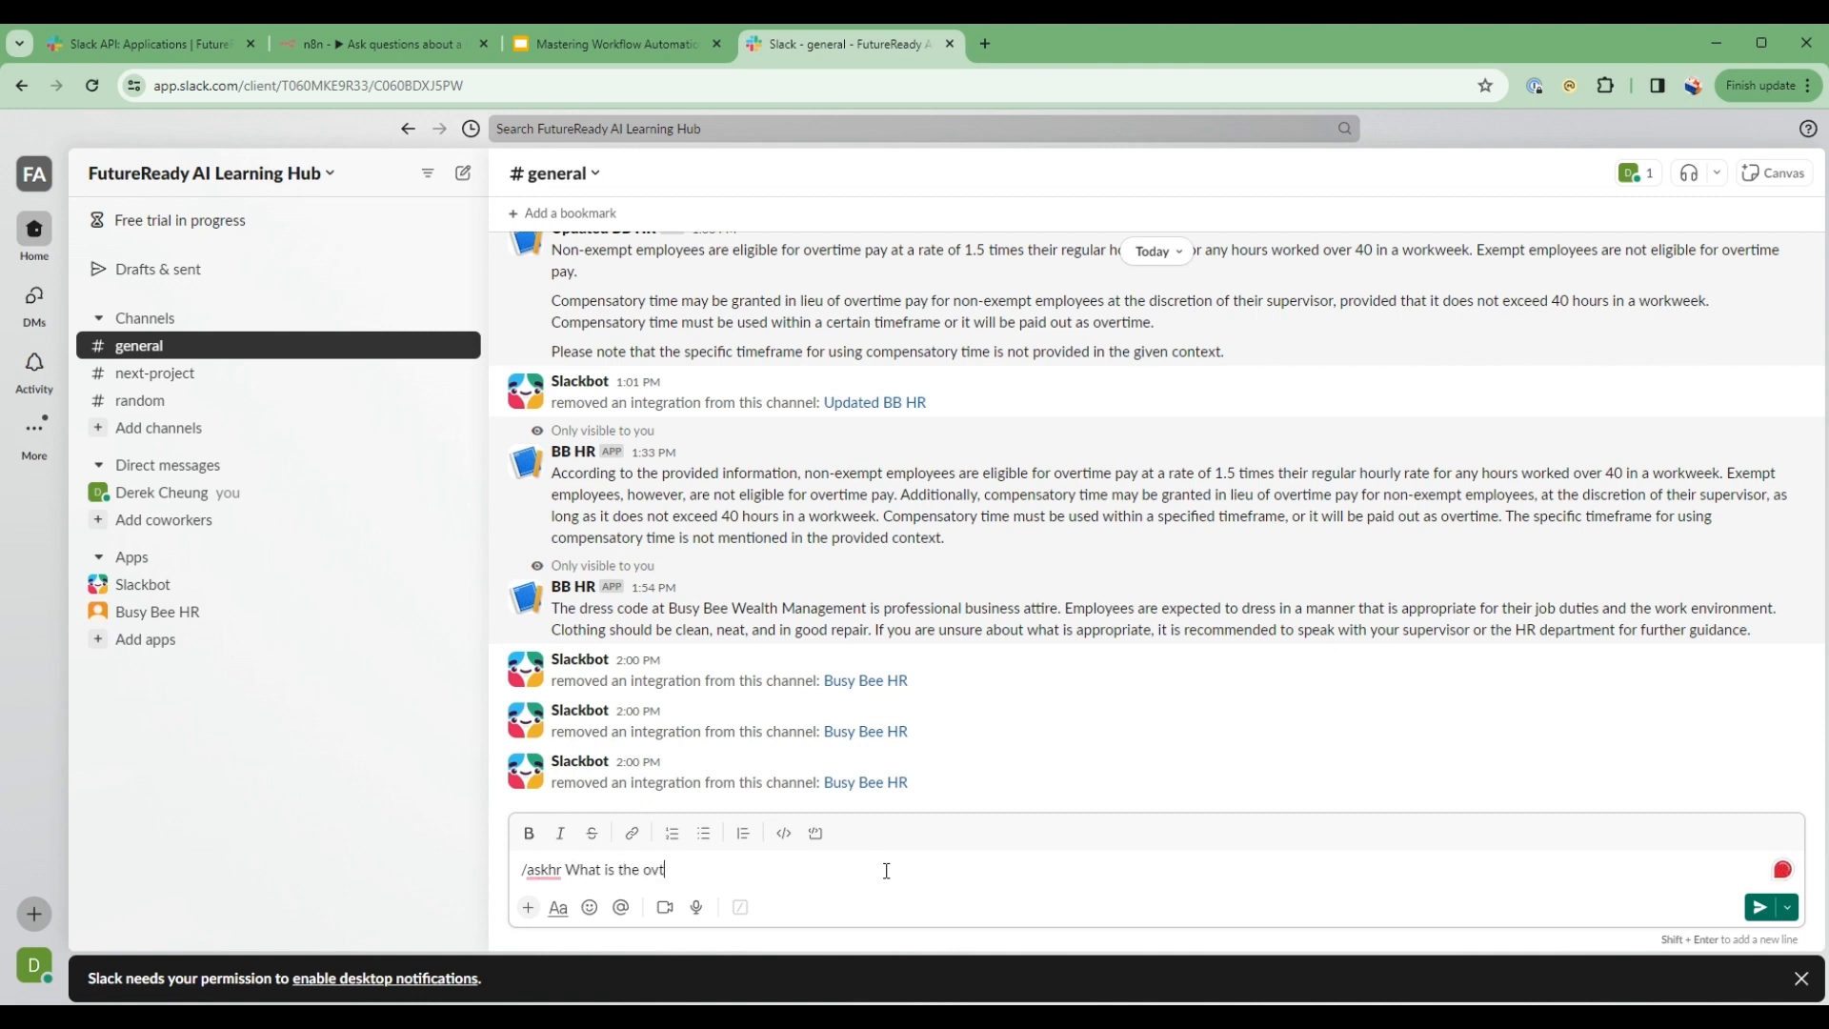
text(ertime policy)
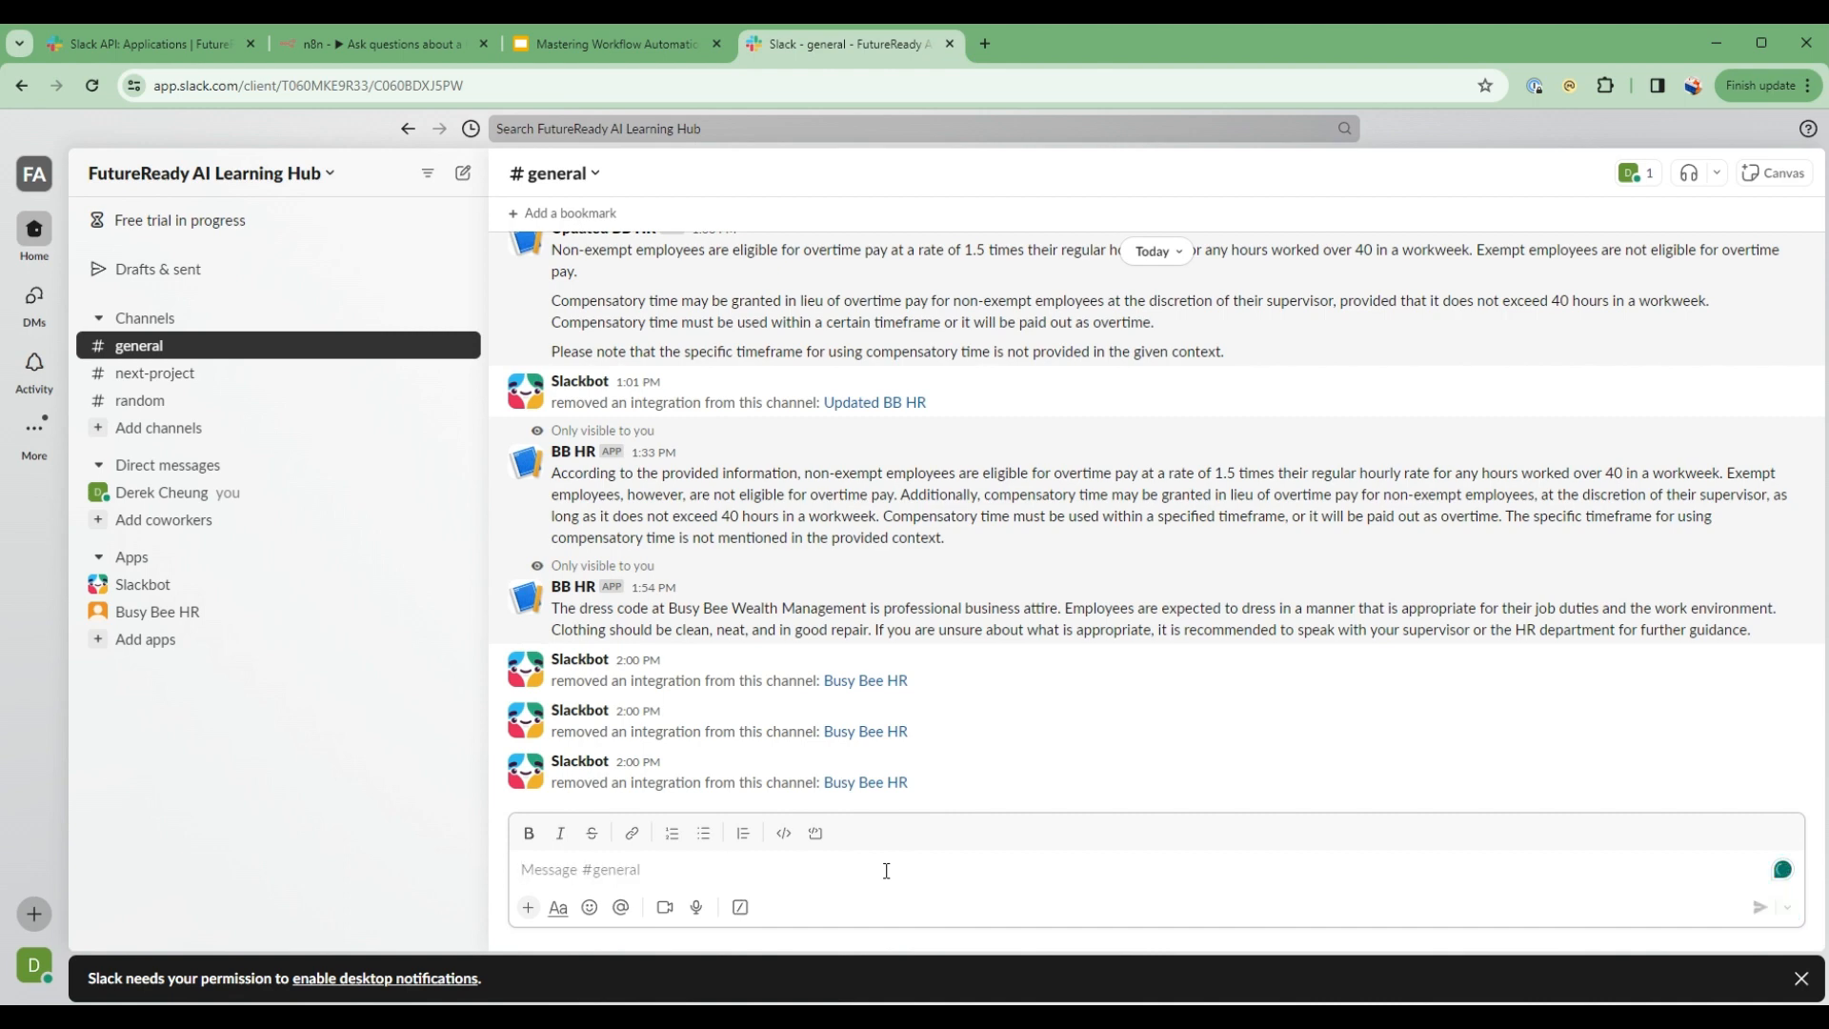
scroll(down, 3)
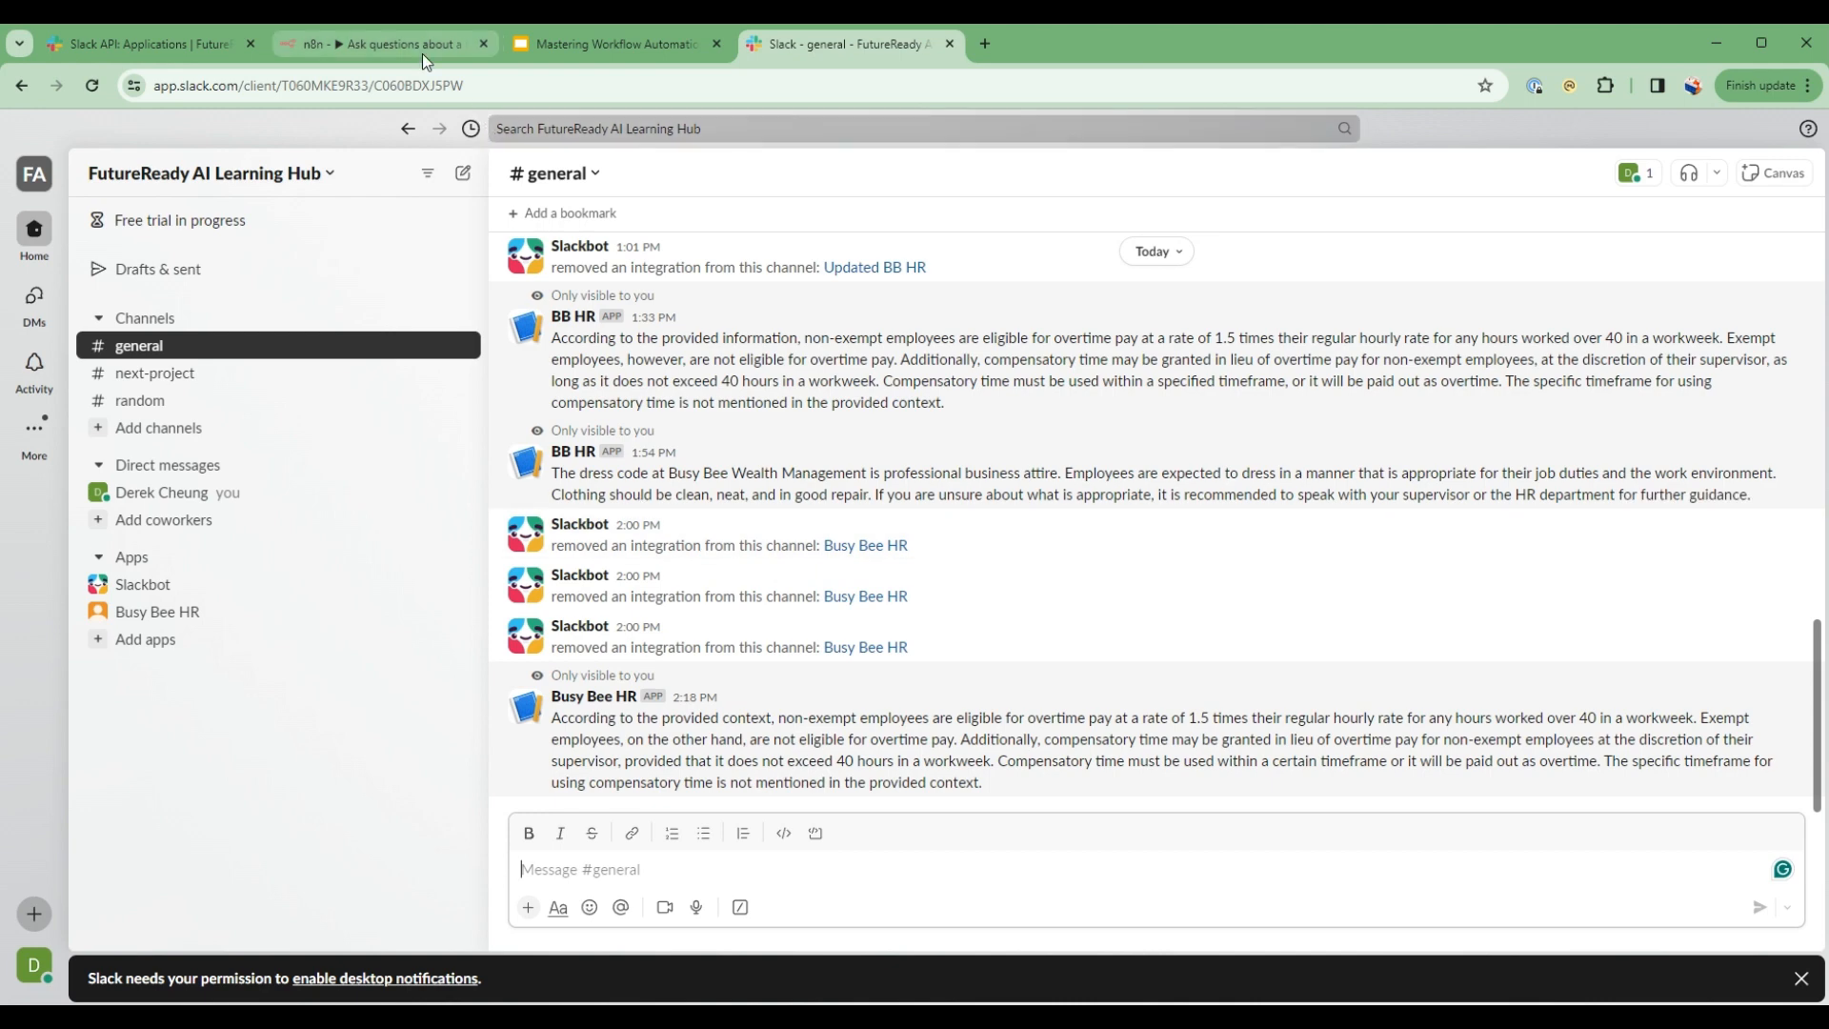
- Open the latest successful execution and check the overtime question received from Slack
click(383, 44)
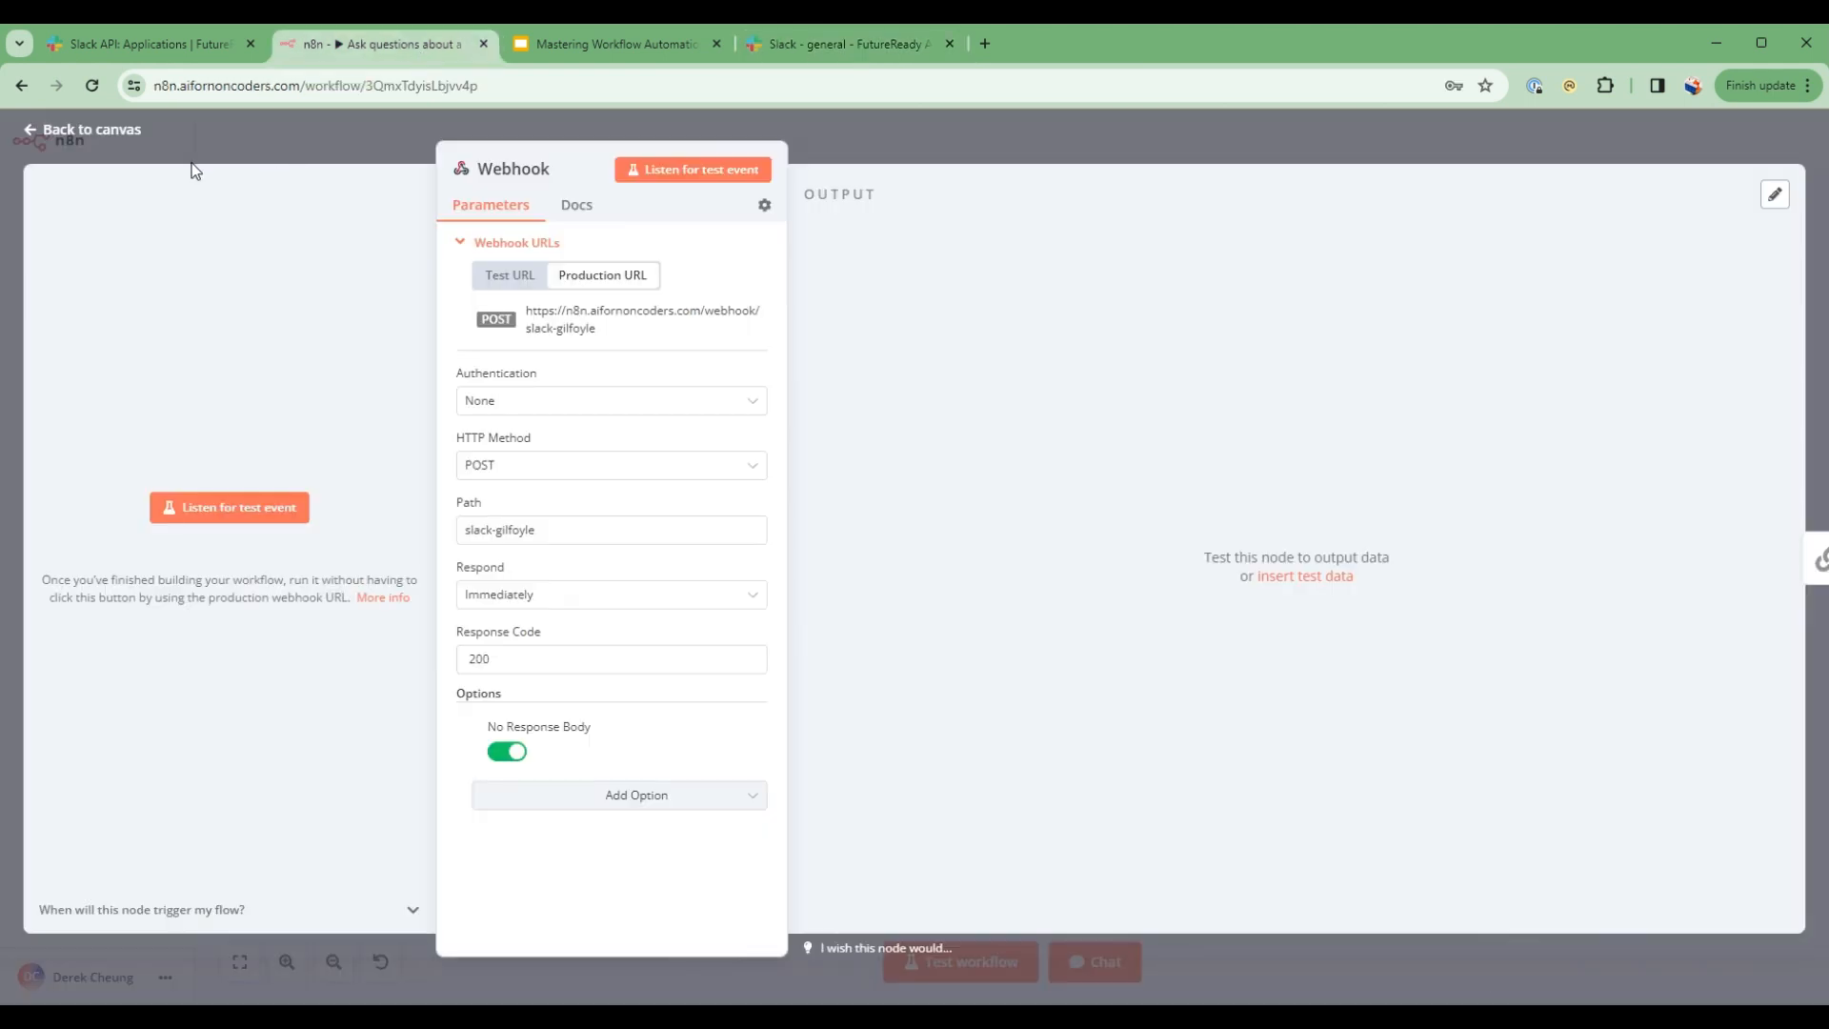
click(80, 128)
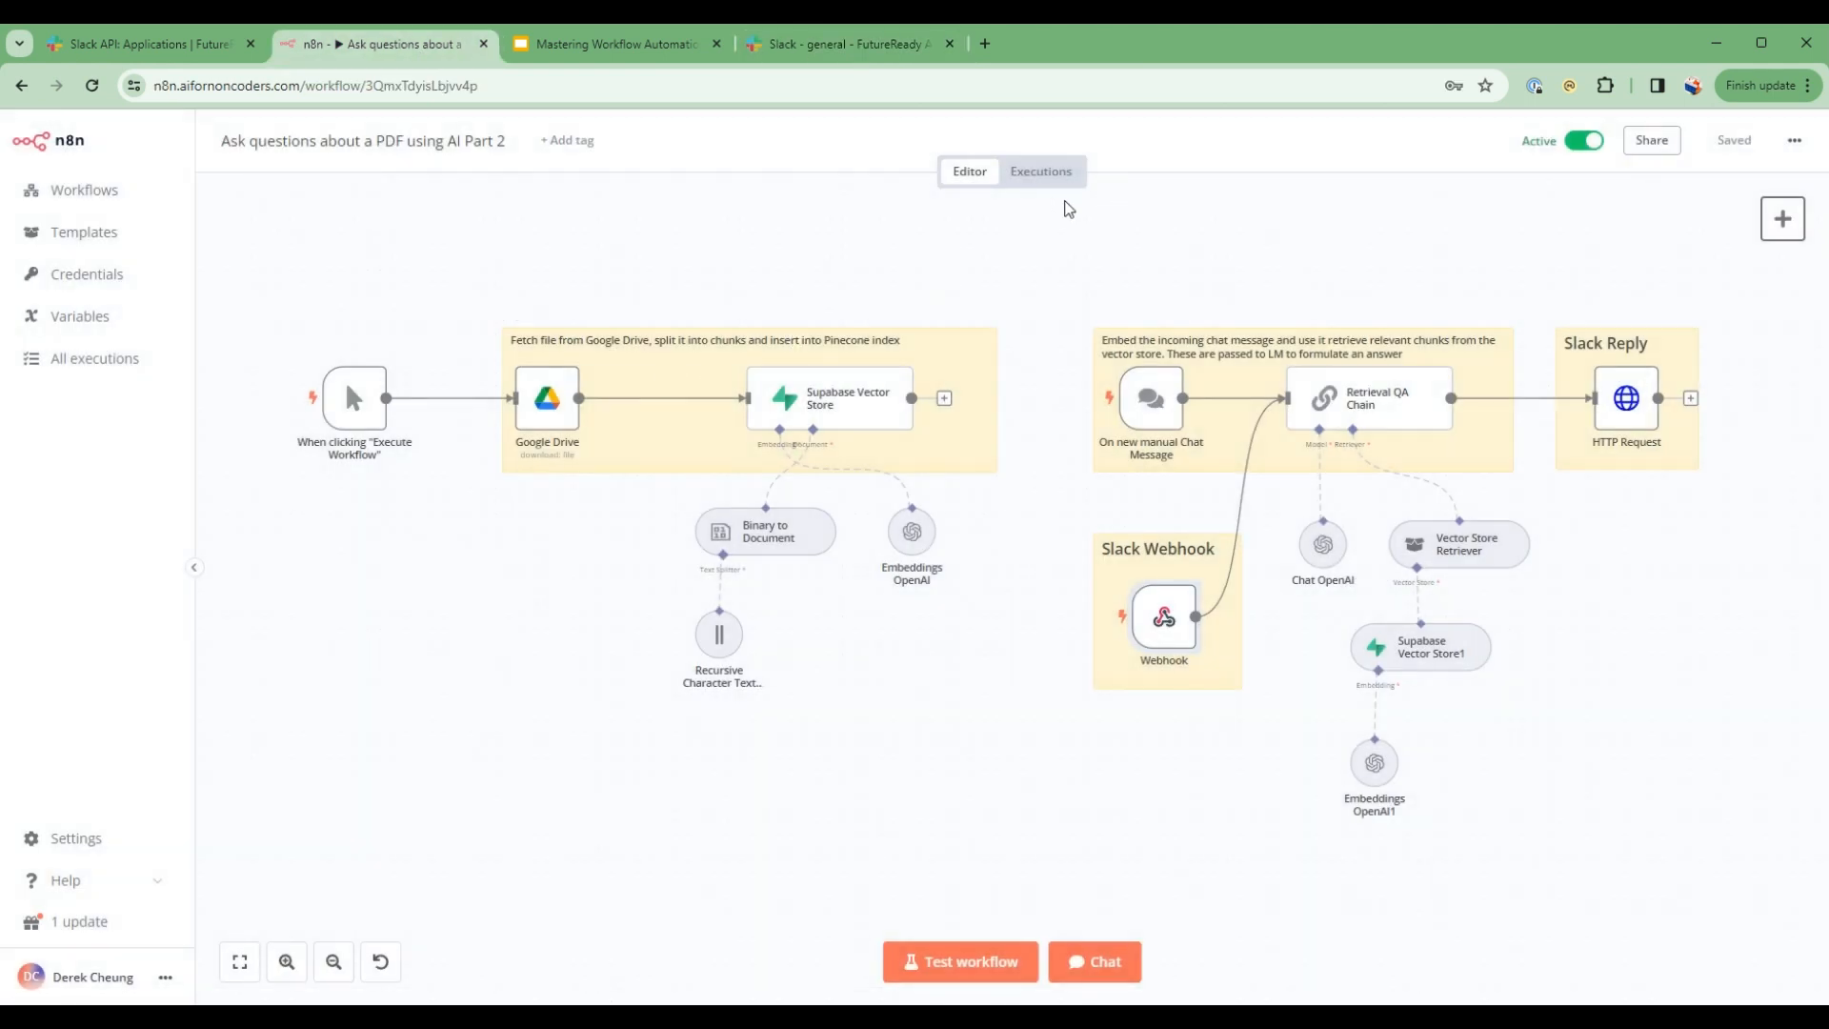
mouse_move(1036, 171)
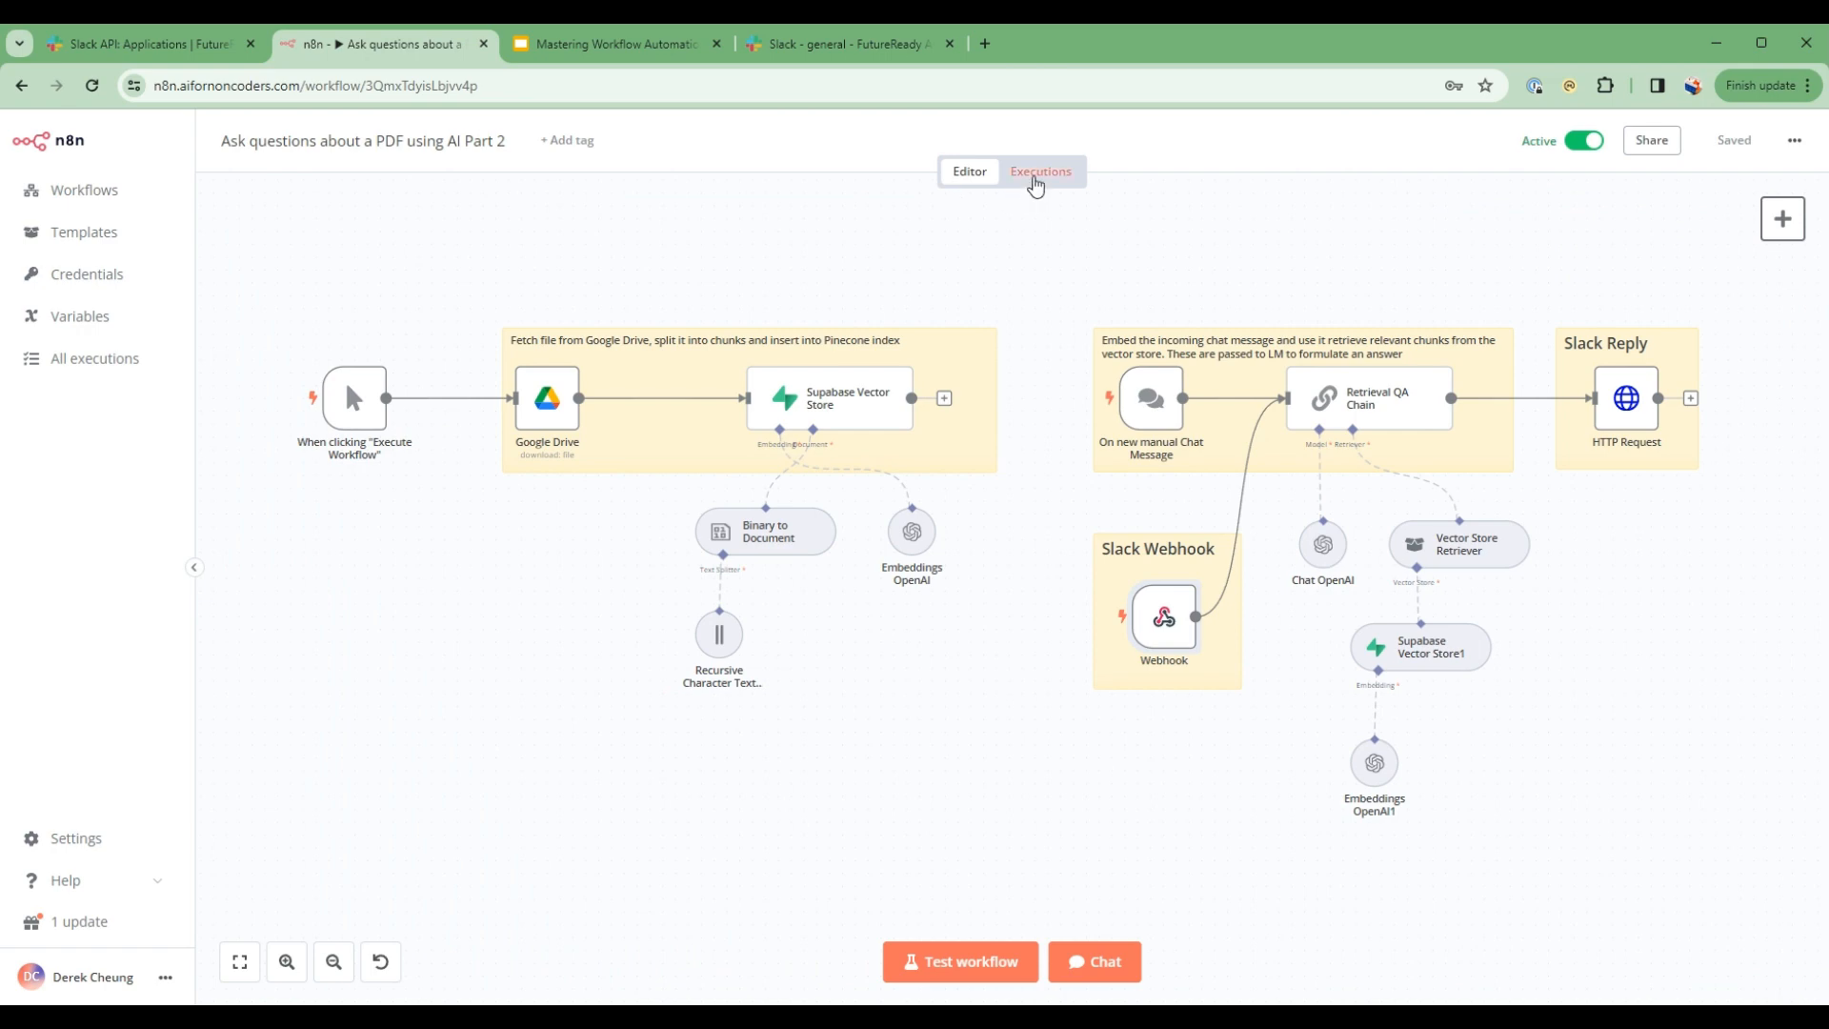
click(1040, 172)
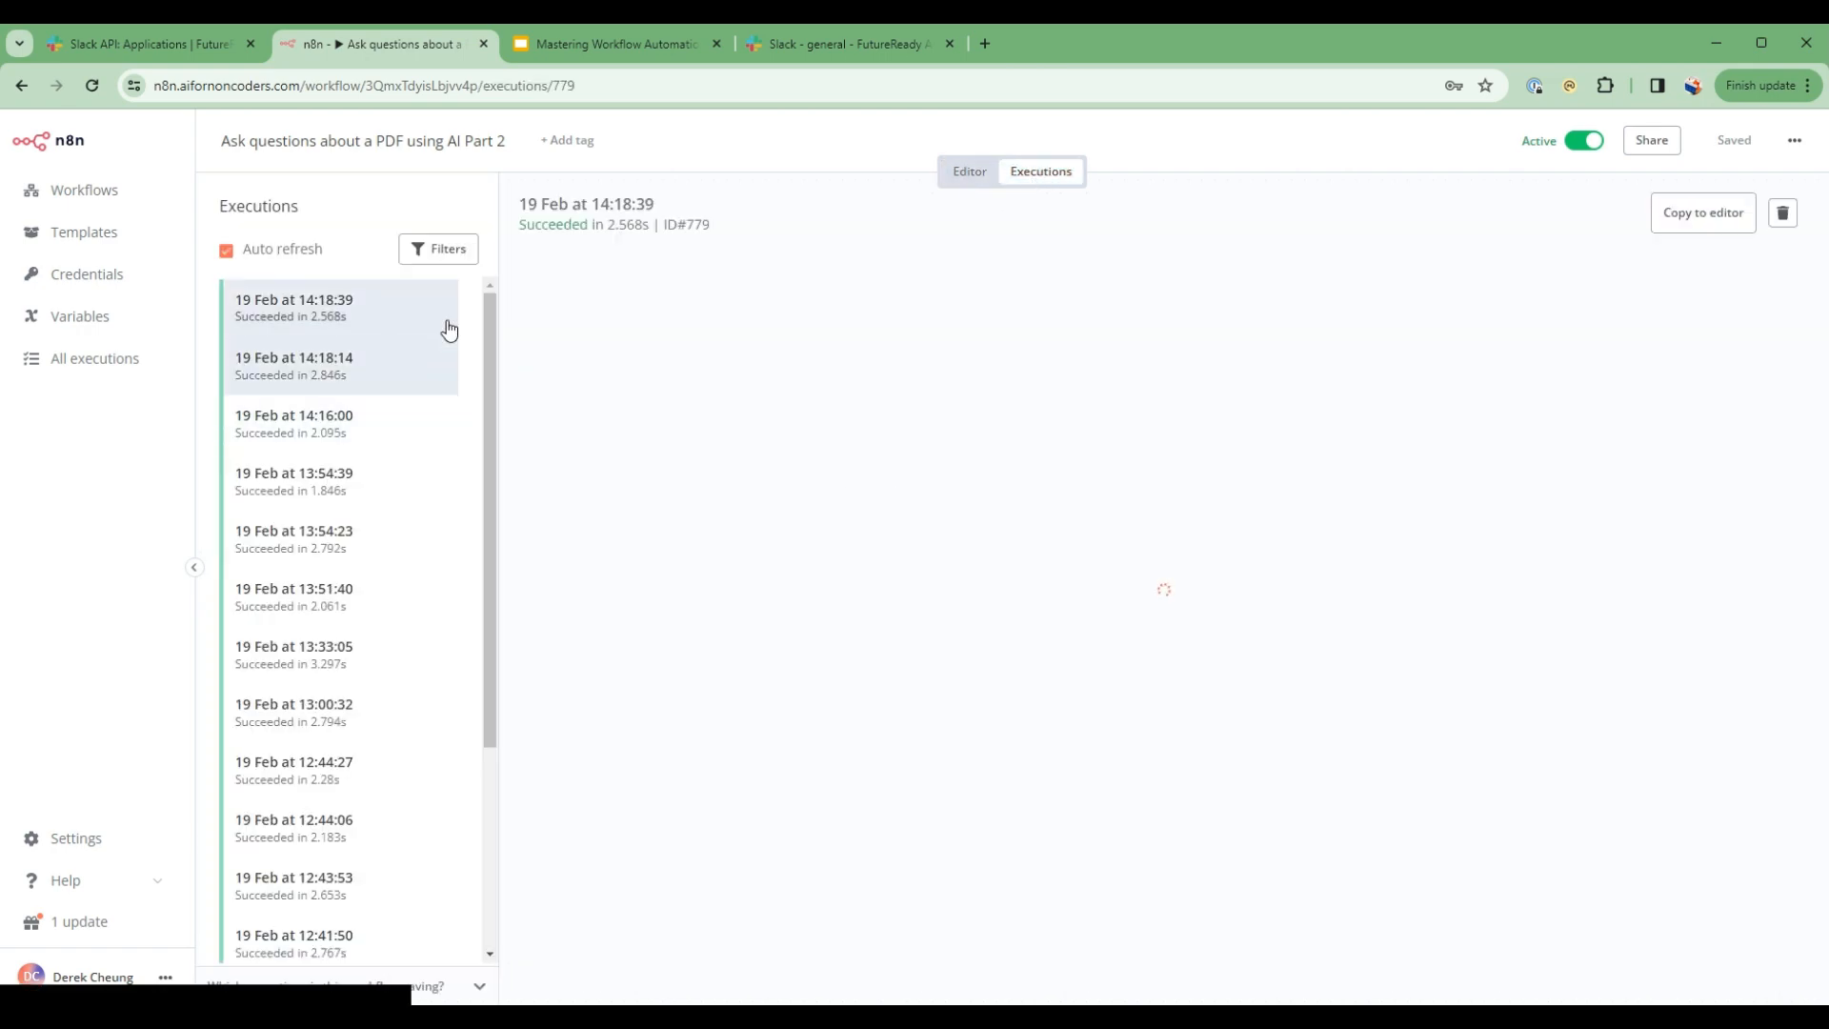
click(293, 307)
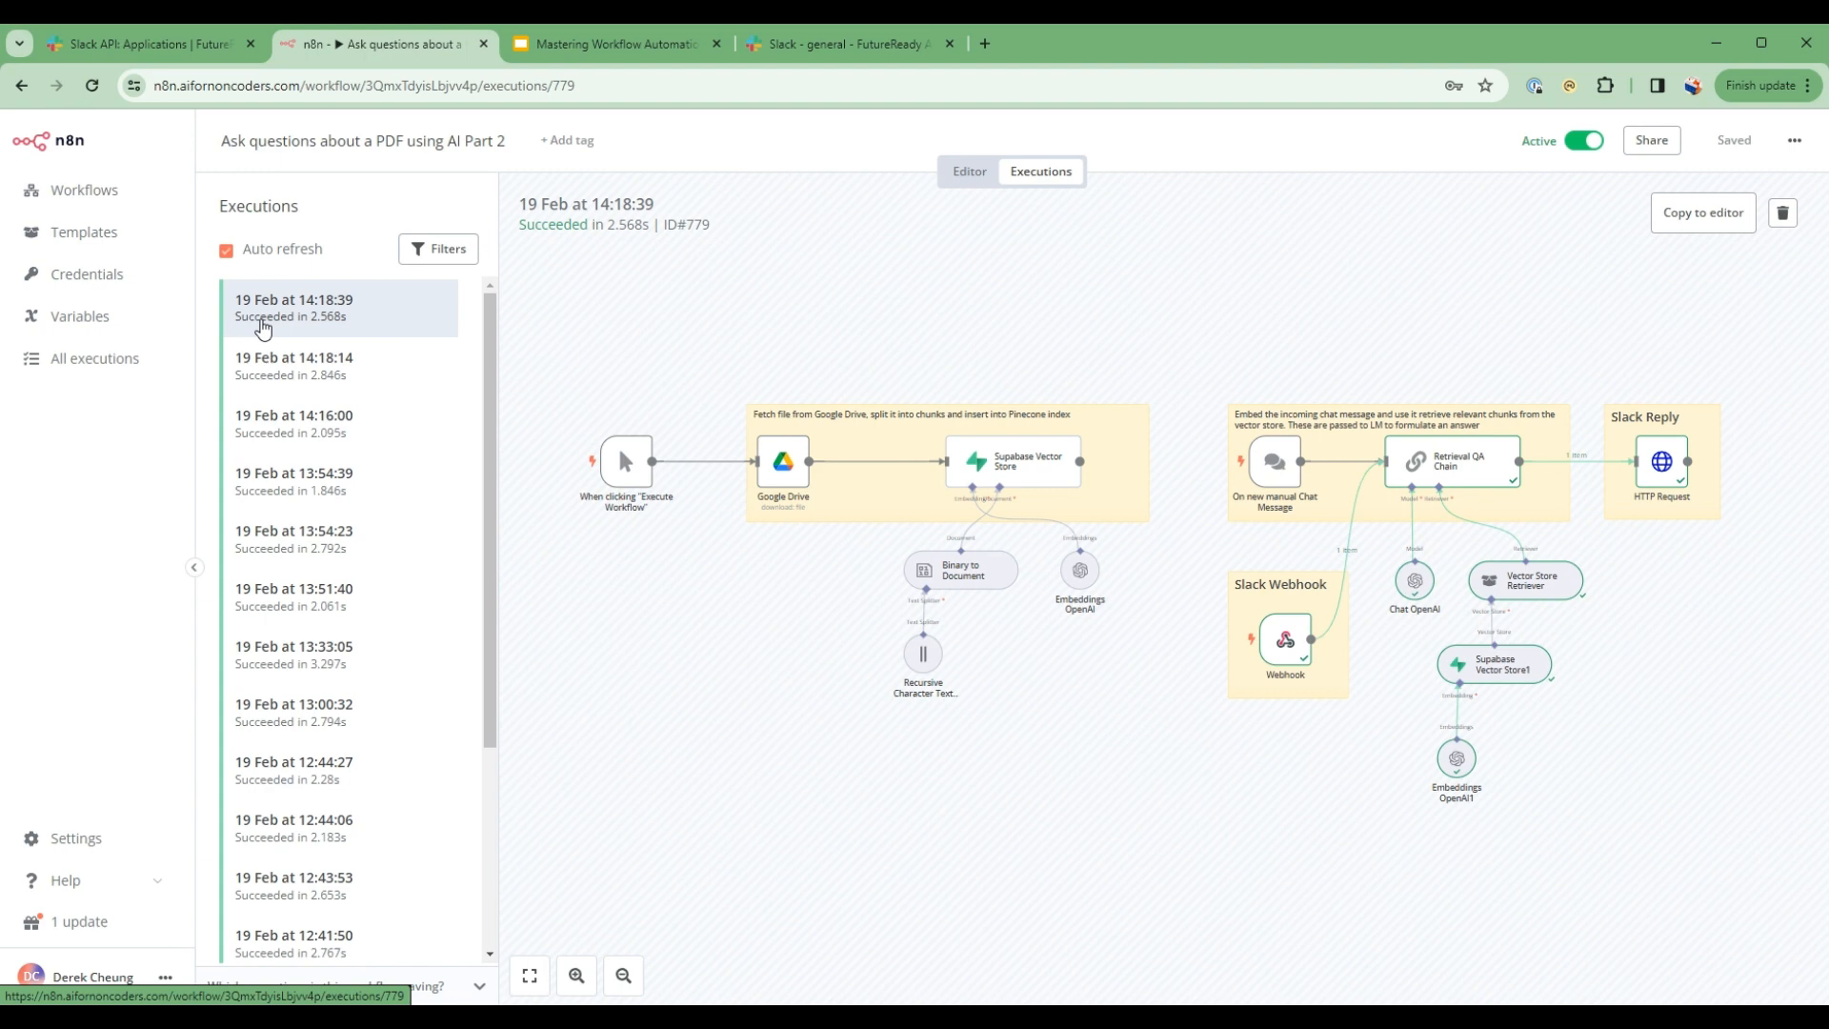
mouse_move(442, 366)
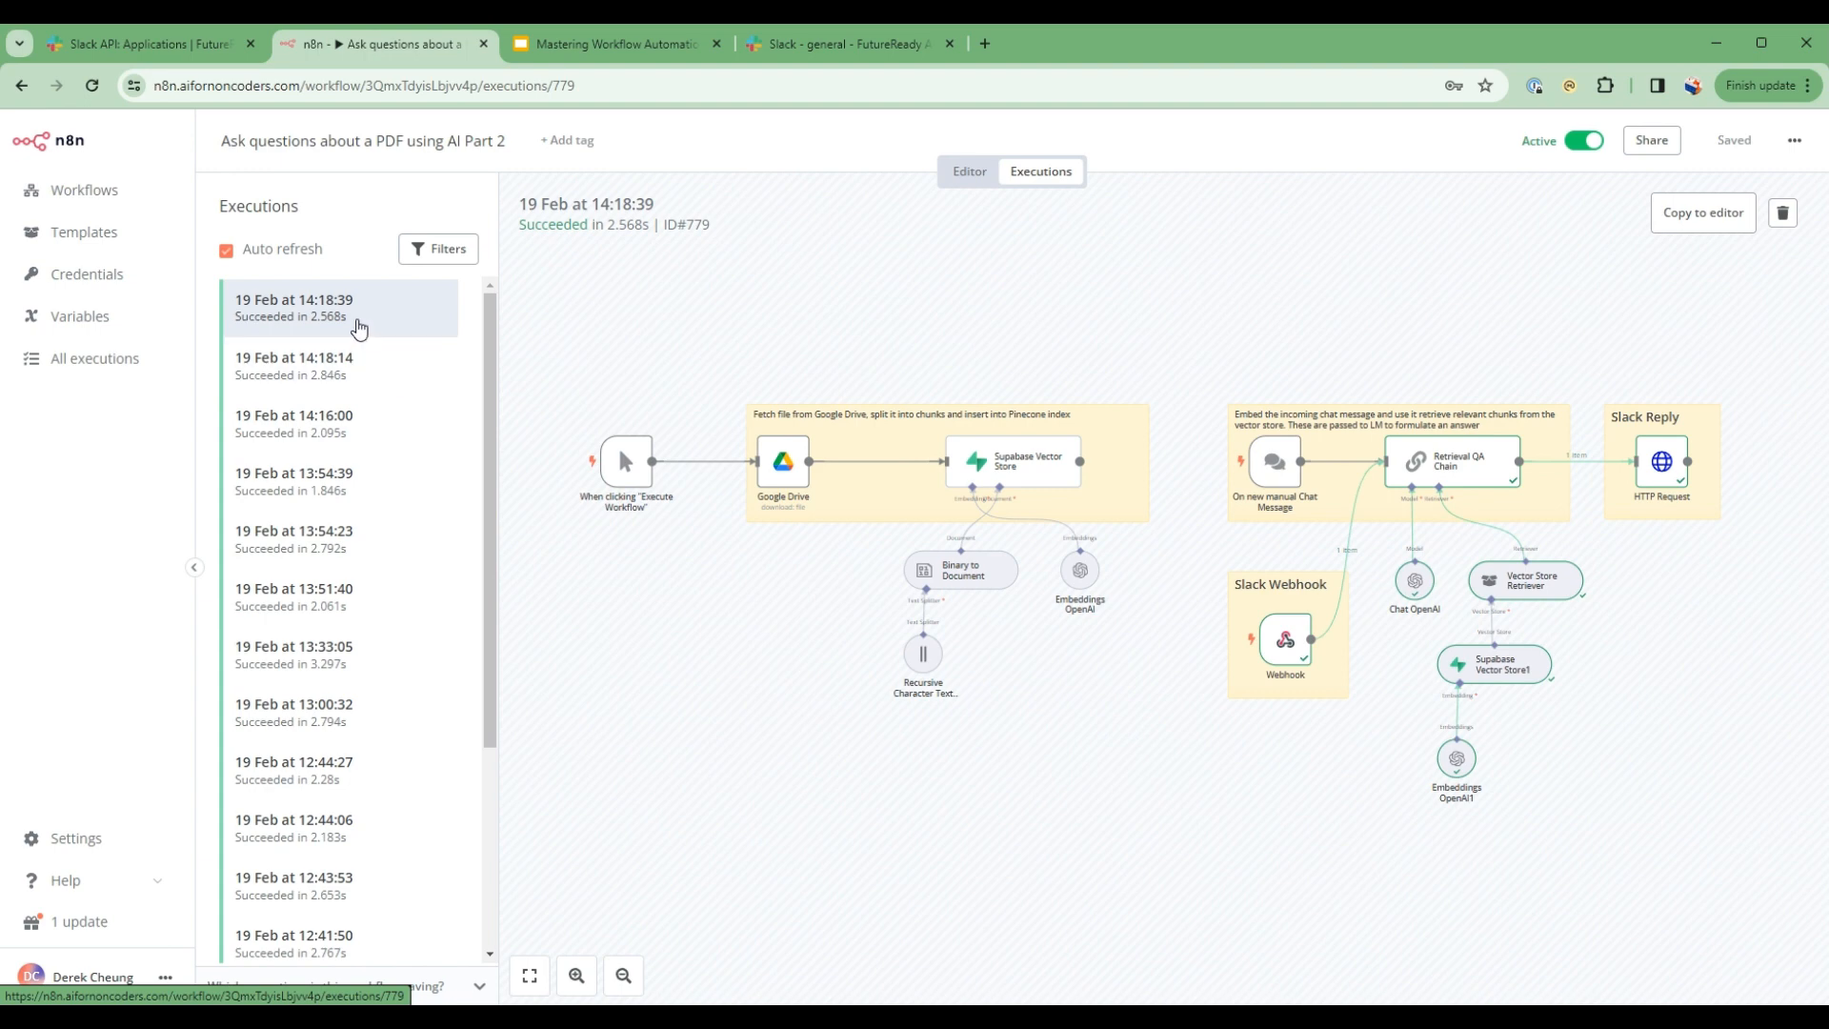
mouse_move(1286, 640)
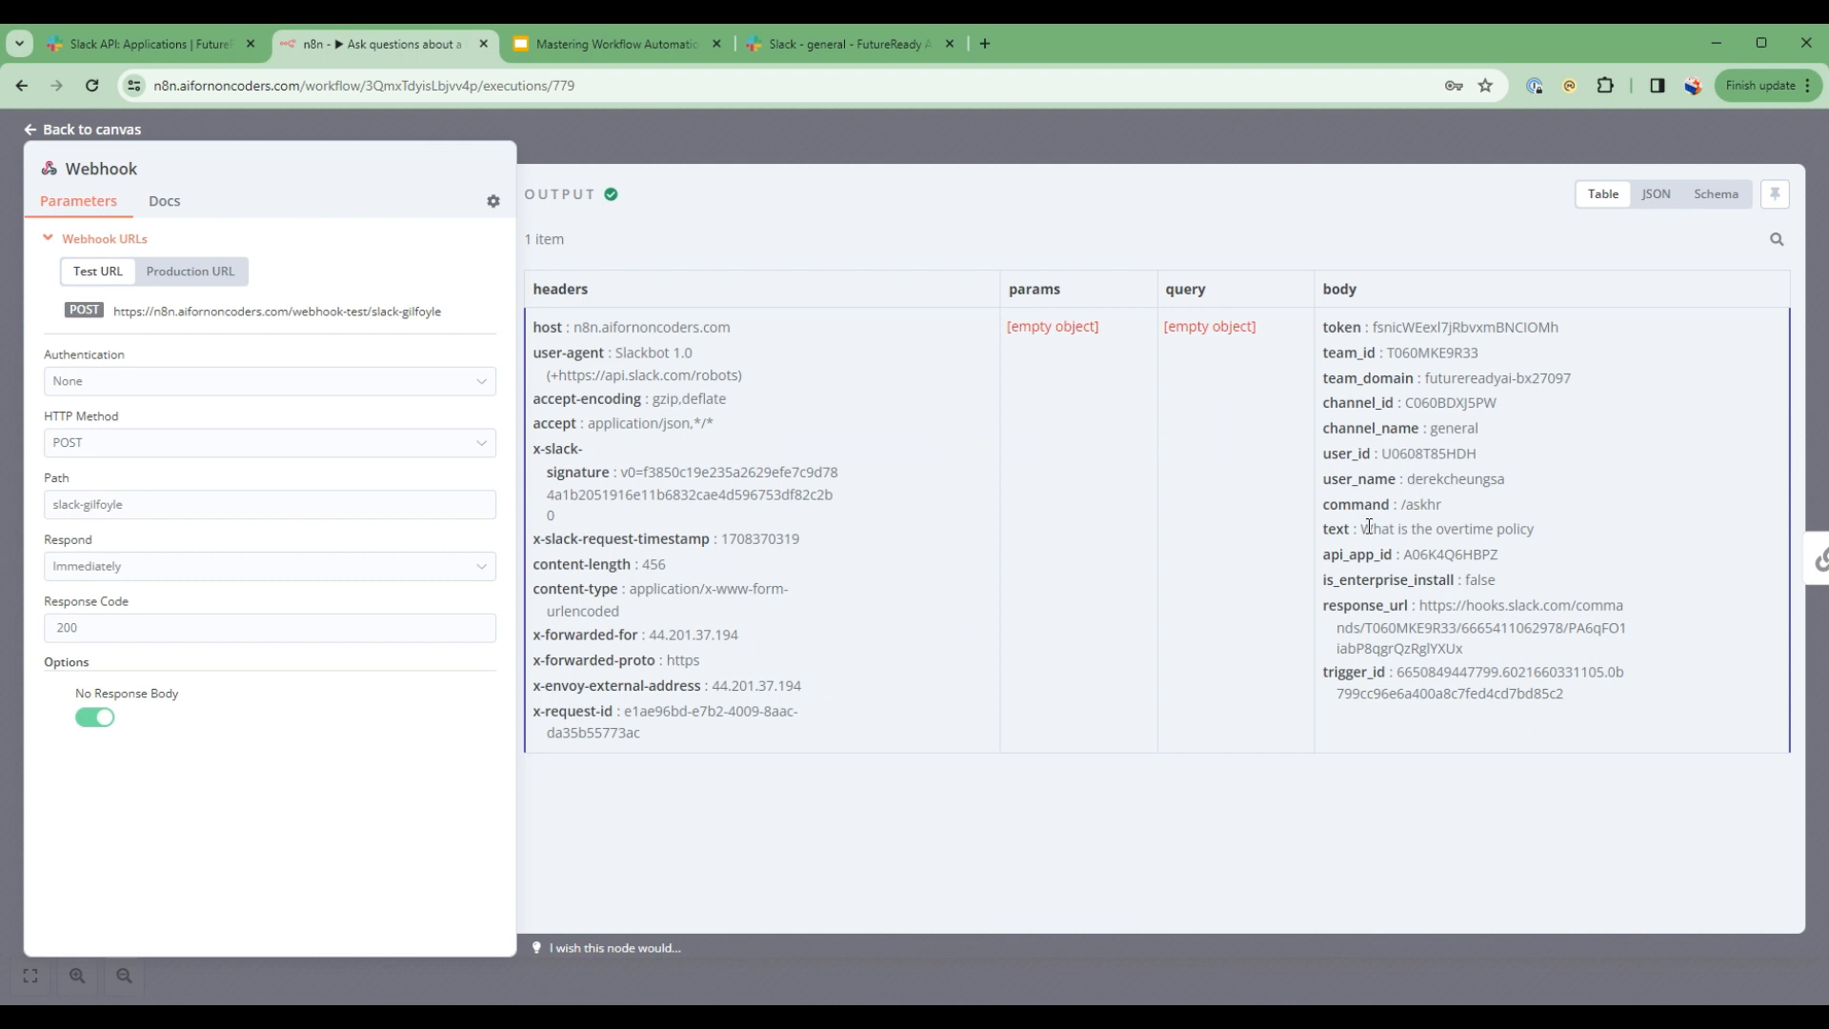
double_click(1446, 527)
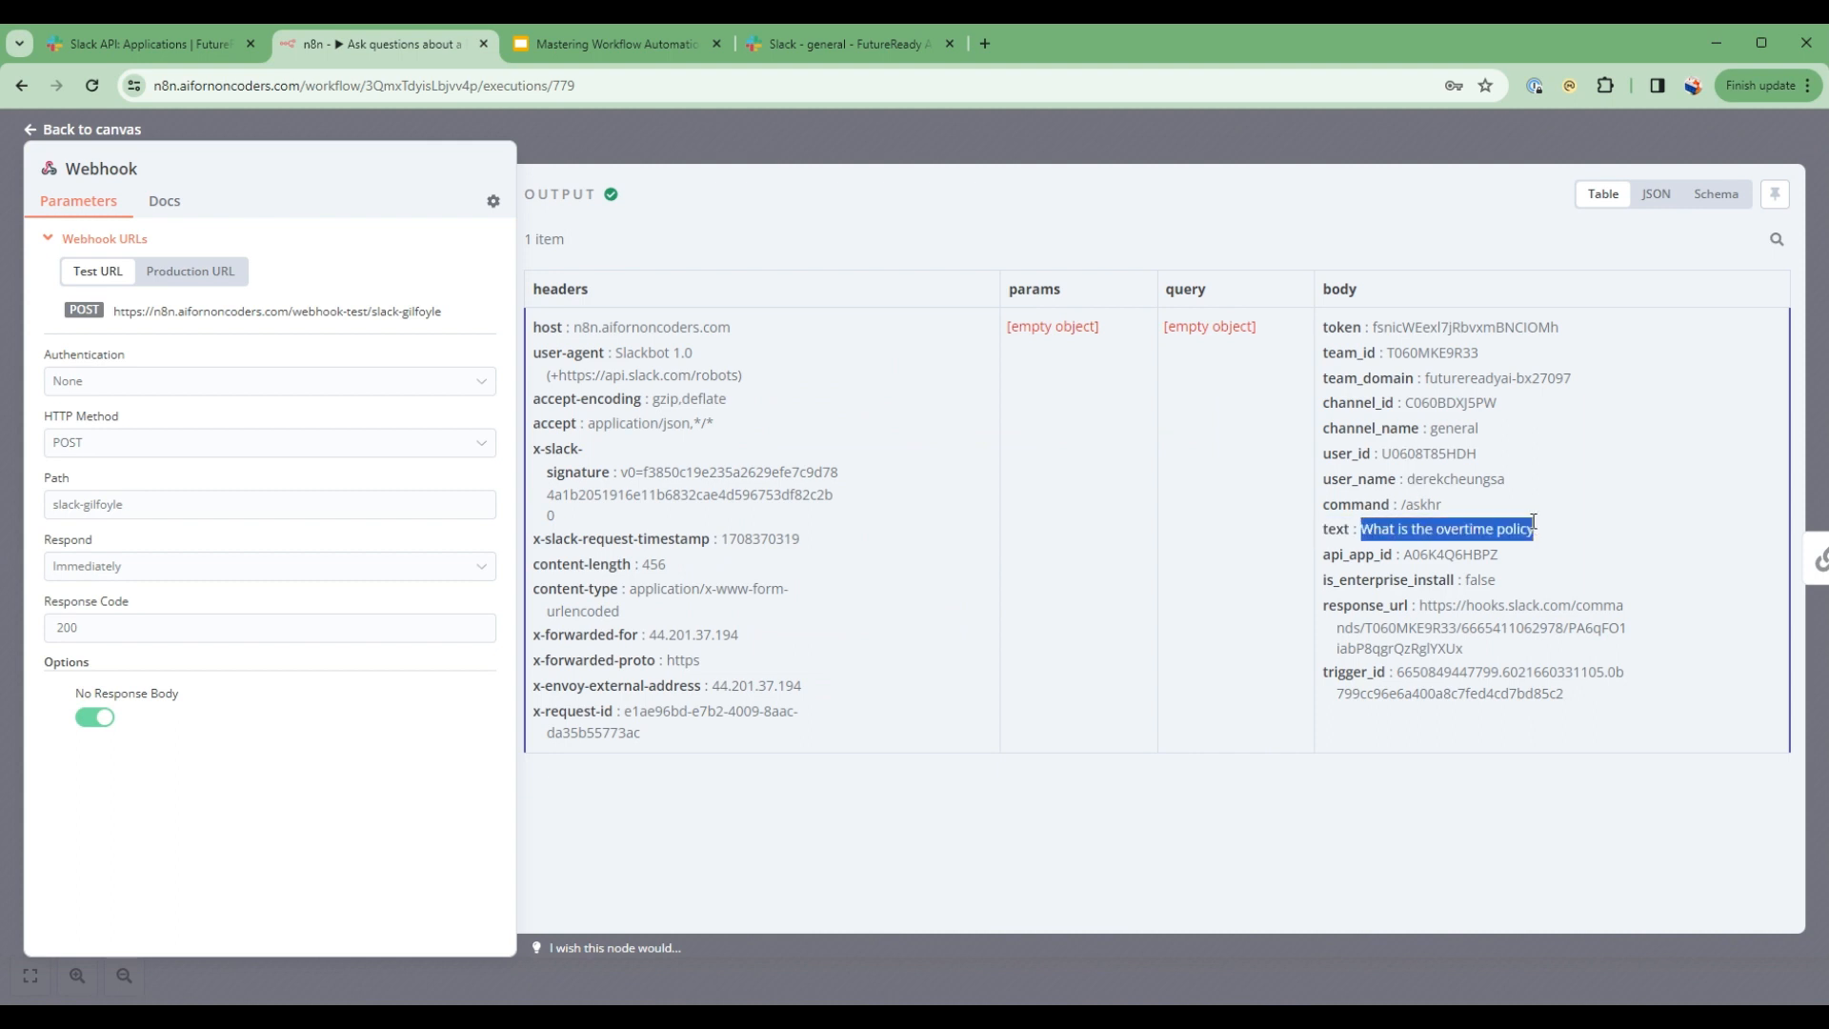
- Review the Retrieval QA Chain's run logs including the vector store retrieval, then return to canvas
click(82, 128)
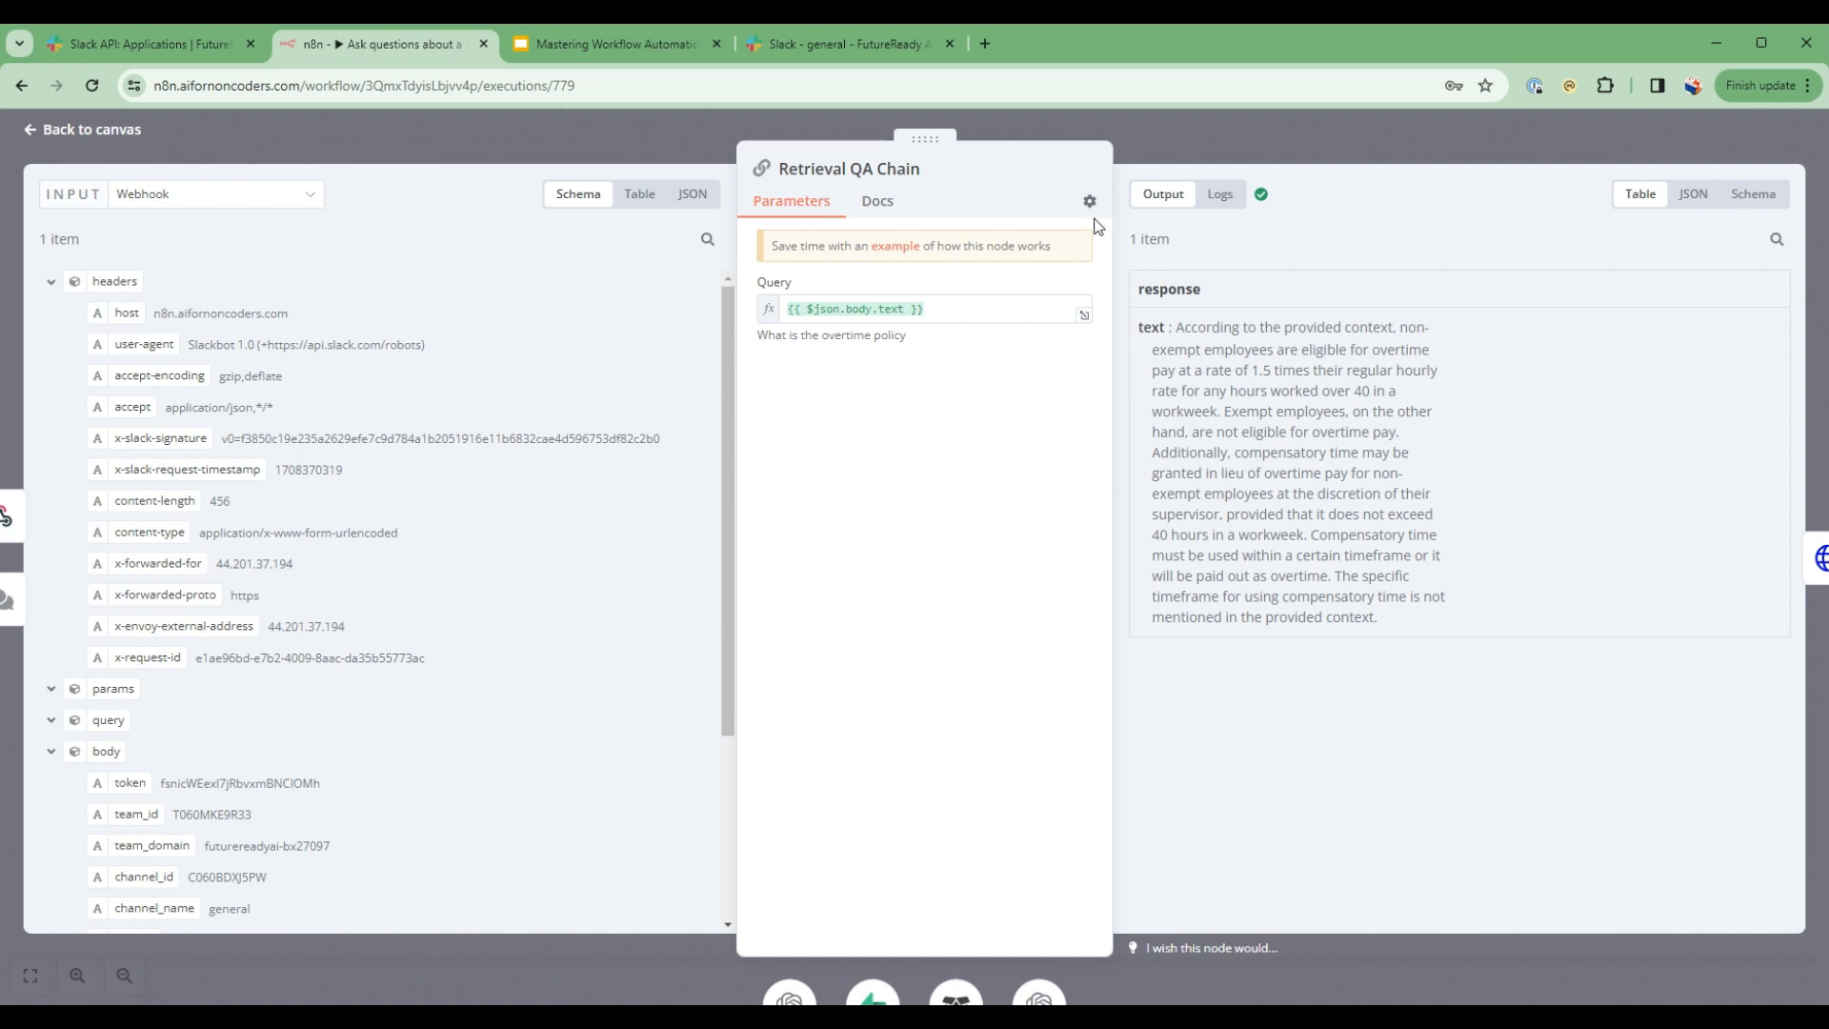
mouse_move(1219, 195)
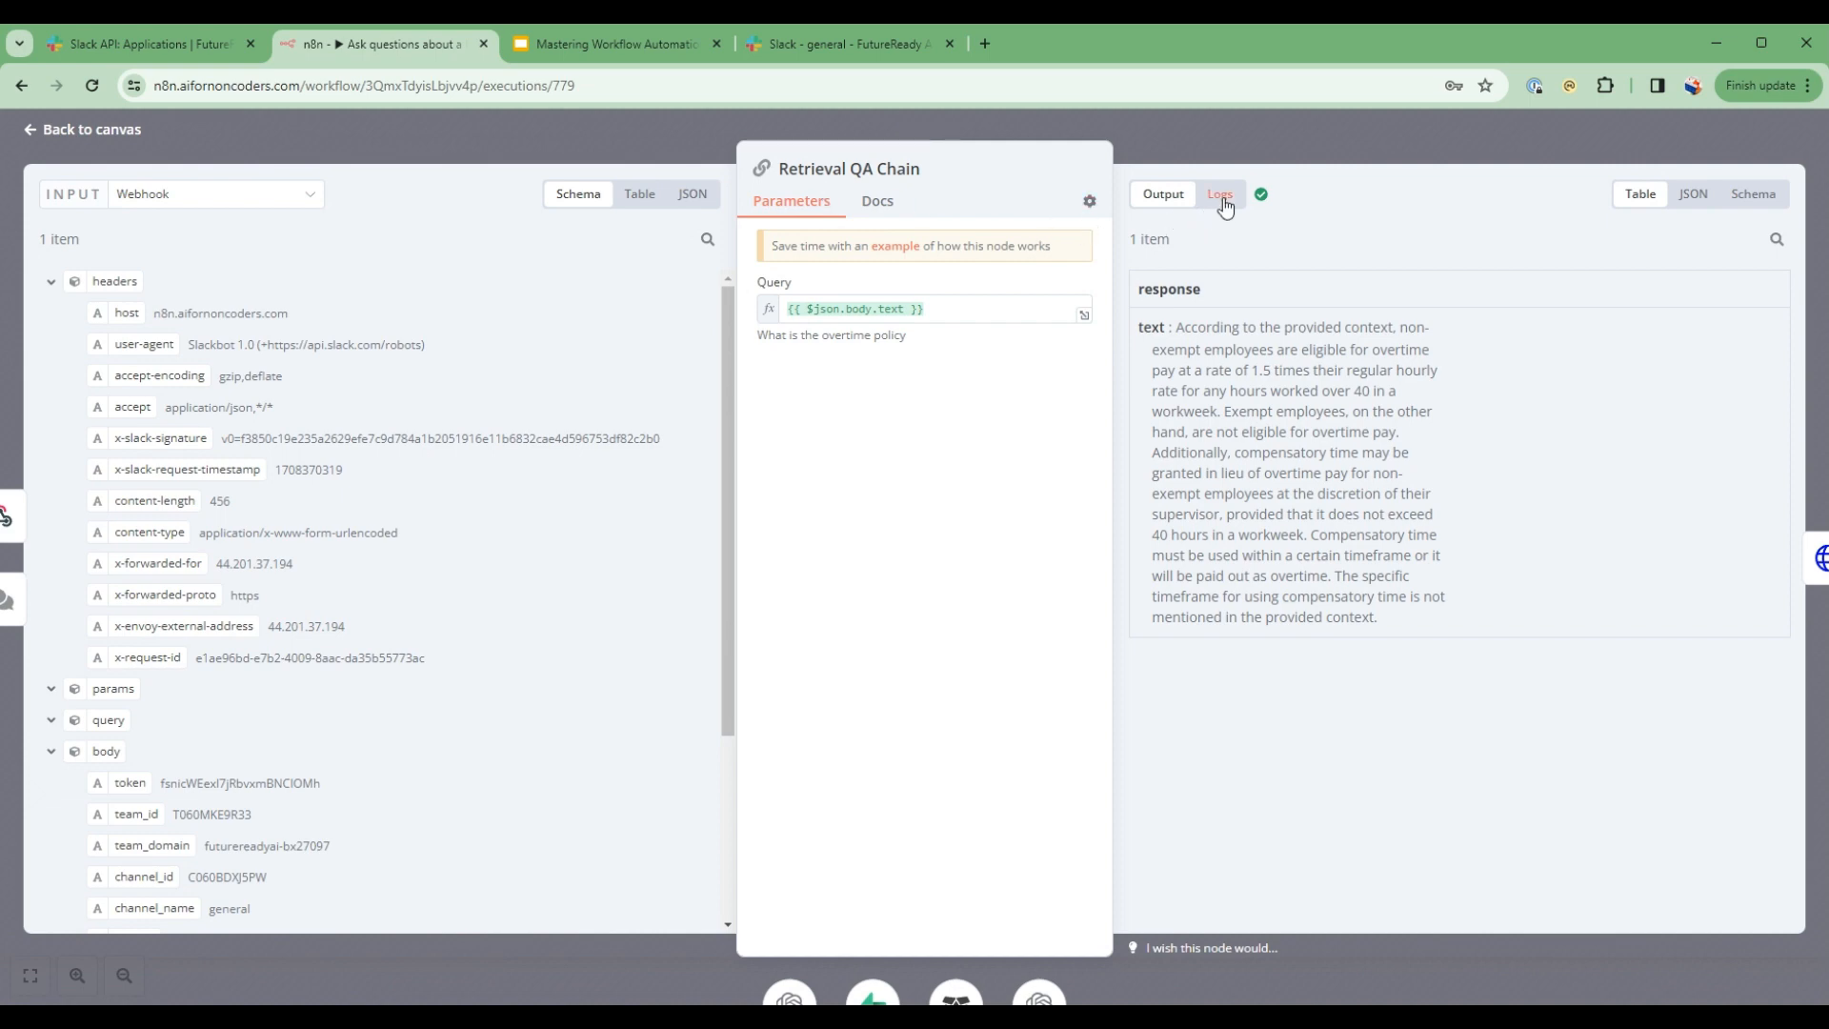
click(1219, 194)
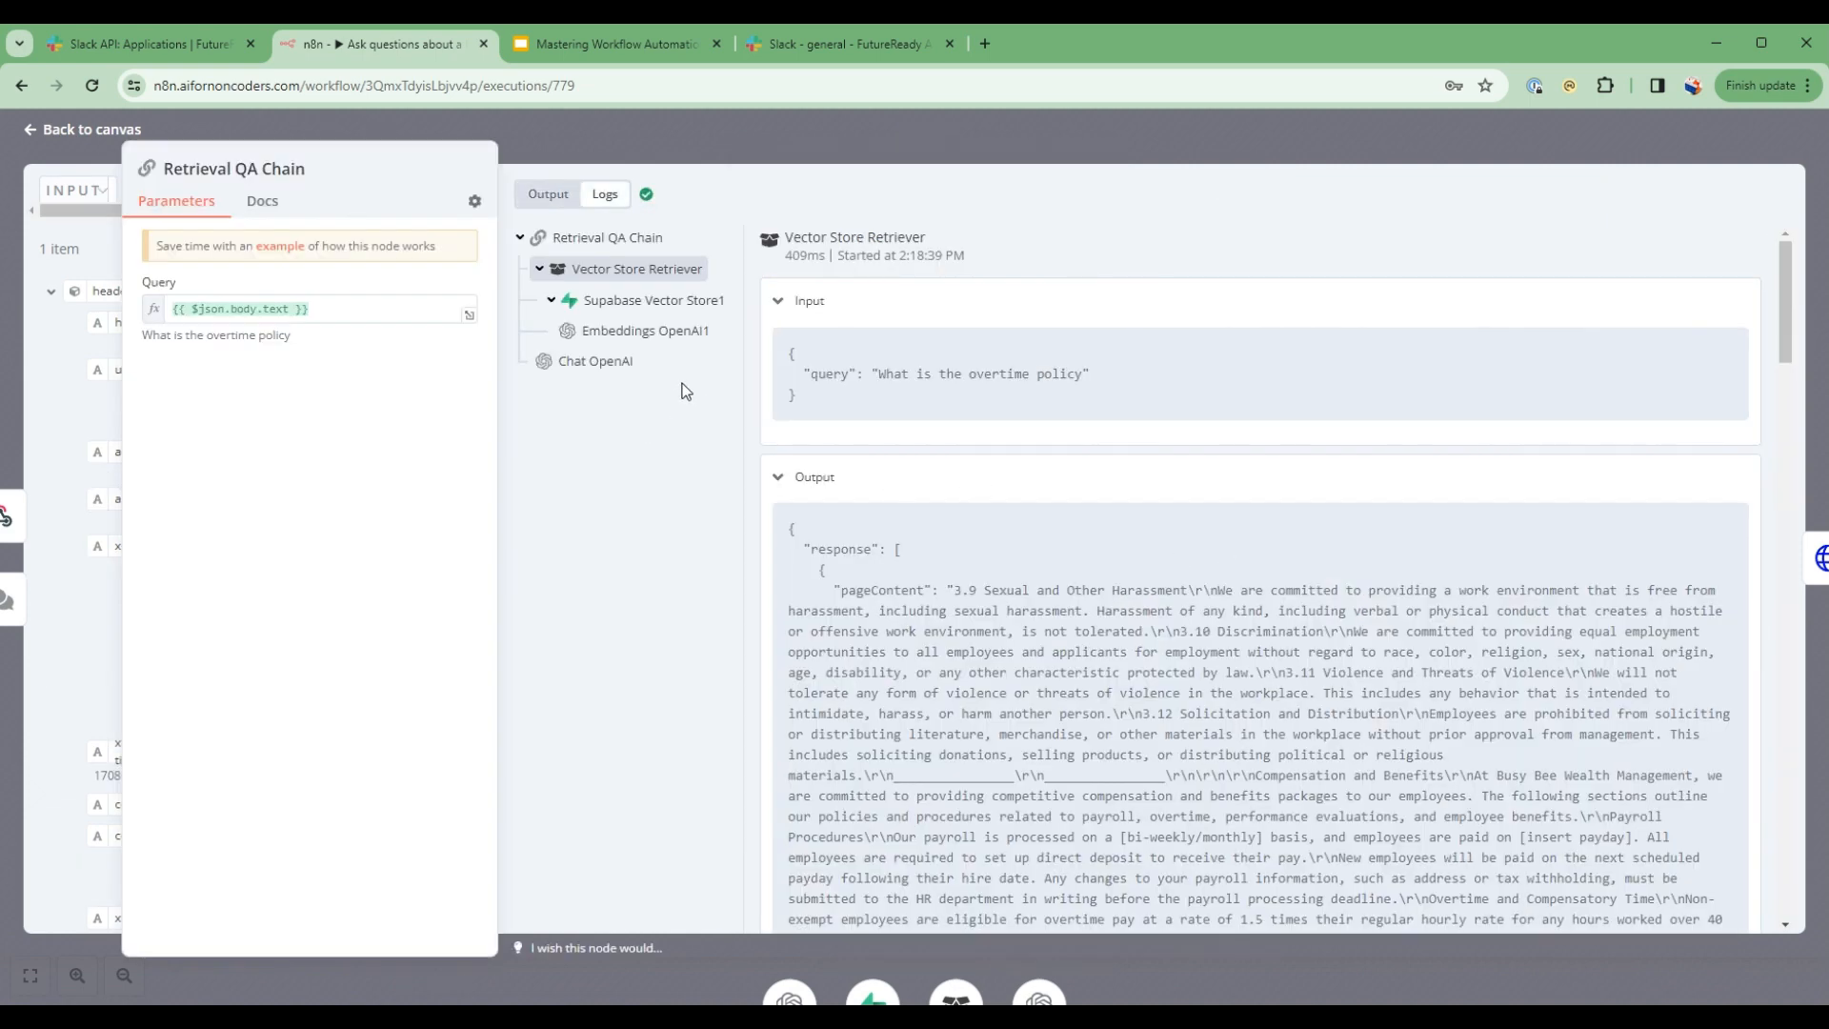
scroll(down, 3)
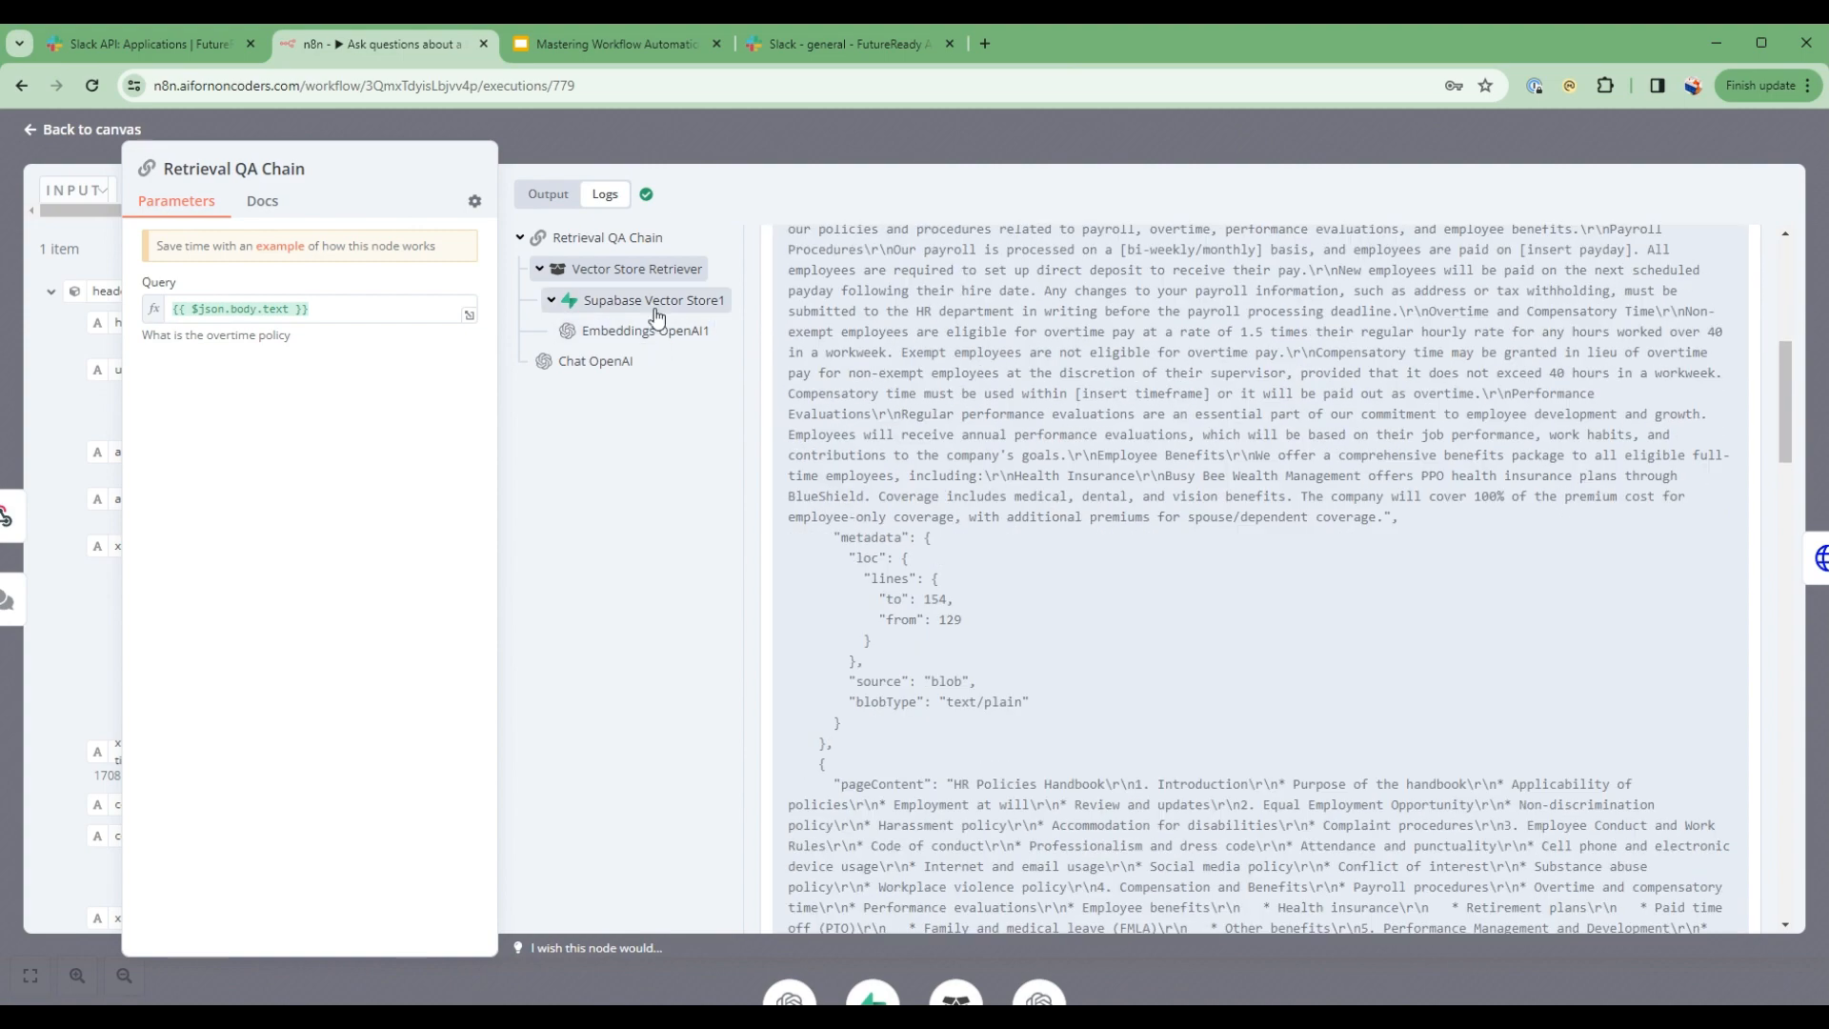
click(636, 268)
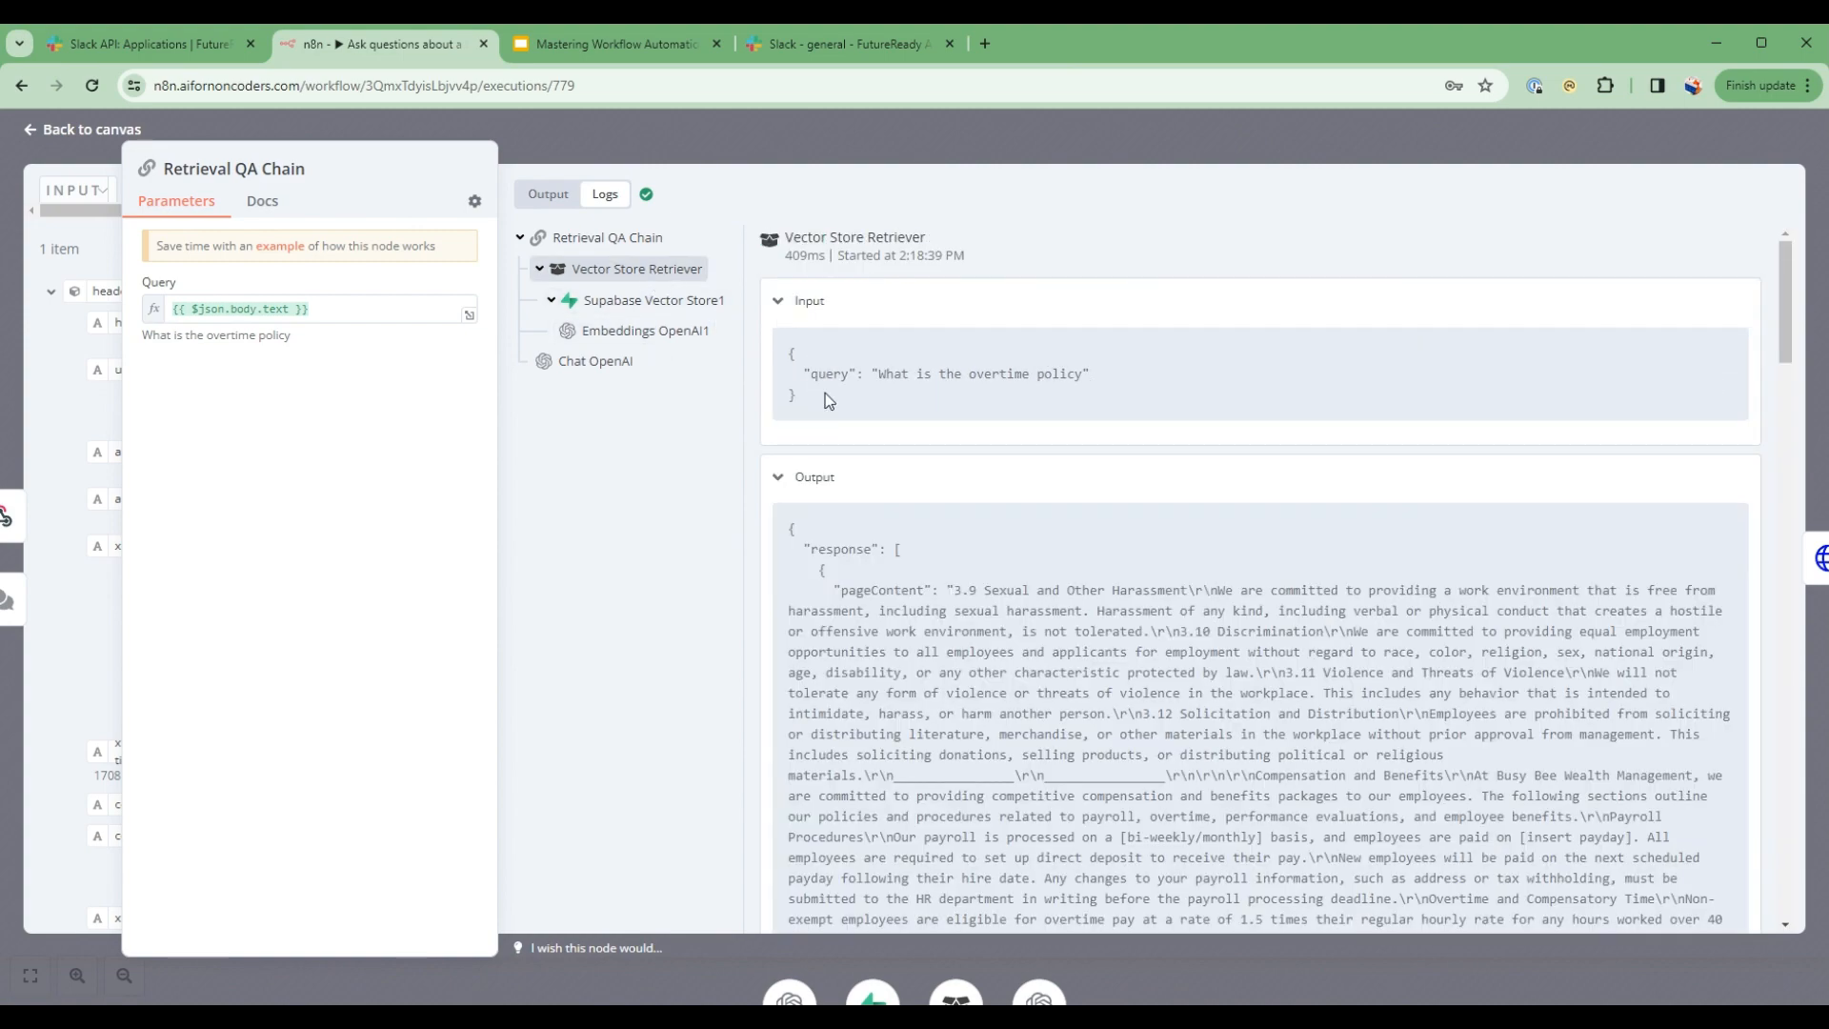
scroll(down, 3)
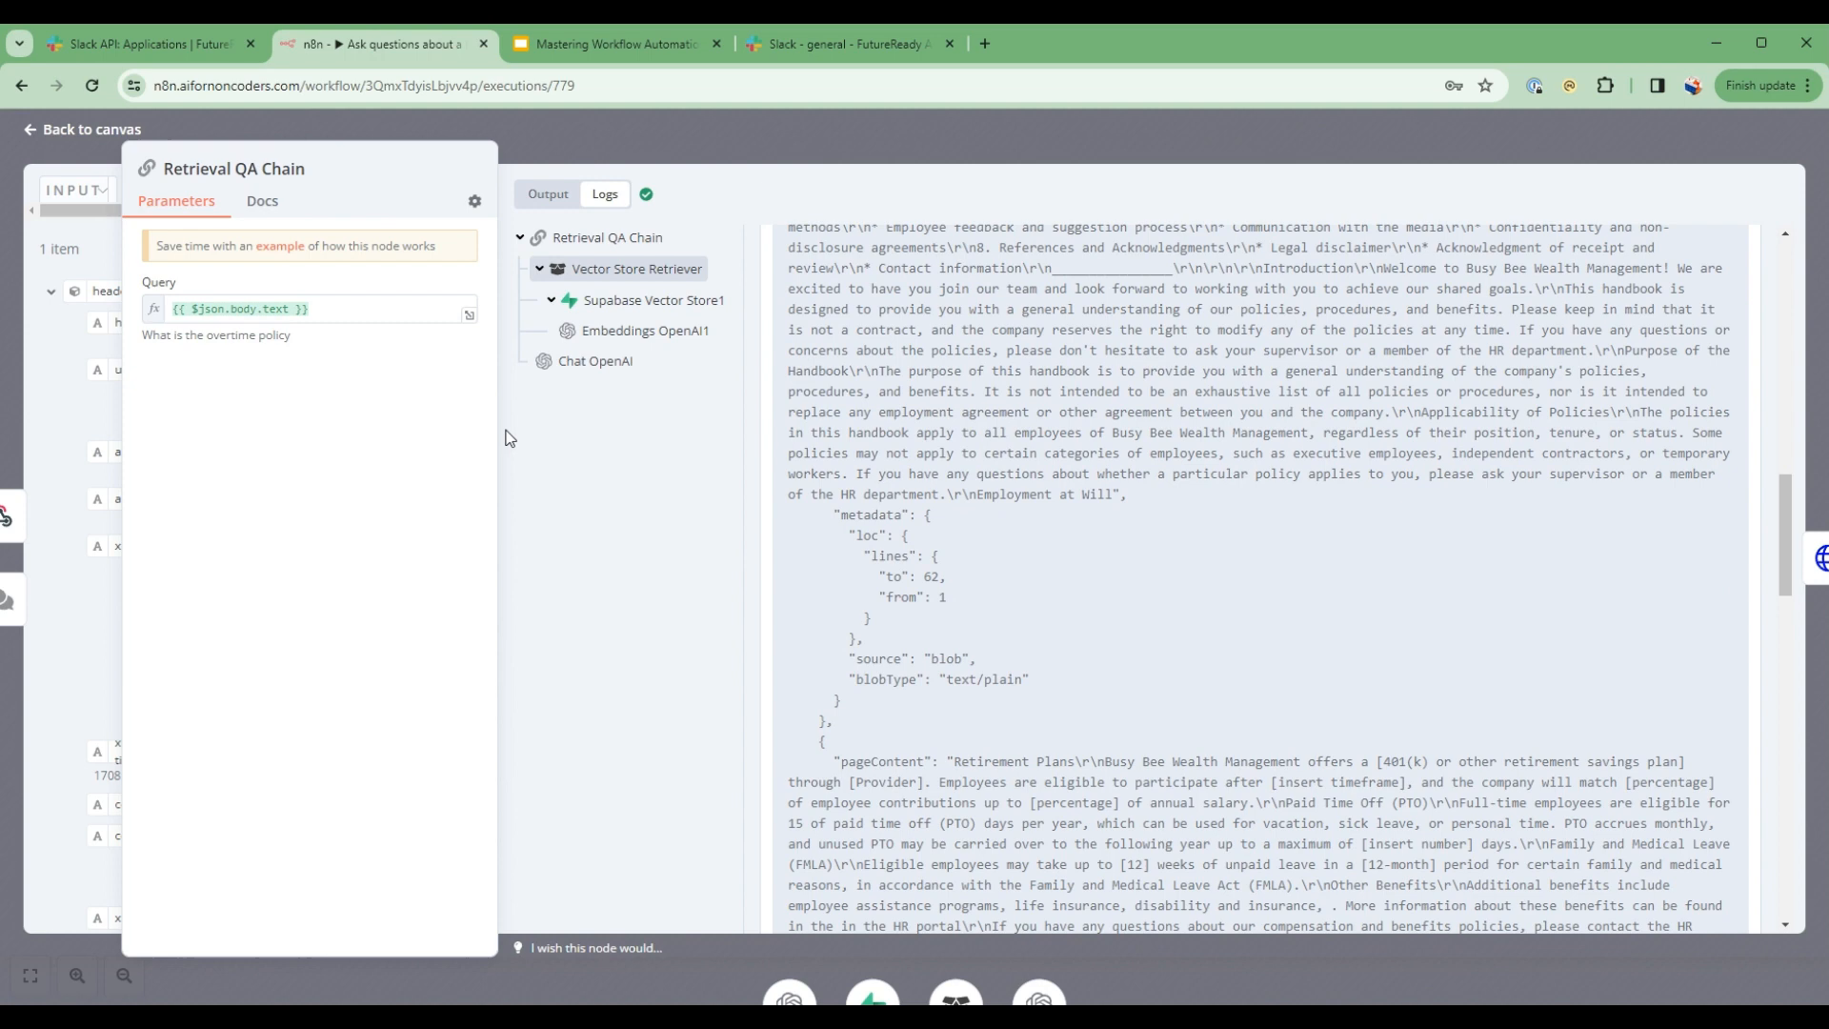
click(82, 127)
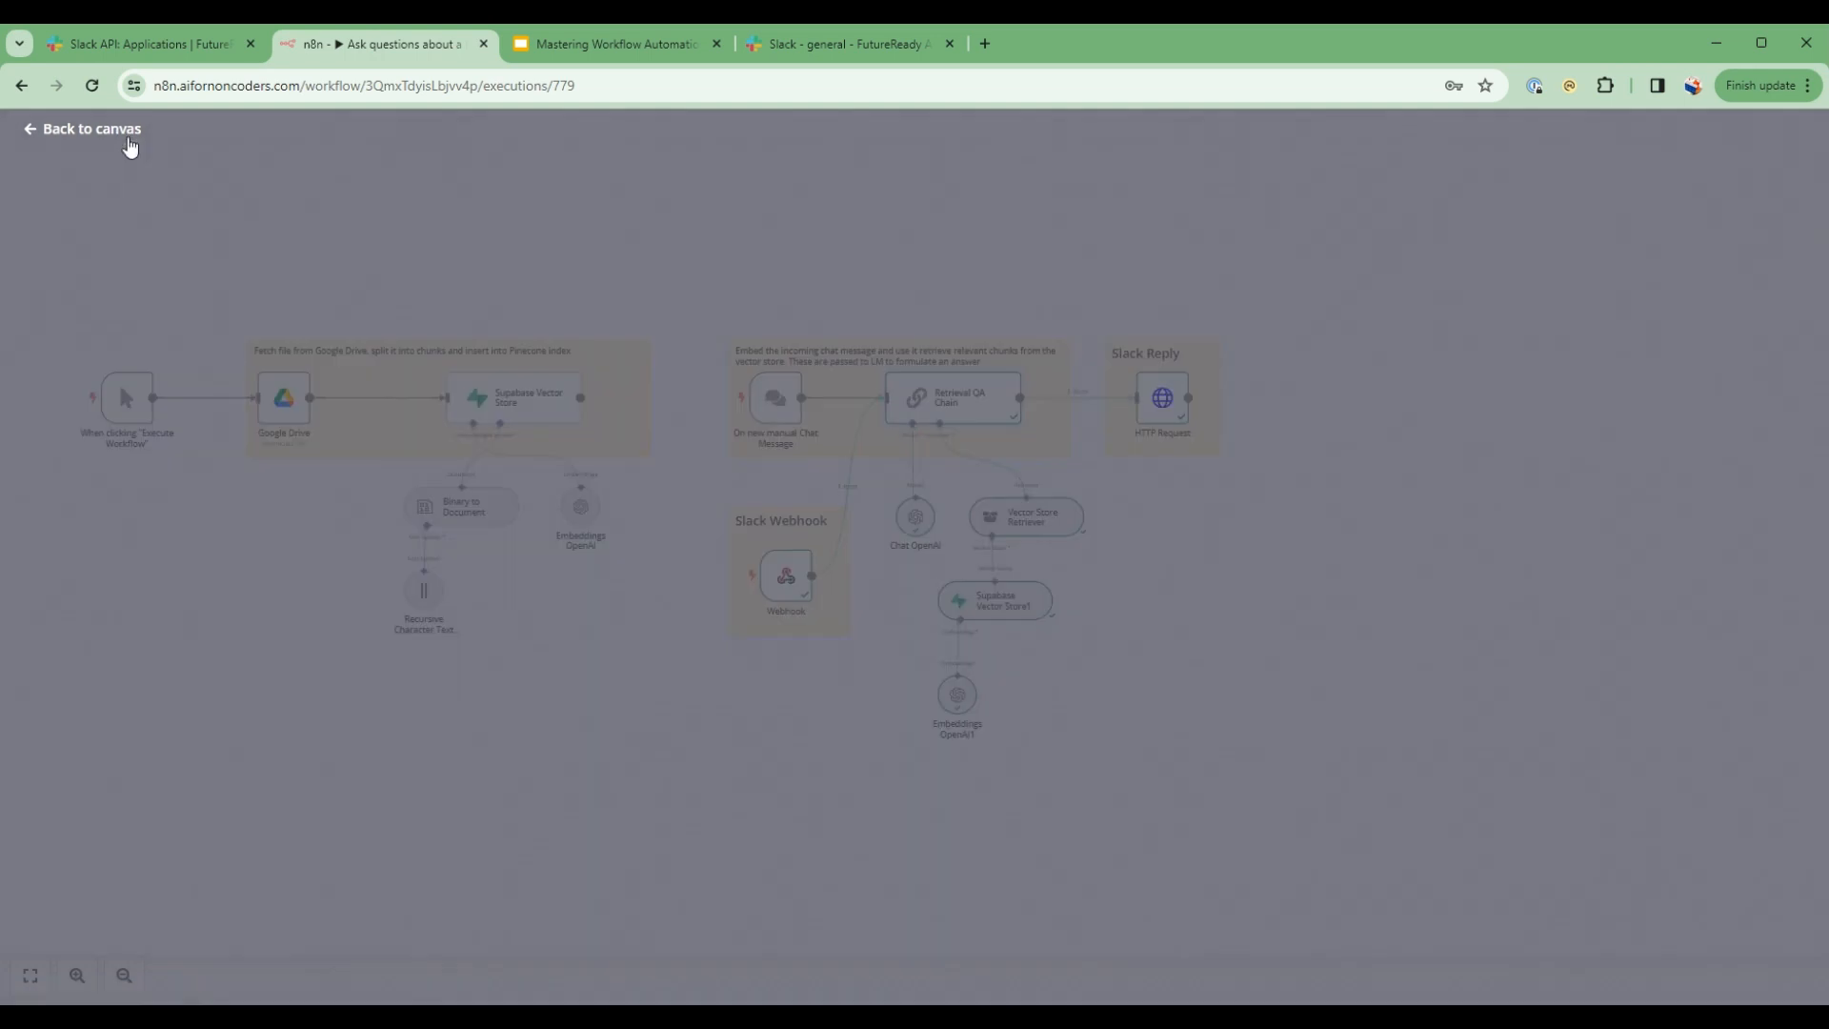
click(91, 128)
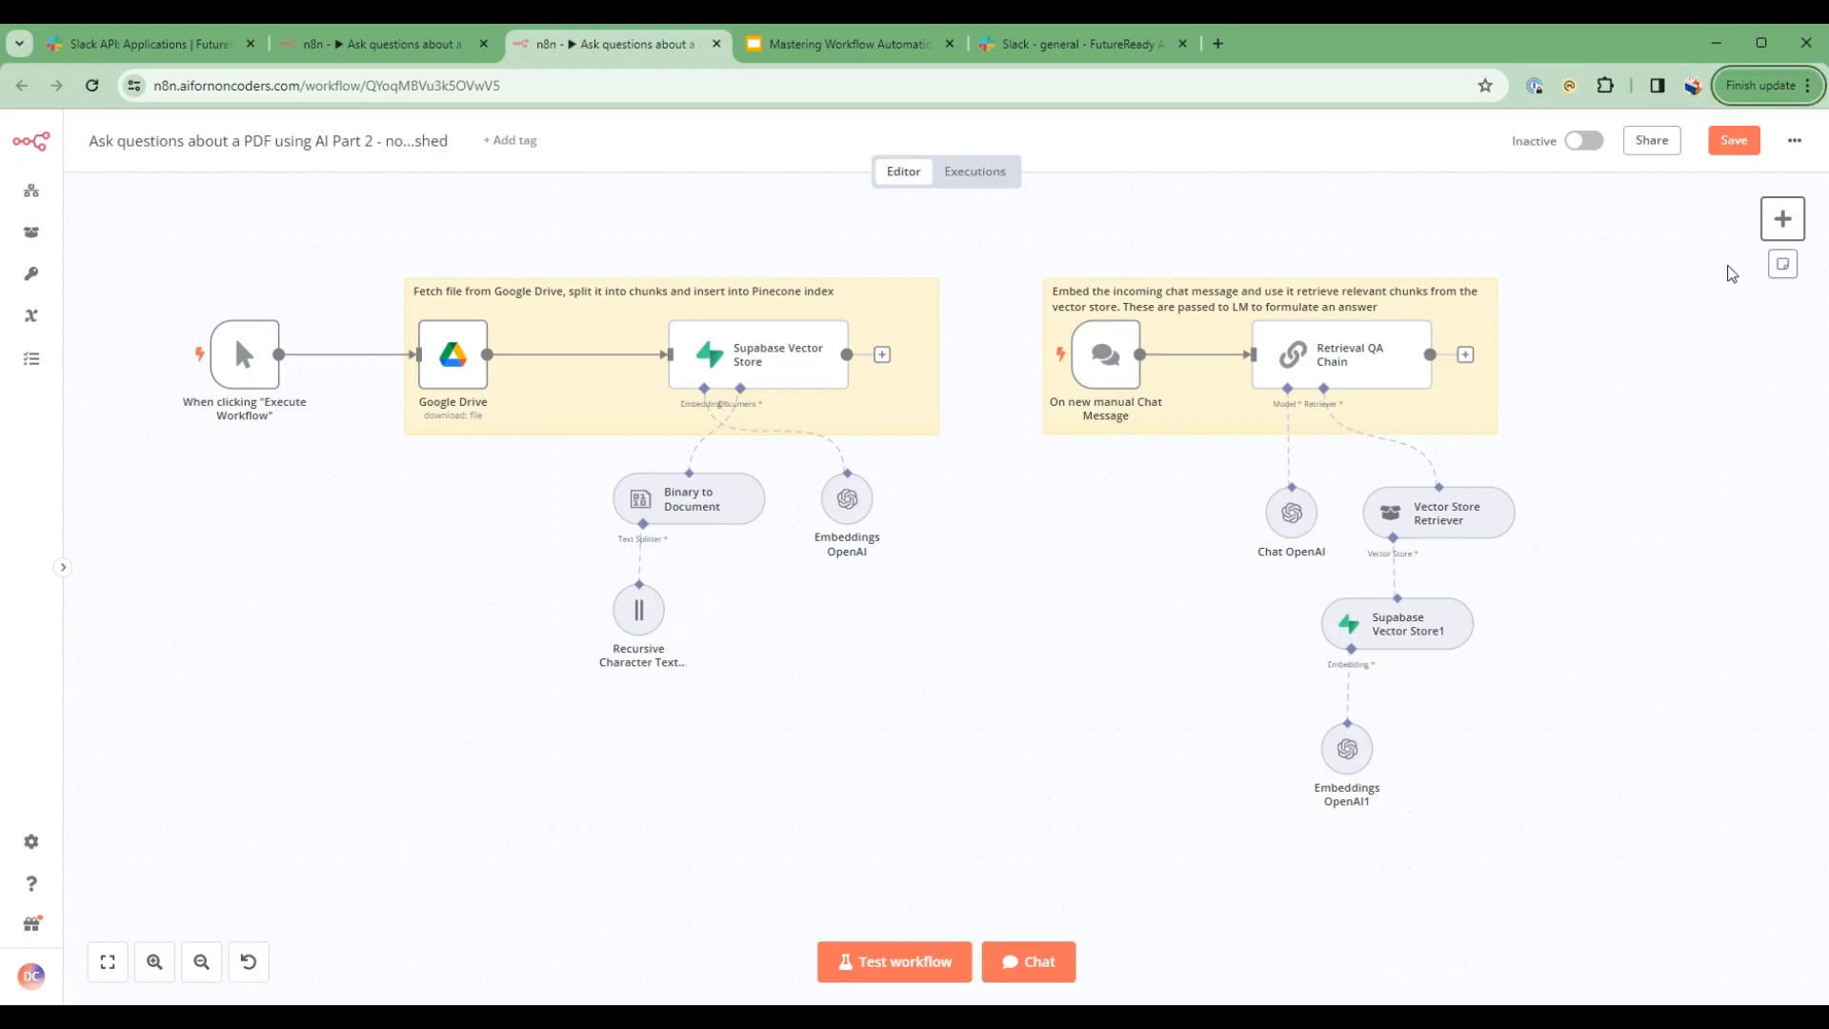
- Add a Webhook trigger node to the workflow copy and open its settings
click(1781, 217)
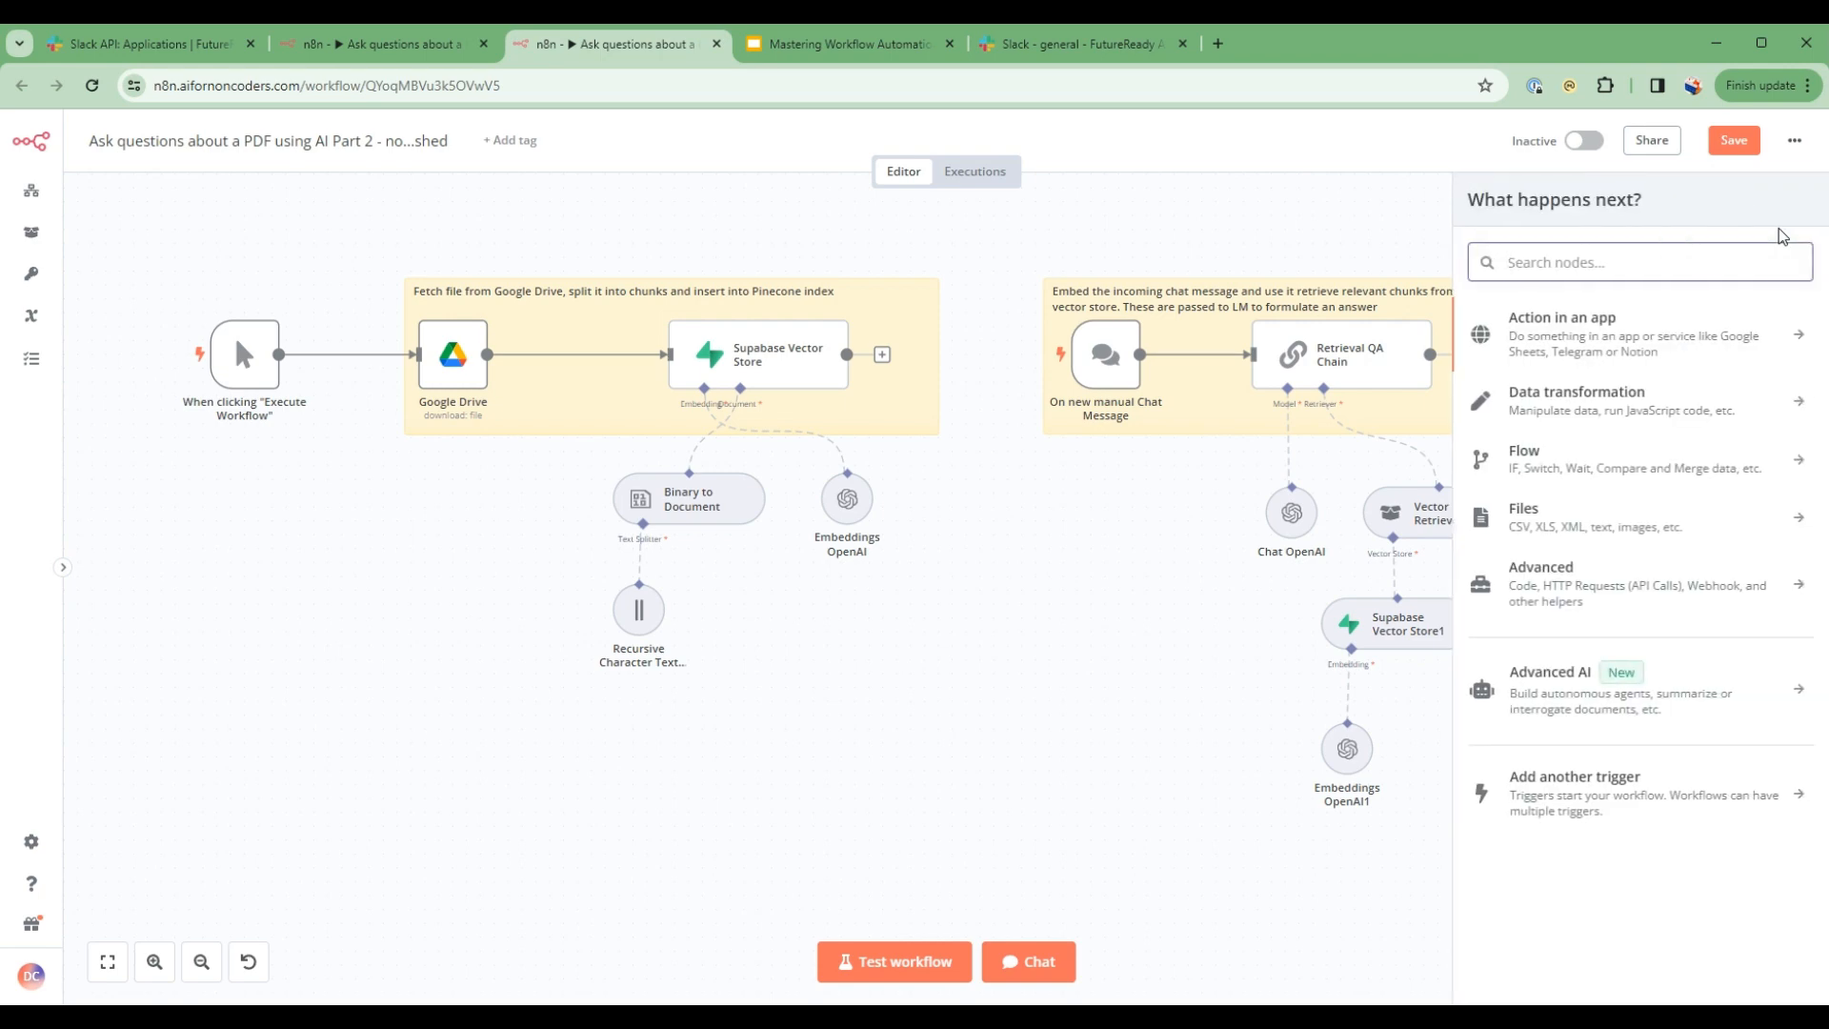
text(webhook)
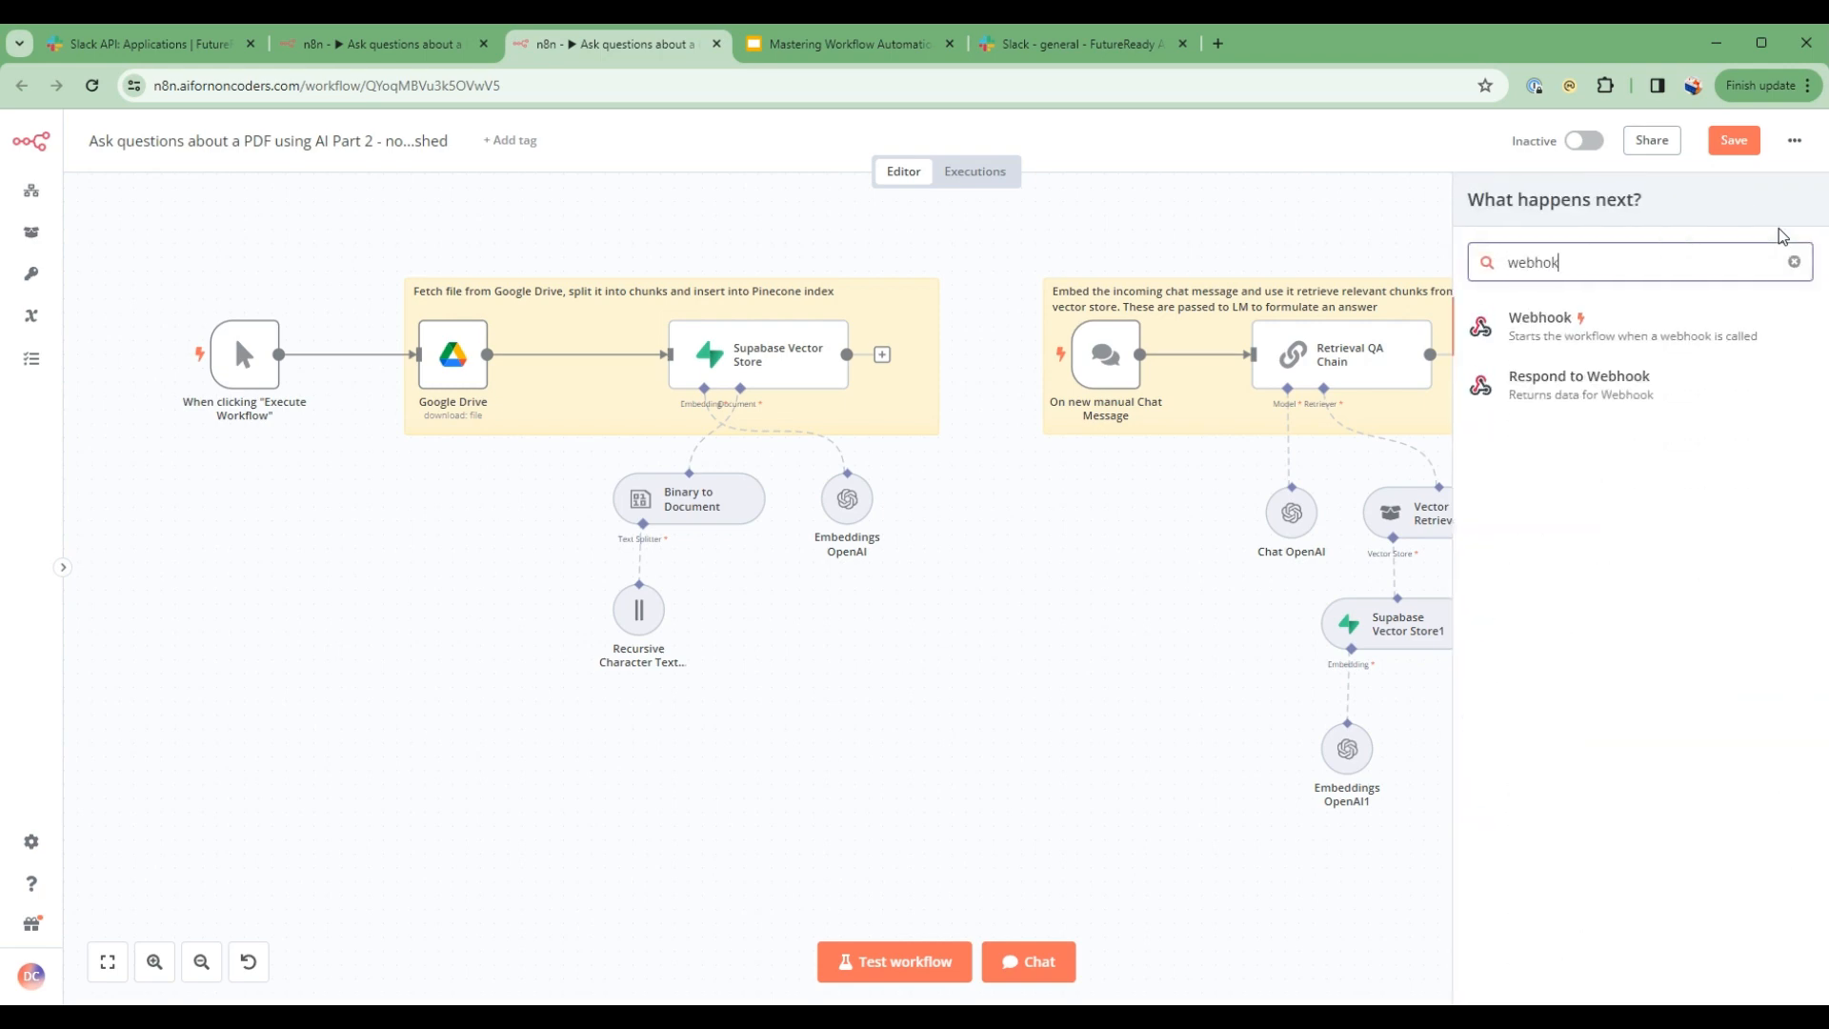
click(1539, 324)
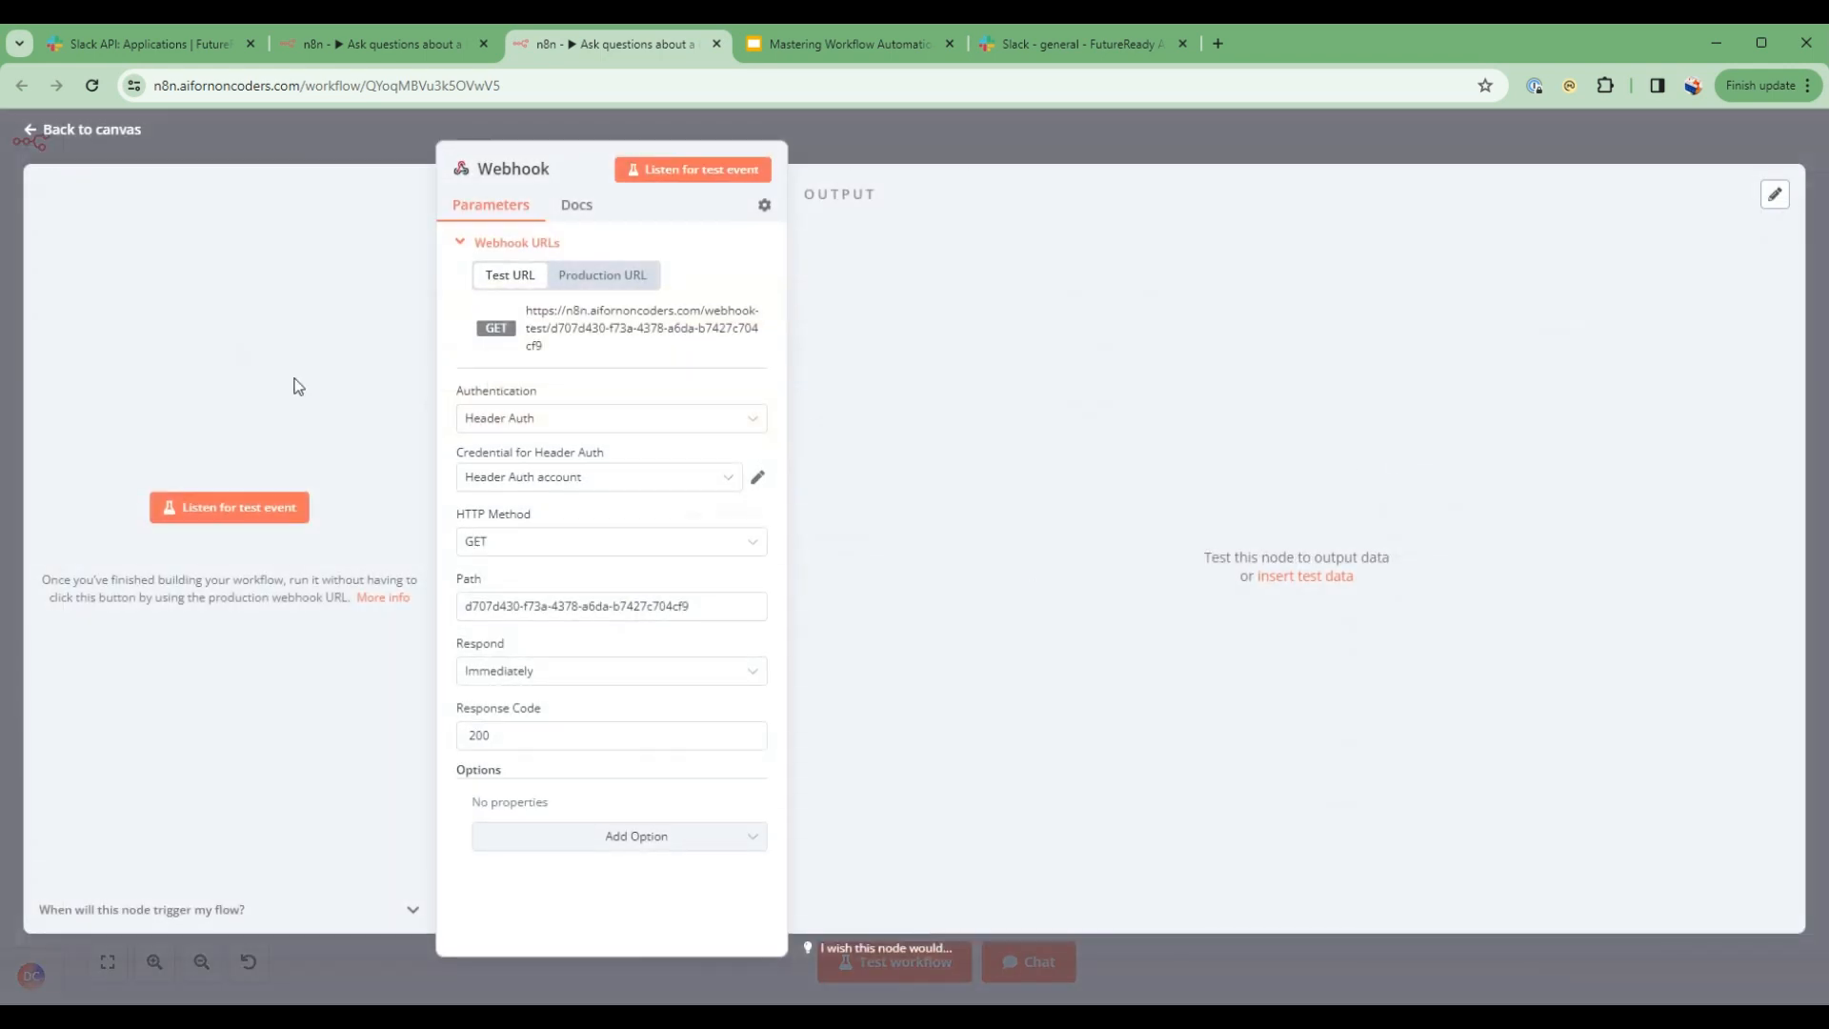
click(92, 128)
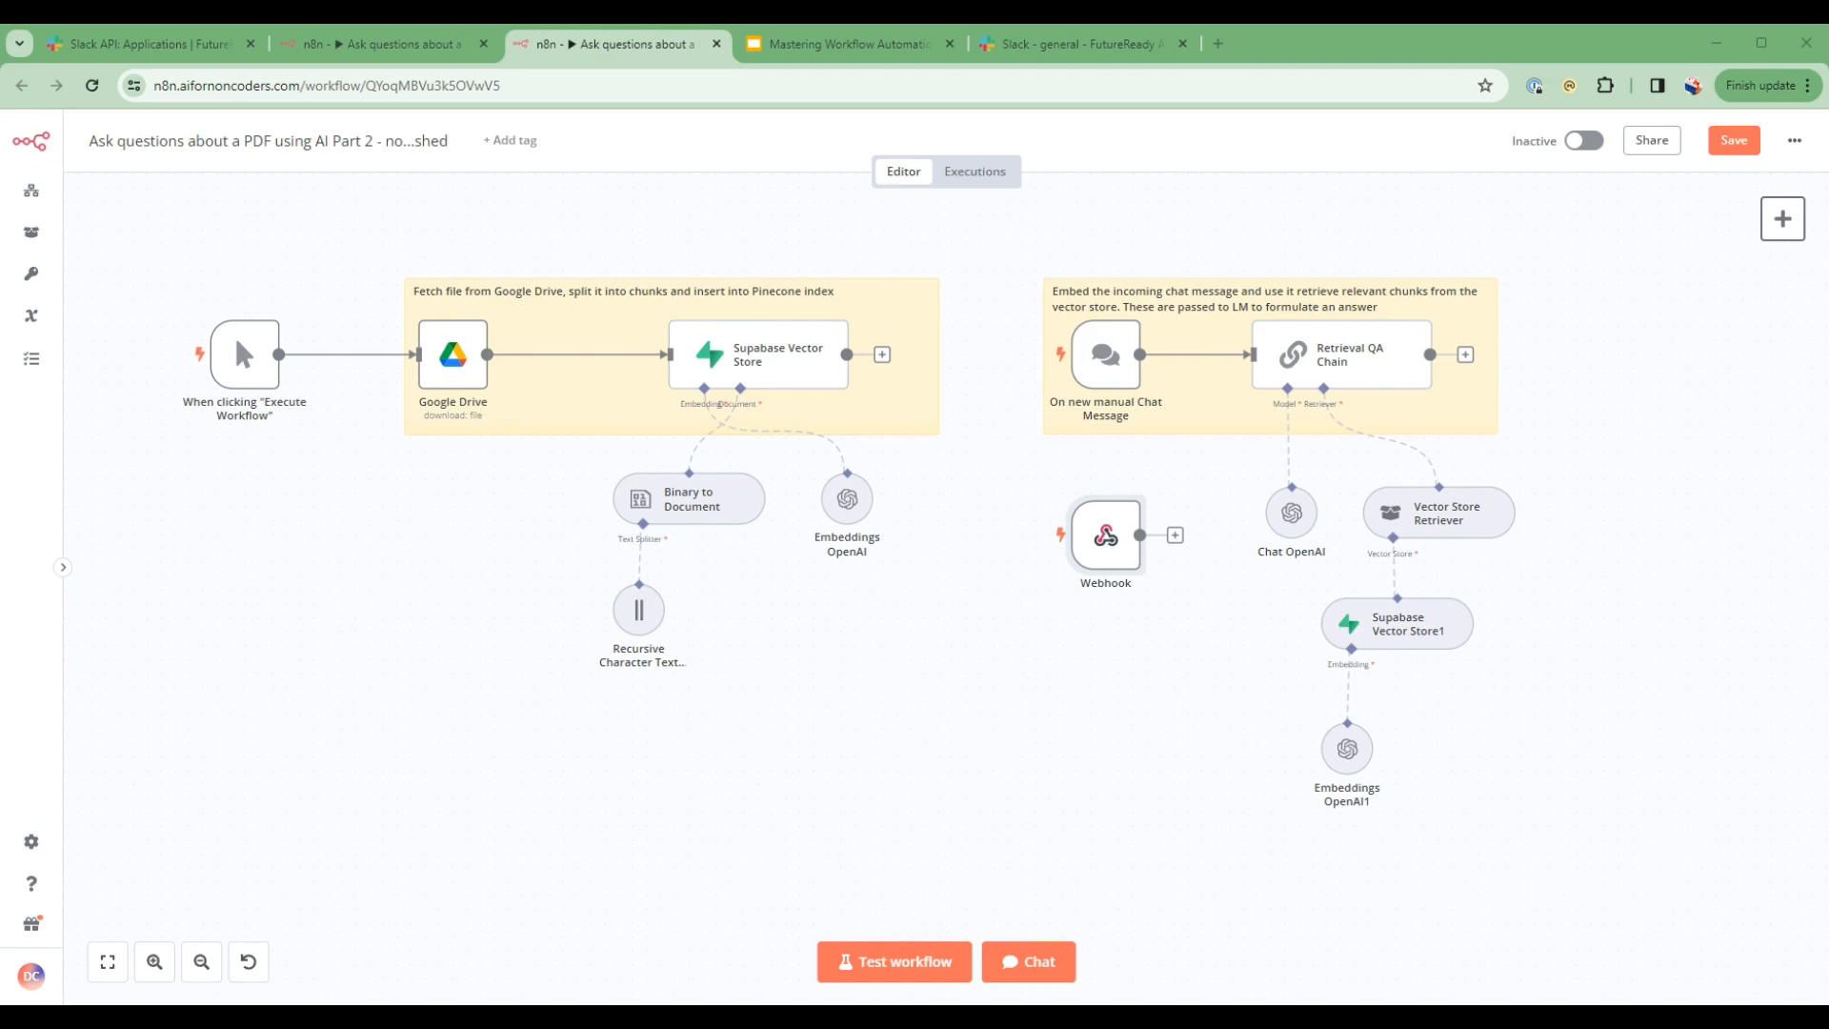
mouse_move(775, 546)
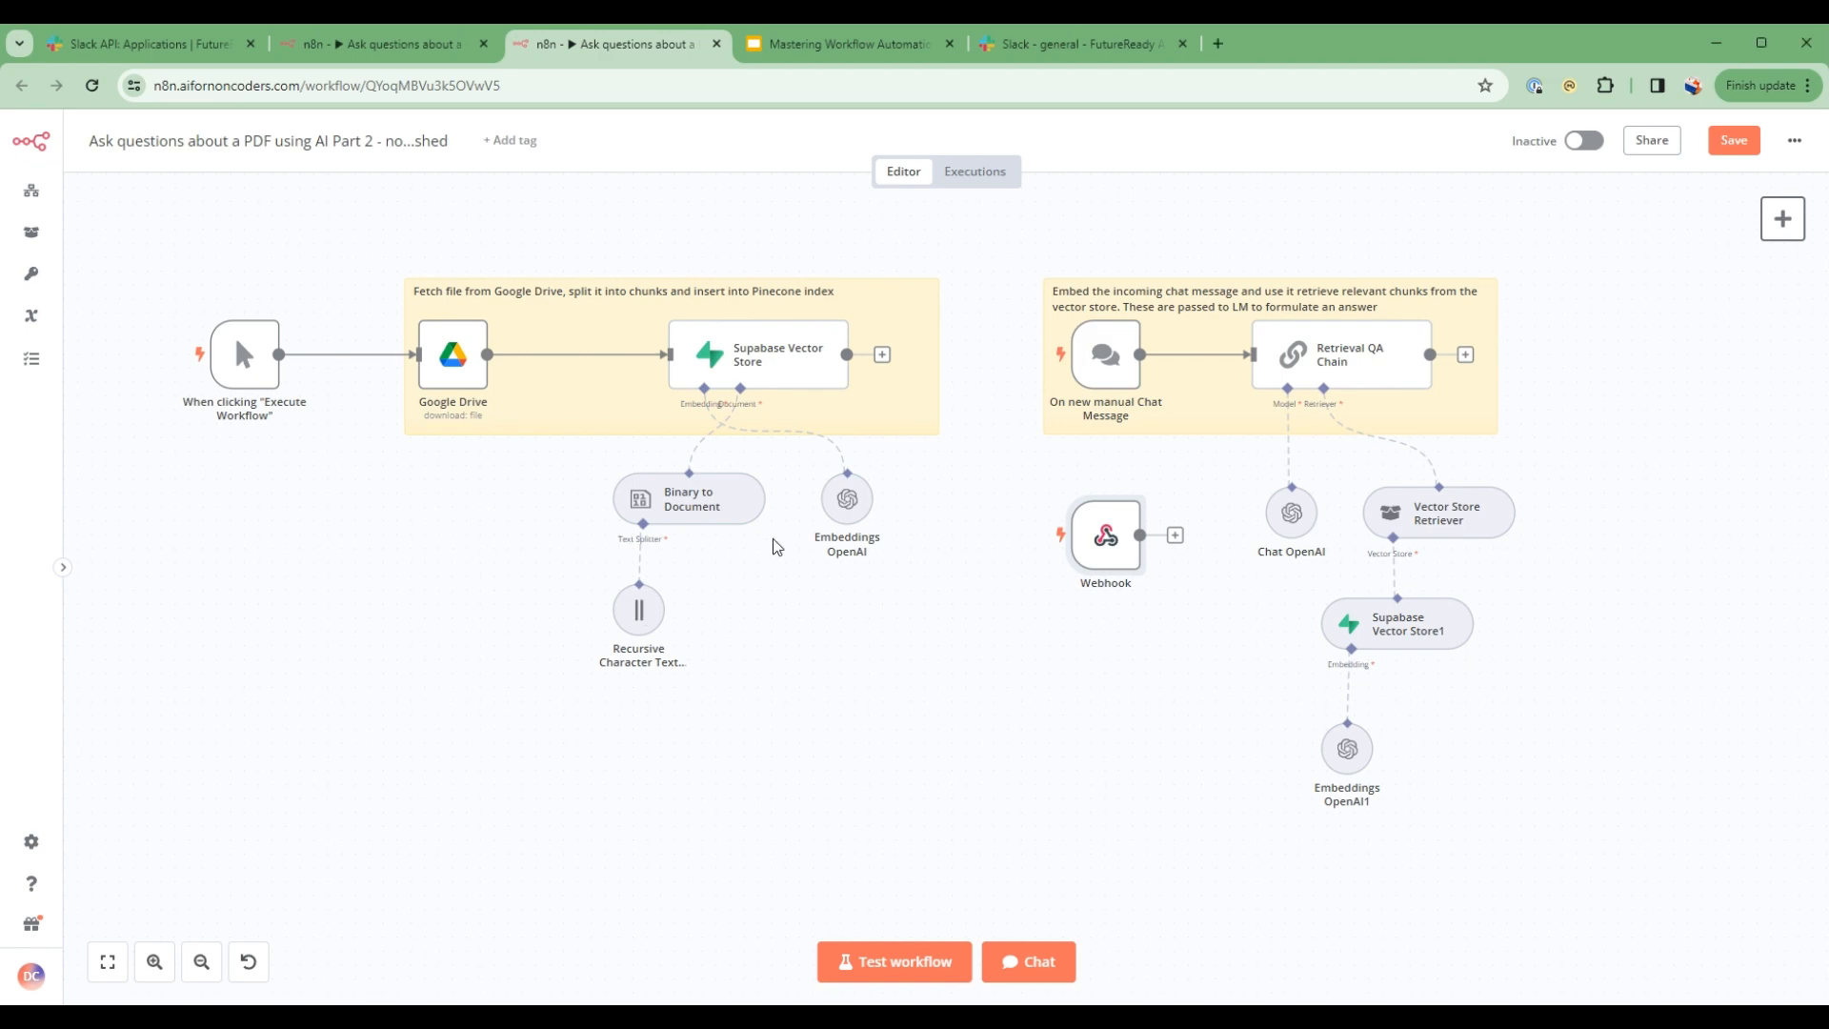
mouse_move(1137, 543)
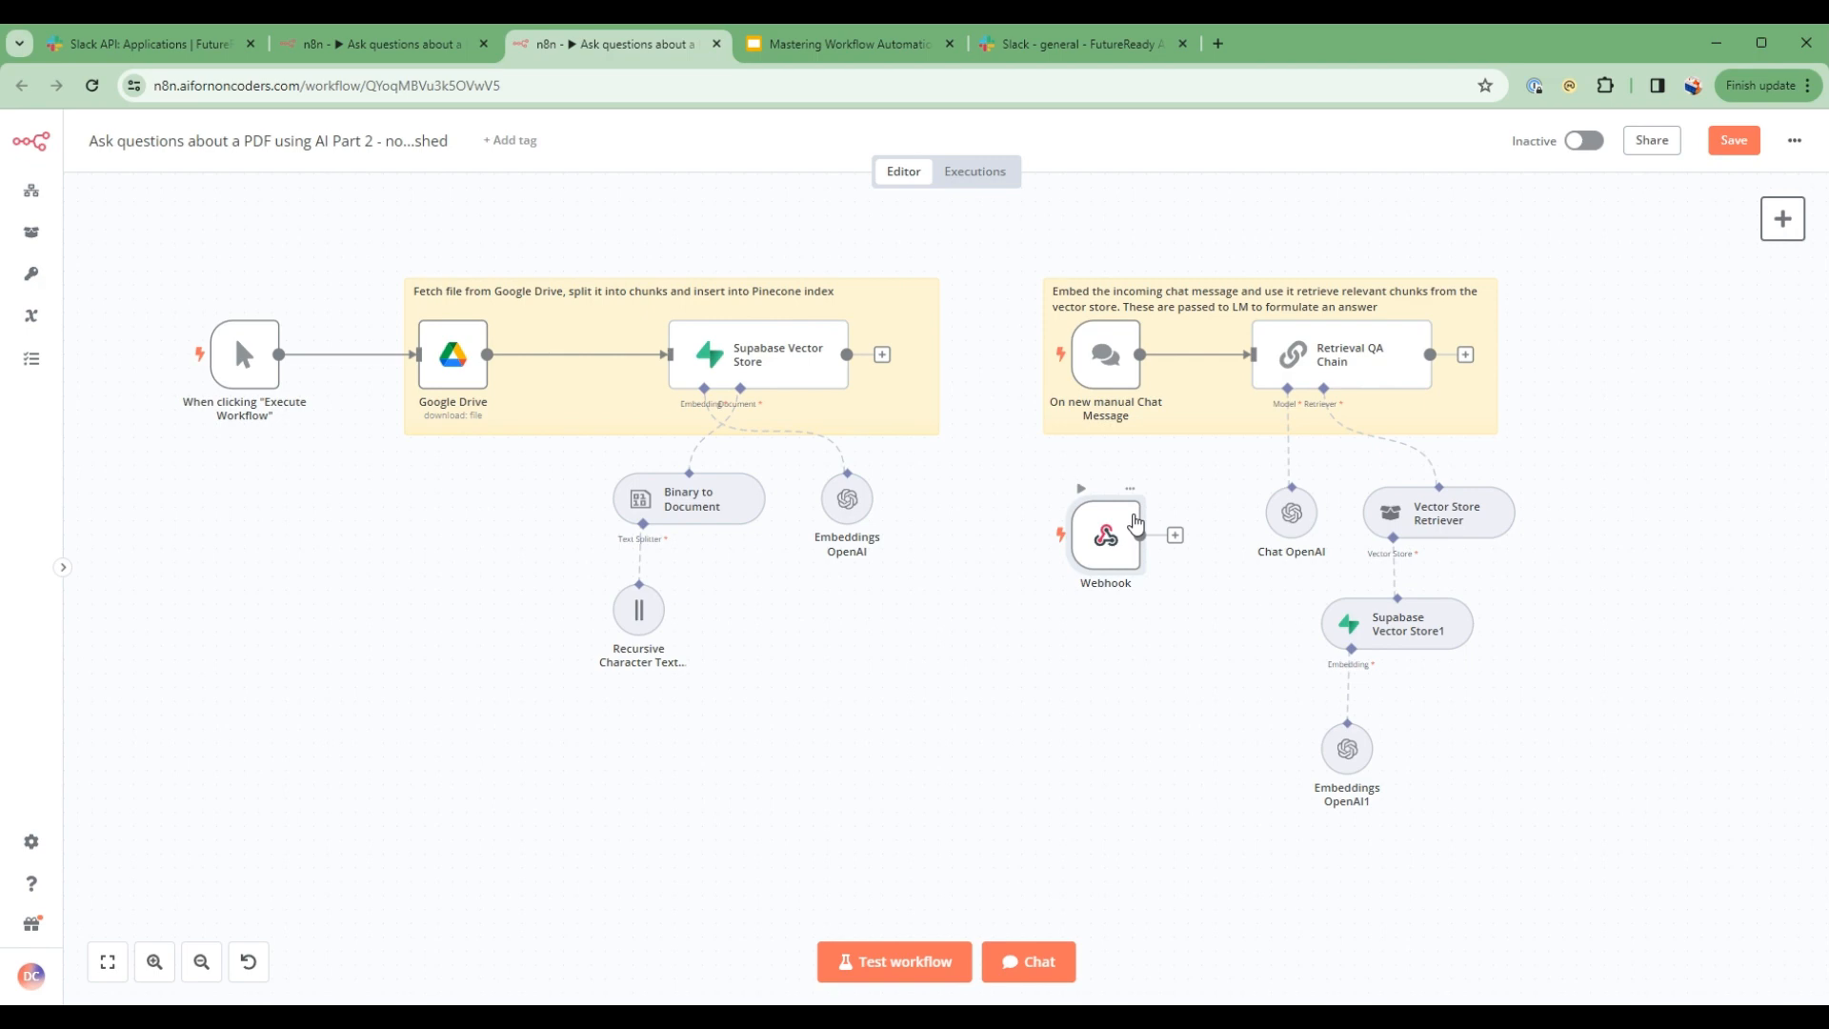
mouse_move(1130, 547)
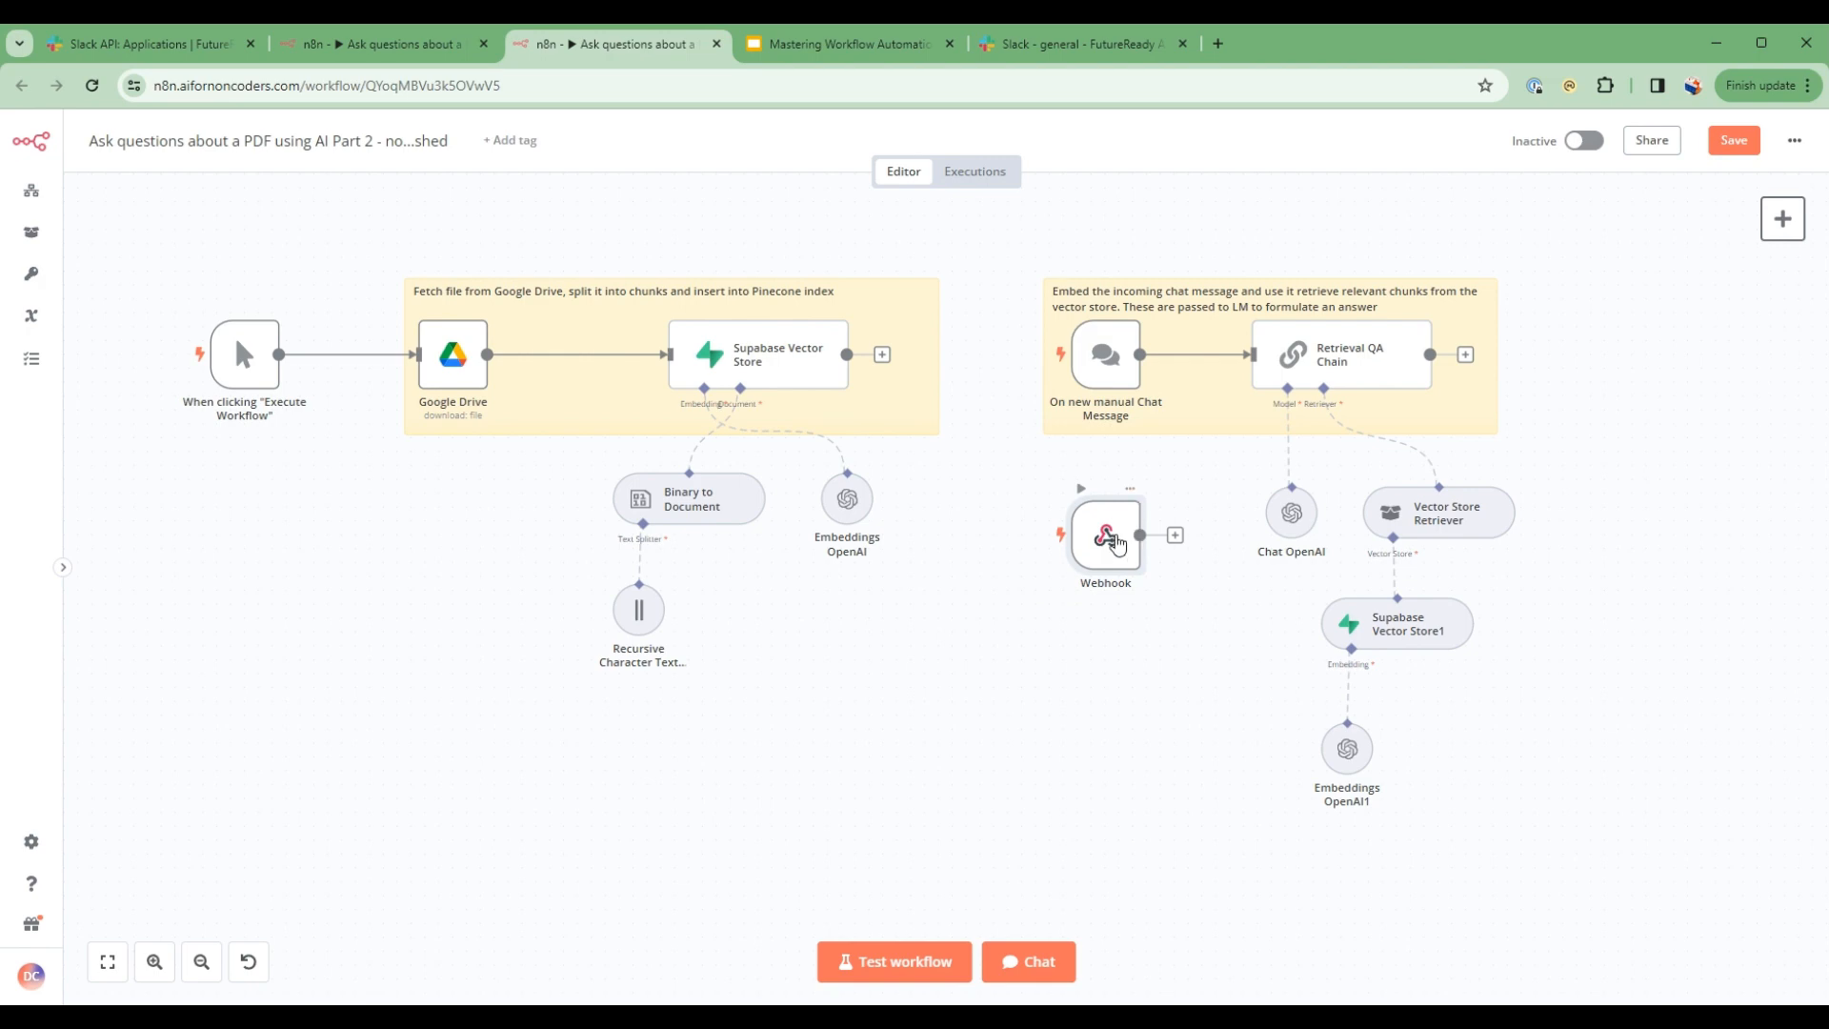
double_click(1103, 536)
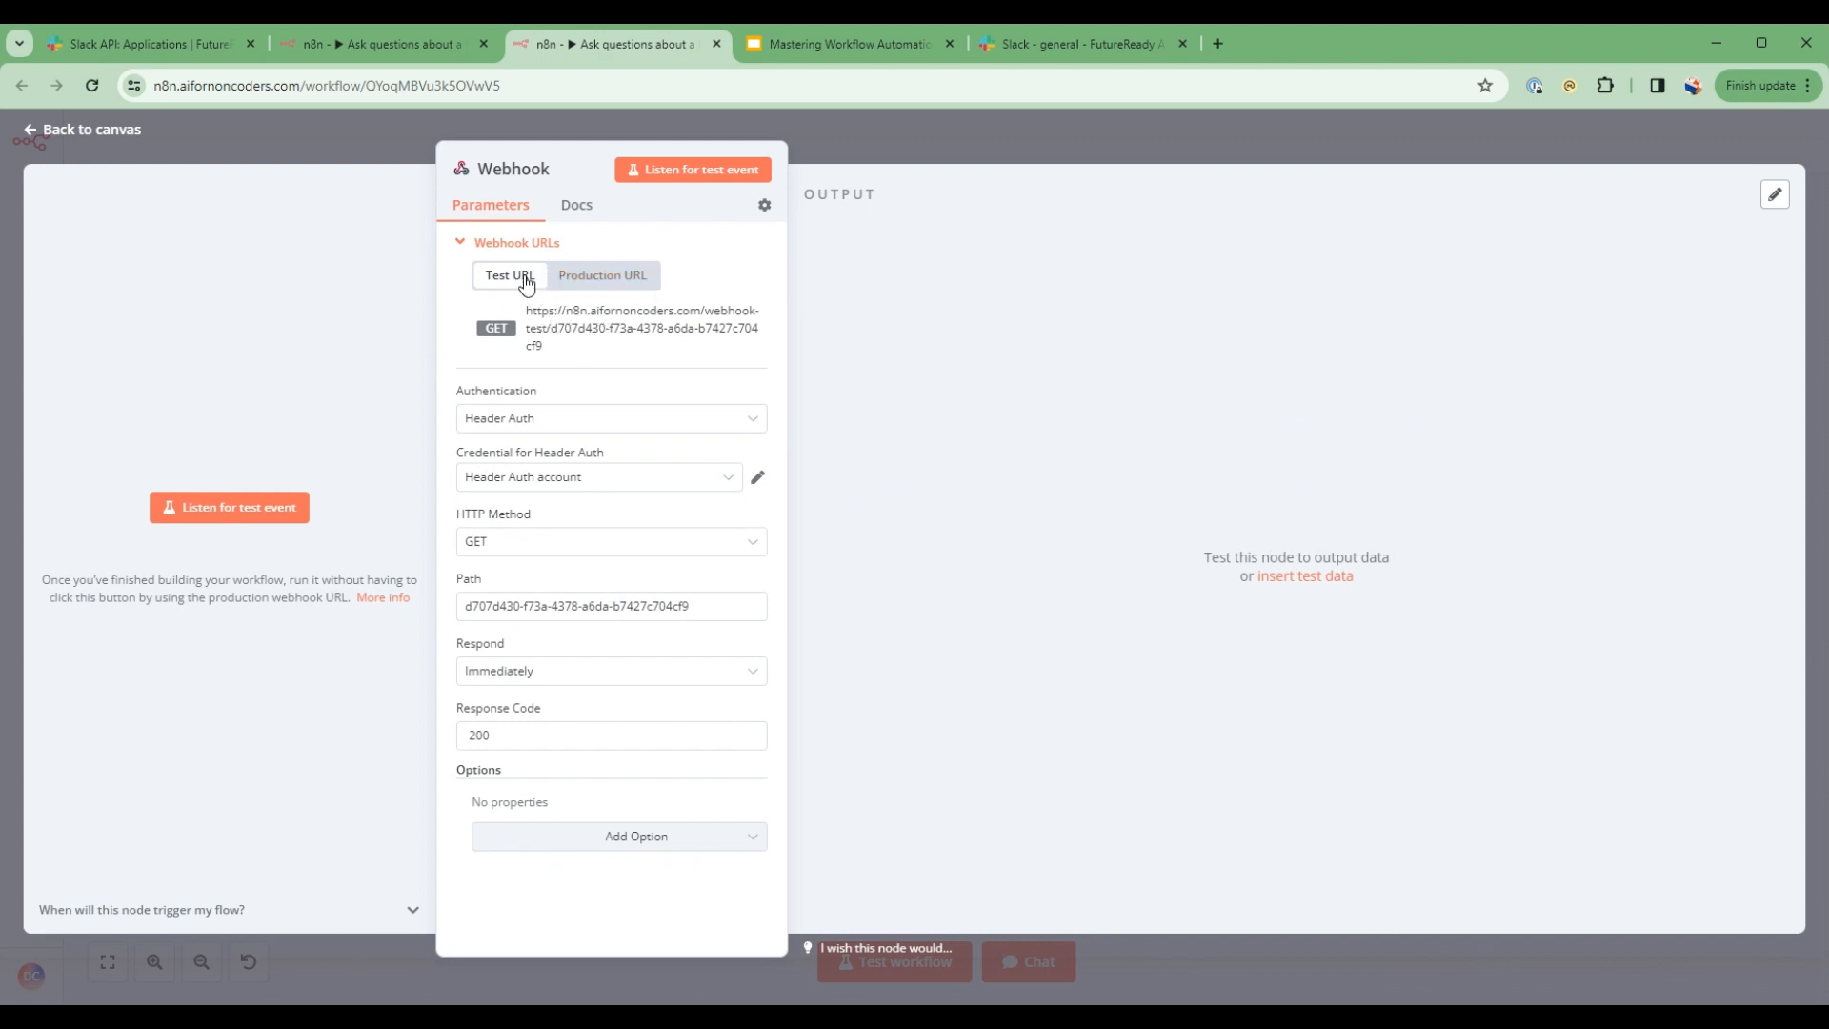
mouse_move(756, 424)
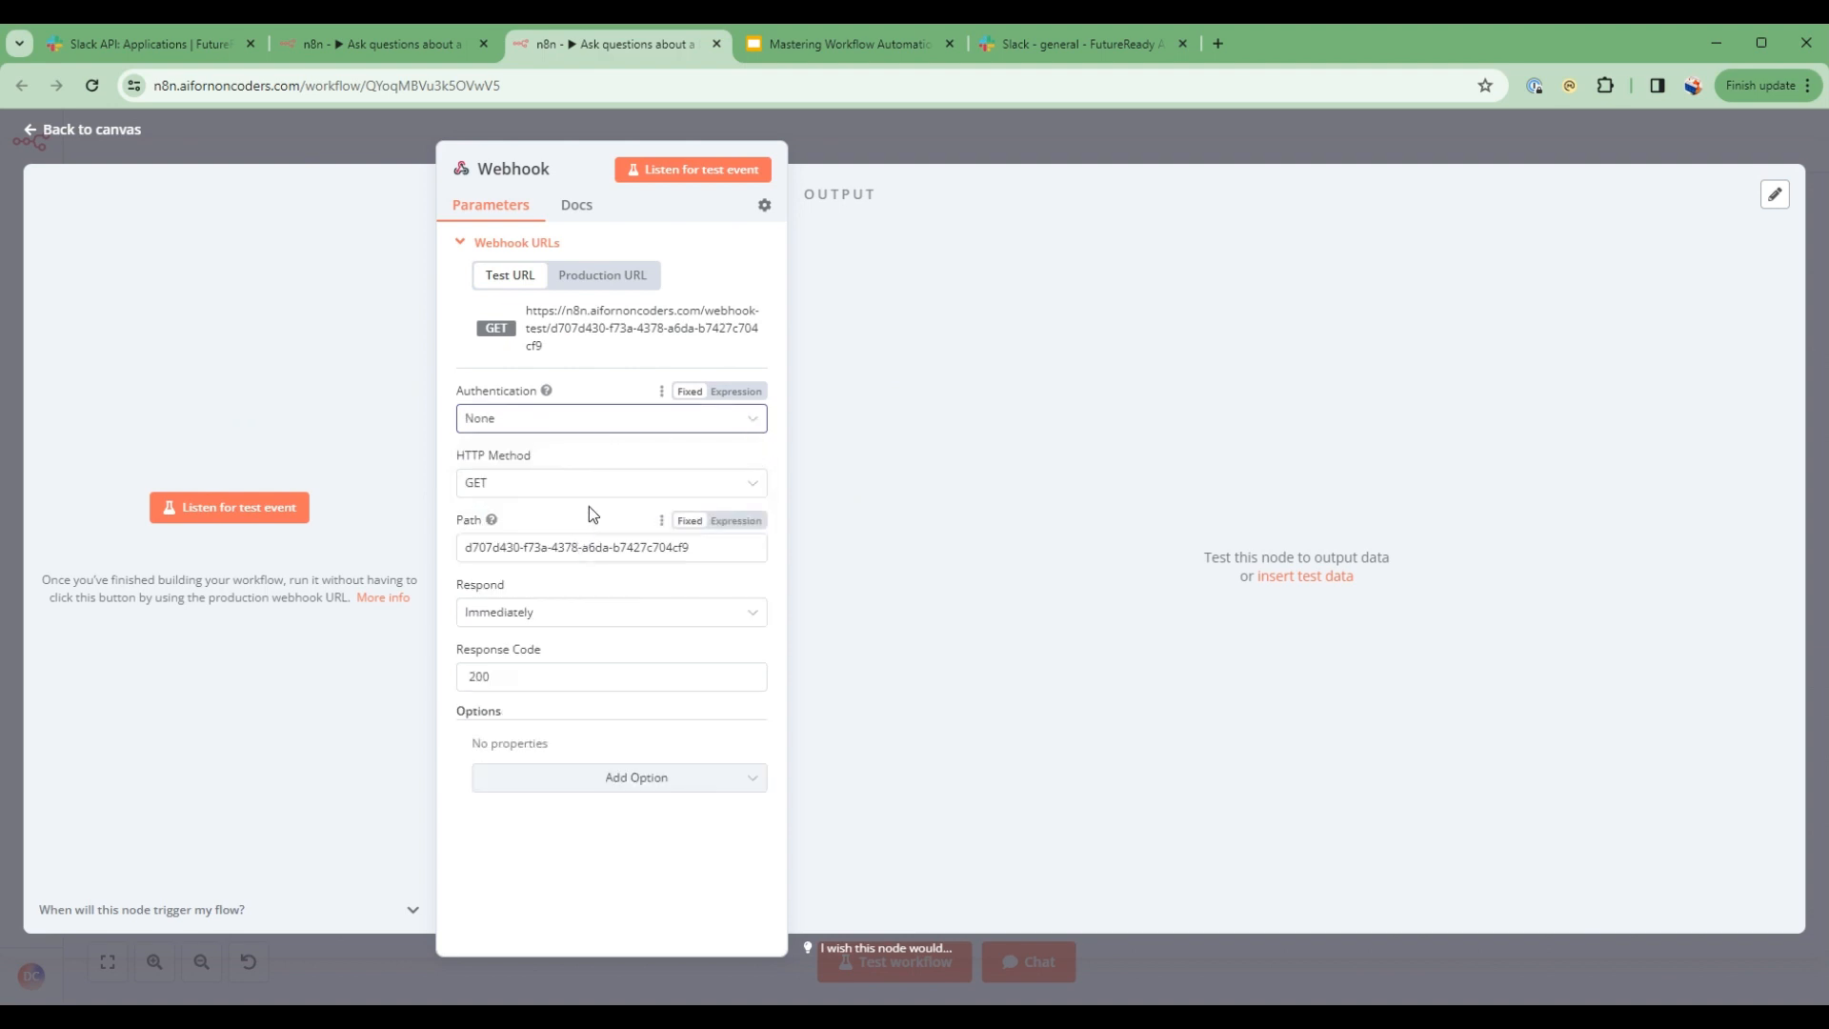
- Set the Webhook's HTTP method to POST and start listening for a test event
click(610, 482)
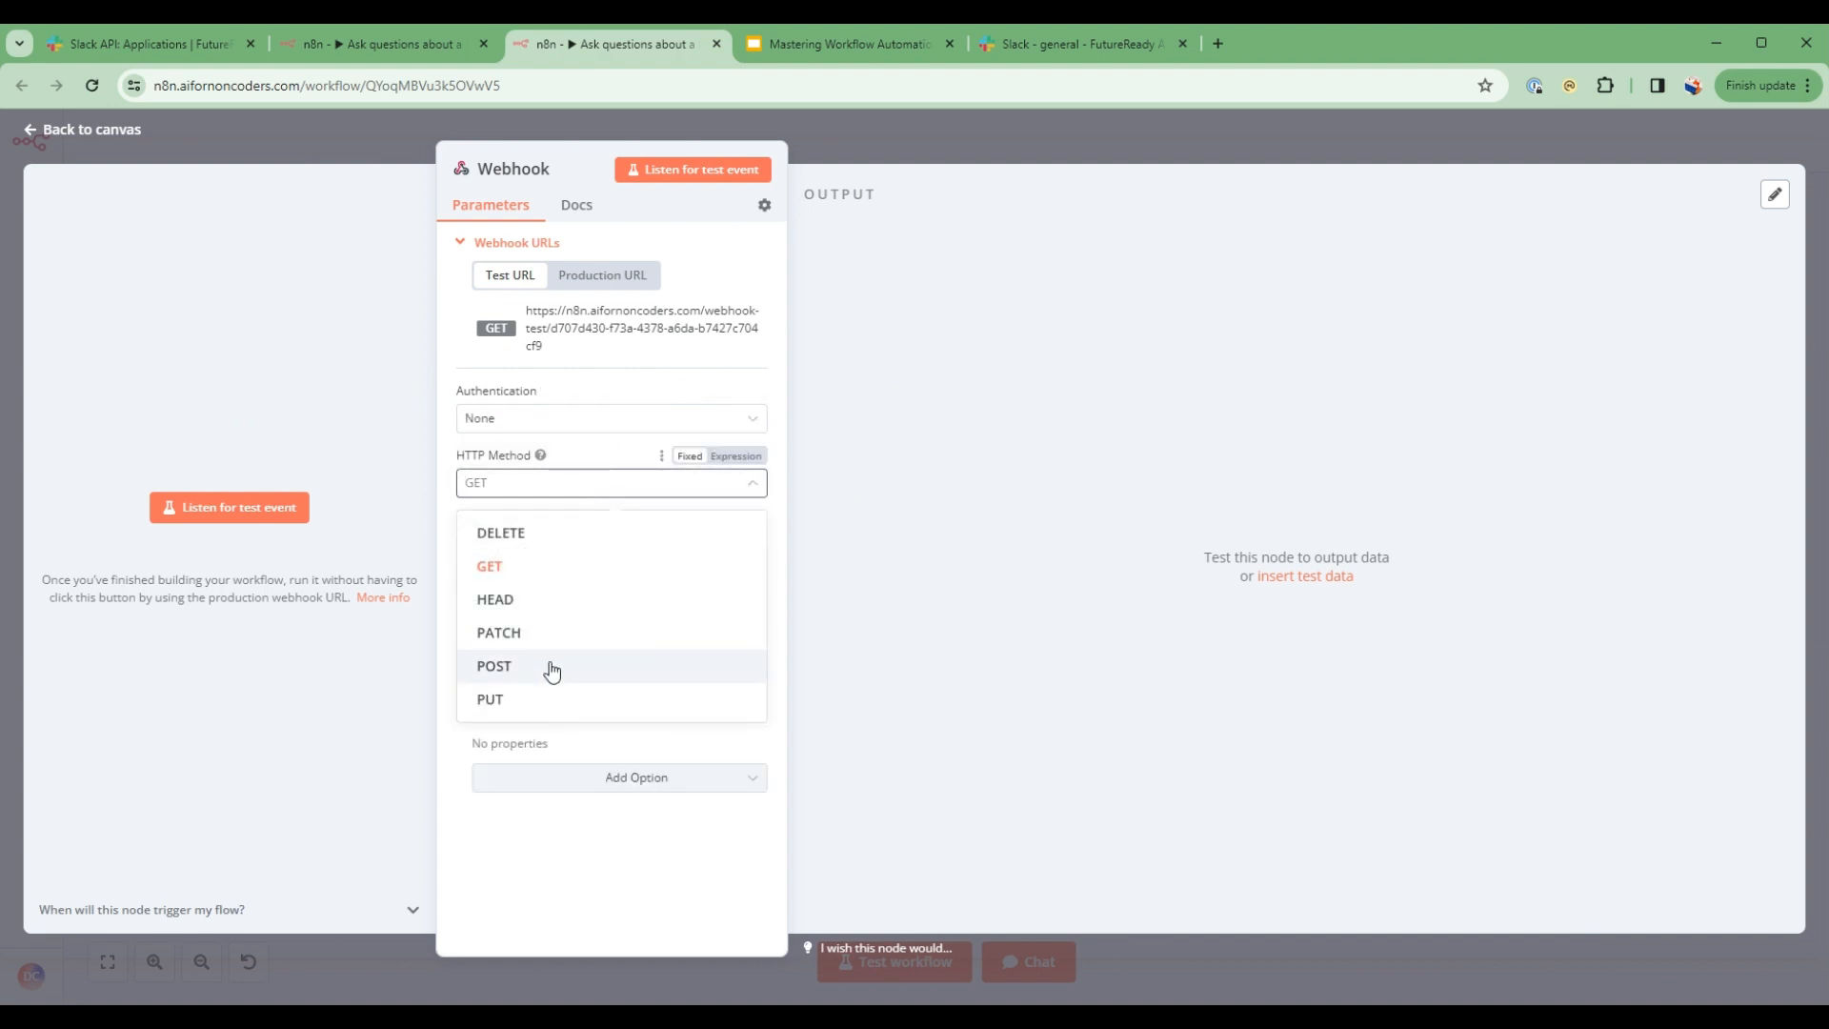
click(493, 665)
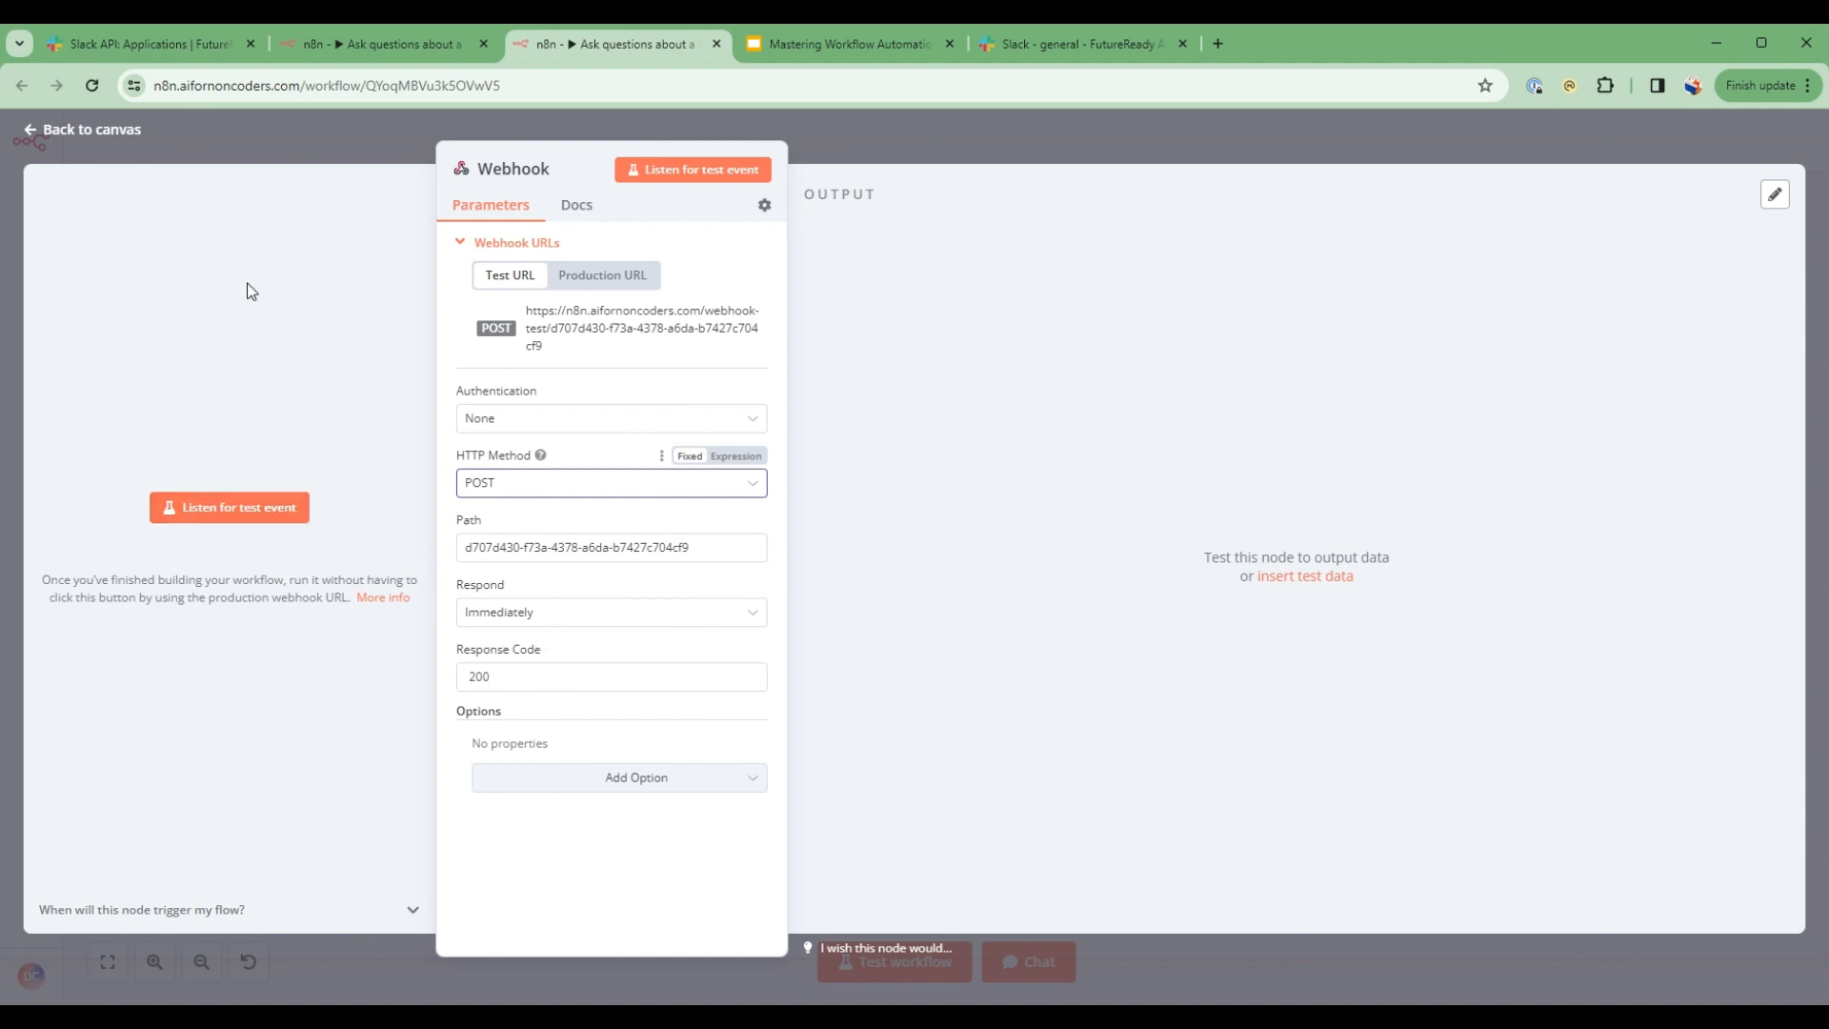
mouse_move(228, 507)
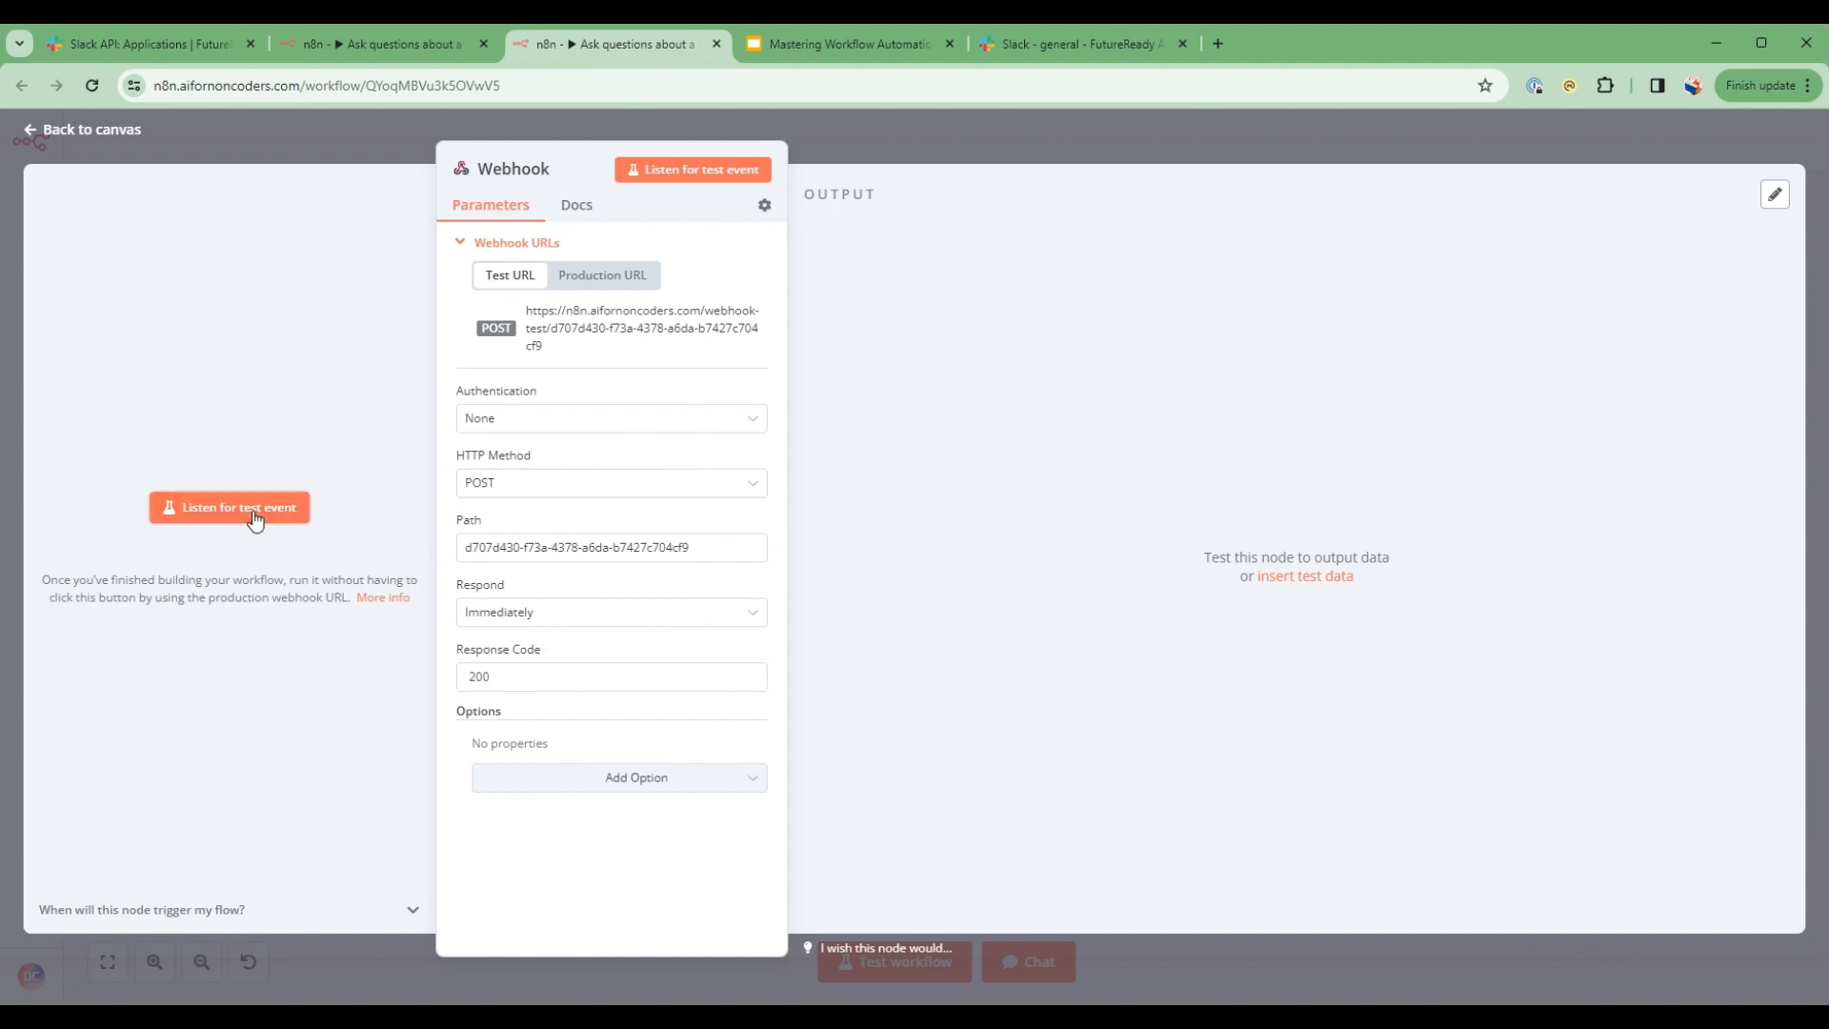
click(228, 507)
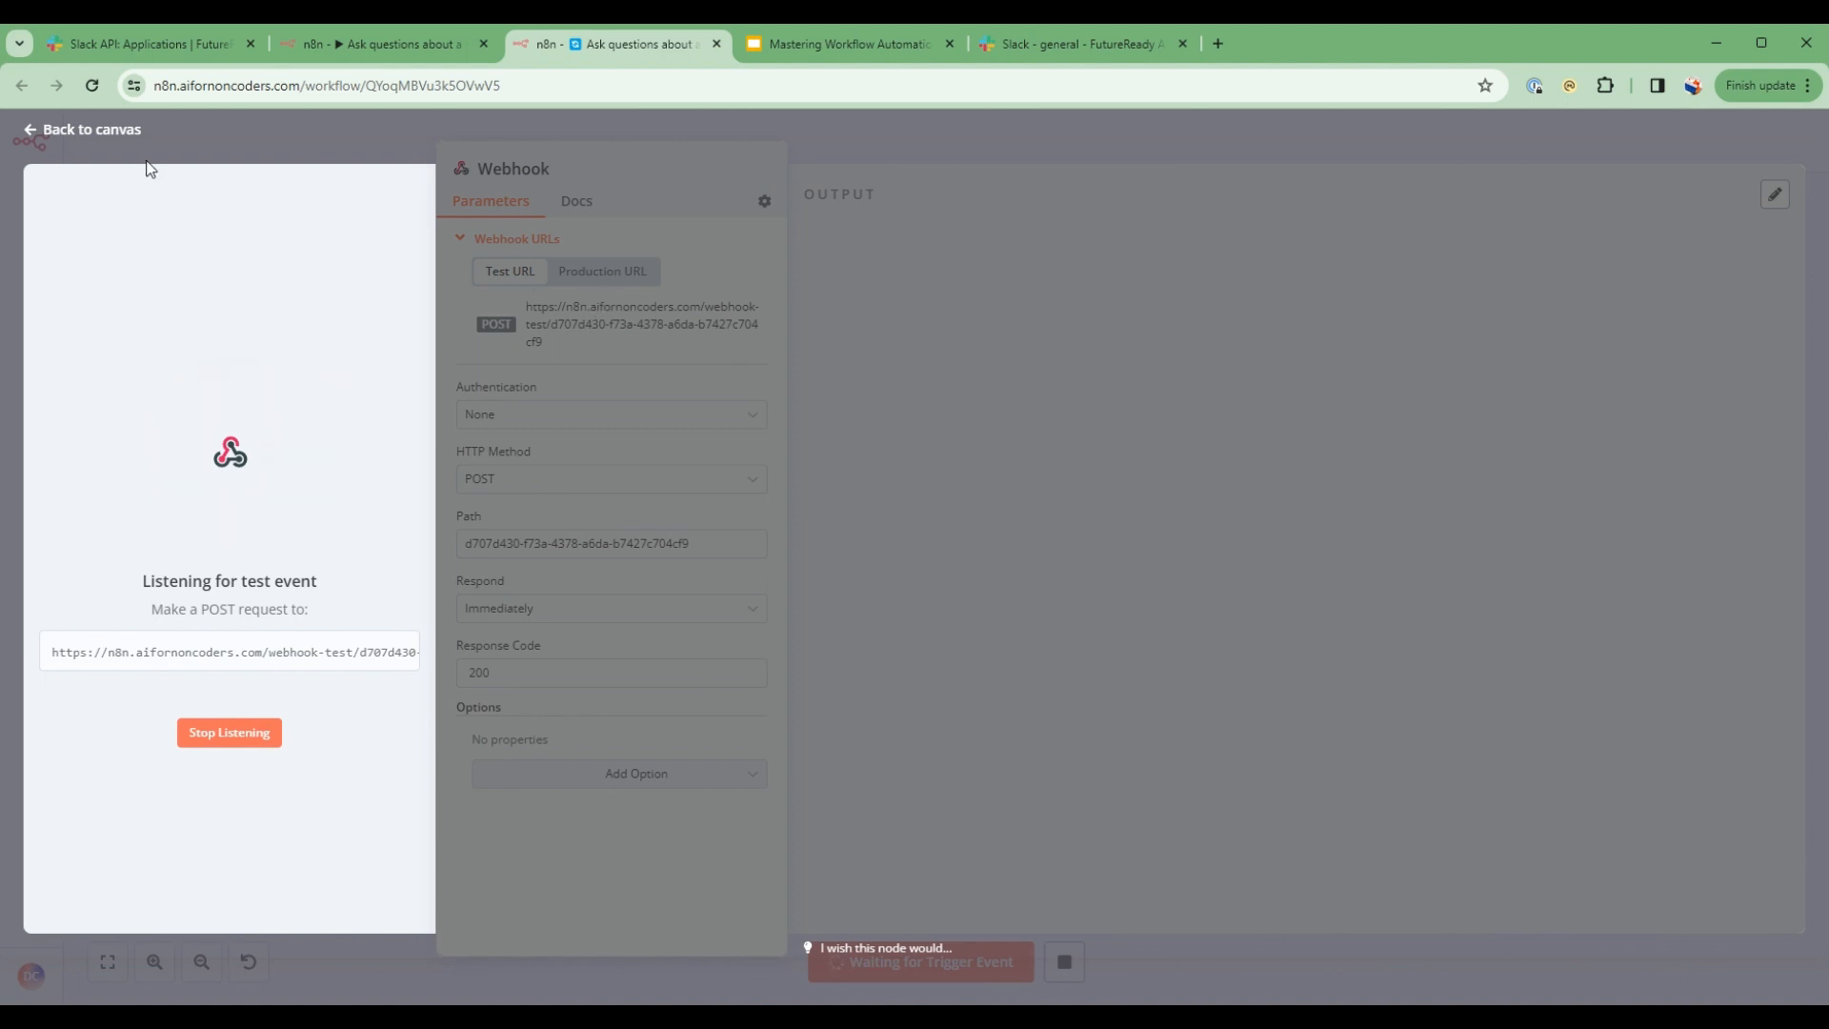
click(80, 128)
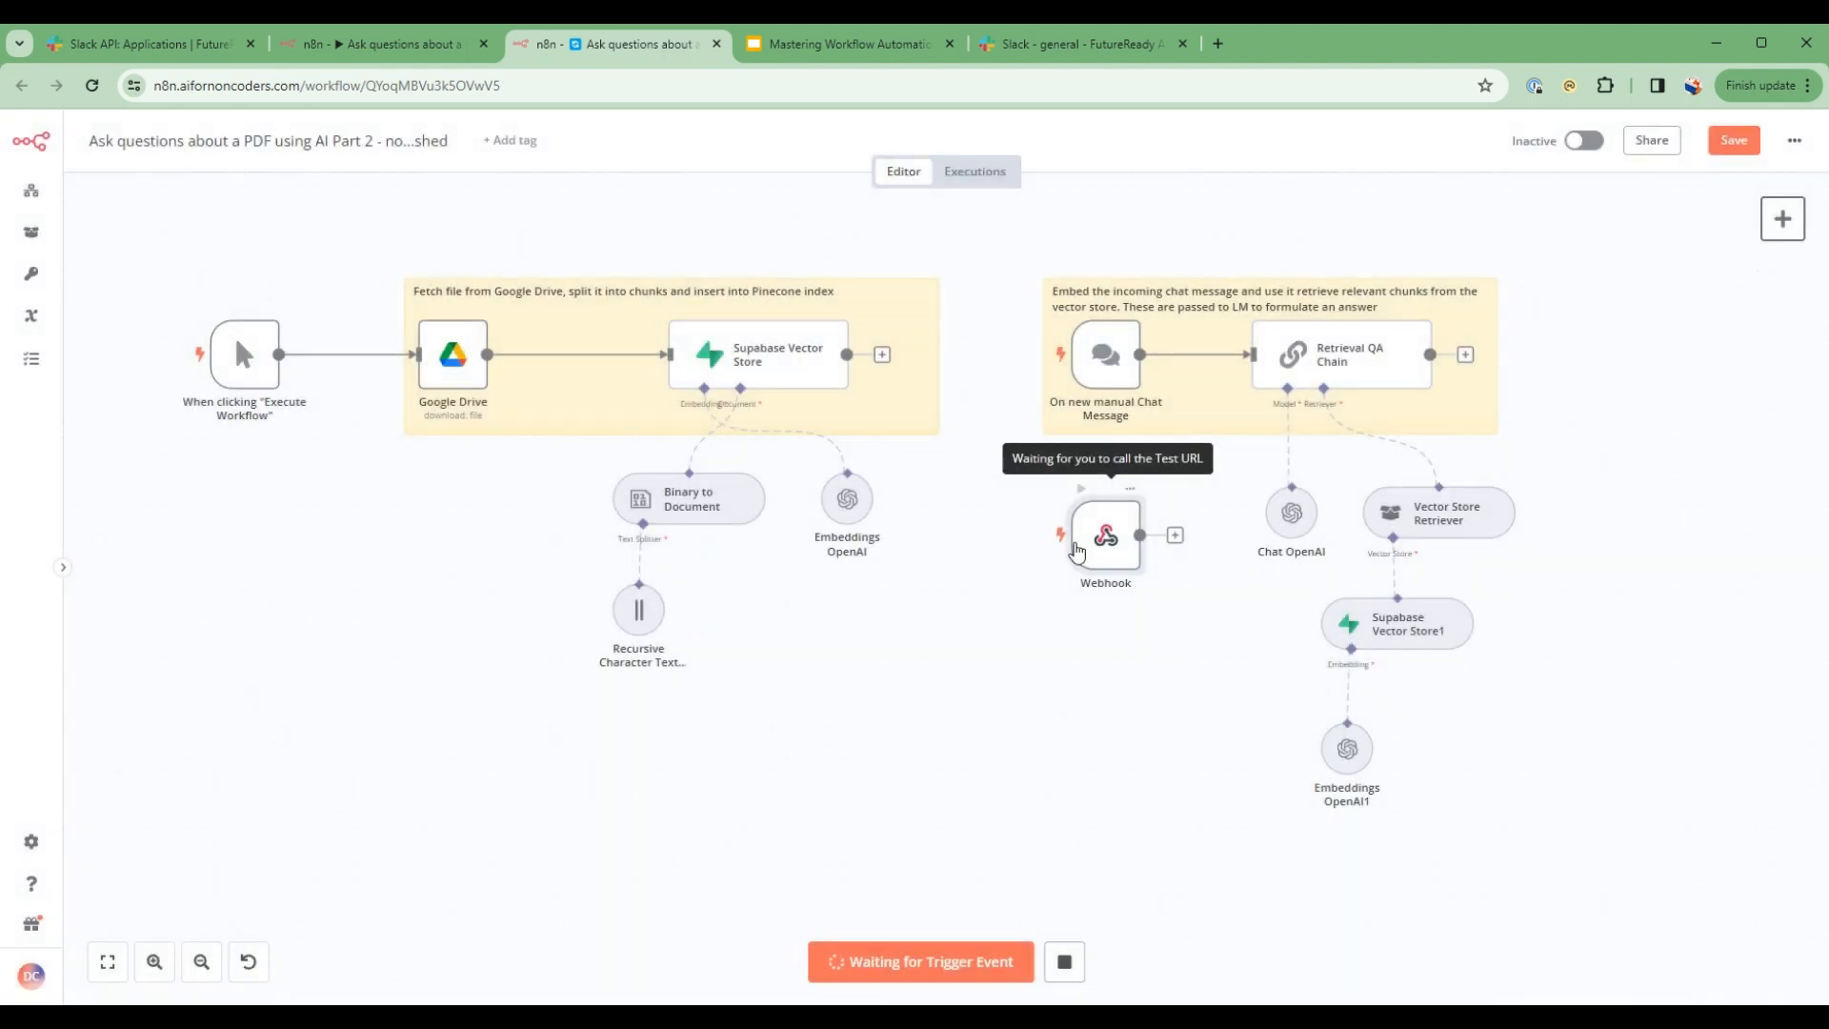
double_click(1103, 534)
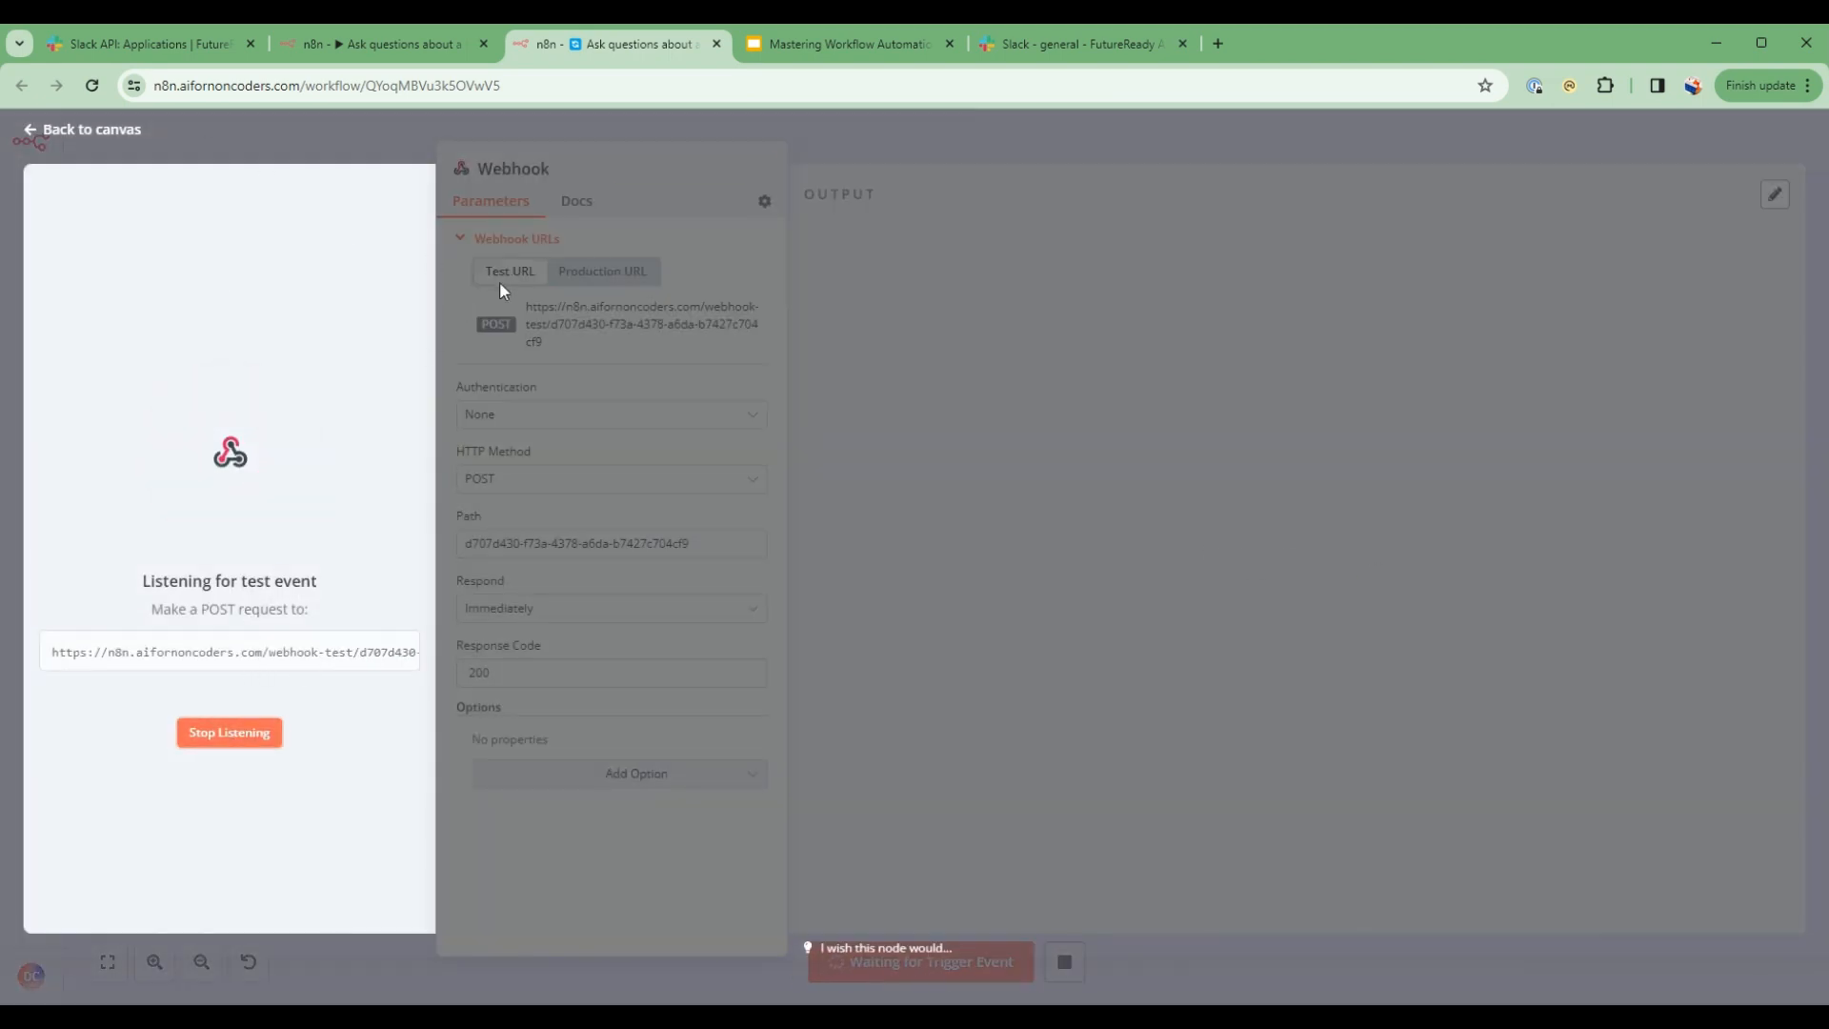
click(229, 732)
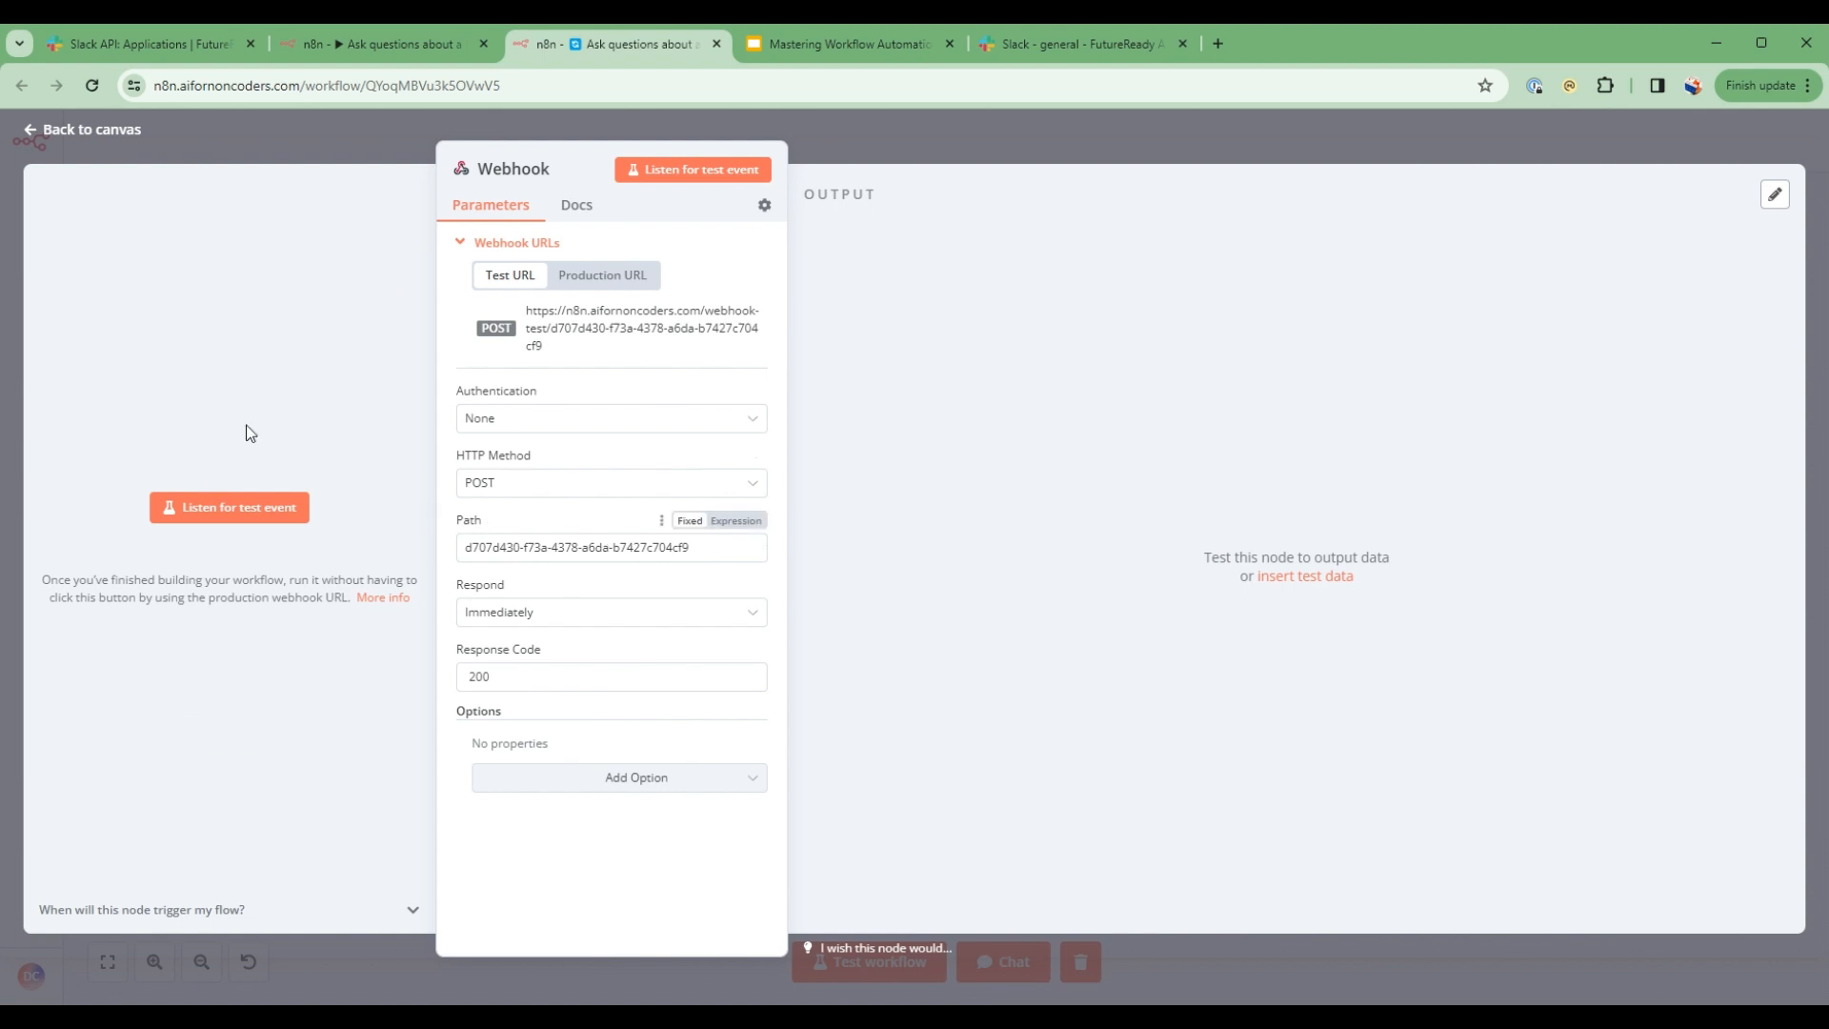
mouse_move(564, 328)
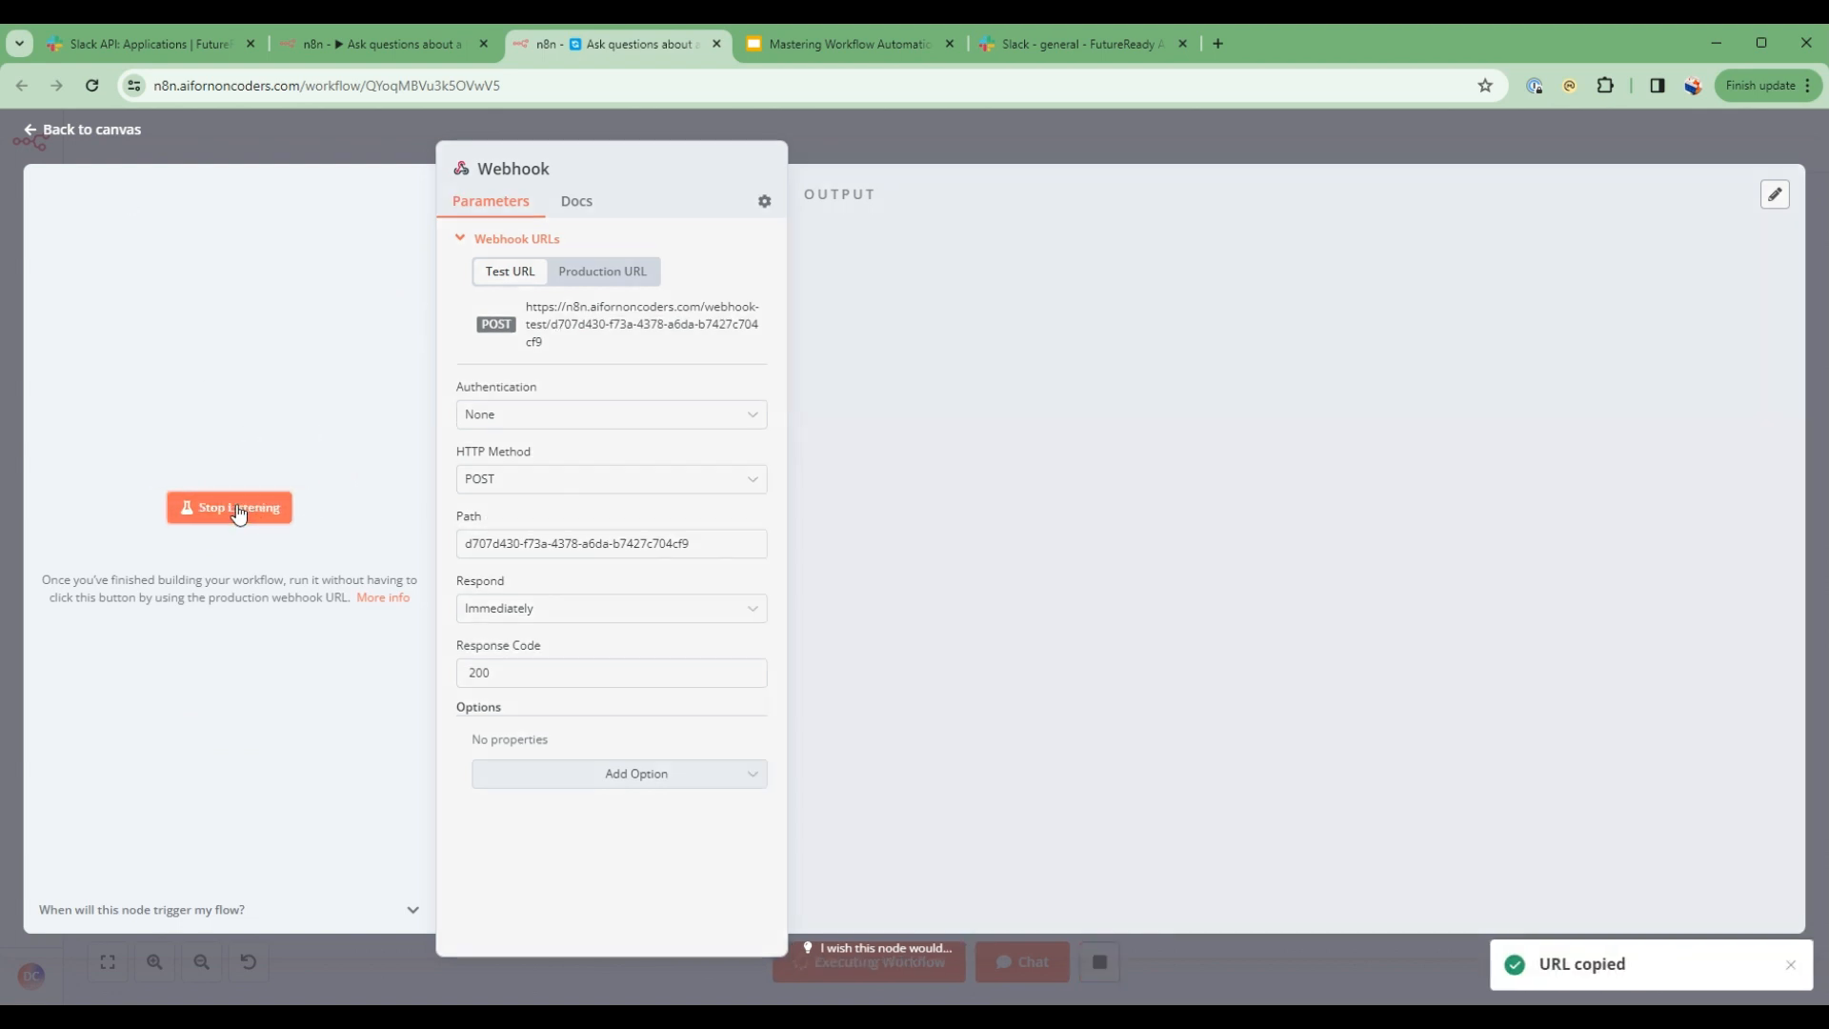
- Update the /askhr slash command's Request URL to the n8n webhook test address and save it
click(149, 44)
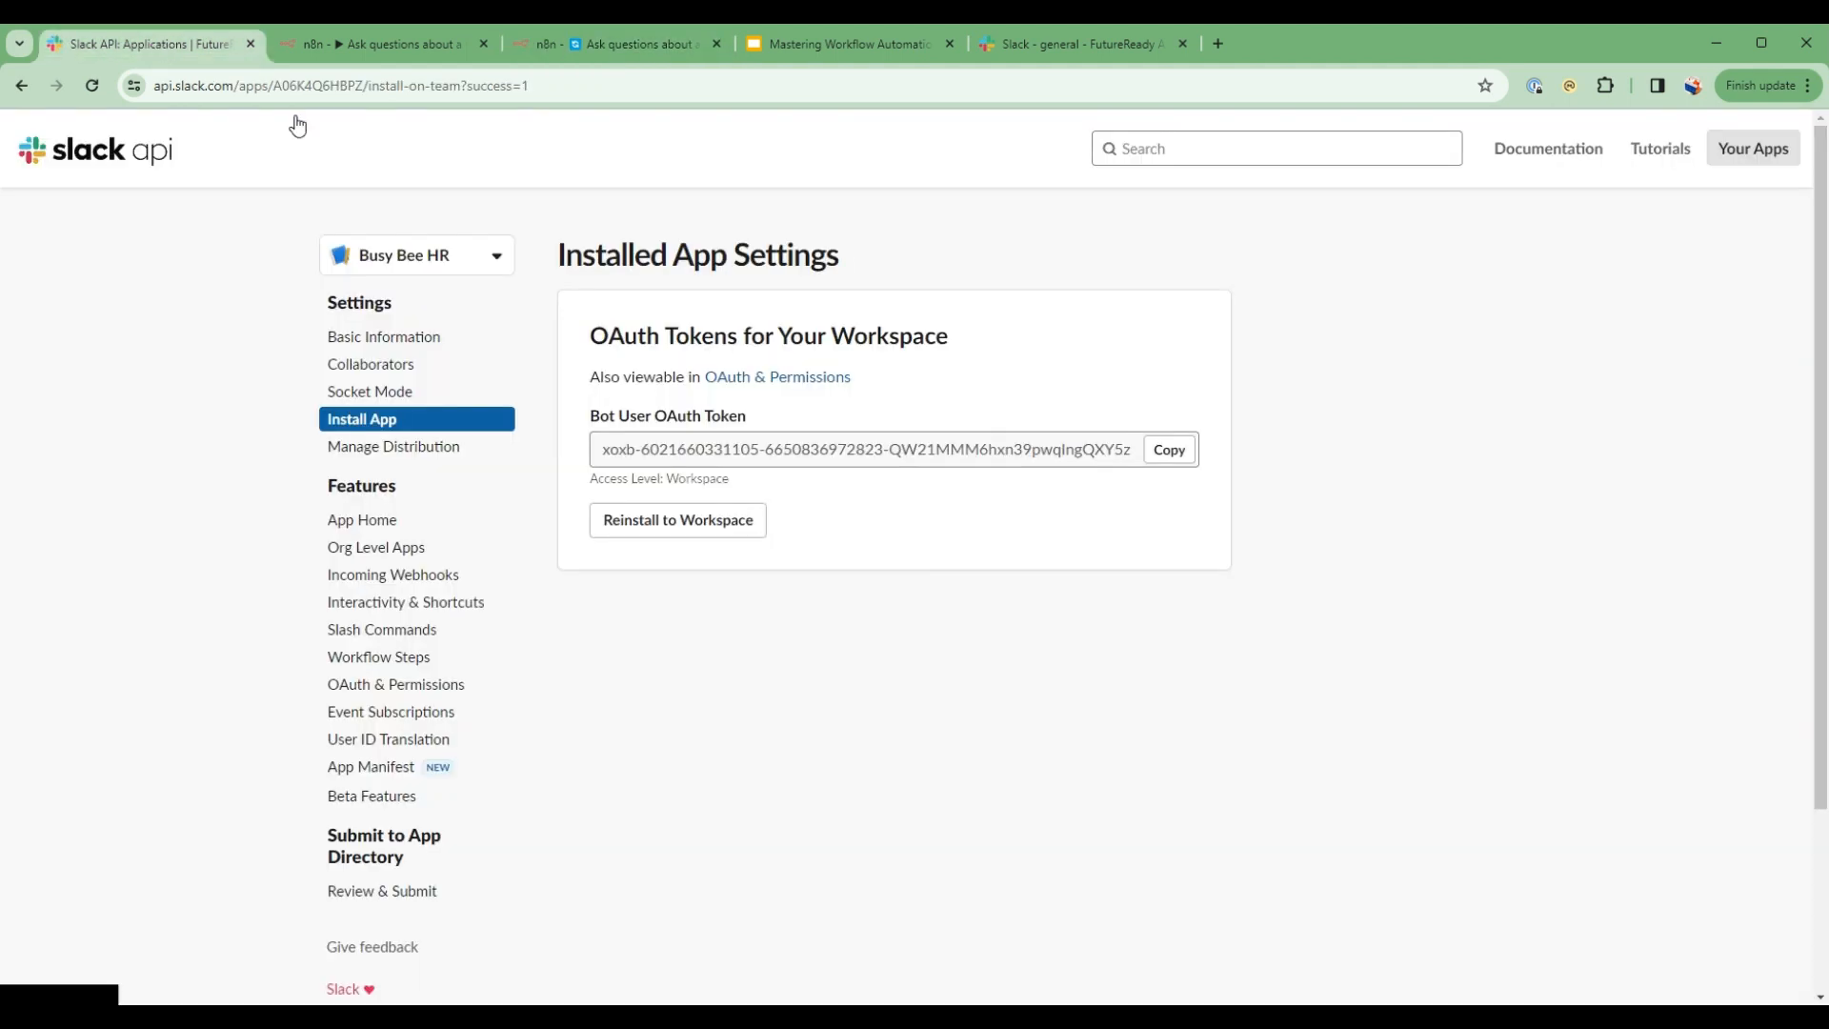
mouse_move(375, 547)
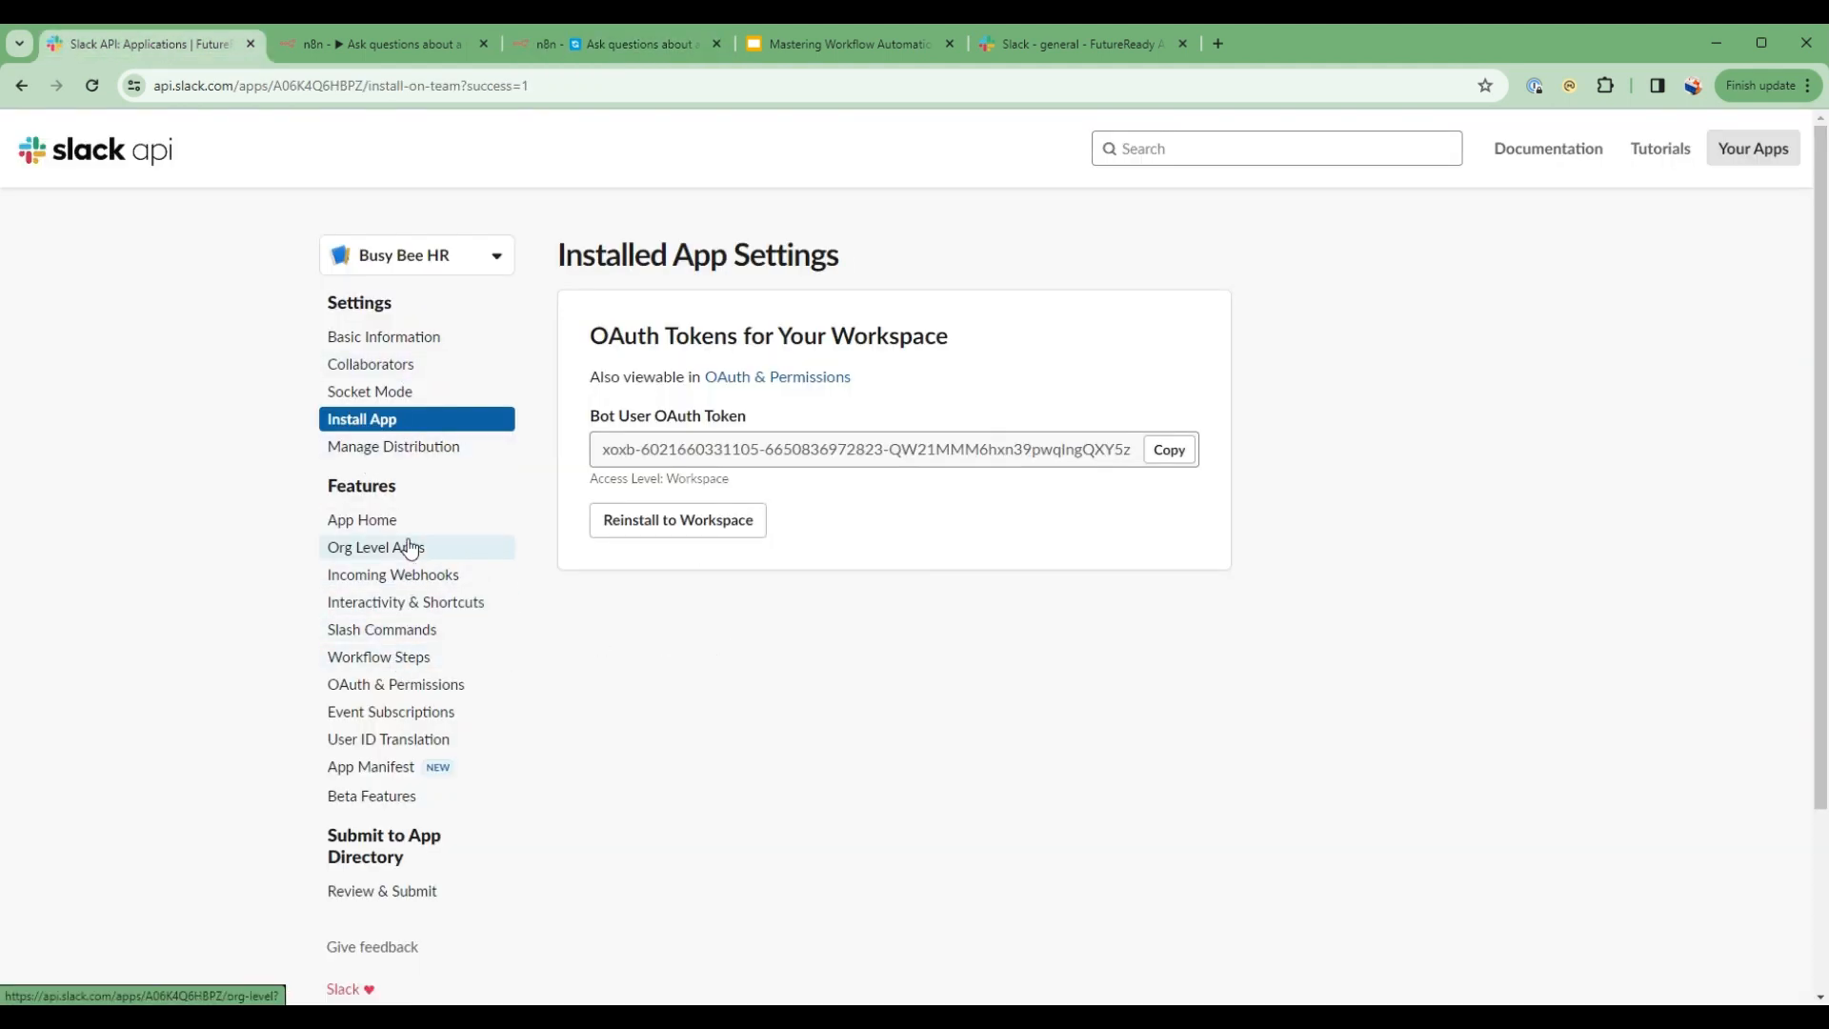
click(381, 628)
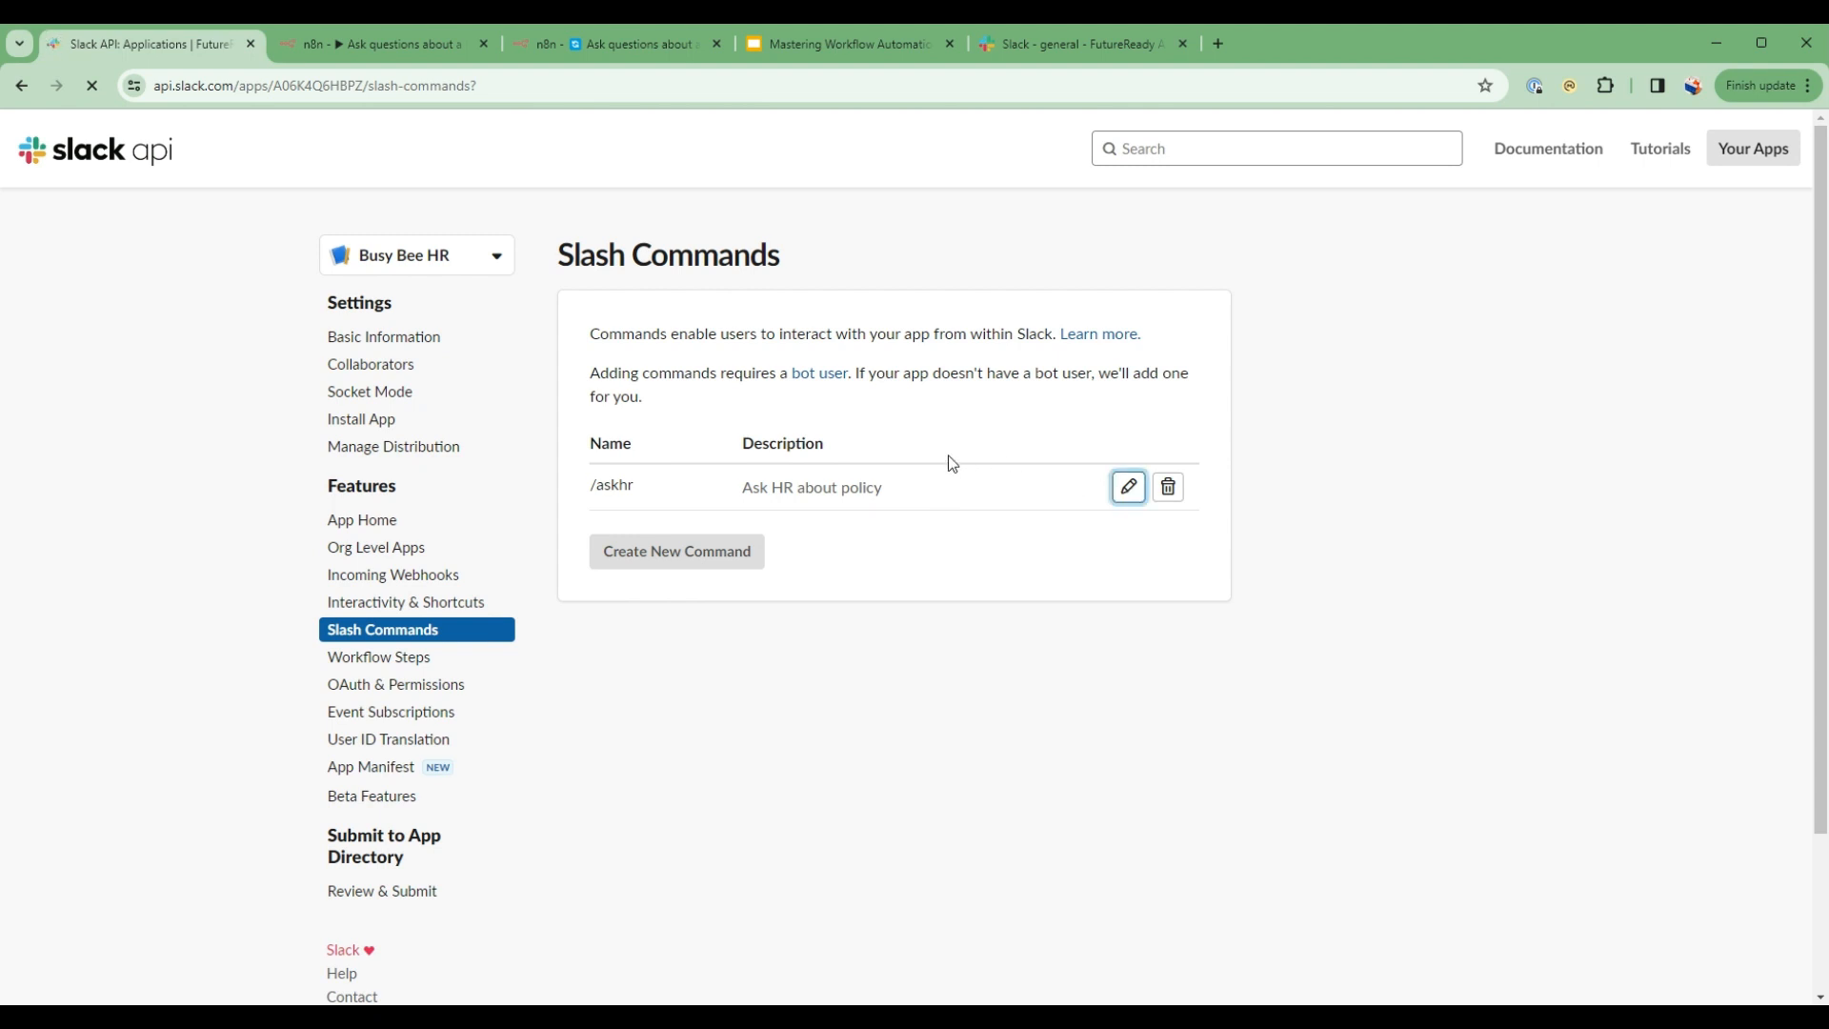
mouse_move(1128, 503)
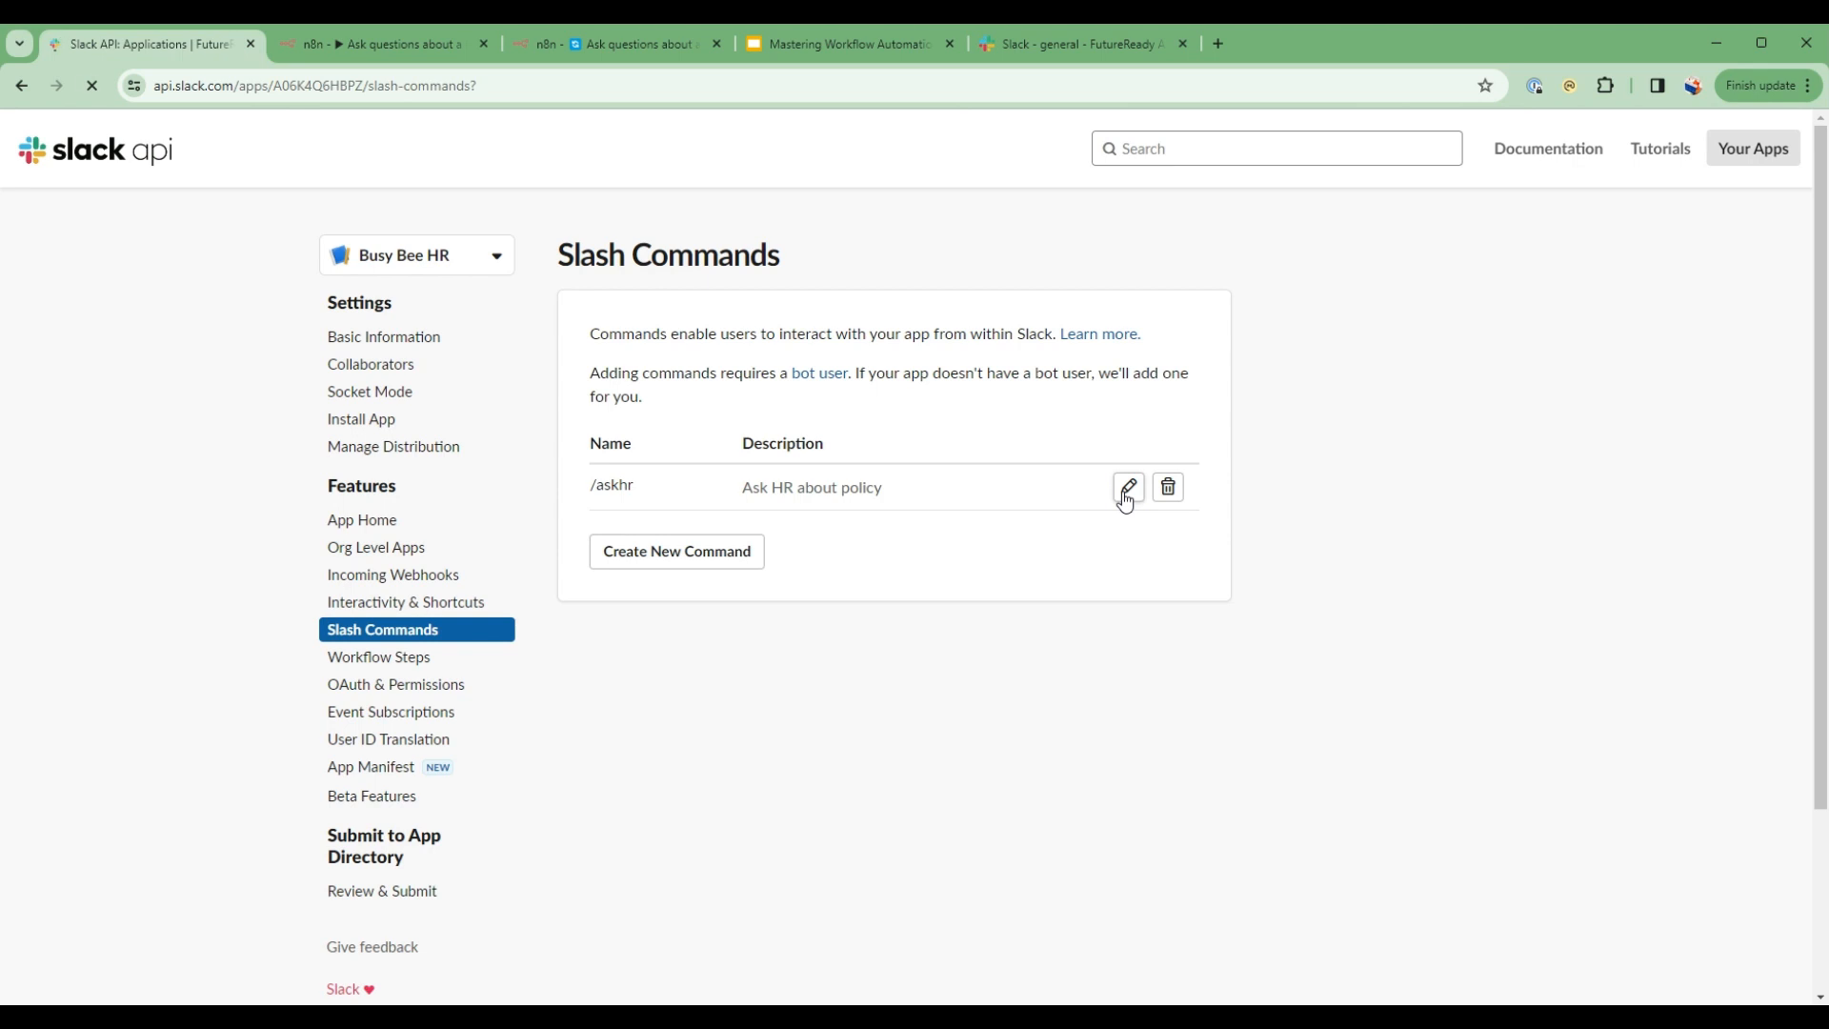
click(1126, 486)
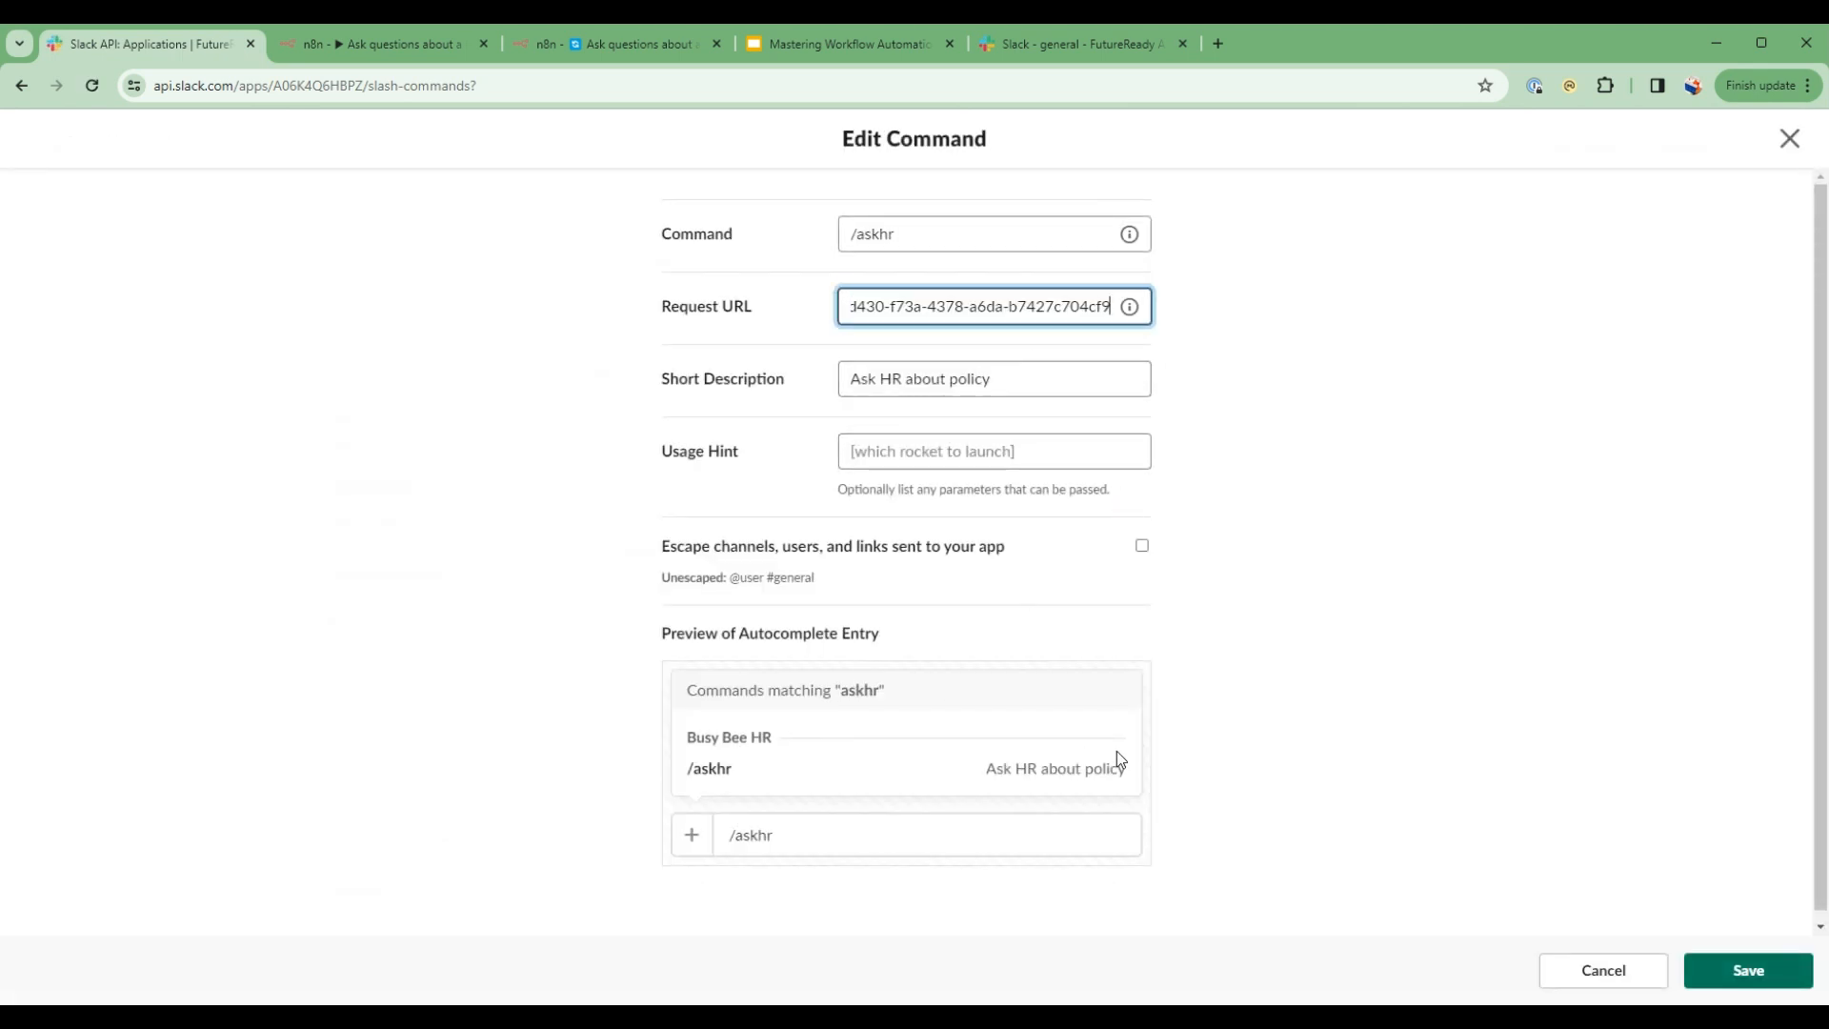
mouse_move(1459, 583)
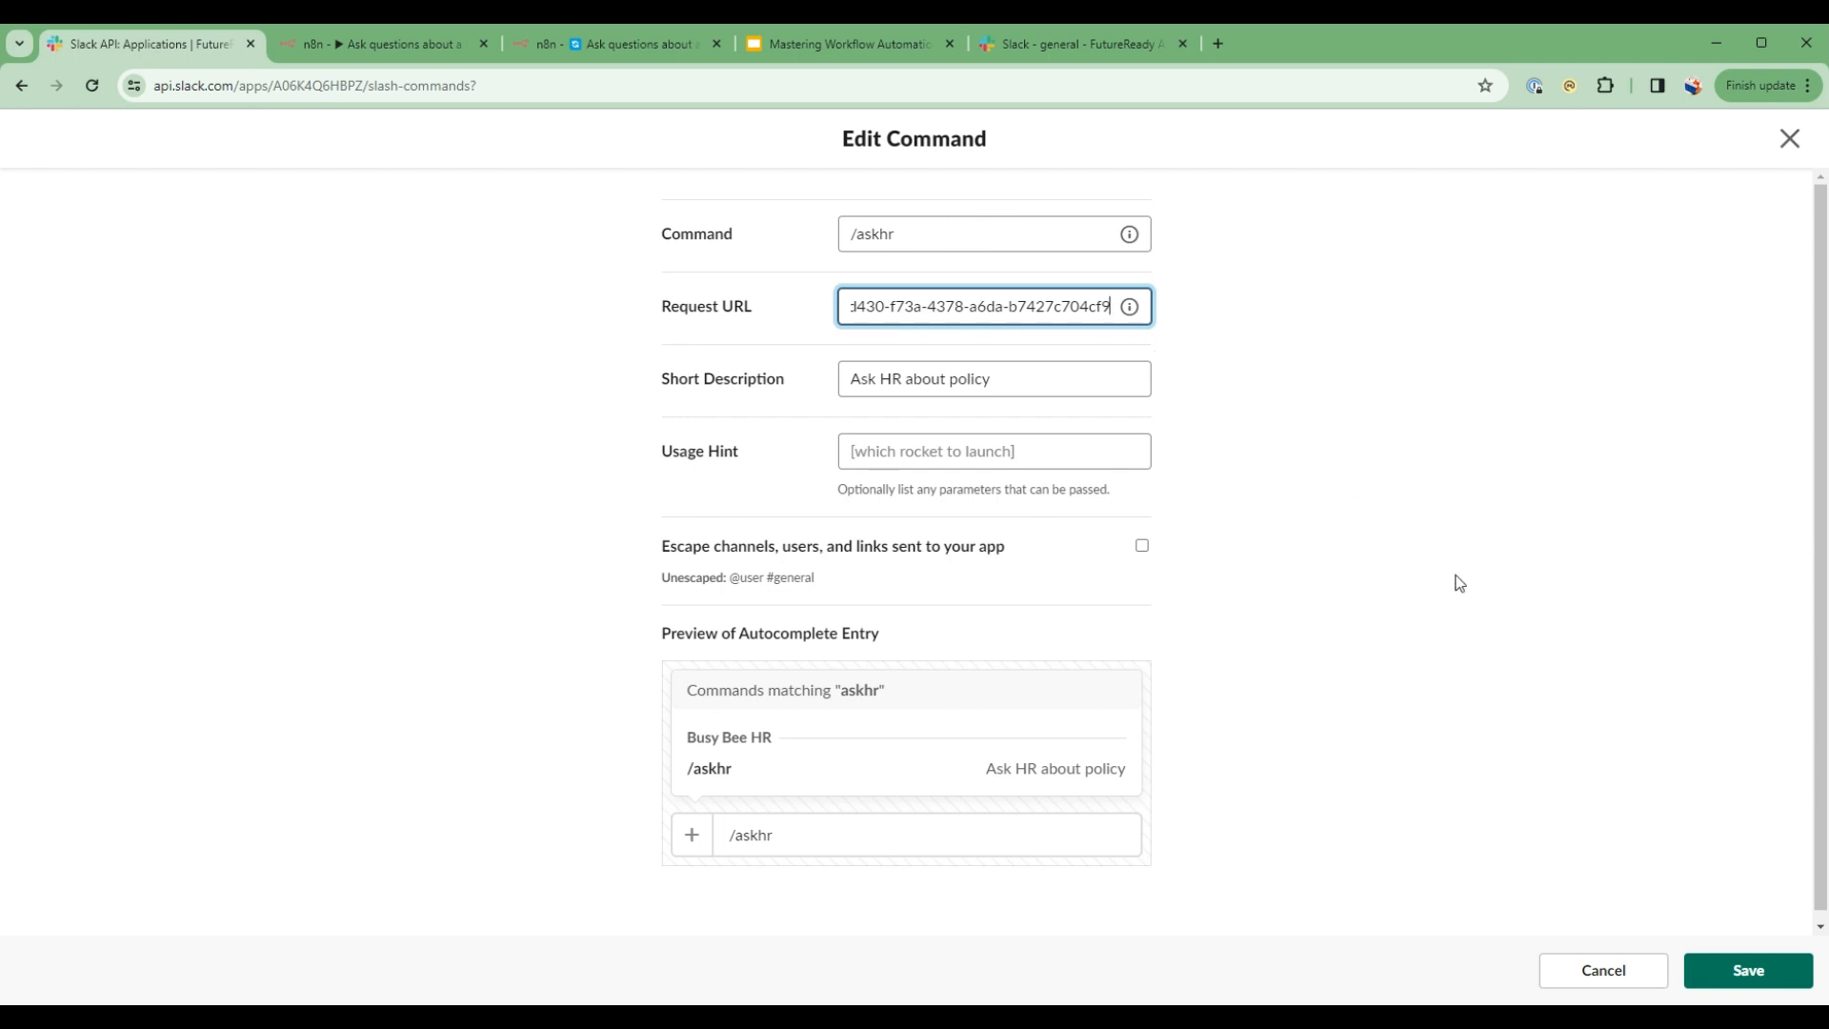
click(1746, 969)
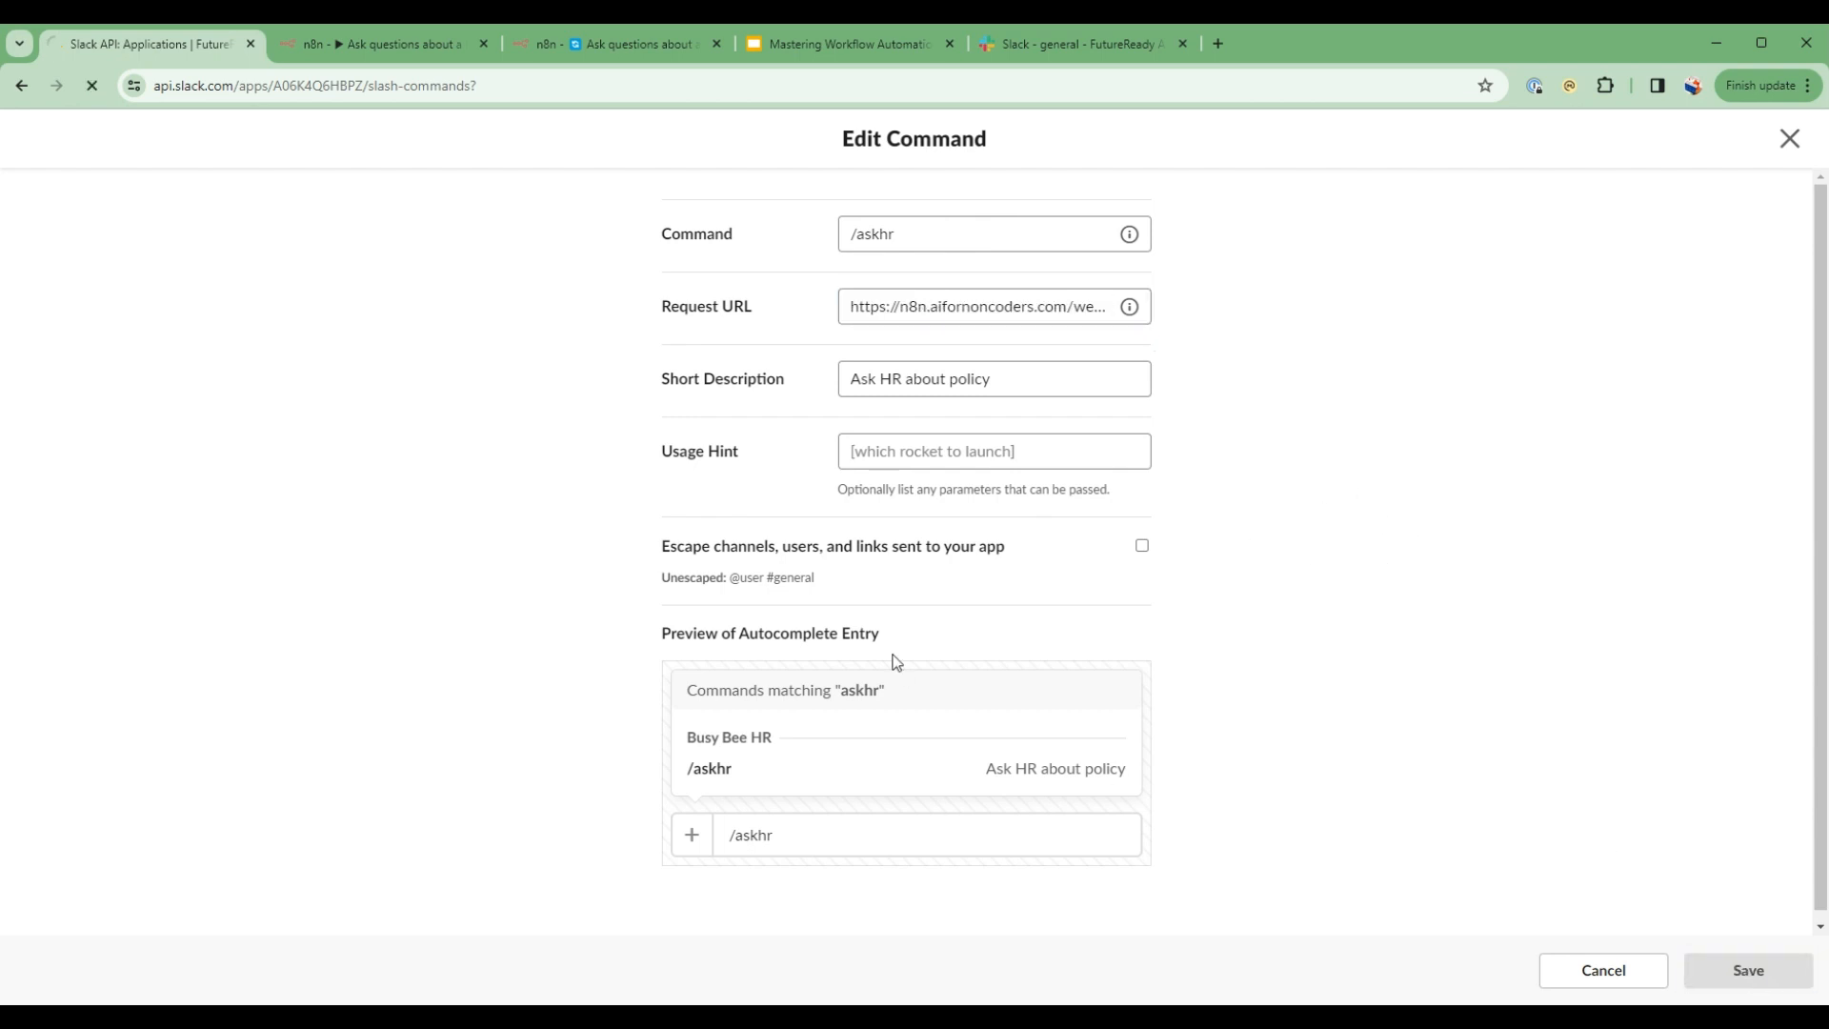
click(1745, 970)
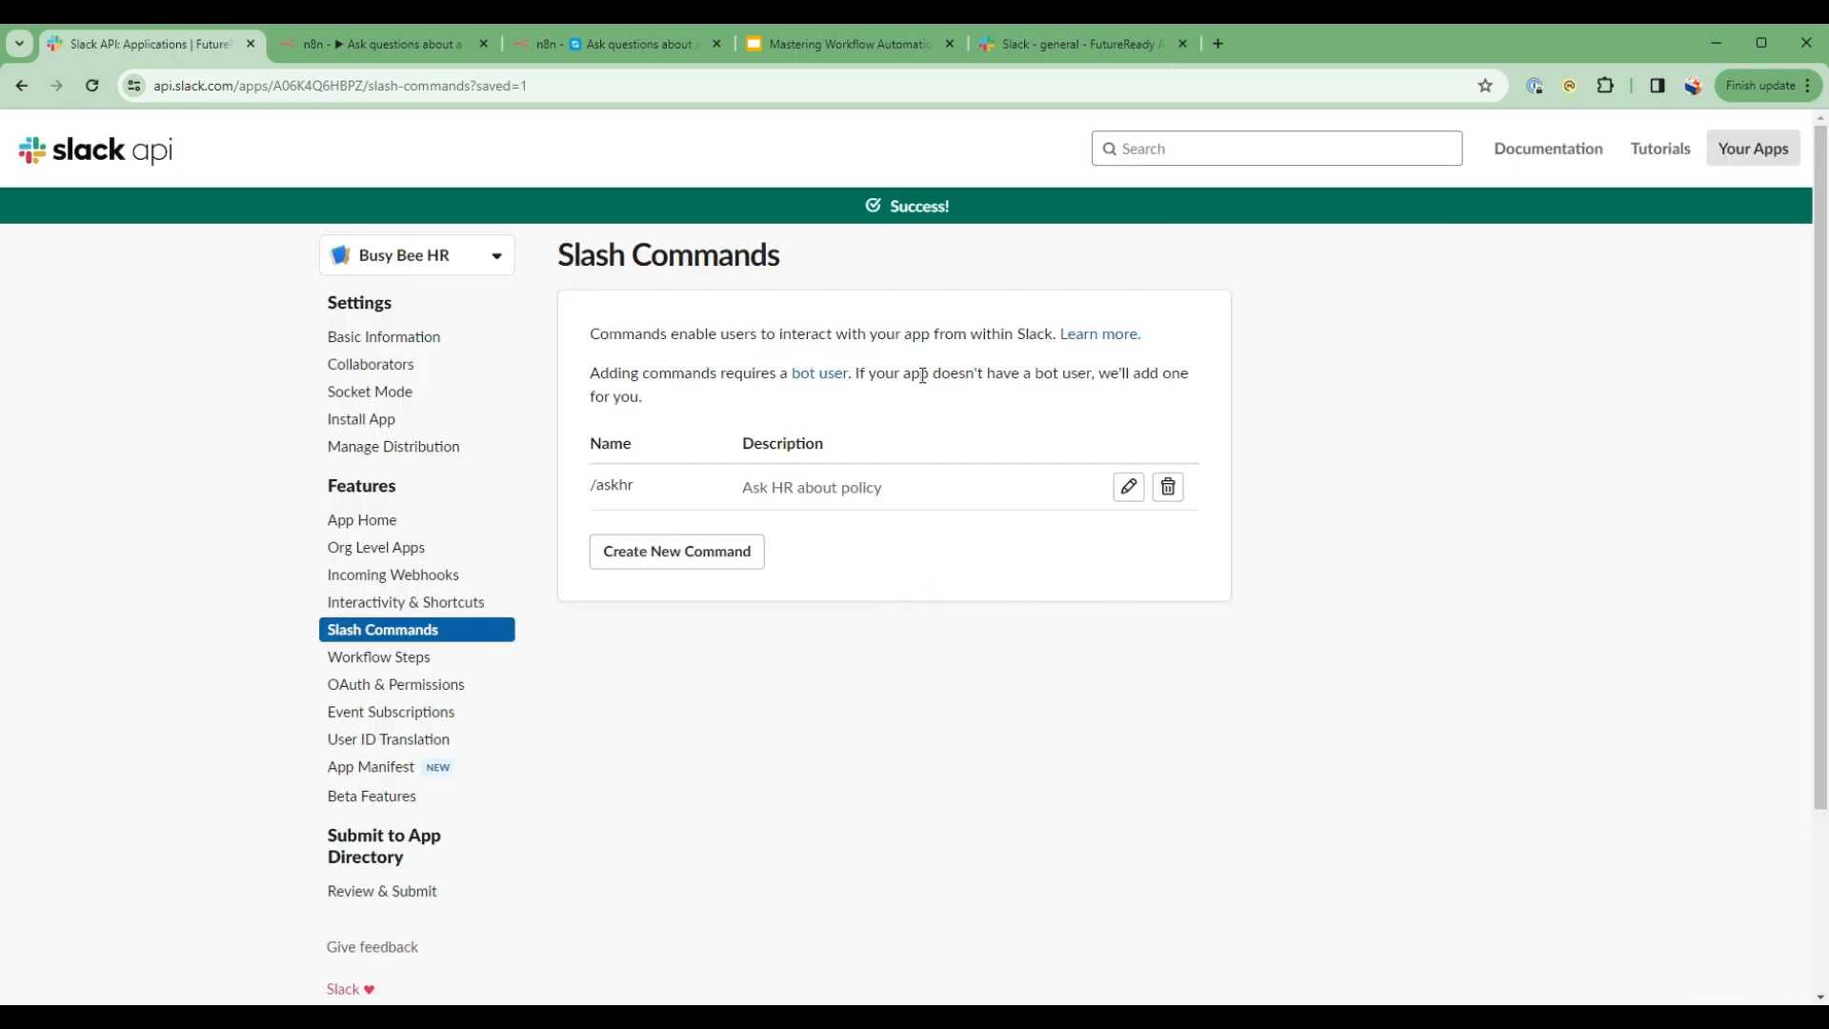
mouse_move(1061, 44)
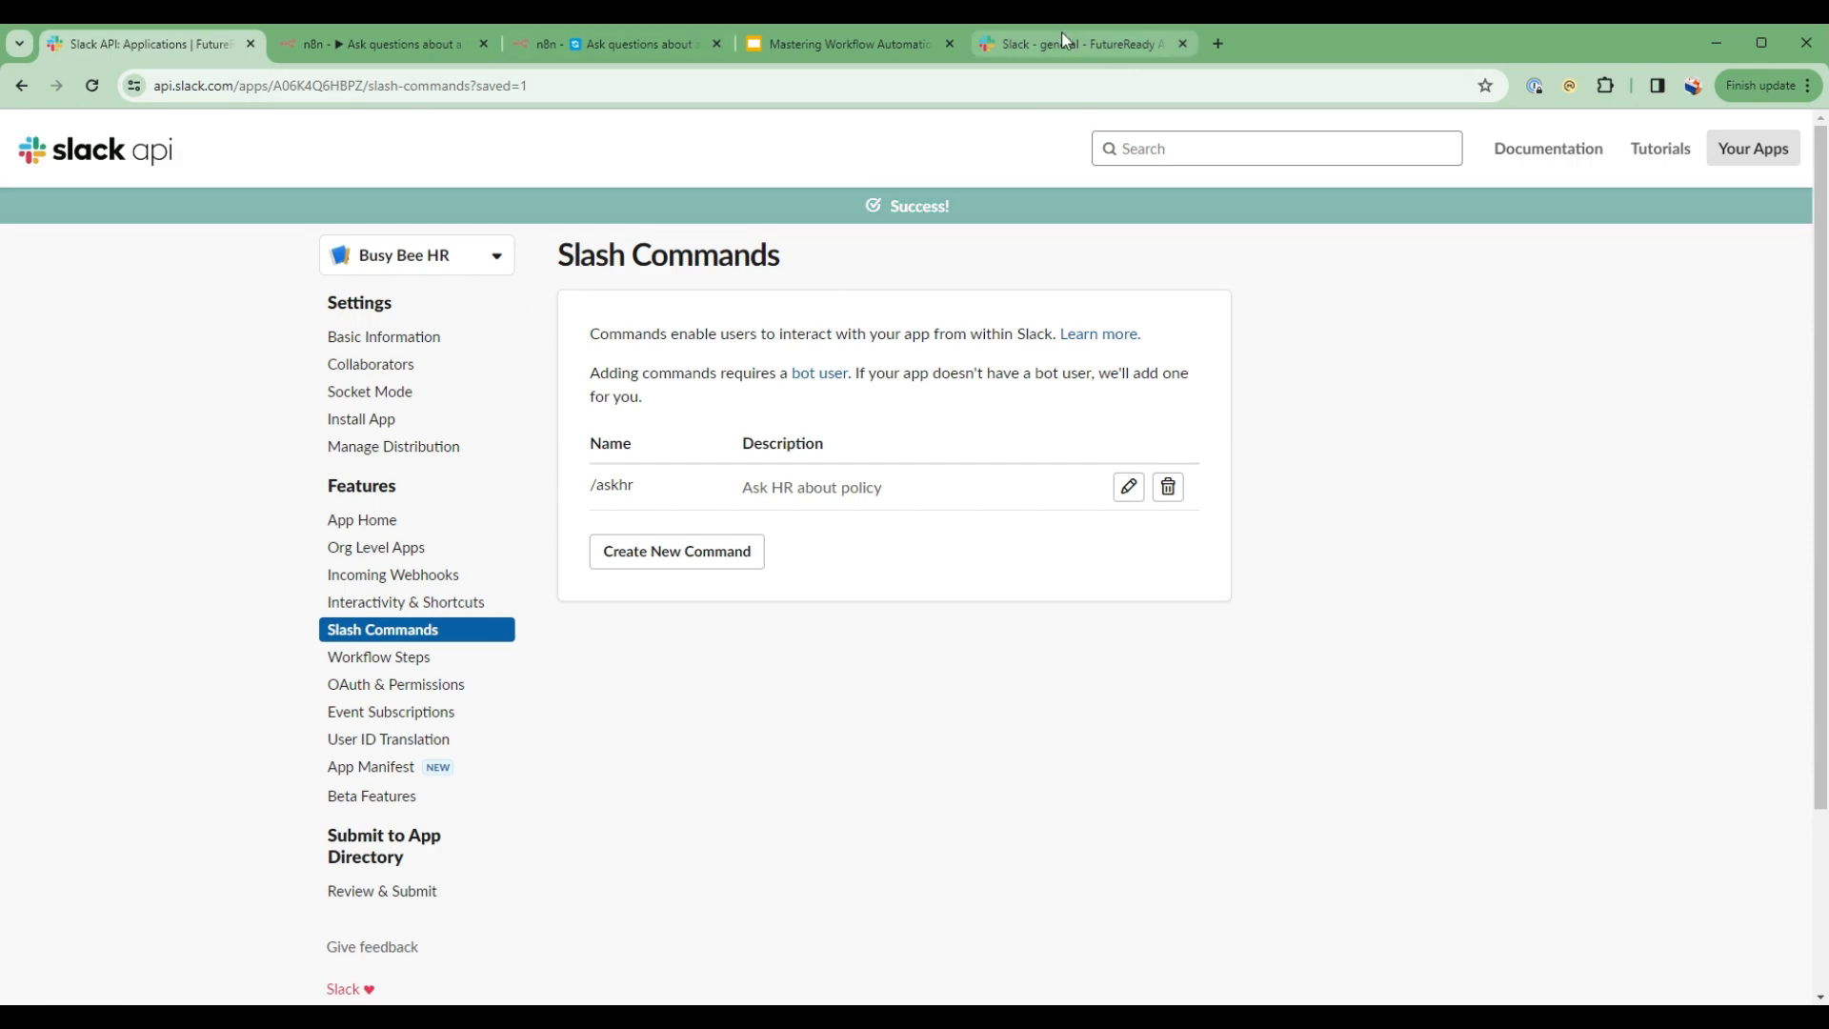
- Send '/askhr what is the overtime policy' in #general to get the 'Workflow was started' reply
click(1072, 44)
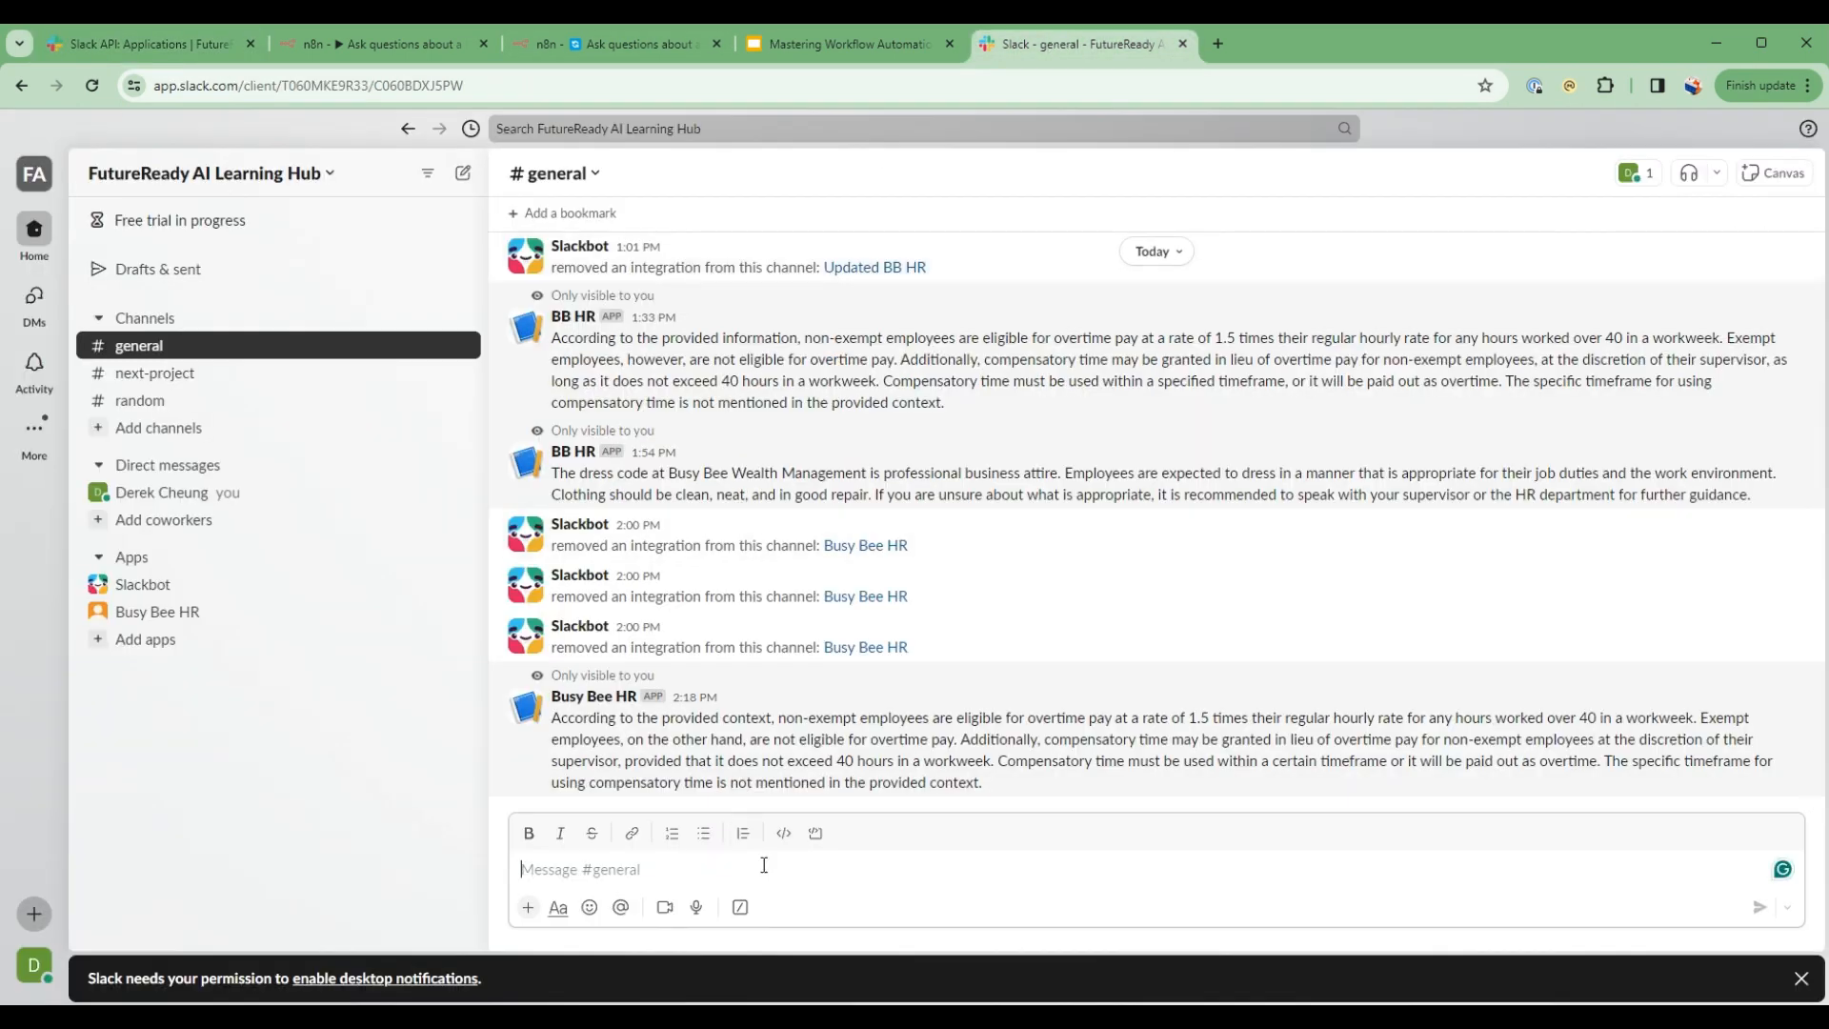
text(/askHR)
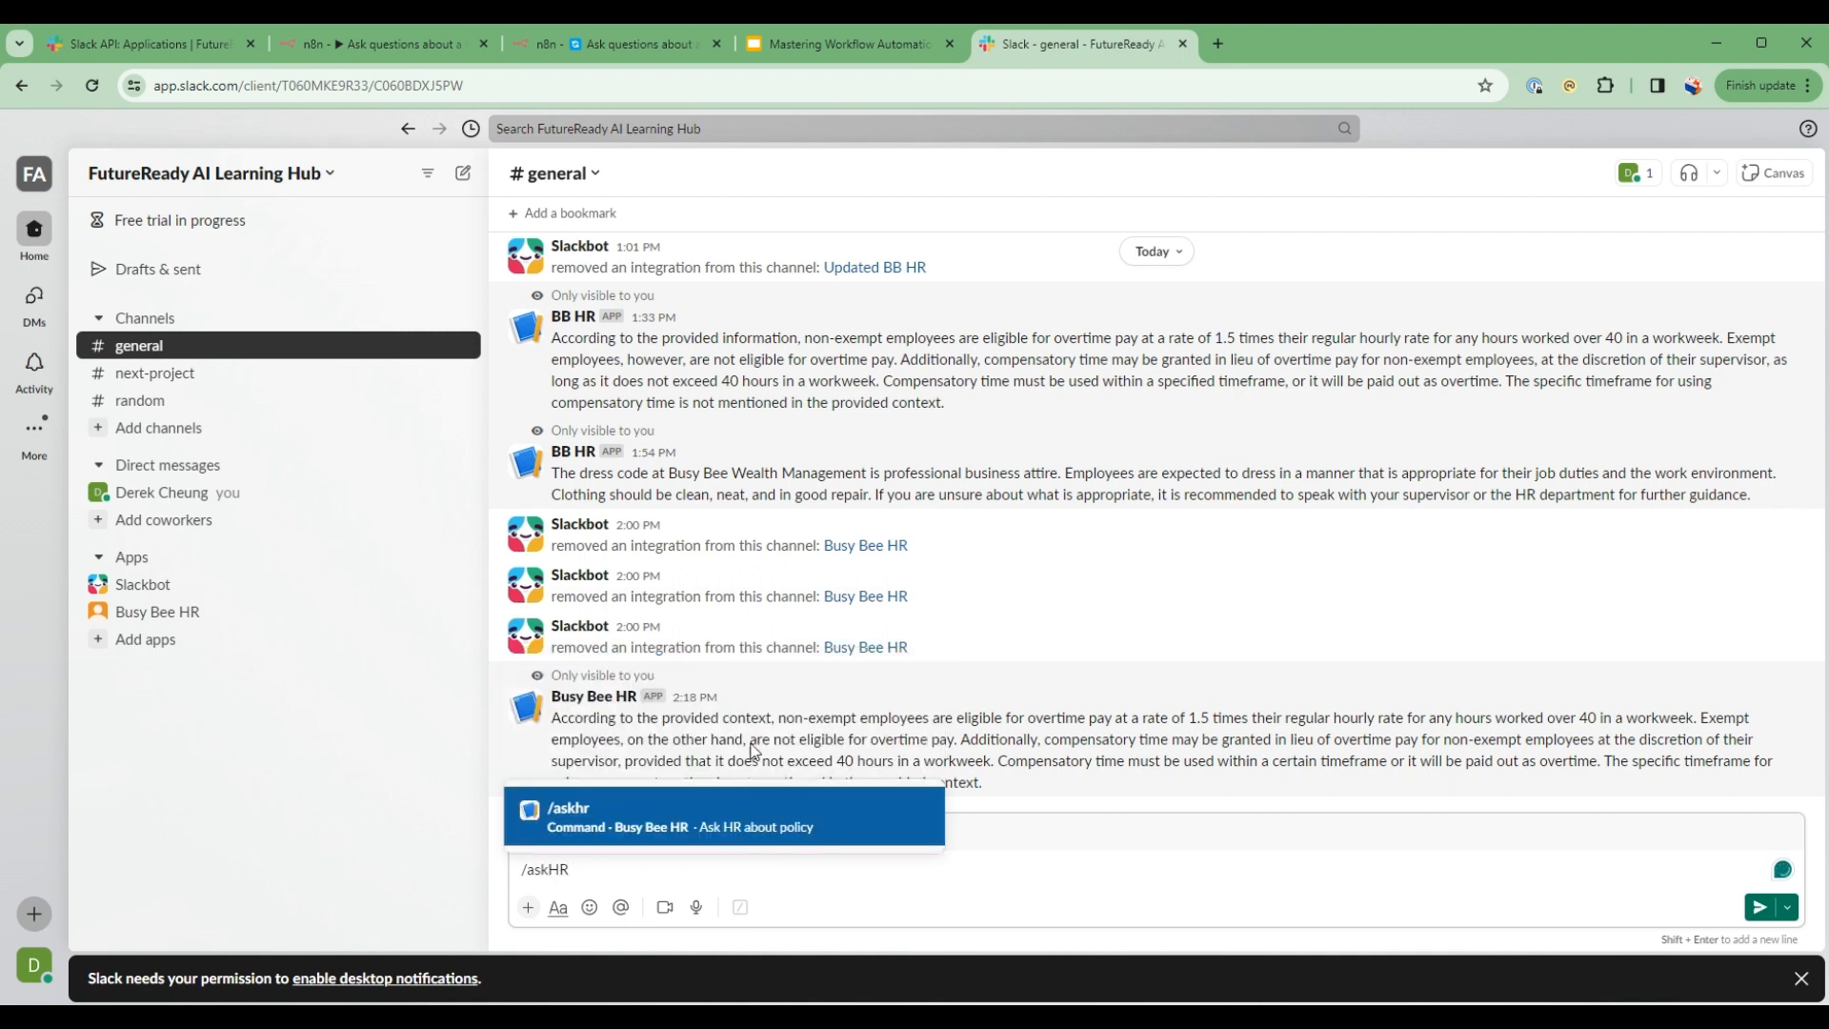
text(what is t)
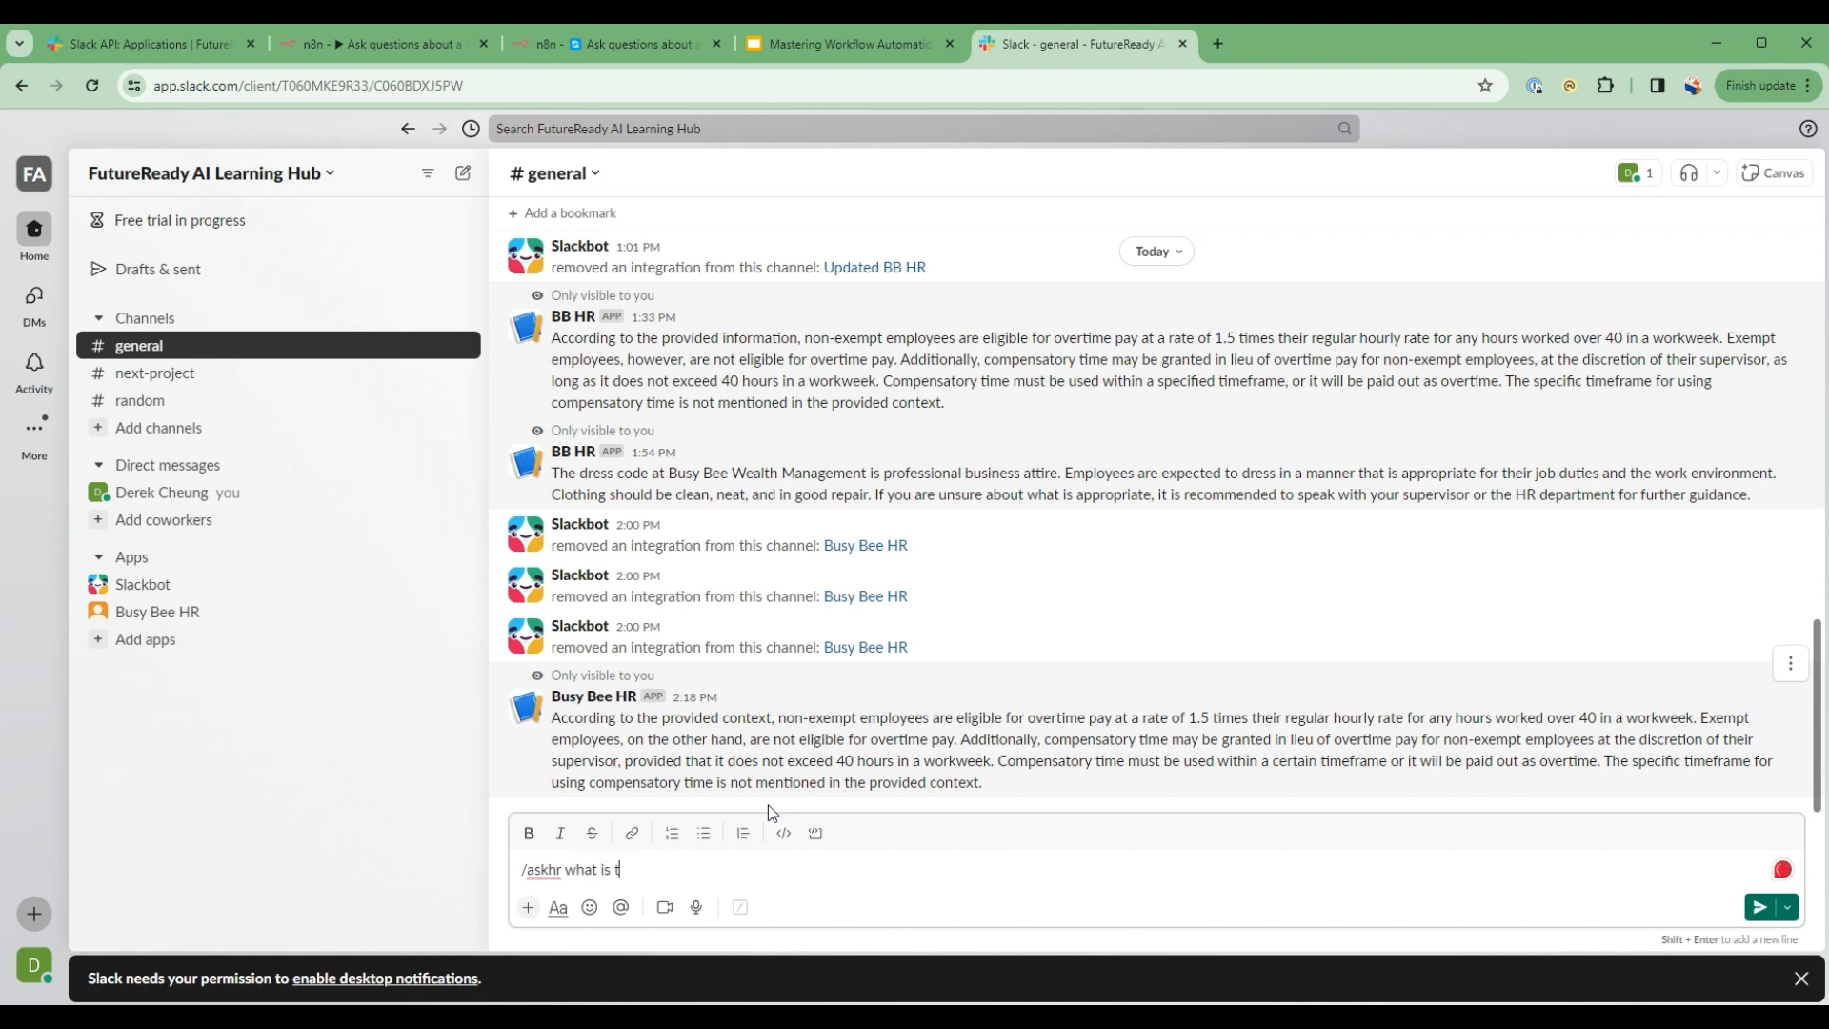
text(he overtim)
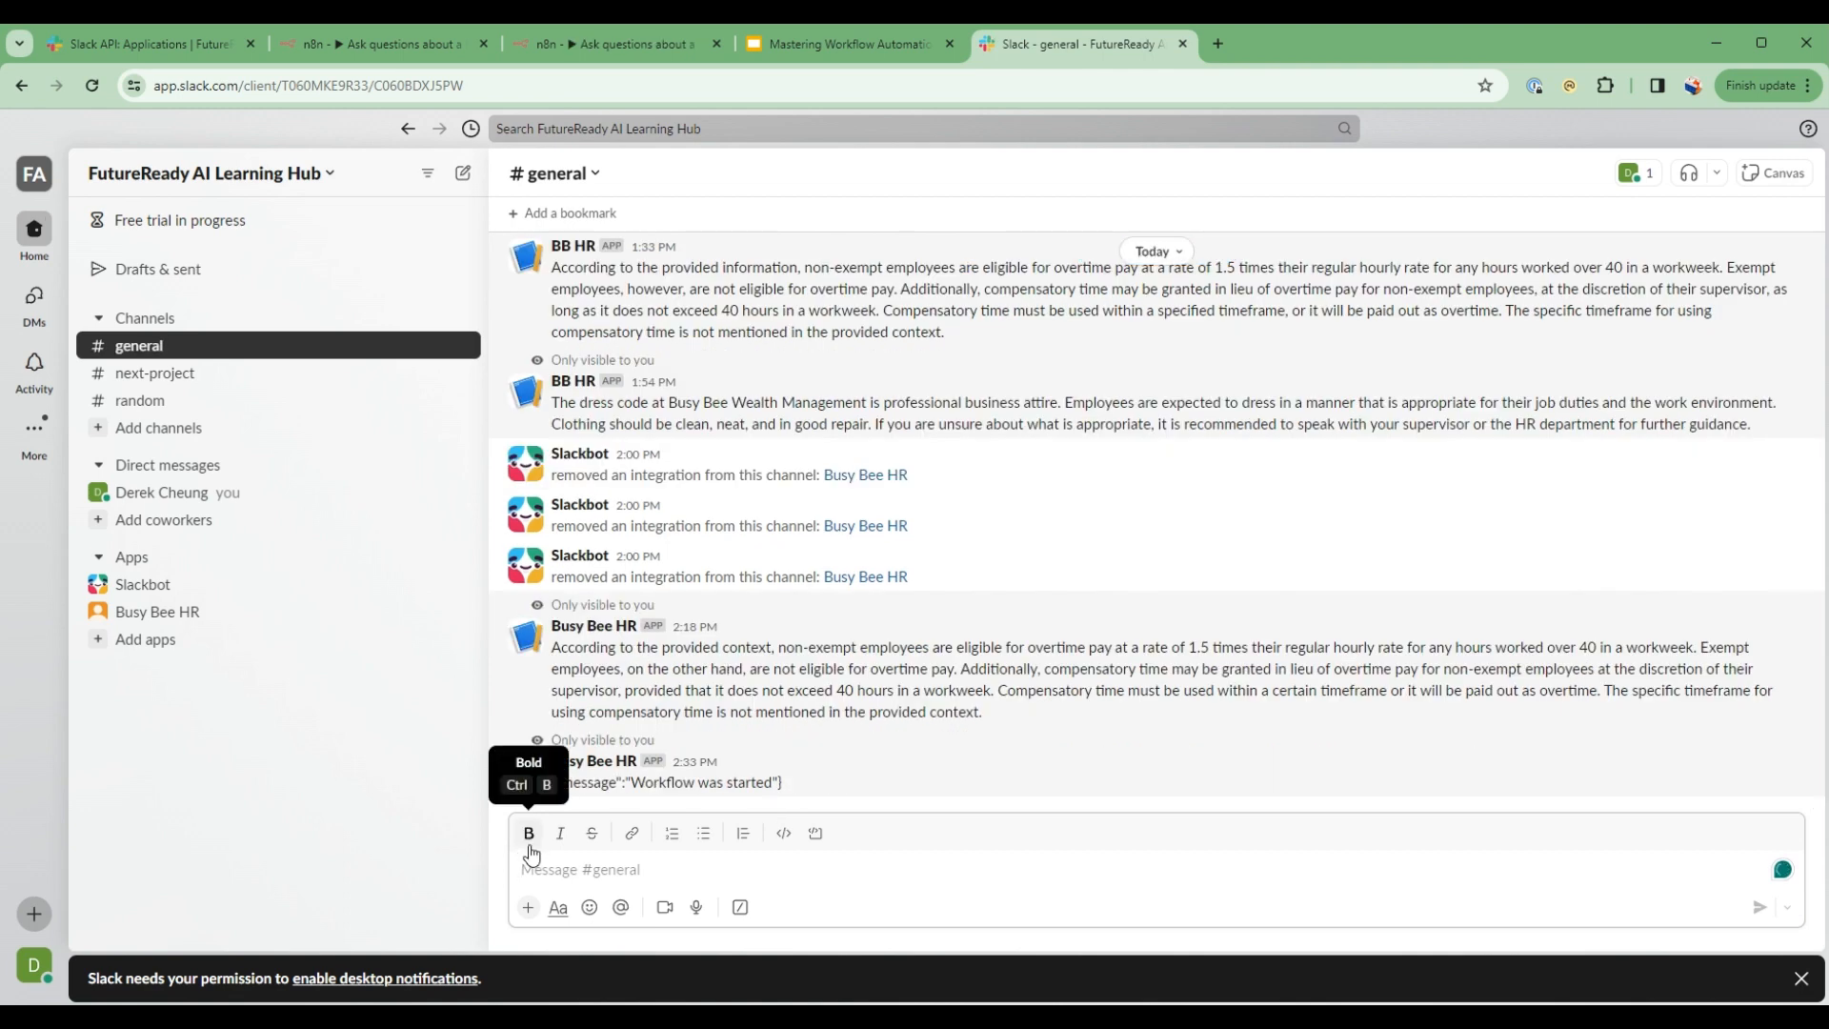
mouse_move(1646, 798)
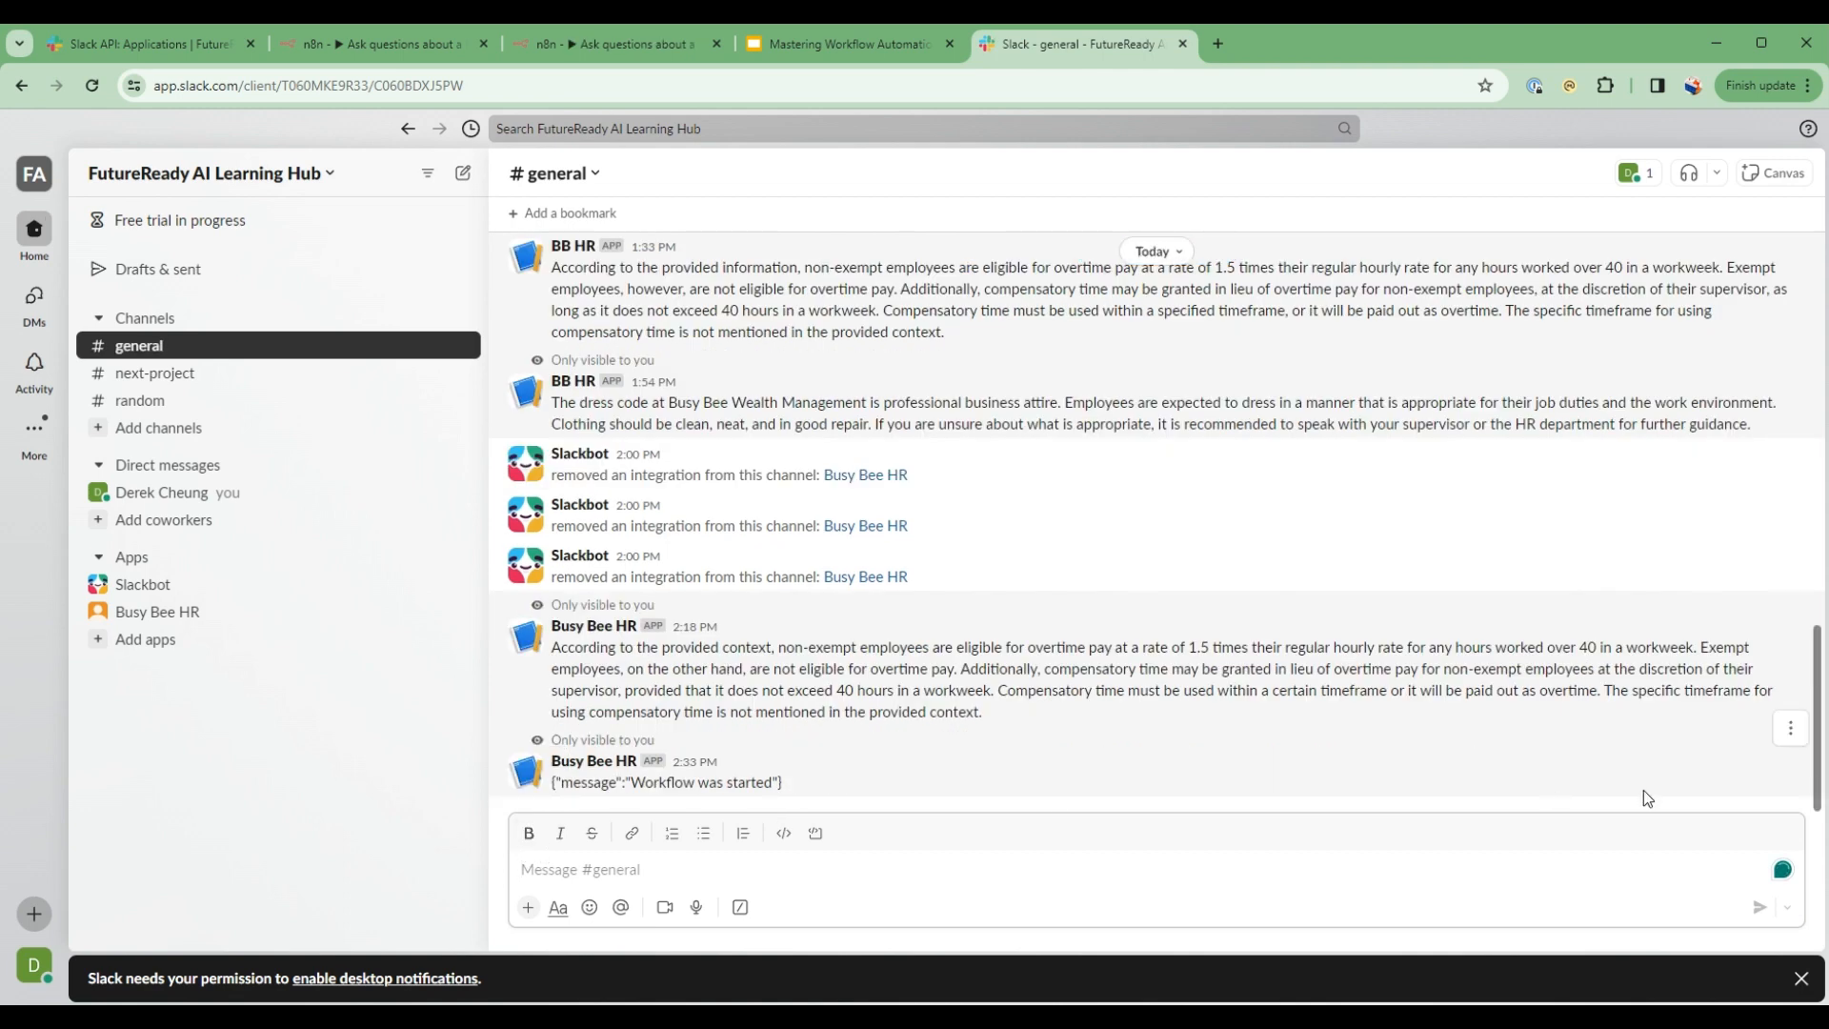
- Check the Webhook node captured the overtime question text from Slack
click(383, 43)
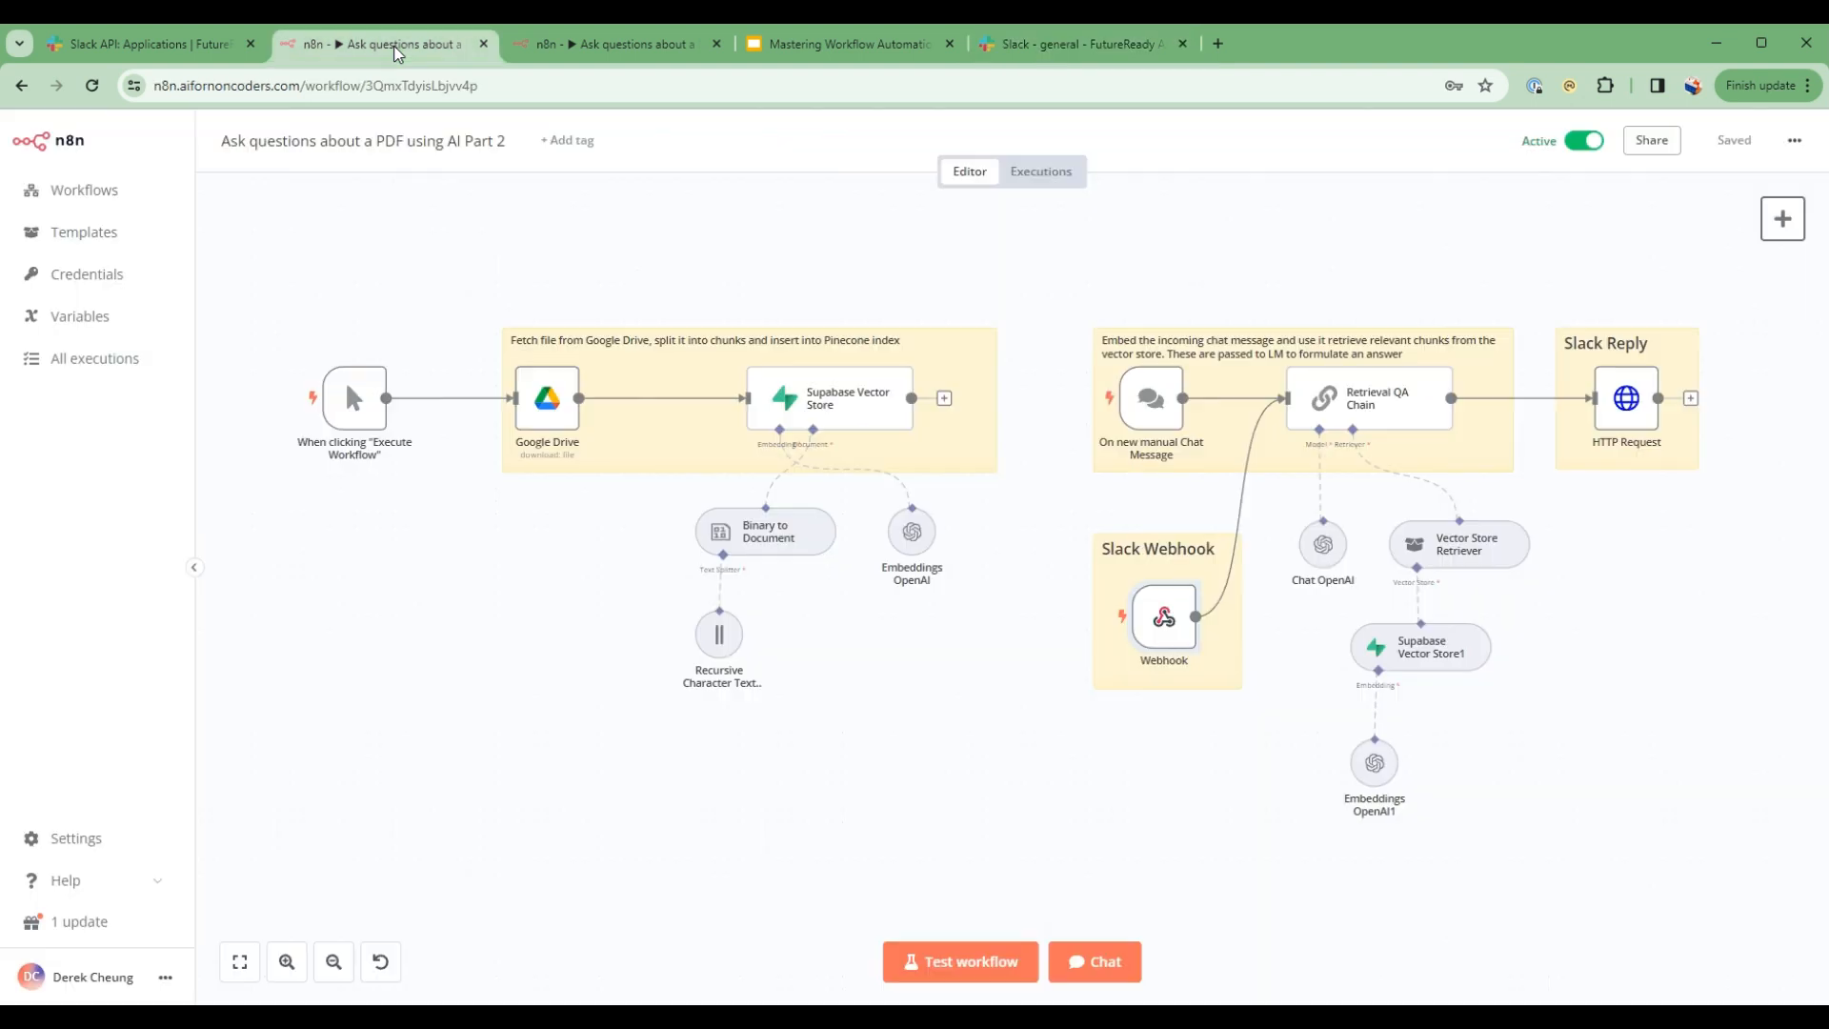
click(615, 44)
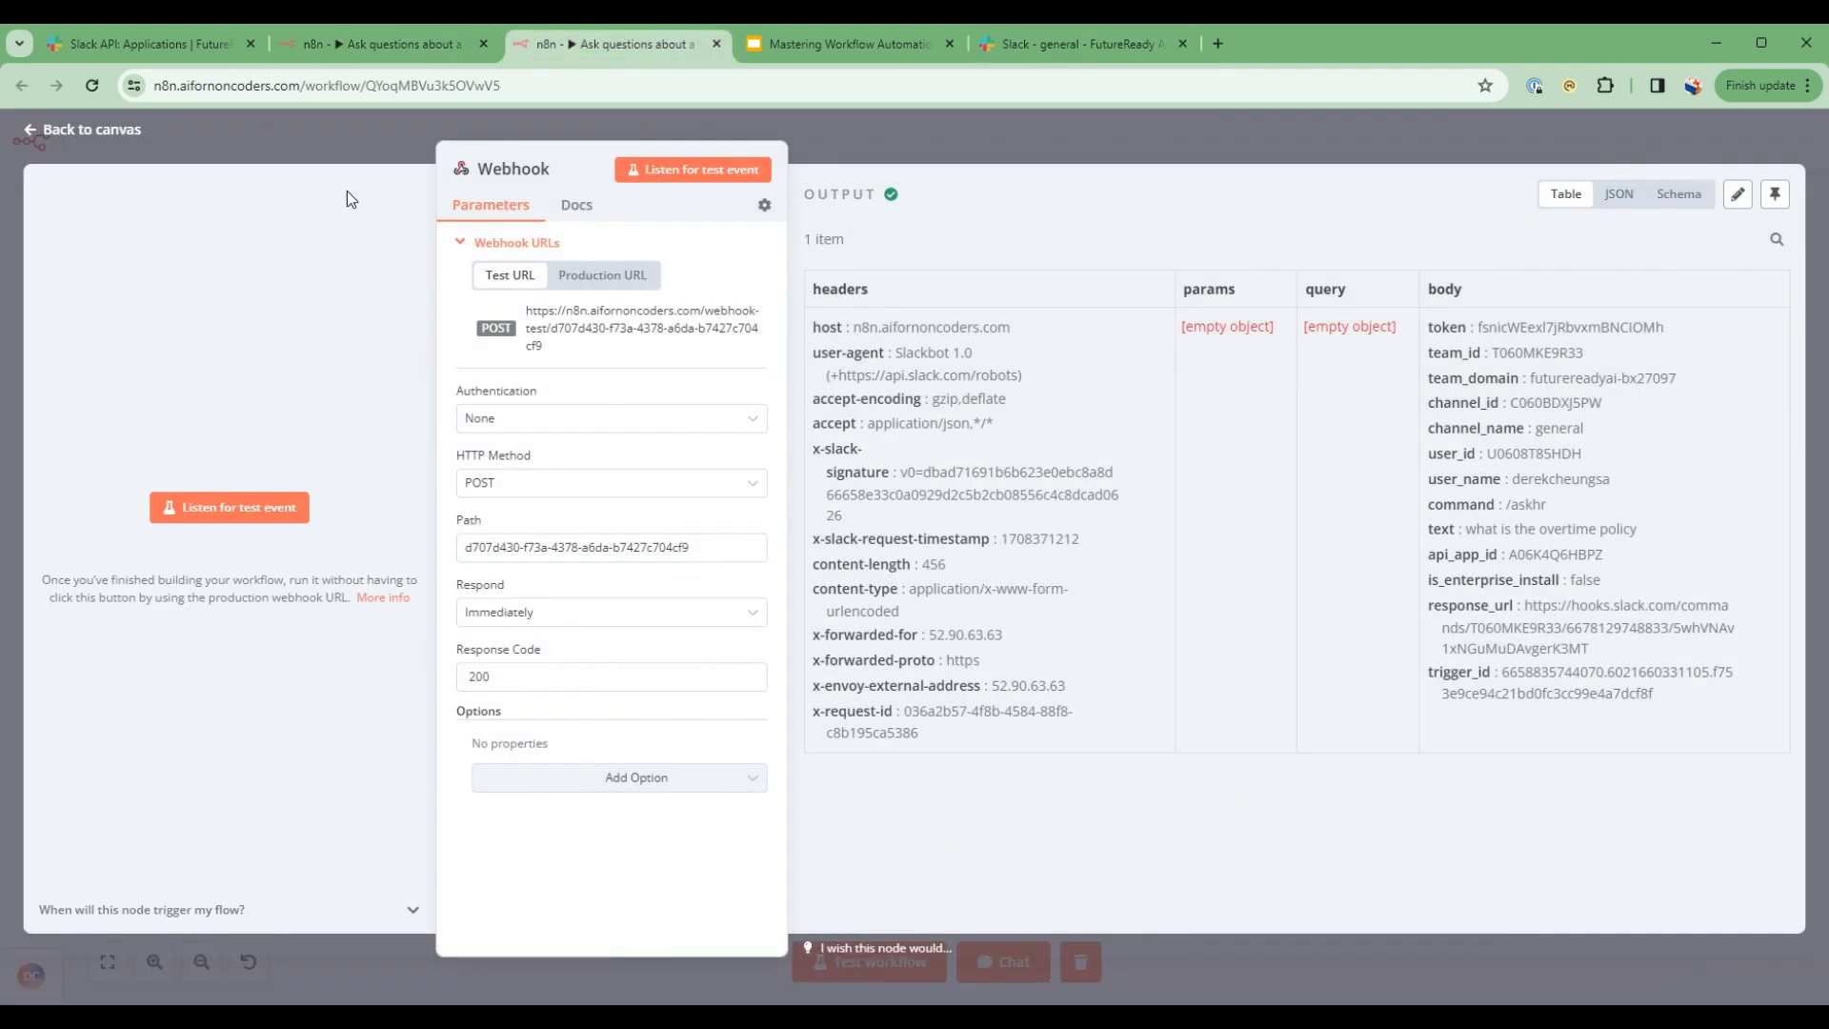
mouse_move(324, 242)
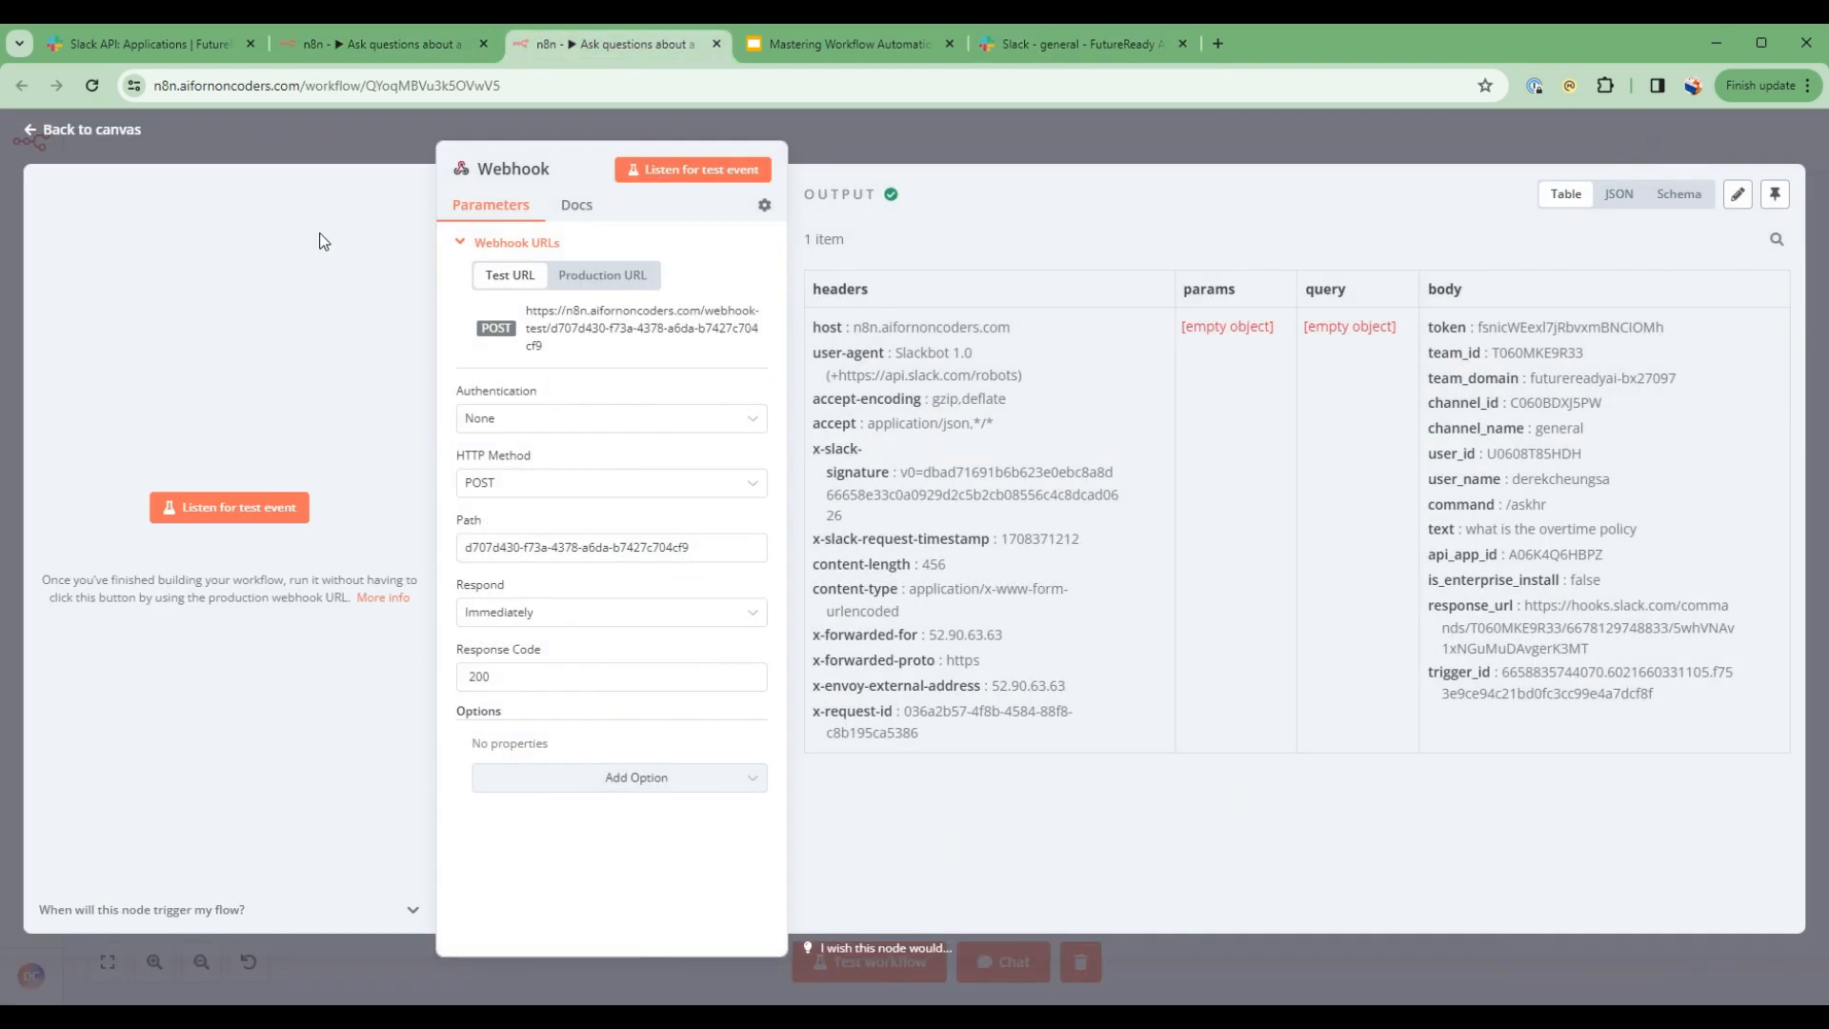
mouse_move(351, 299)
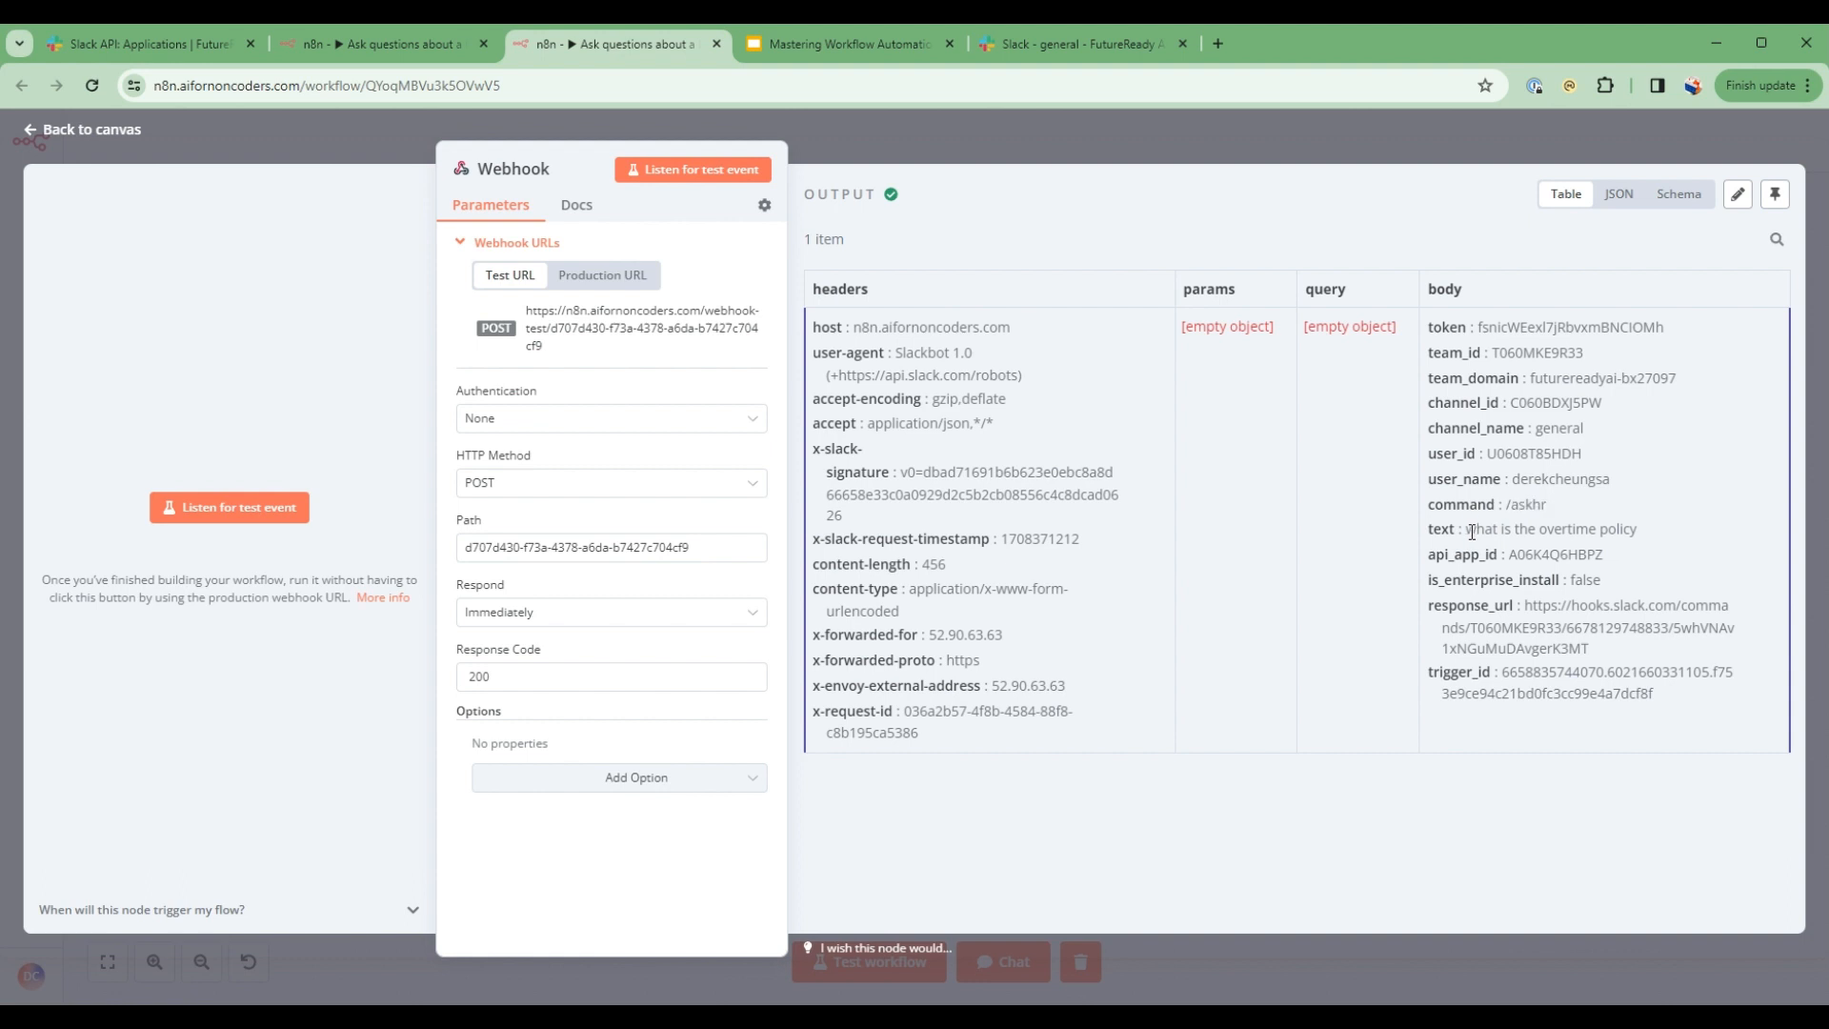
double_click(1551, 528)
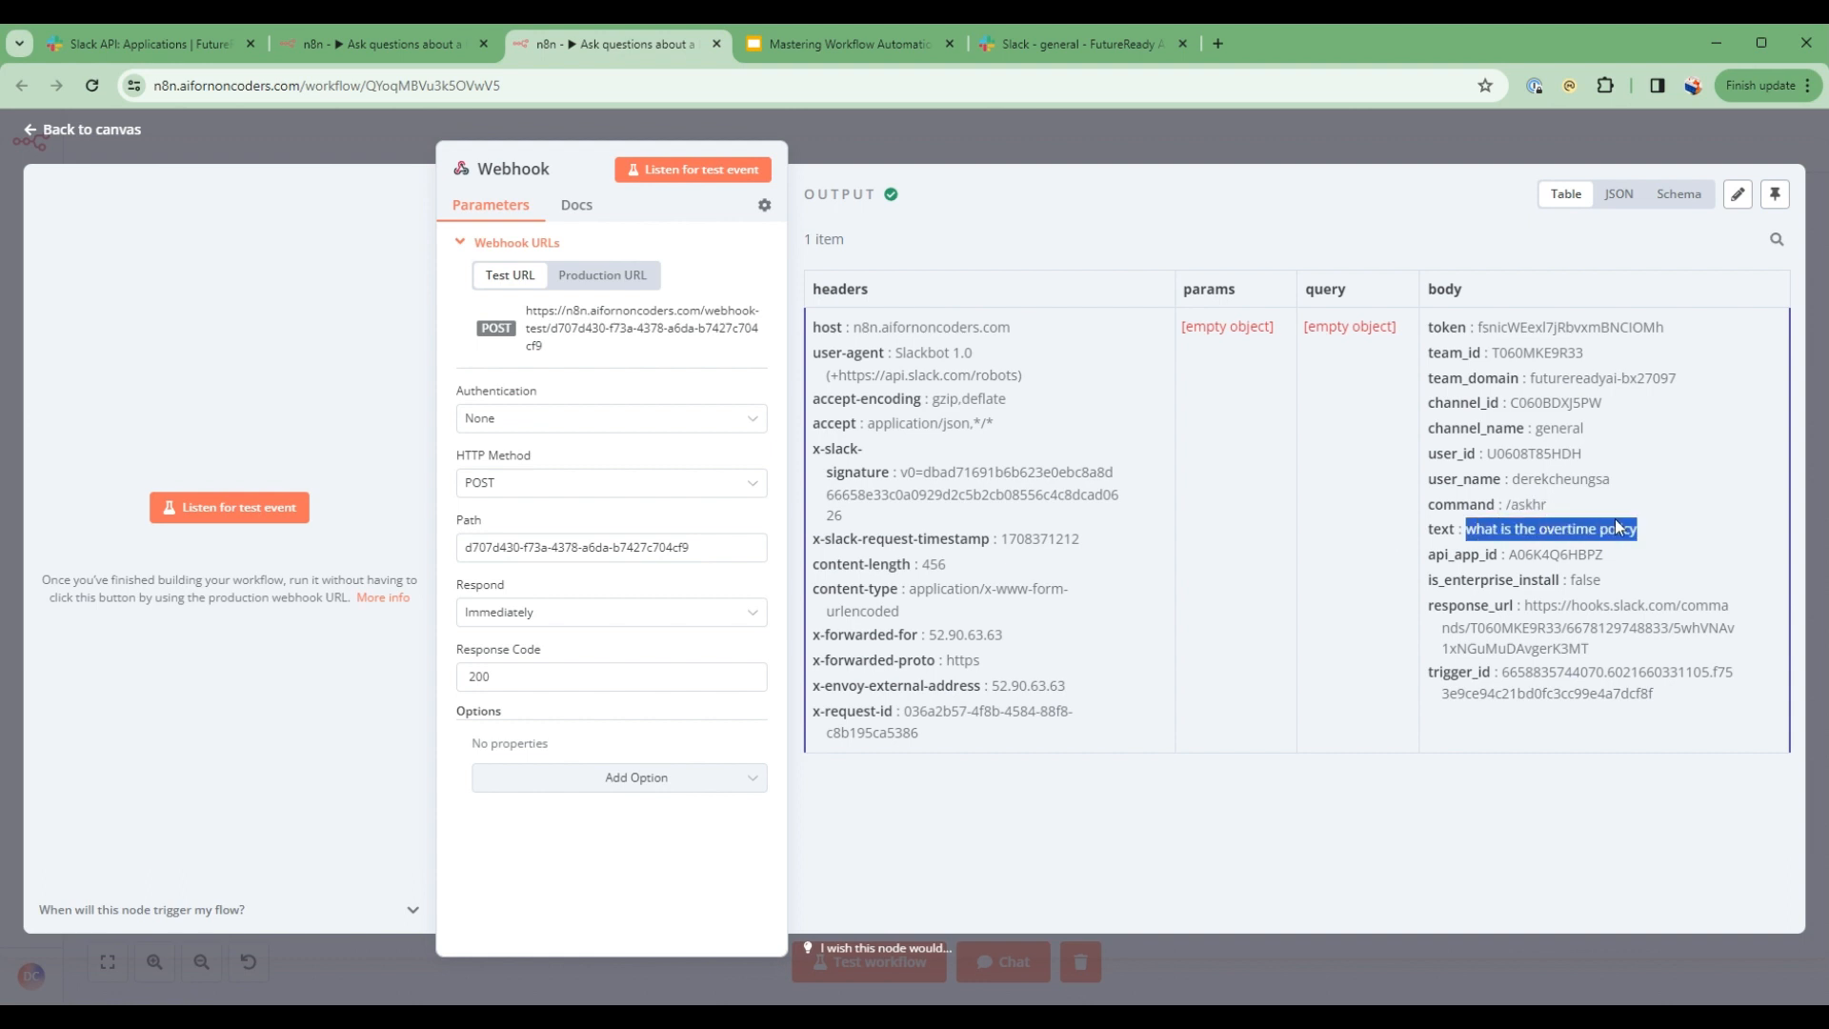
mouse_move(366, 248)
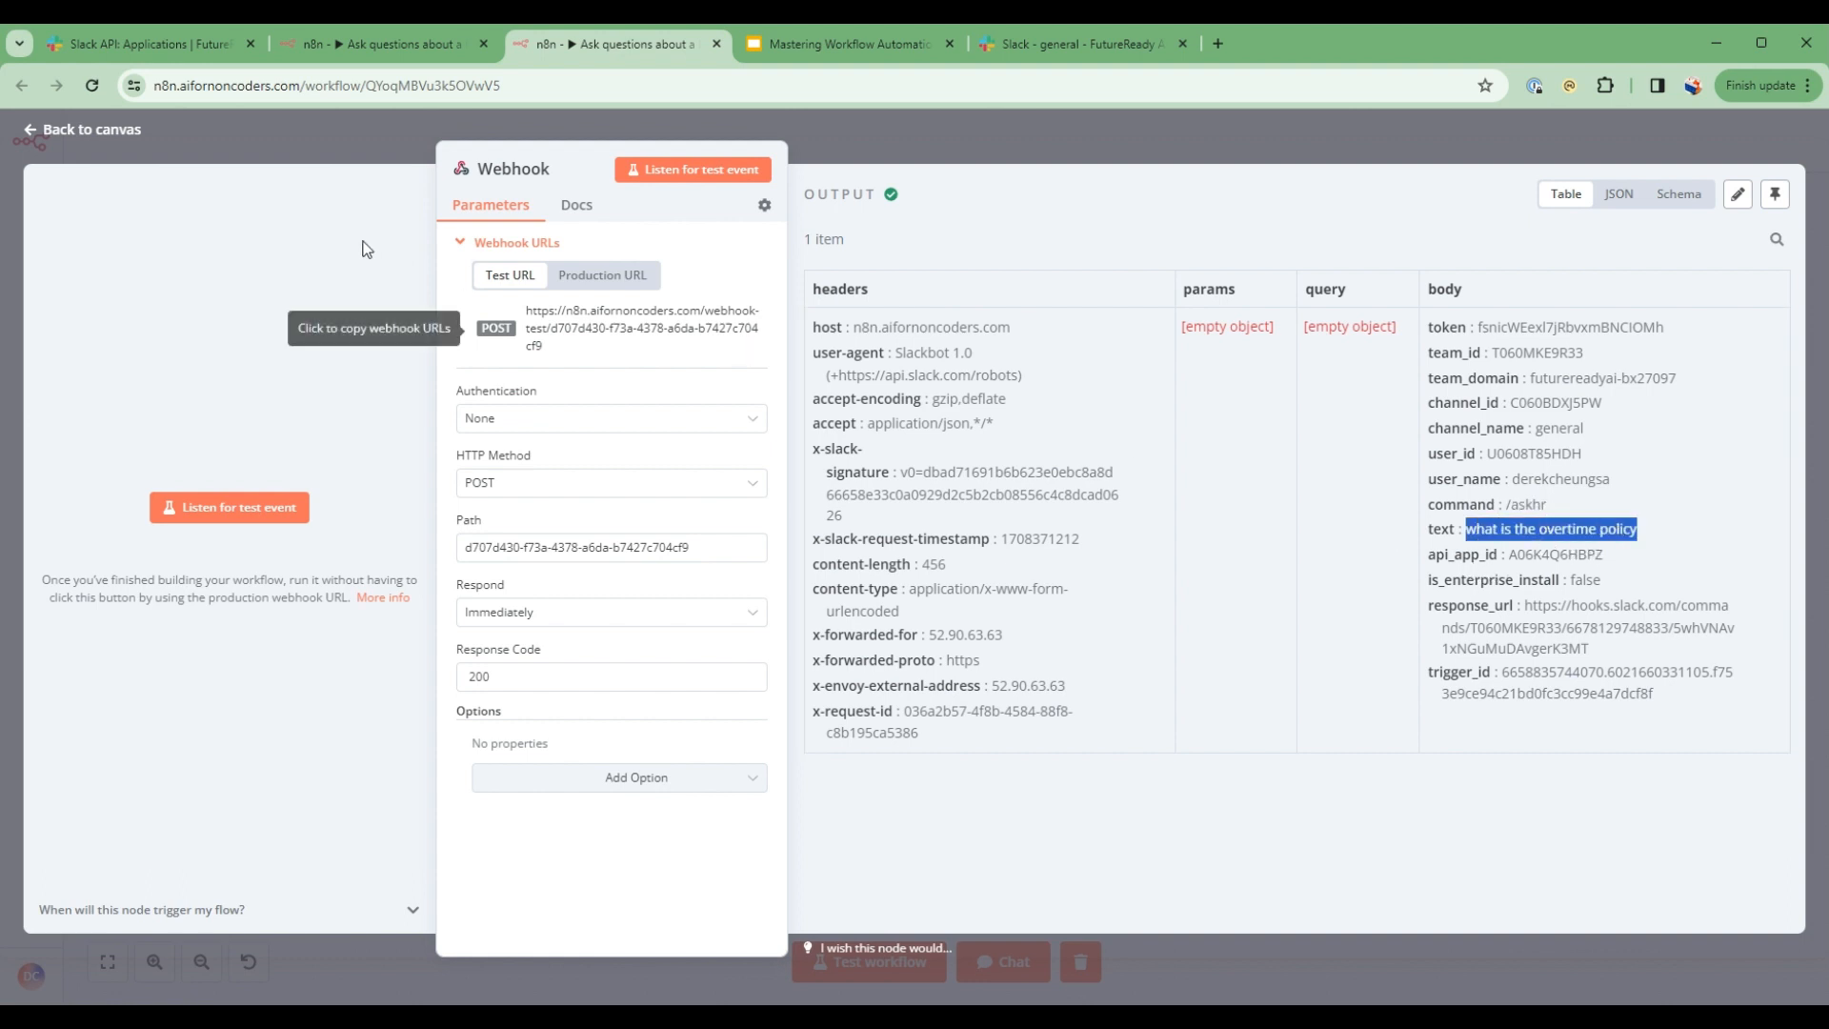
click(80, 128)
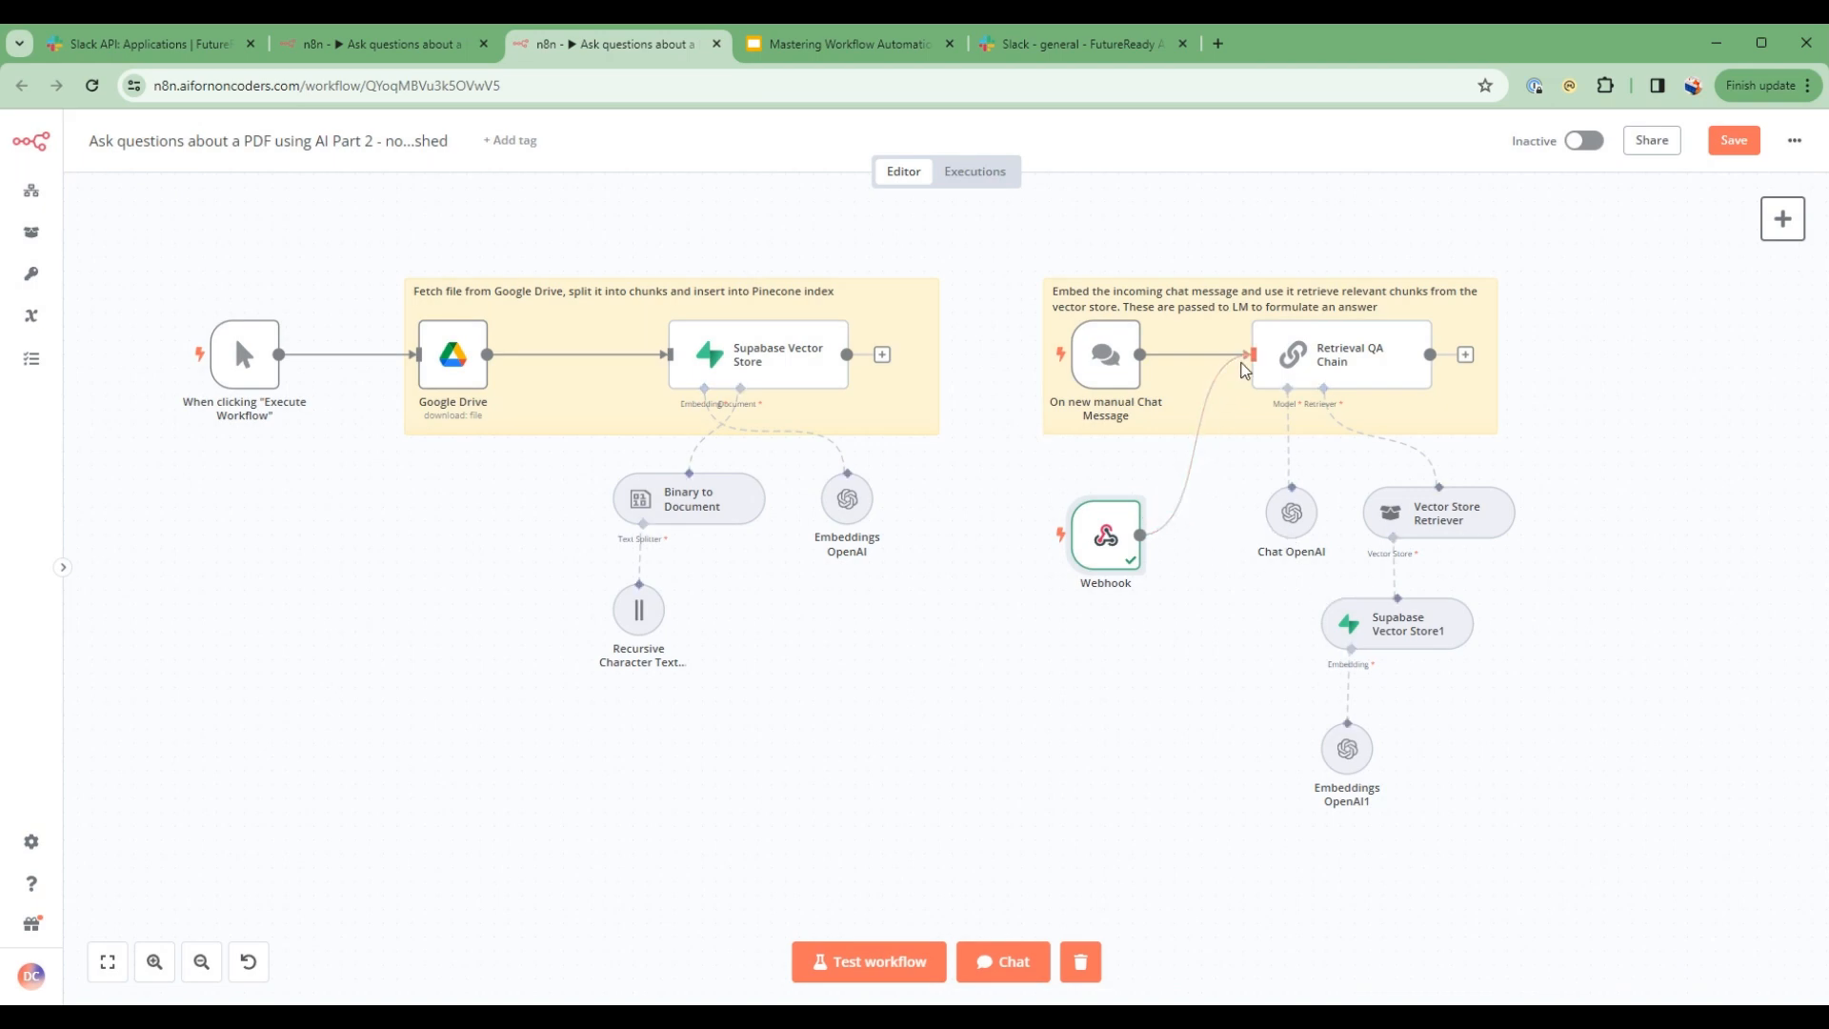
- Verify the Retrieval QA Chain's query maps to the Slack body text from the Webhook output
double_click(1341, 354)
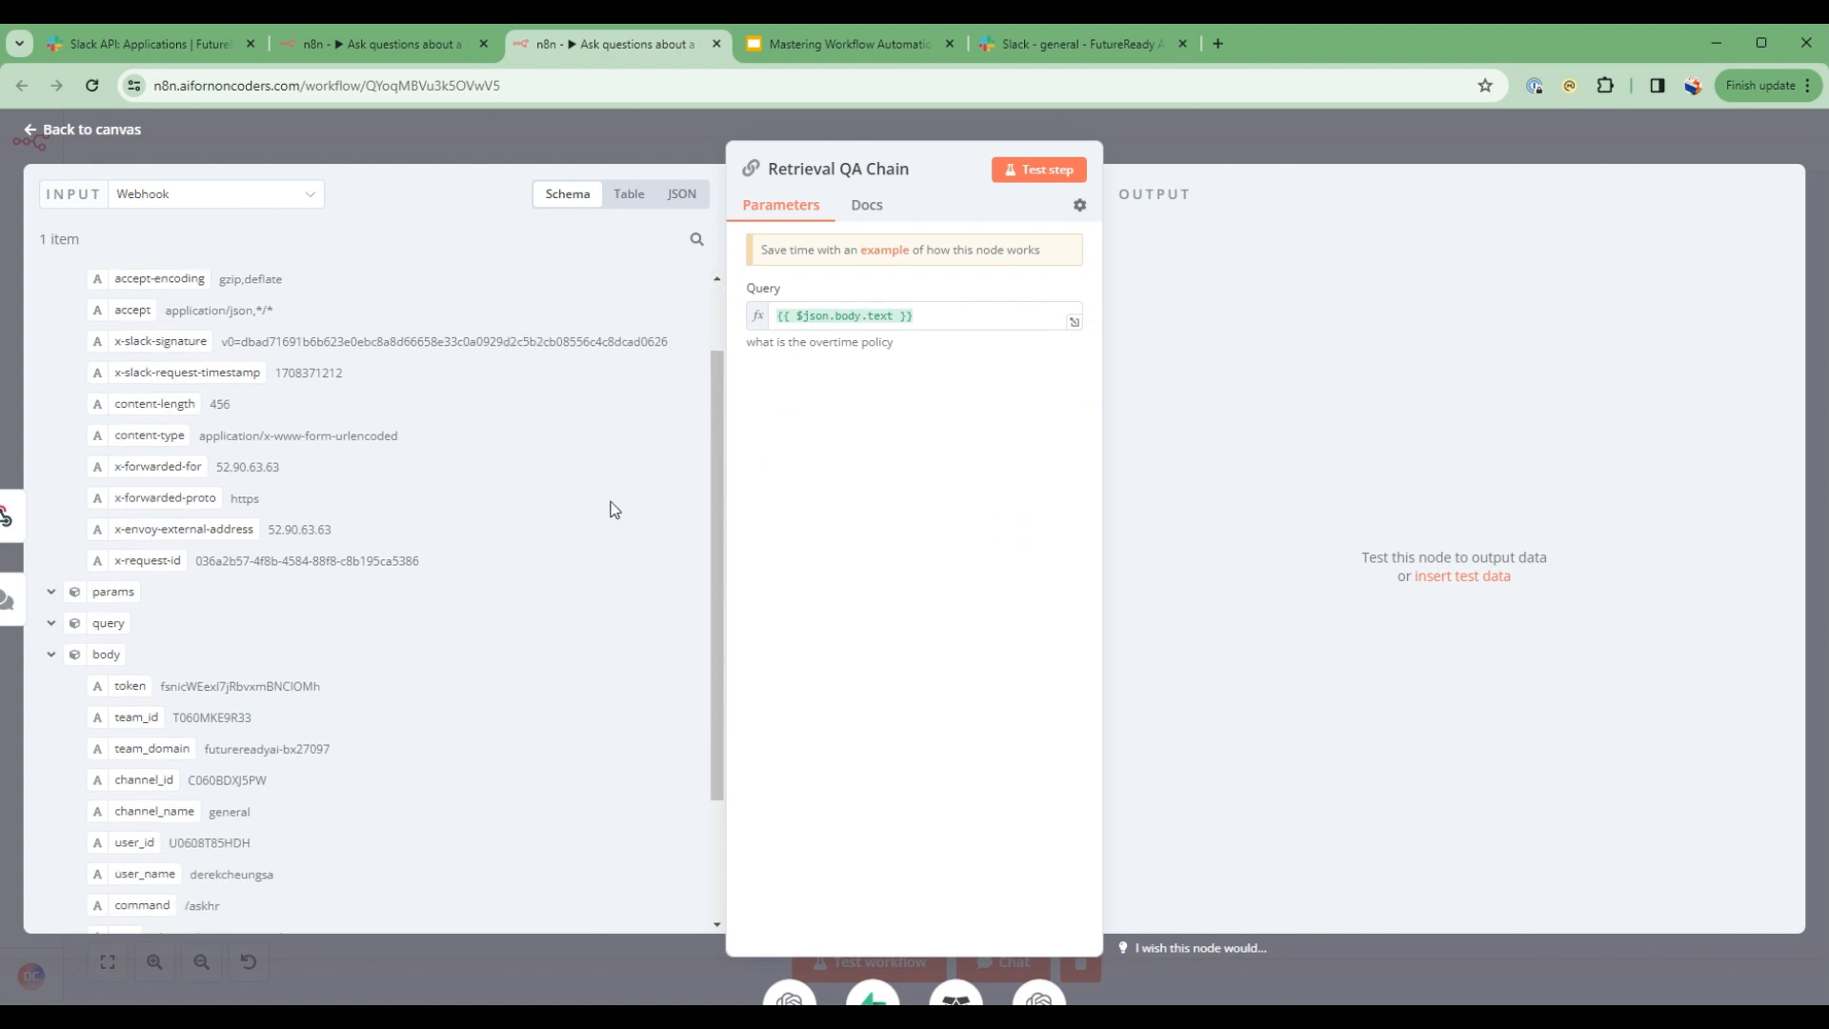
scroll(down, 3)
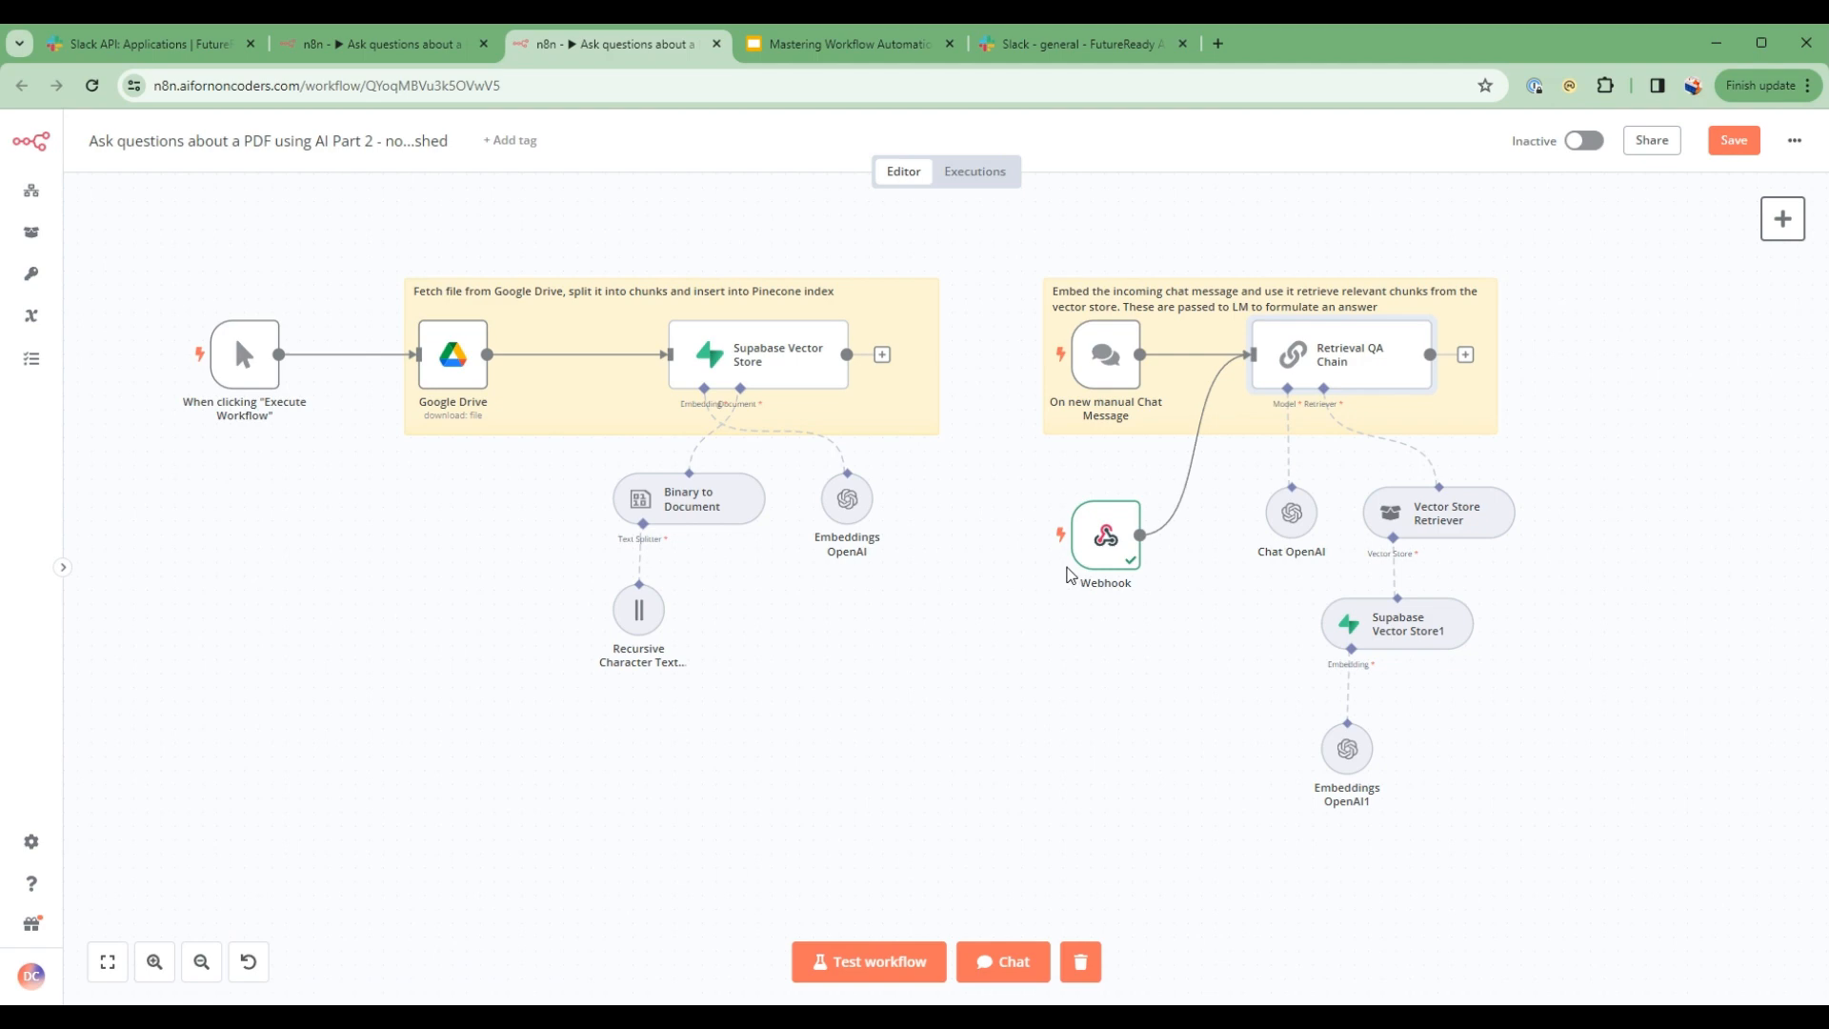
mouse_move(1124, 503)
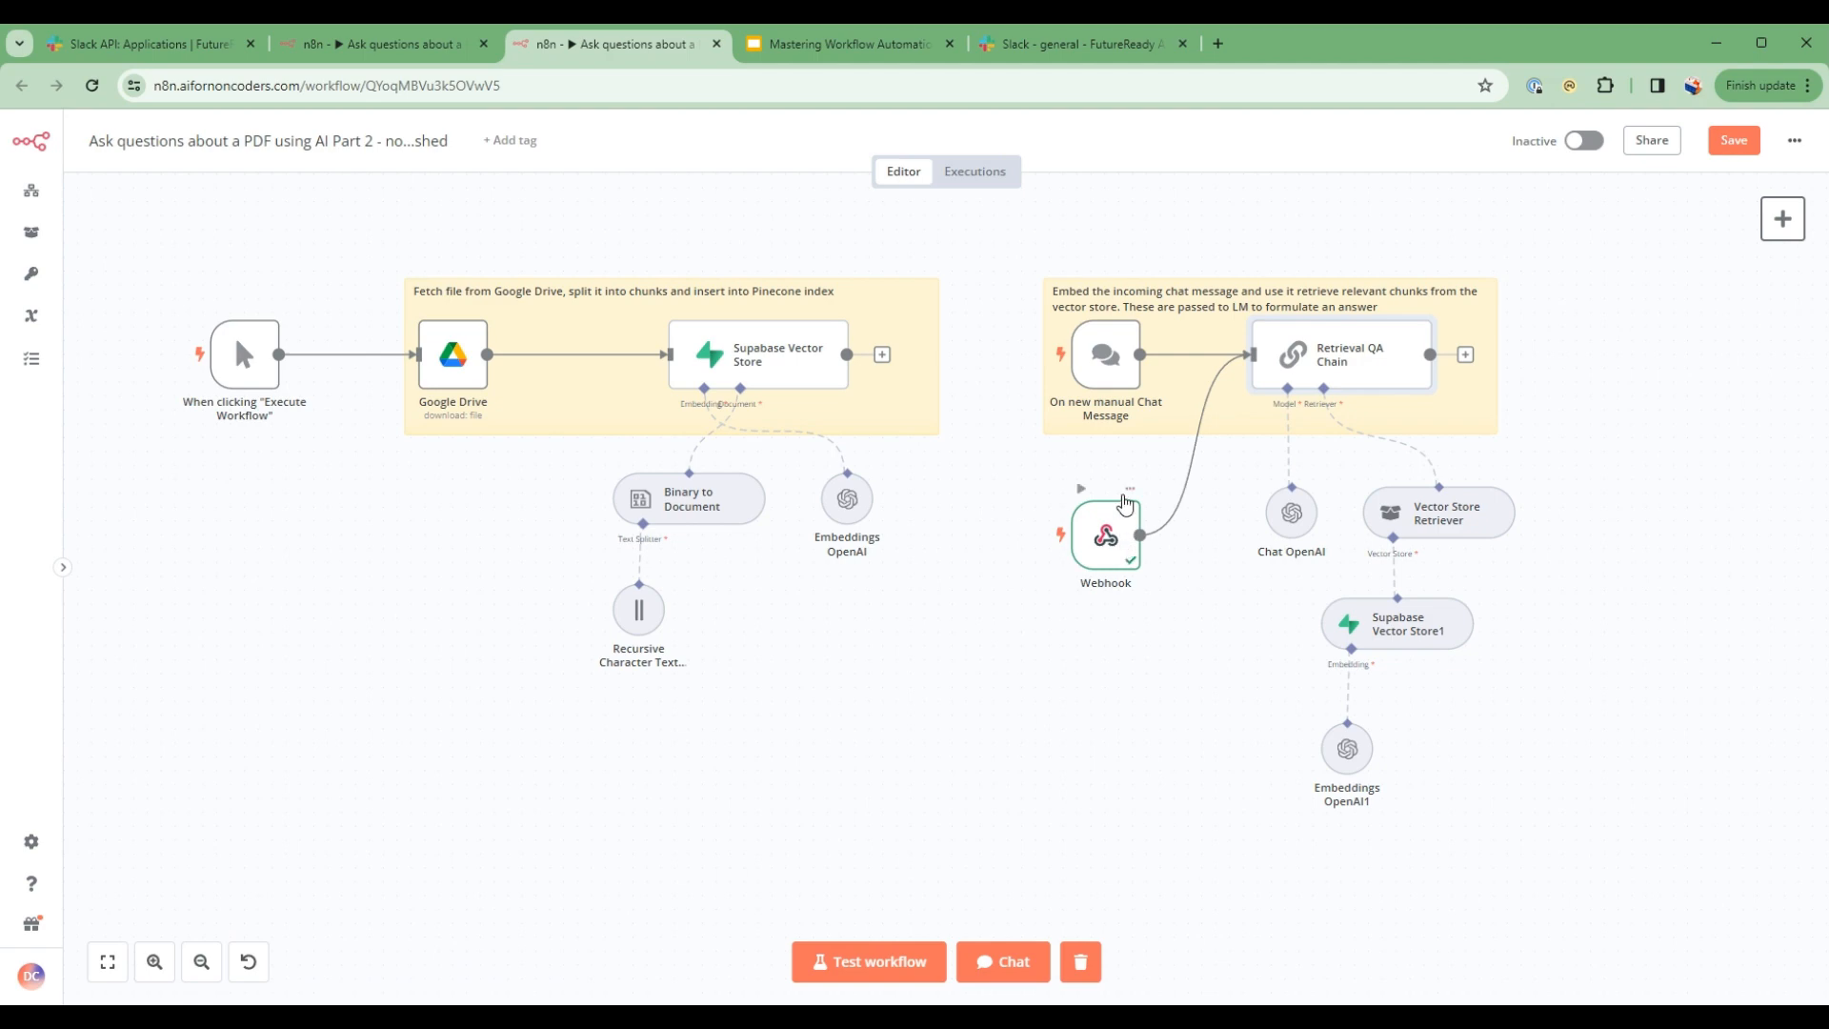
mouse_move(1124, 512)
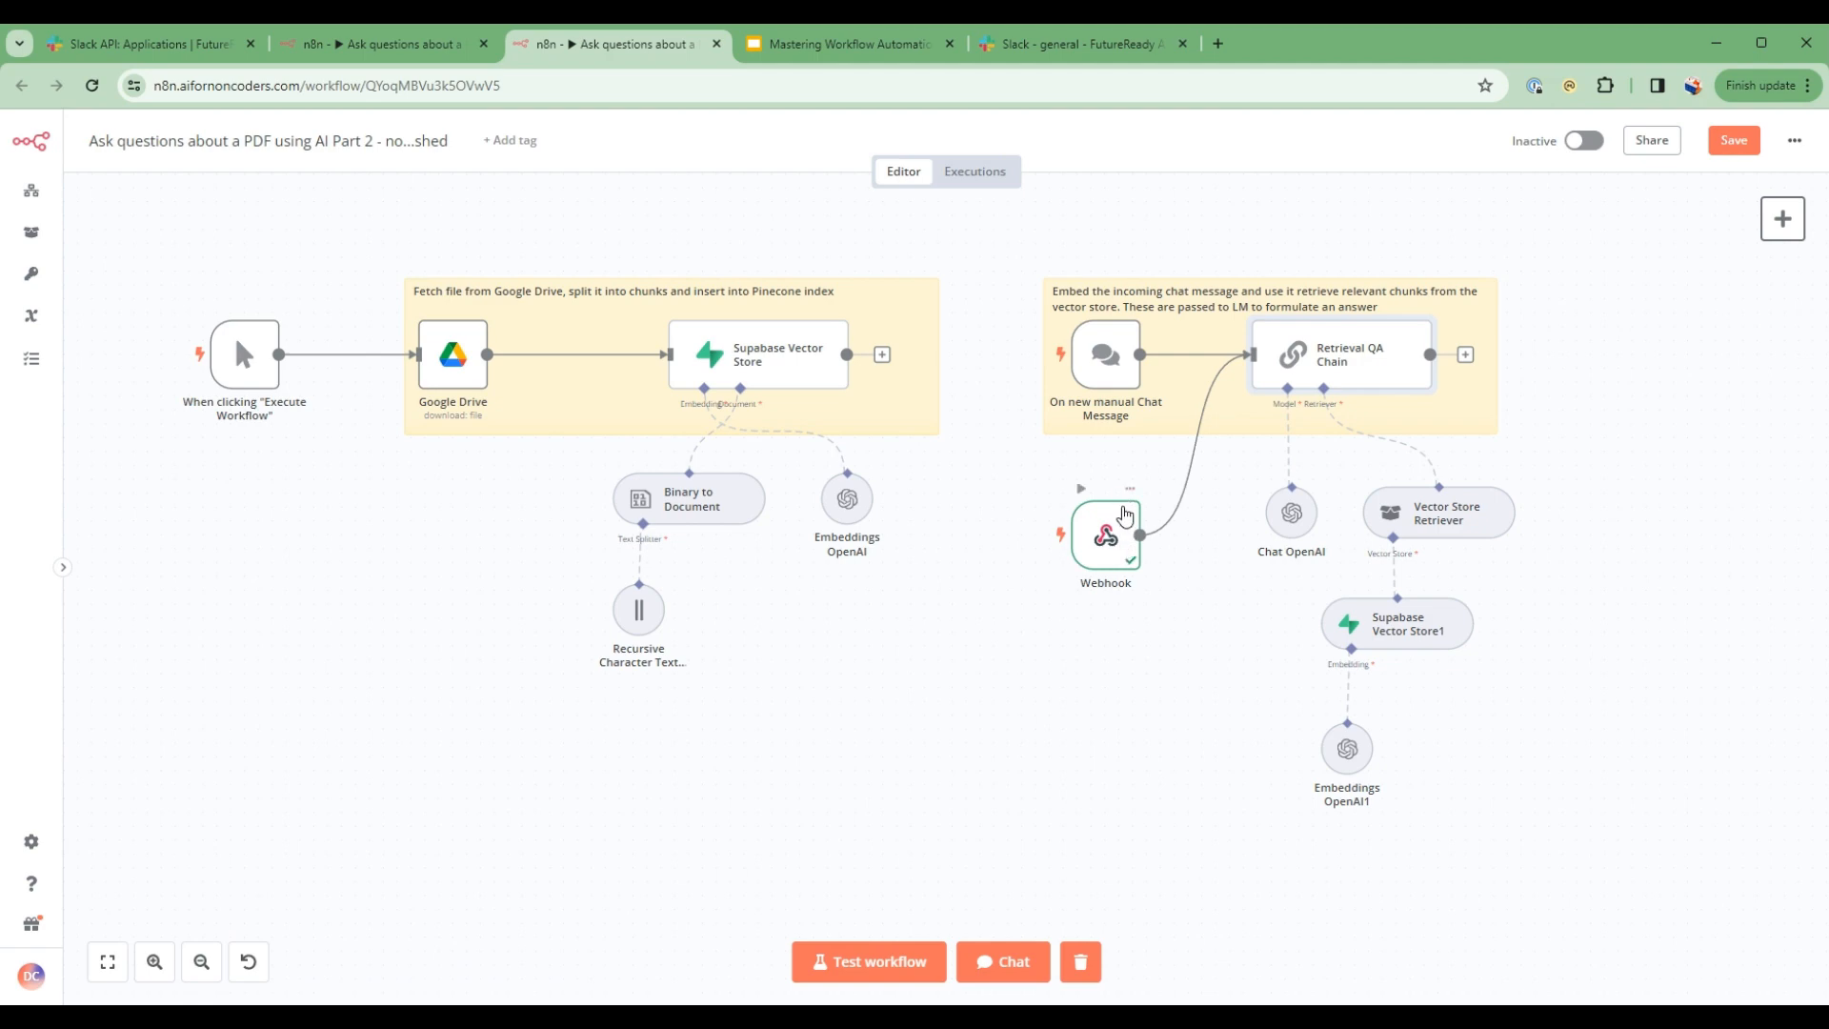
mouse_move(1093, 528)
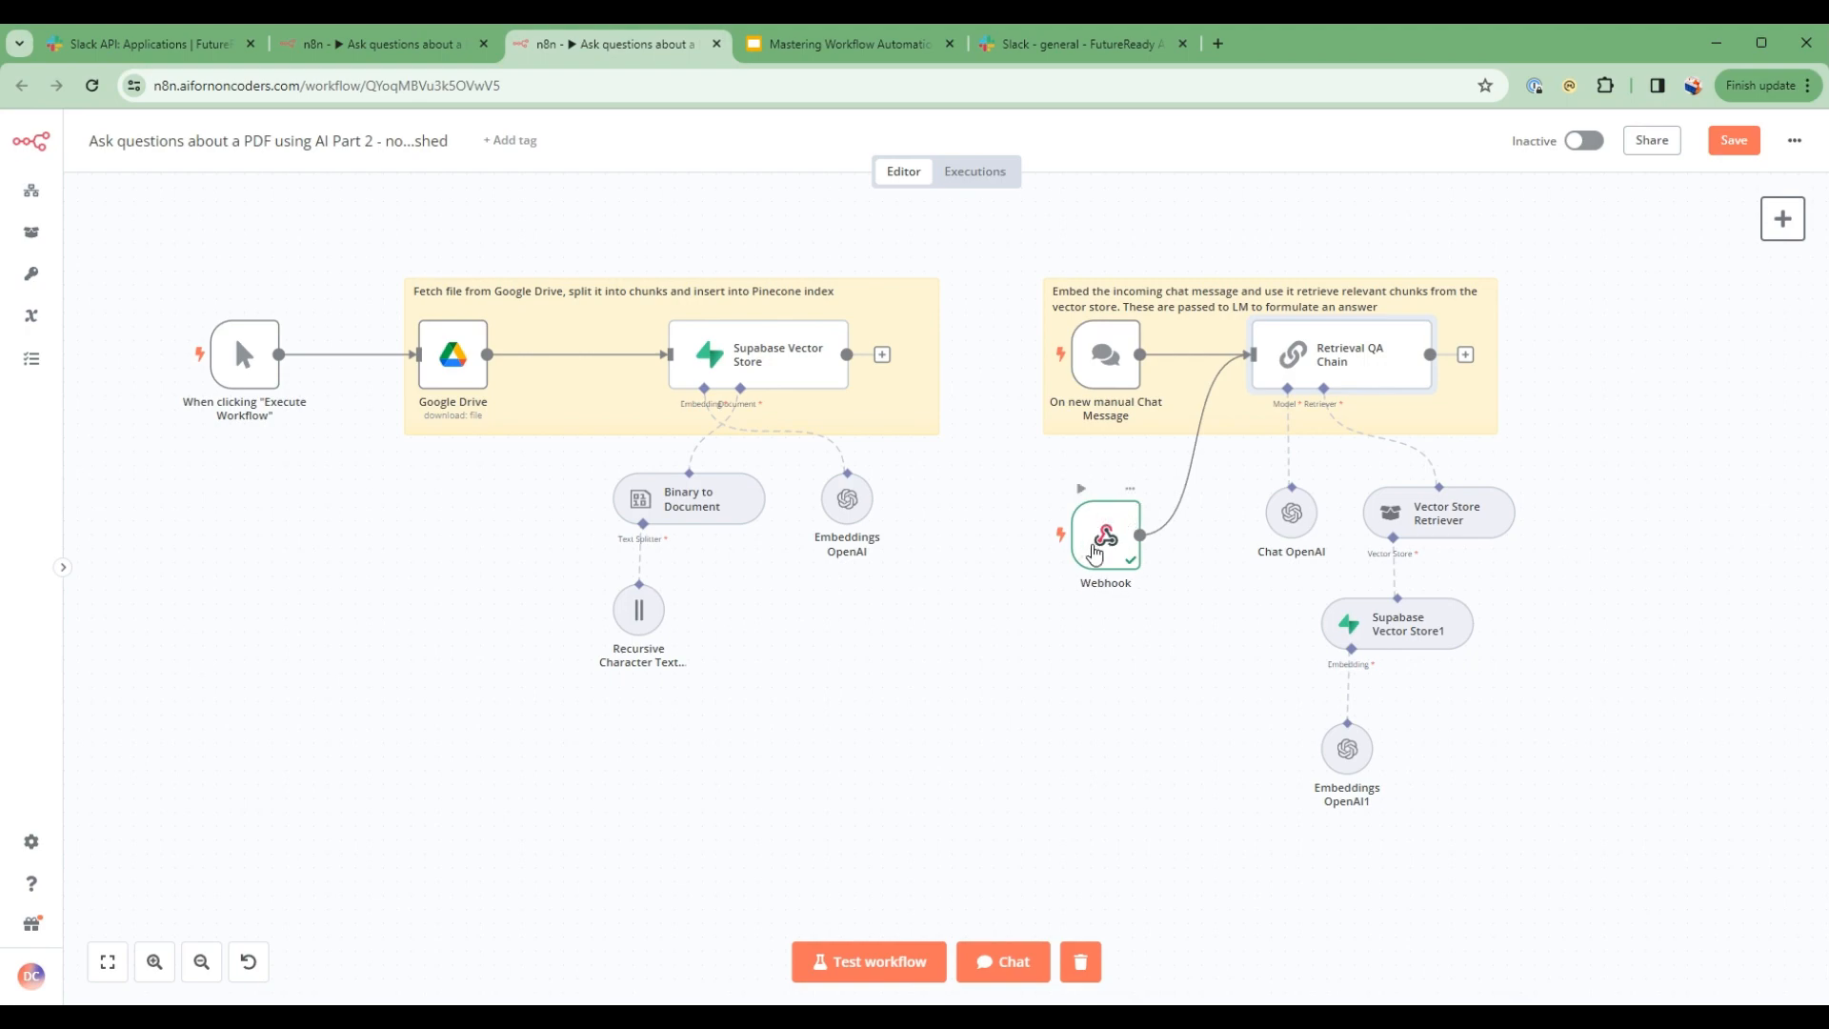
double_click(1103, 534)
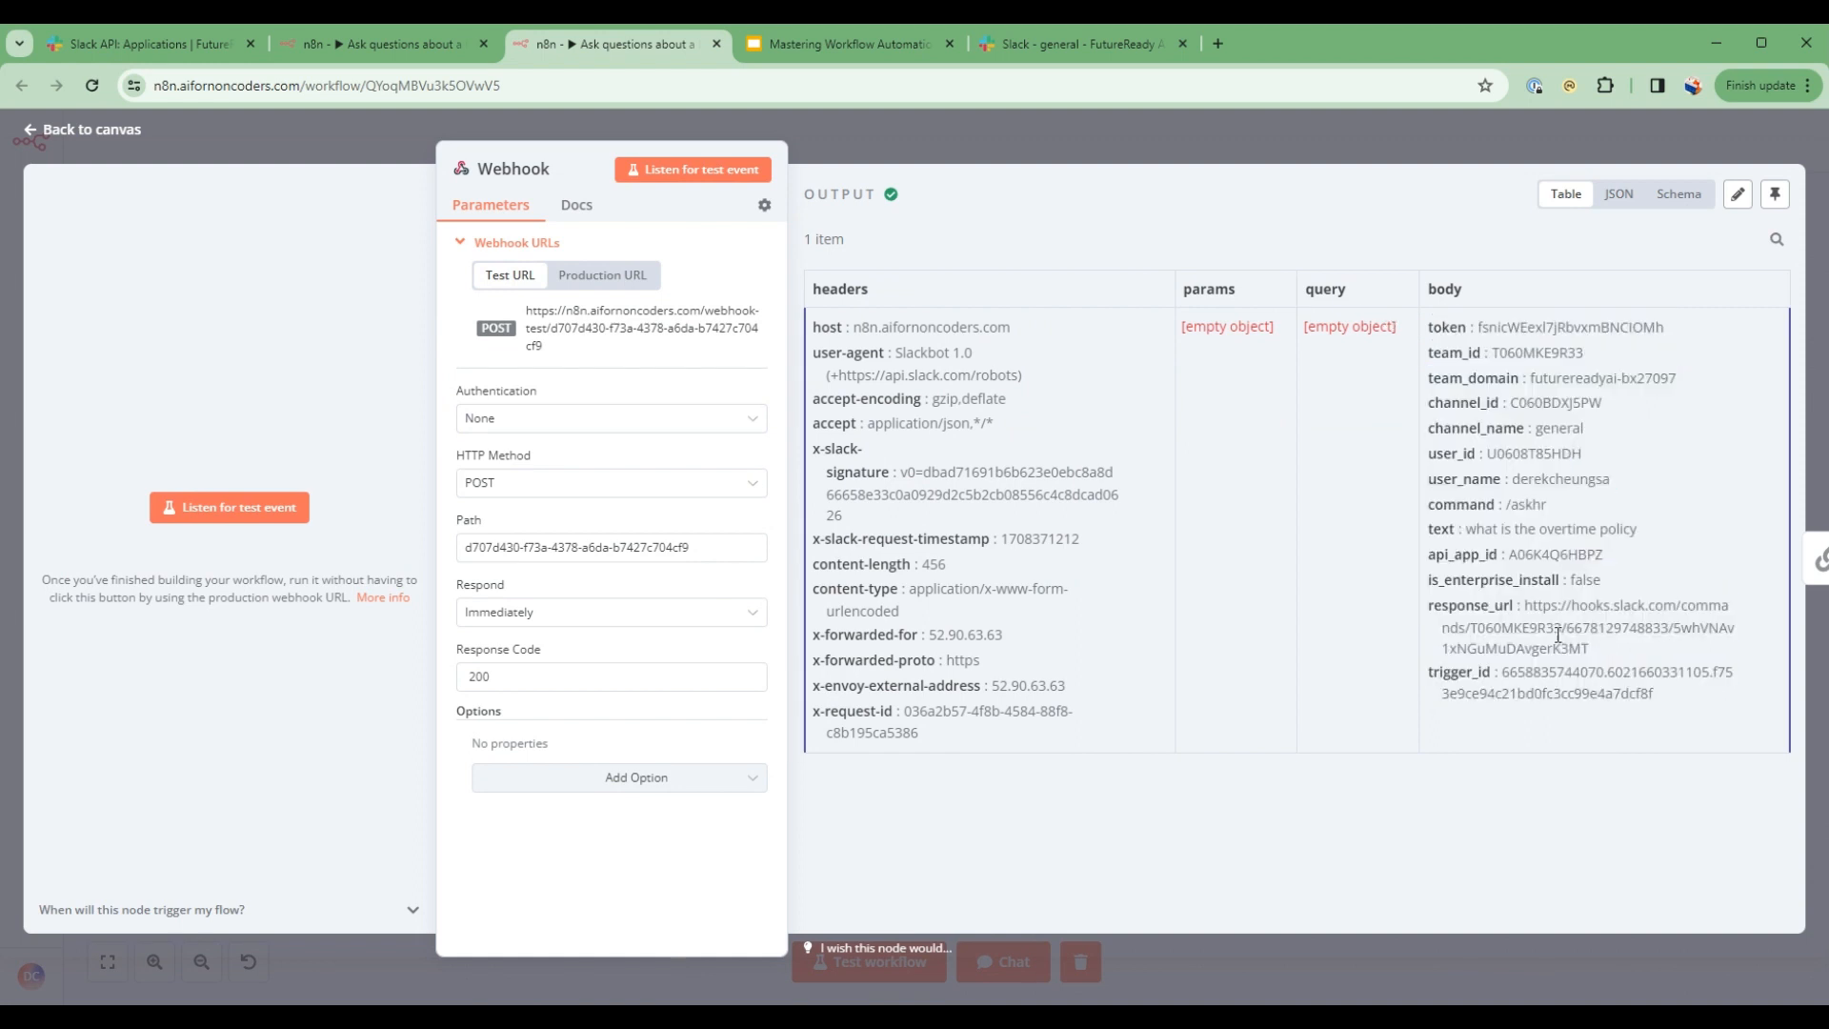
click(80, 127)
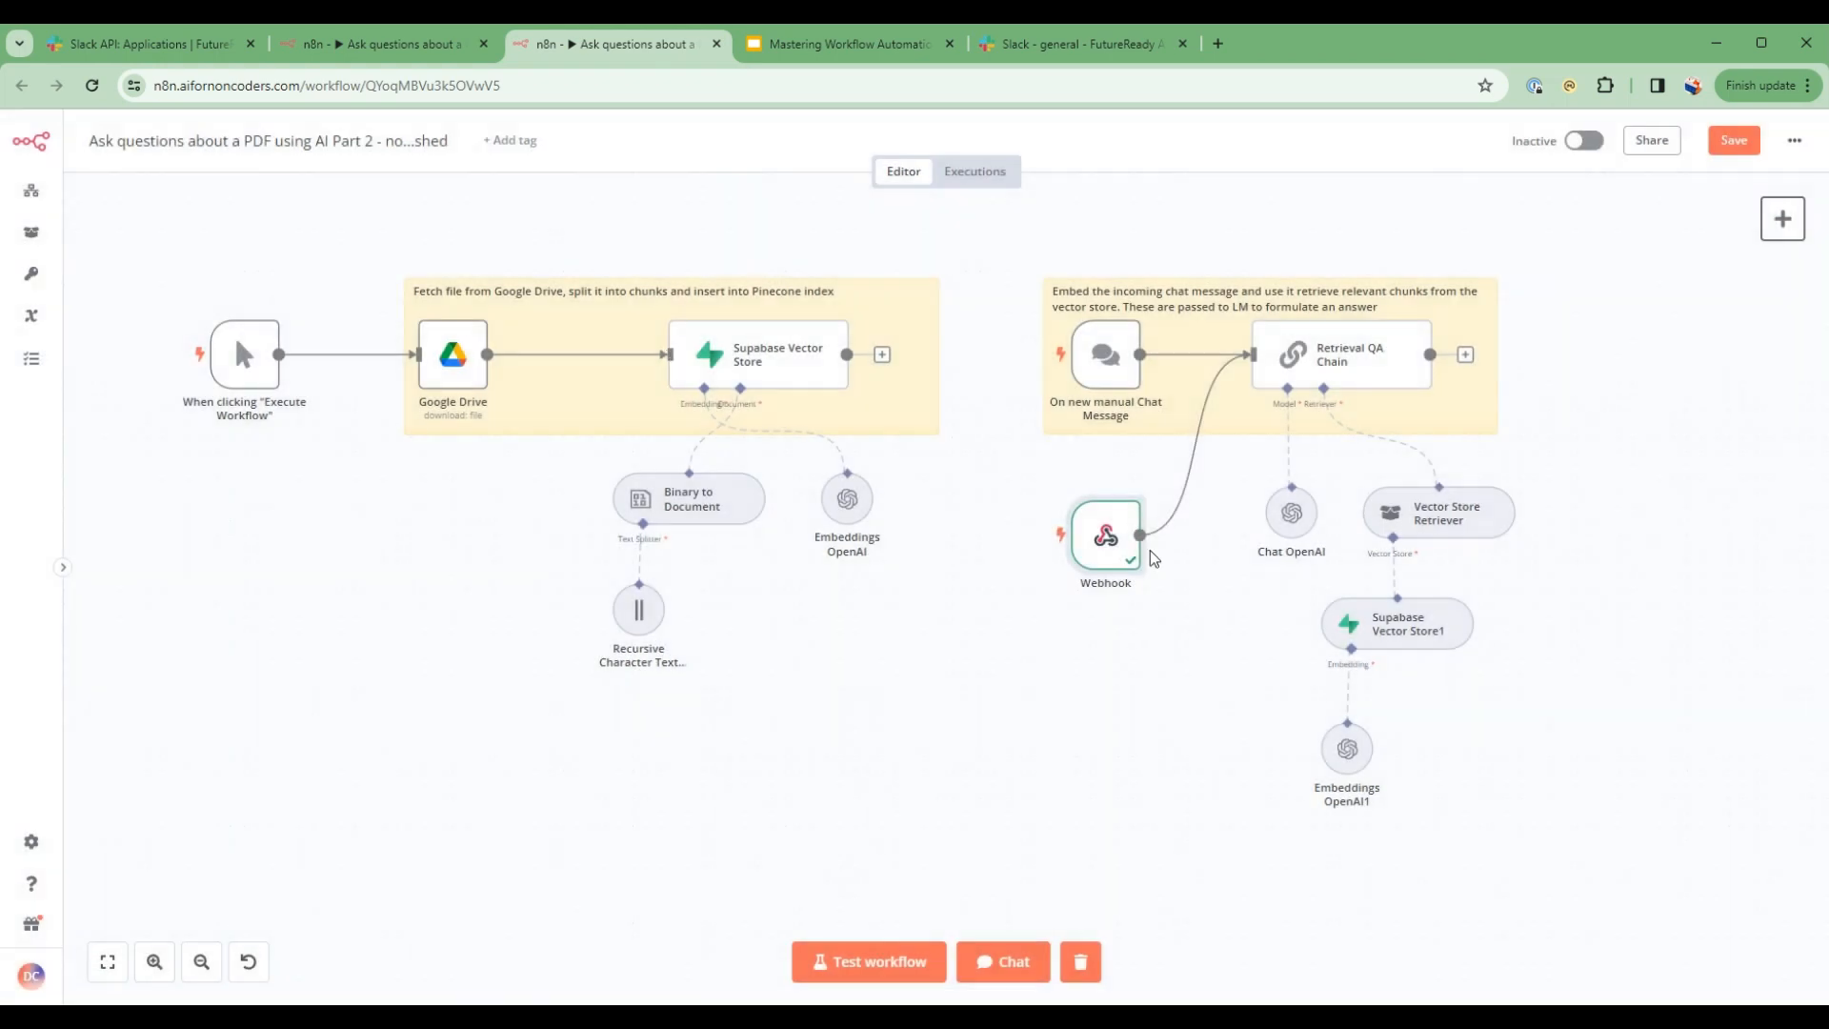
double_click(1342, 354)
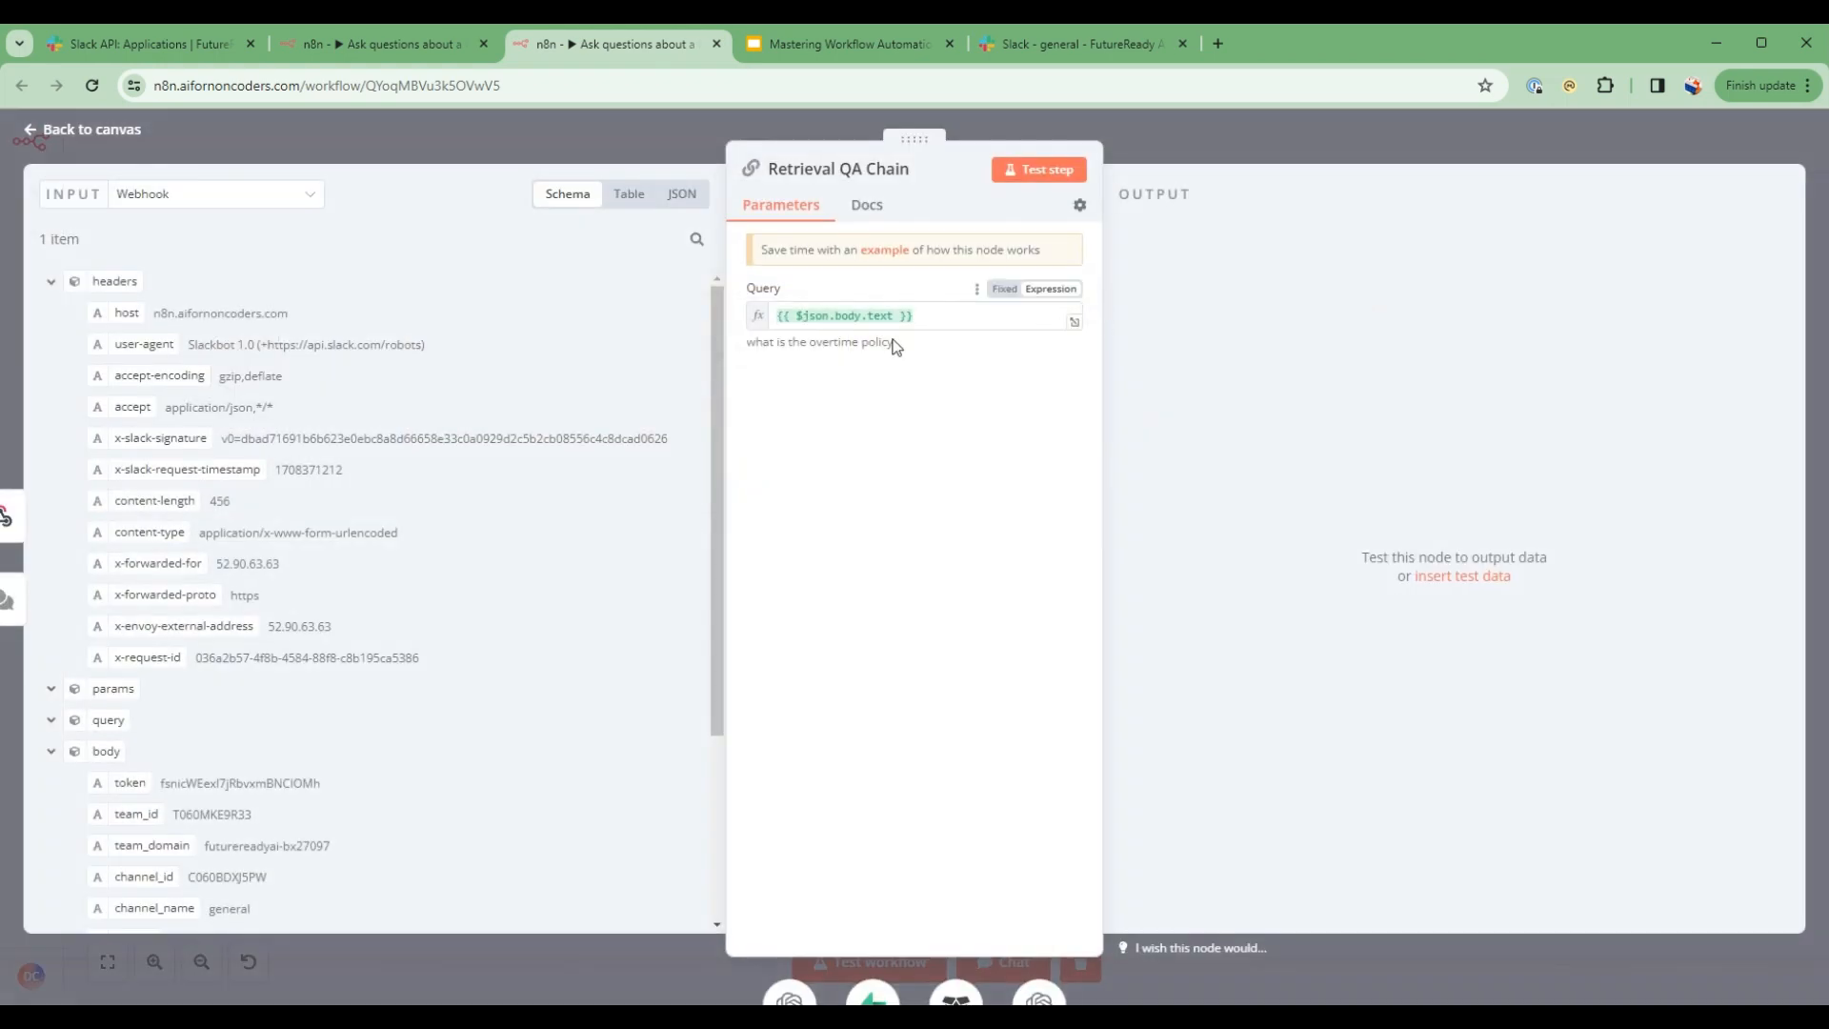
mouse_move(208, 903)
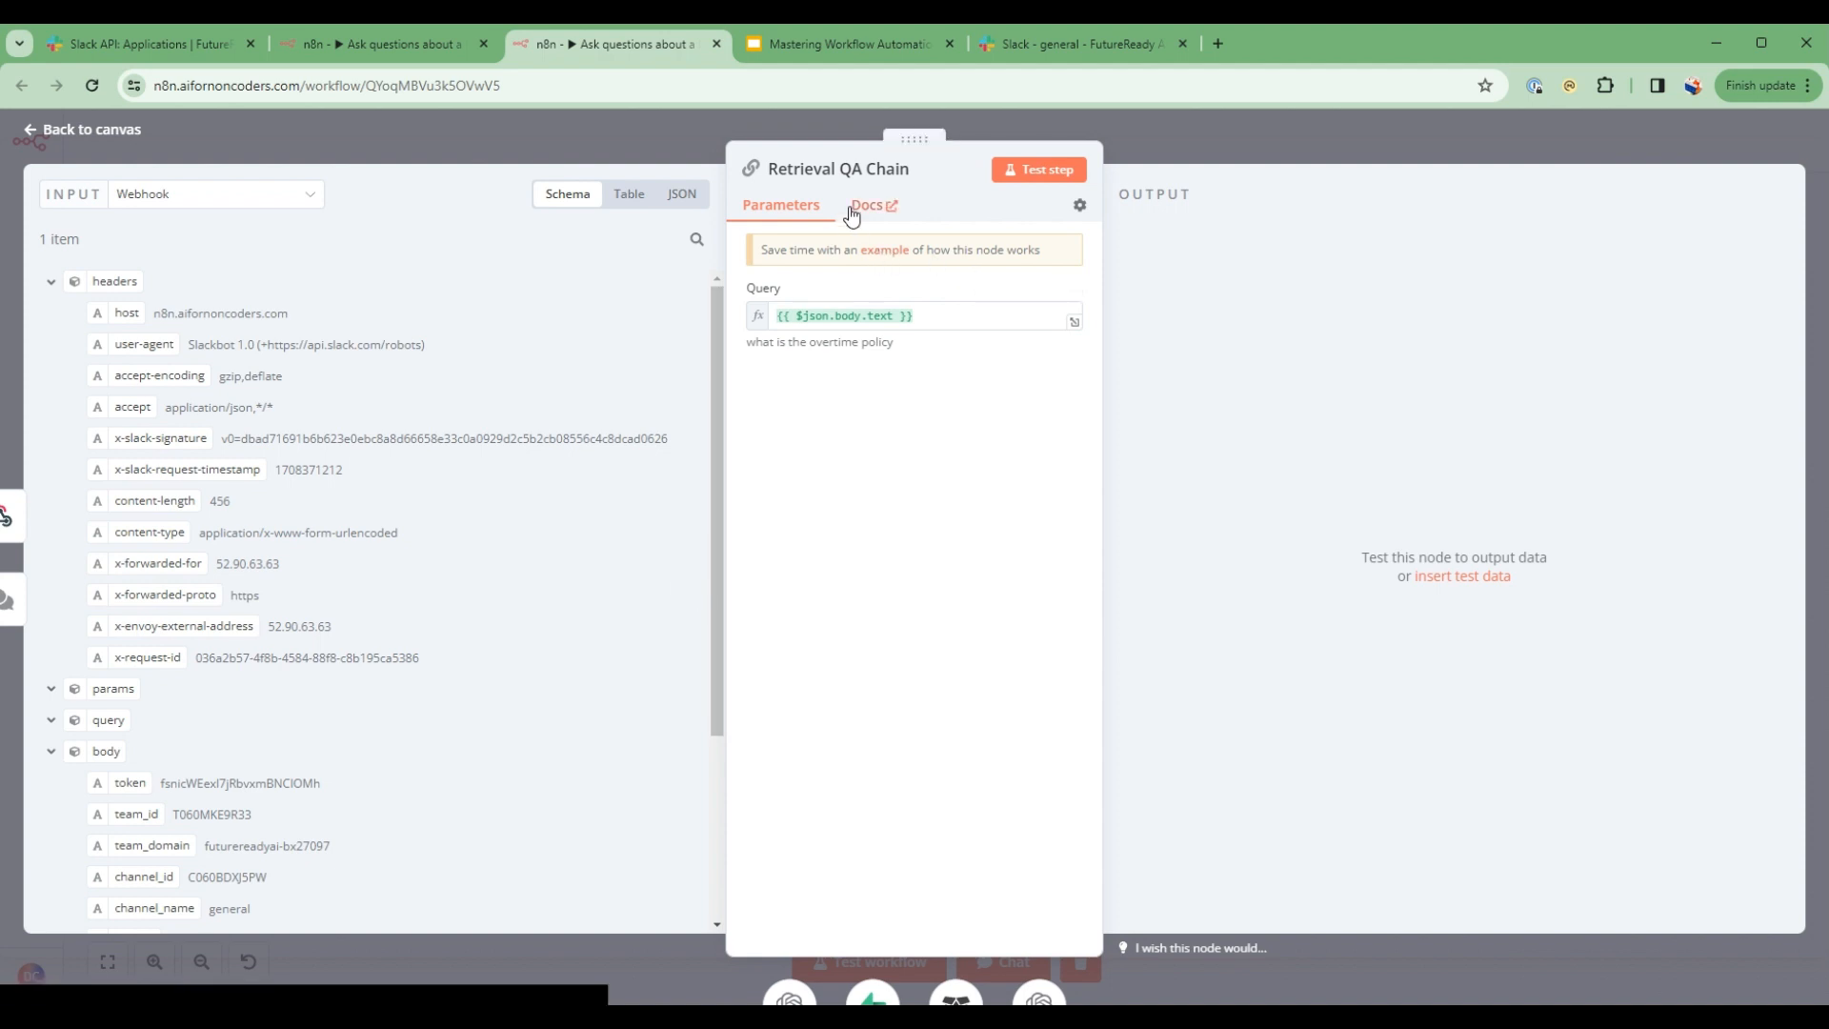
mouse_move(874, 190)
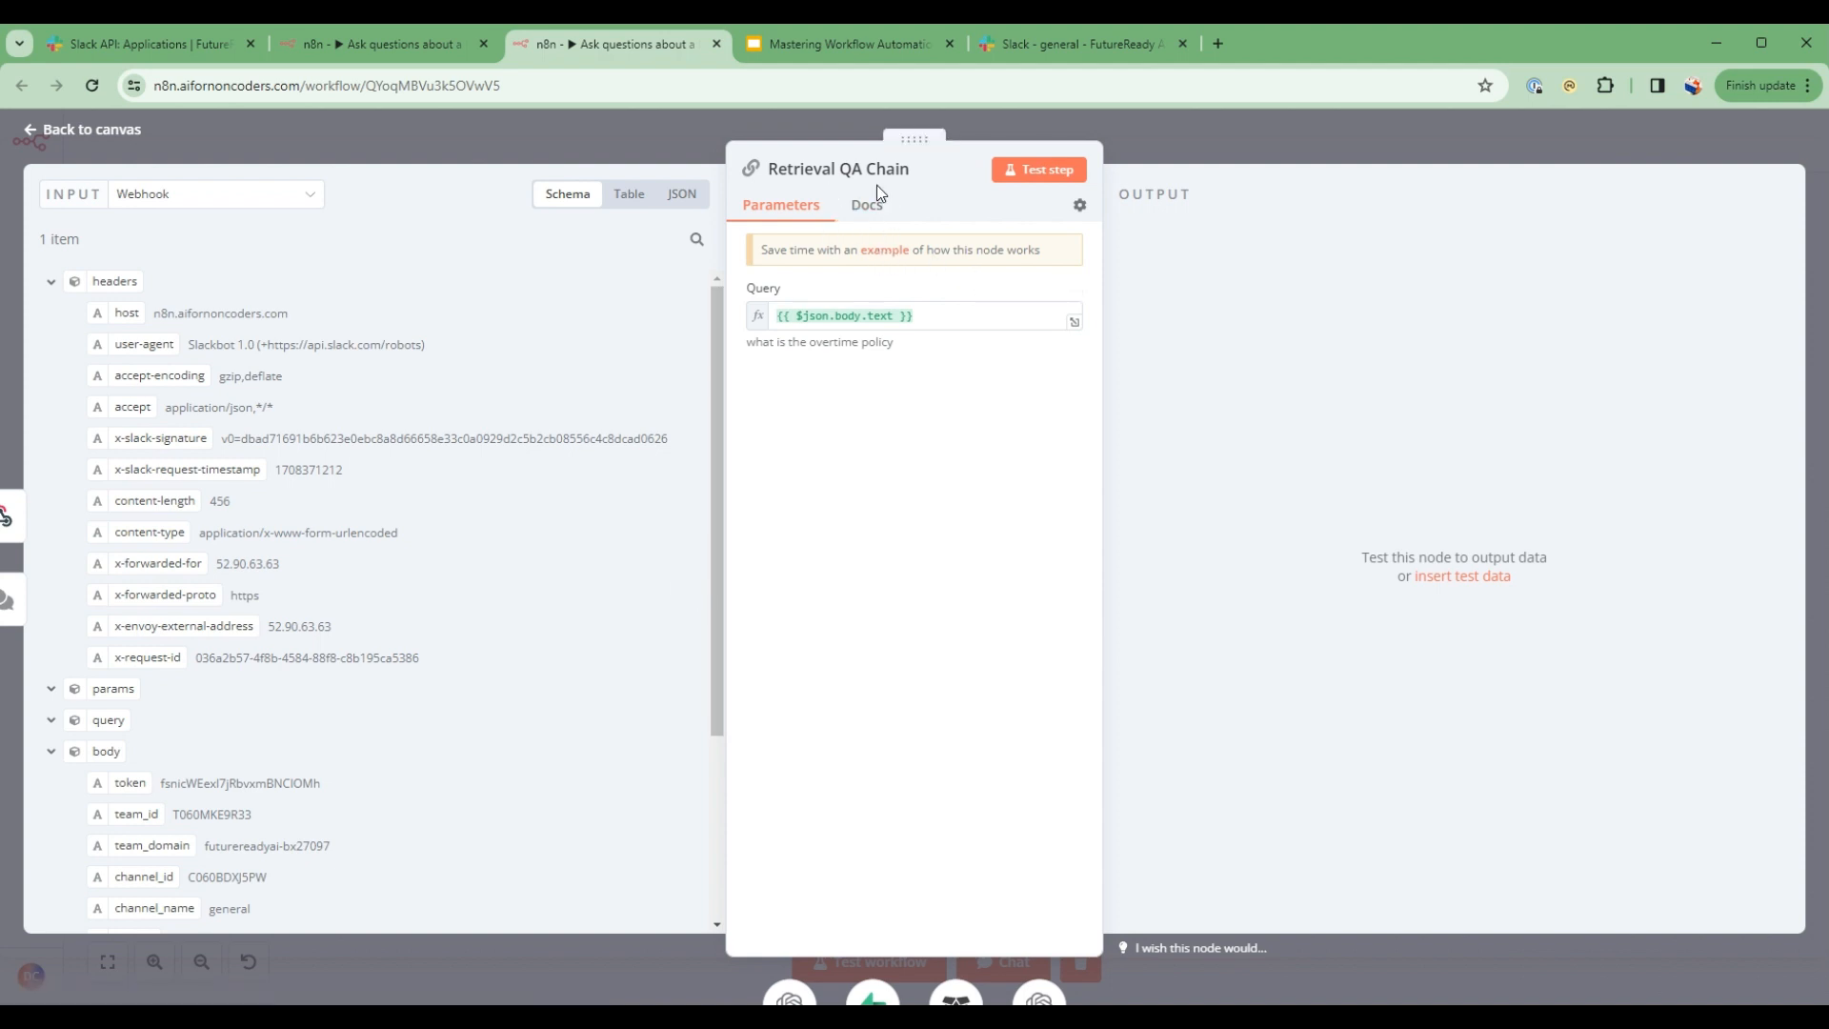
click(80, 128)
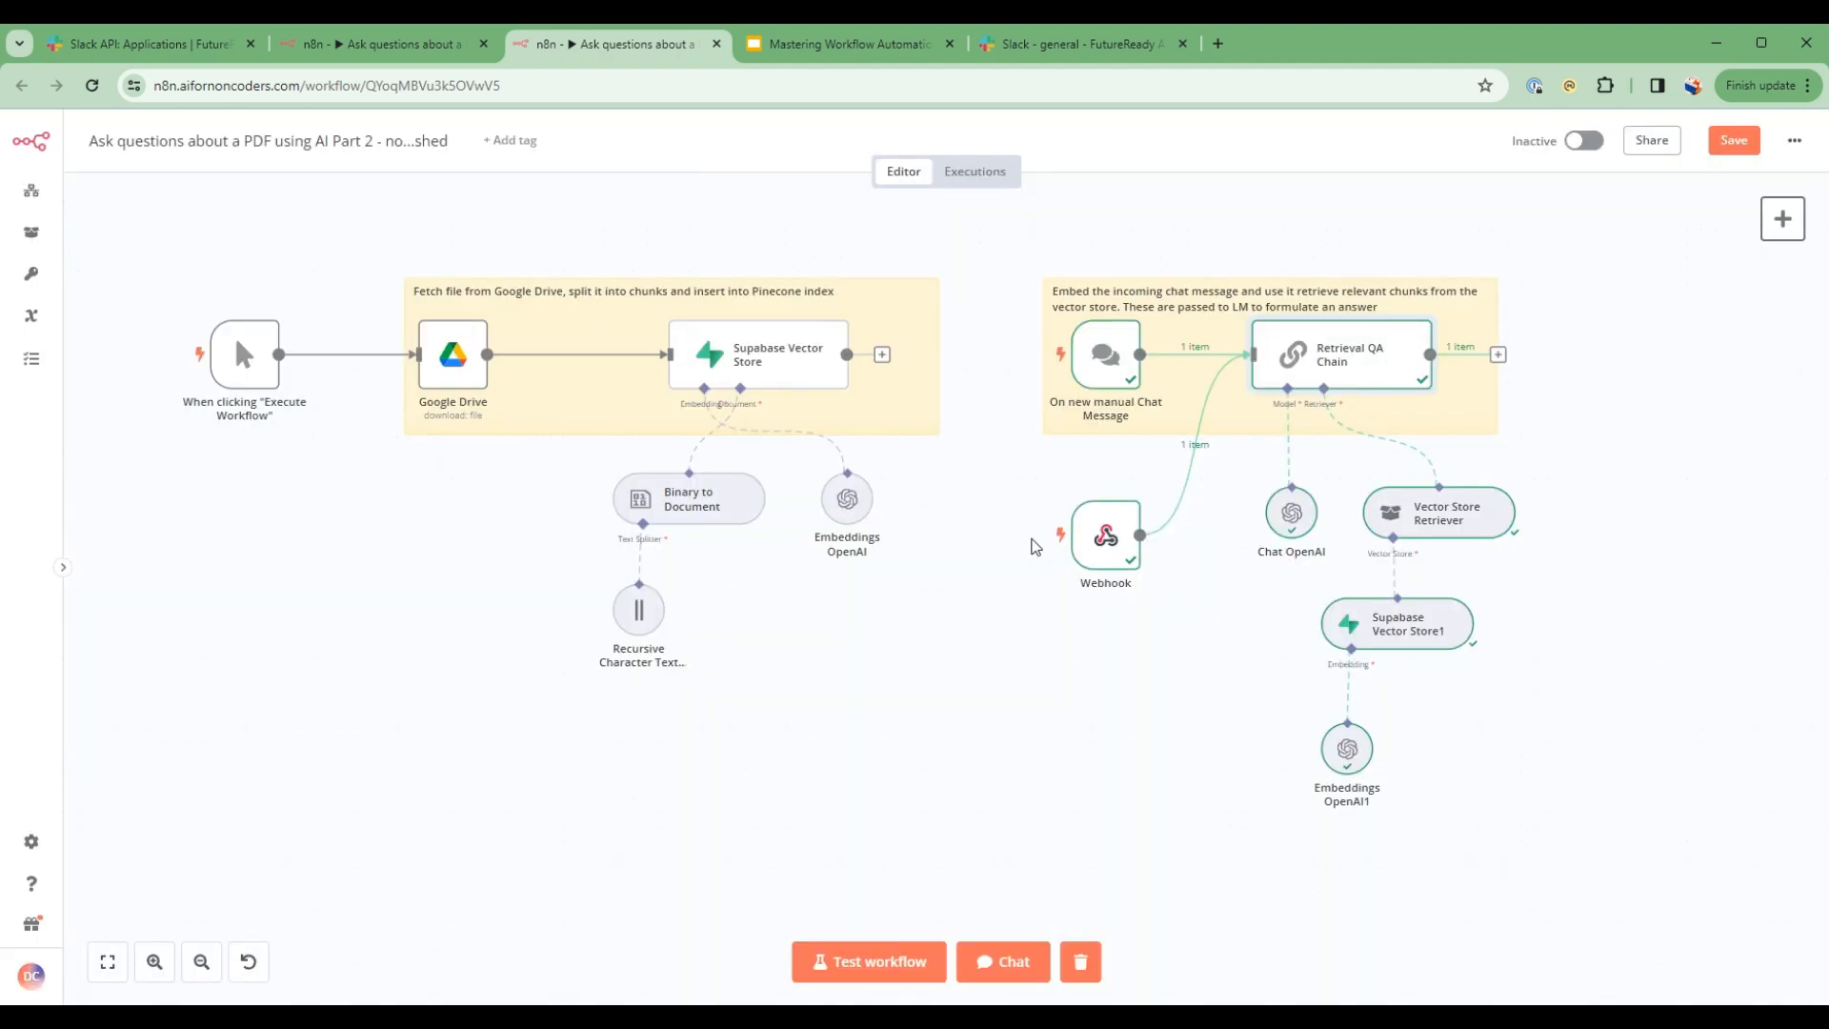
mouse_move(1560, 440)
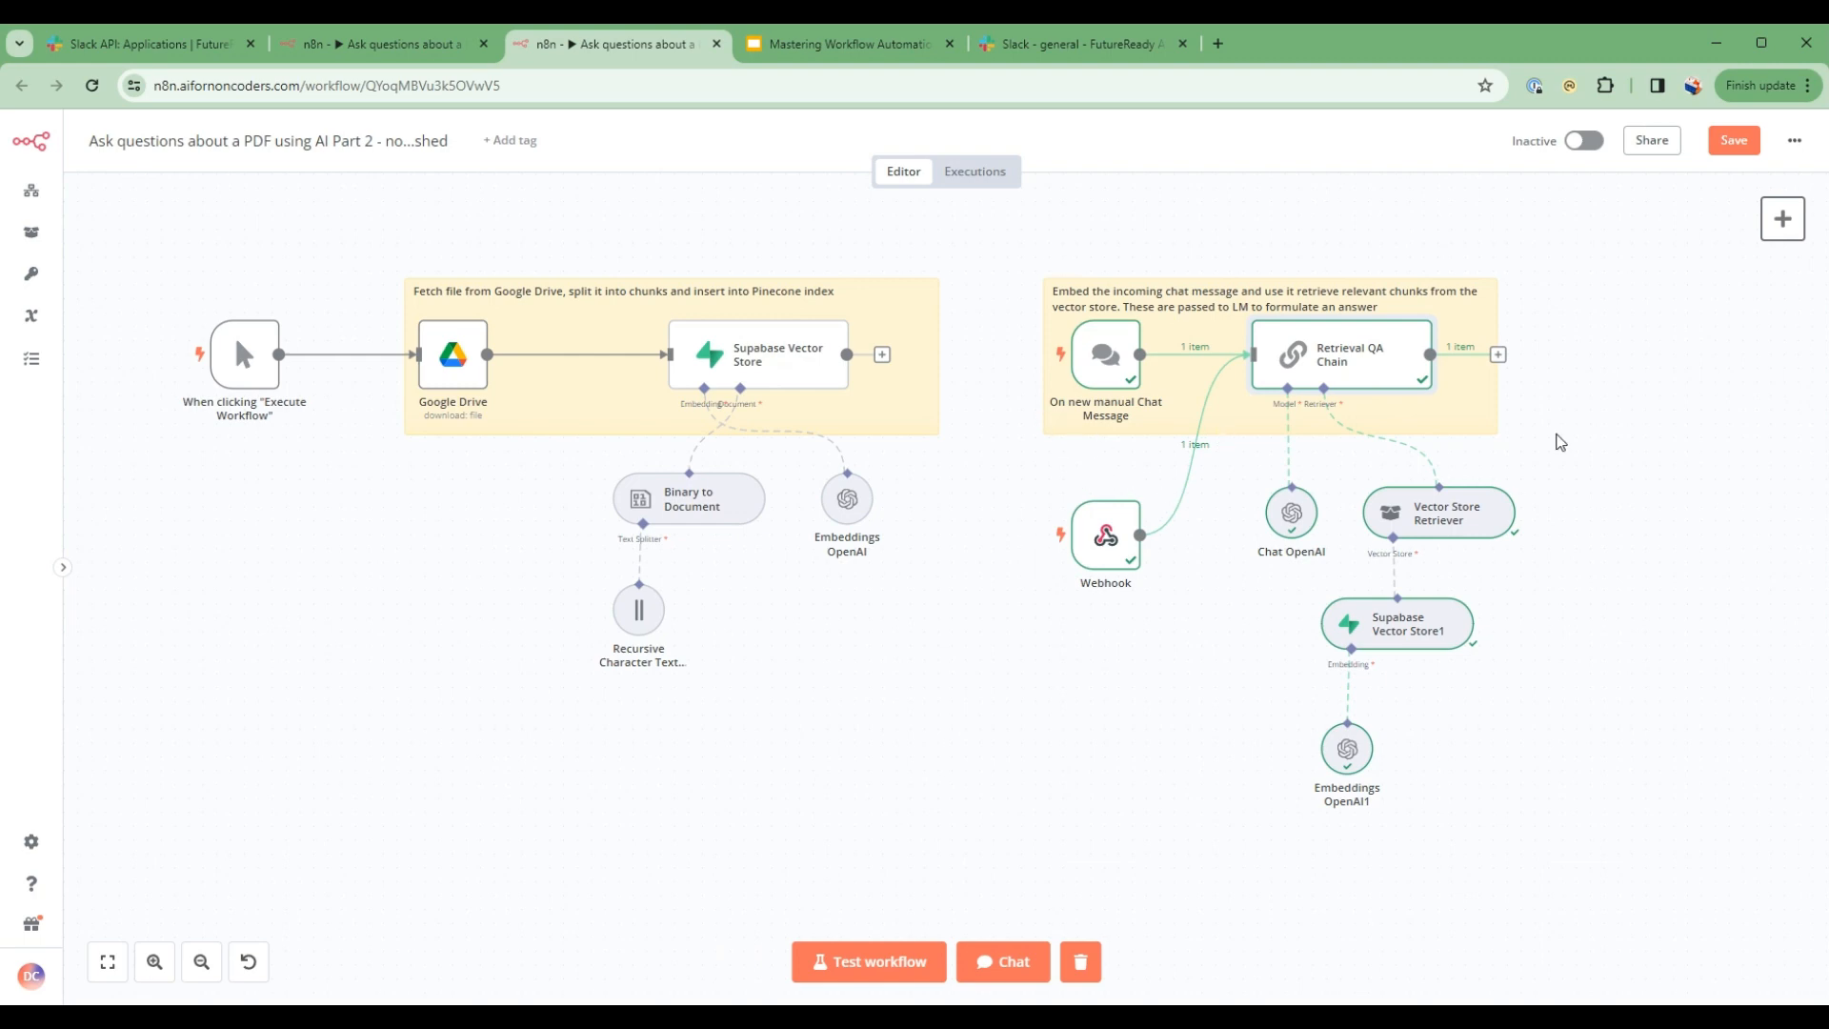
mouse_move(1499, 354)
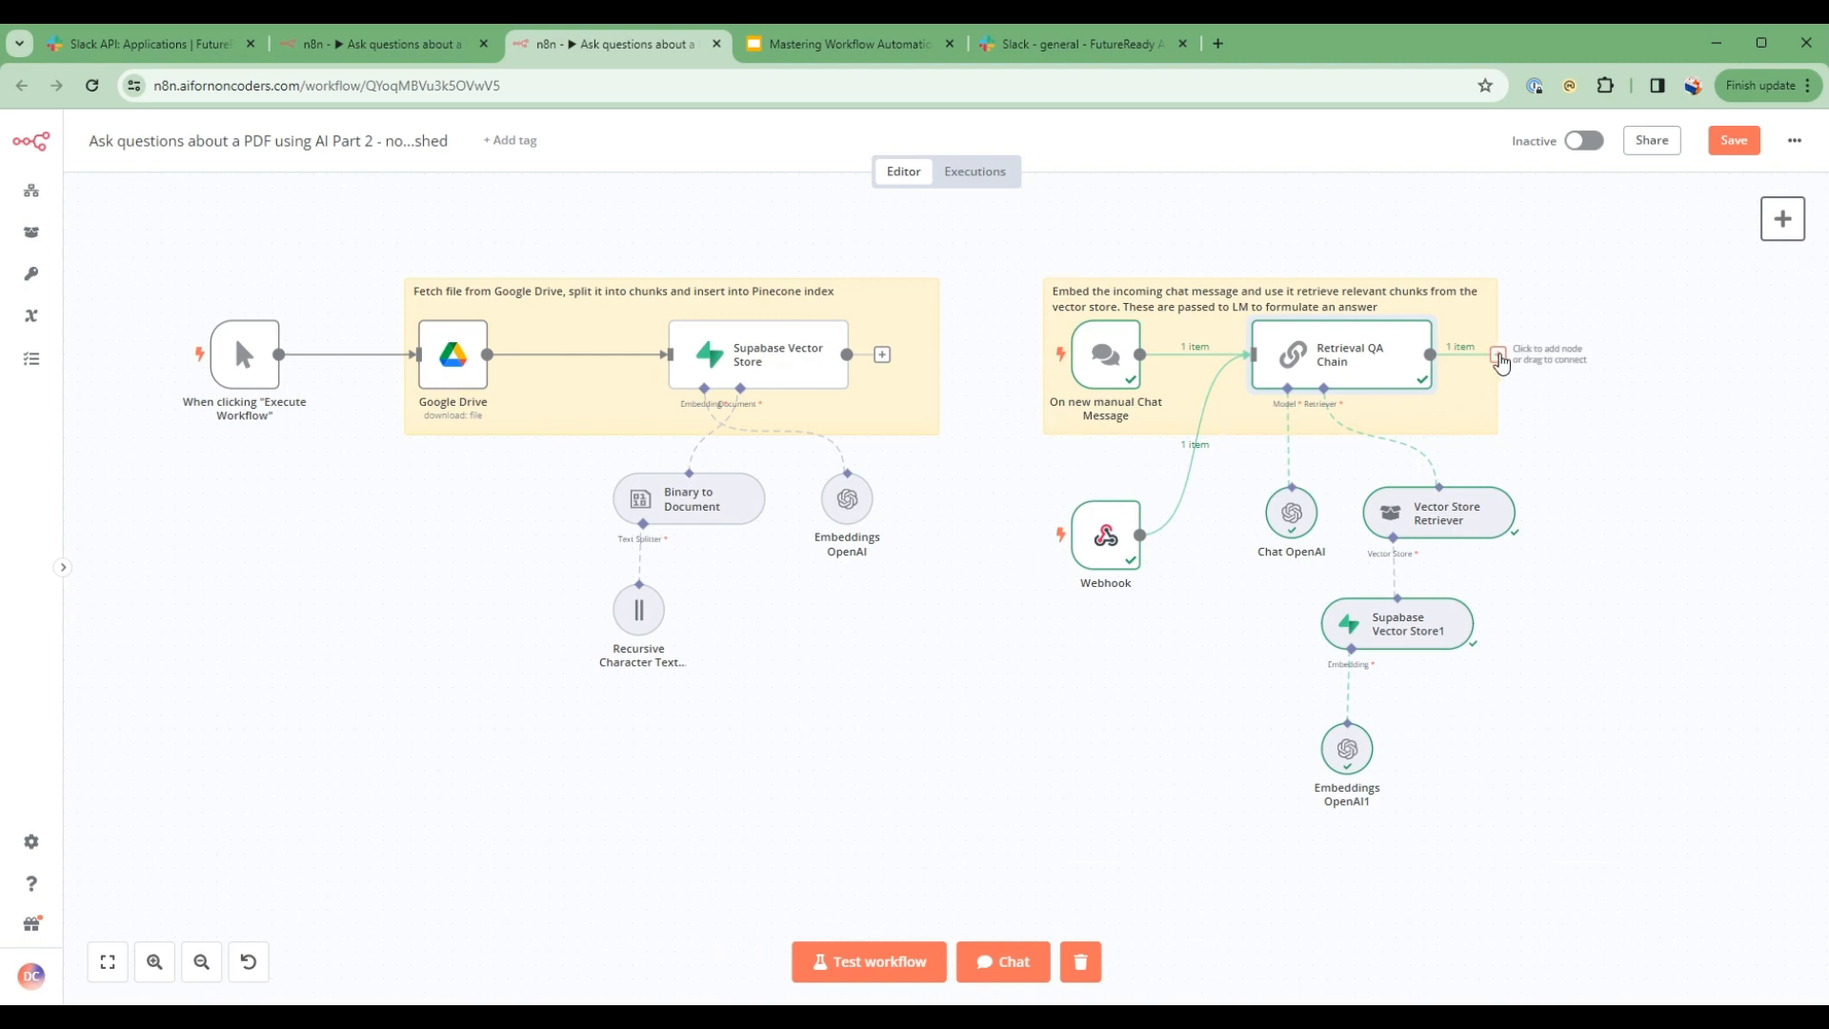
- Add an HTTP Request node after the QA chain with method POST and URL from the Webhook response_url
click(1497, 354)
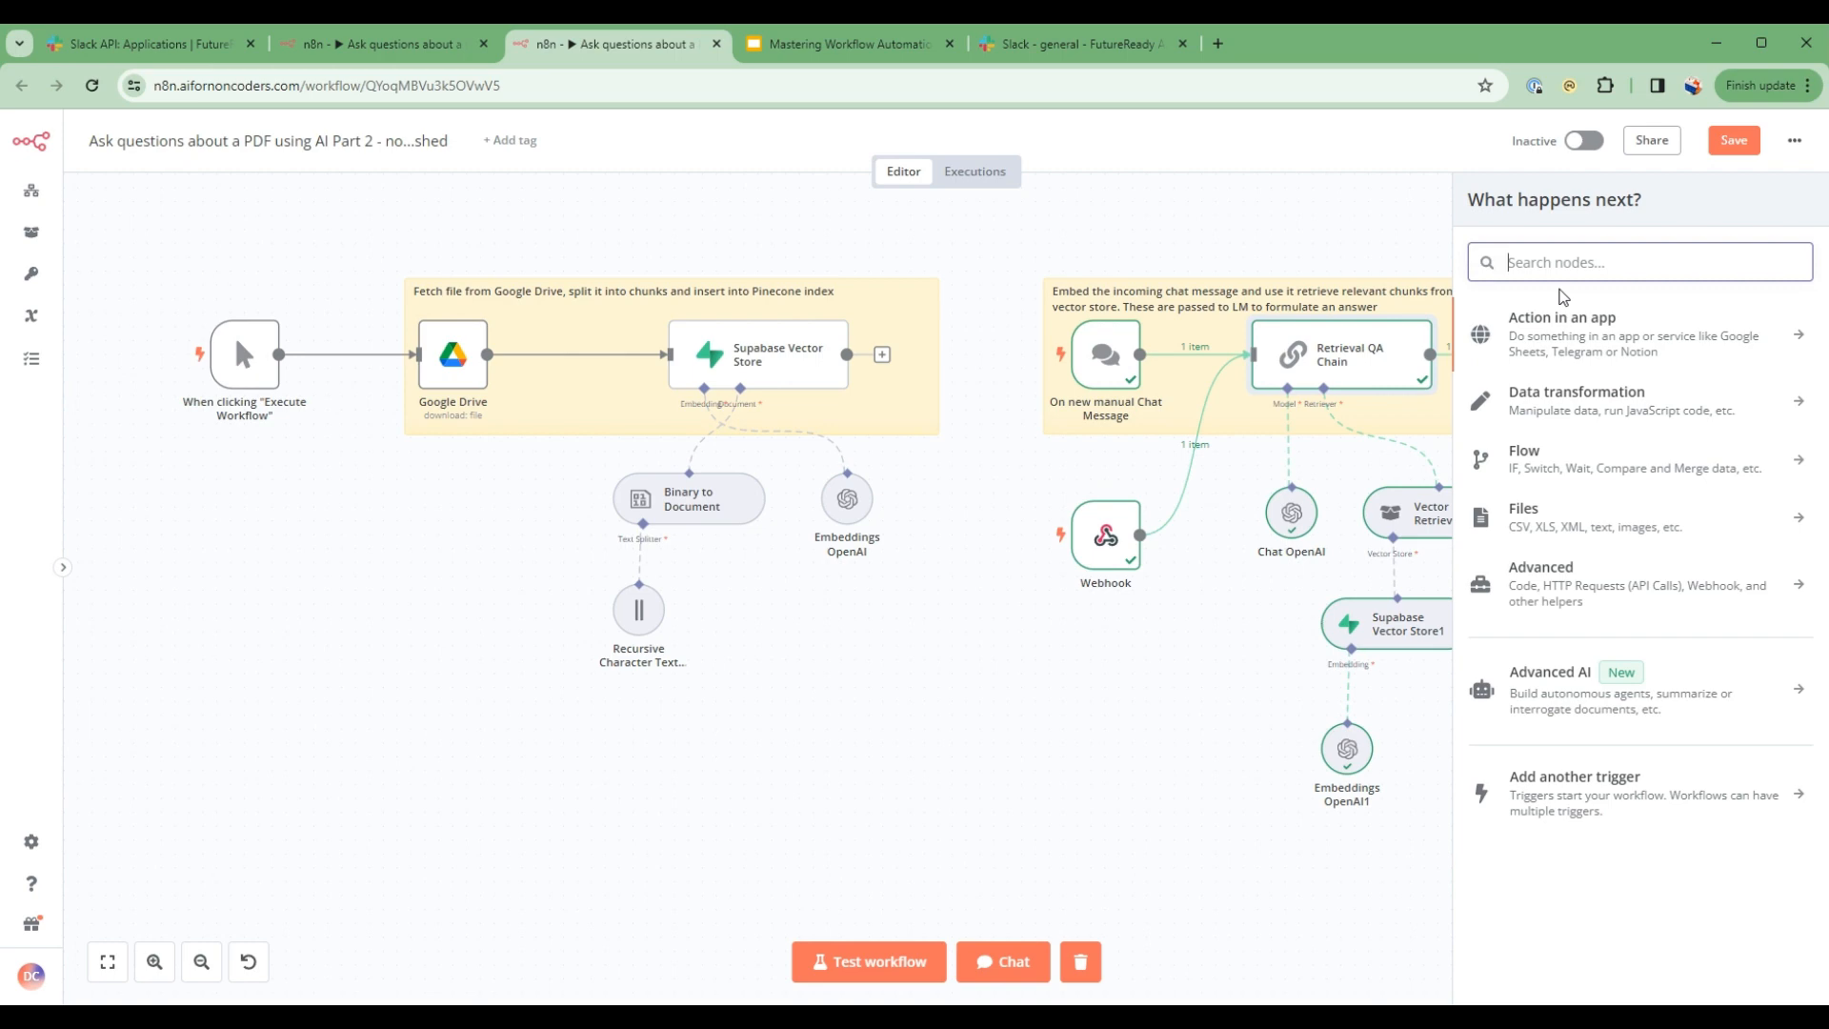
text(htt)
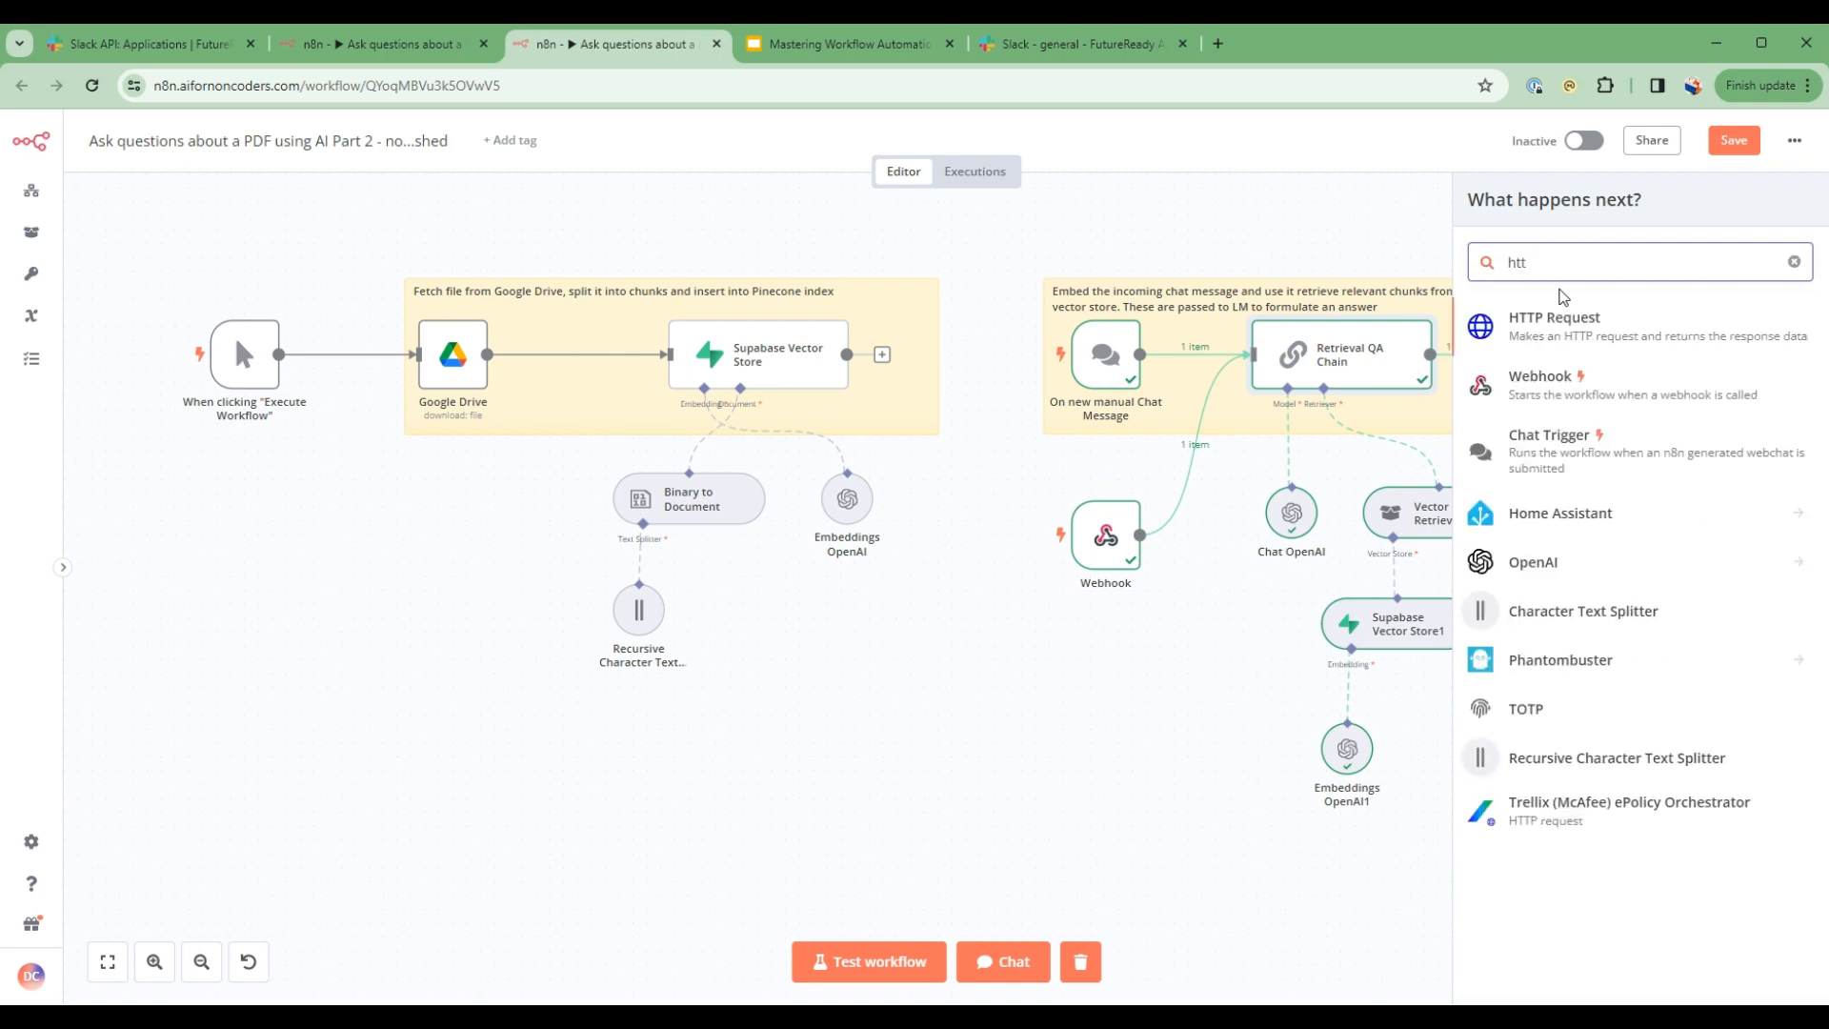
click(1554, 319)
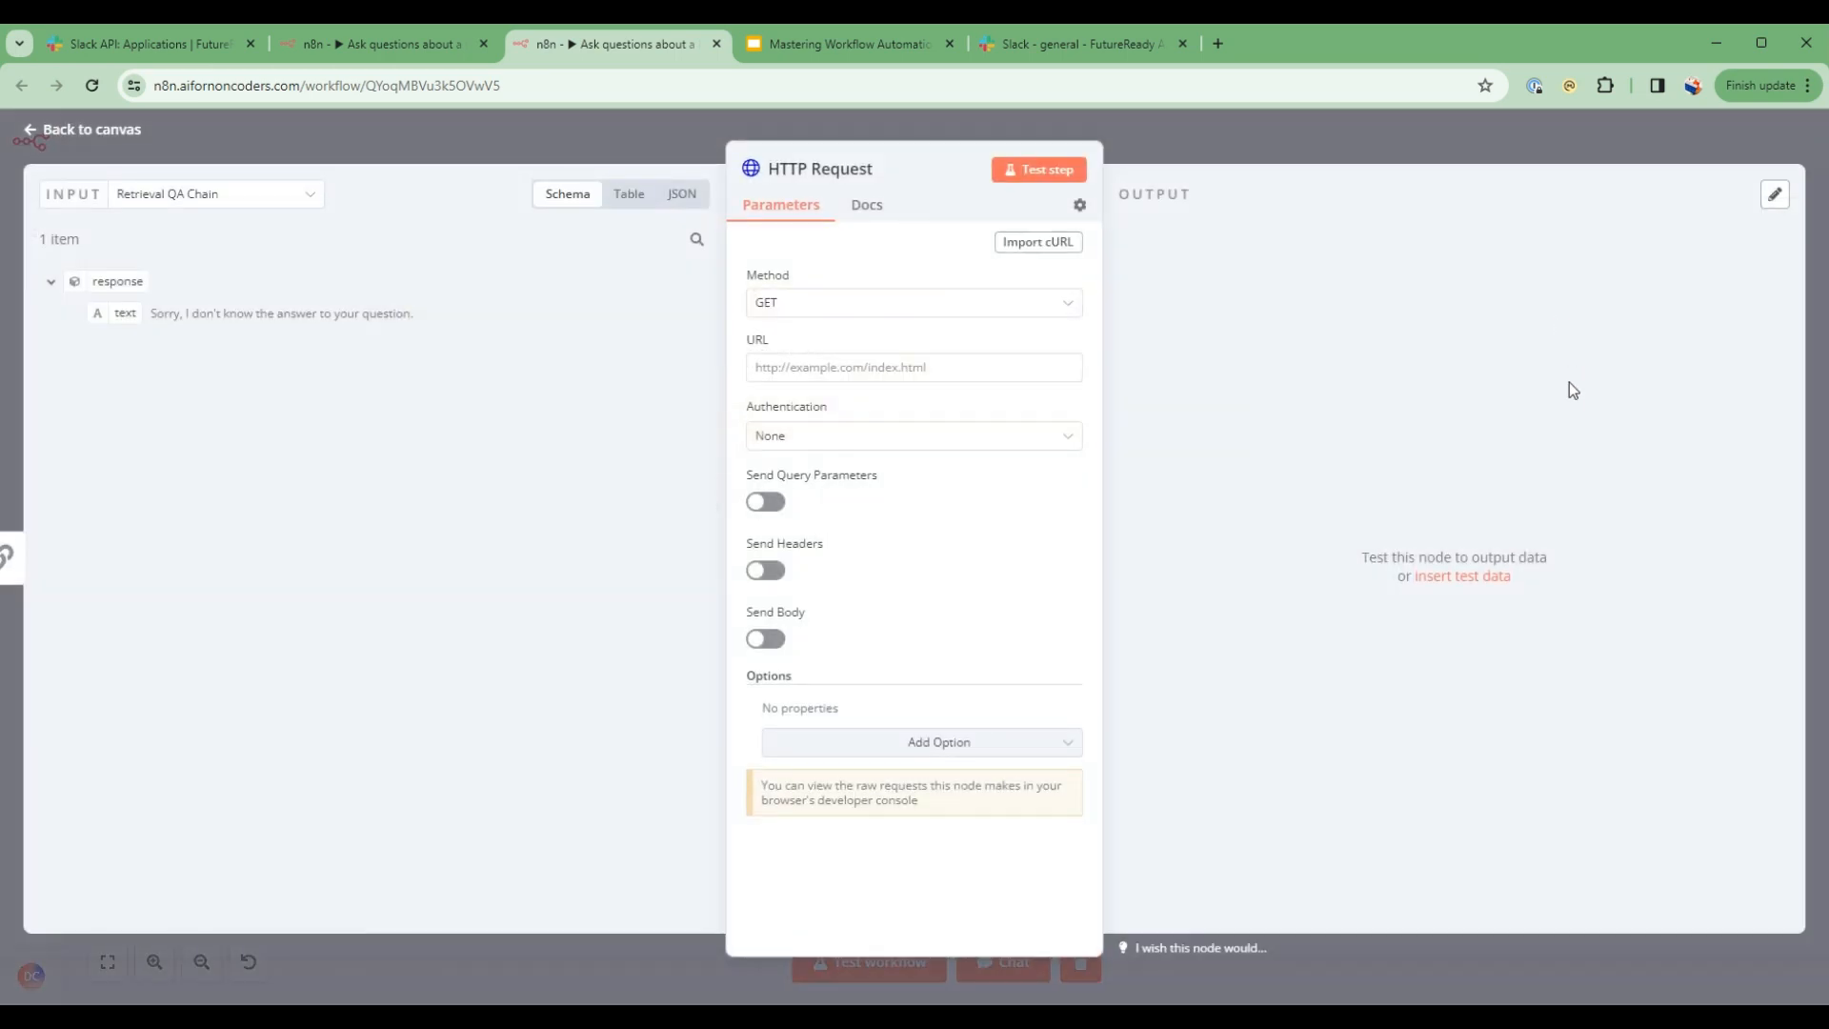
click(912, 303)
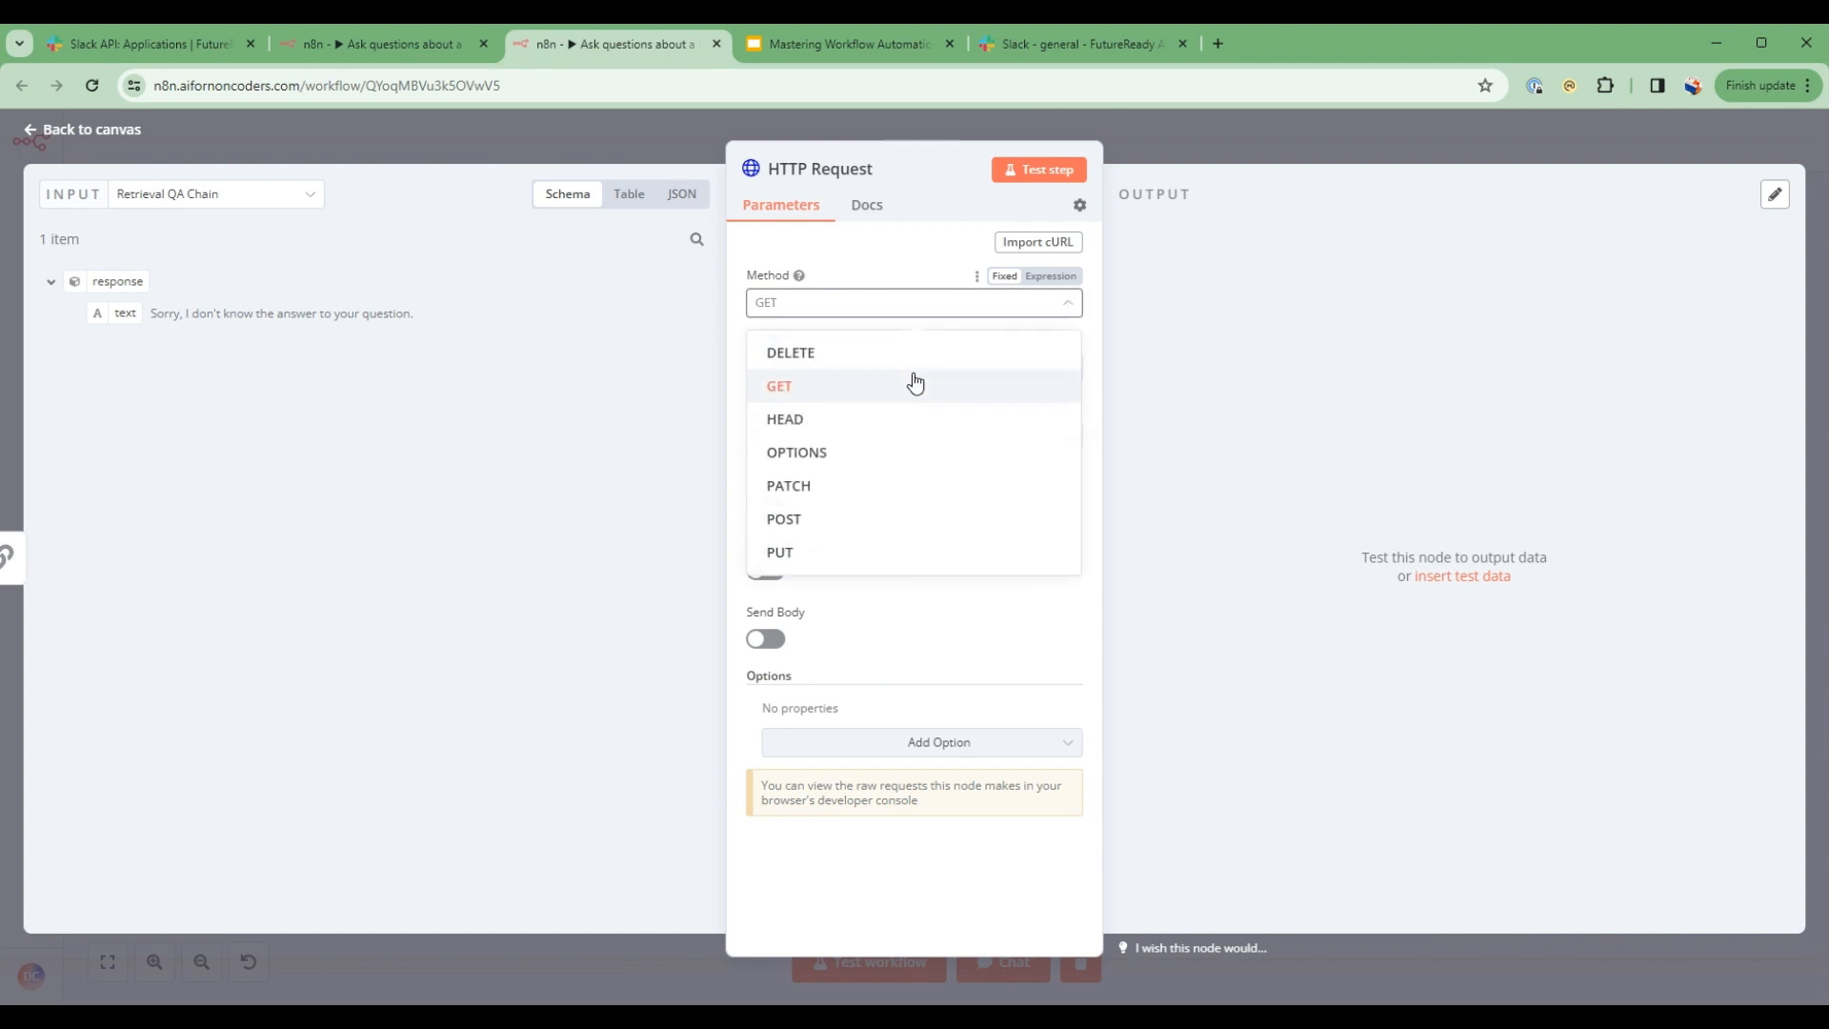
click(783, 518)
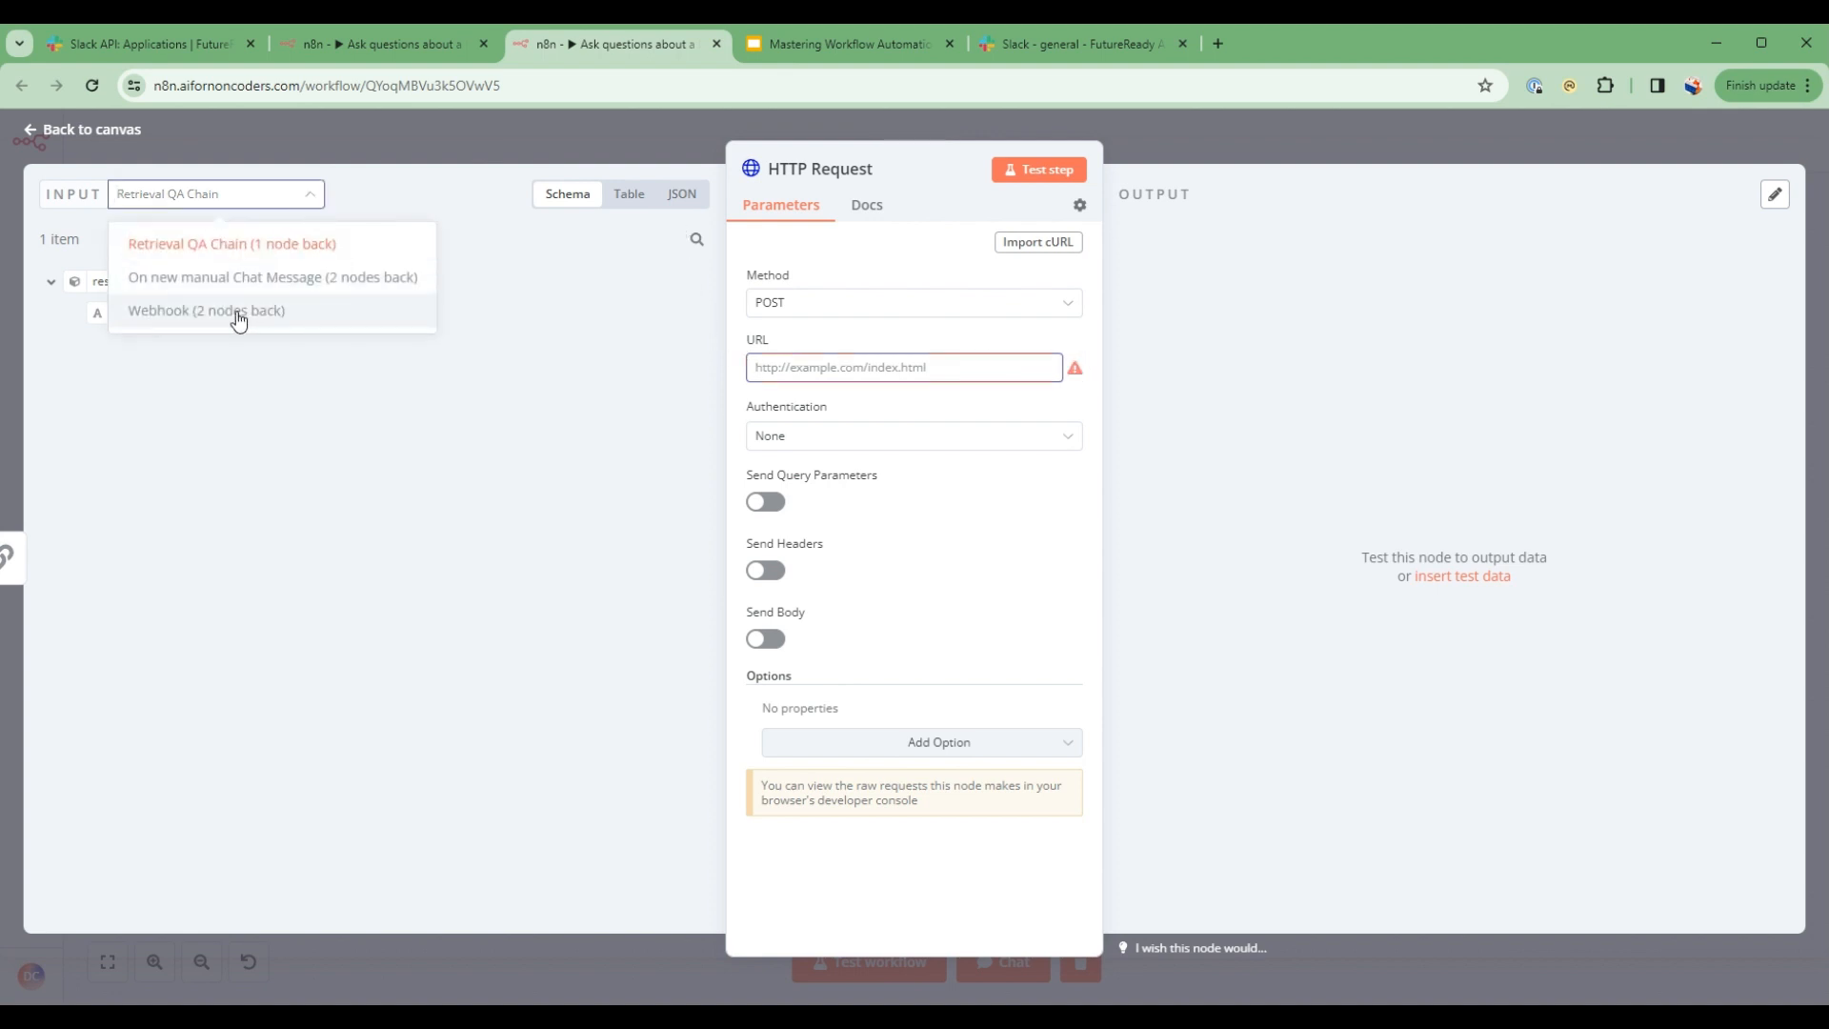
click(206, 311)
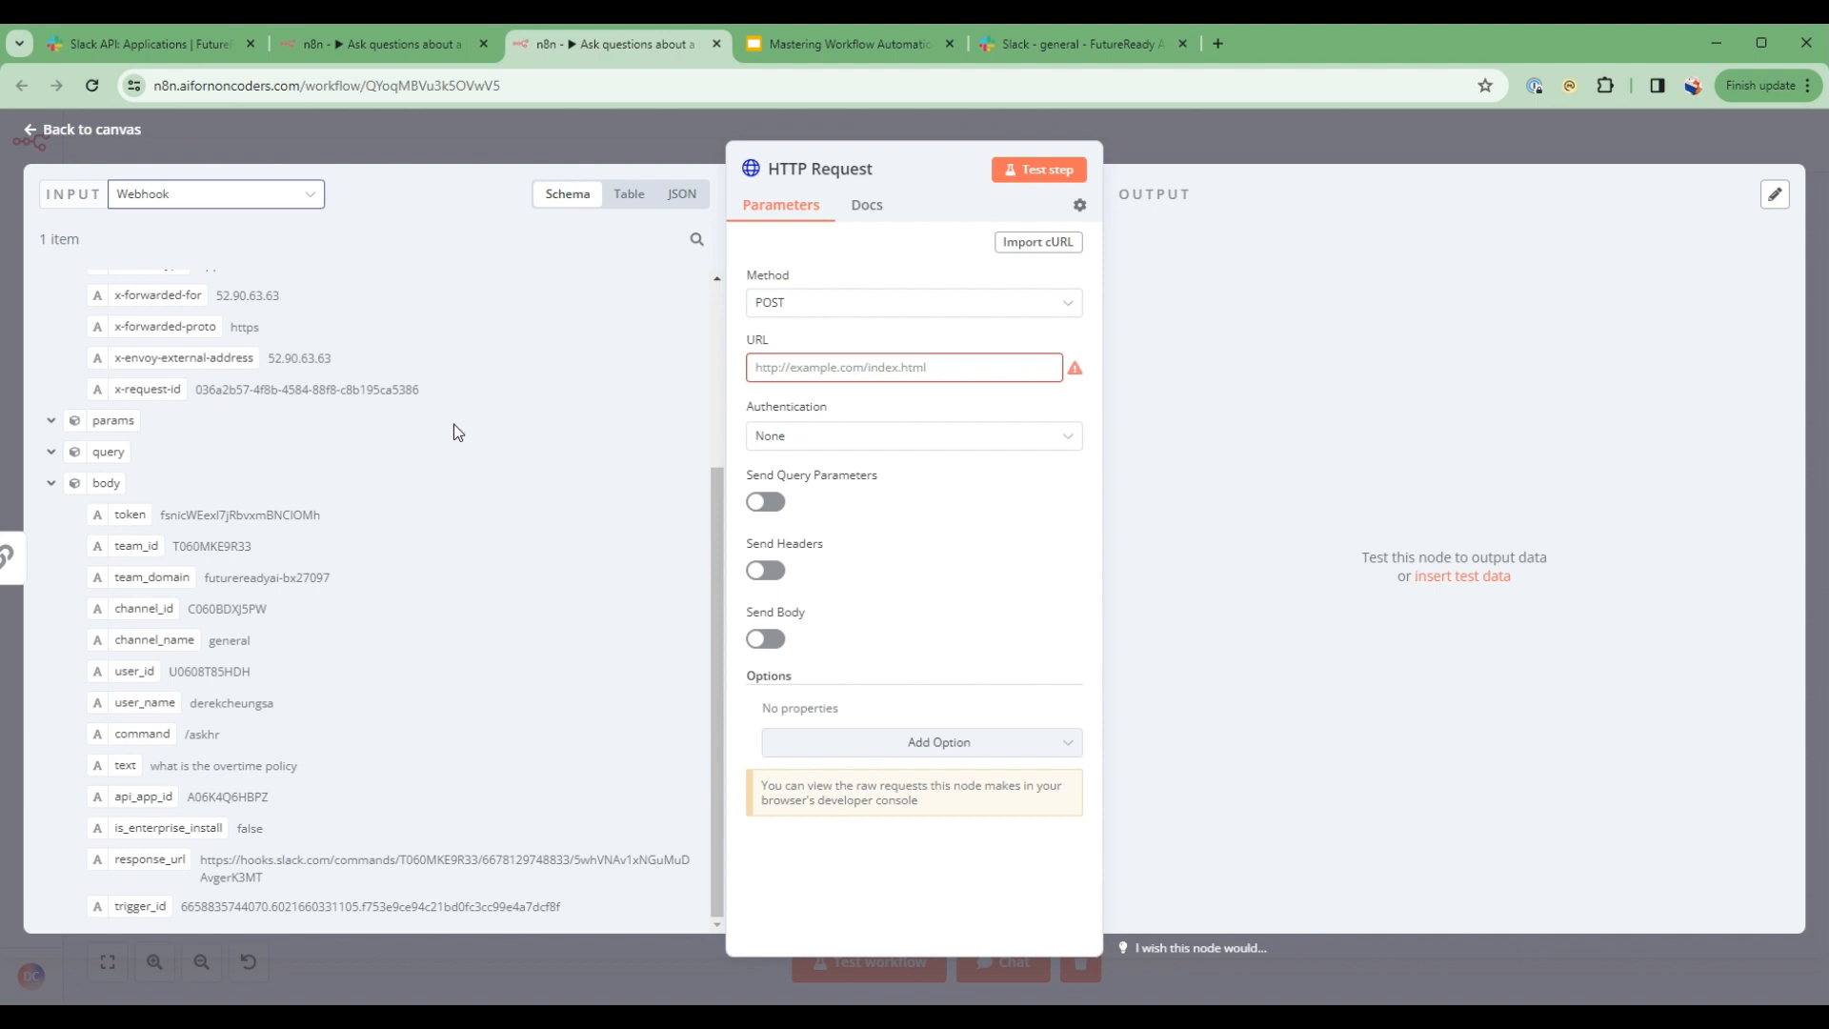
mouse_move(152, 861)
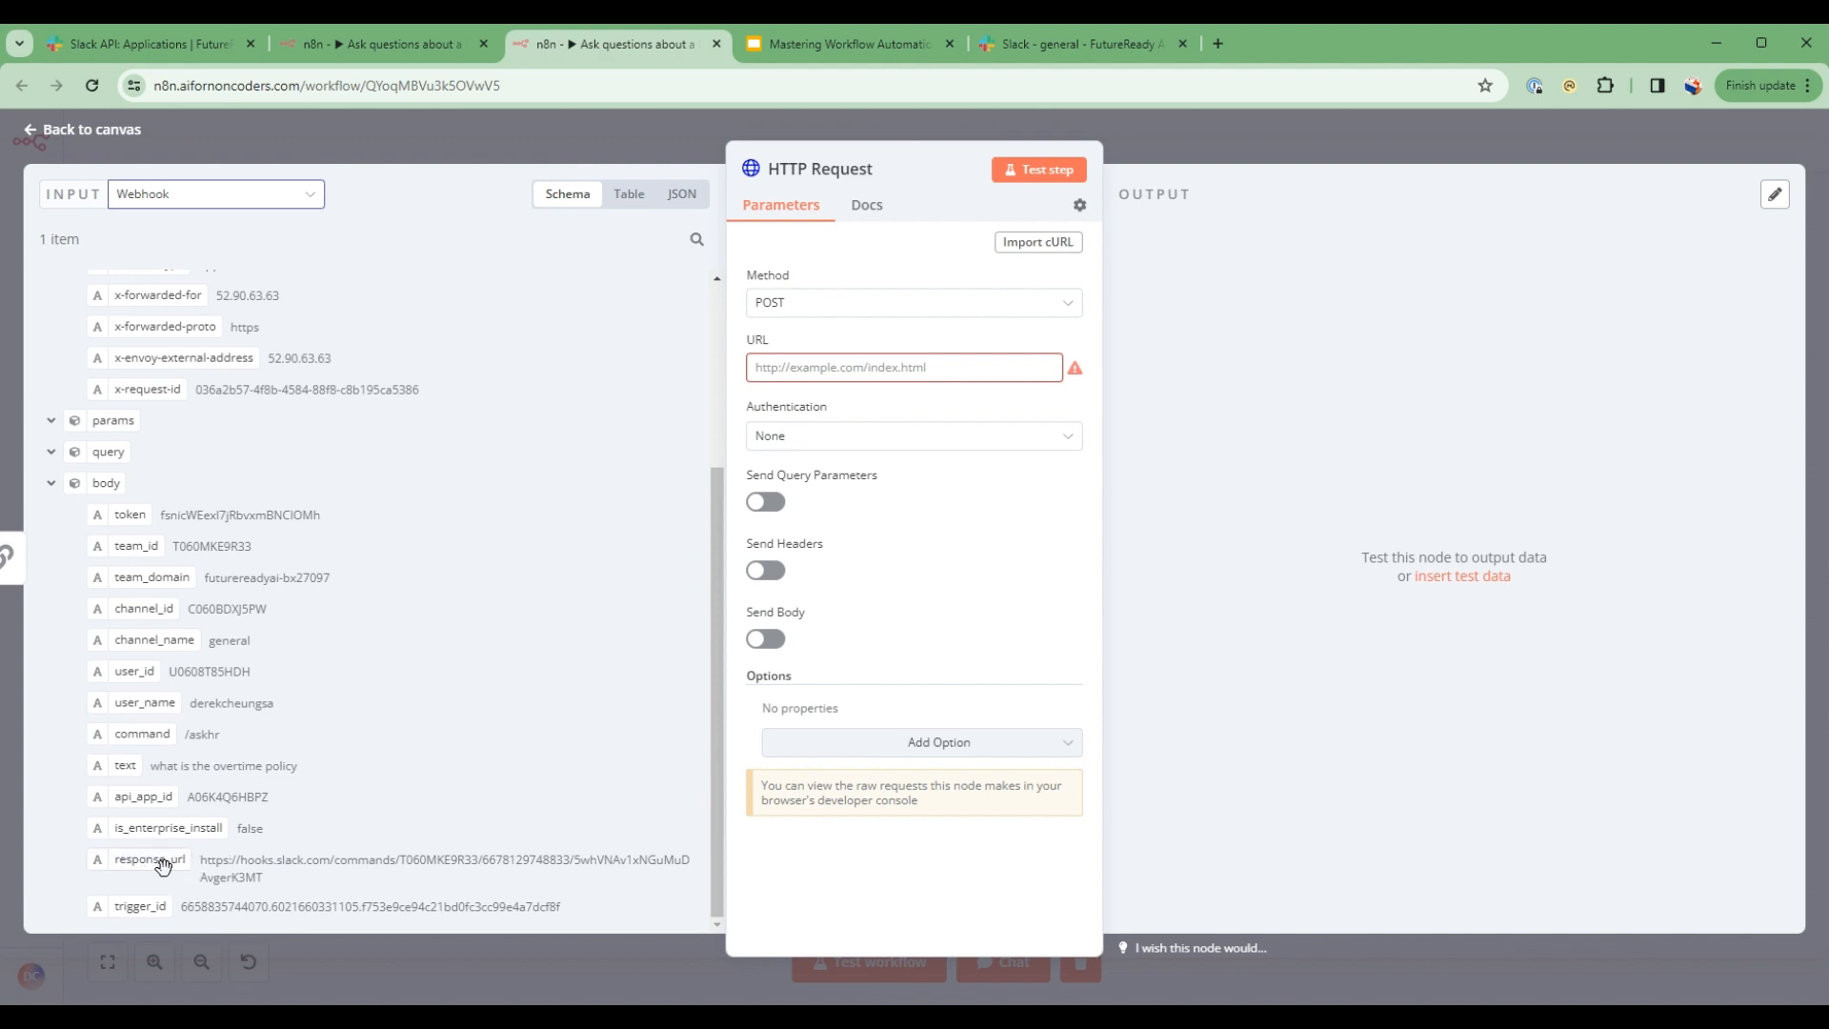
mouse_move(278, 893)
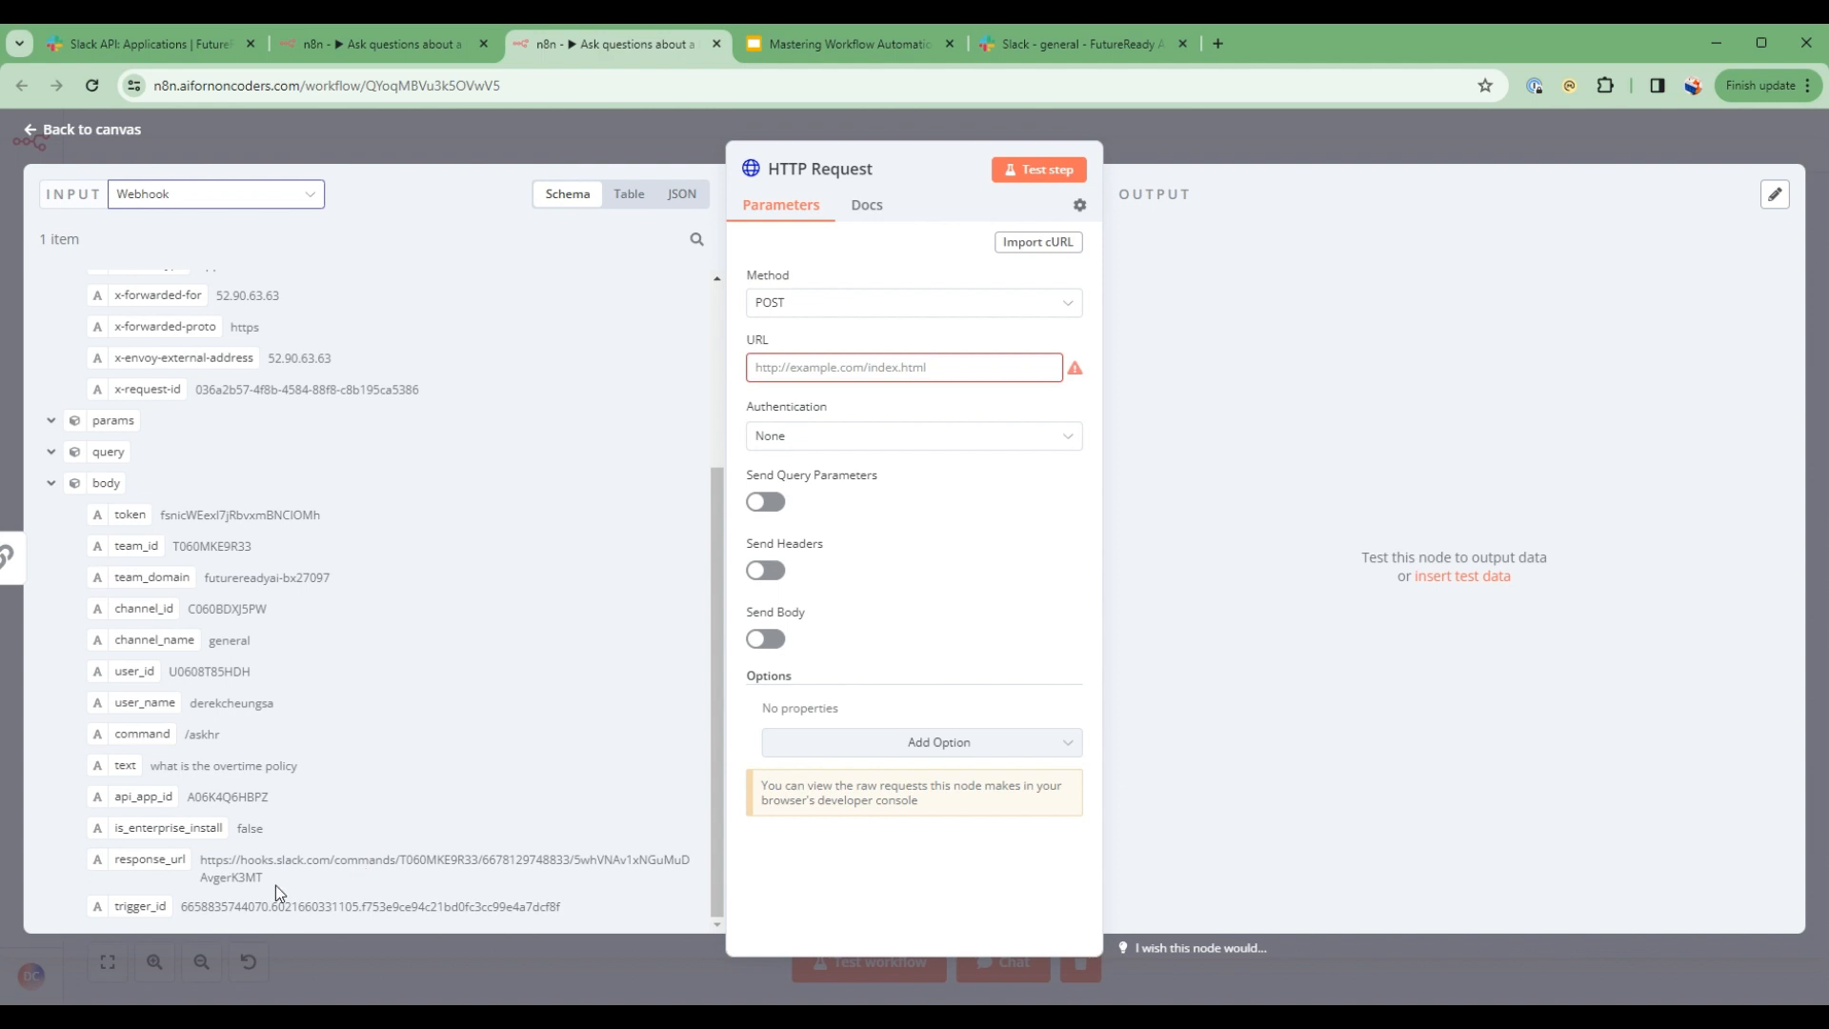
mouse_move(148, 863)
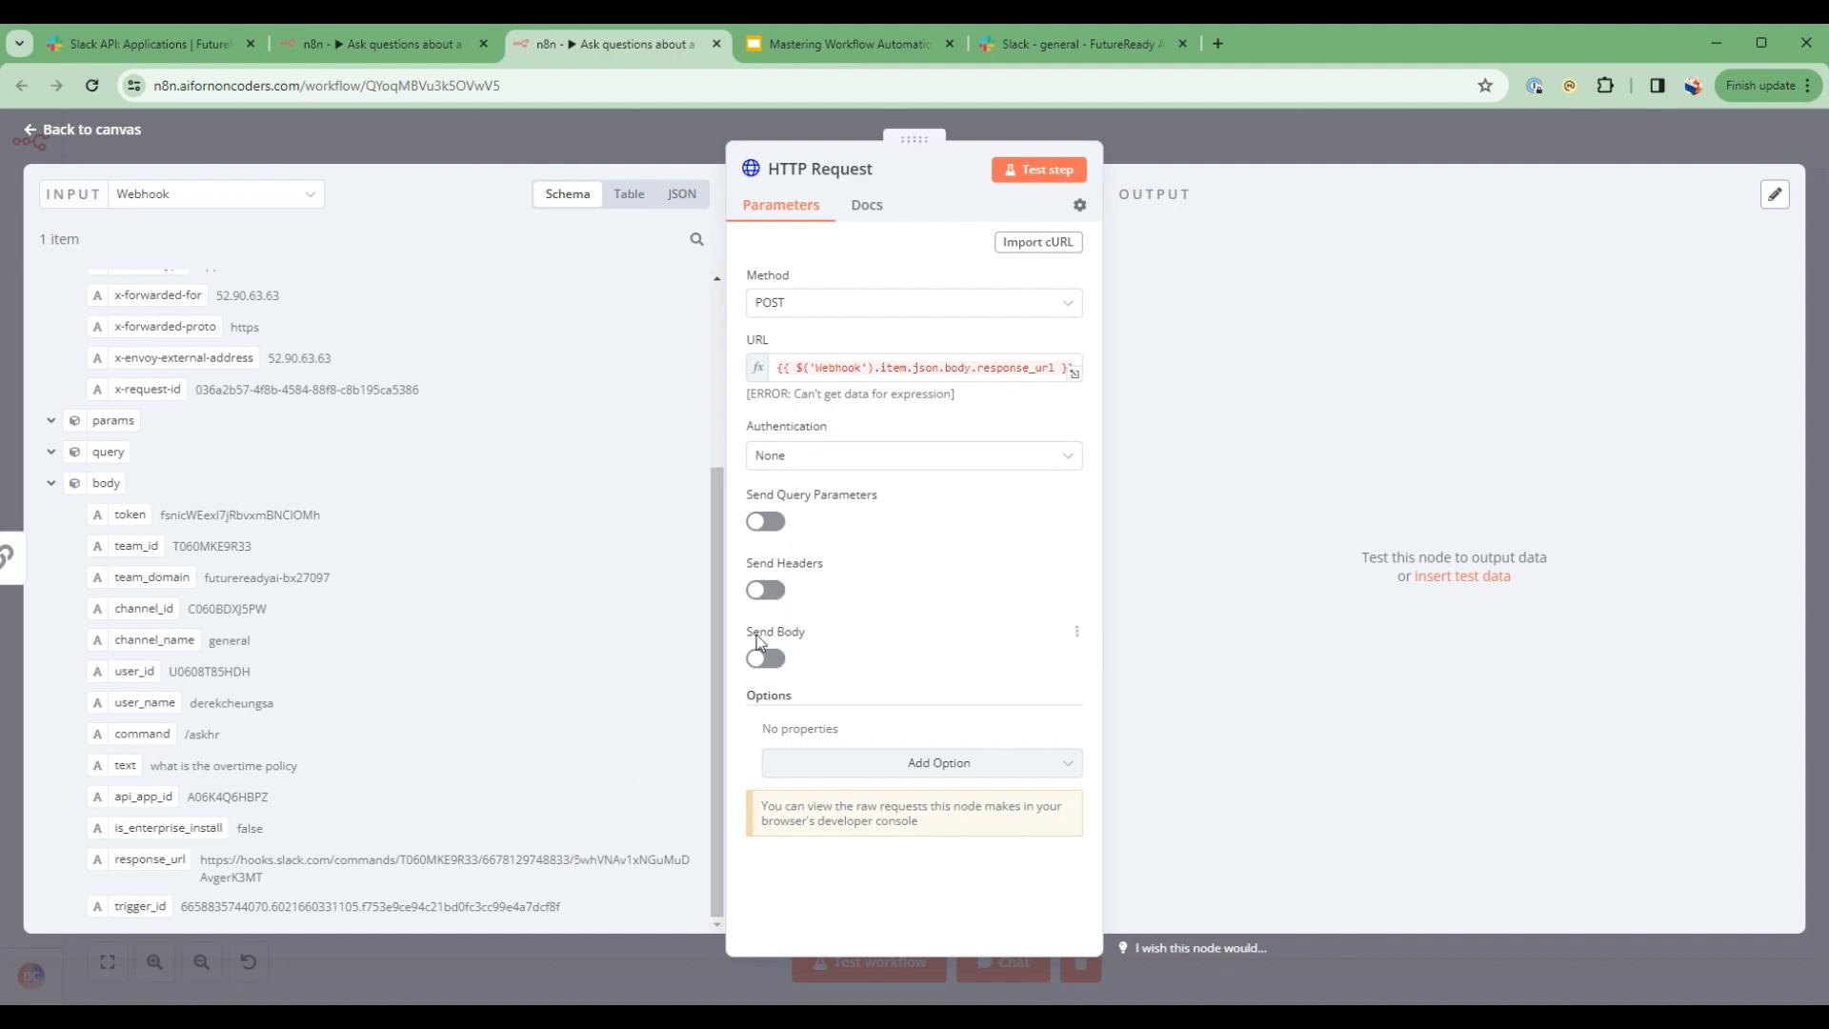
- Enable Send Body with parameter text = {{ $json.response.text }} from the chain output
click(764, 657)
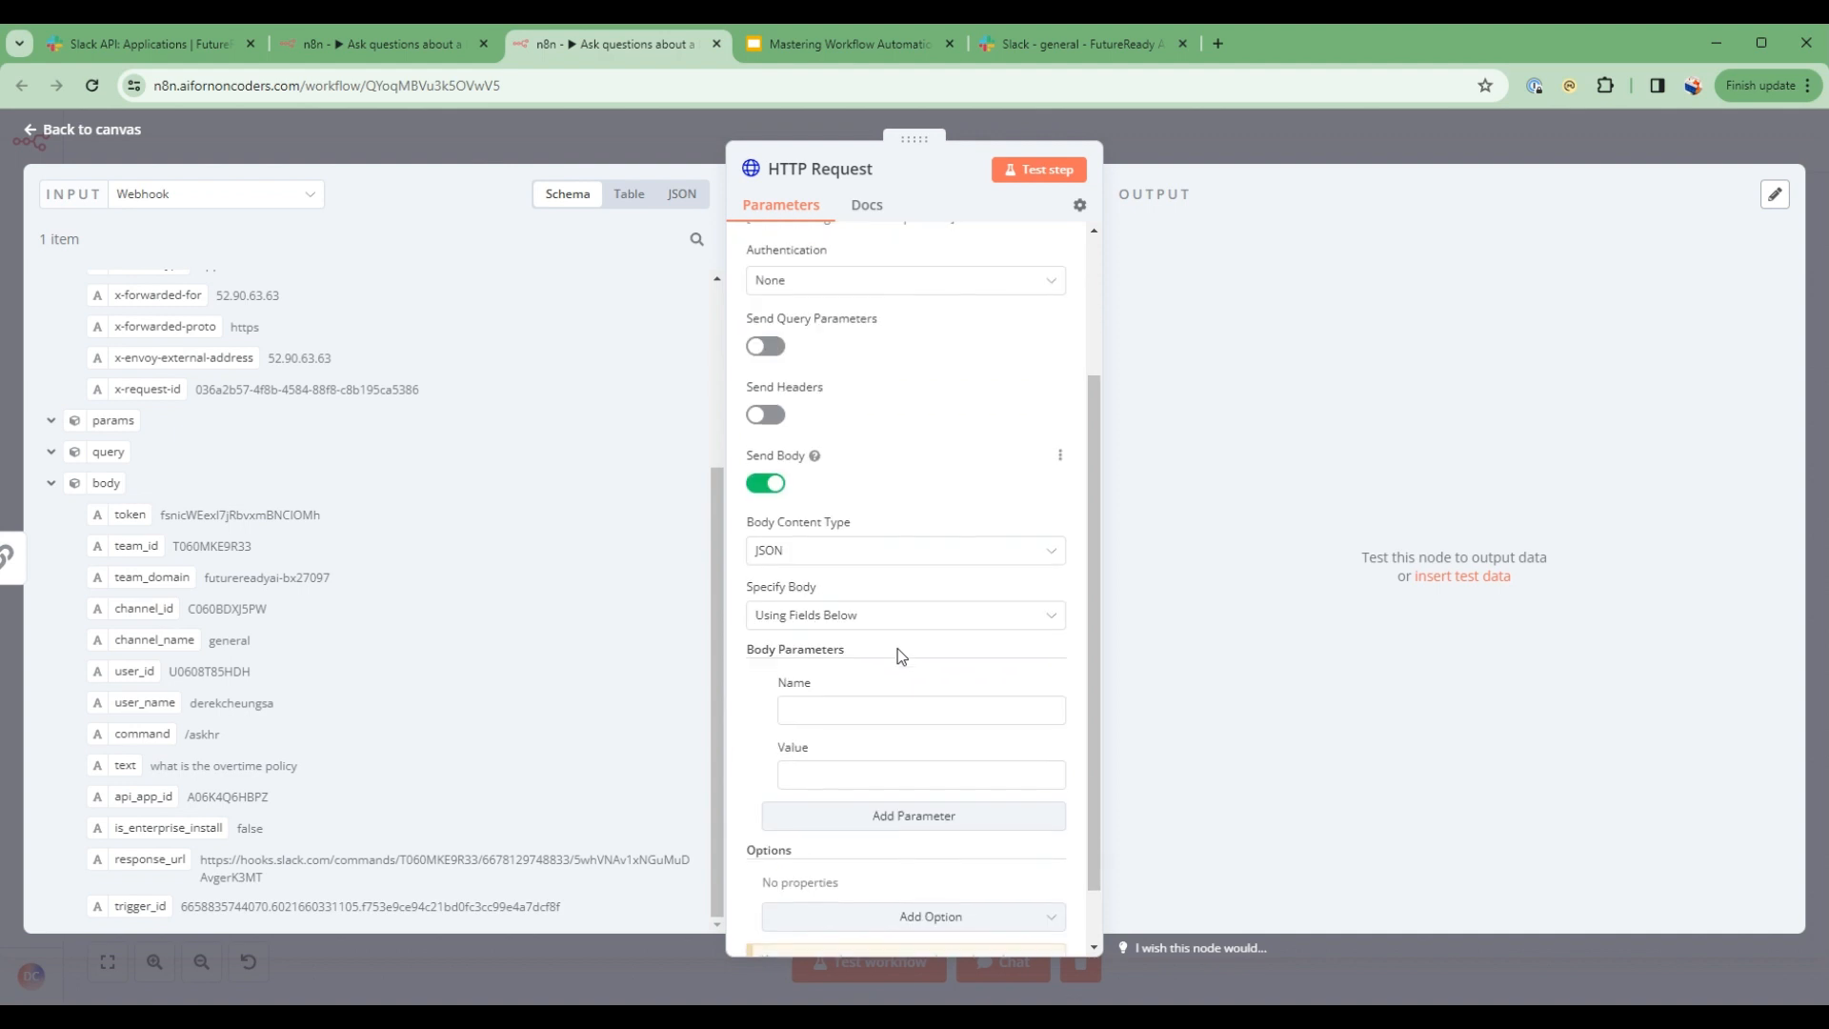
click(920, 709)
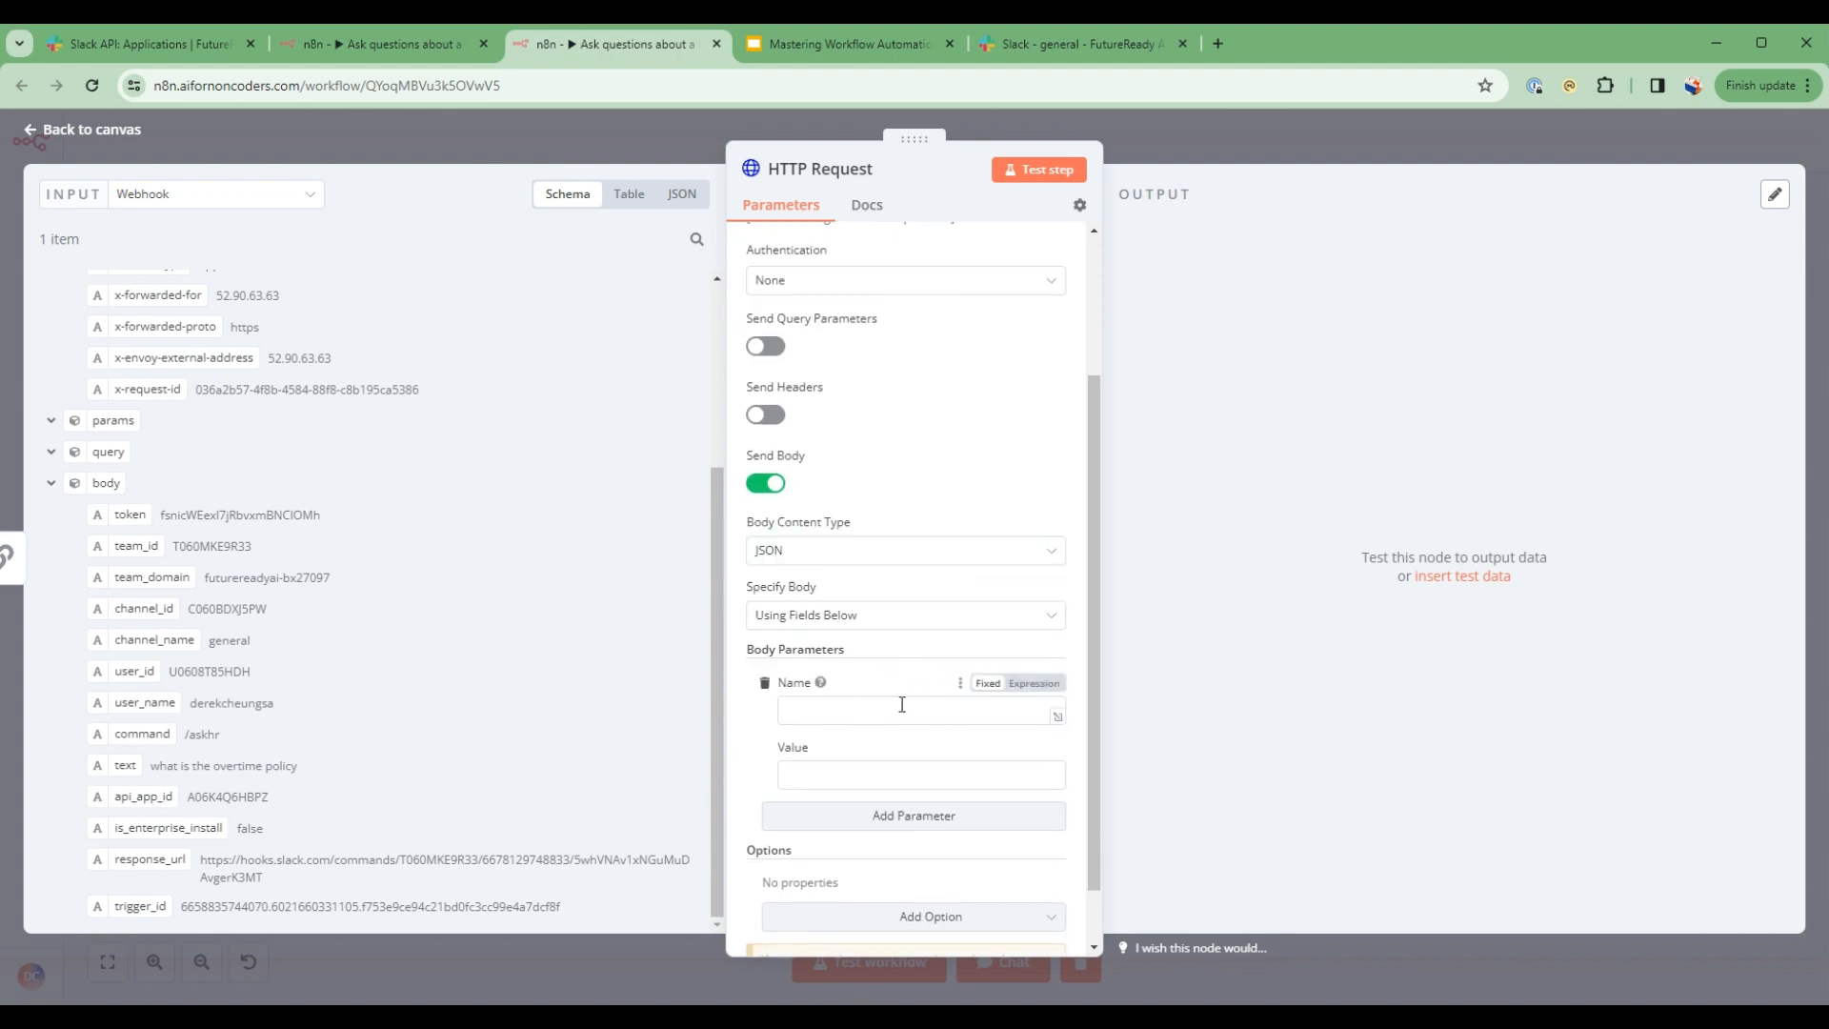
text(text)
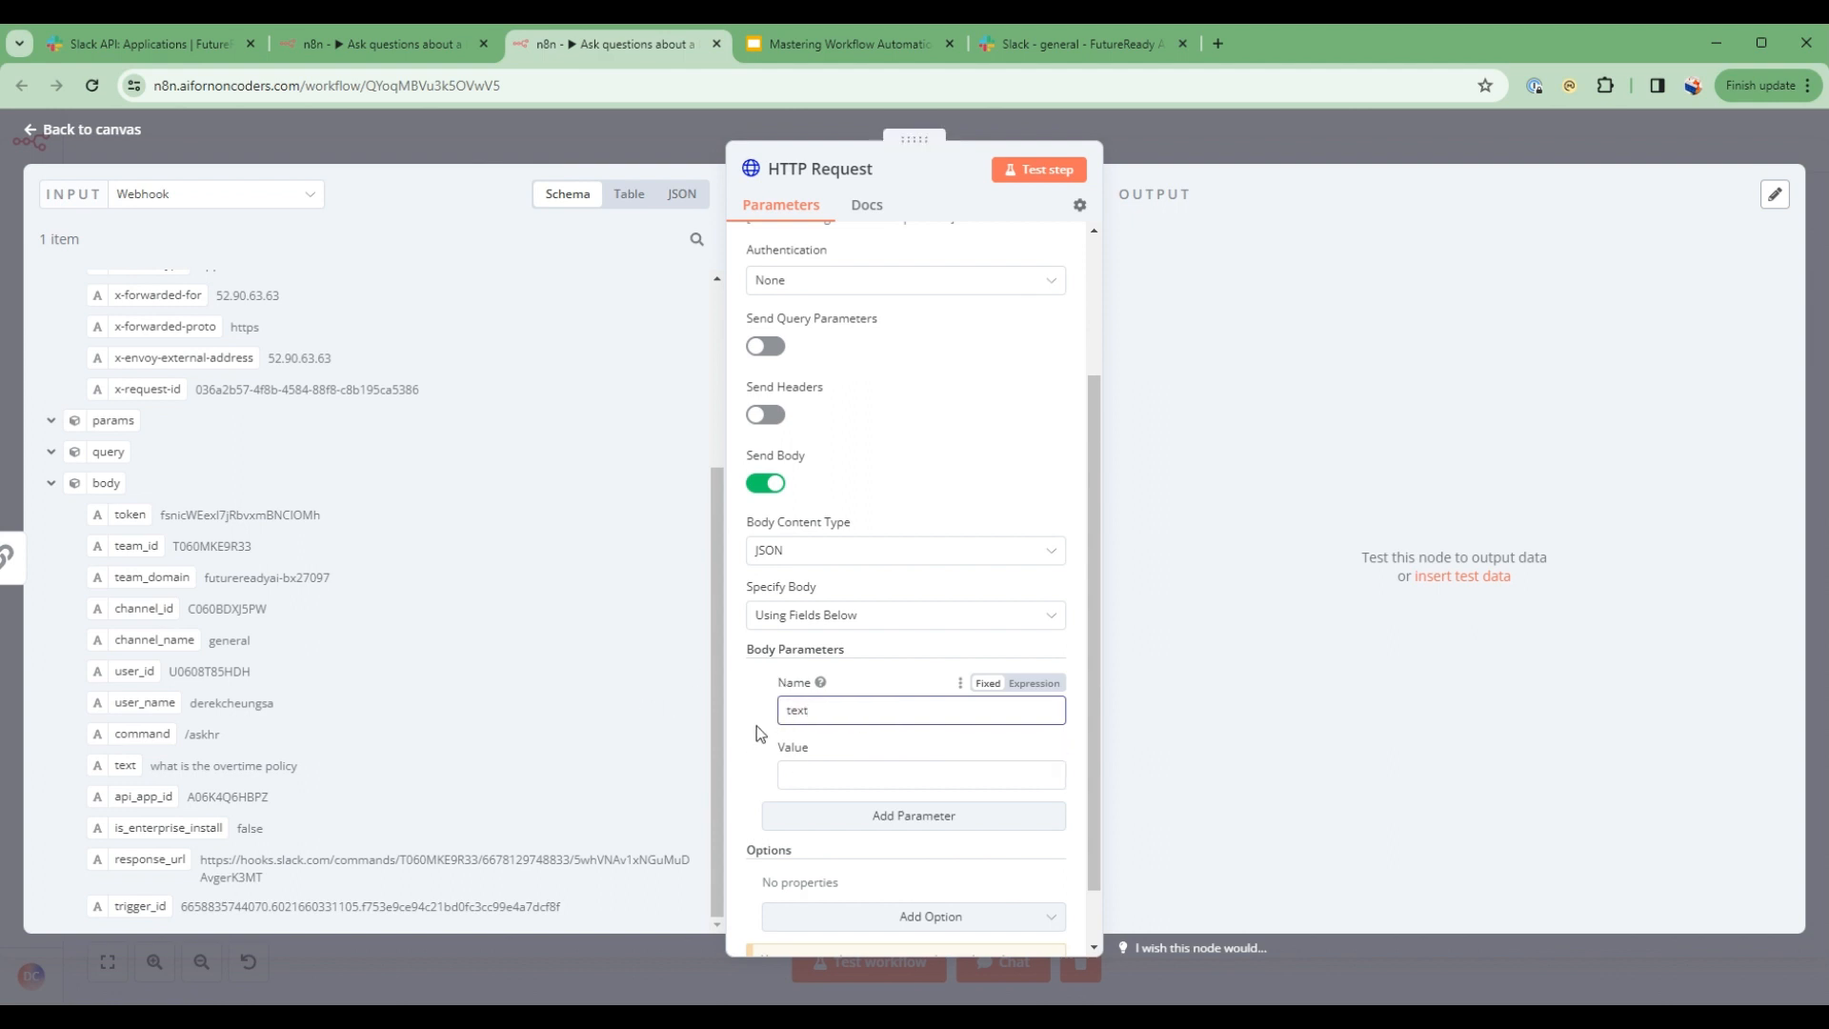
mouse_move(529, 705)
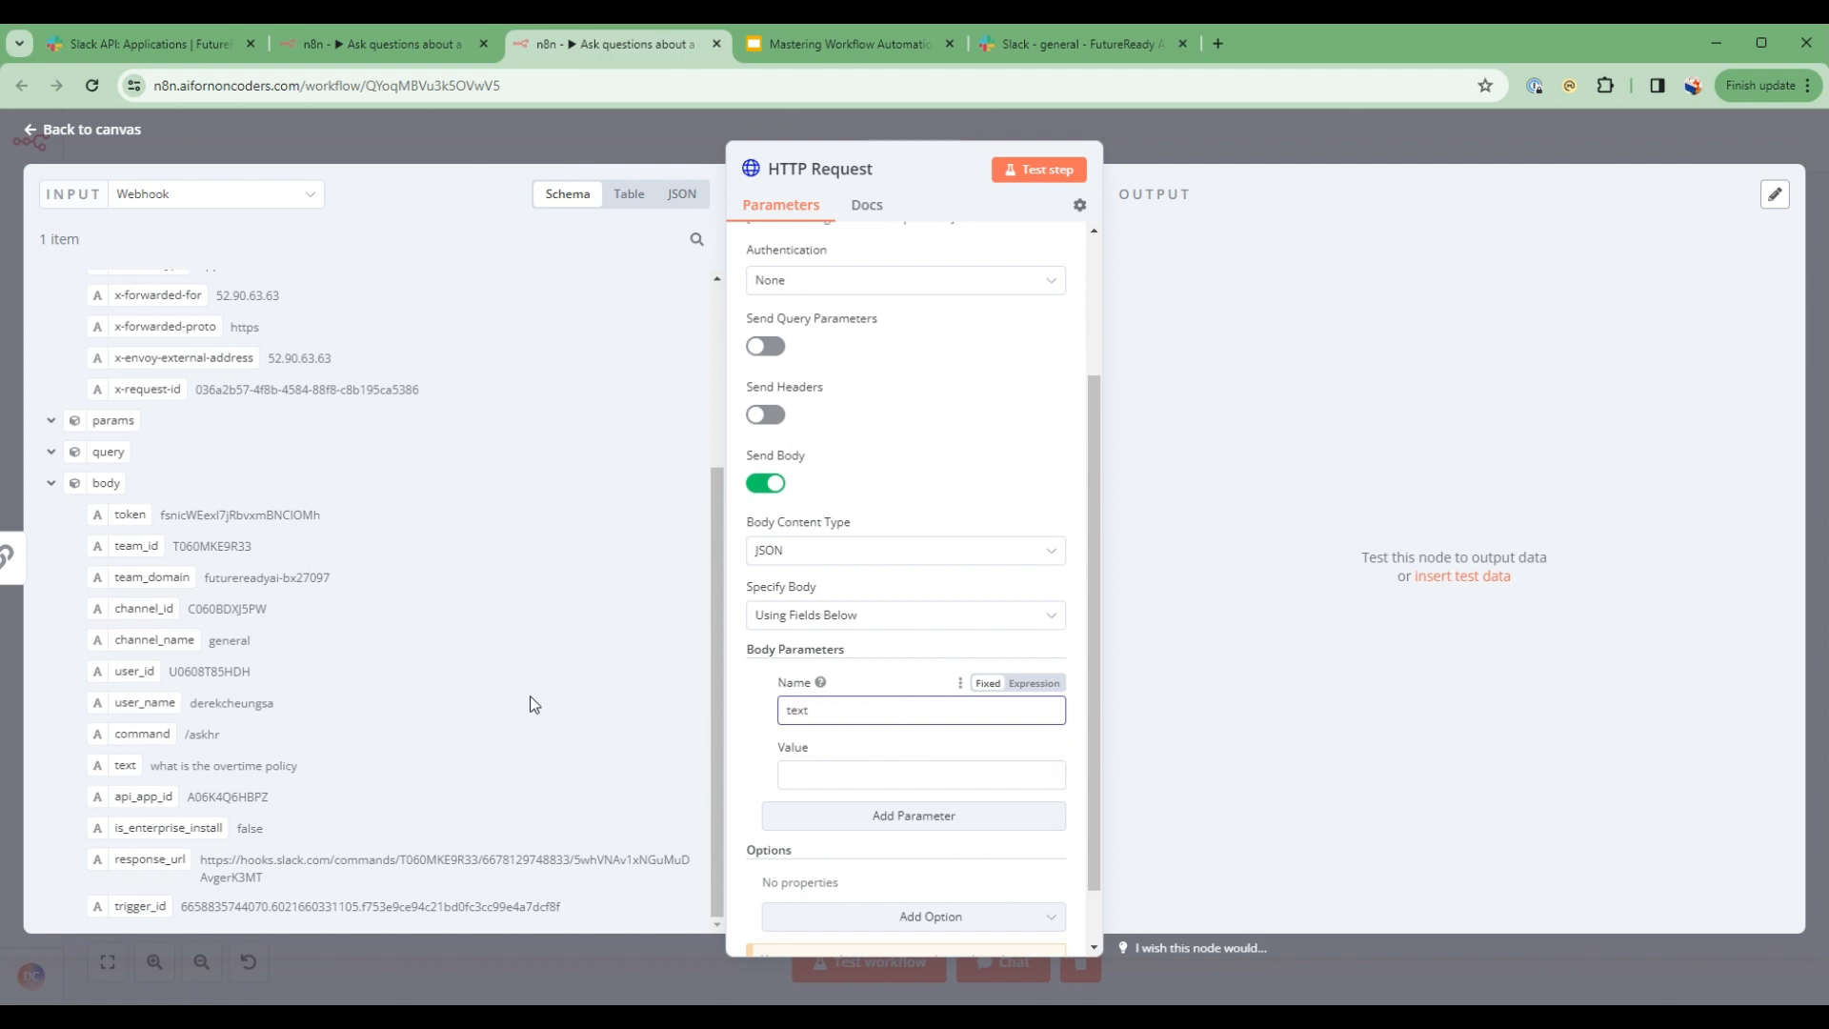
scroll(up, 3)
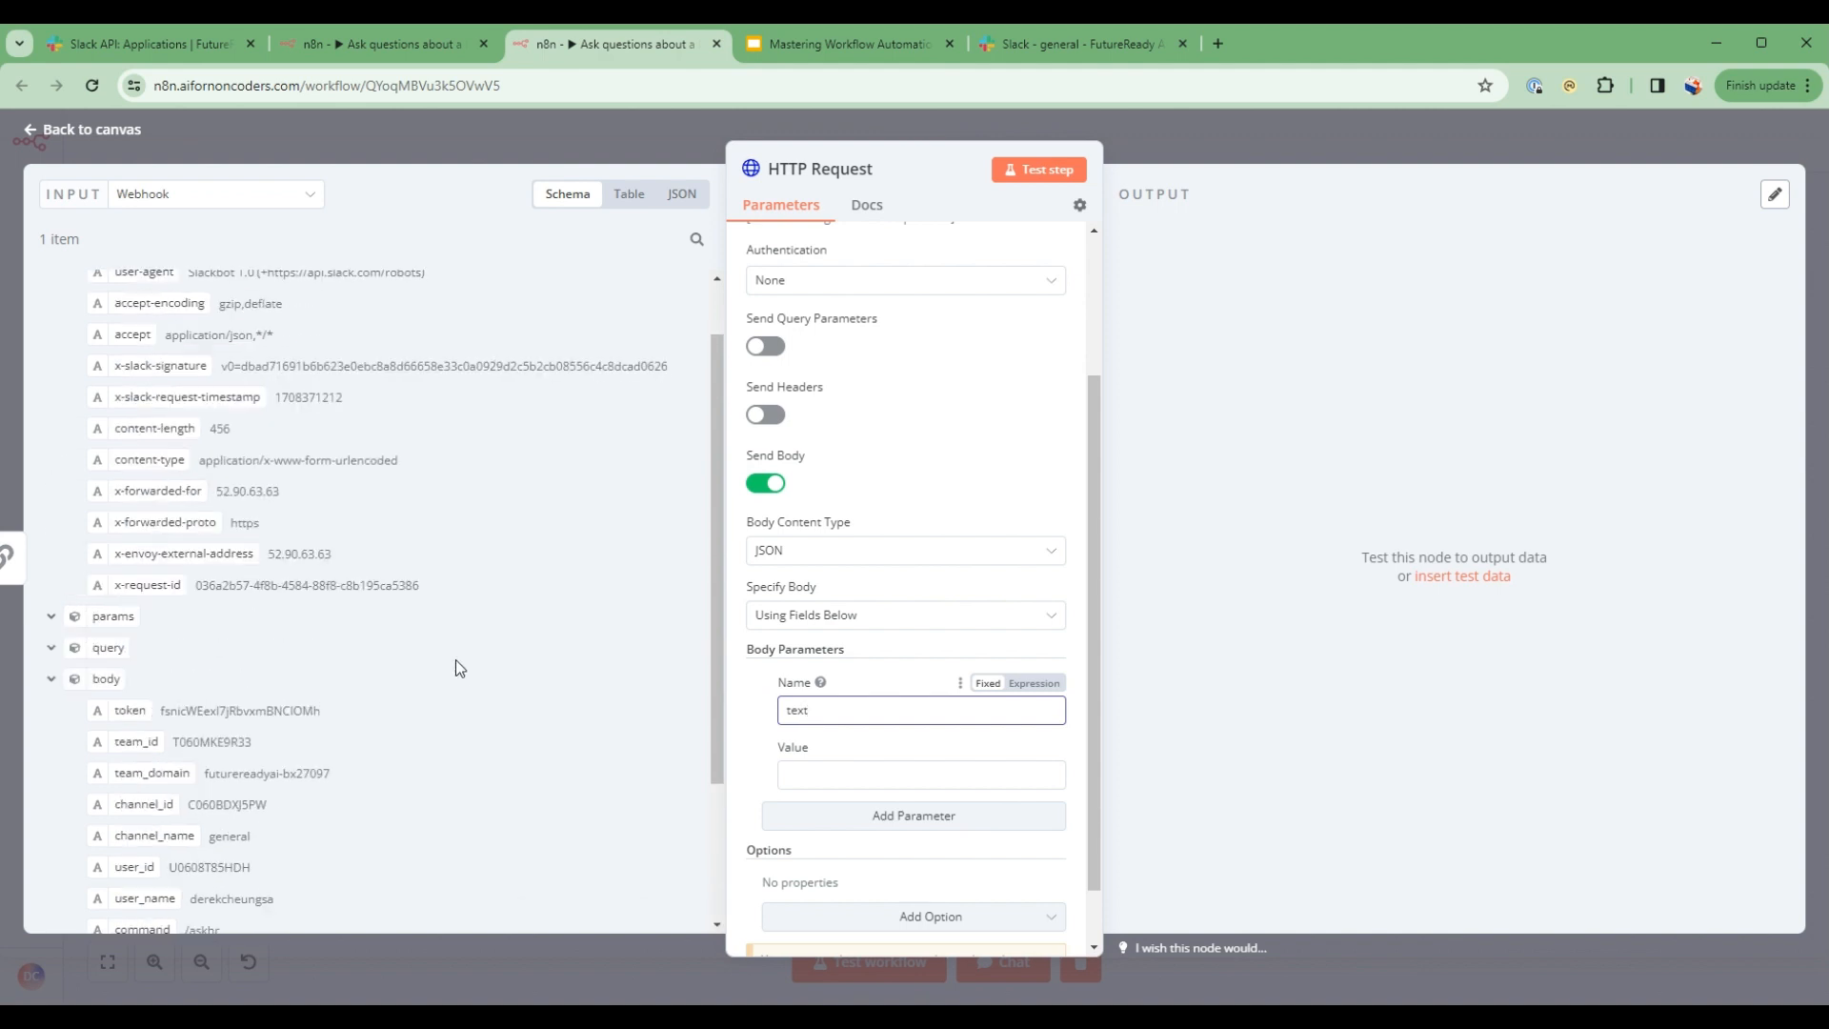
click(215, 195)
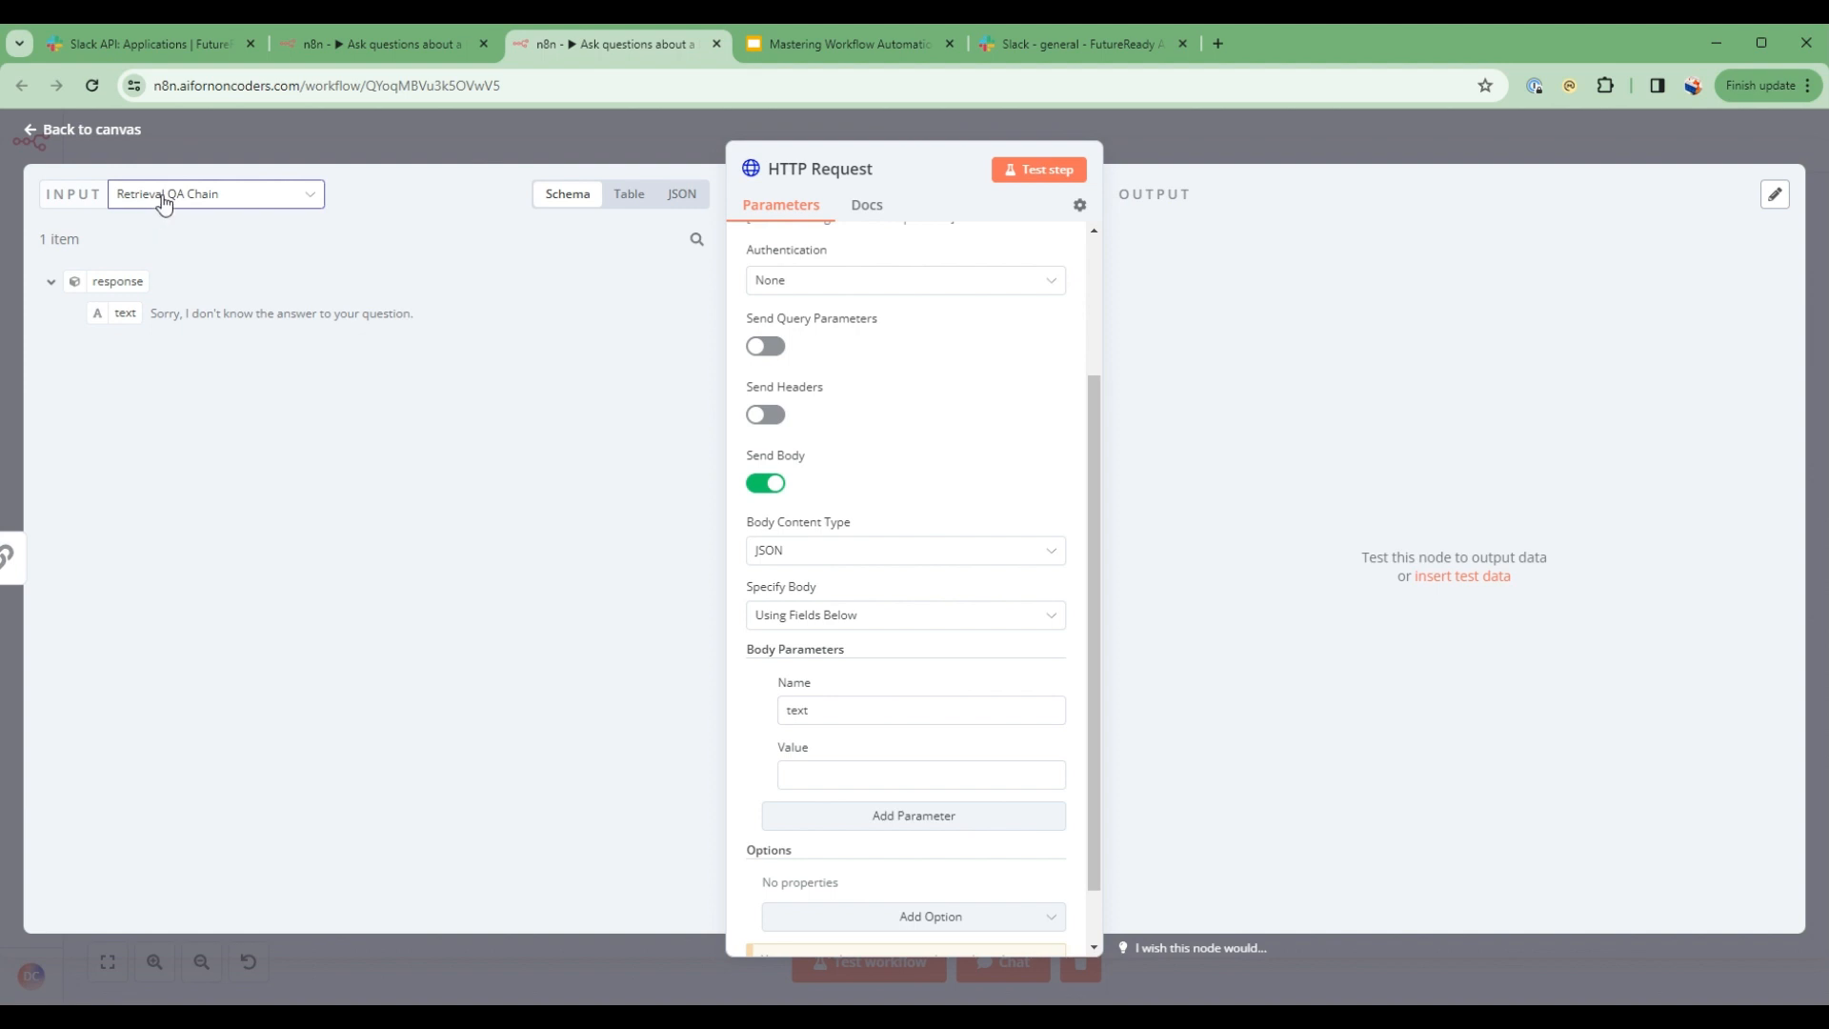
mouse_move(122, 314)
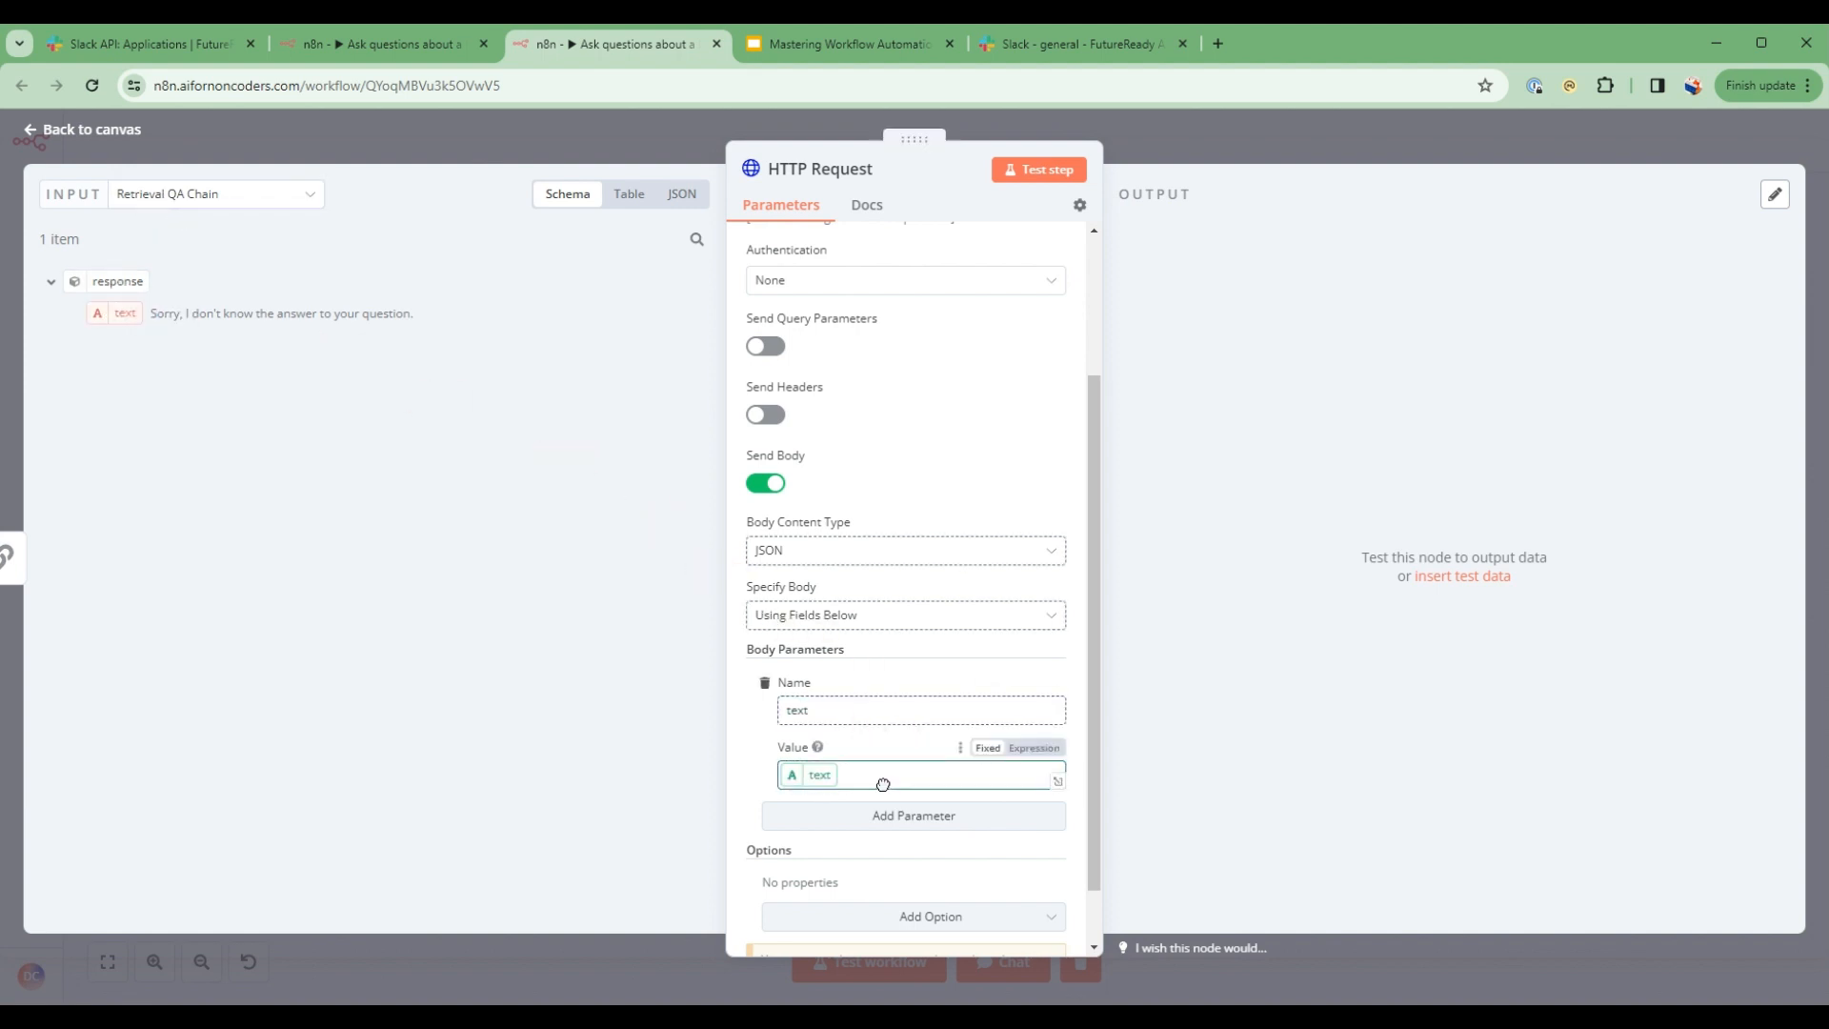
click(1033, 747)
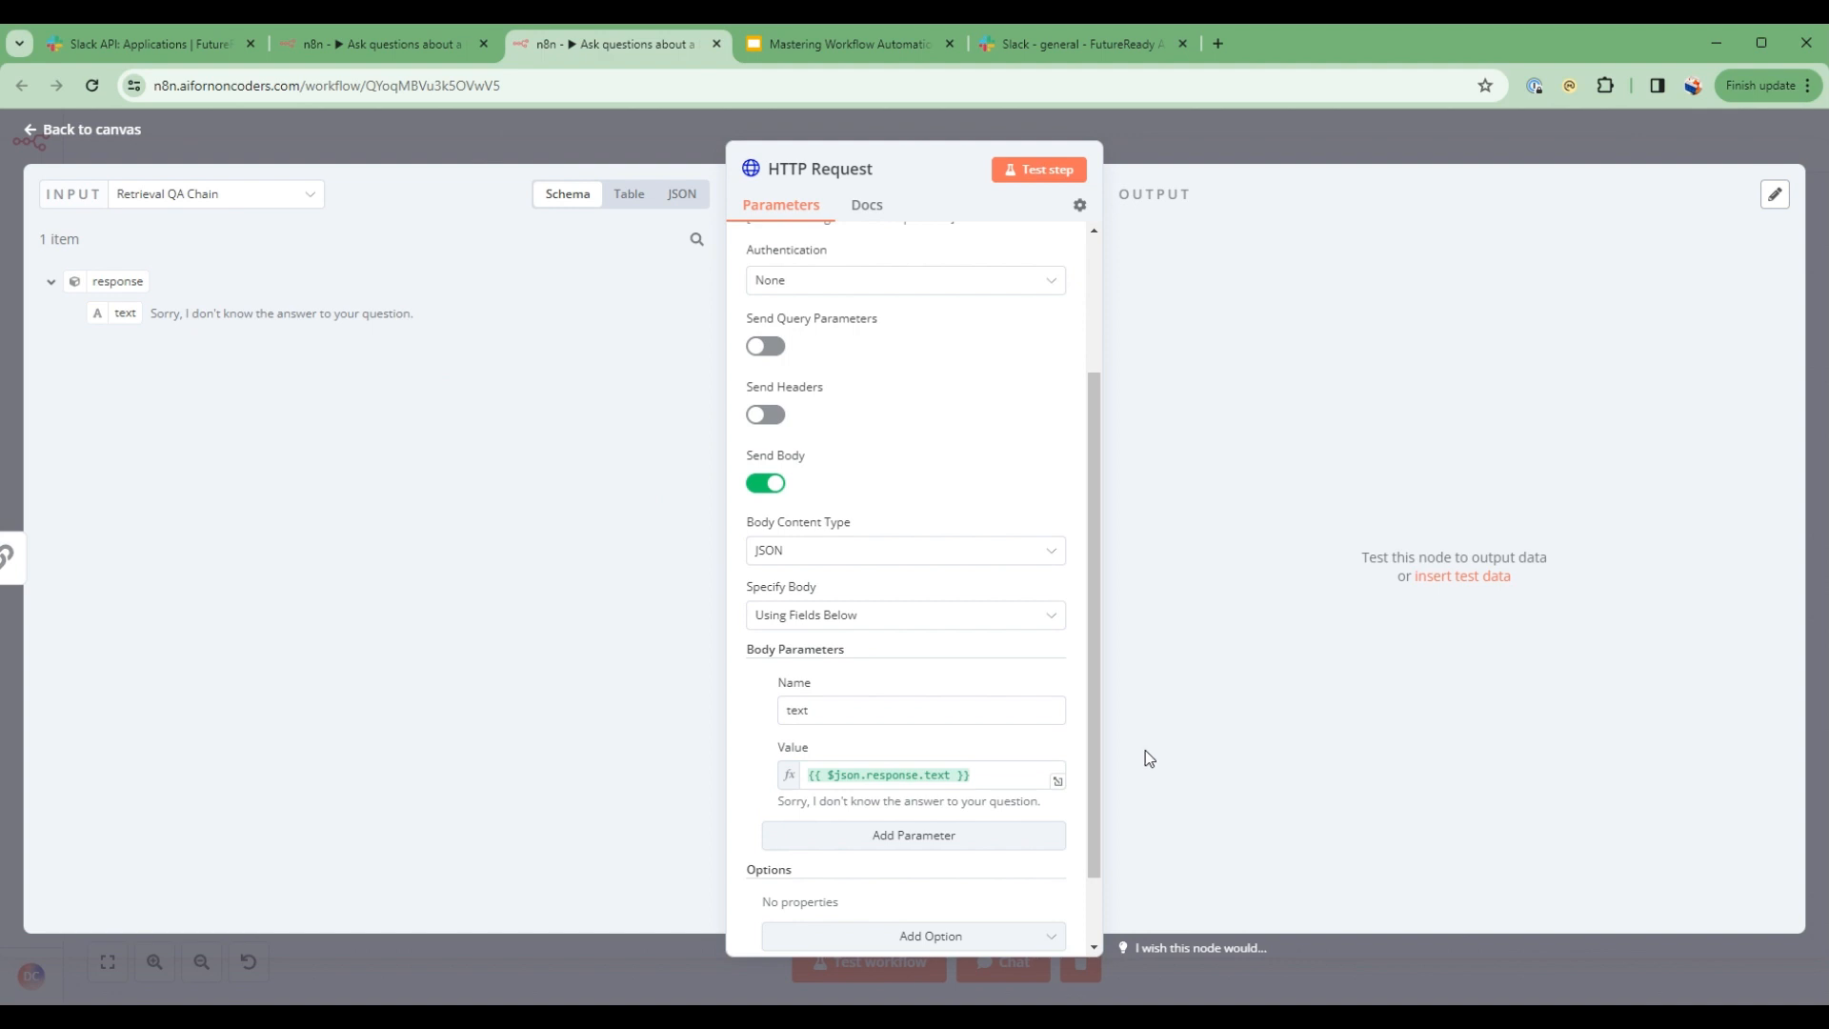
scroll(up, 3)
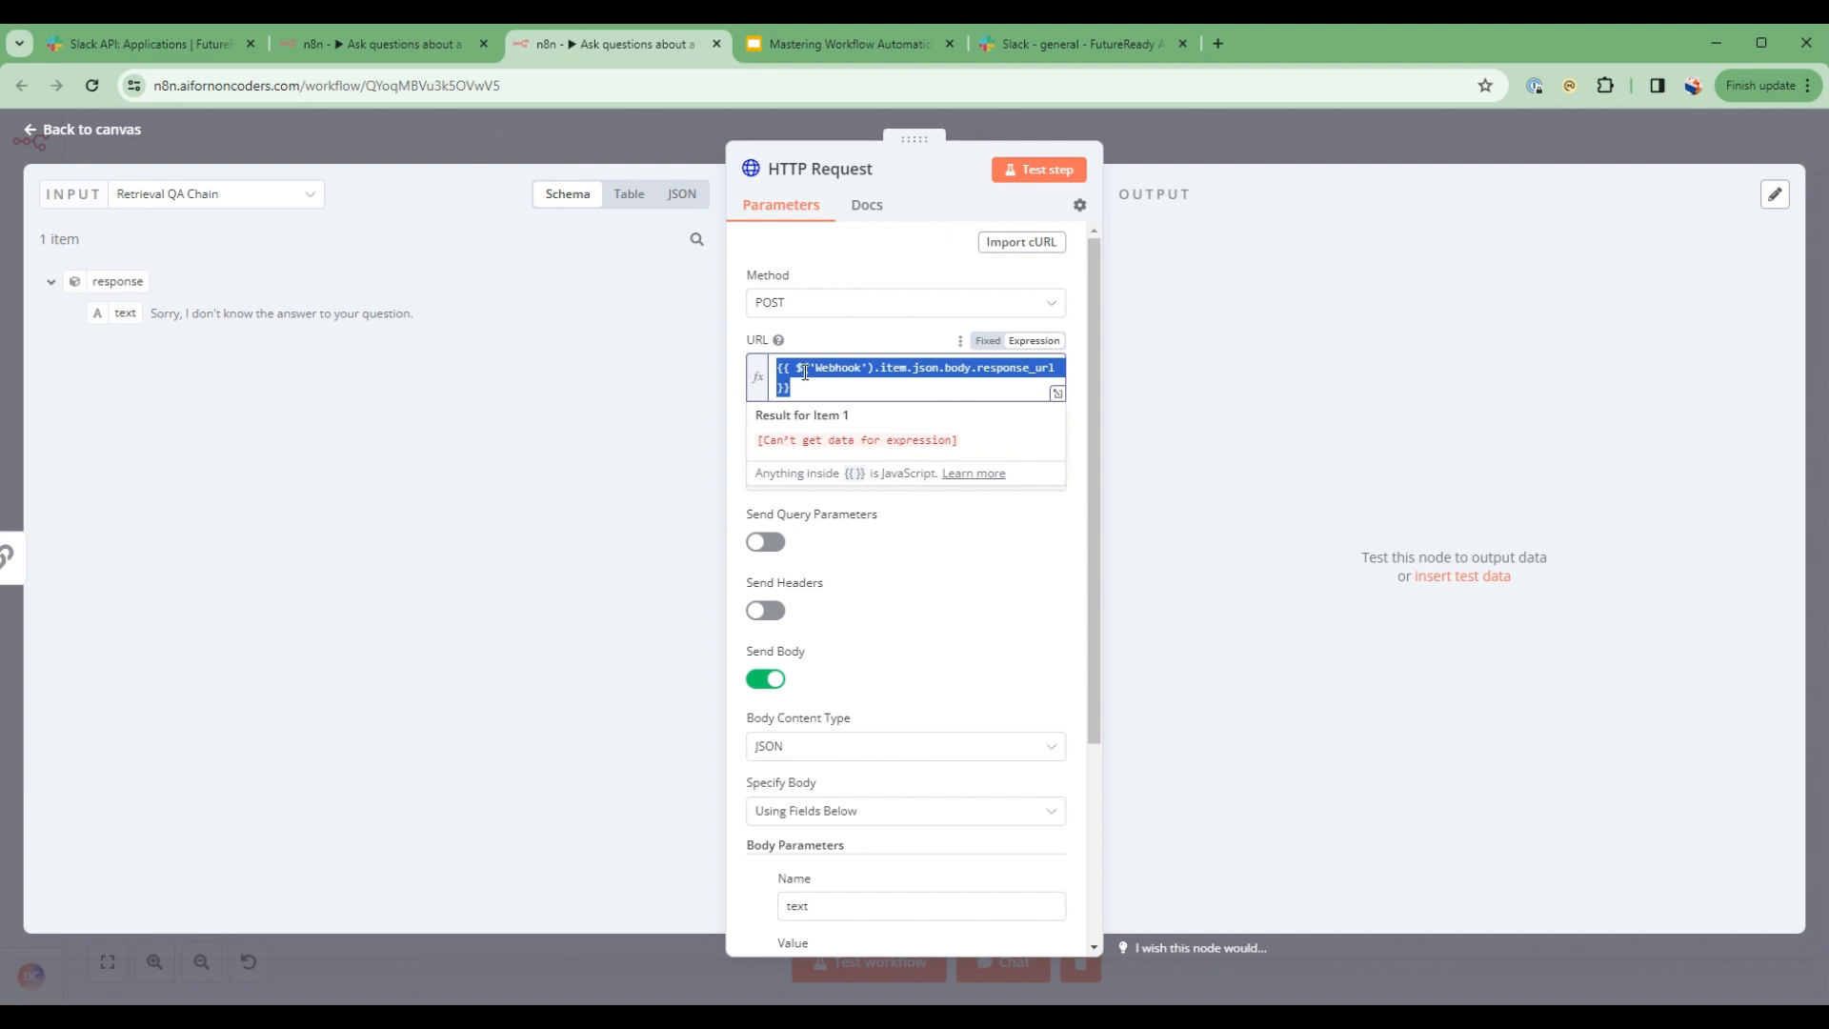
mouse_move(903, 604)
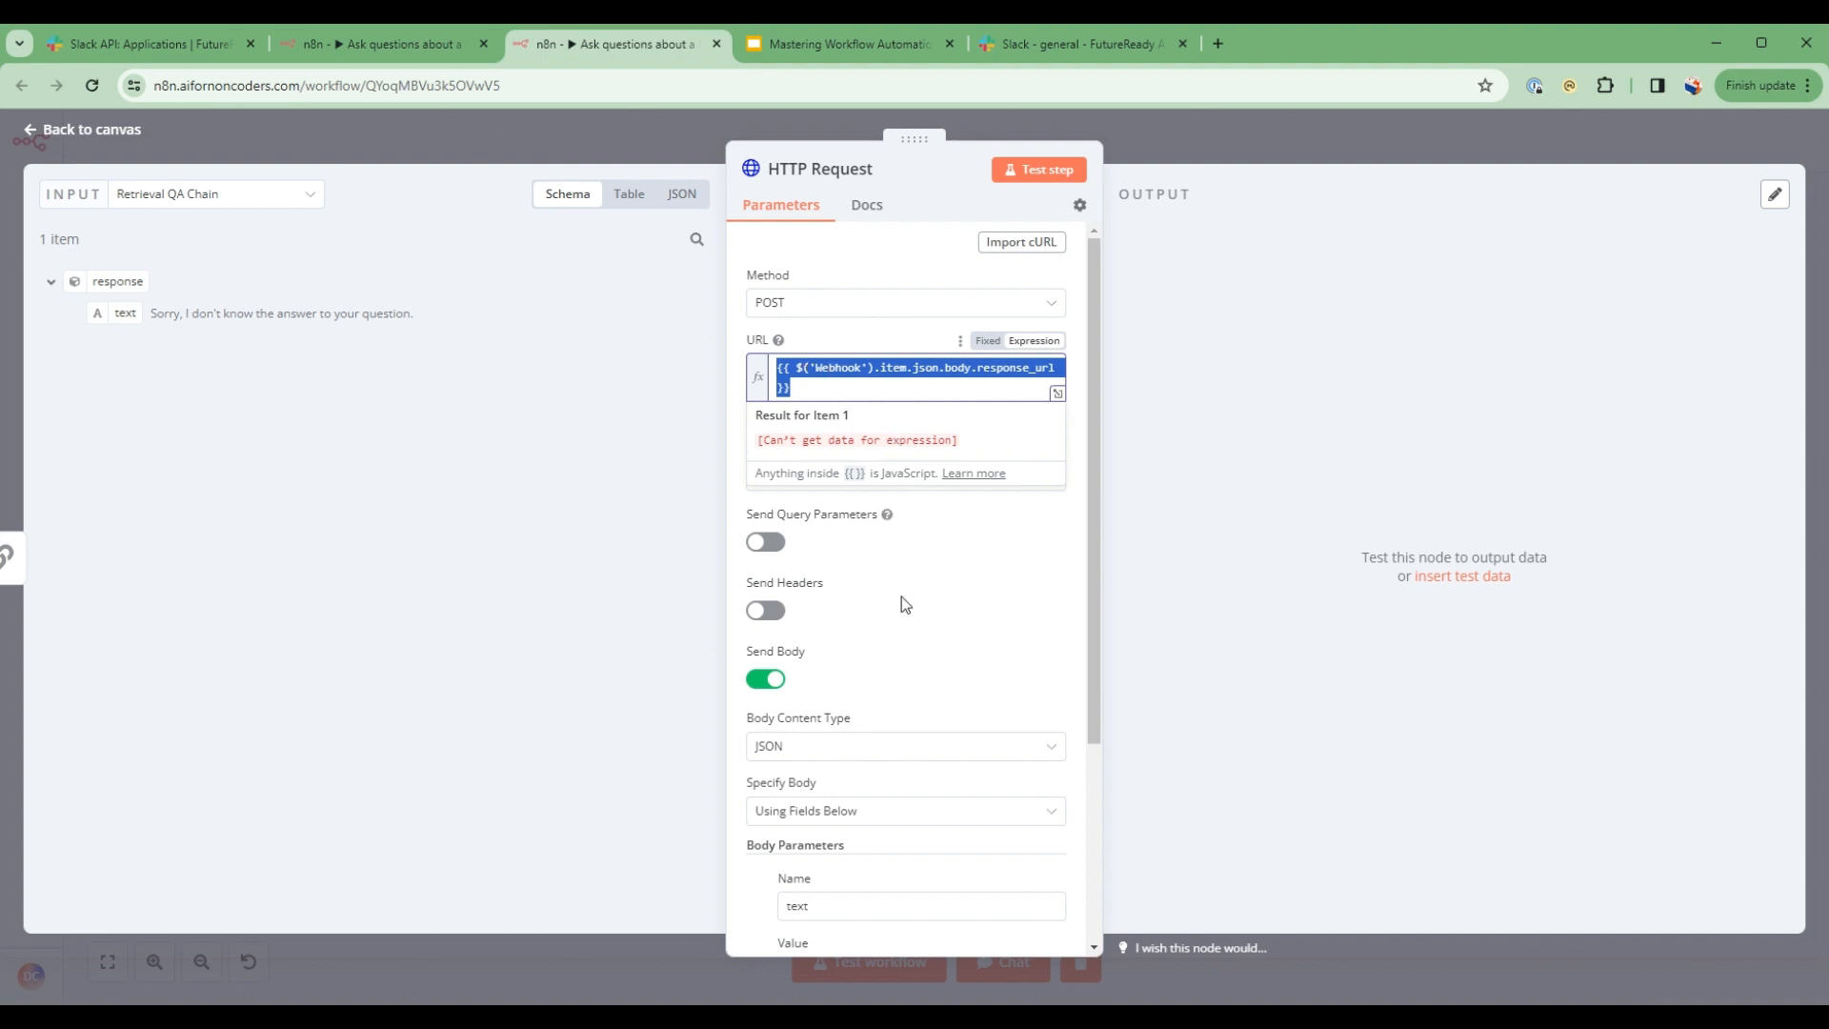
scroll(down, 3)
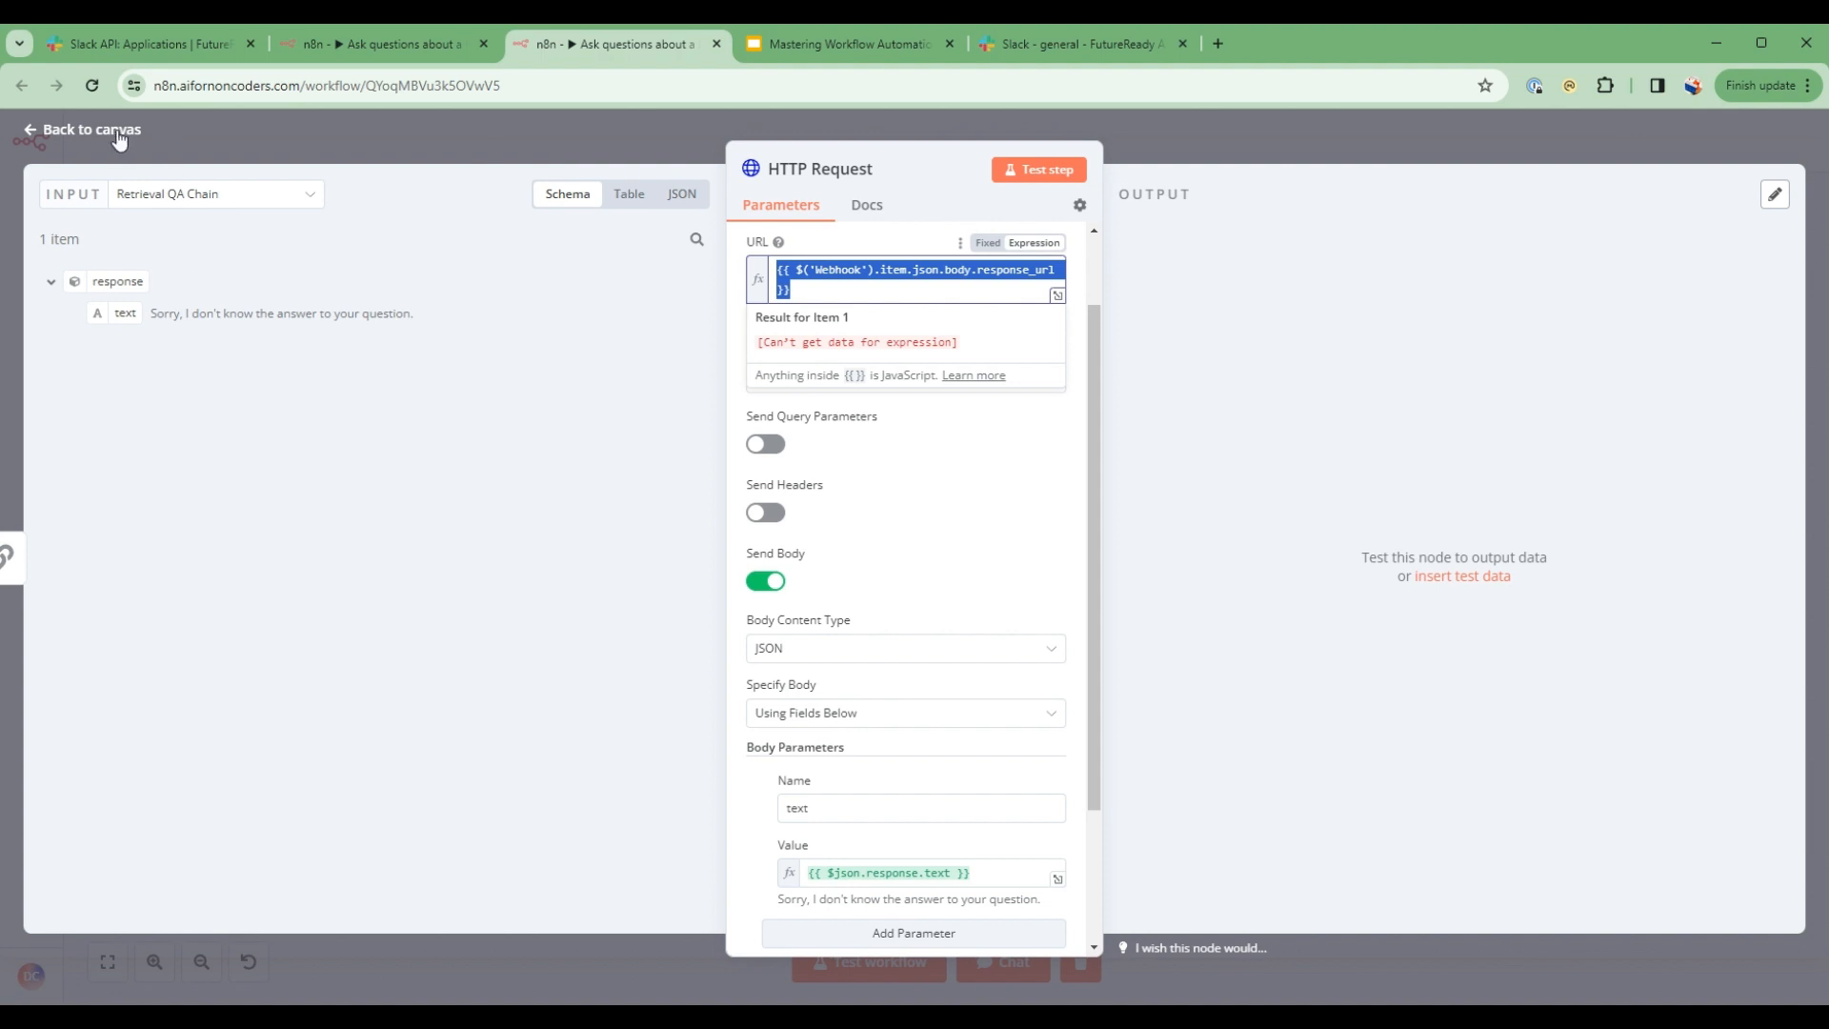
- Send '/askhr what is overtime policy' in #general to get the 'Workflow was started' reply
click(90, 128)
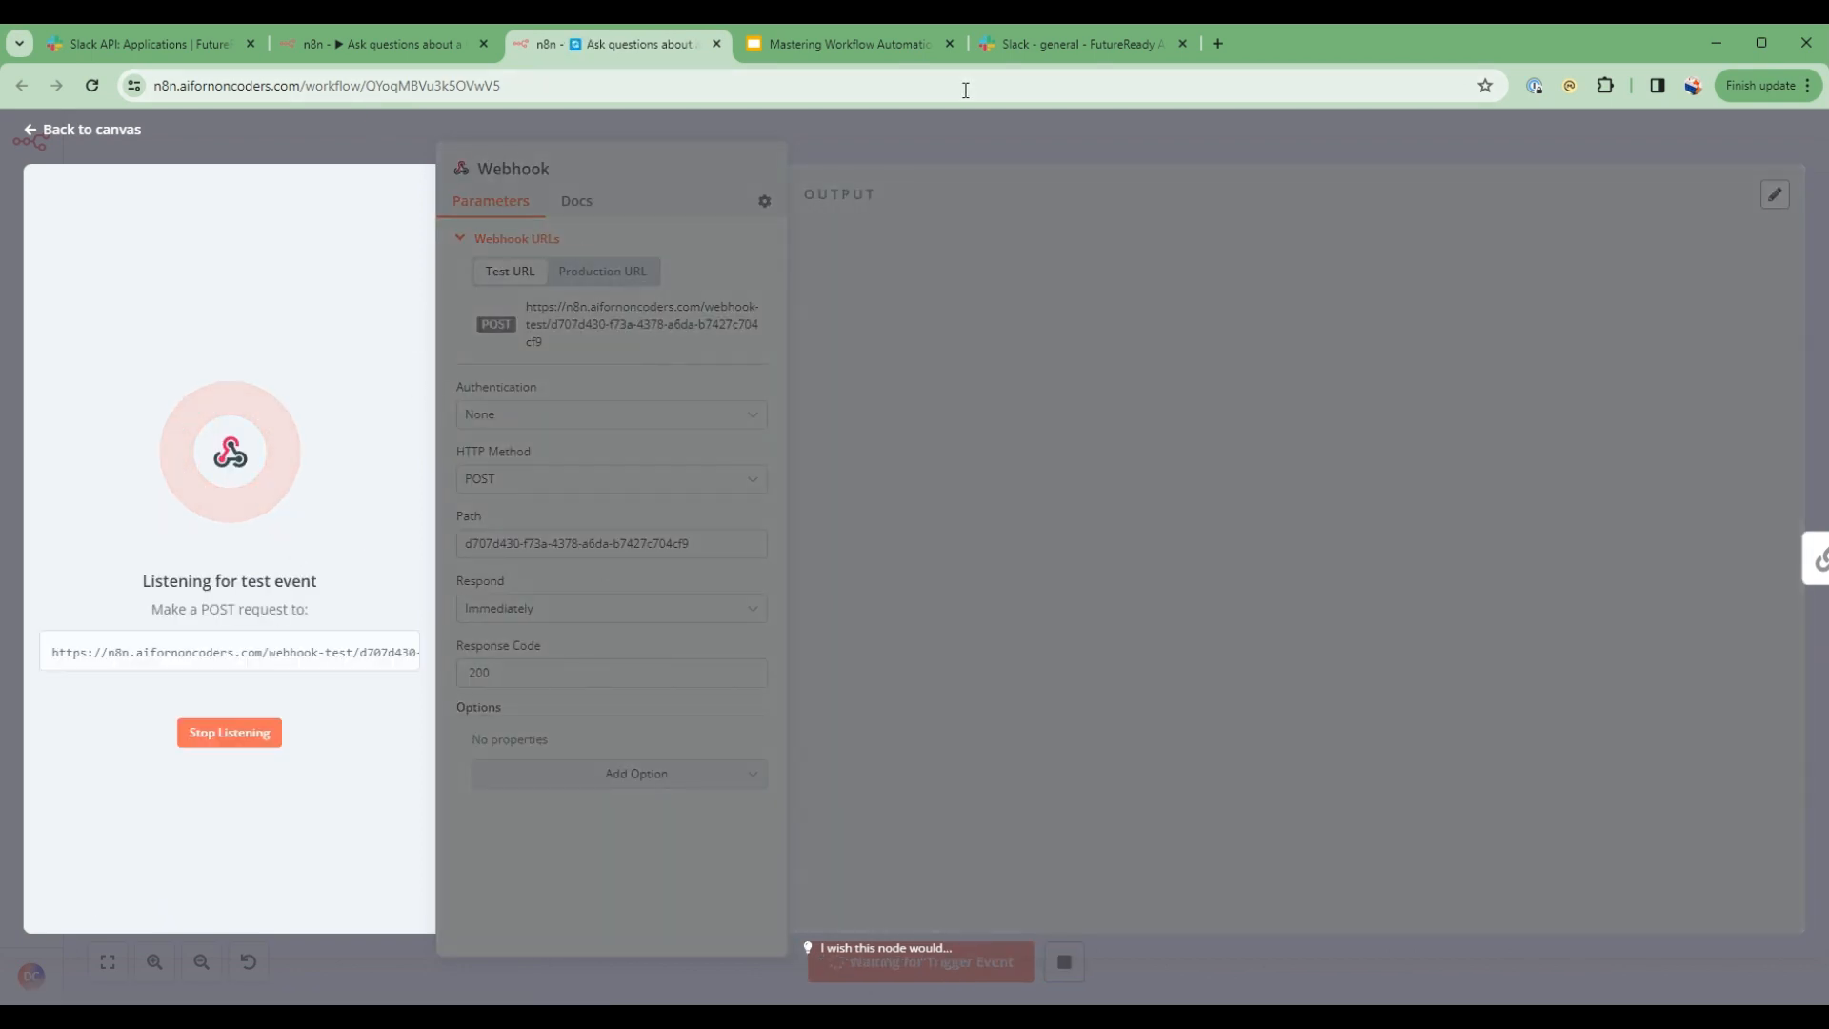
click(1079, 44)
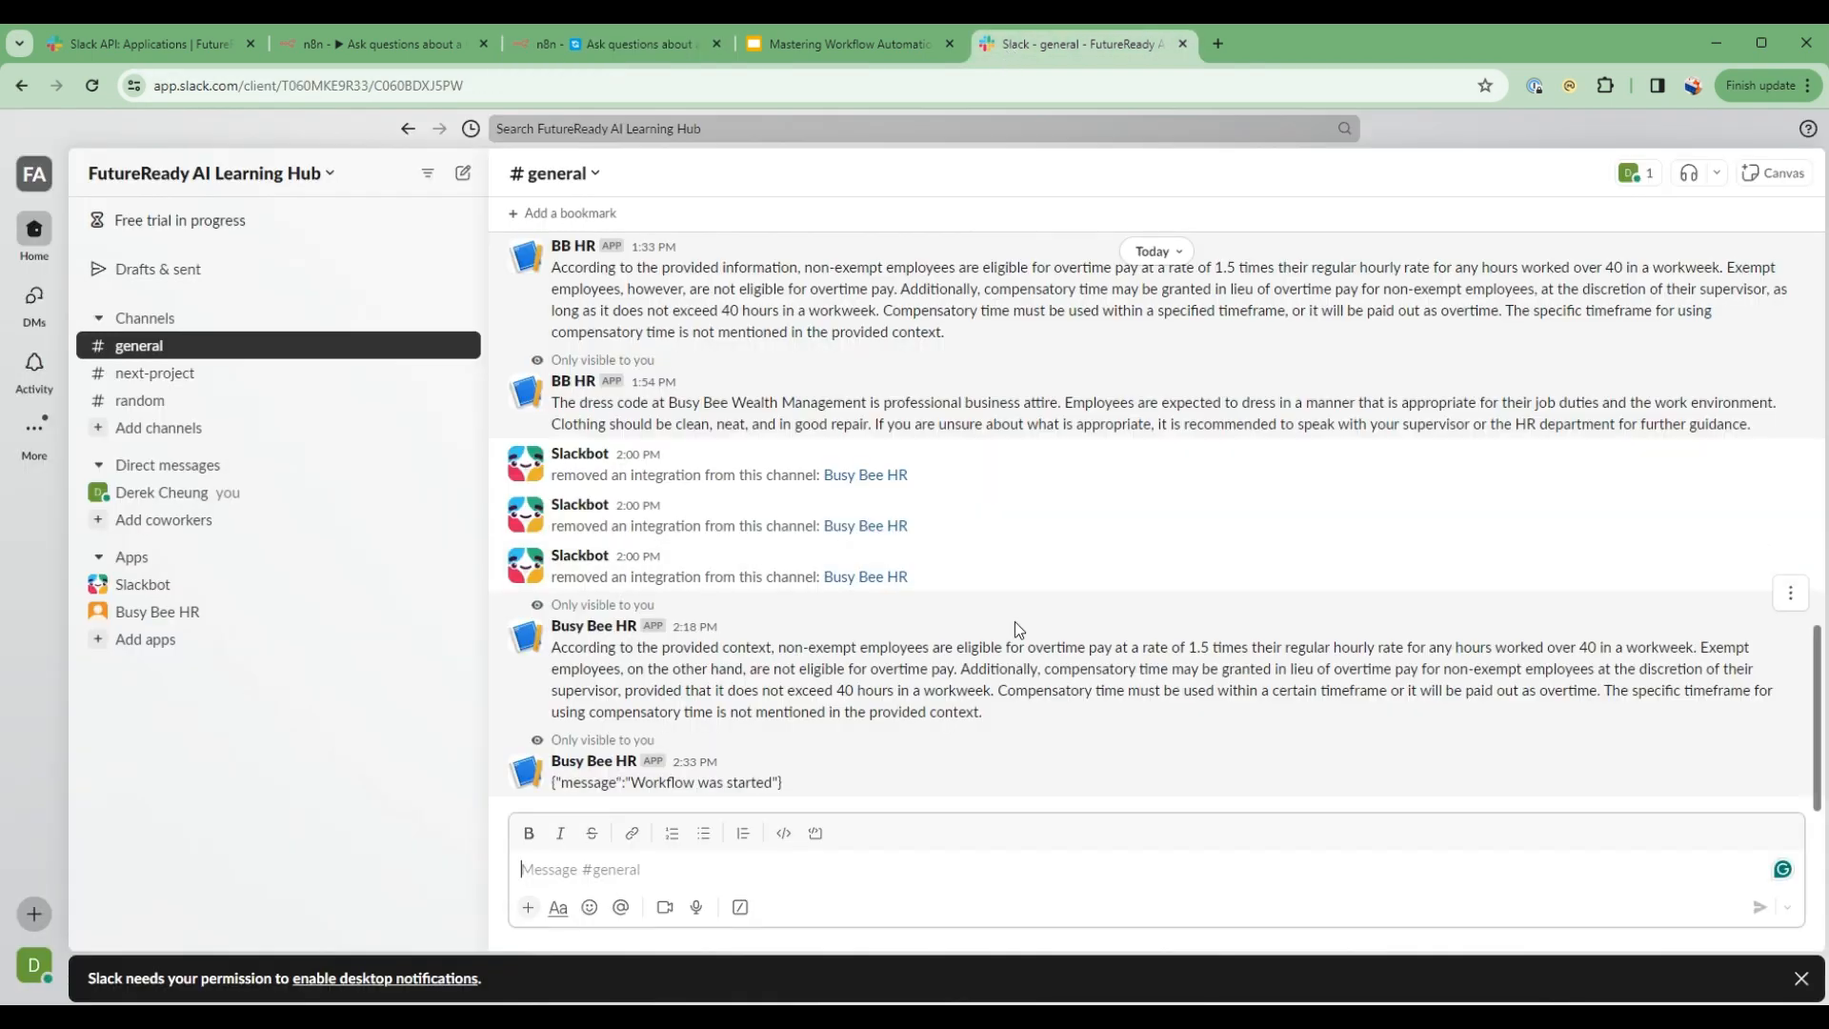
text(/askhr)
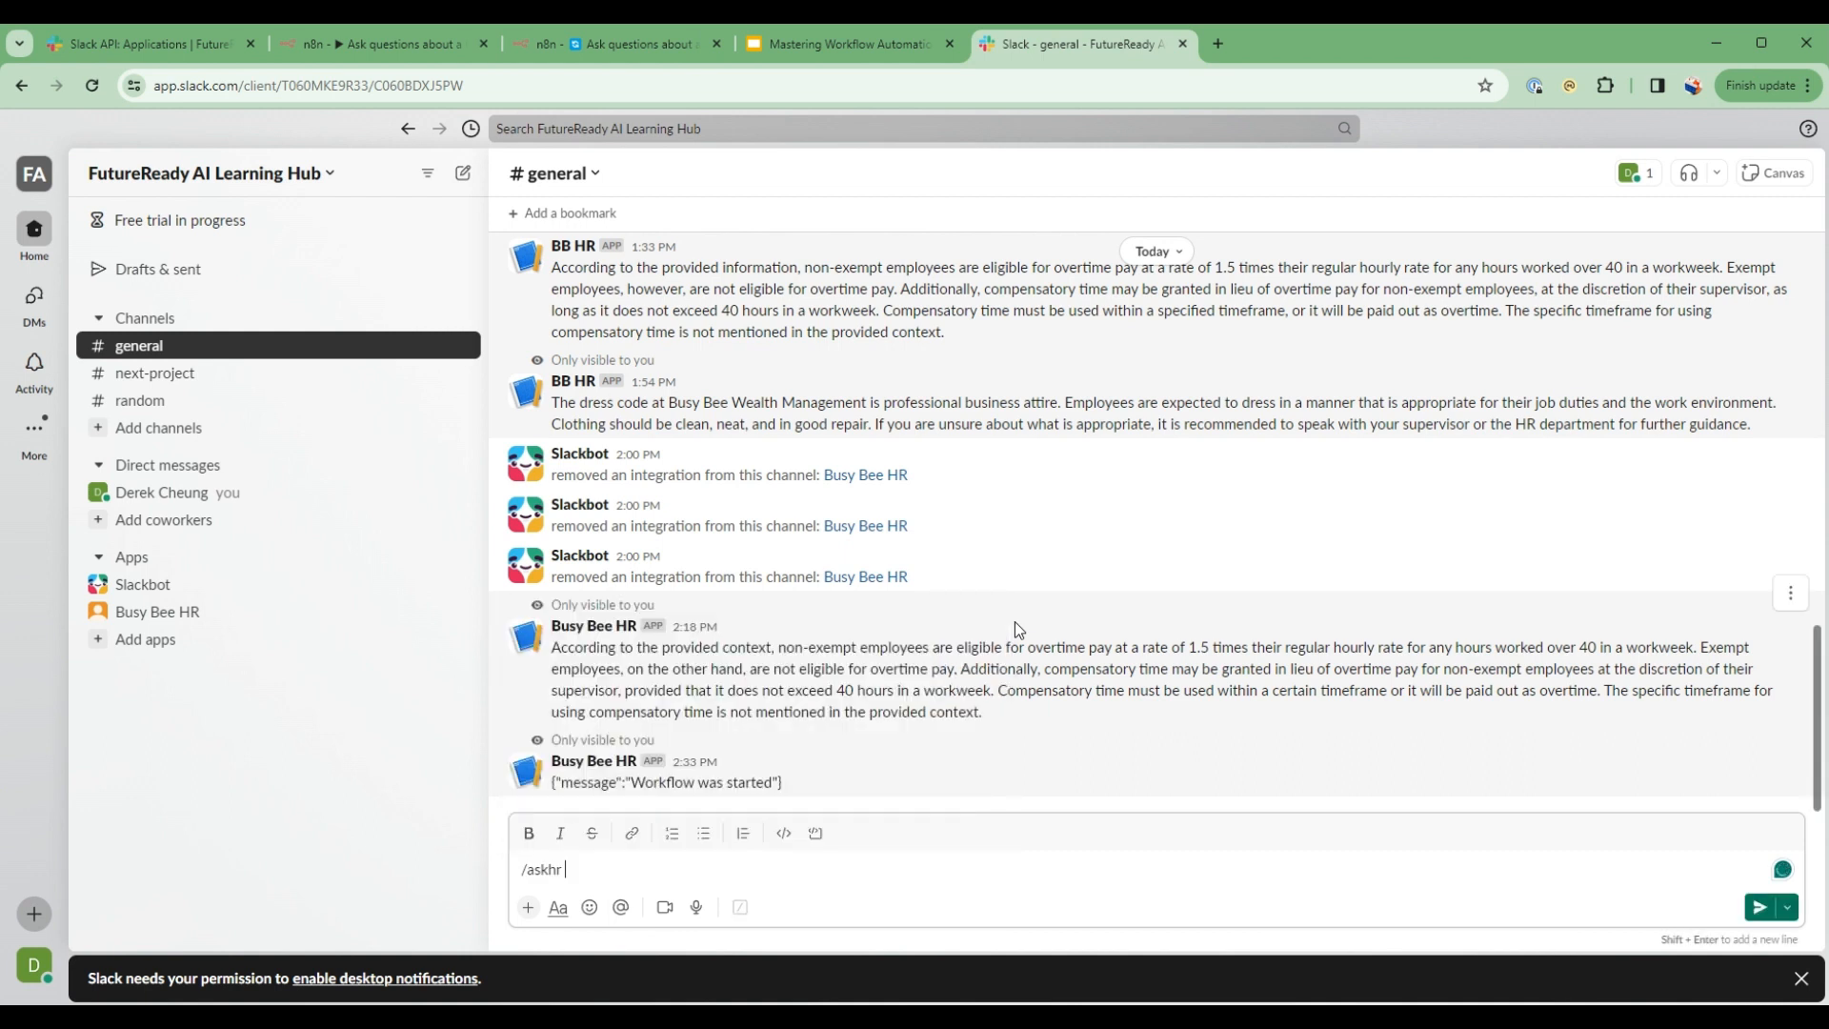
text(what is overtime)
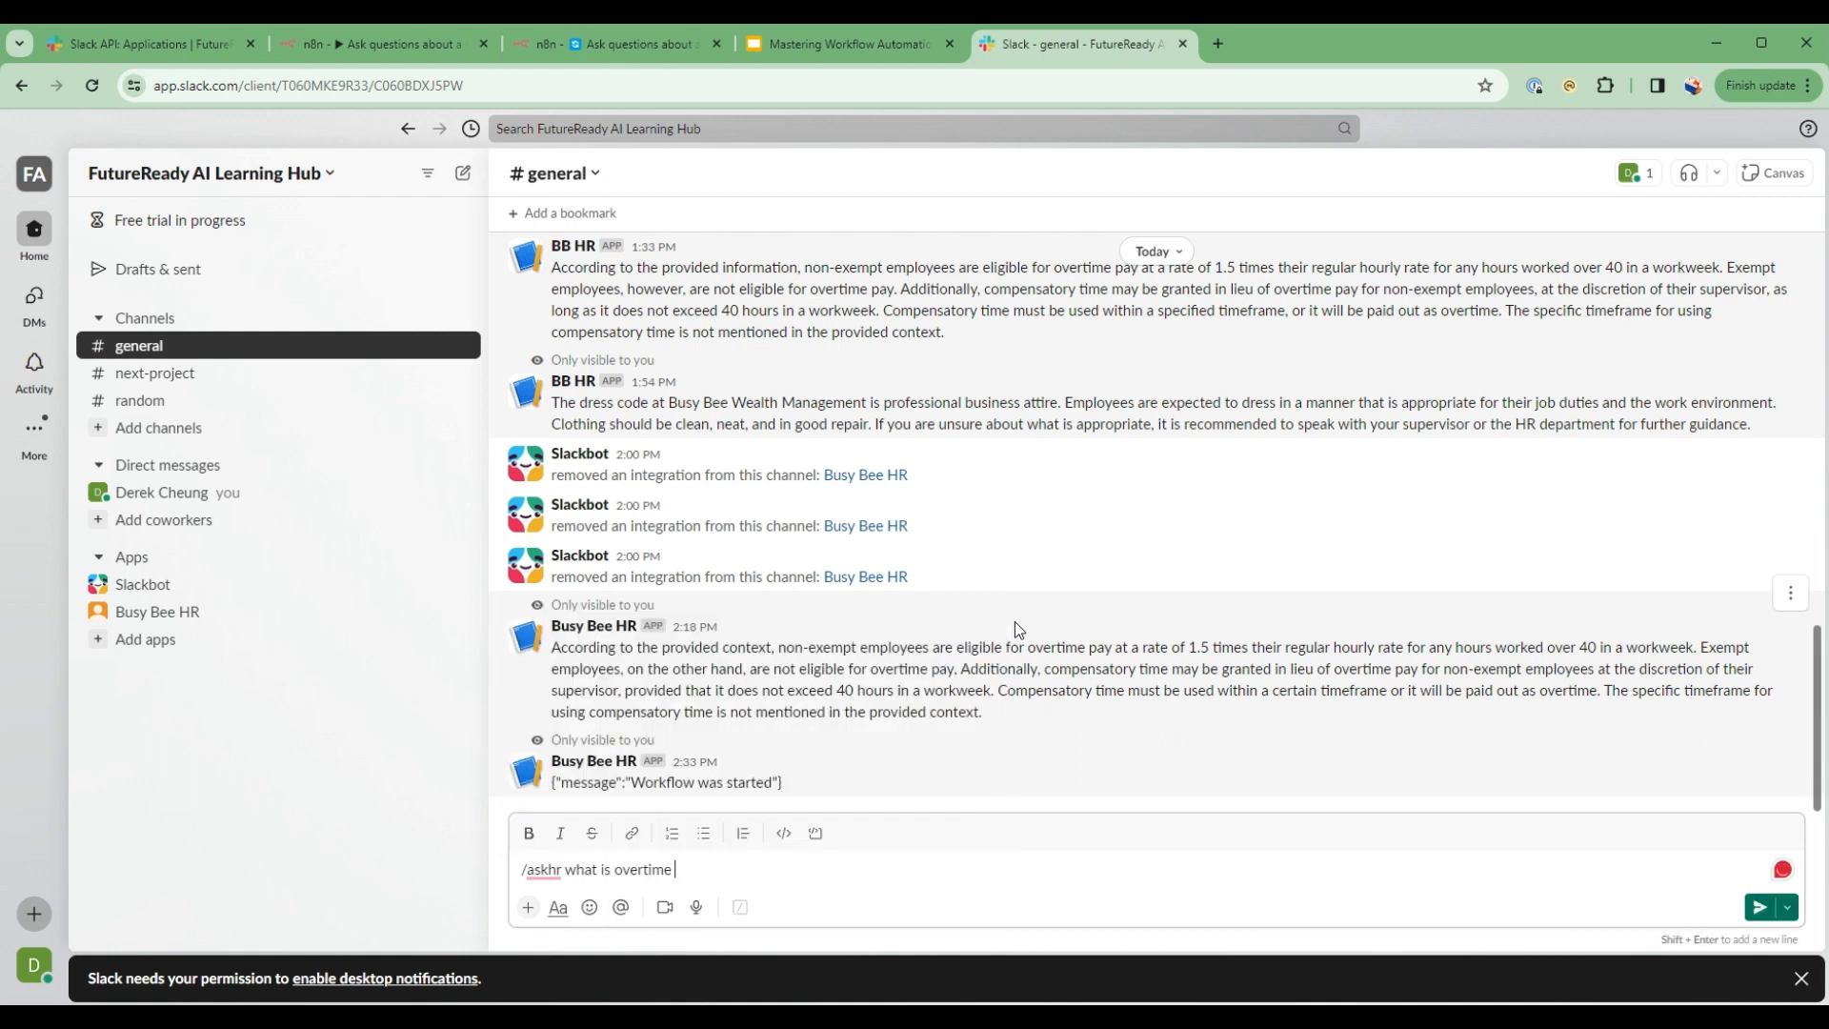
text(policy)
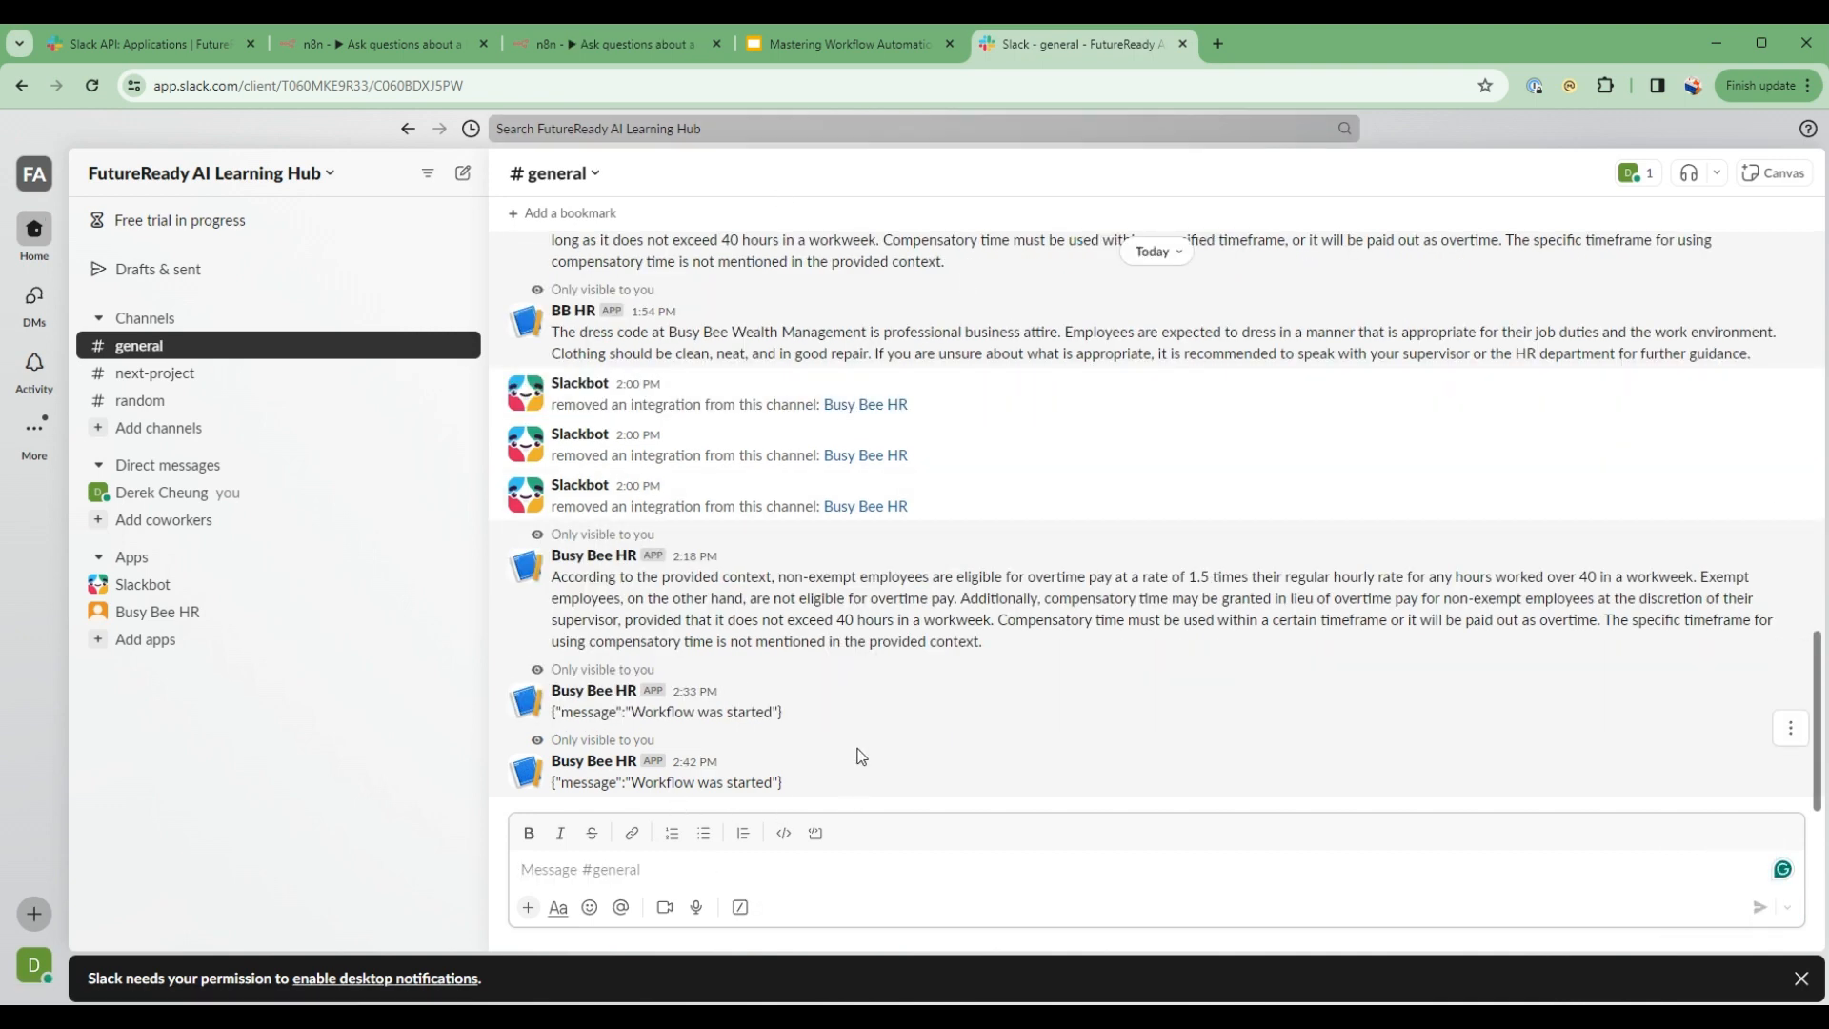
- Run the Retrieval QA Chain test step on the overtime question captured from Slack
click(611, 44)
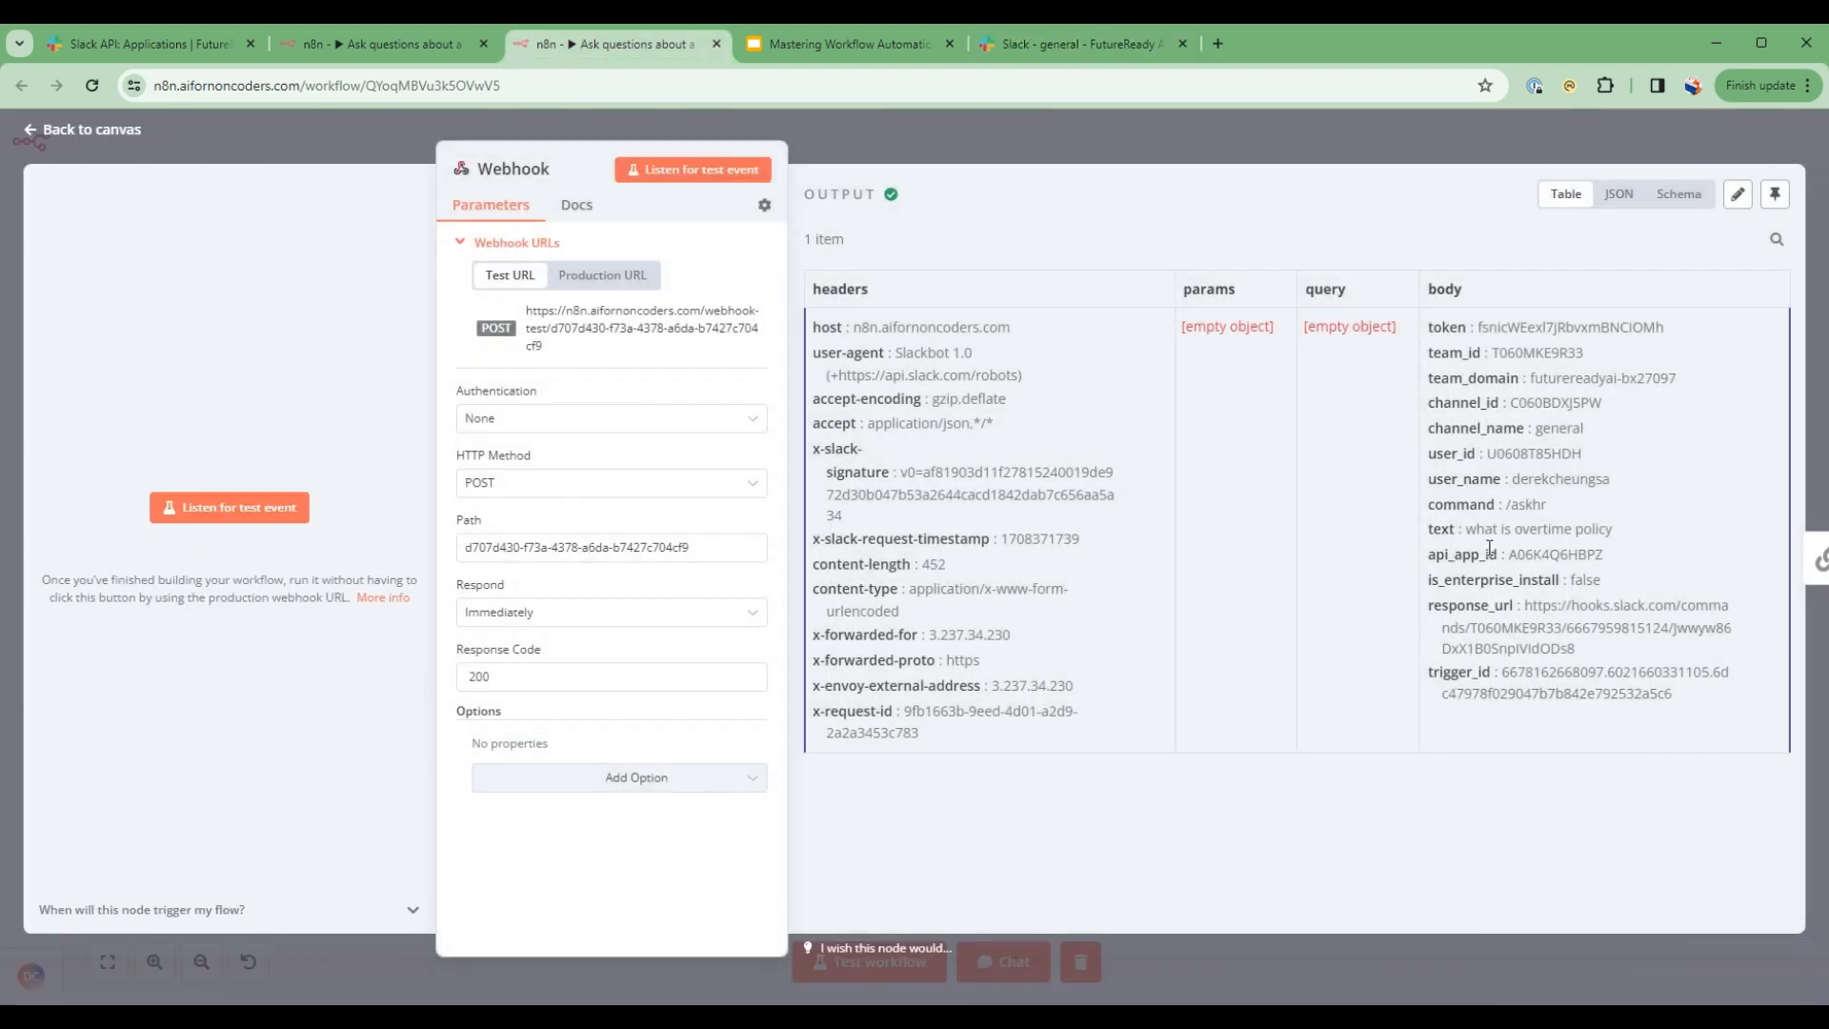
mouse_move(1181, 362)
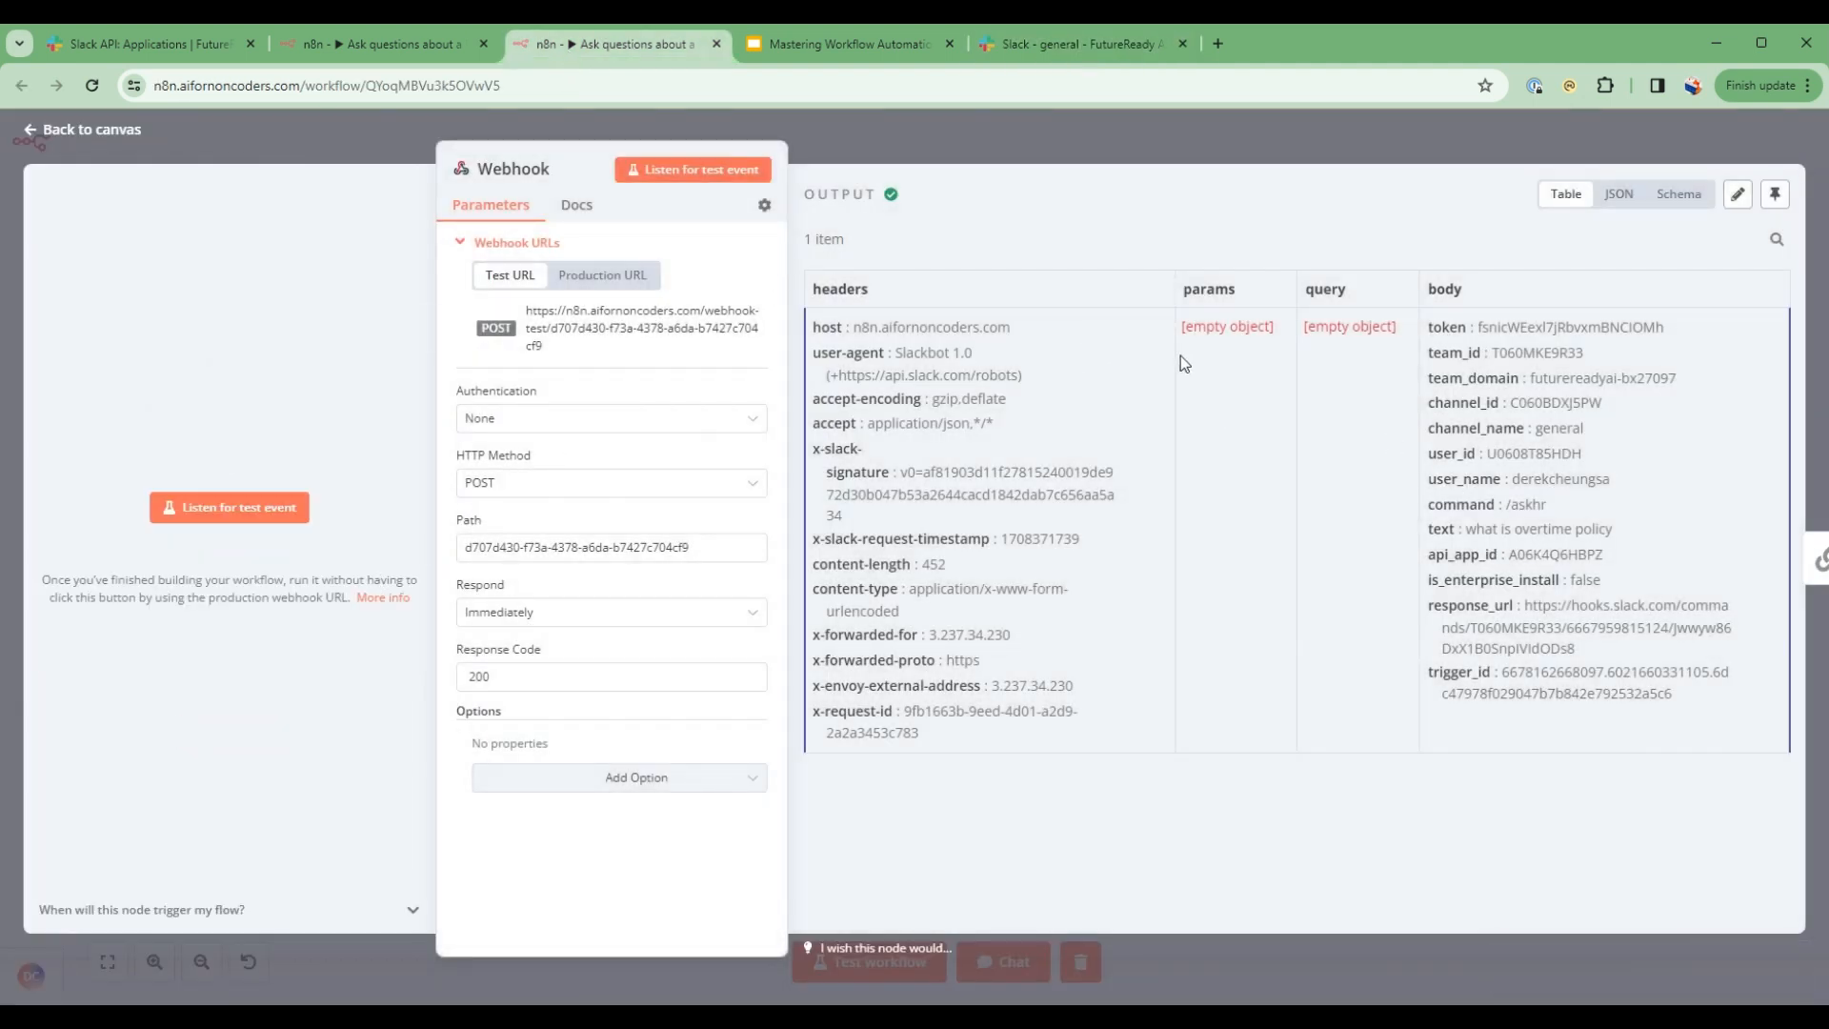
double_click(1528, 528)
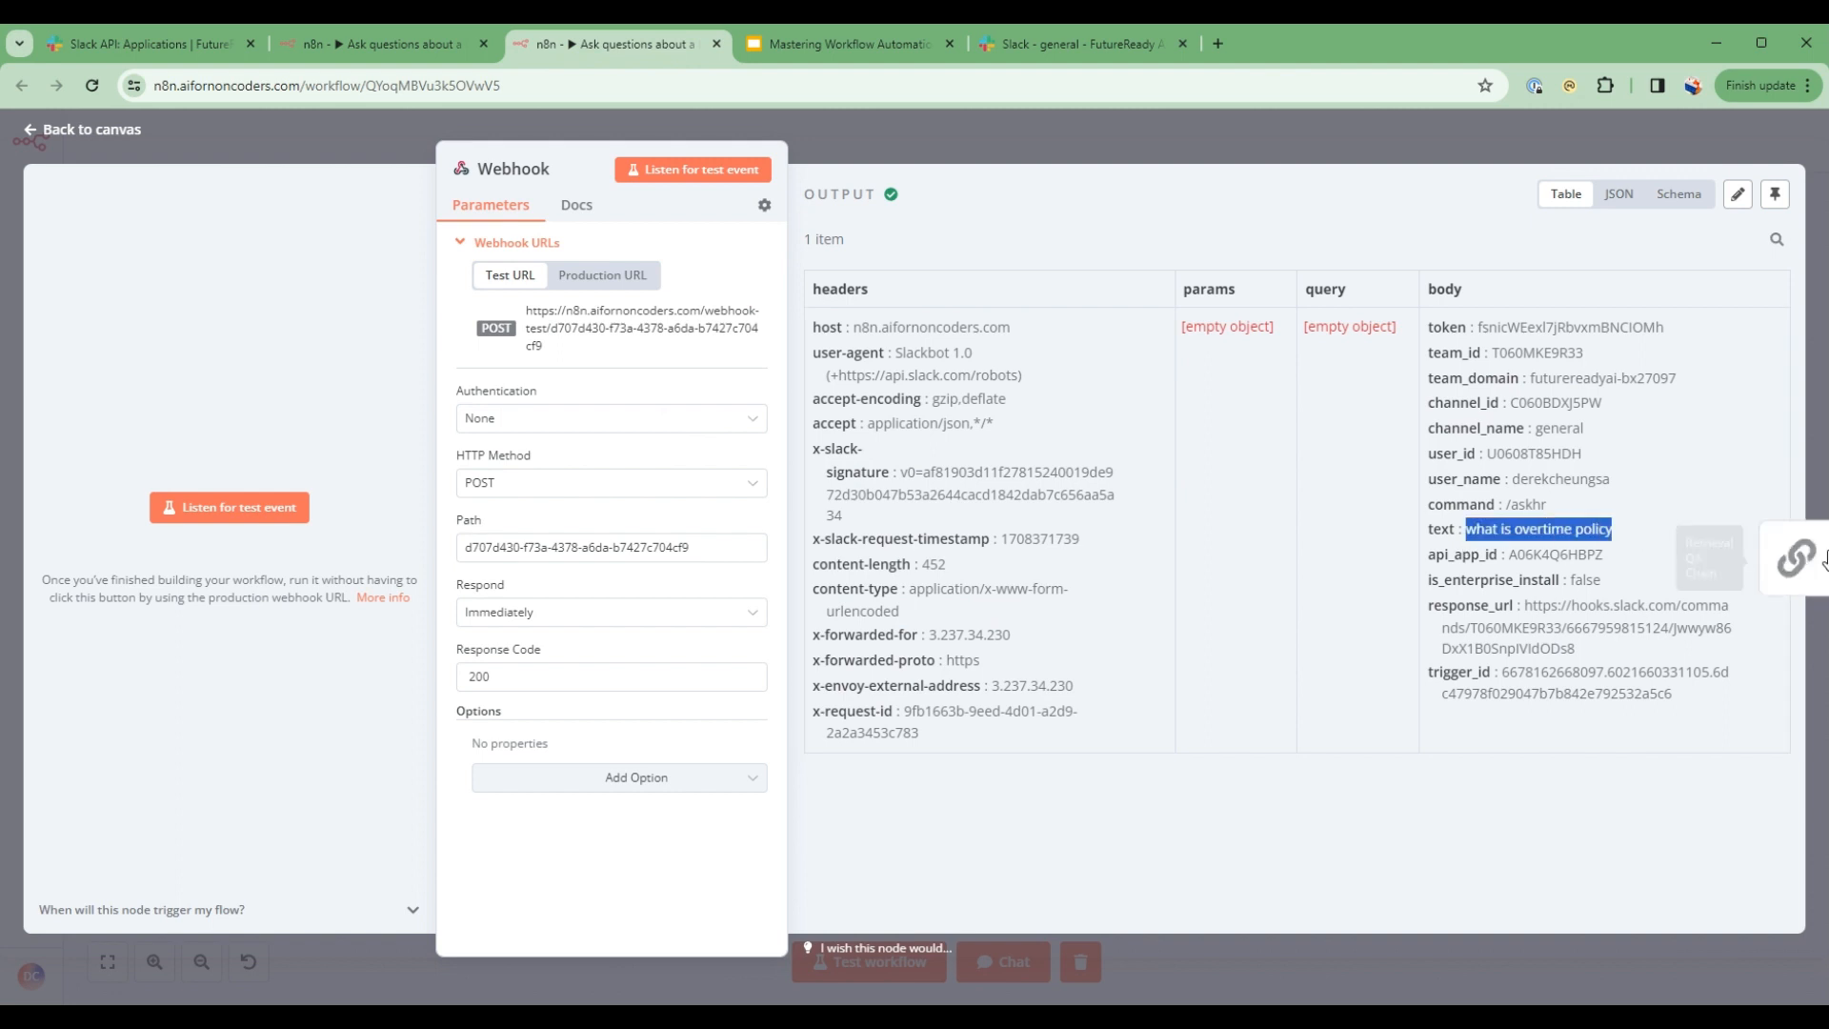
click(1789, 557)
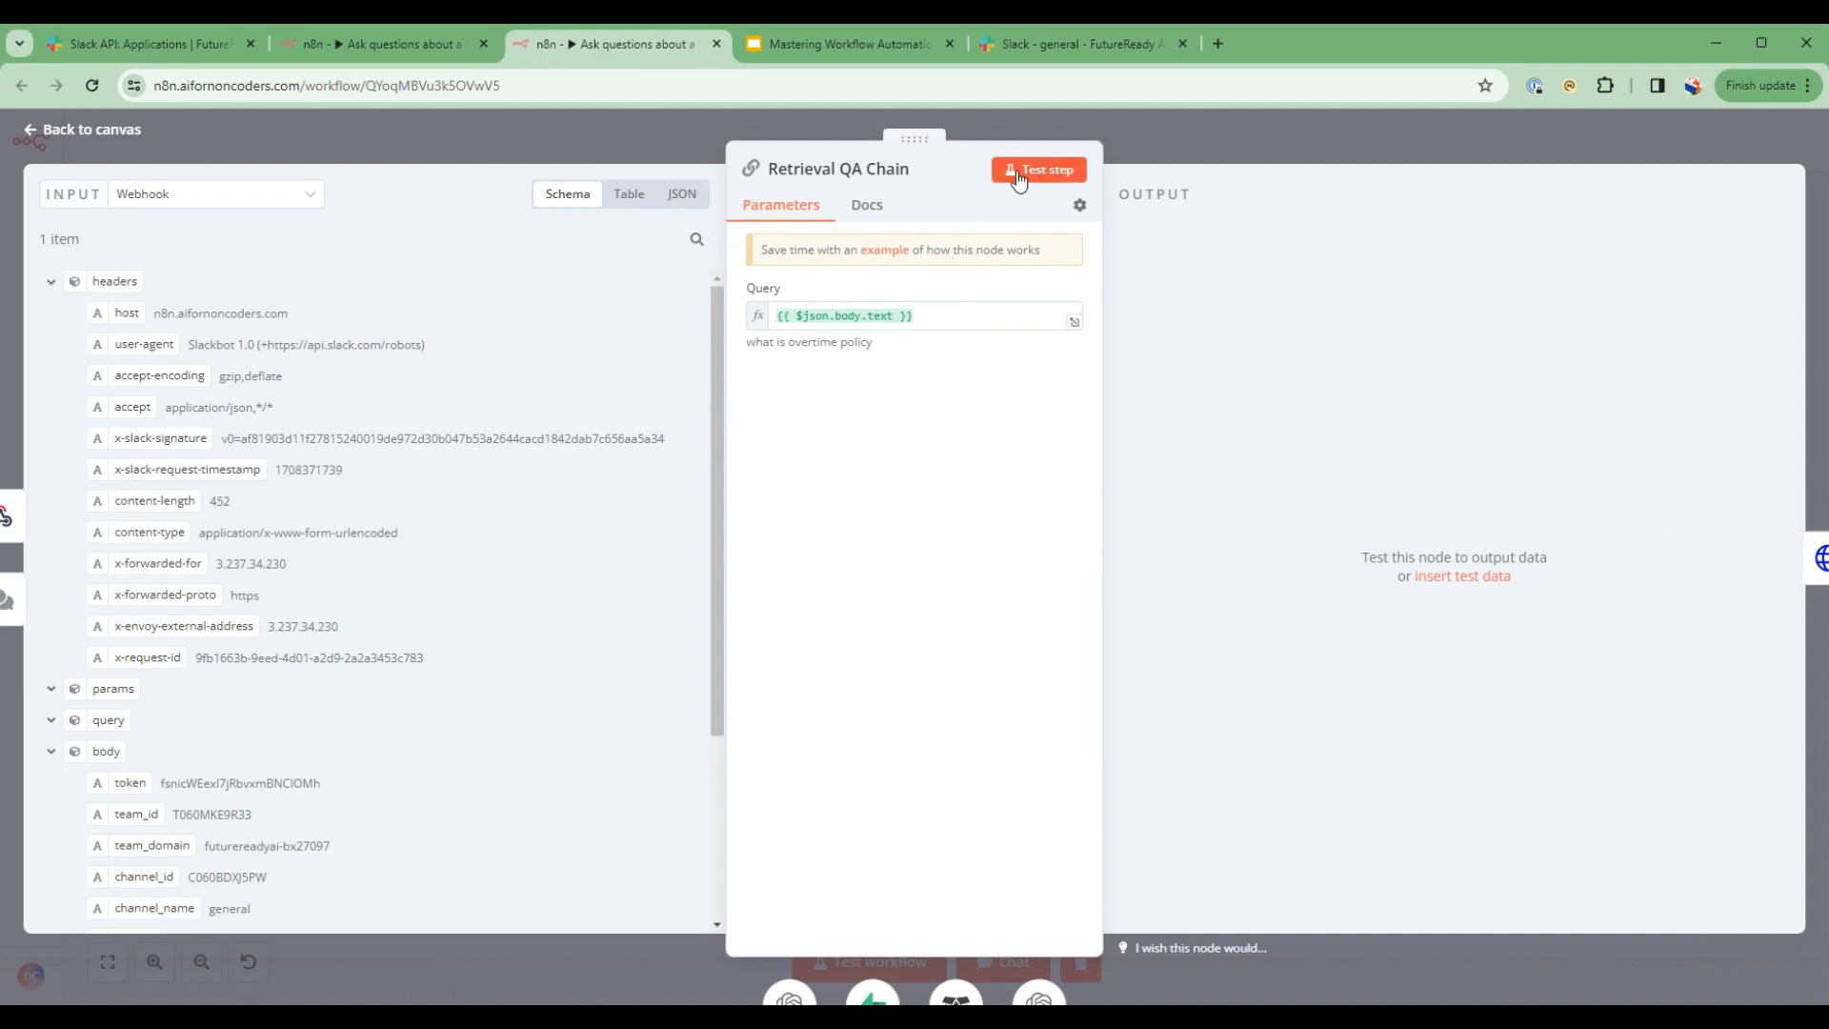
click(1038, 170)
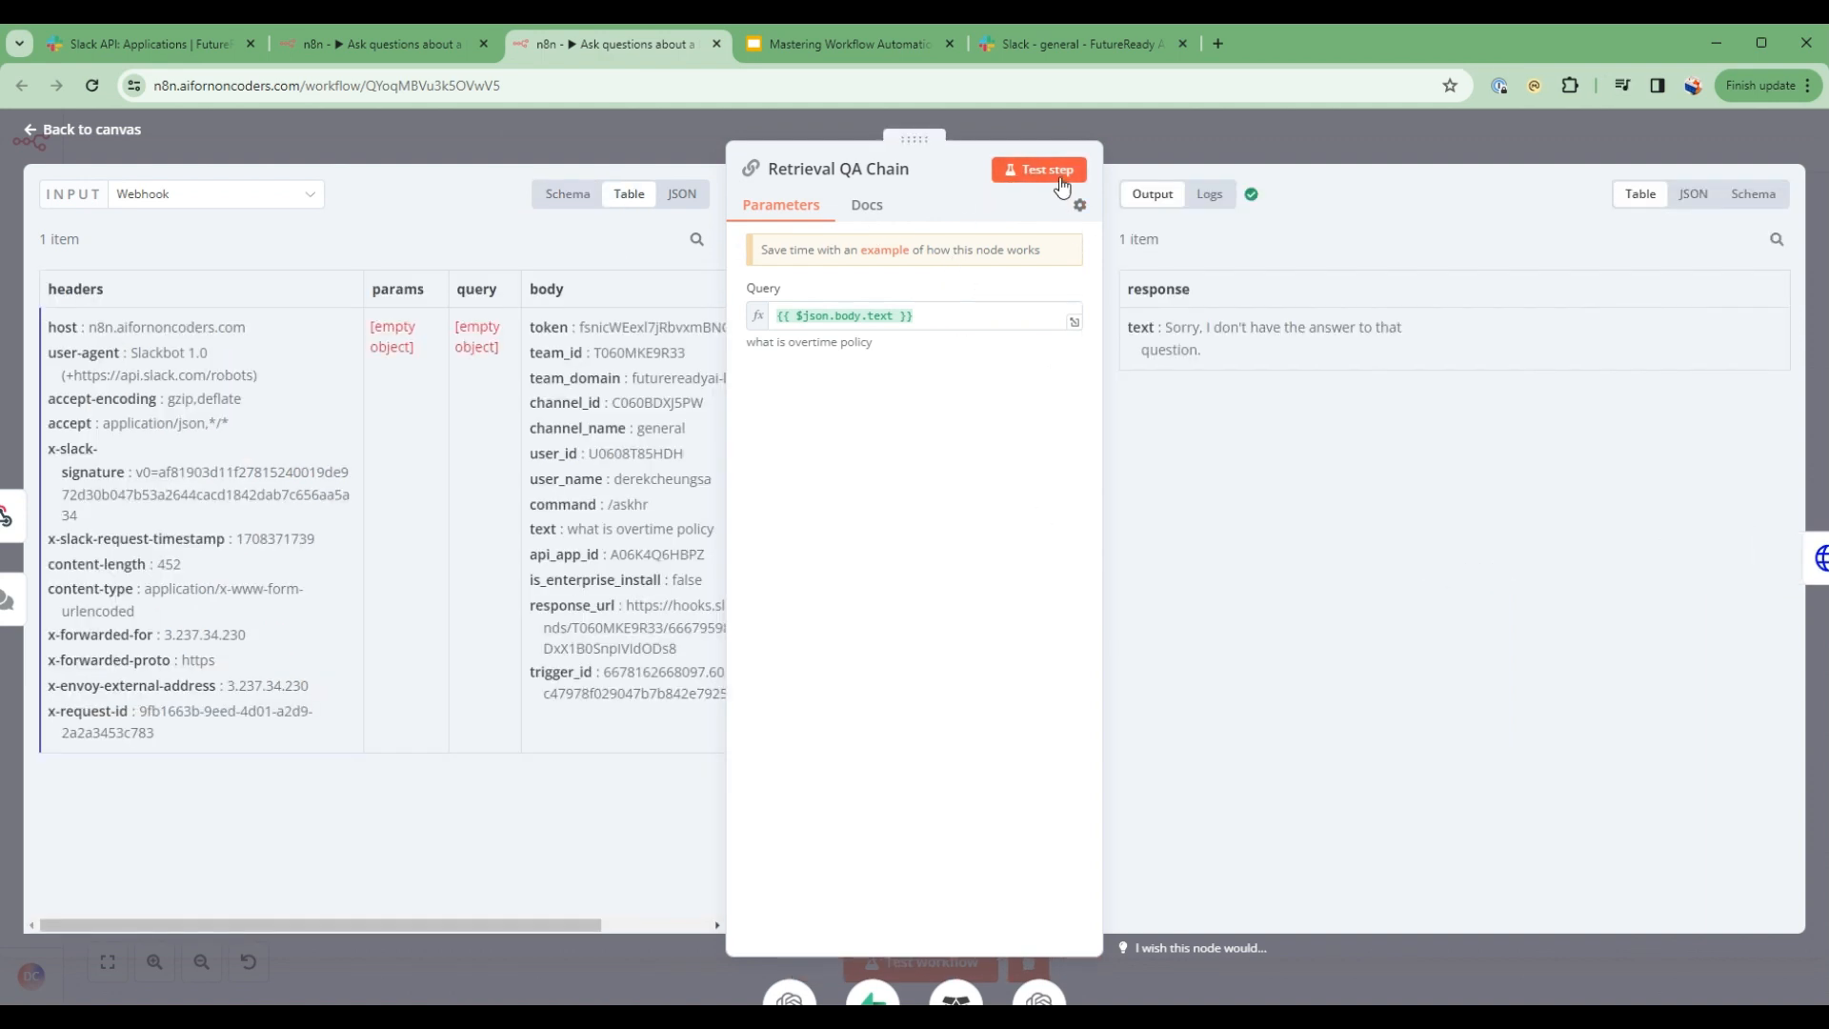
click(1040, 169)
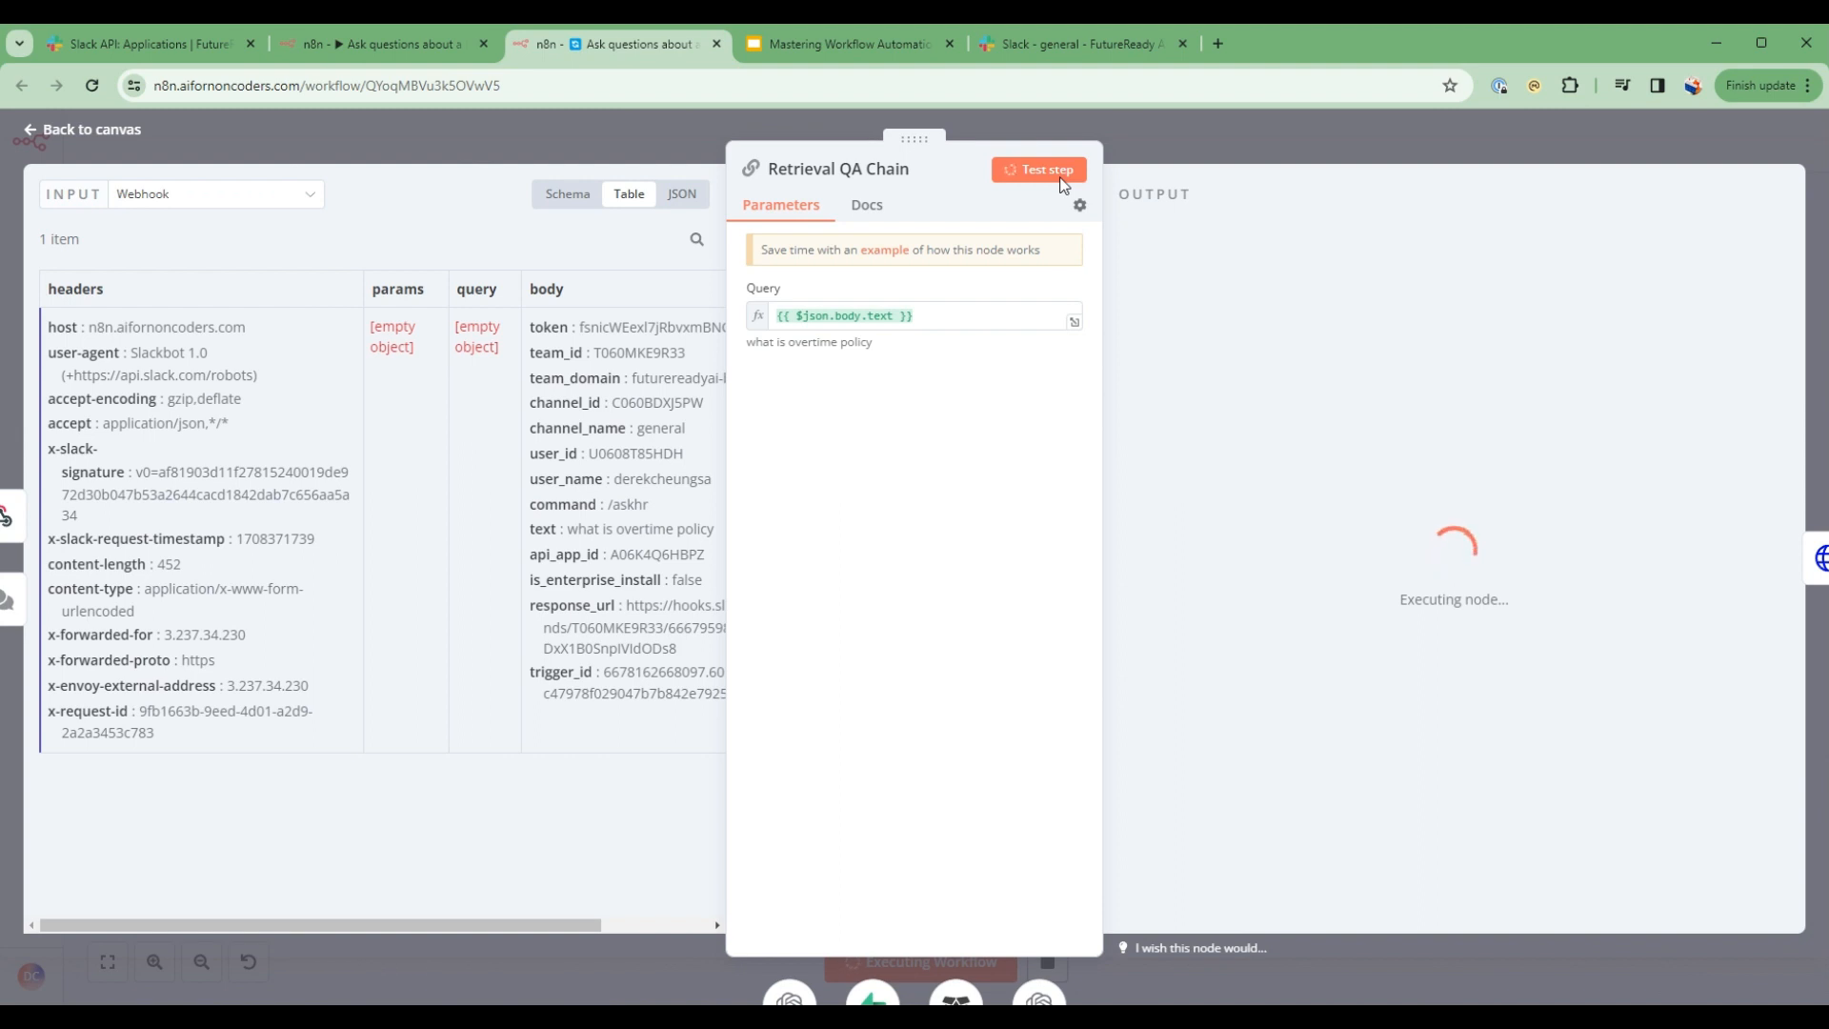
click(1037, 170)
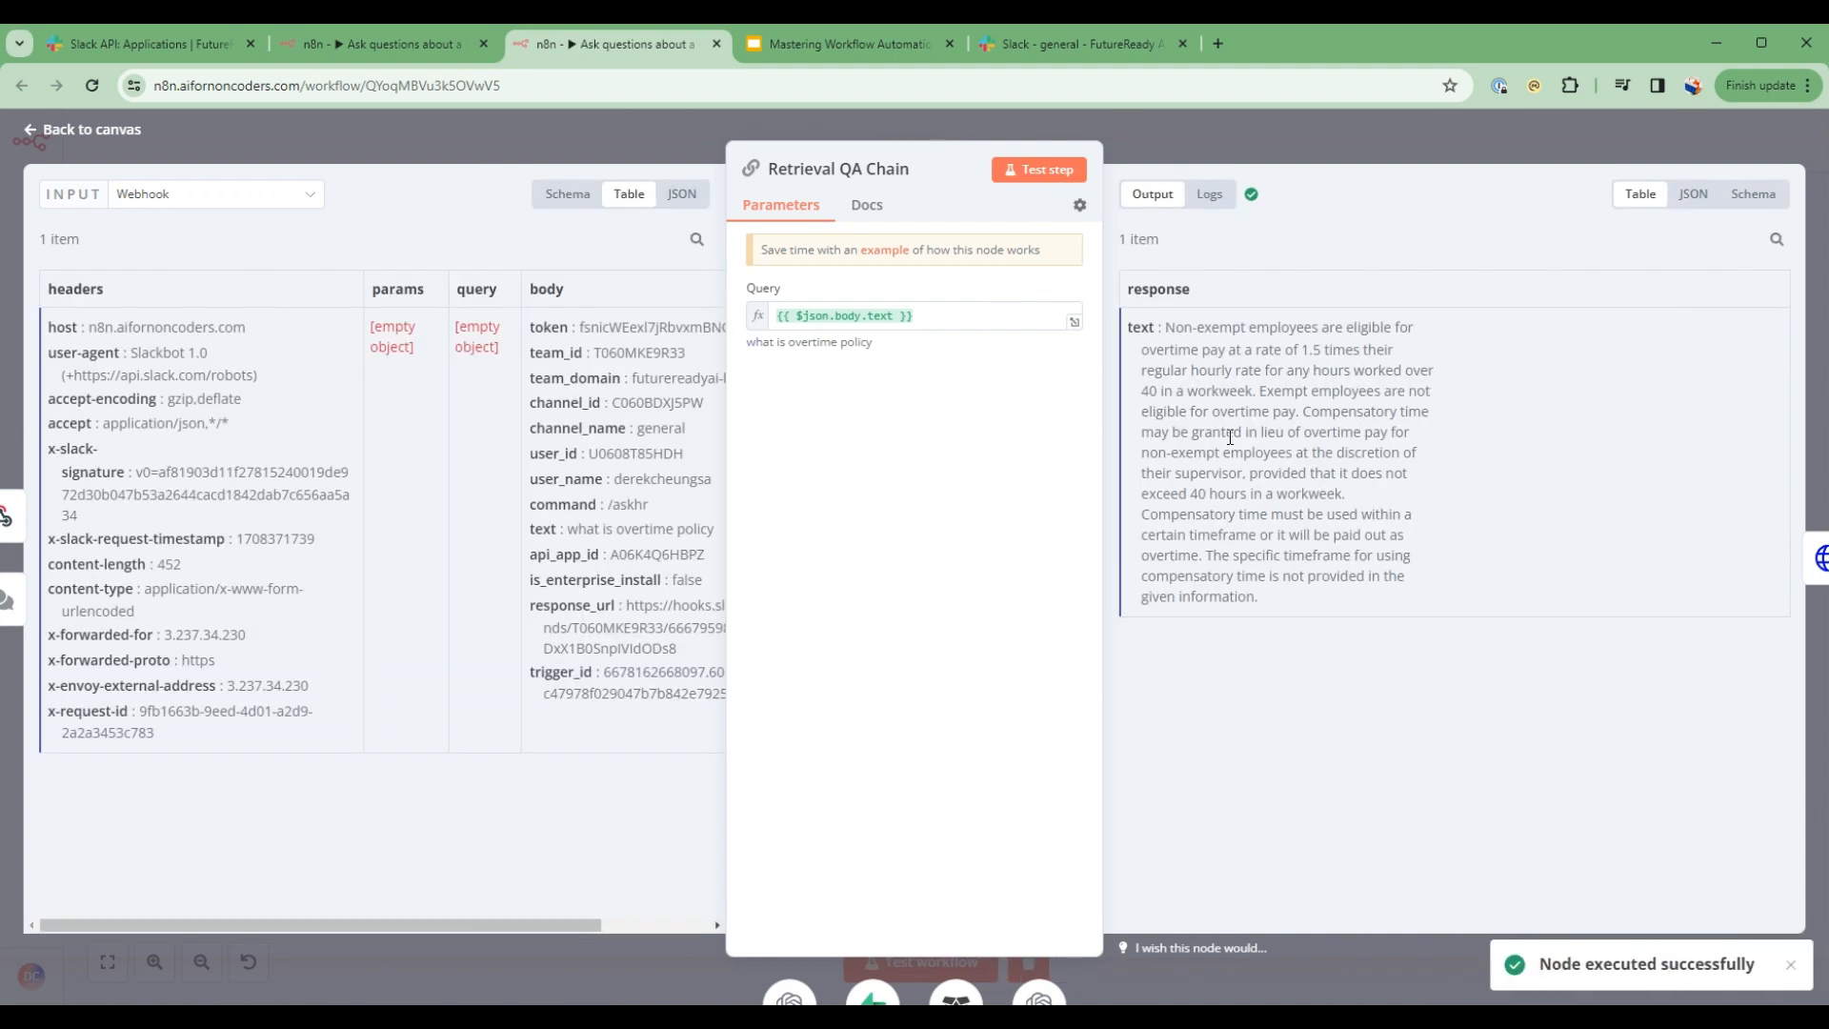
mouse_move(1170, 356)
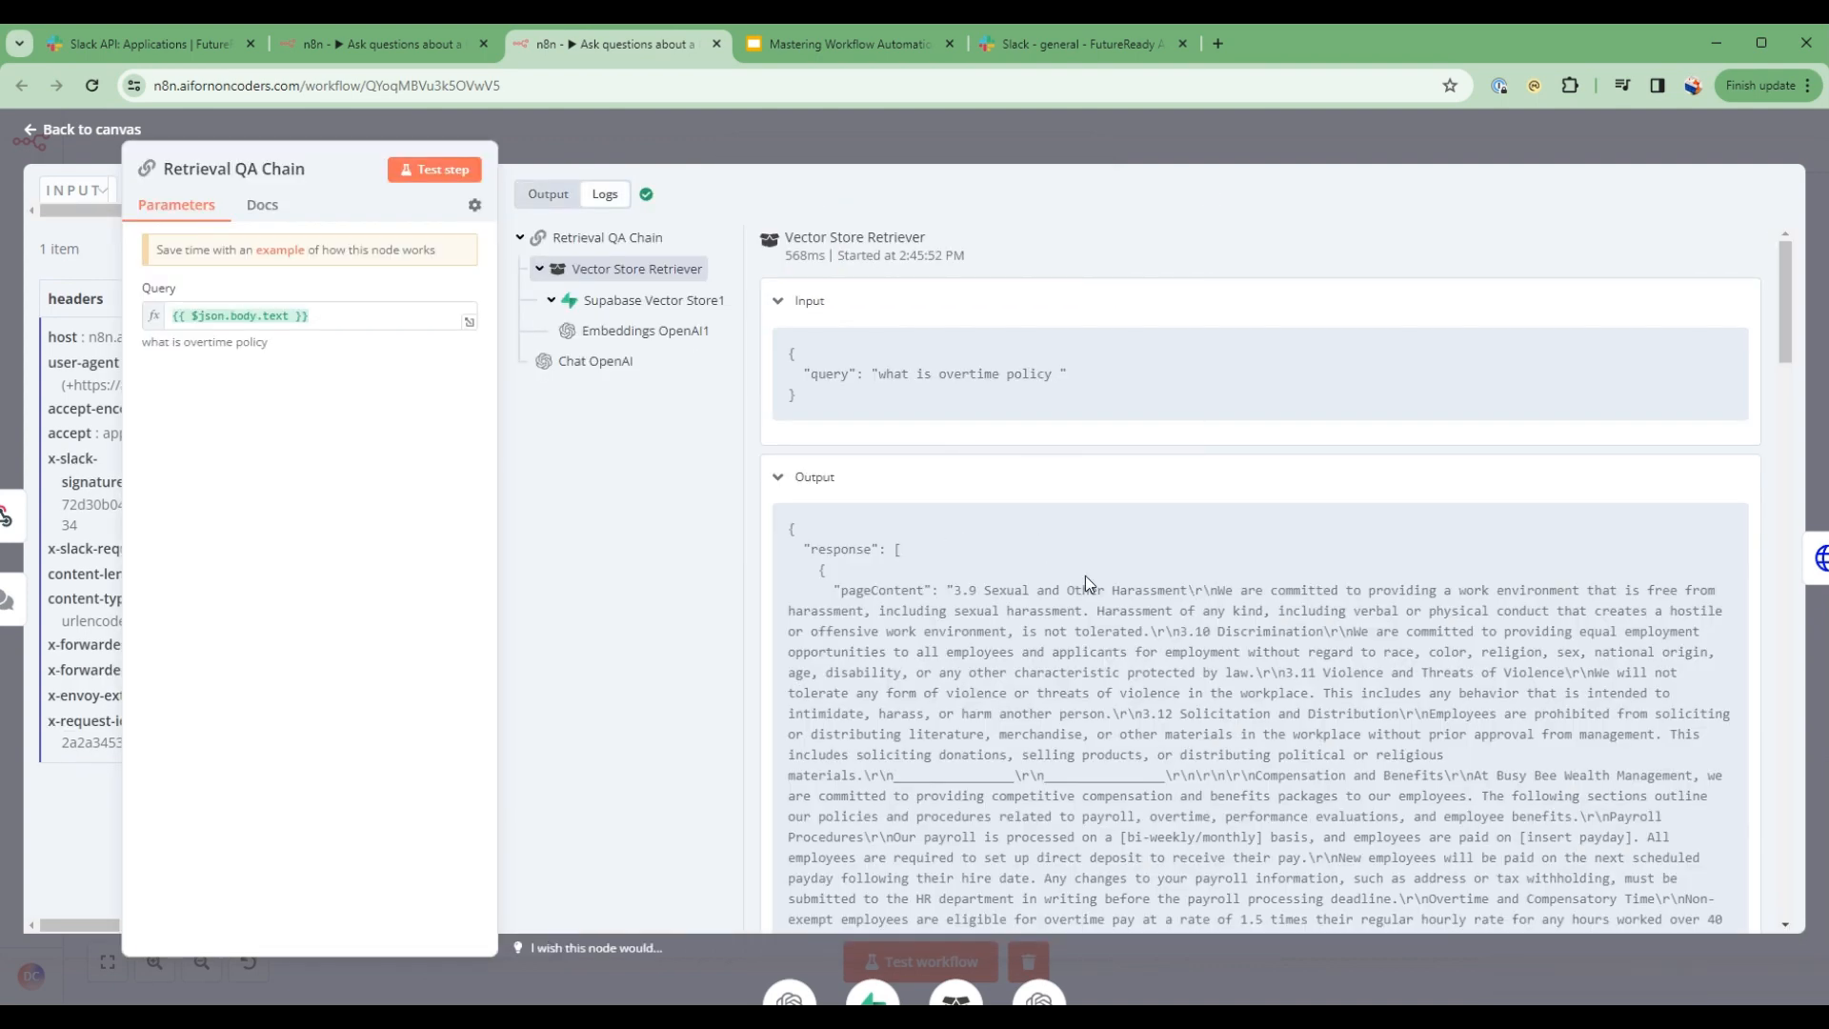
mouse_move(1169, 526)
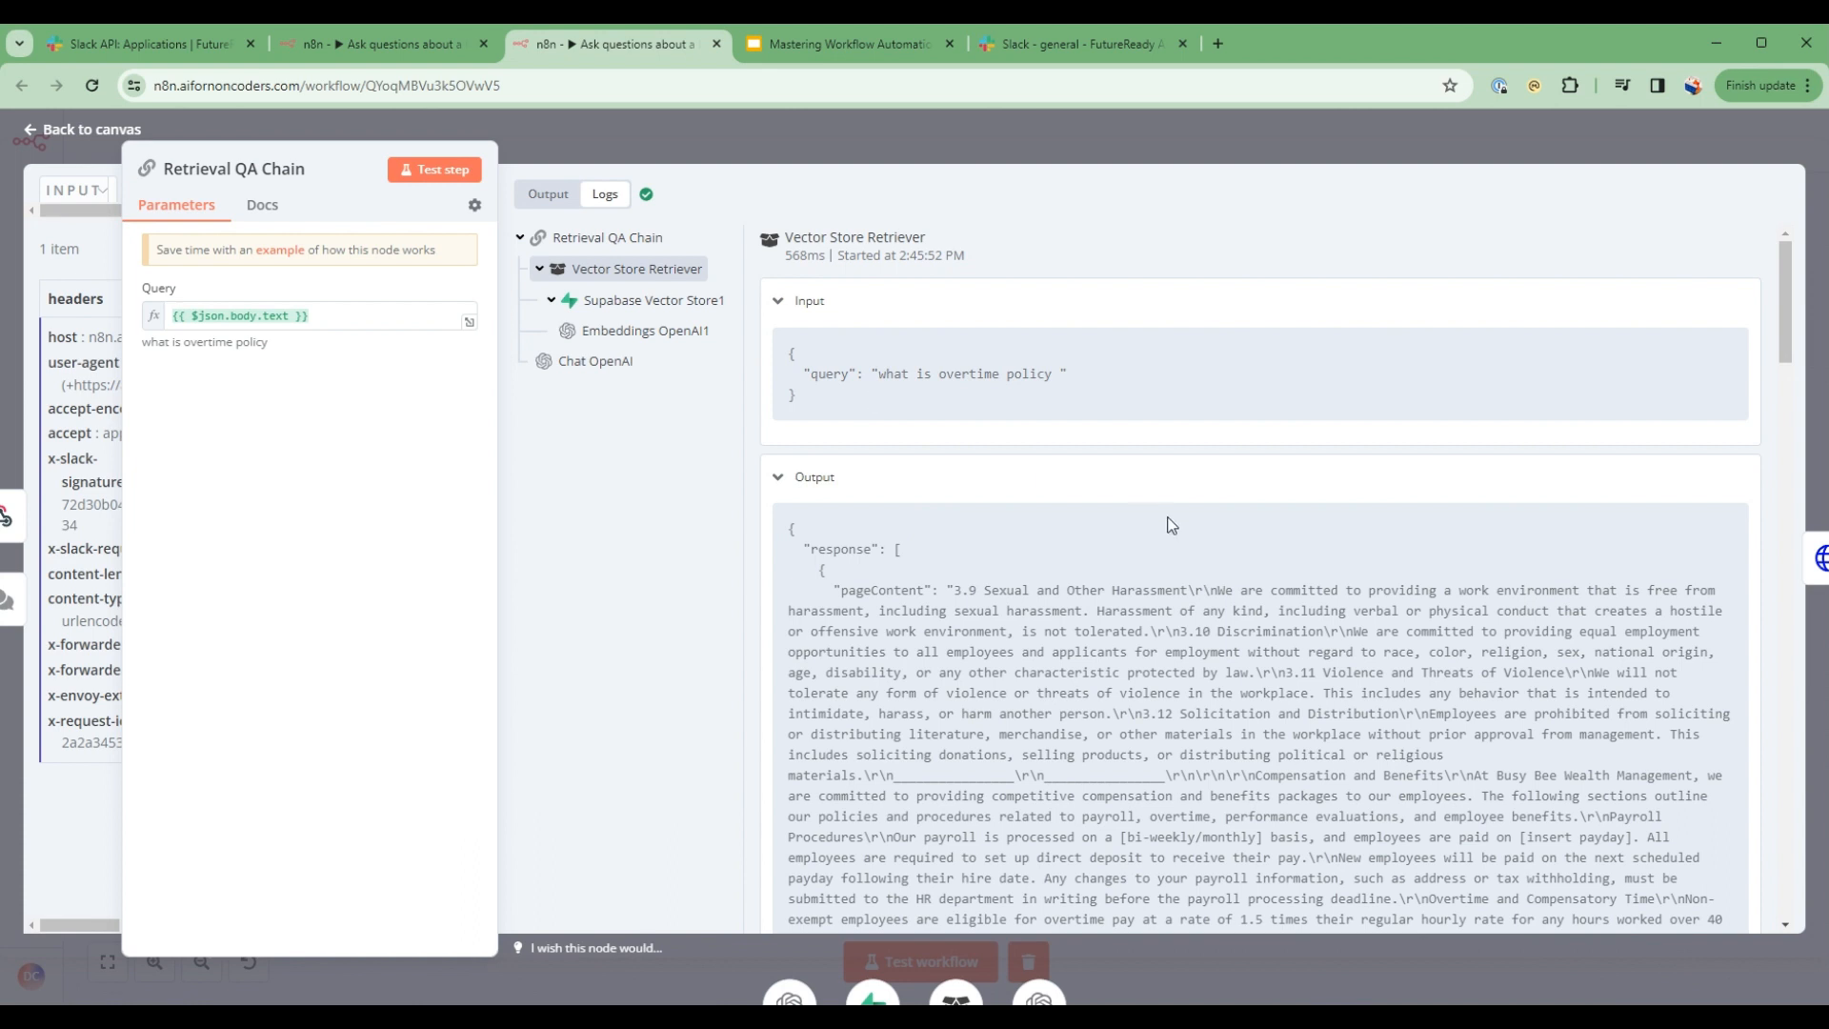
- Review the vector store and chat model logs, then show the overtime-pay answer output
double_click(934, 374)
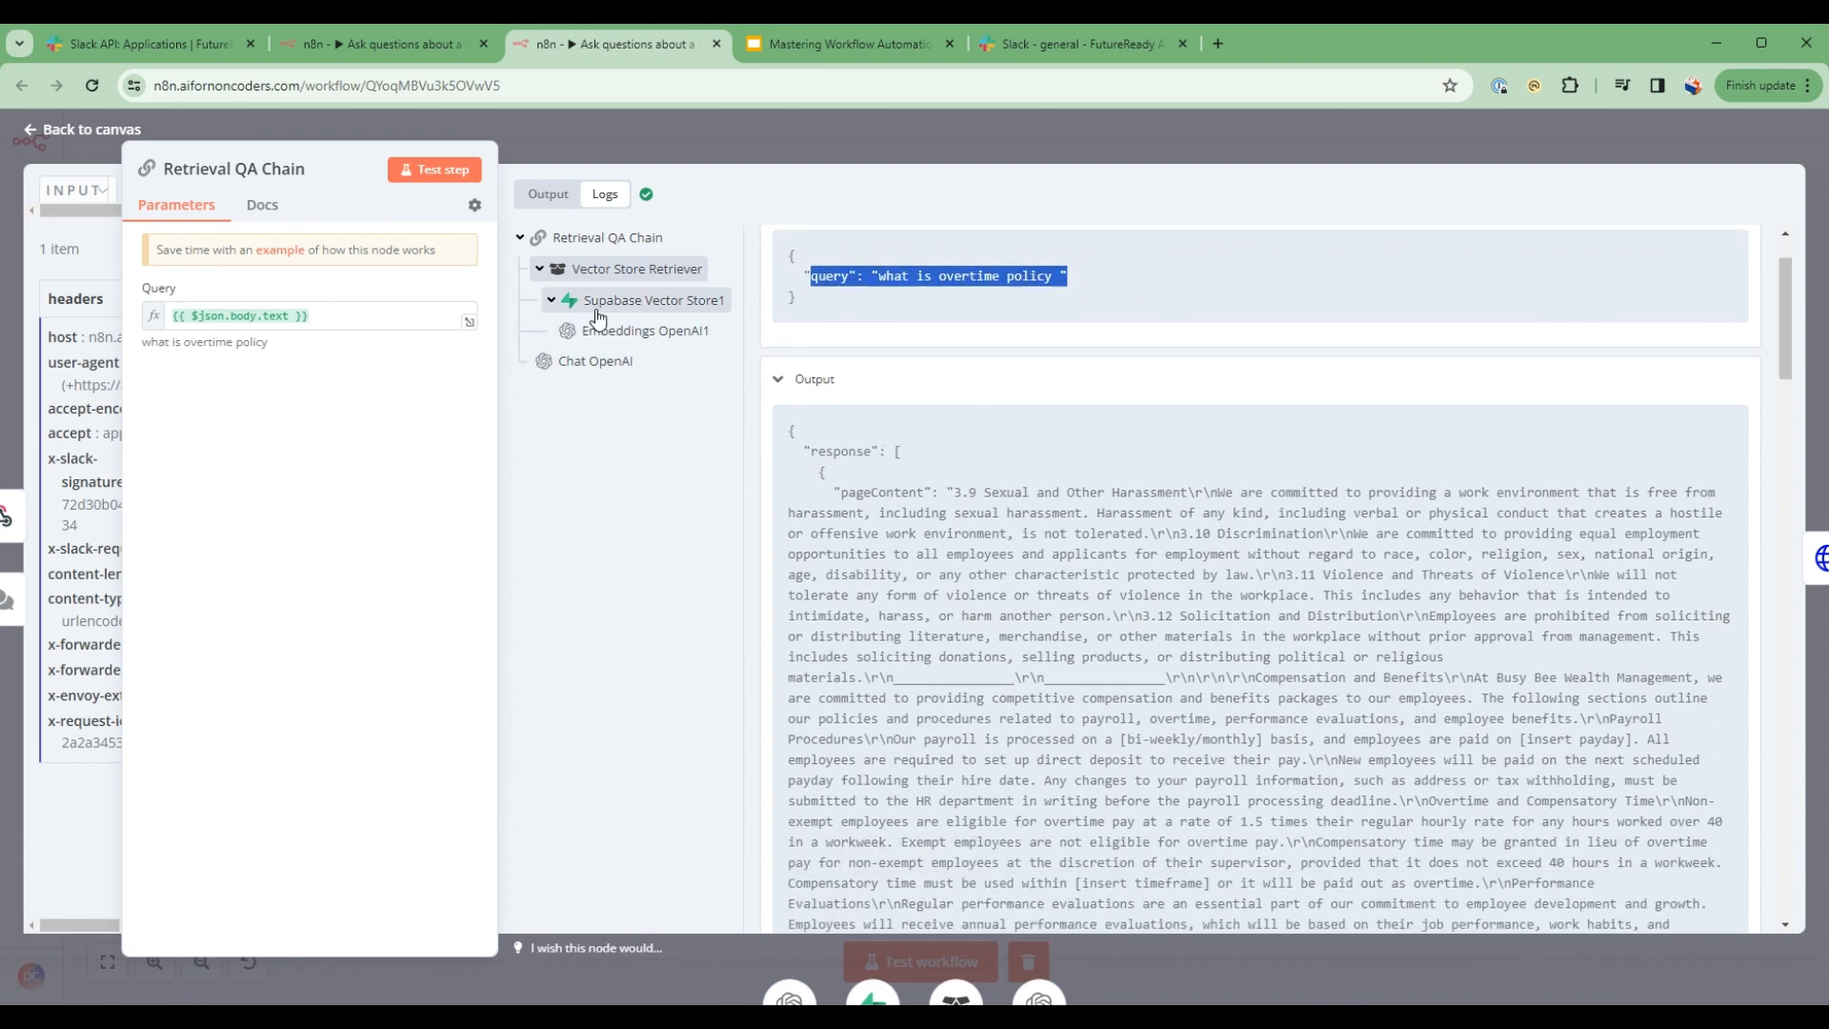
click(658, 299)
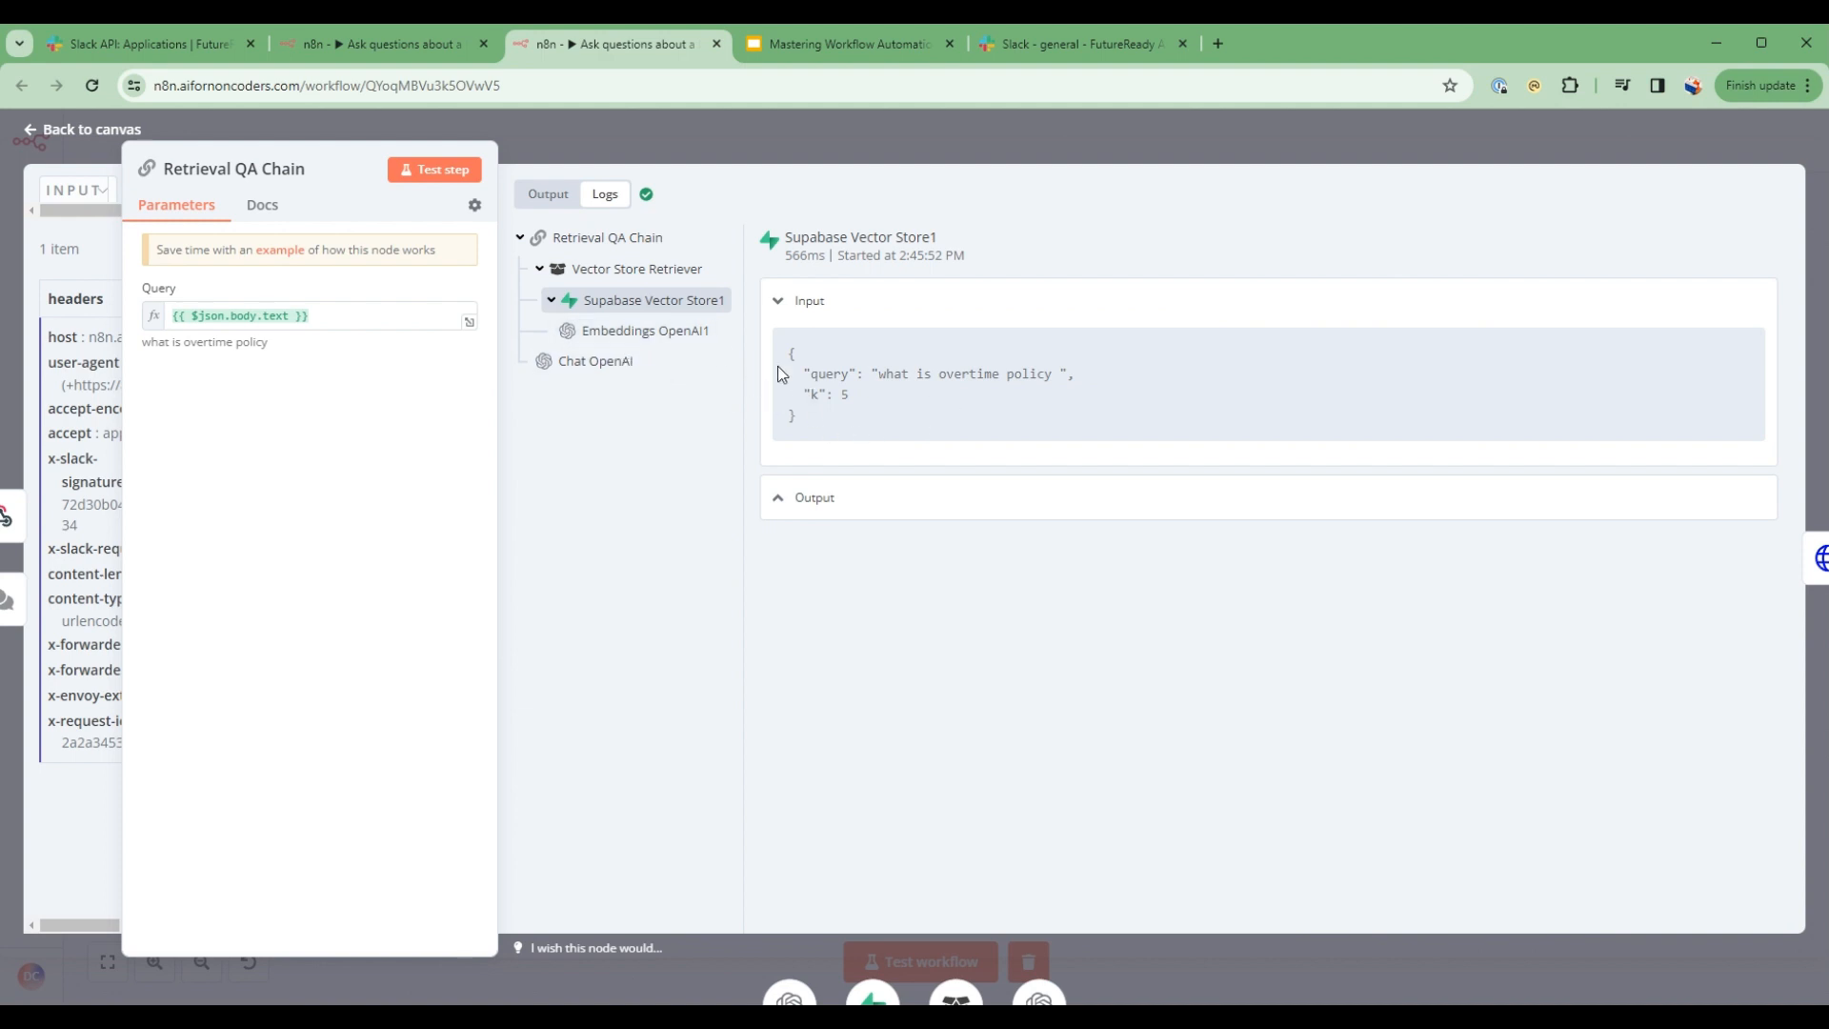
mouse_move(646, 329)
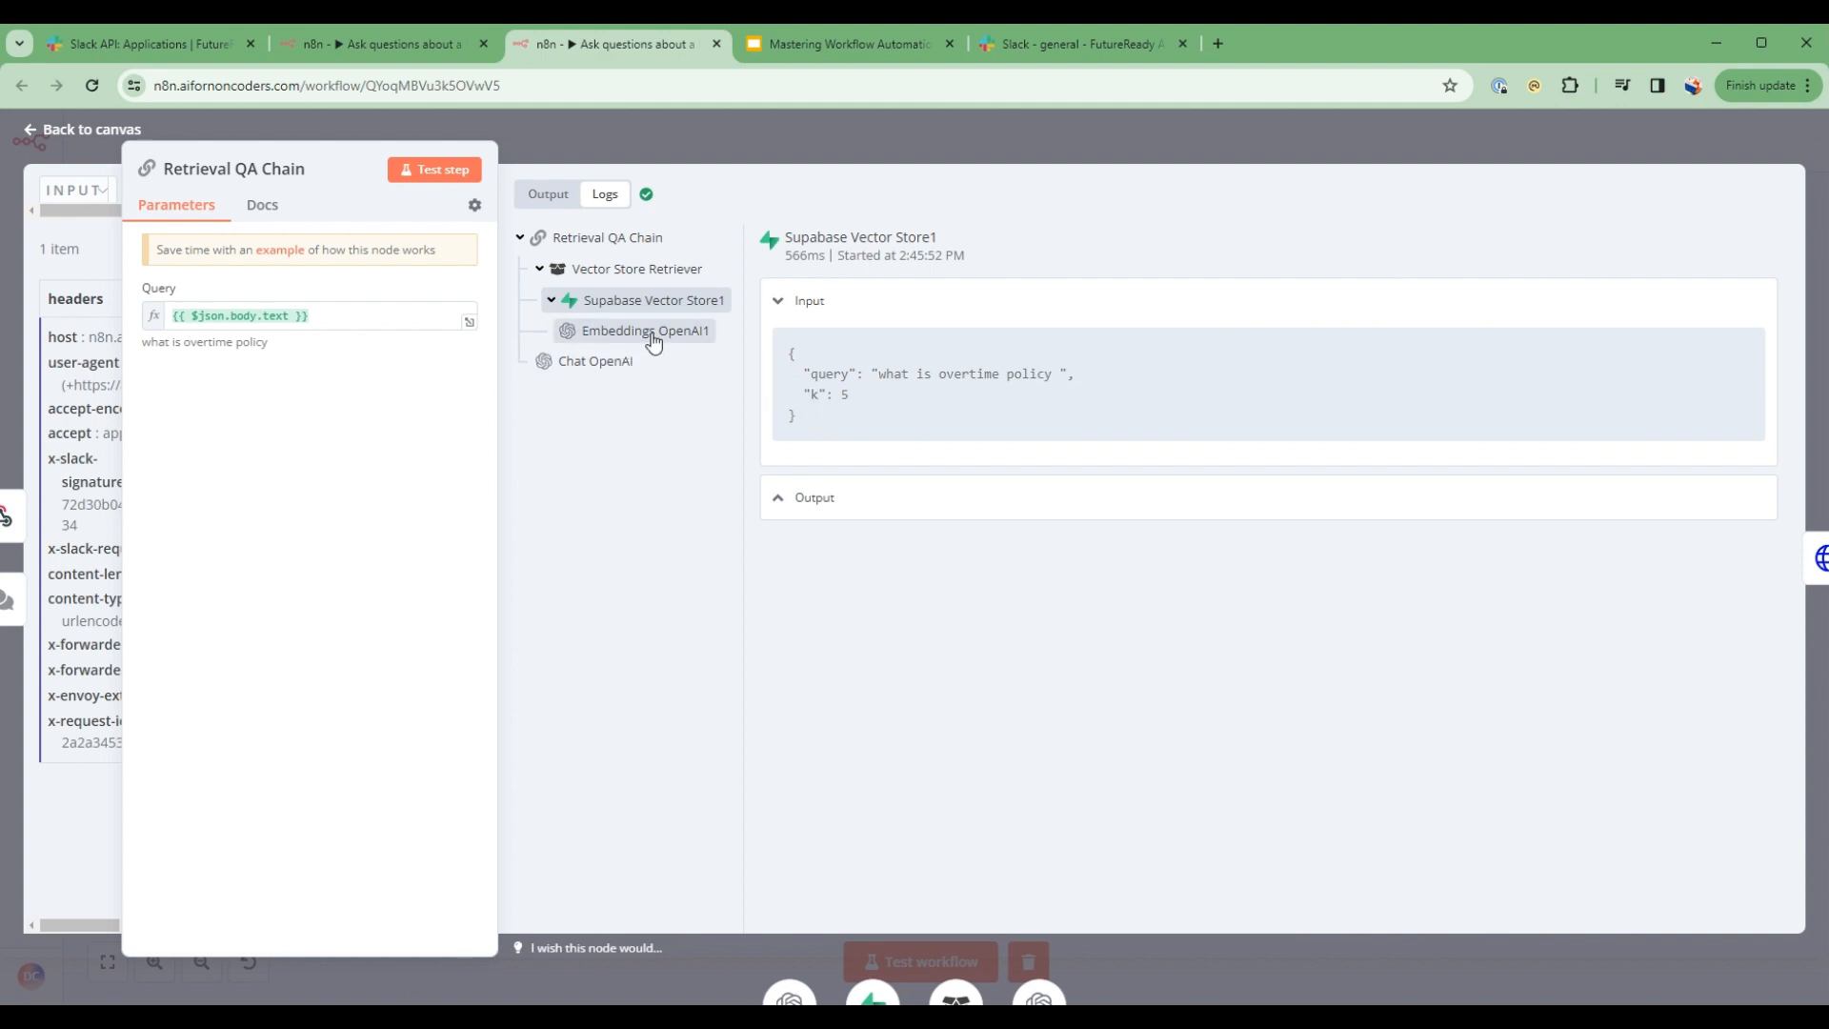
click(595, 360)
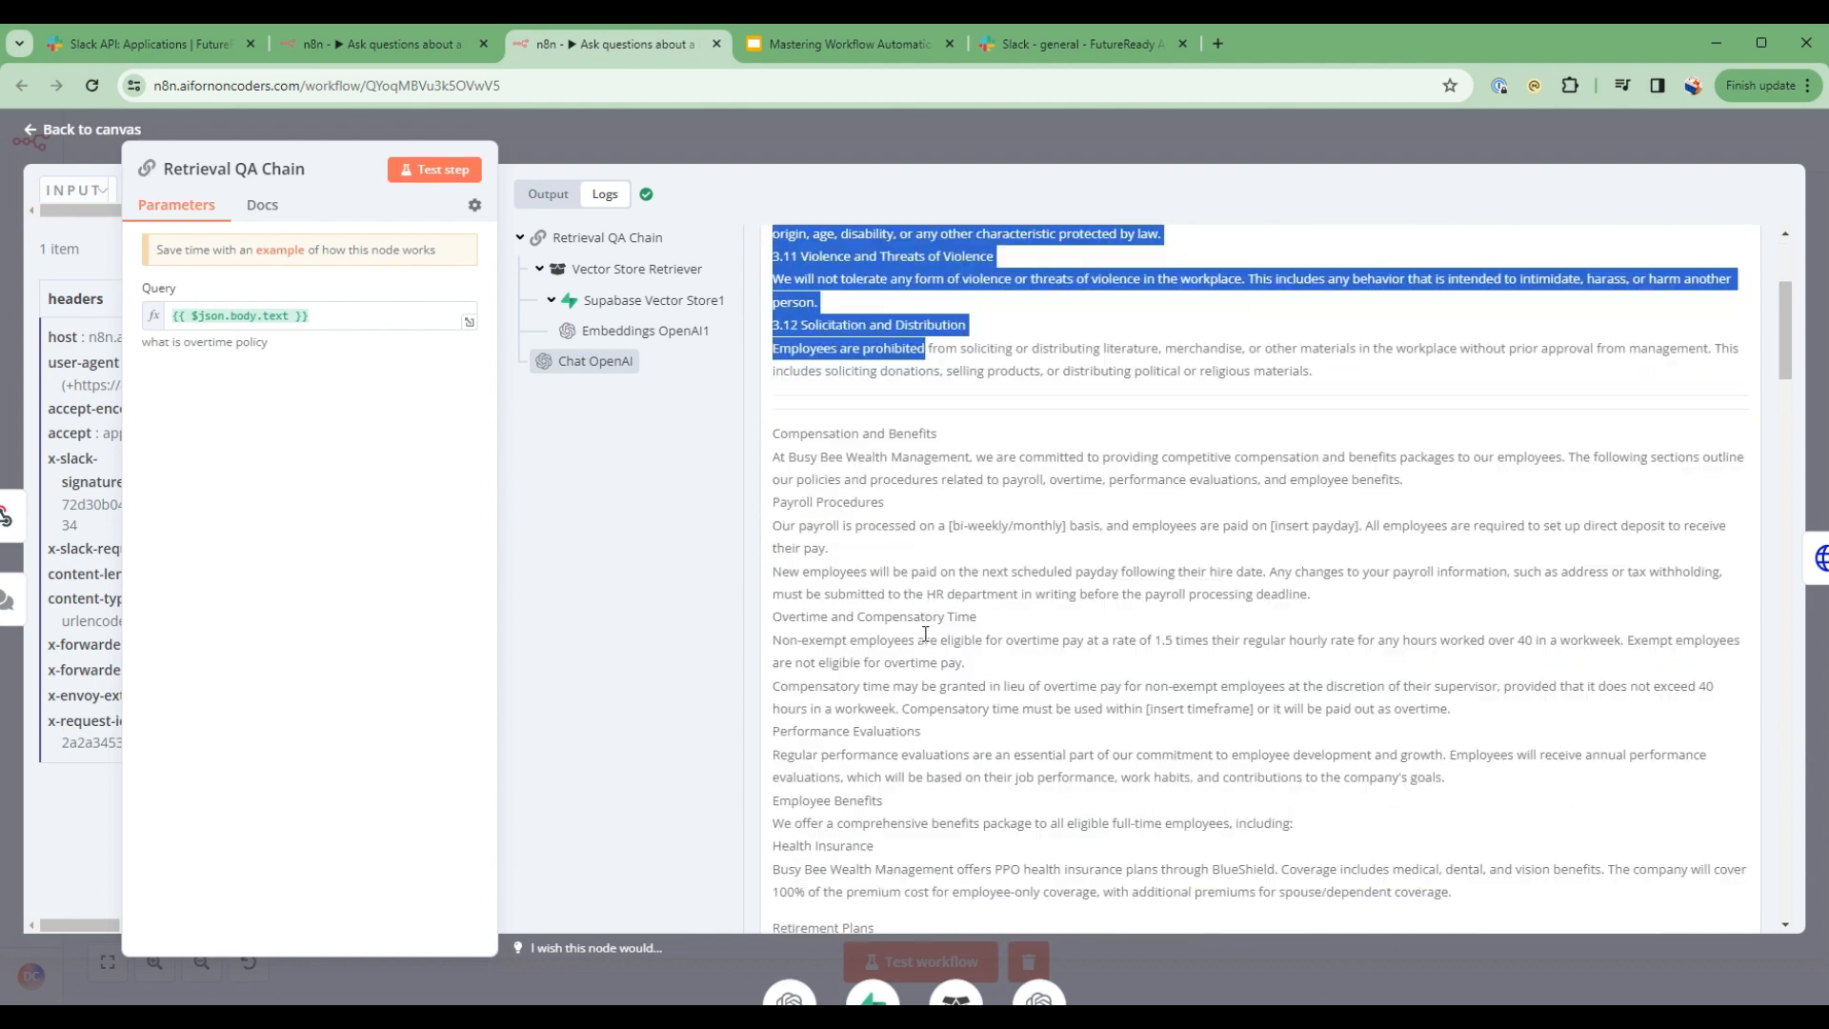
scroll(up, 3)
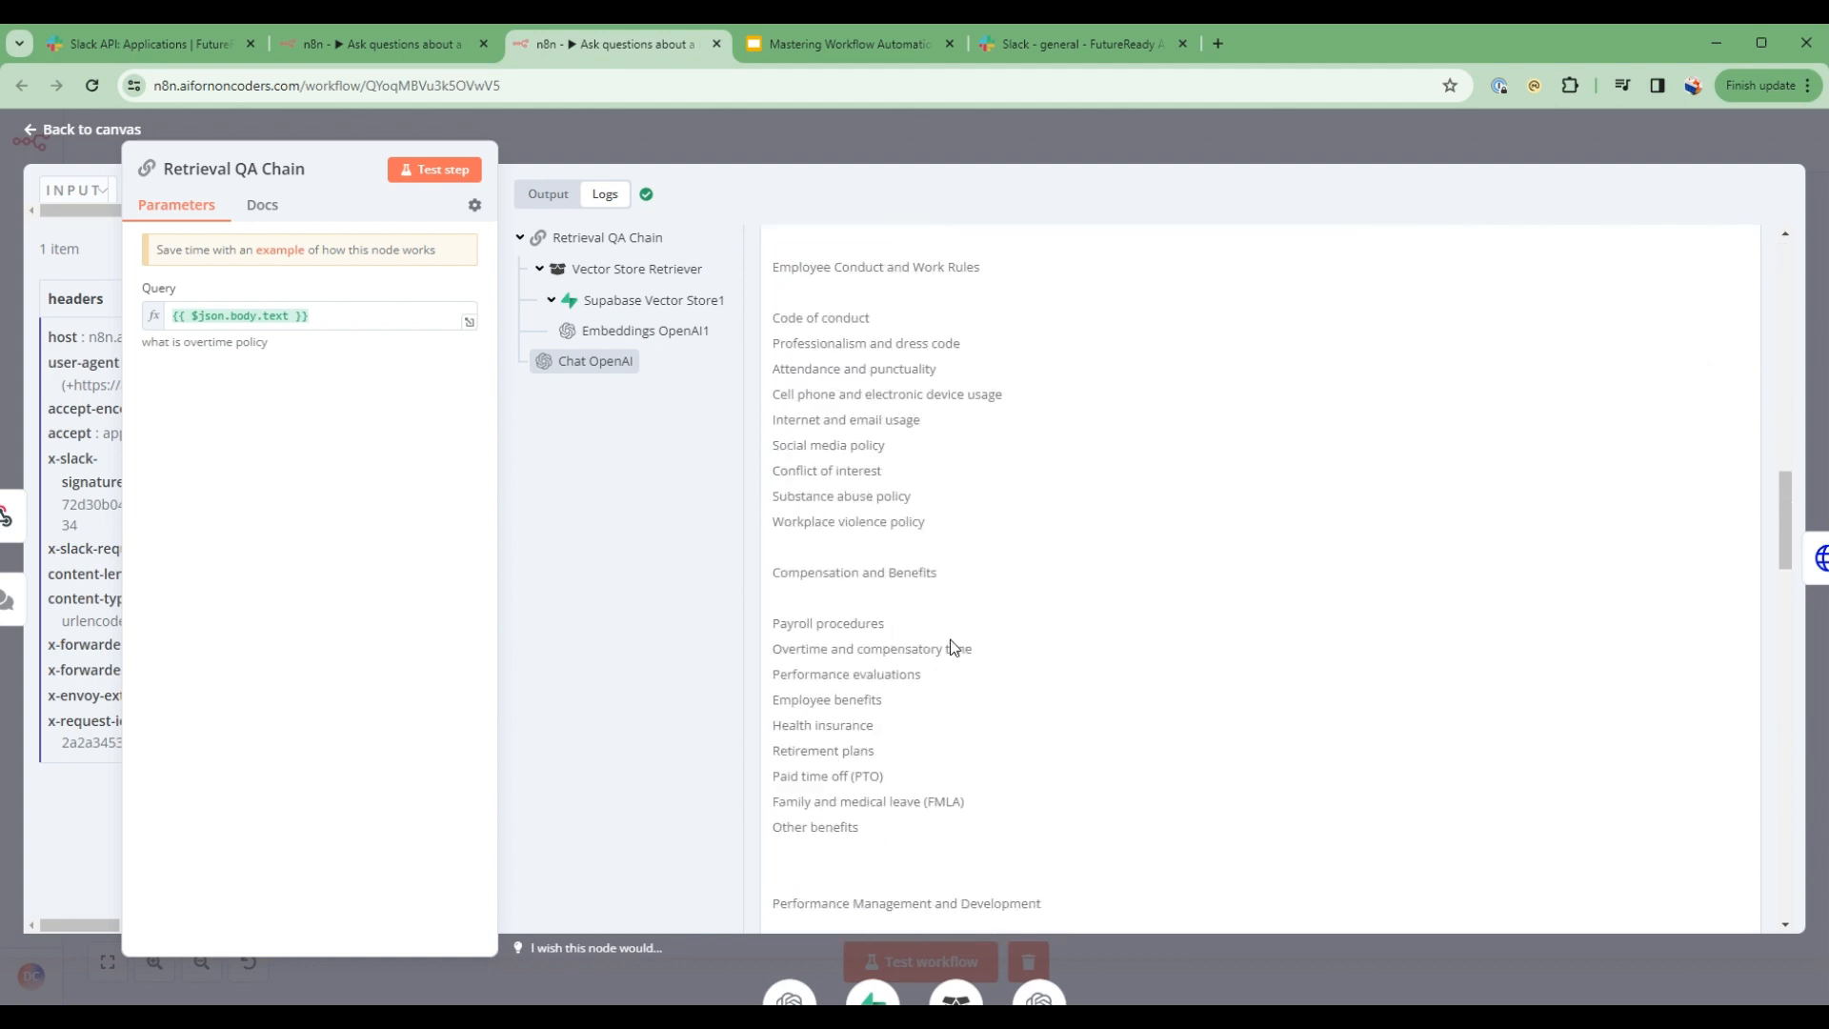
click(606, 236)
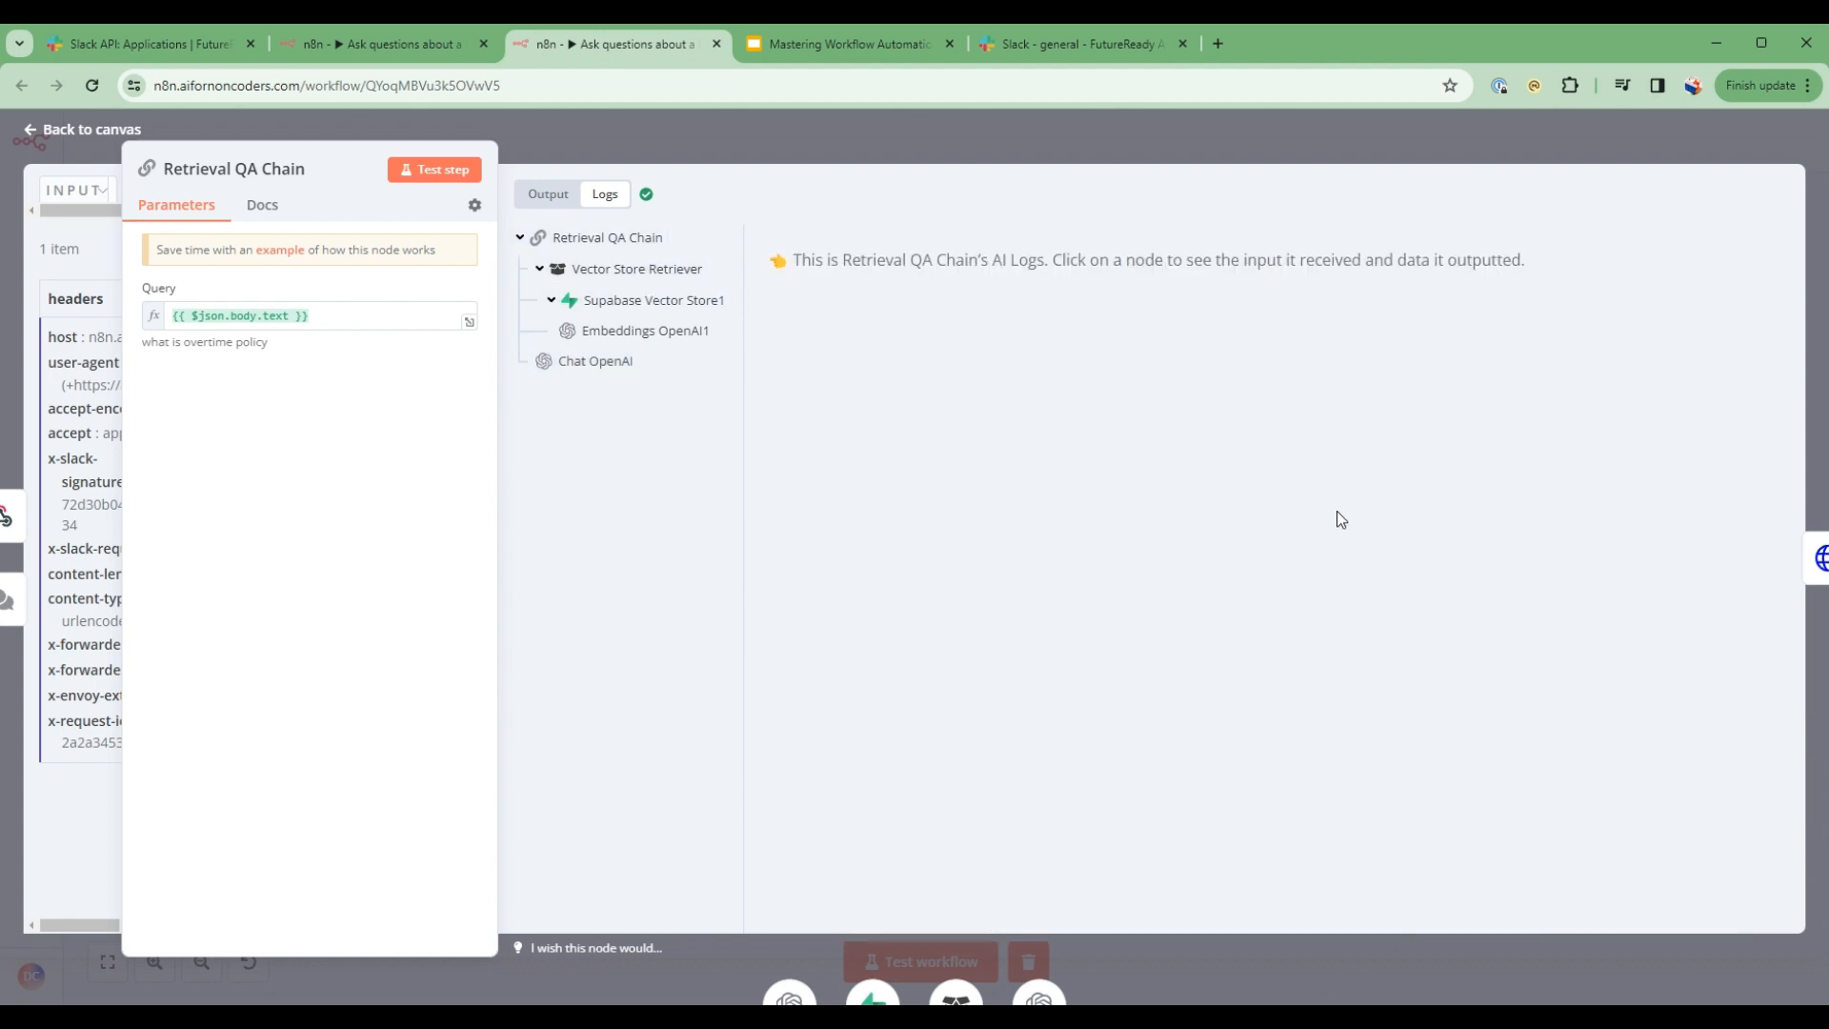
click(636, 269)
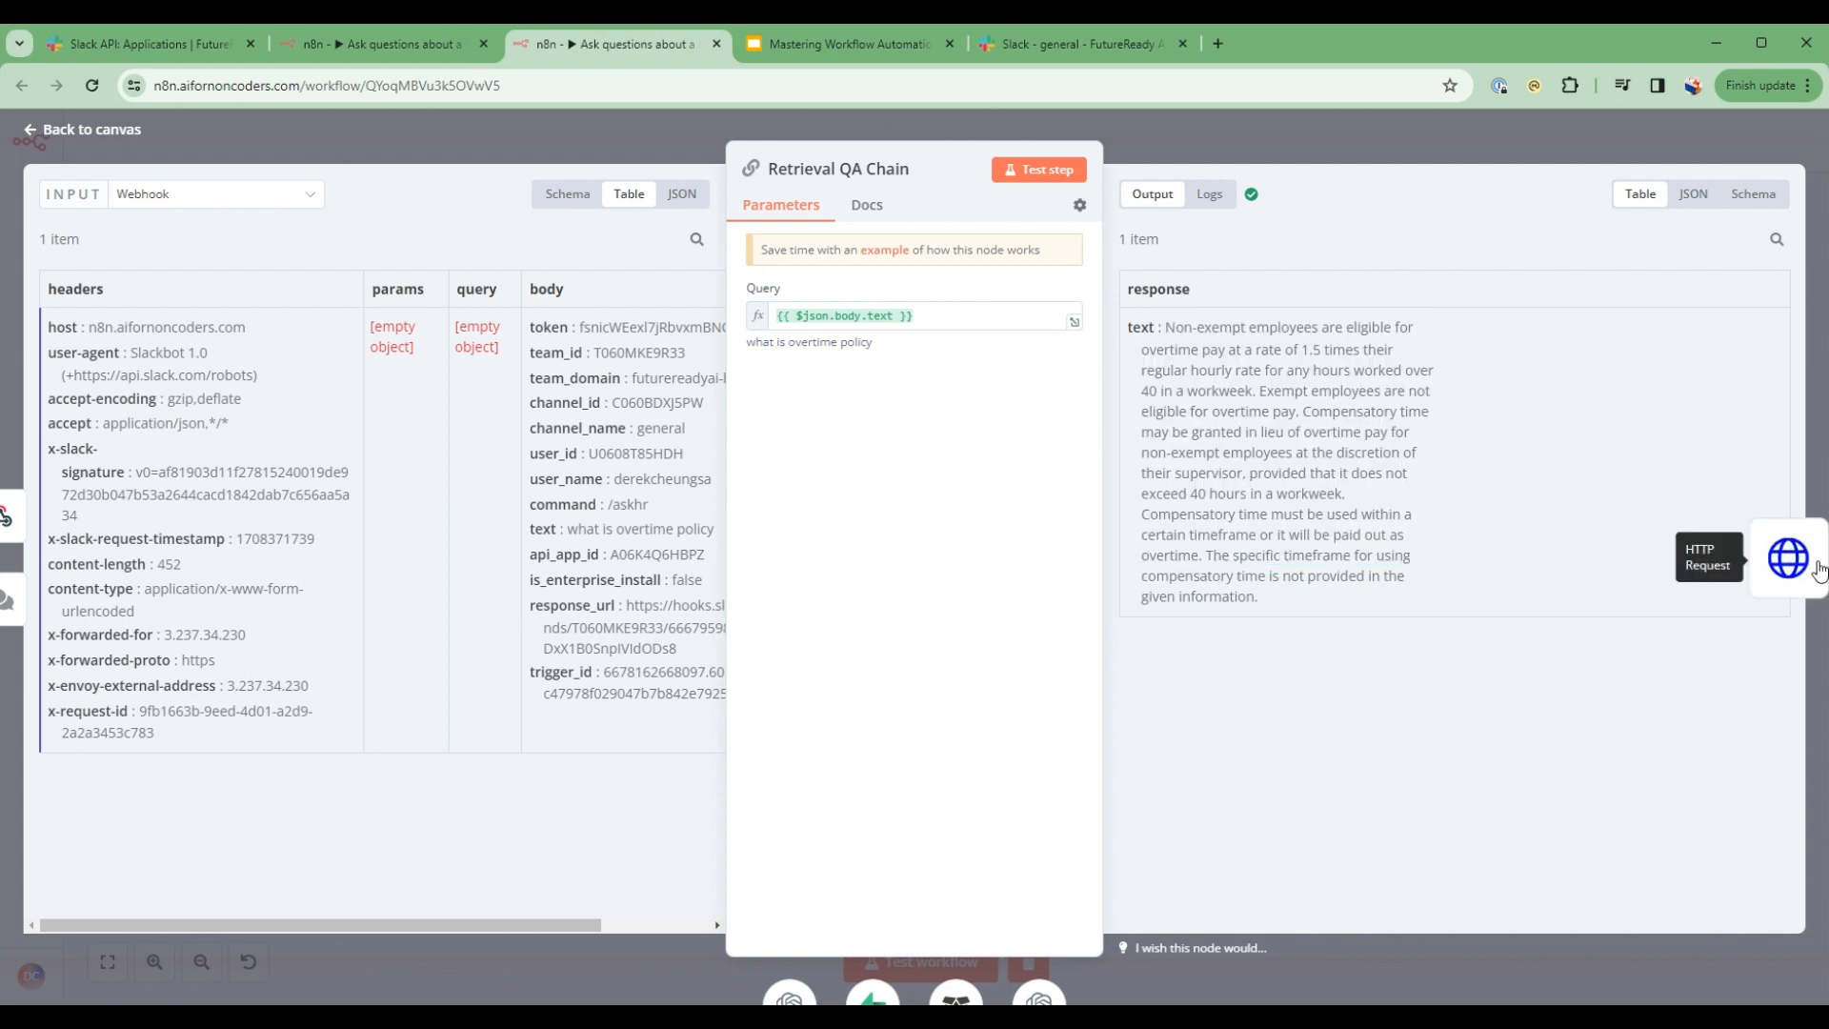
- Review the HTTP Request node's parameters for posting the reply, then return to the canvas
click(1785, 557)
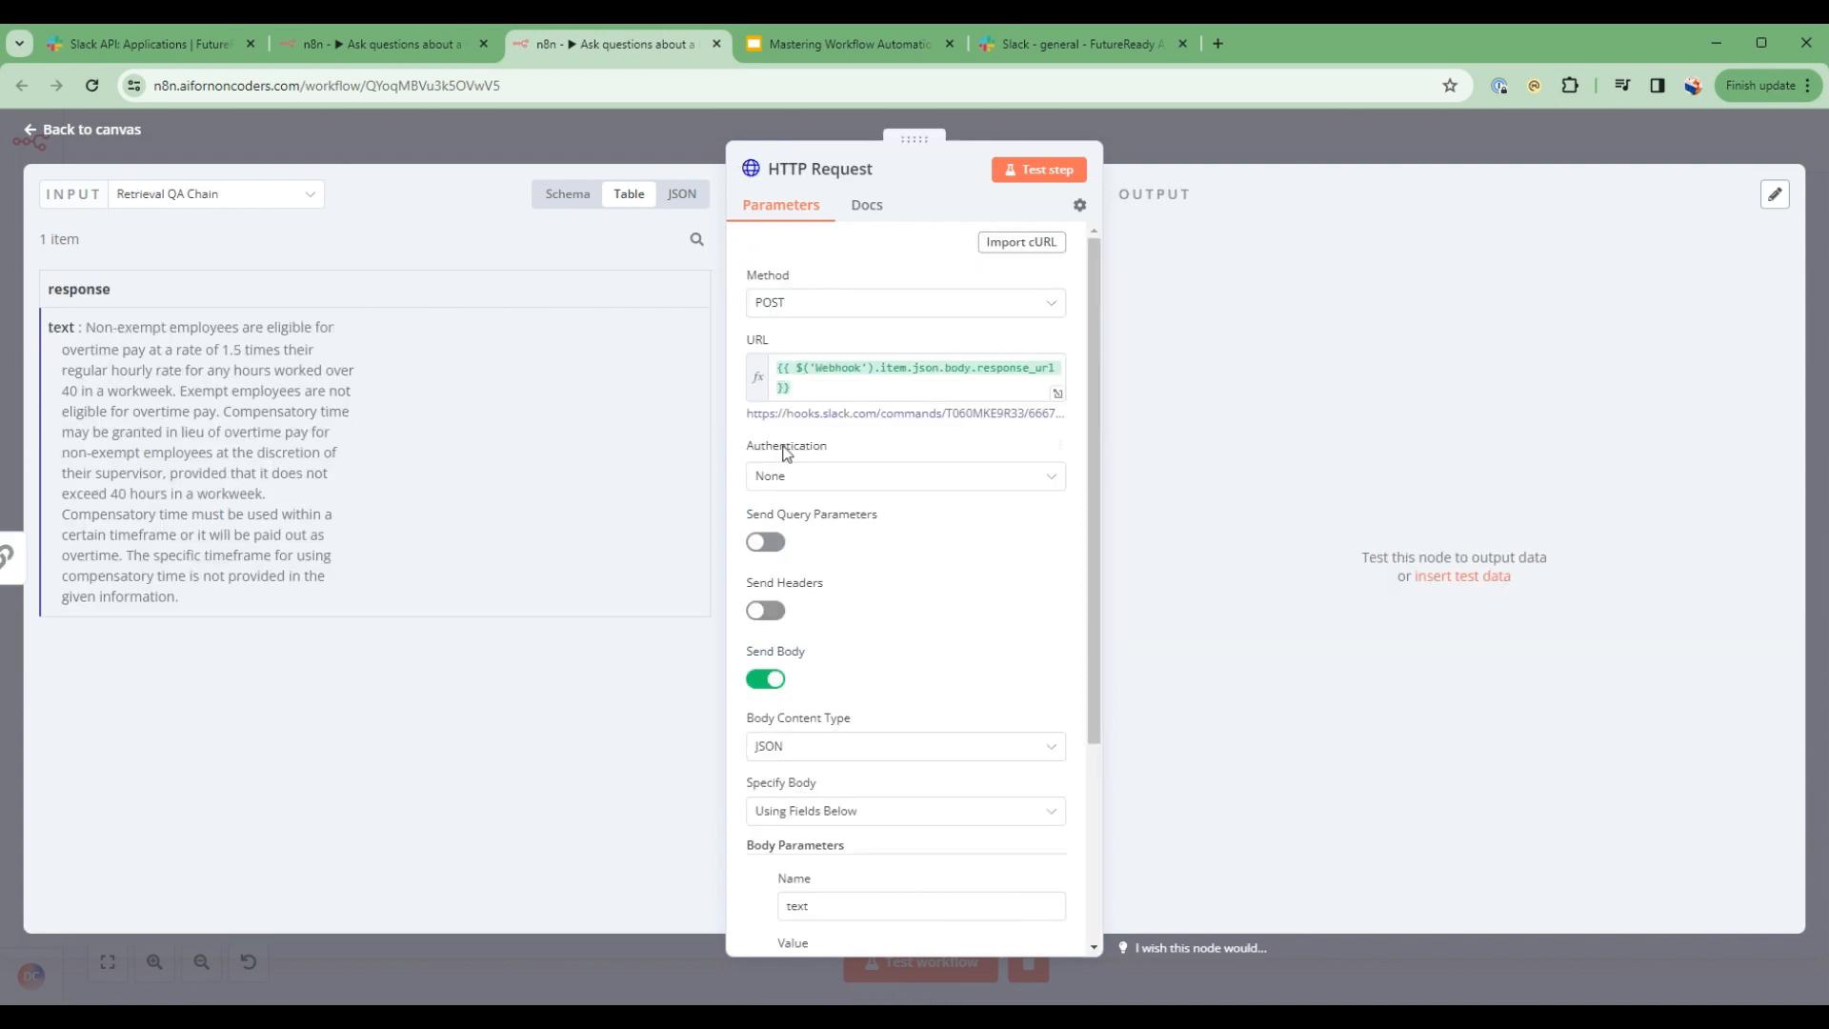
mouse_move(821, 567)
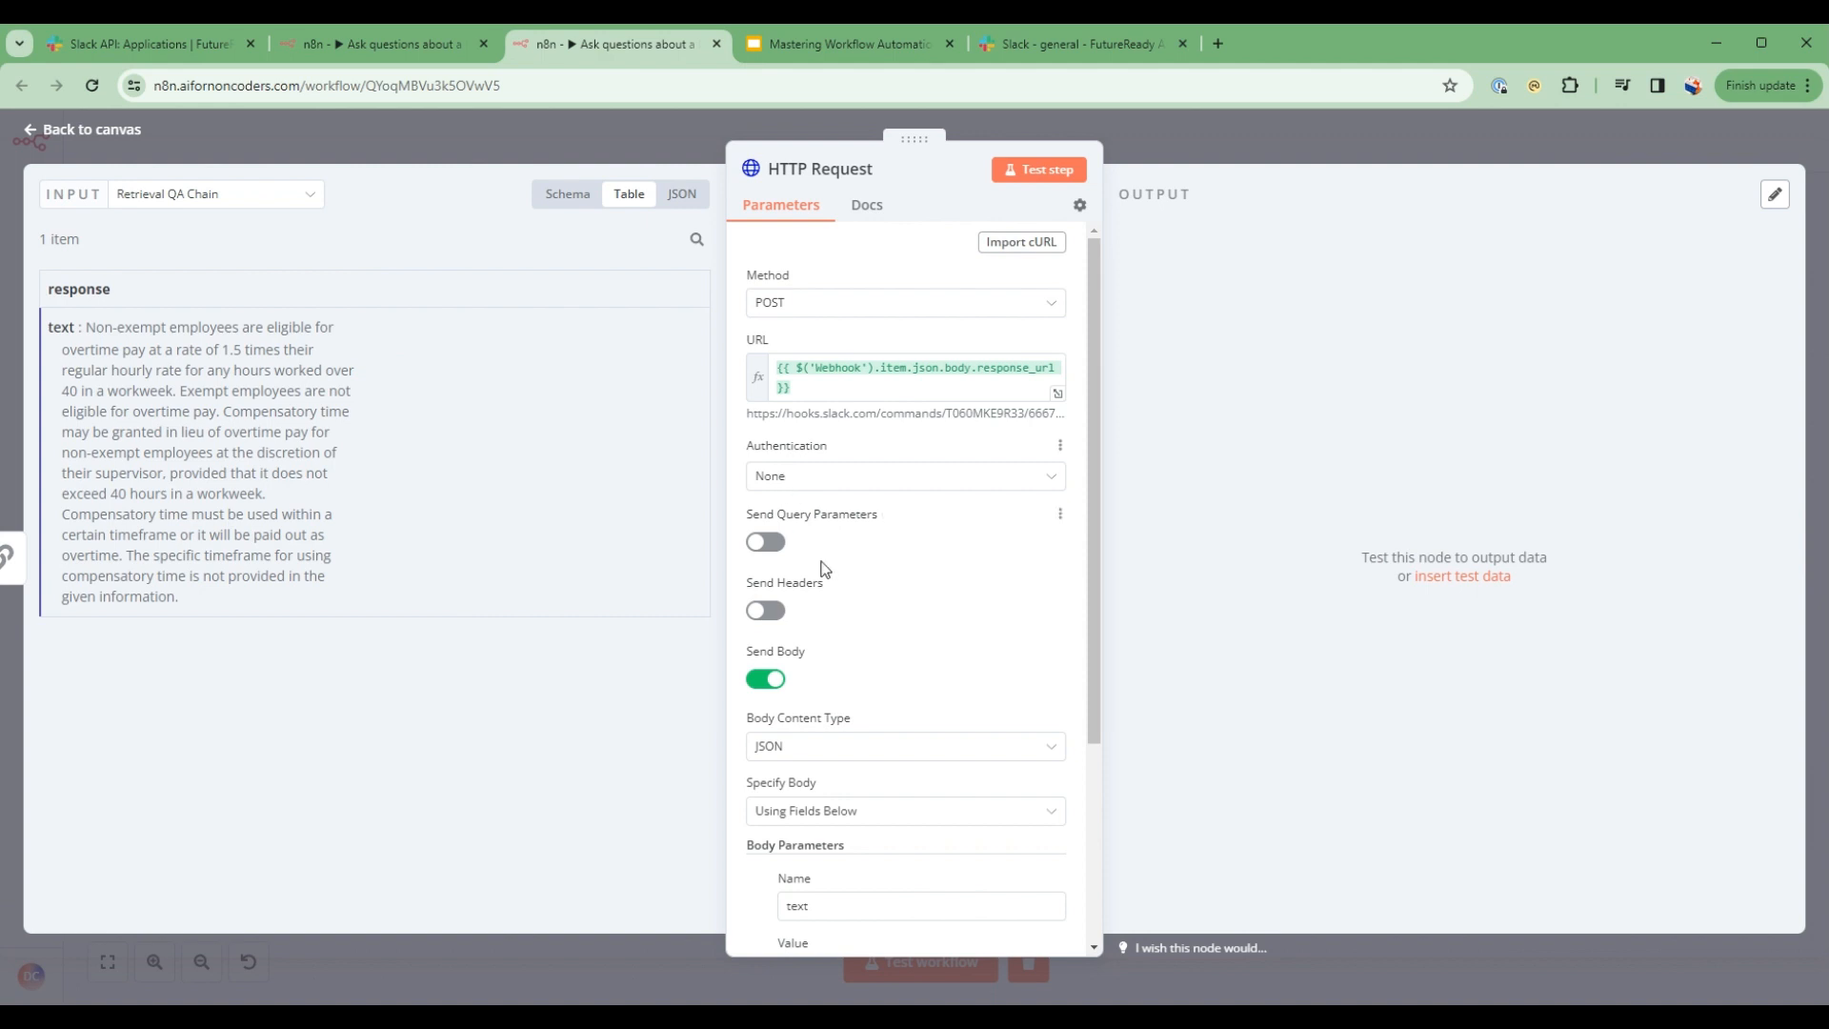
scroll(down, 3)
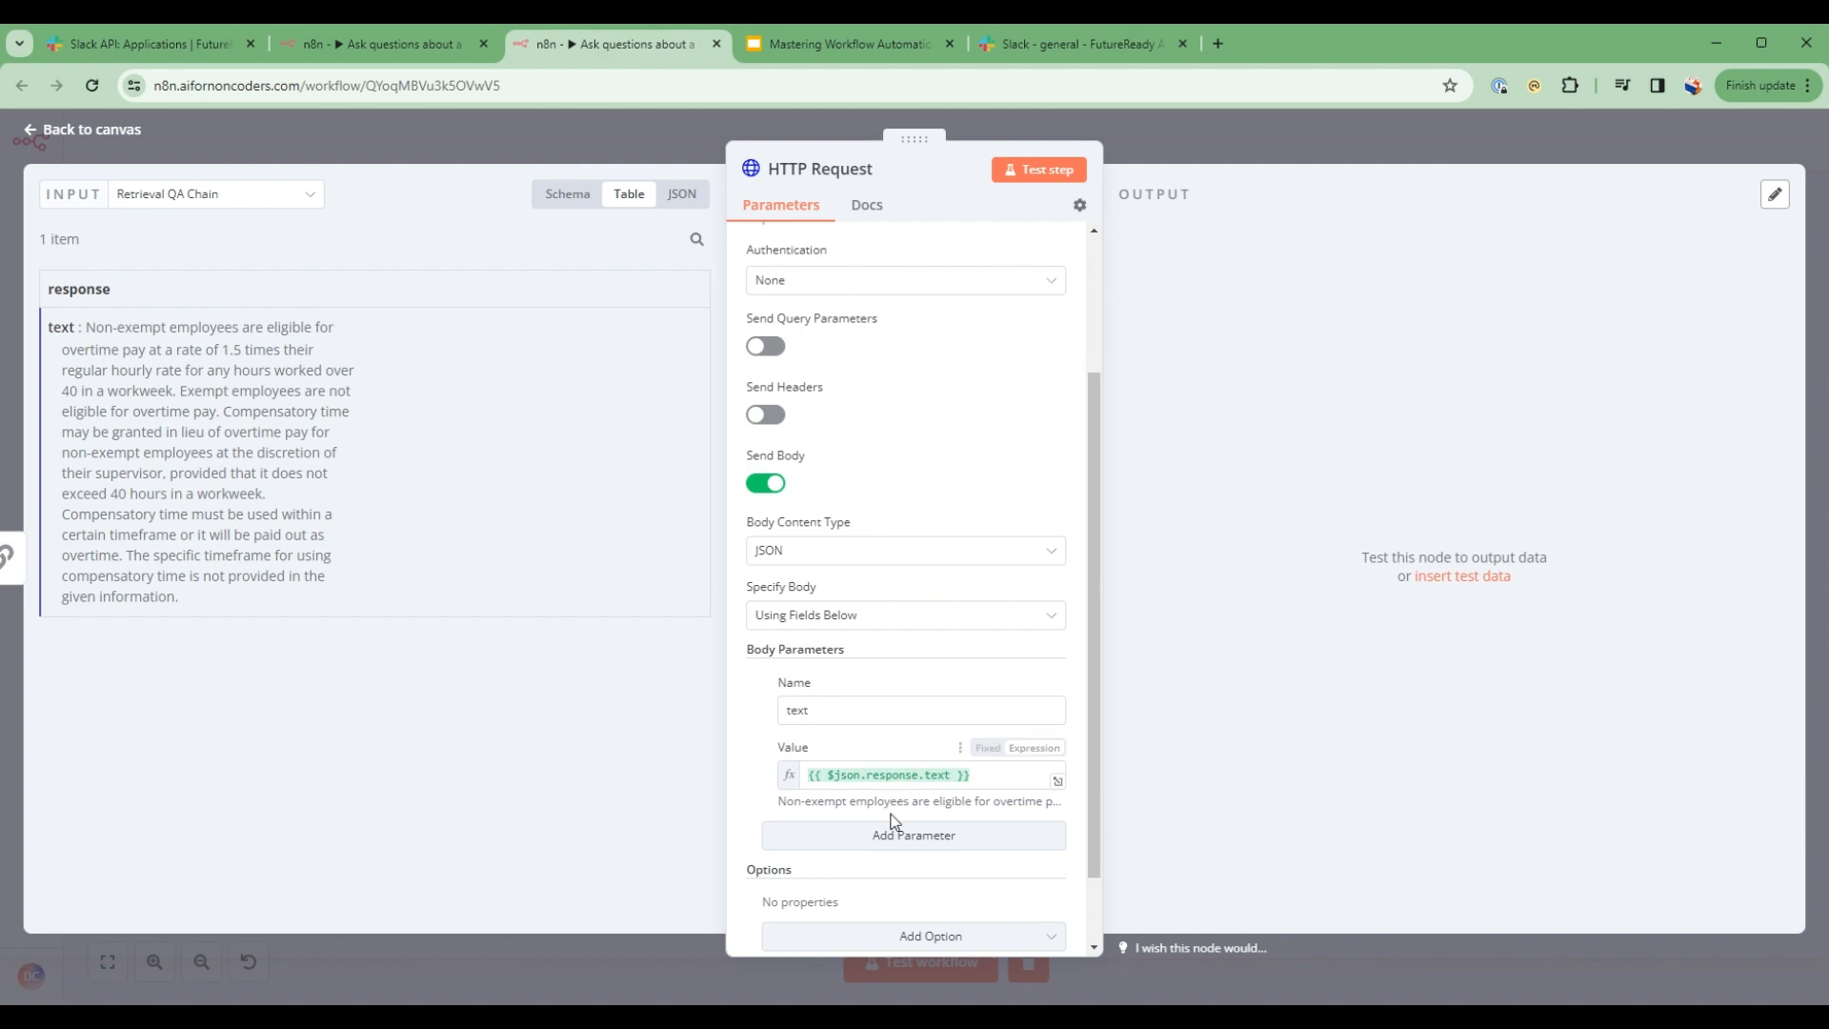
mouse_move(1004, 469)
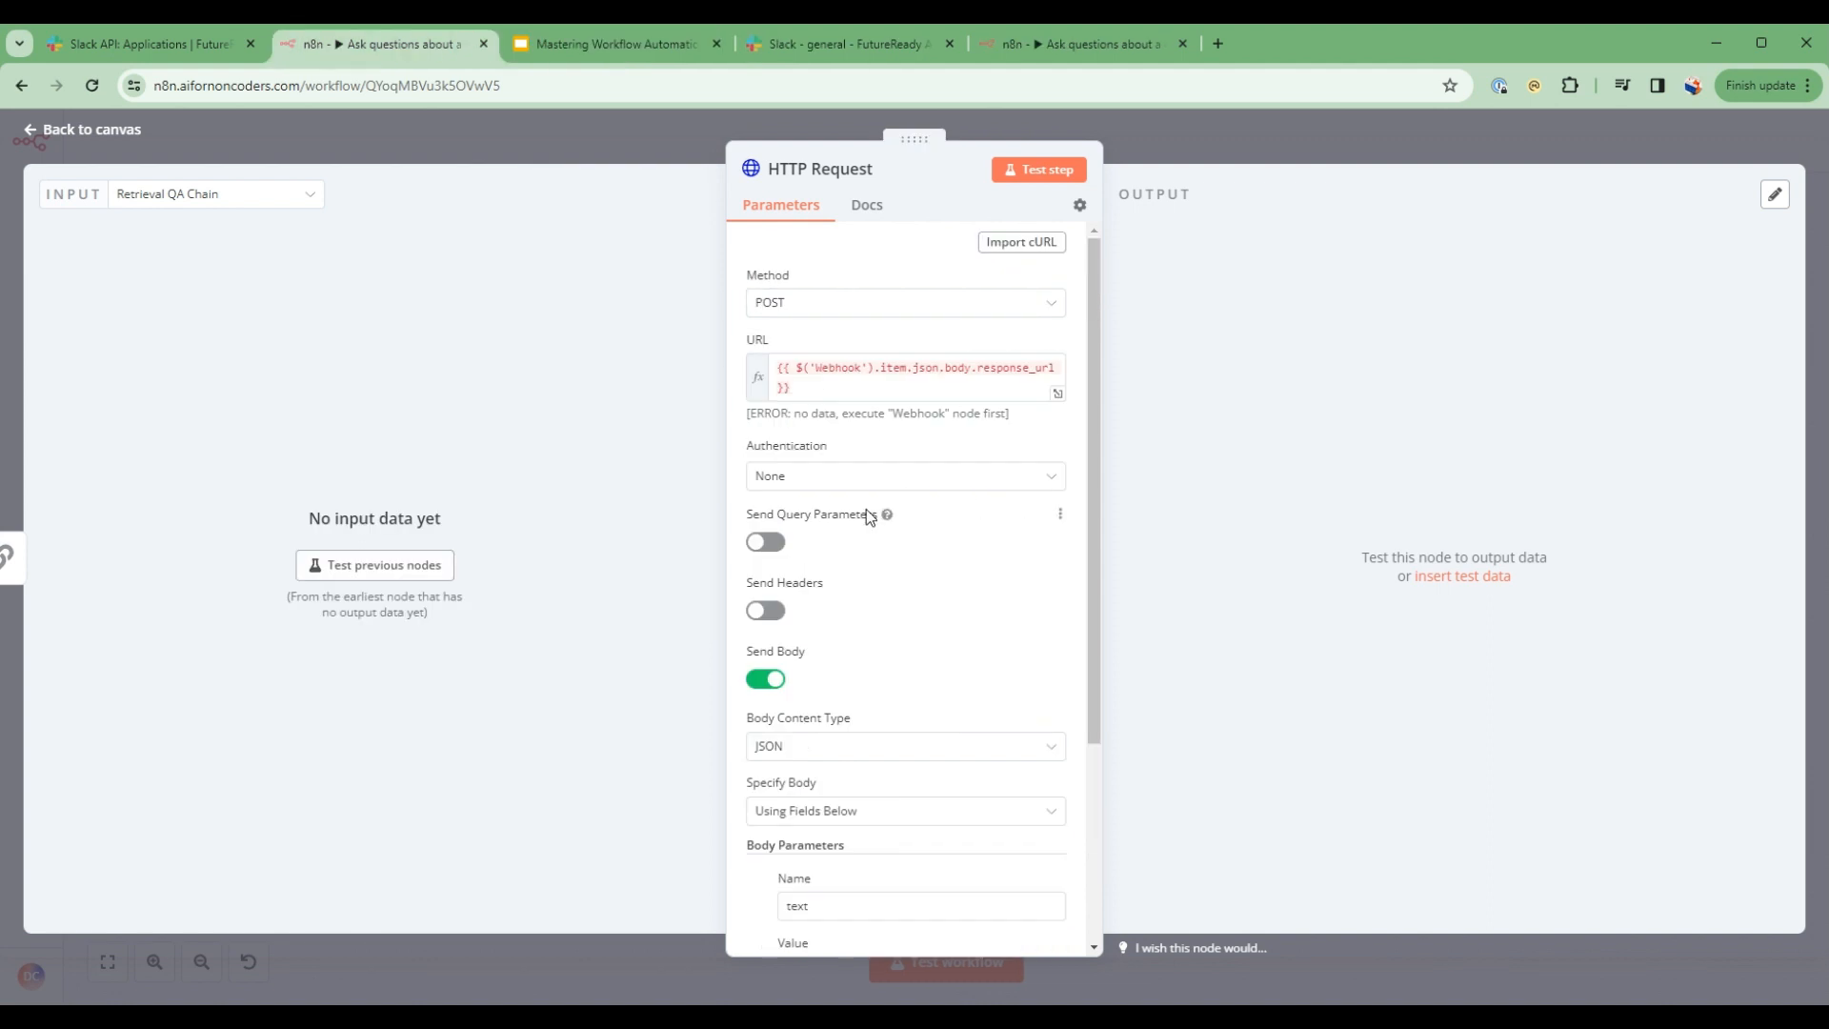
mouse_move(99, 132)
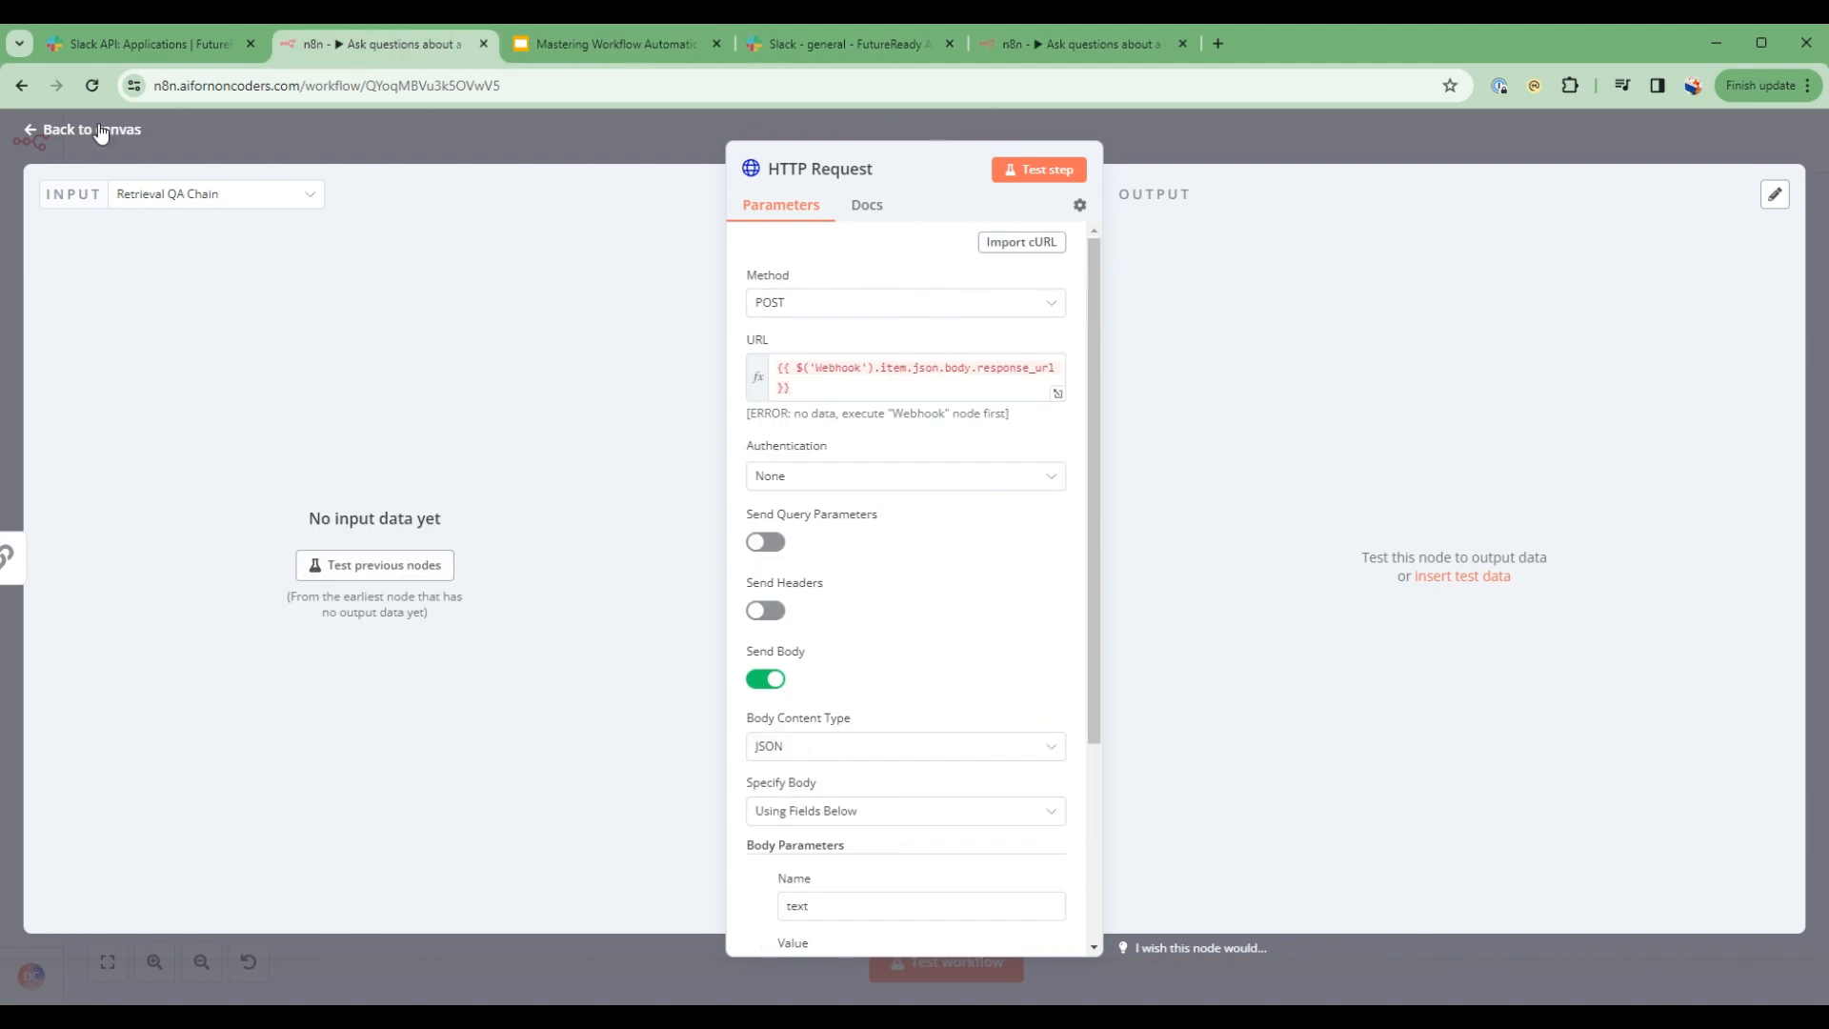
click(89, 129)
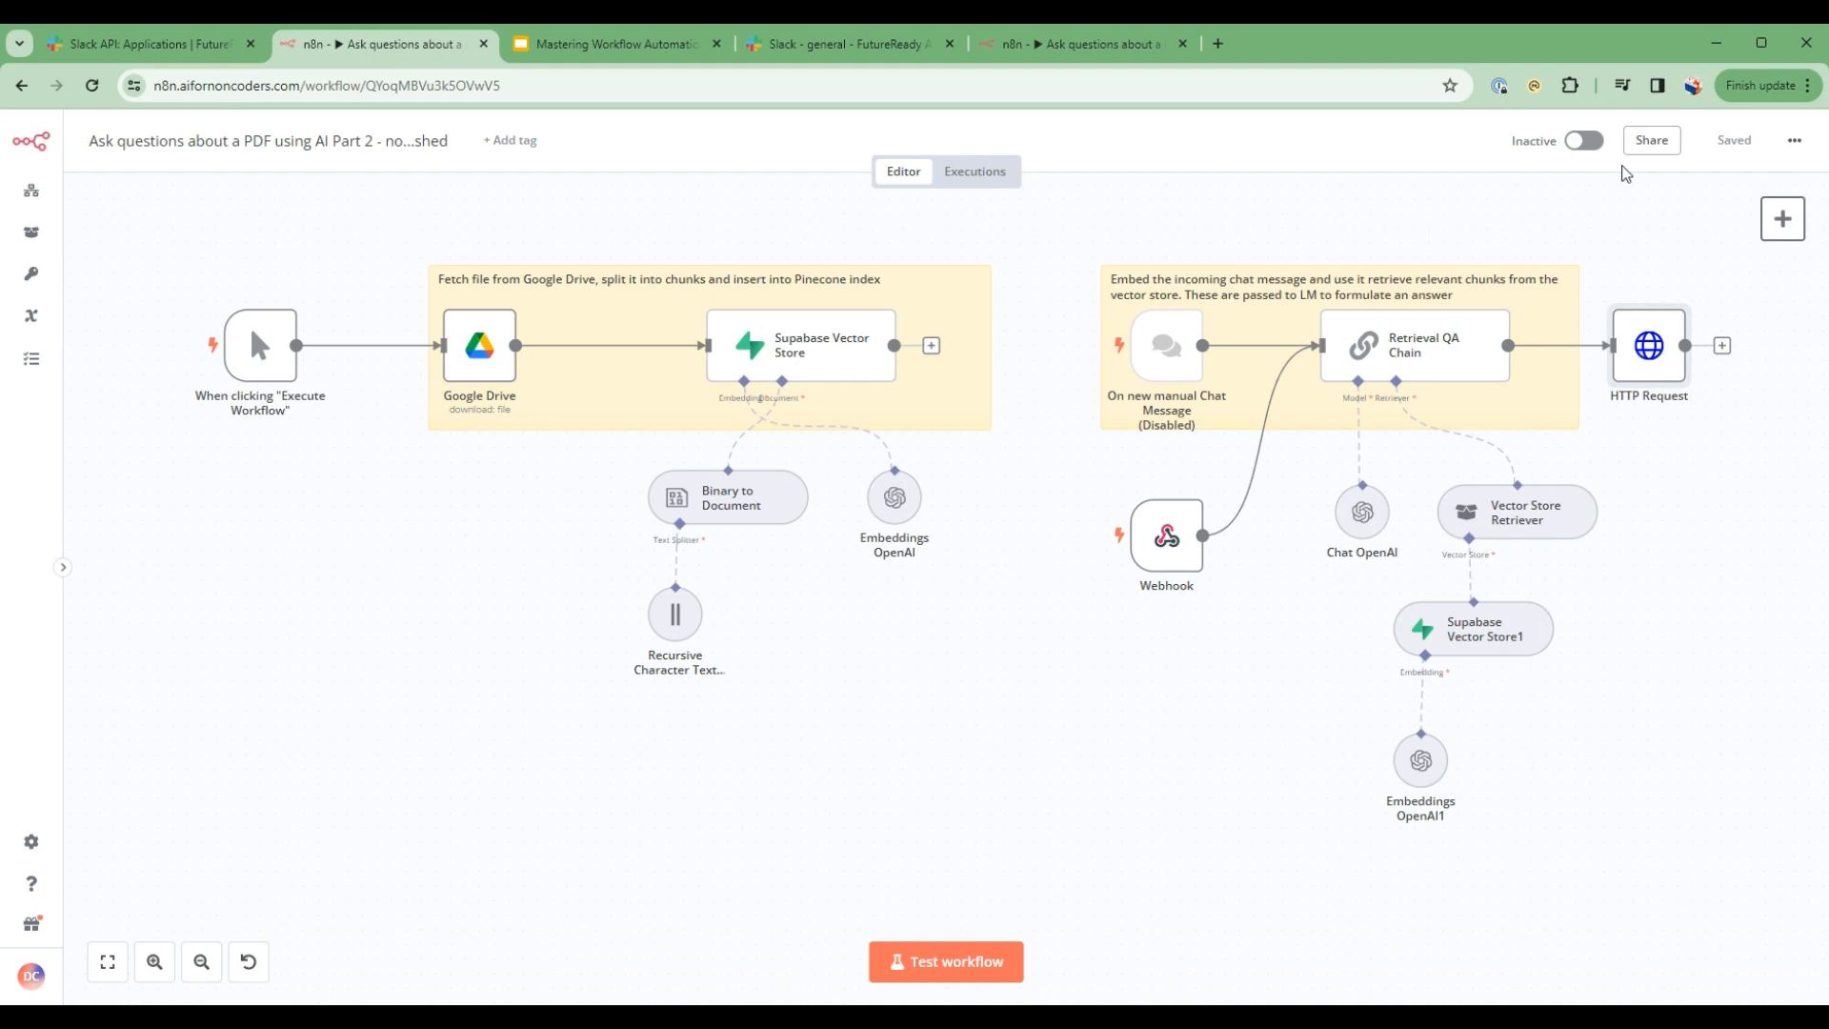
mouse_move(1189, 522)
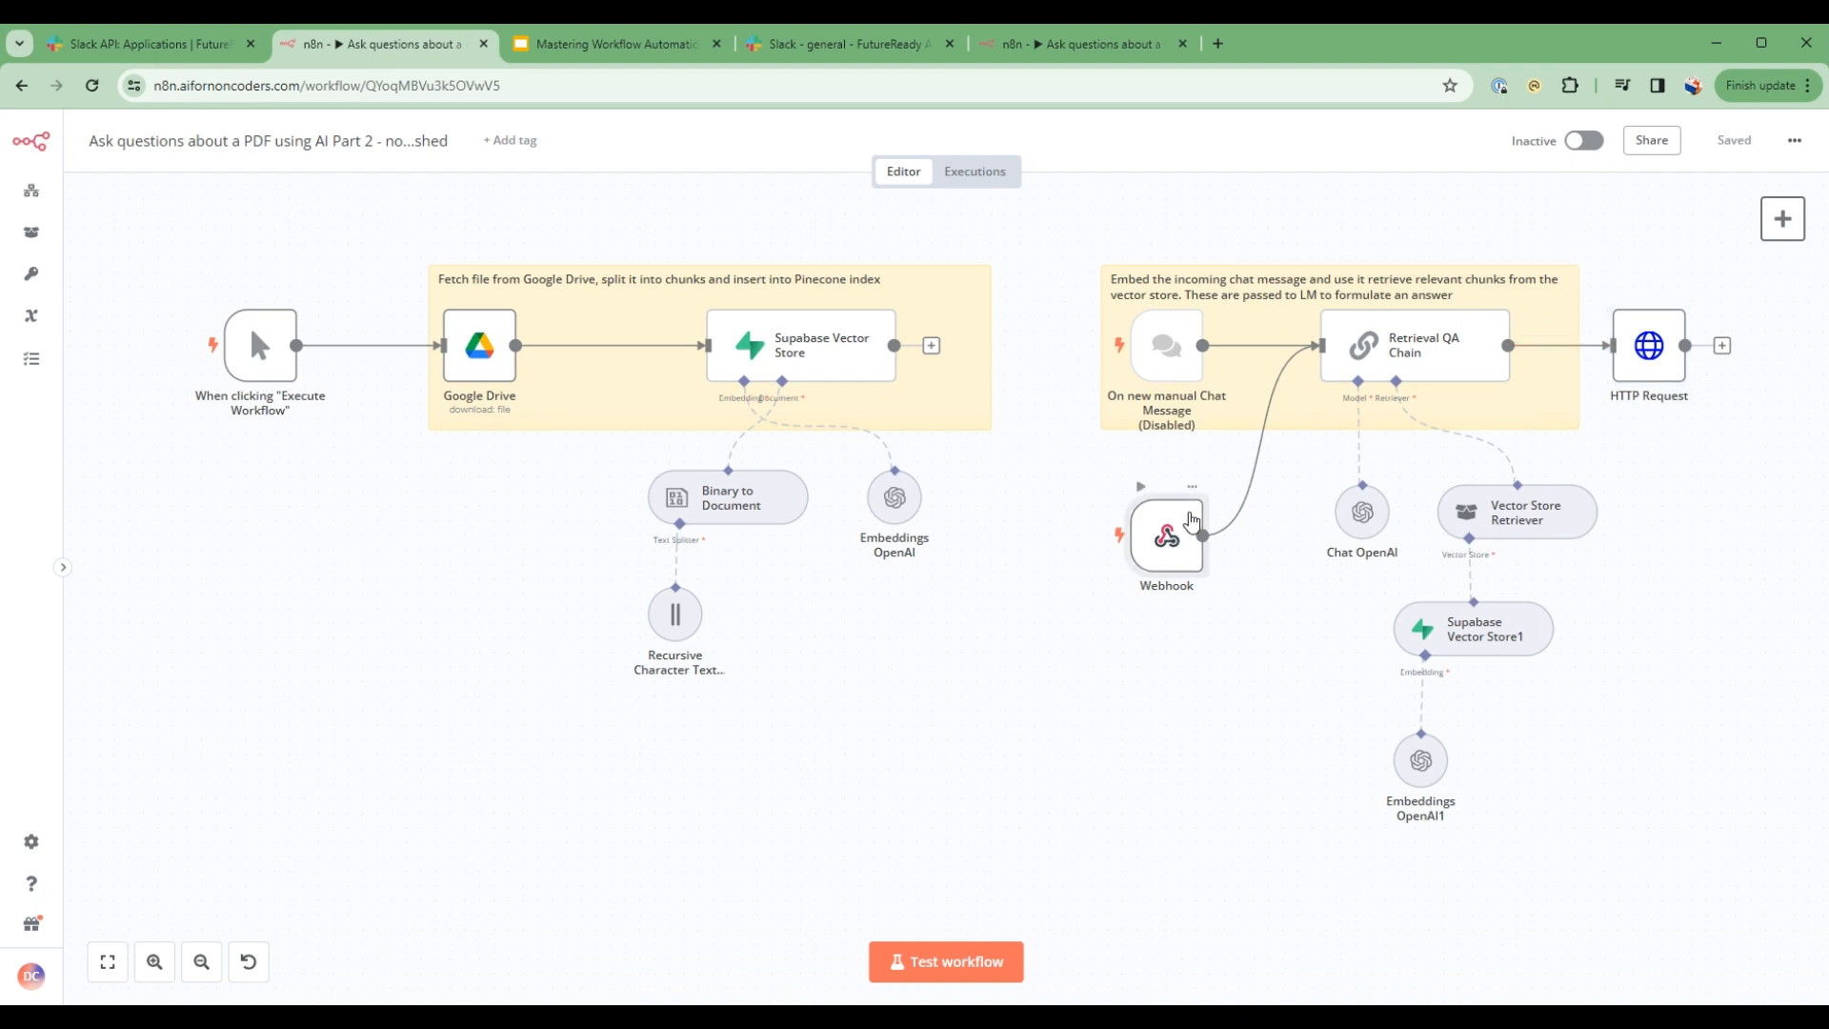
- Copy the Webhook node's Production URL and switch to the Slack API page
double_click(1166, 538)
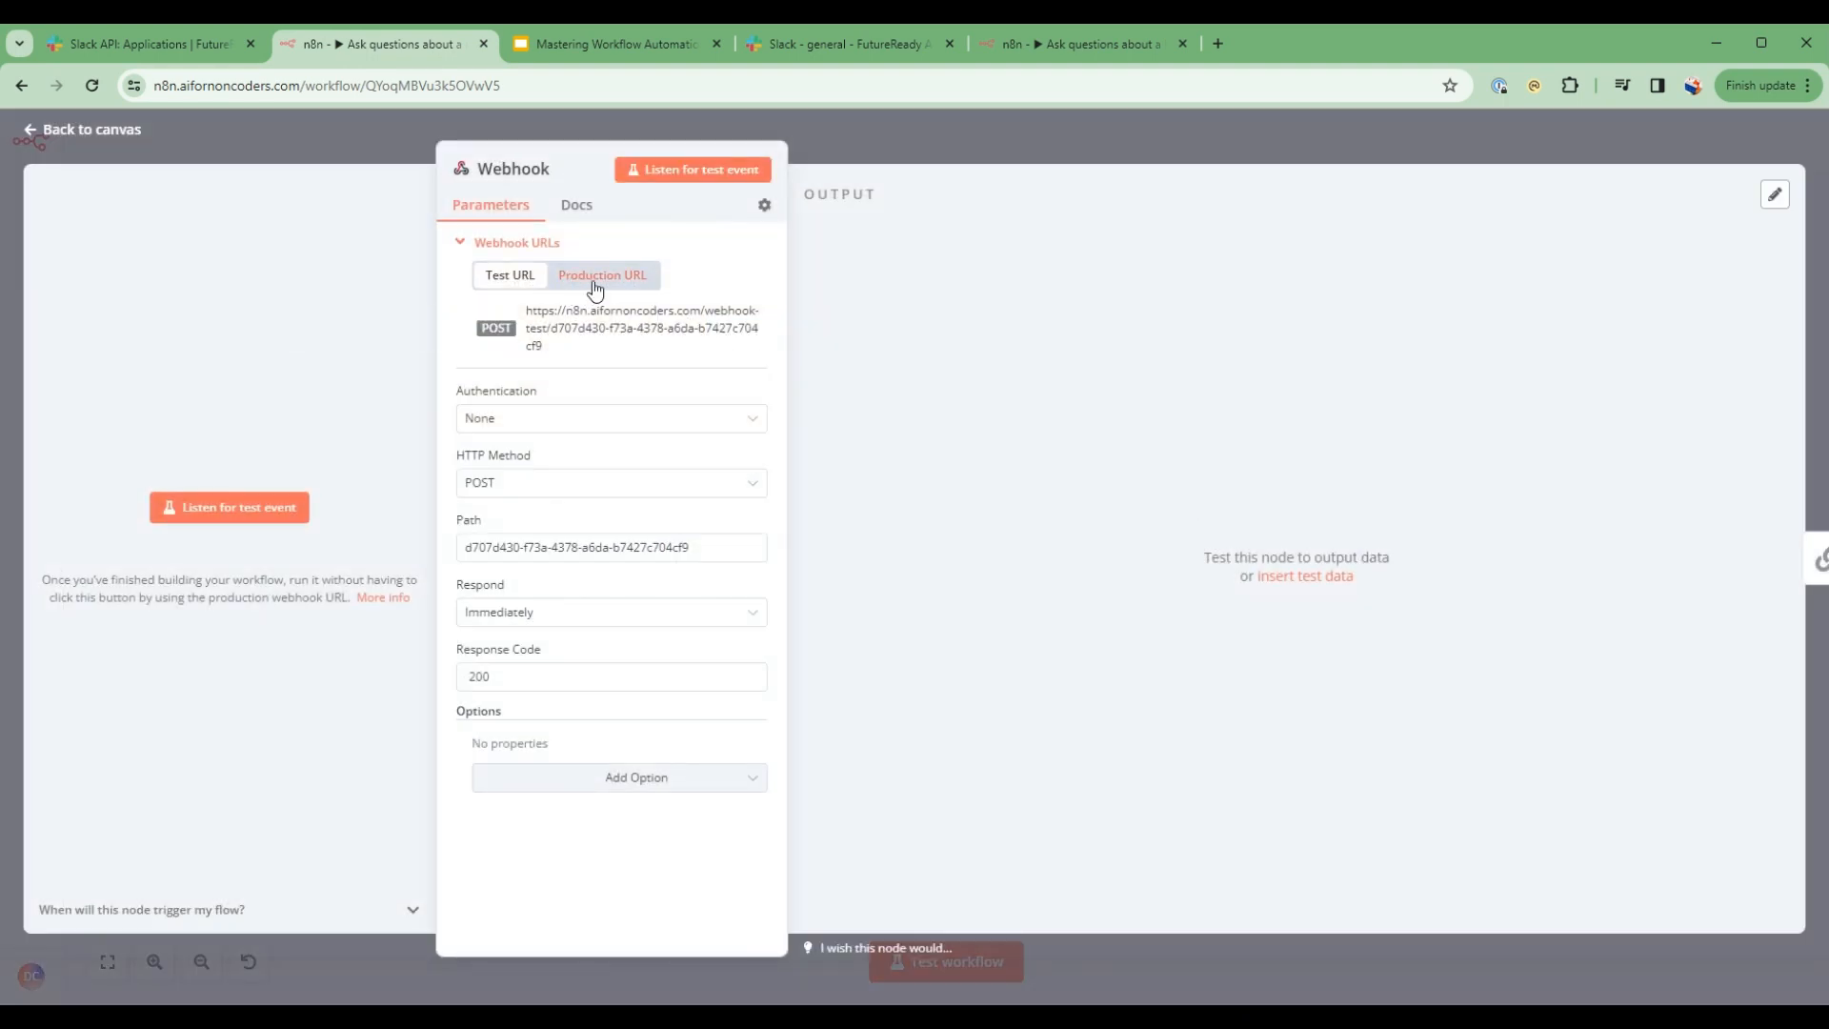
click(602, 274)
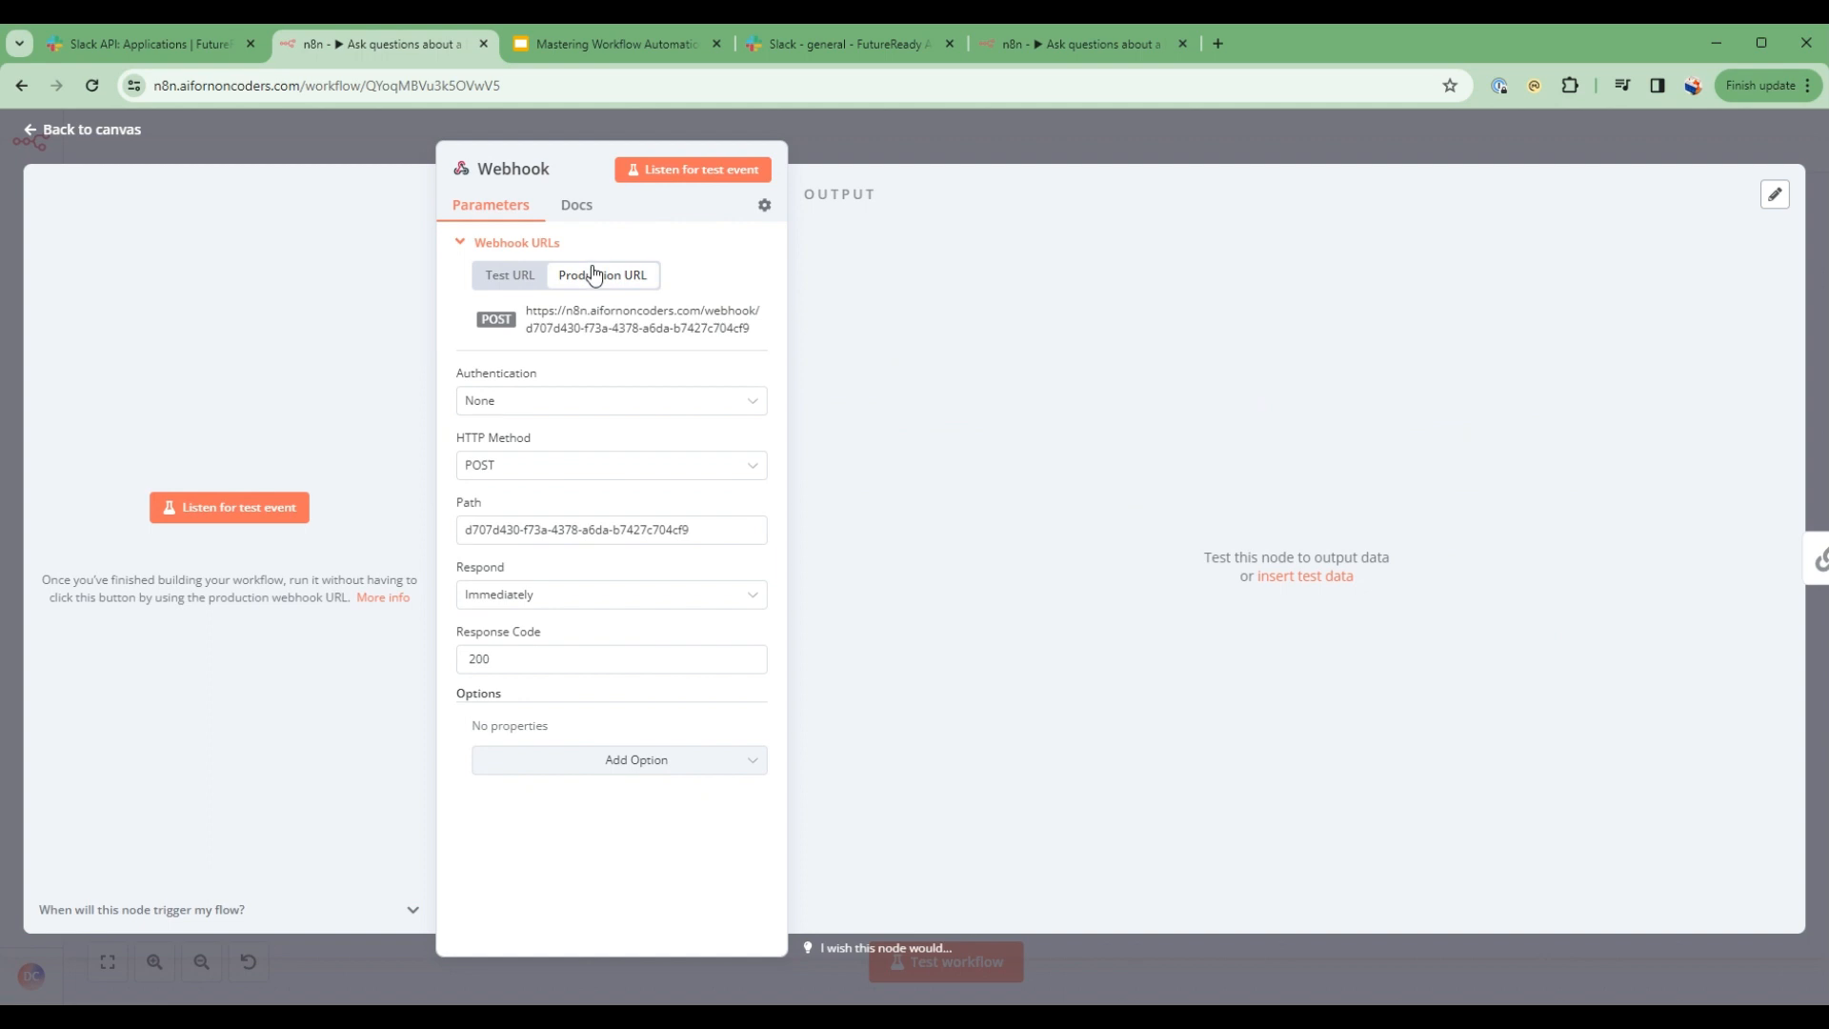
mouse_move(588, 328)
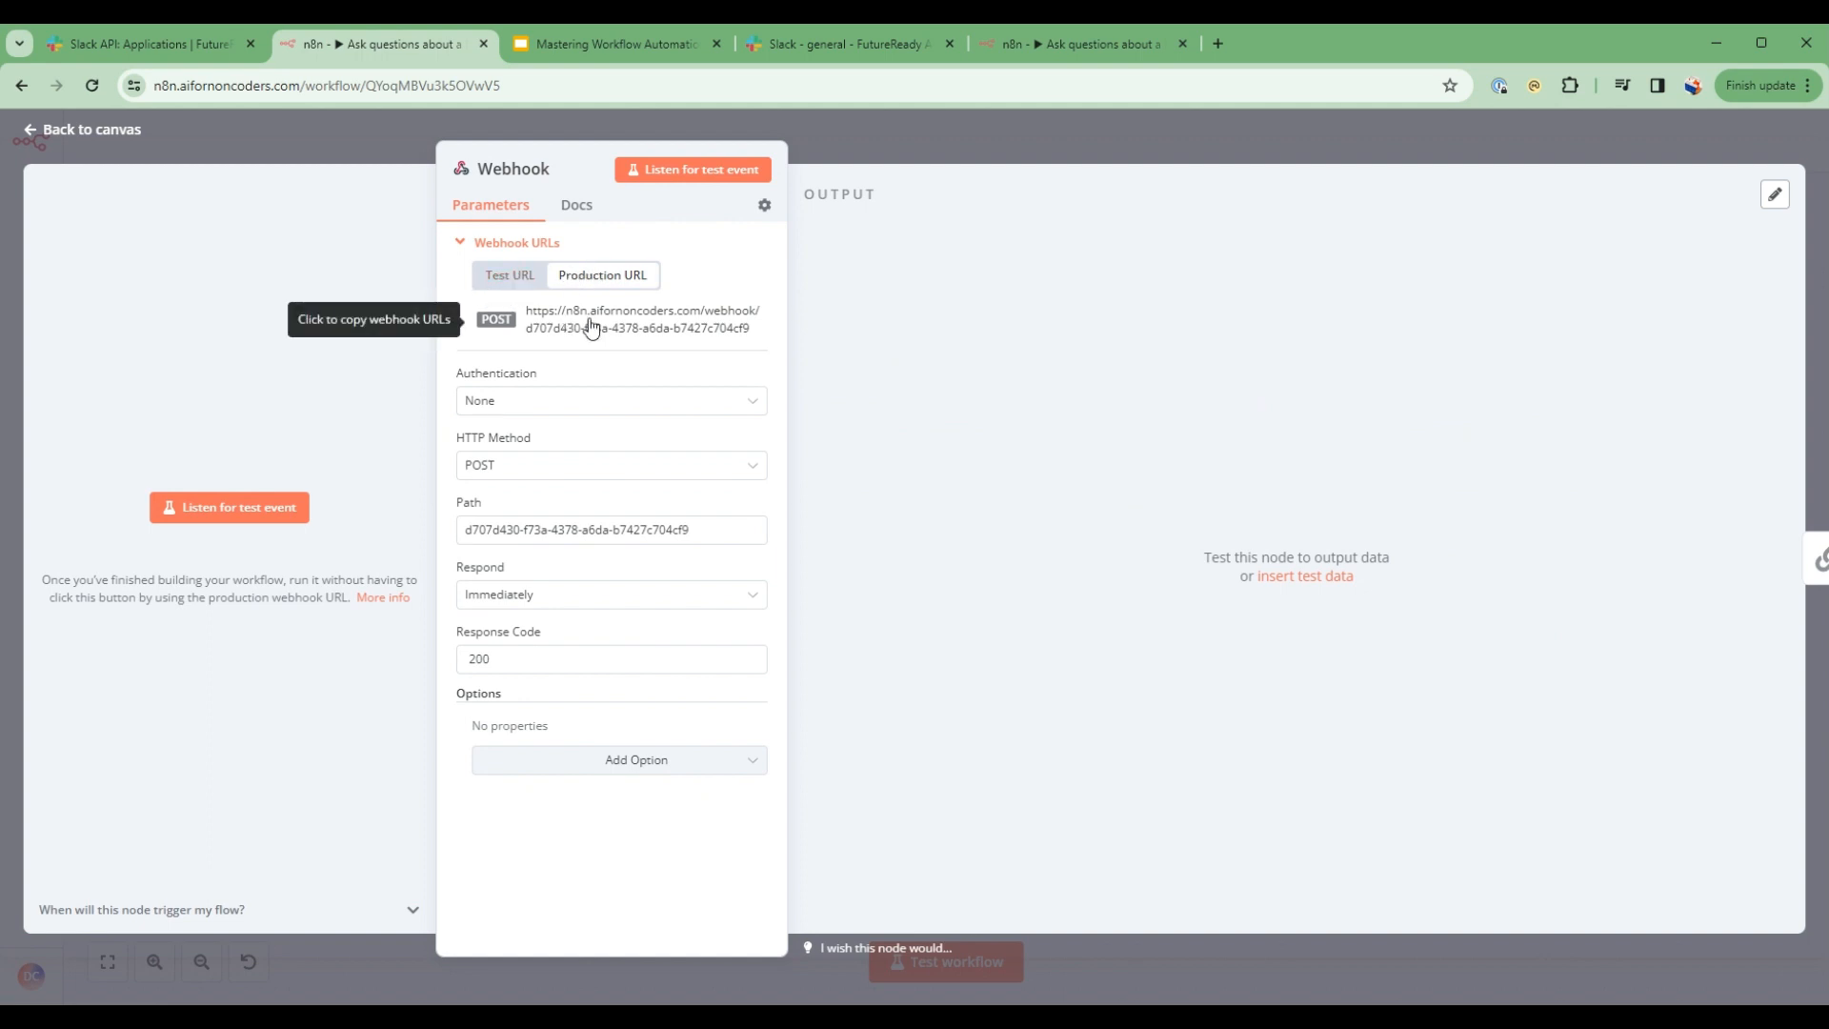
click(642, 318)
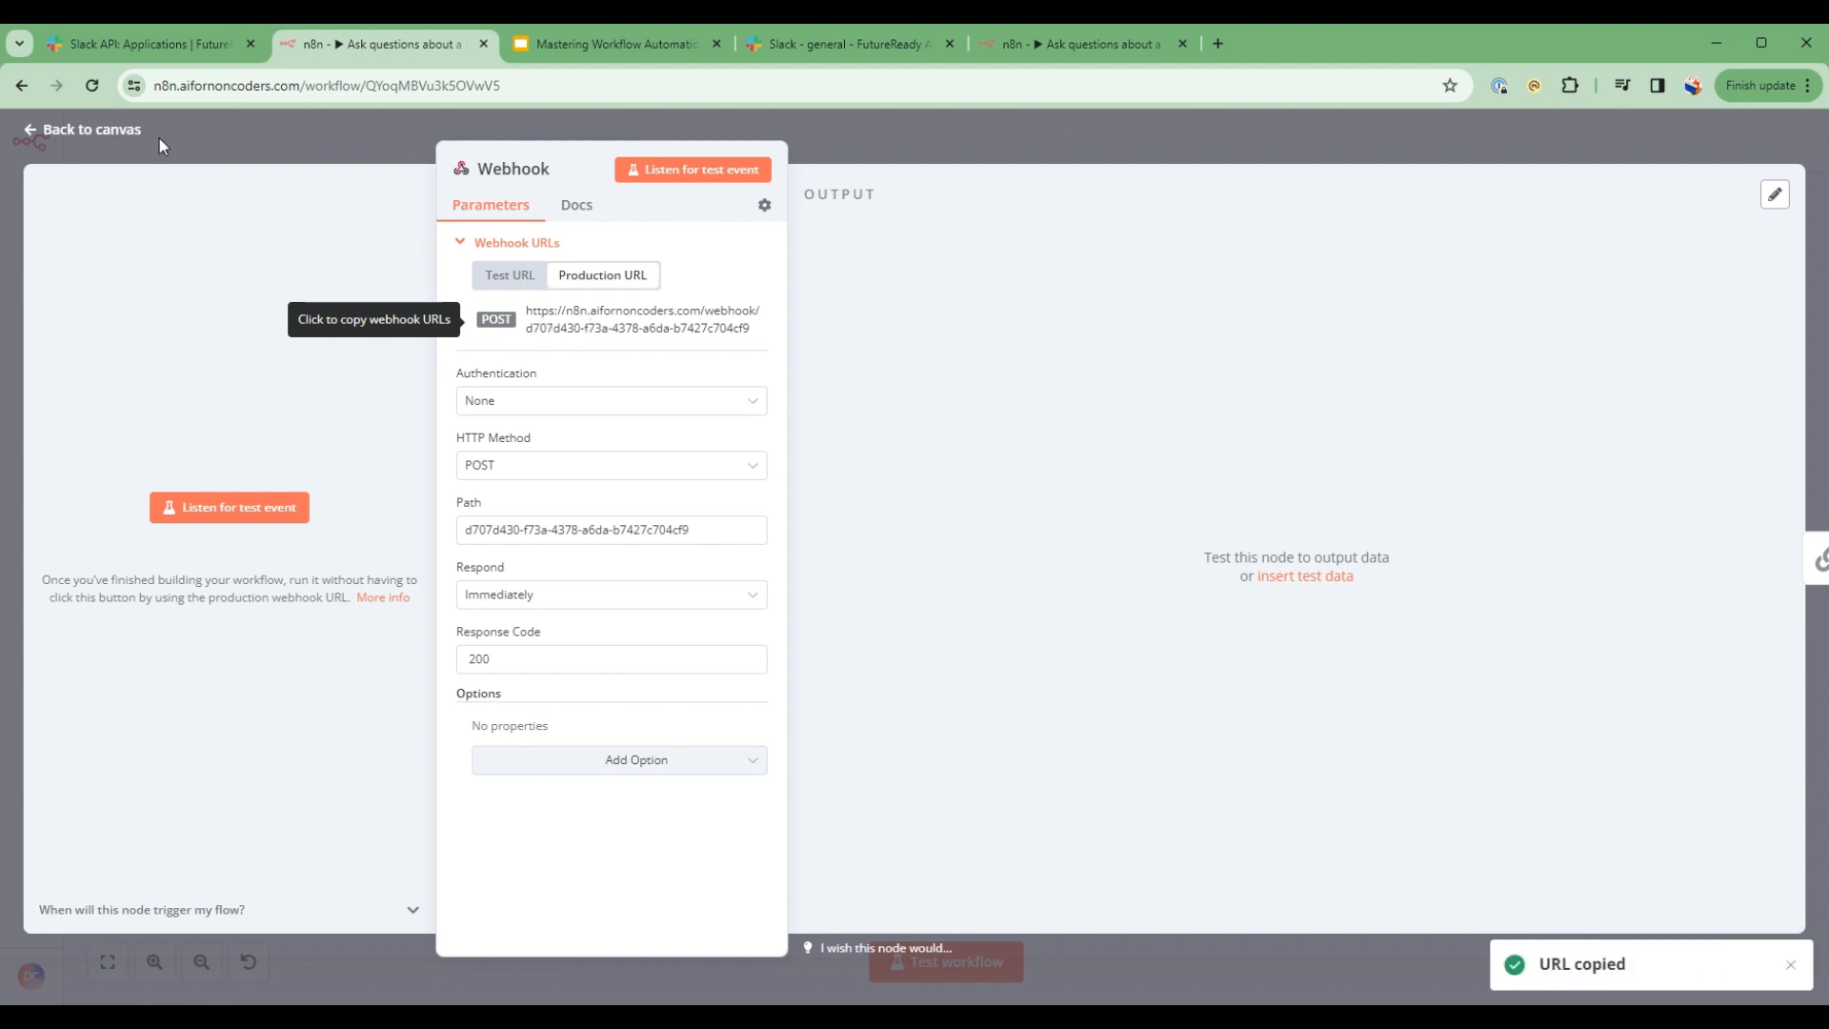
click(139, 44)
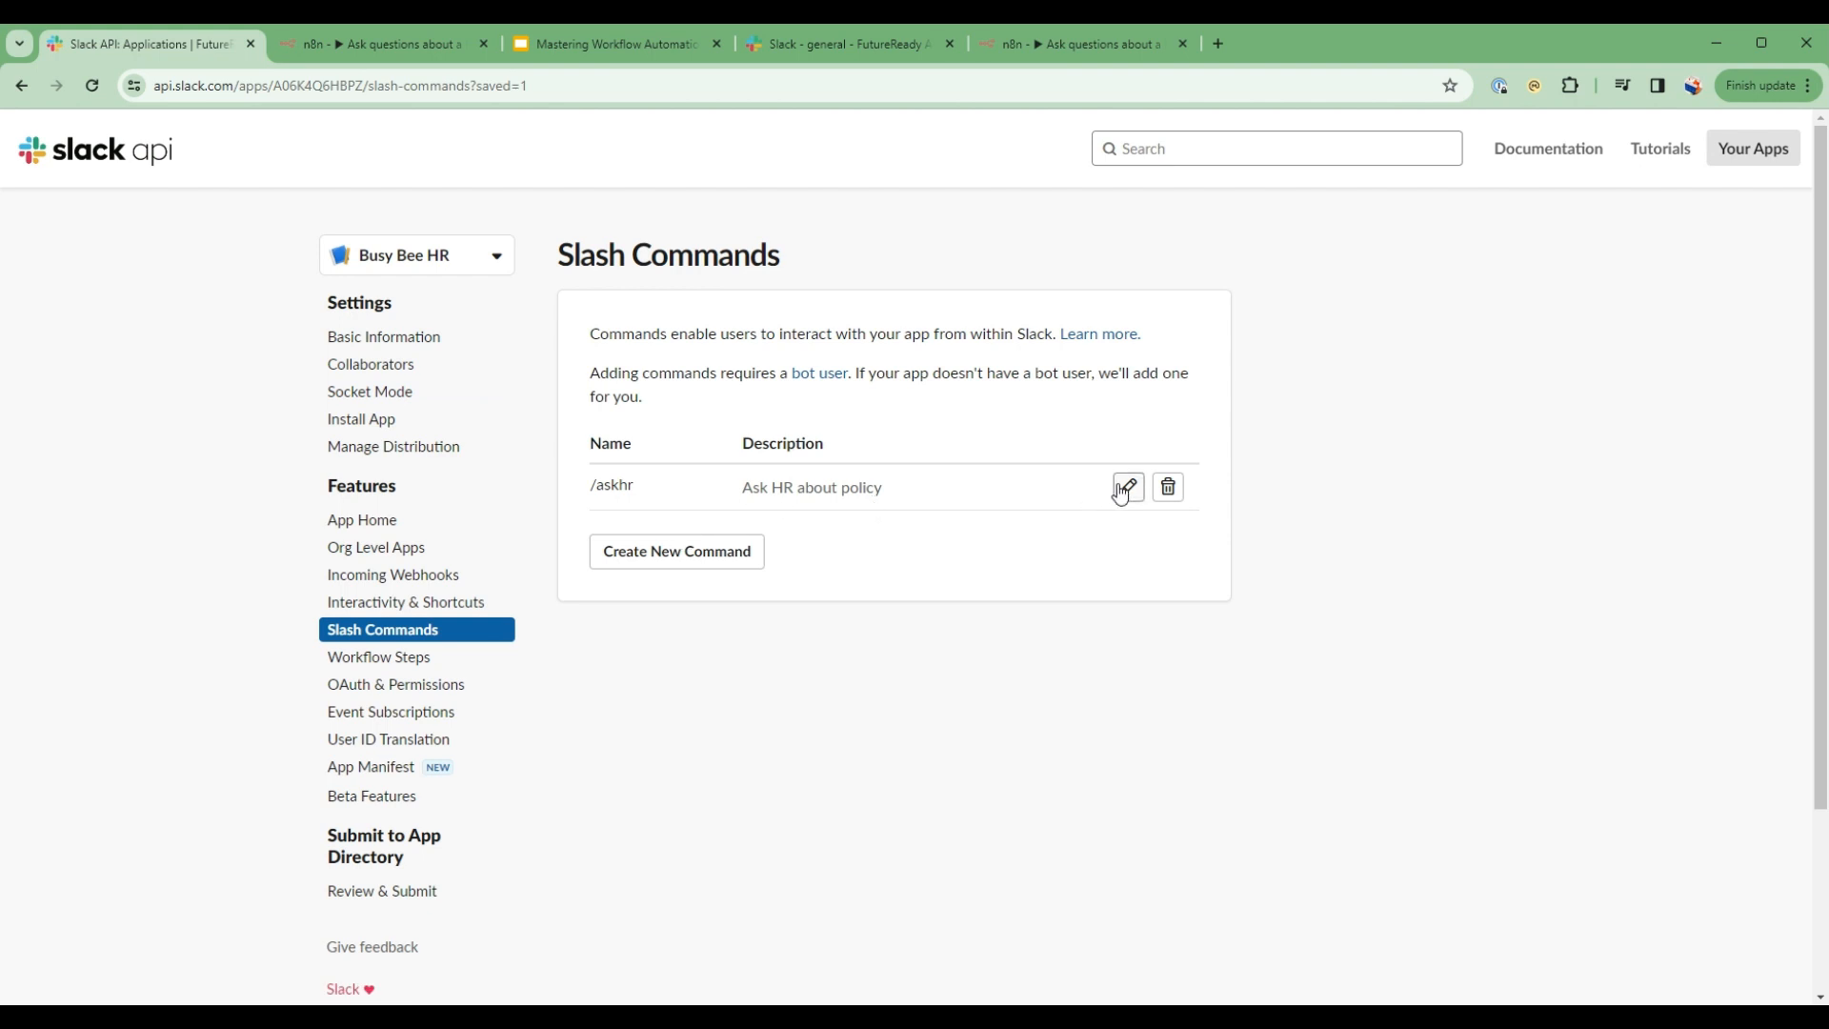
- Update the /askhr command's Request URL to the production webhook address and save it
click(1124, 485)
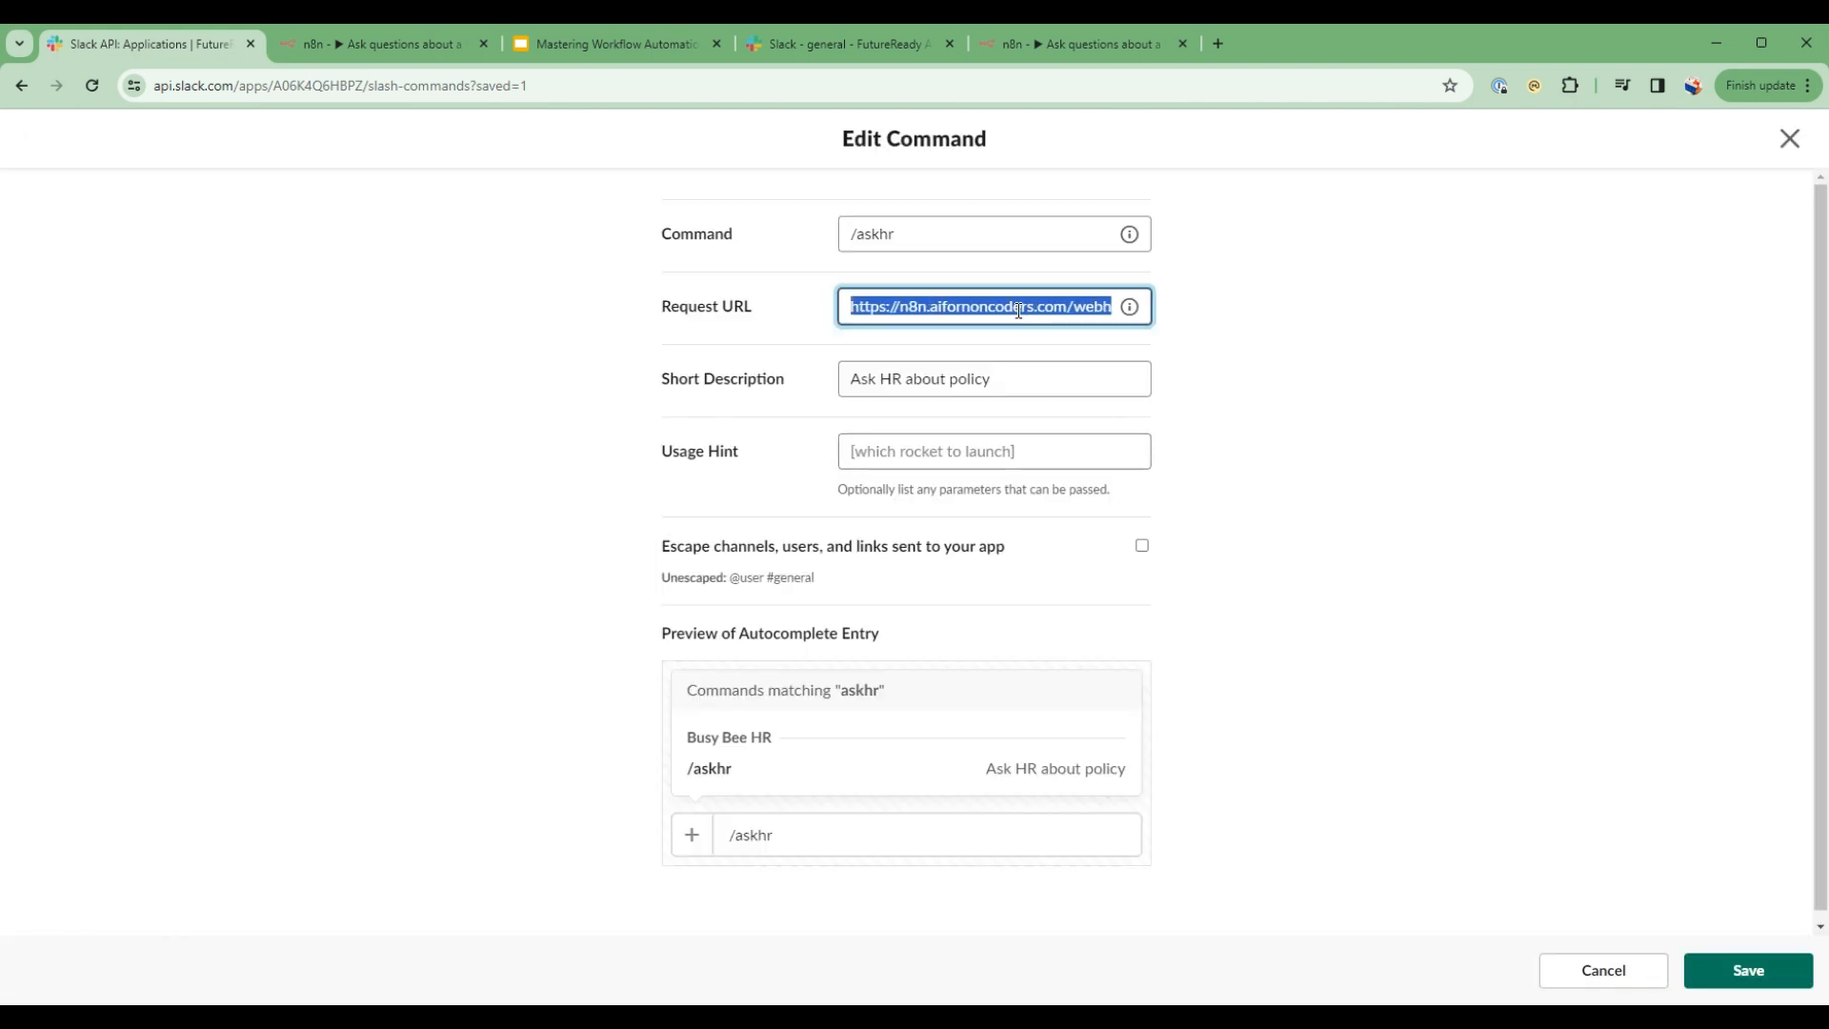
text(d430-f73a-4378-a6da-b7427c704cf9)
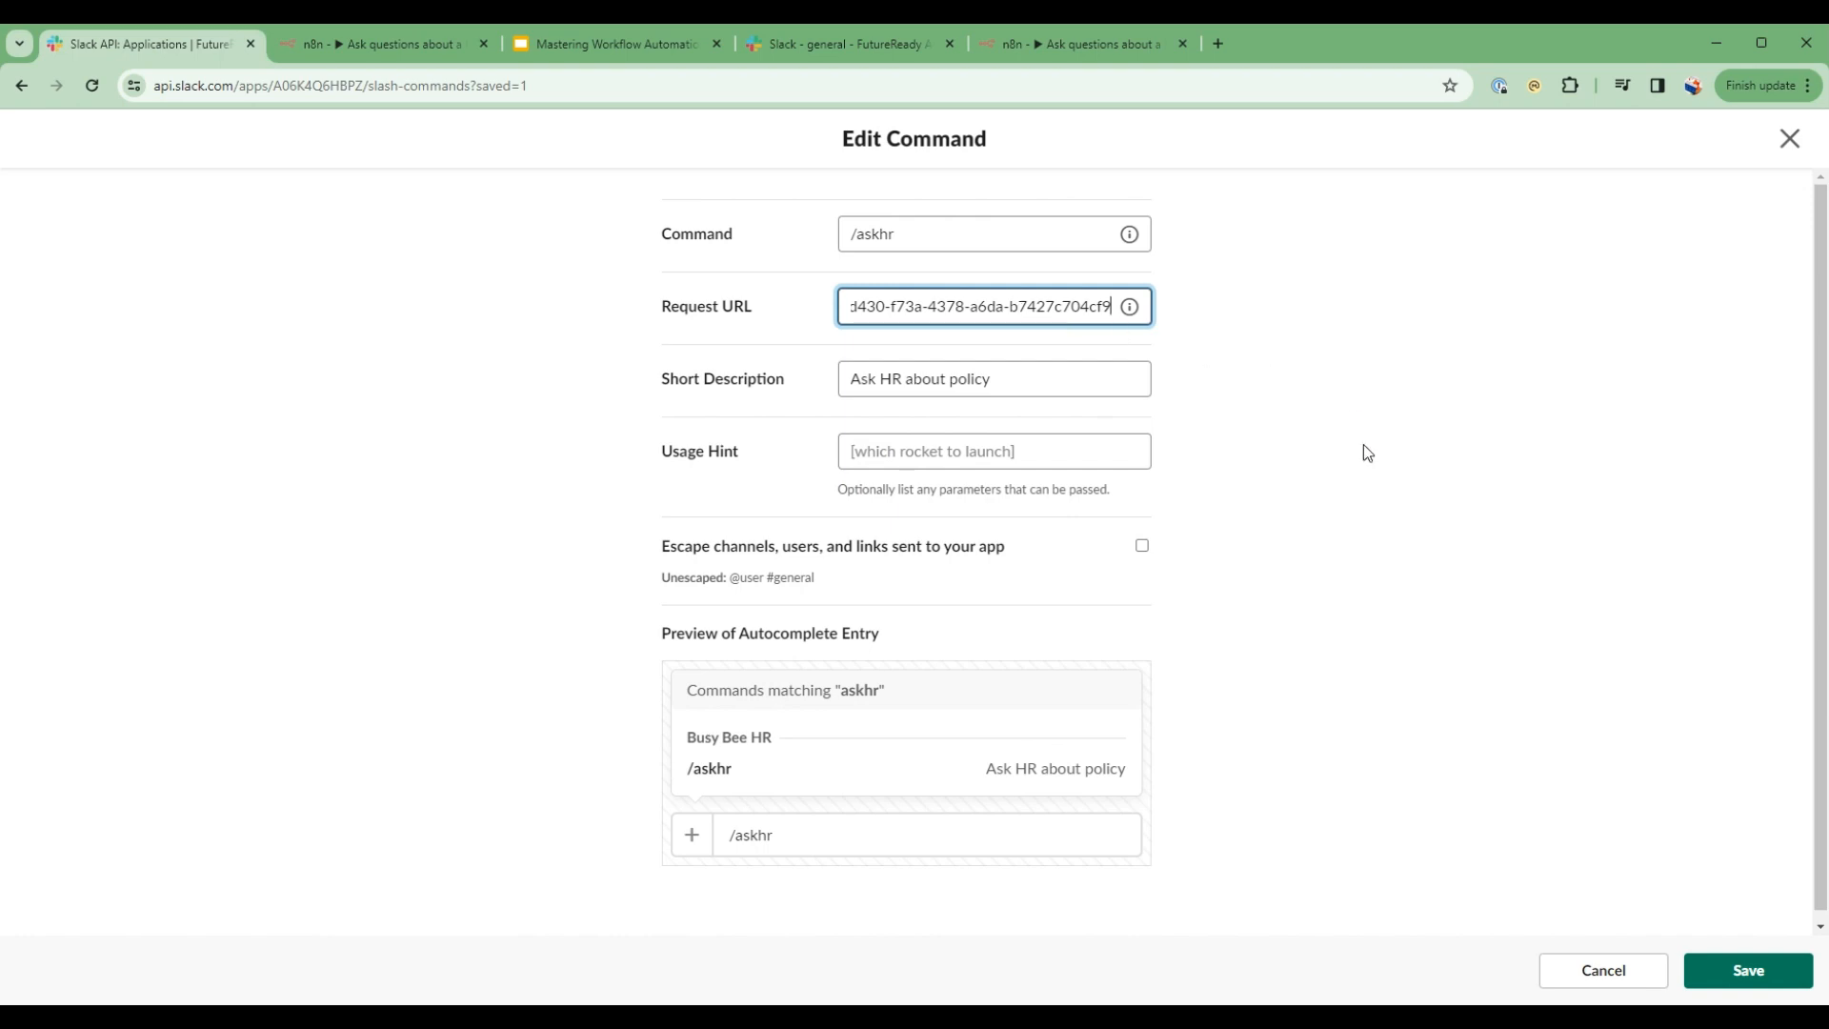
click(1747, 970)
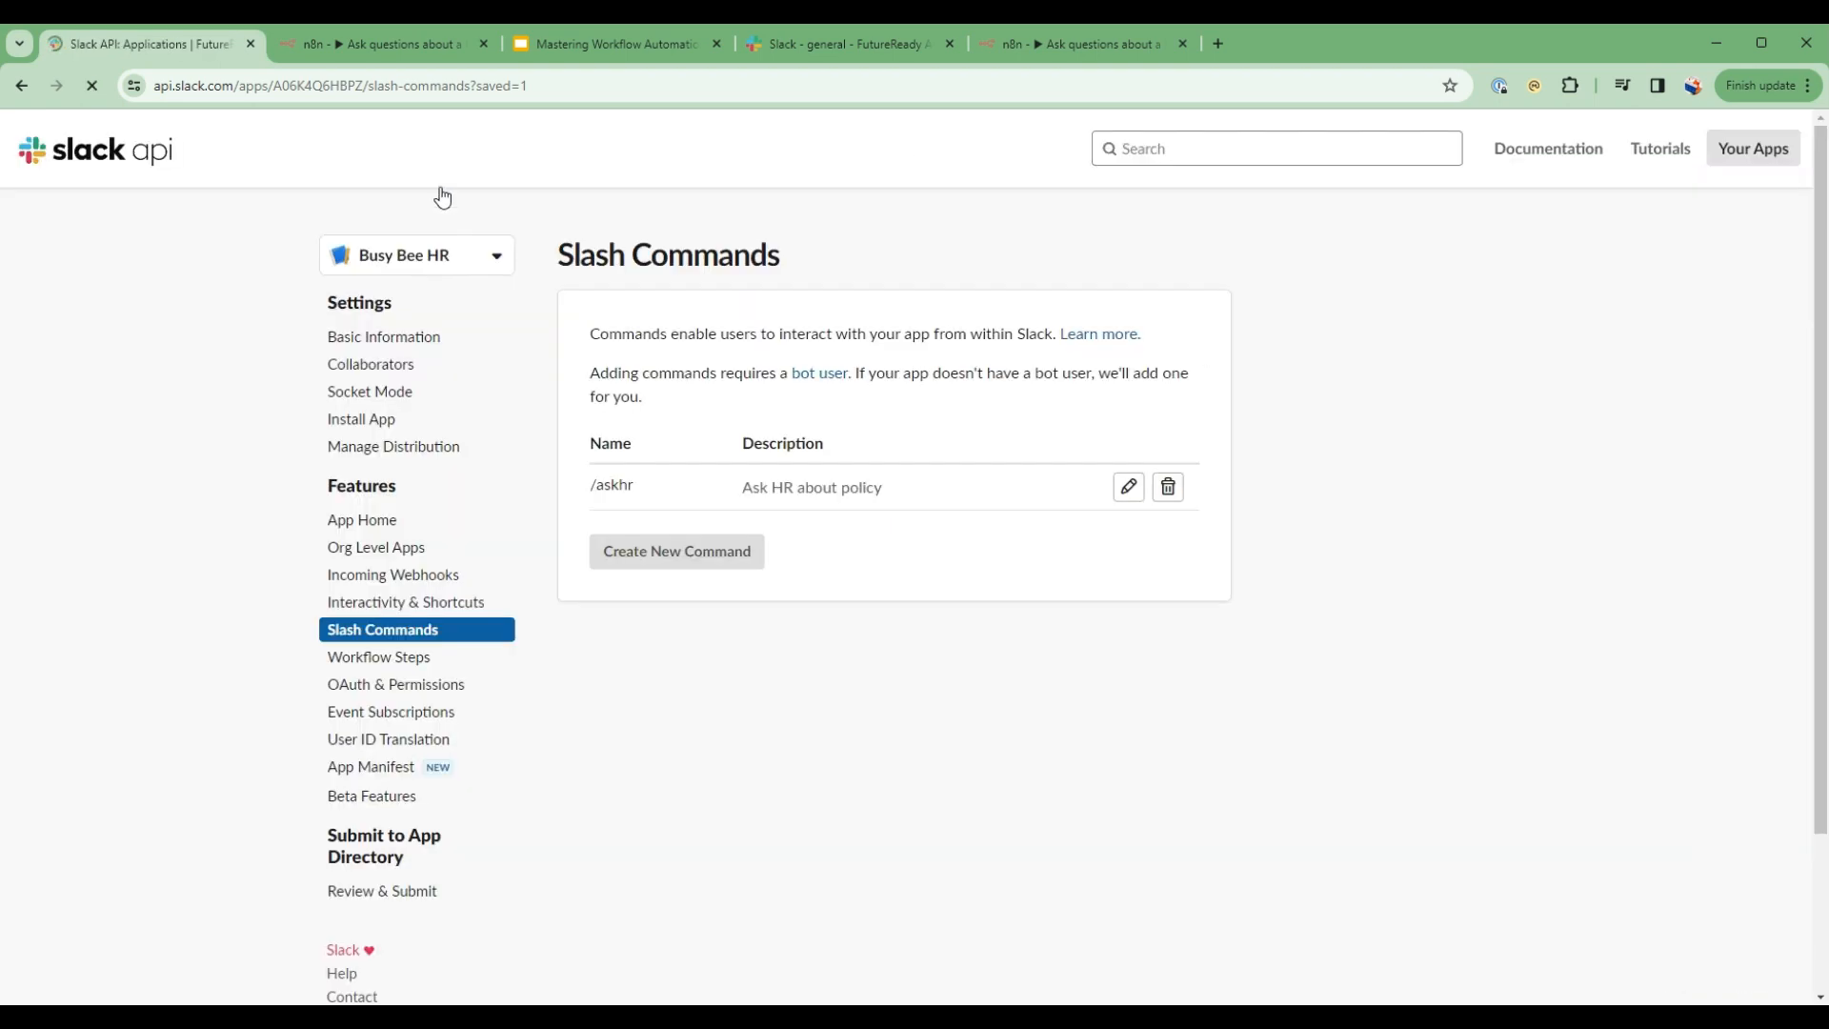
click(379, 44)
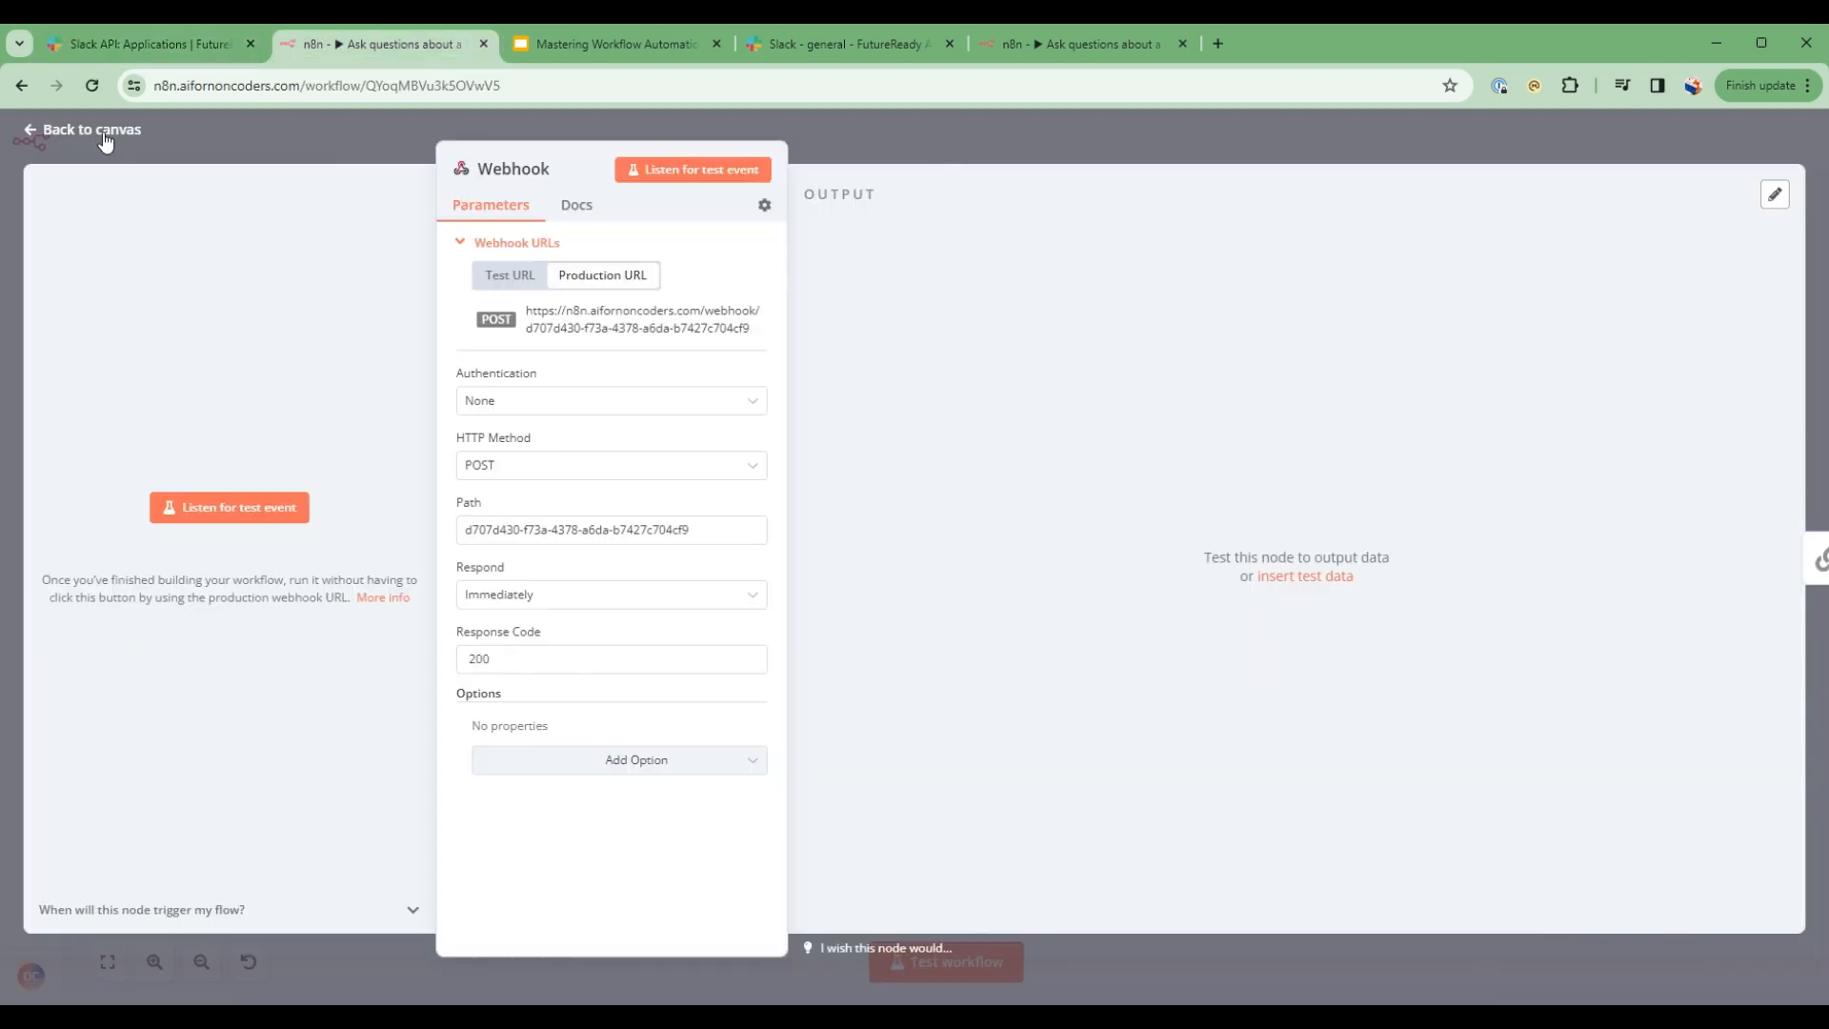
- Switch the workflow from Inactive to Active, confirm the notice, and go to Slack #general
click(91, 128)
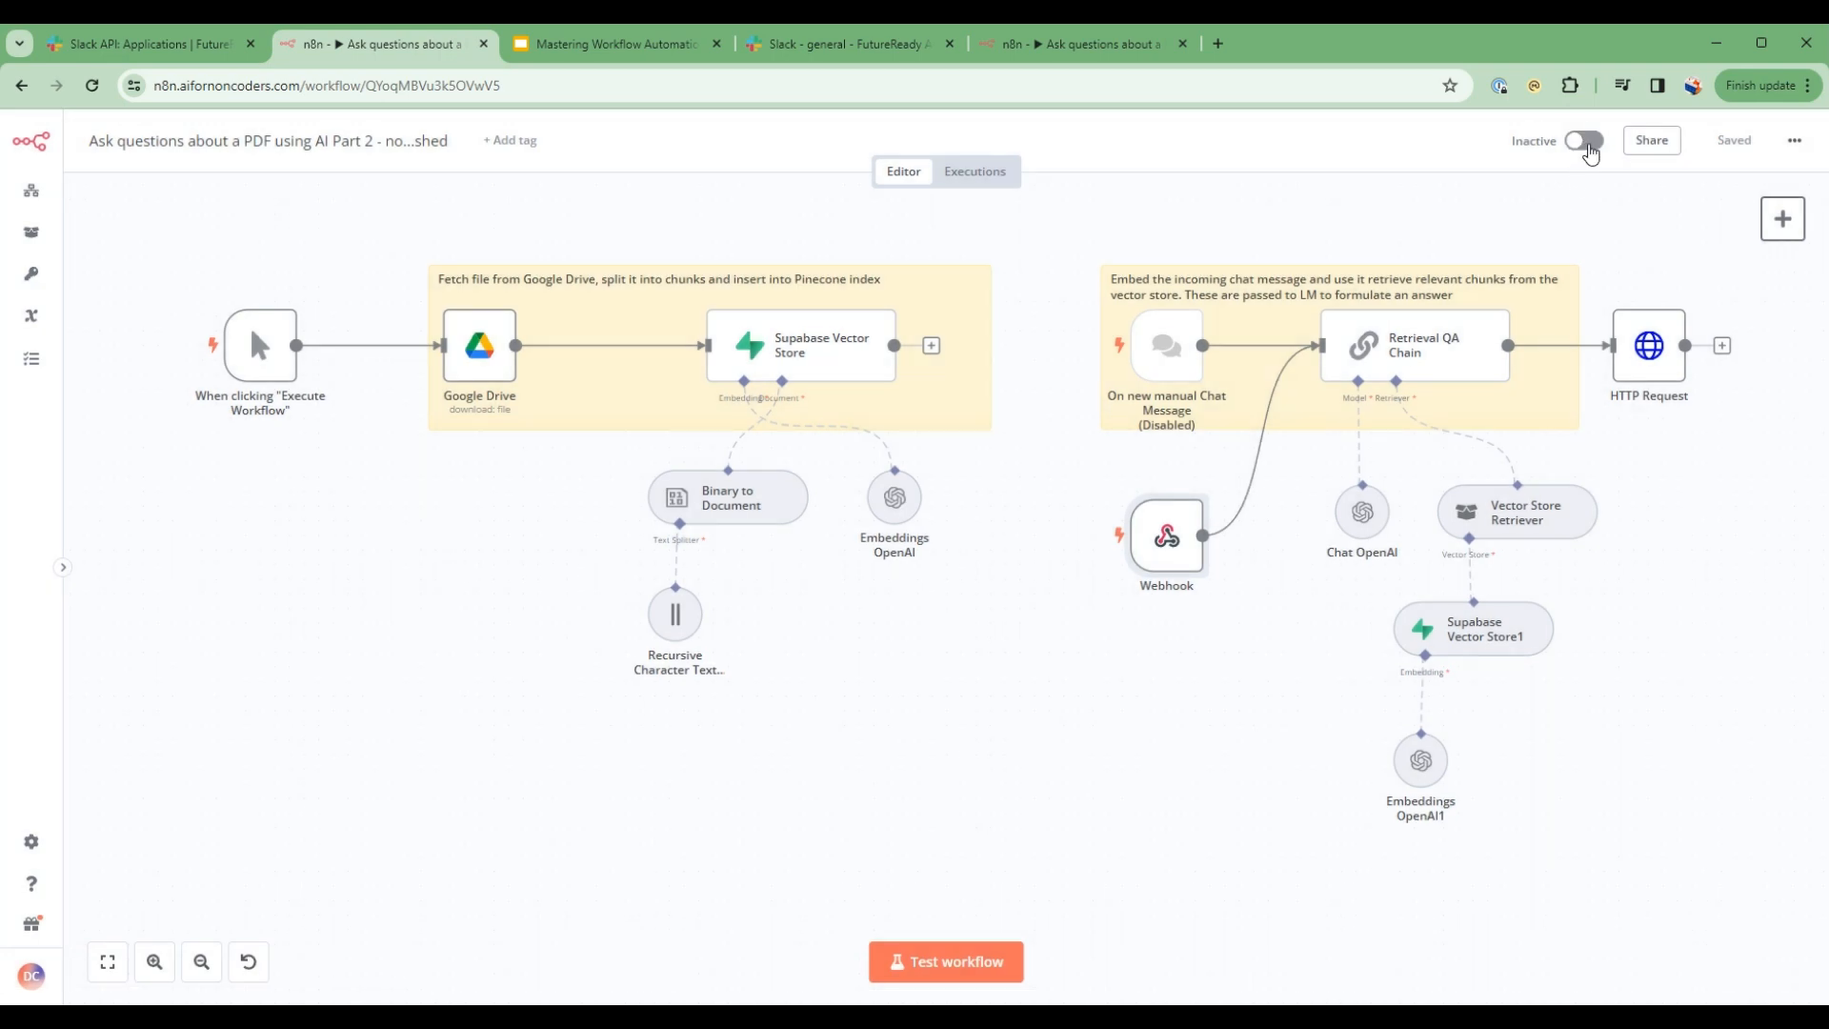
click(1583, 139)
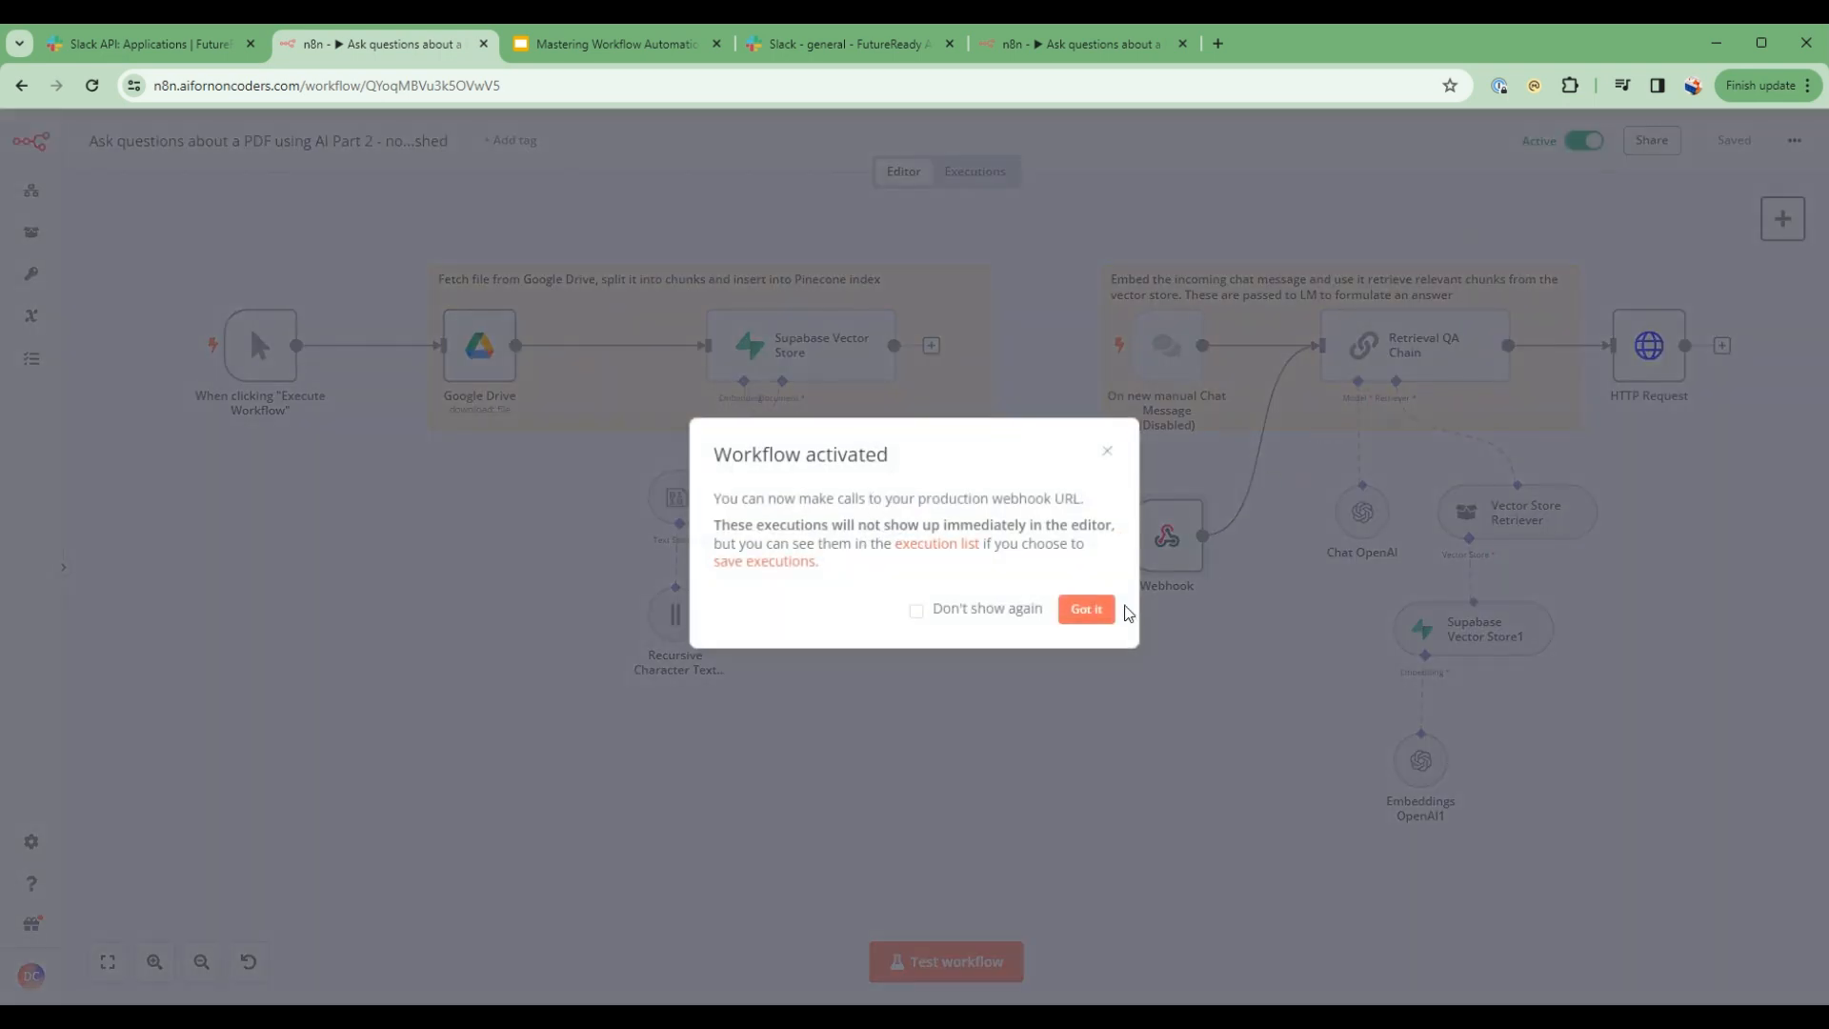
click(1084, 607)
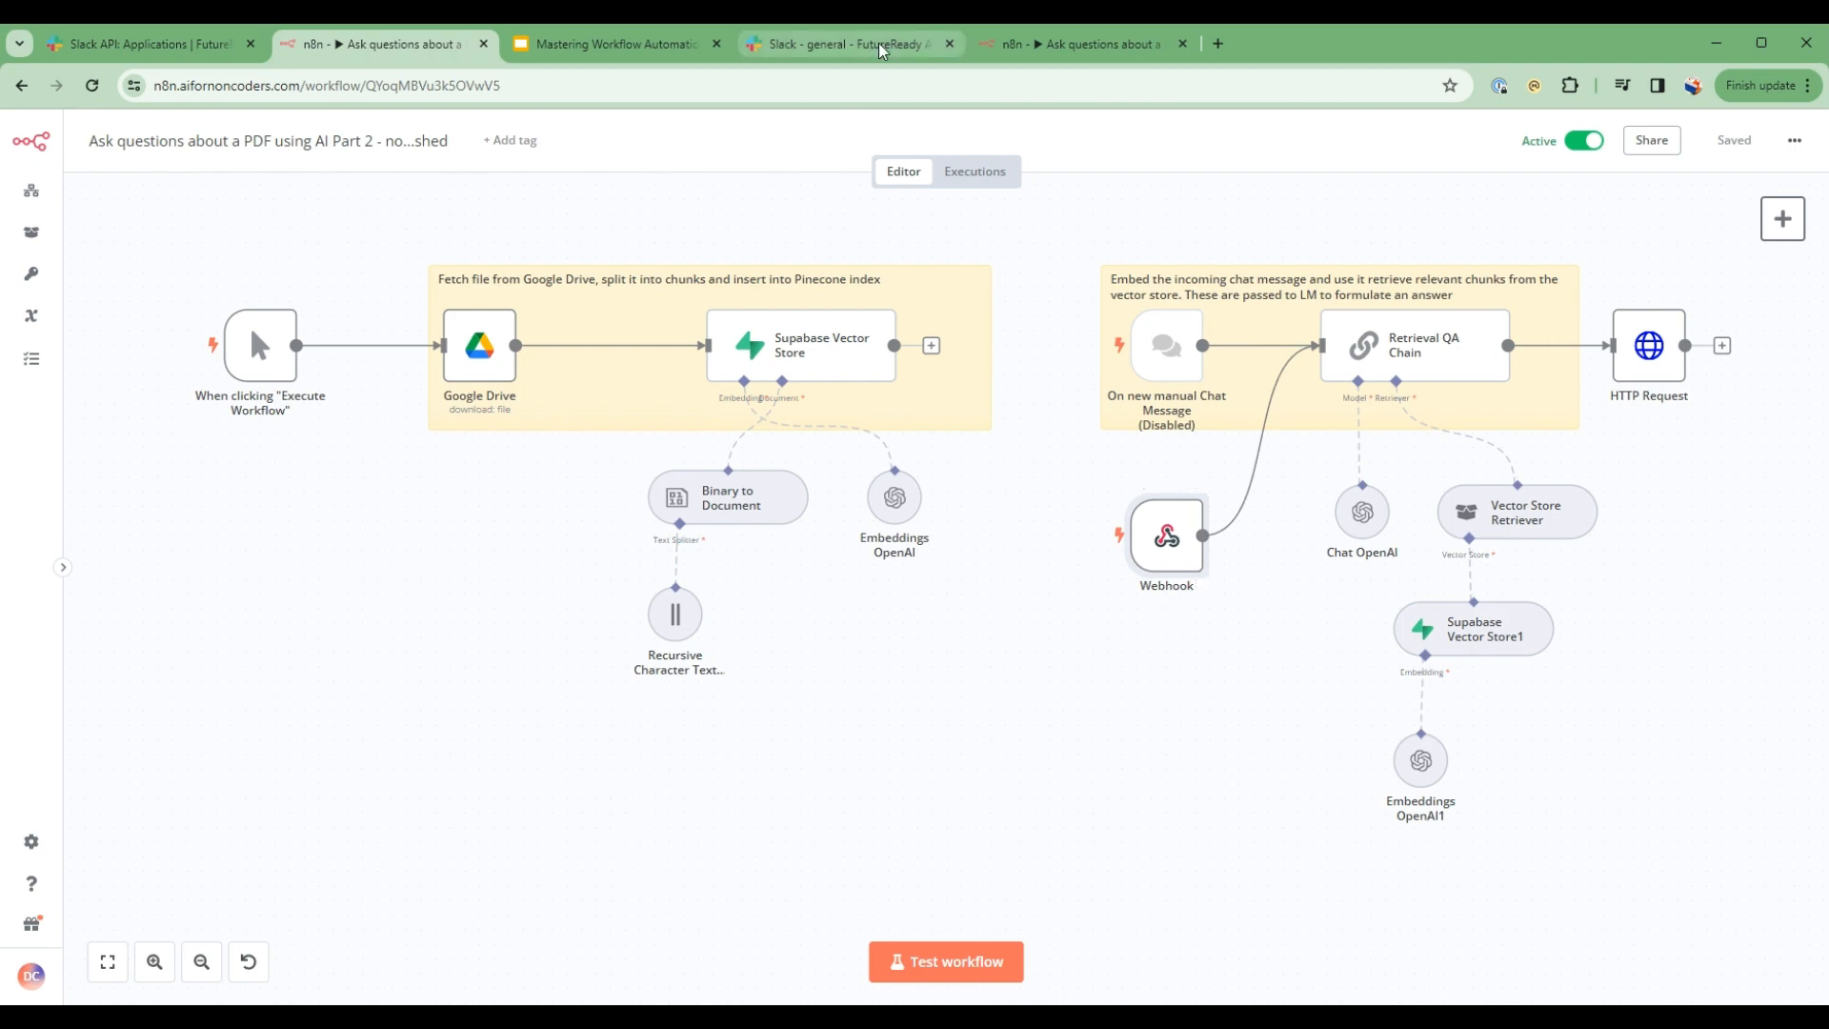
click(847, 44)
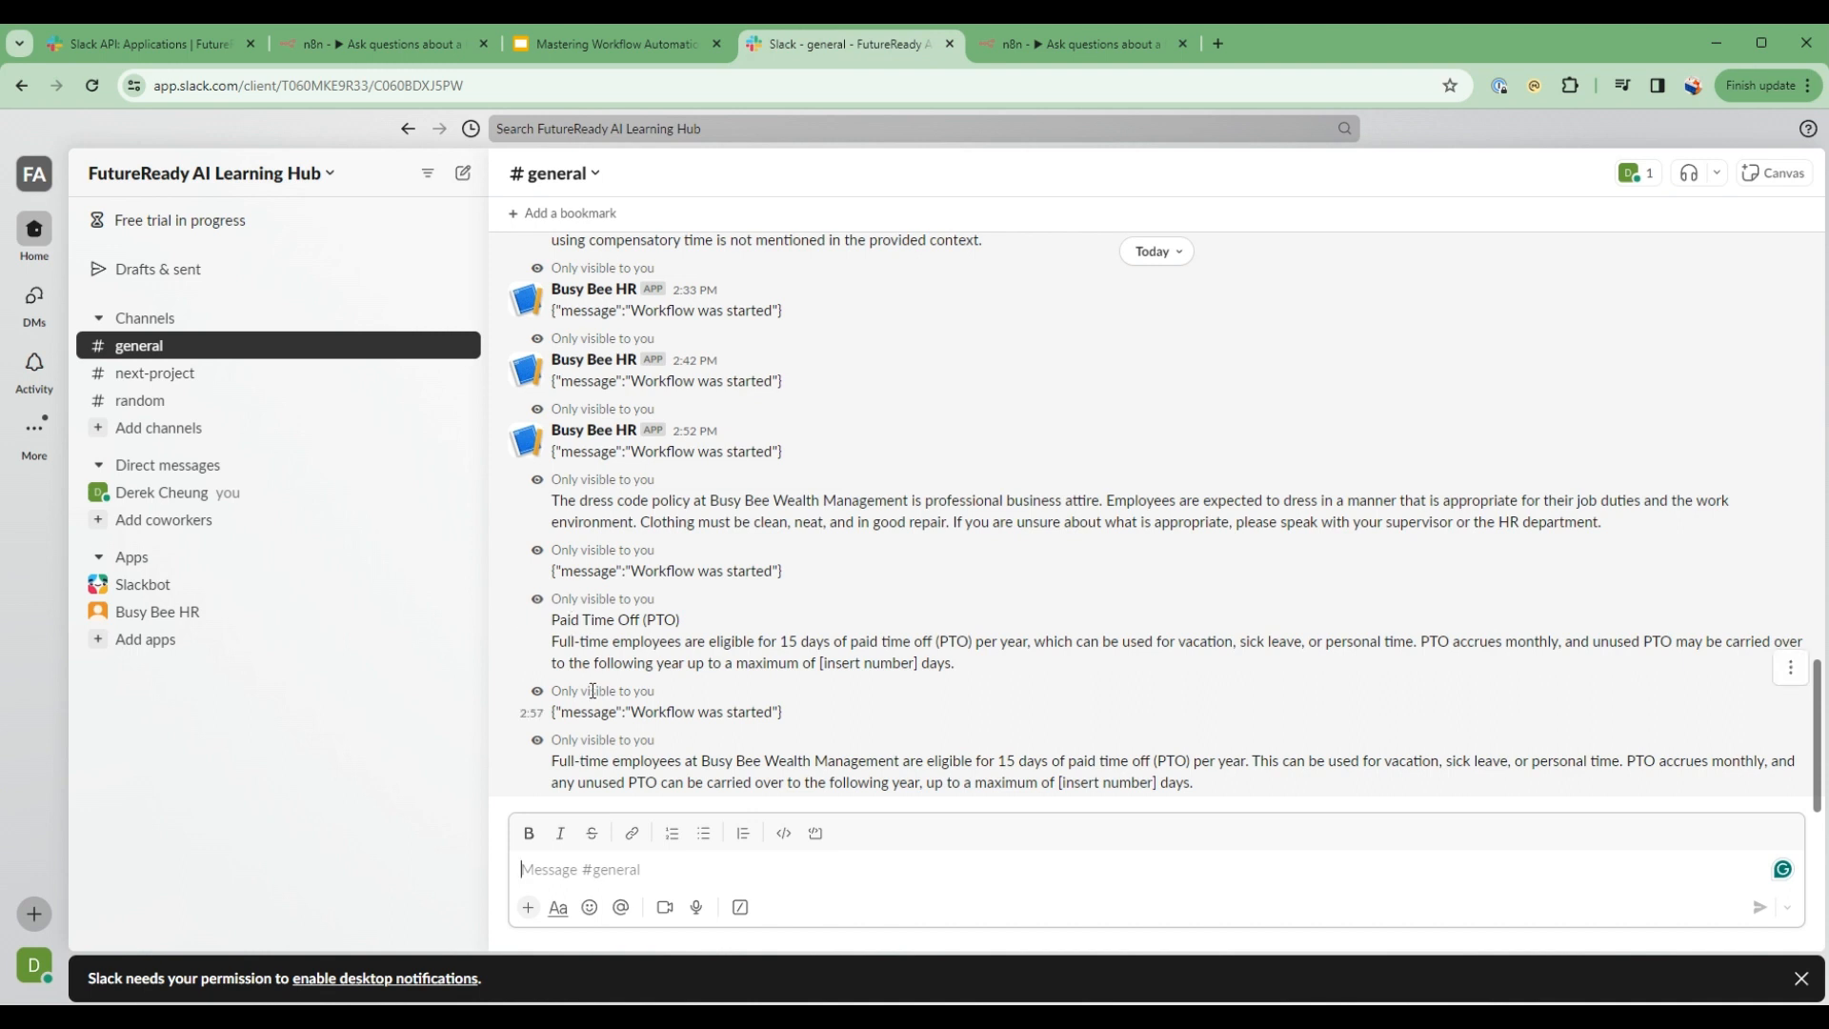
- Send '/askhr what is the overtime policy' in #general and read the reply plus the 'Workflow was started' message
text(/askhr)
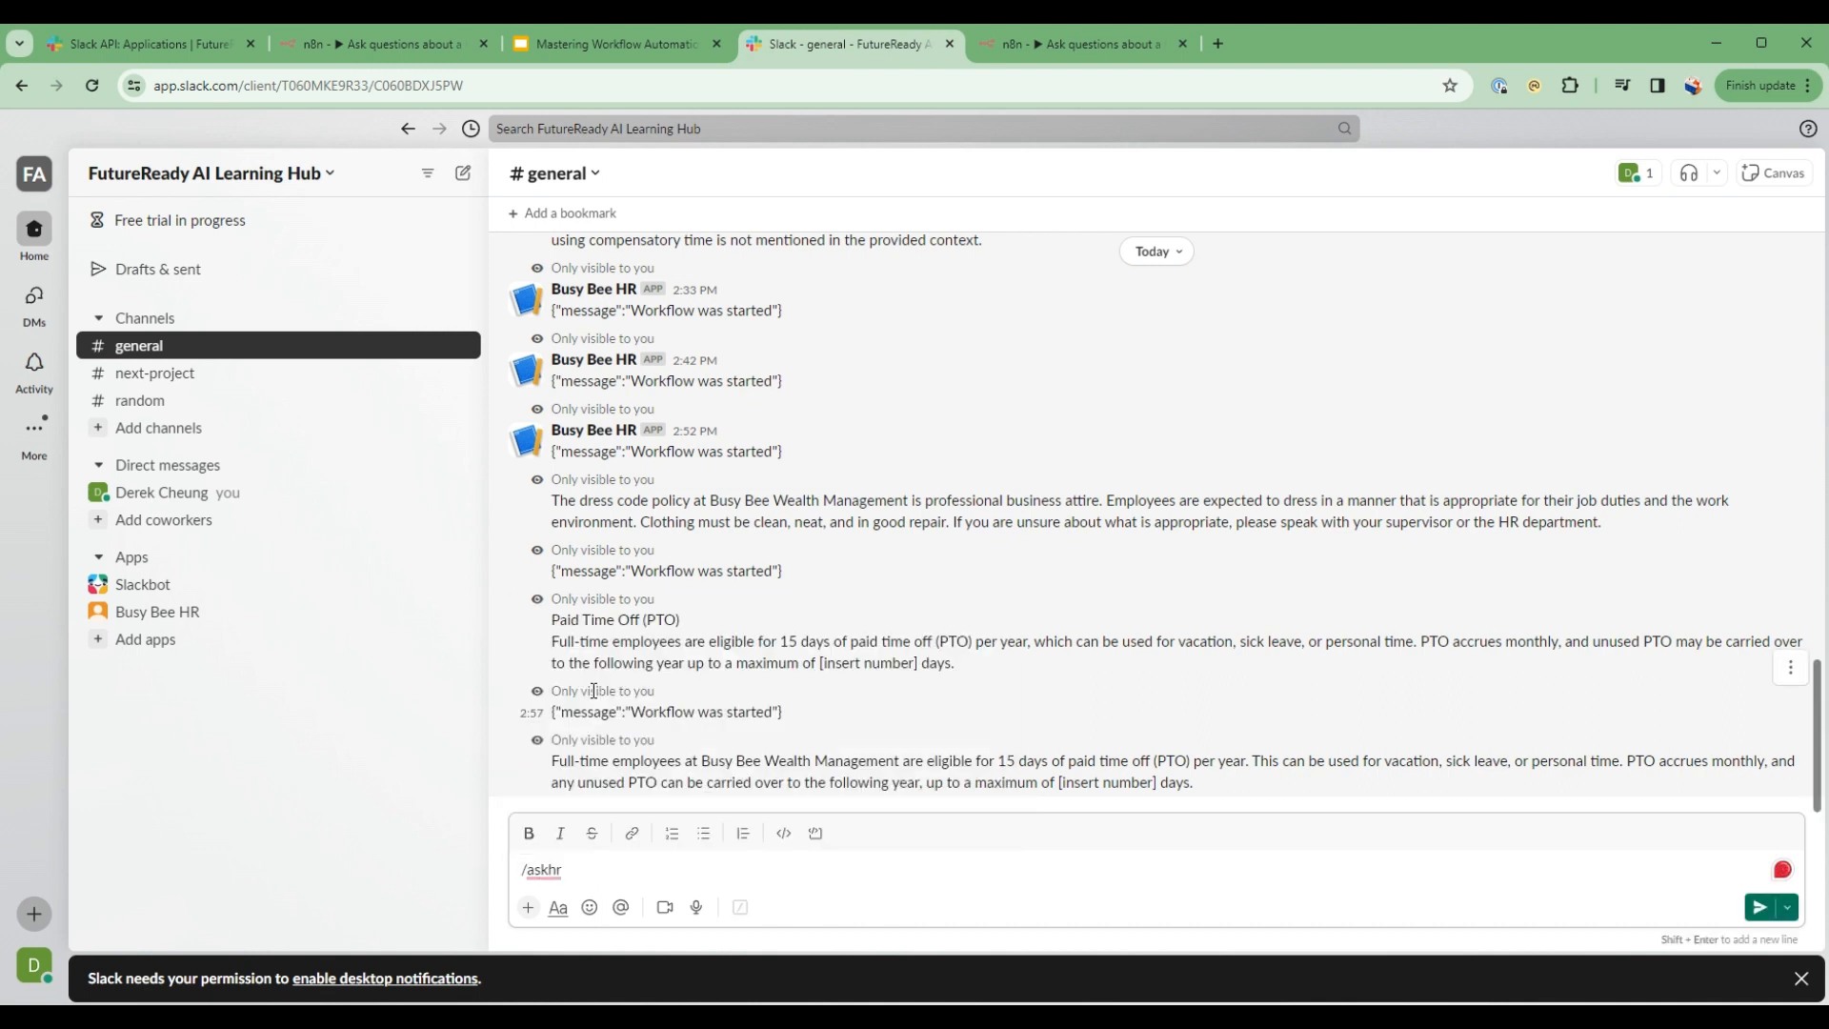
text(what is the ov)
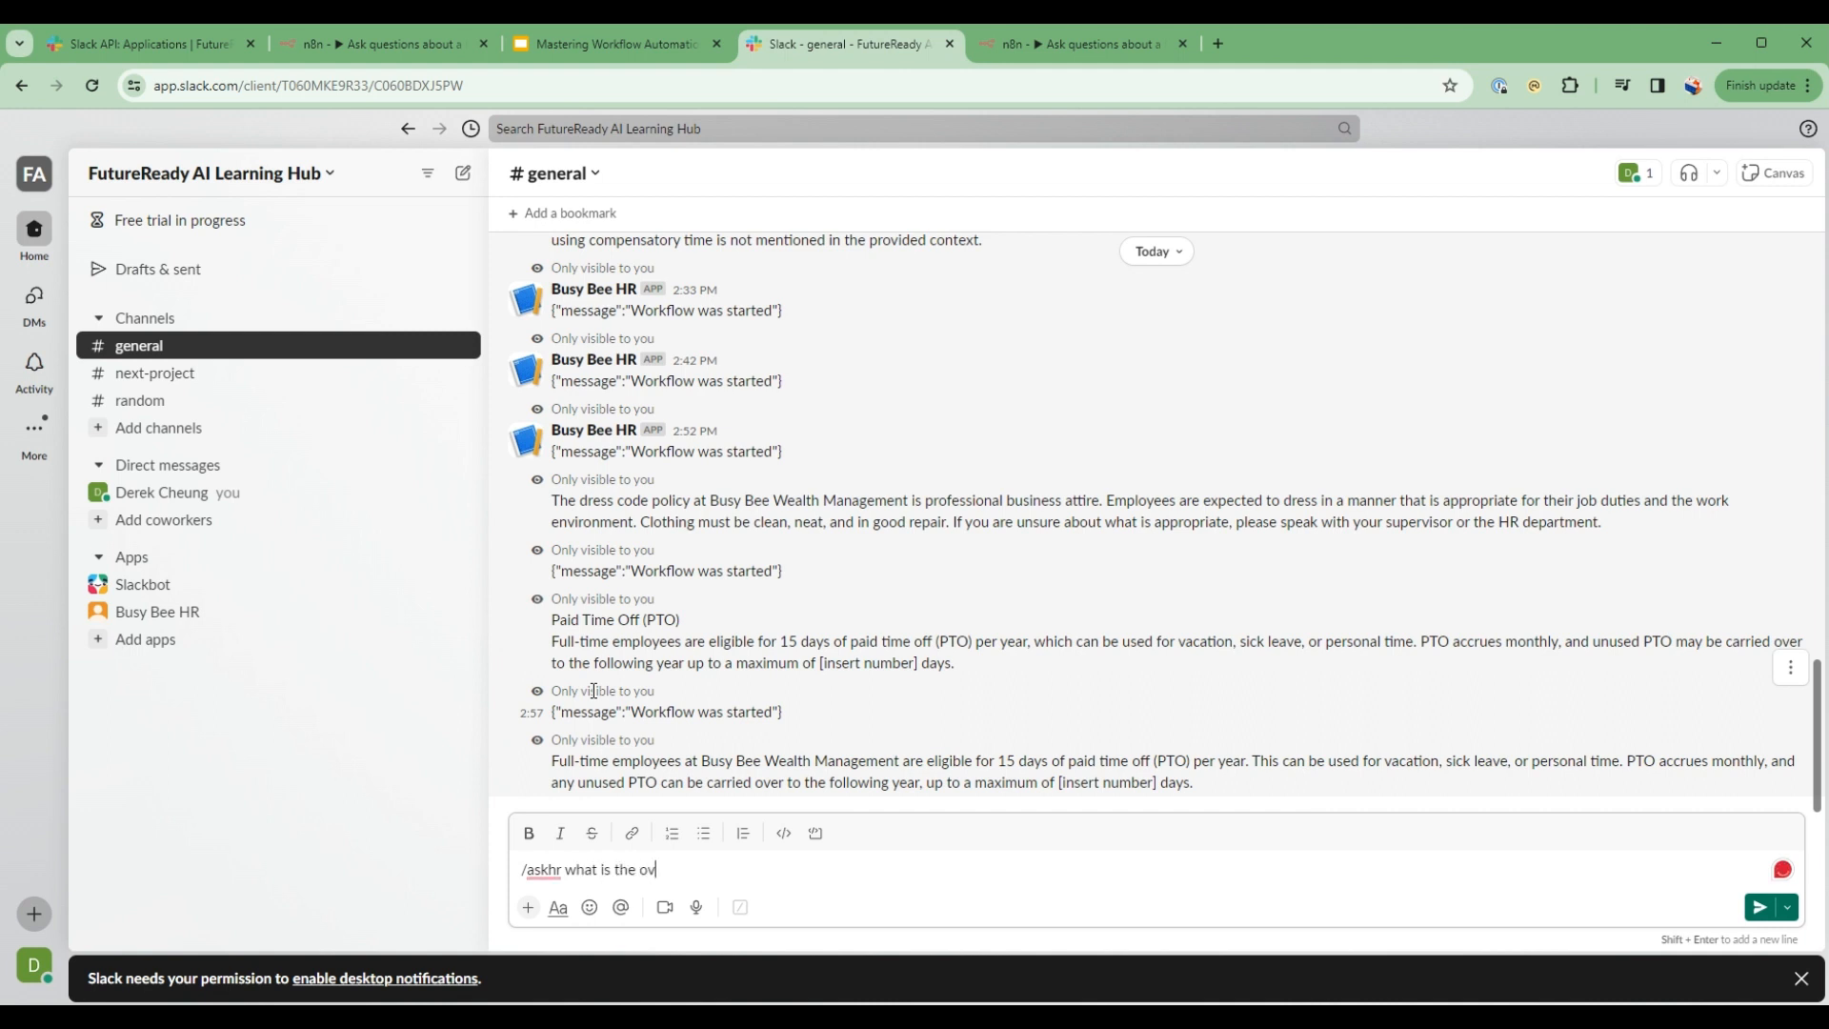
text(ertime p)
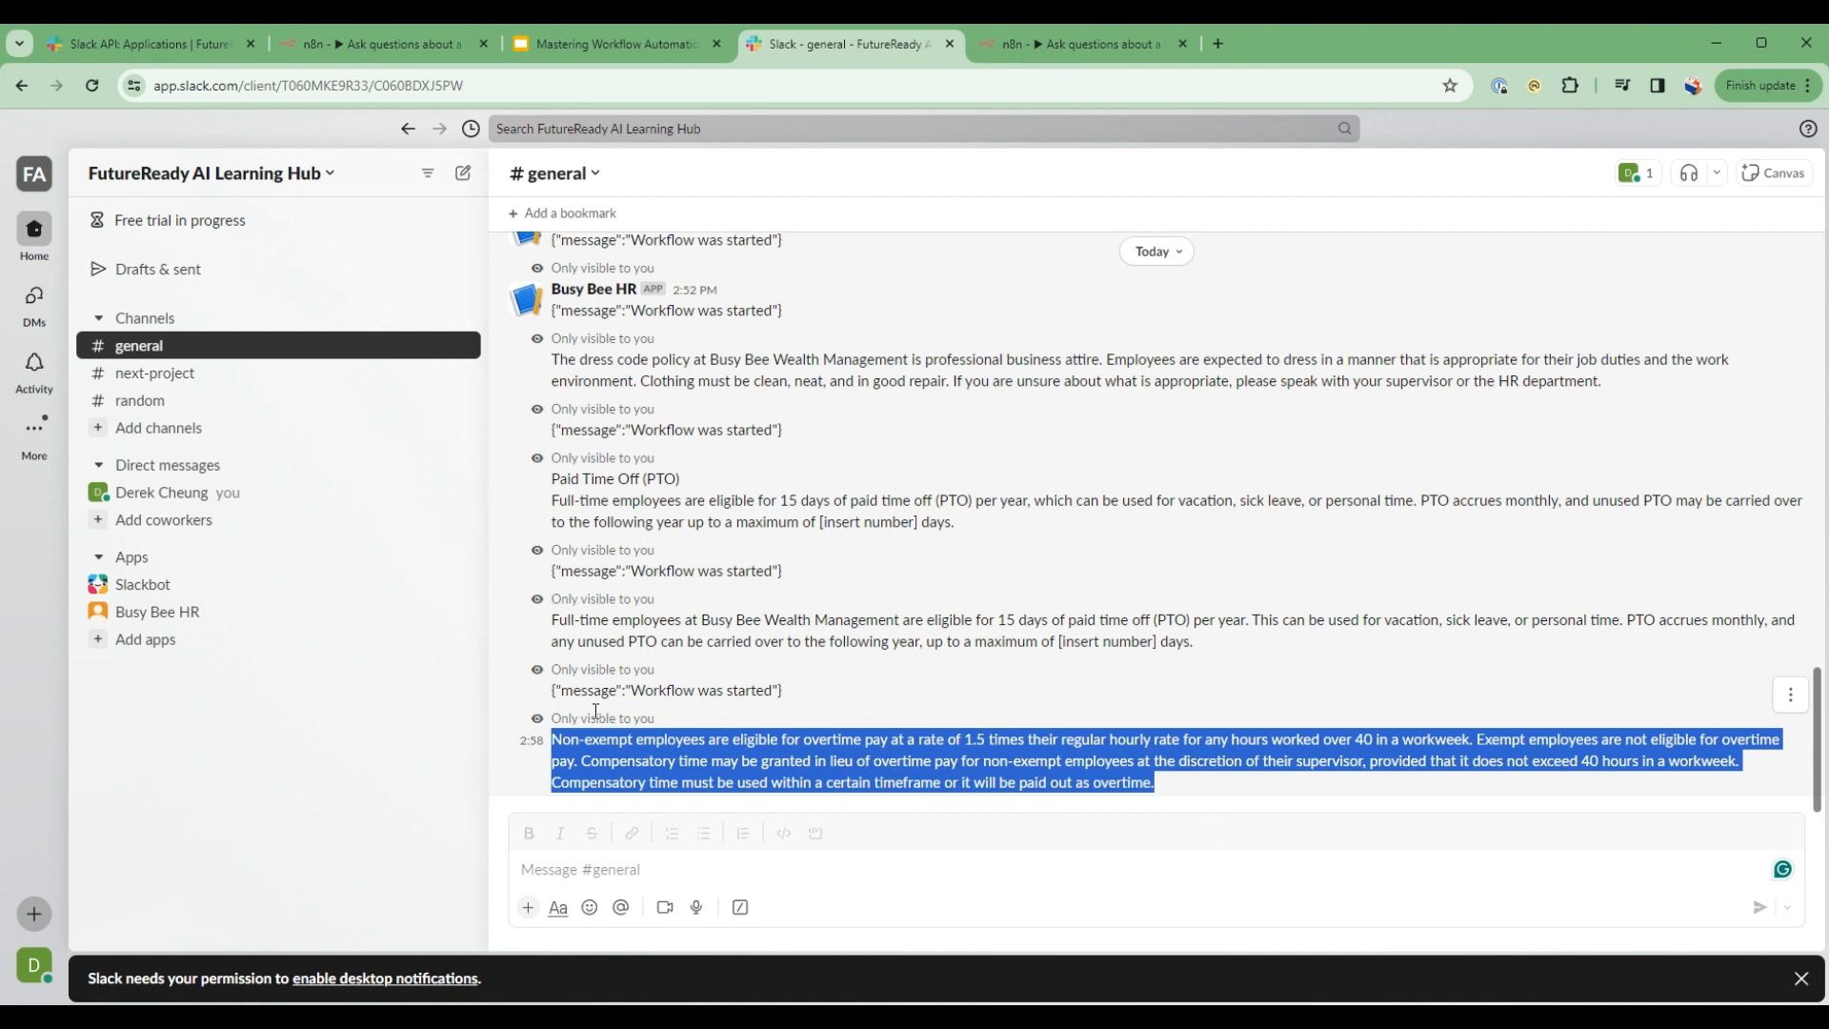
mouse_move(554, 698)
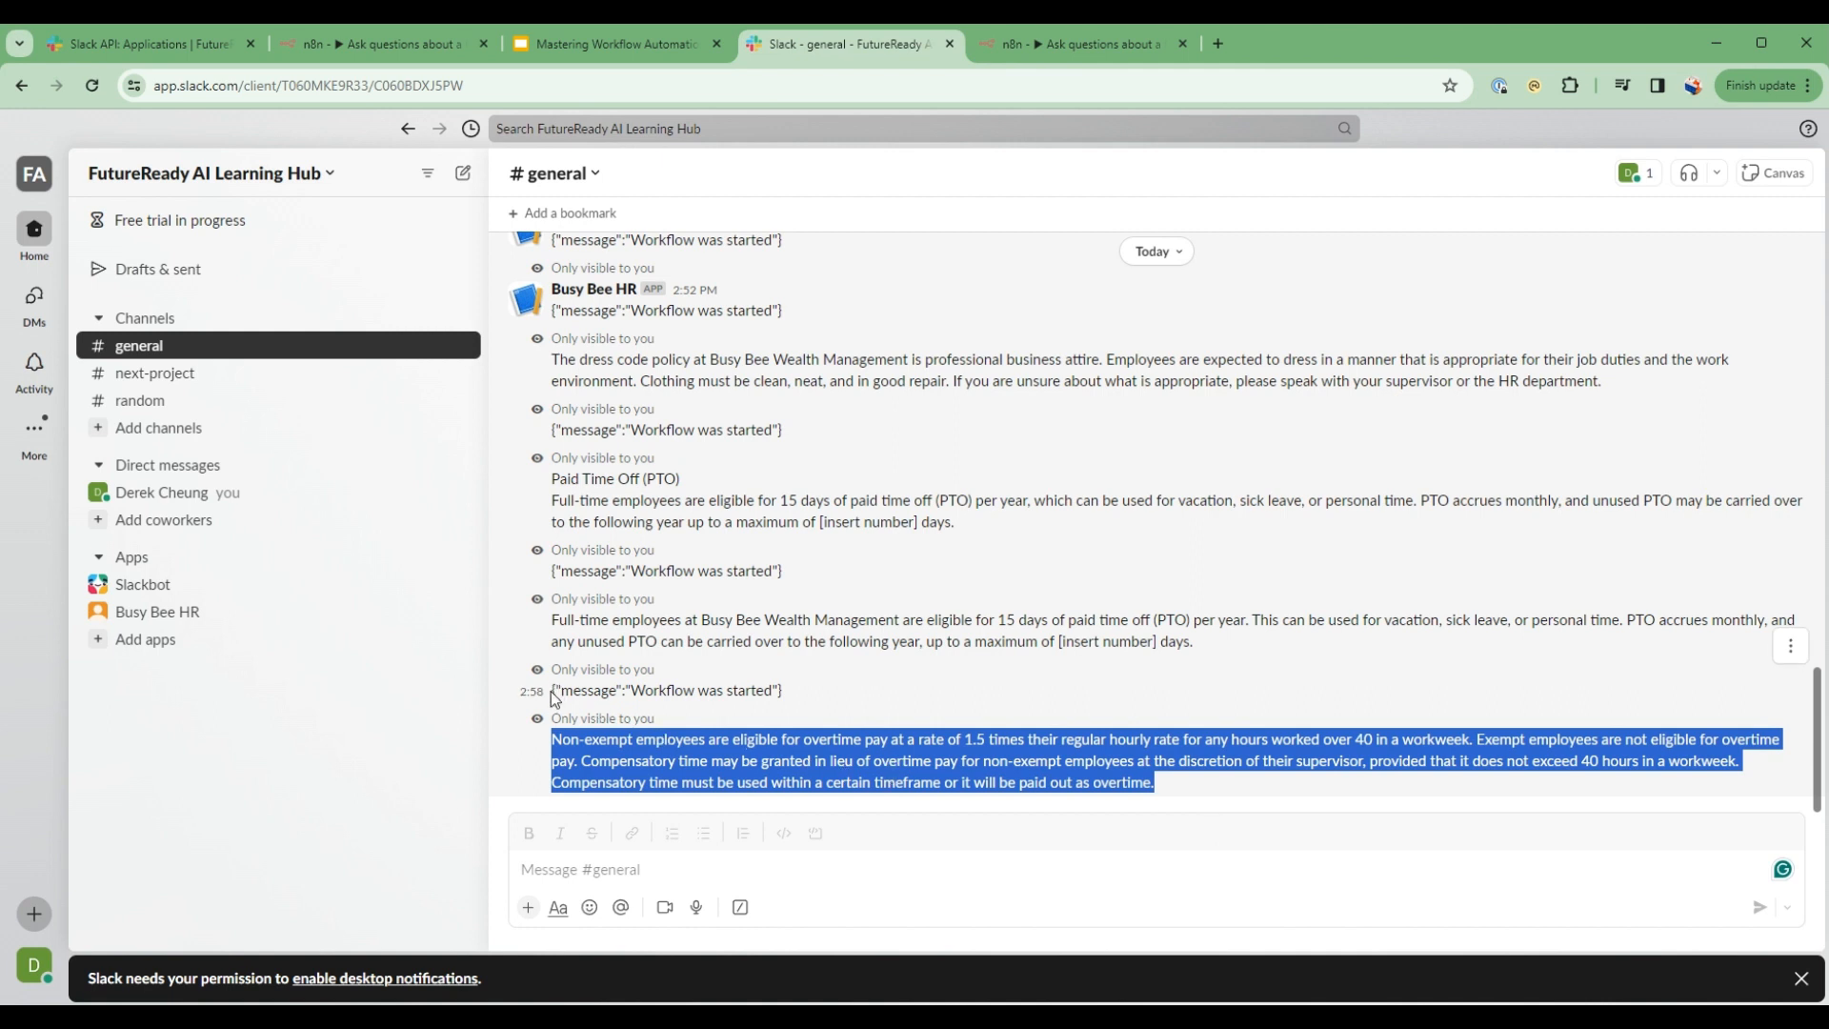
click(564, 689)
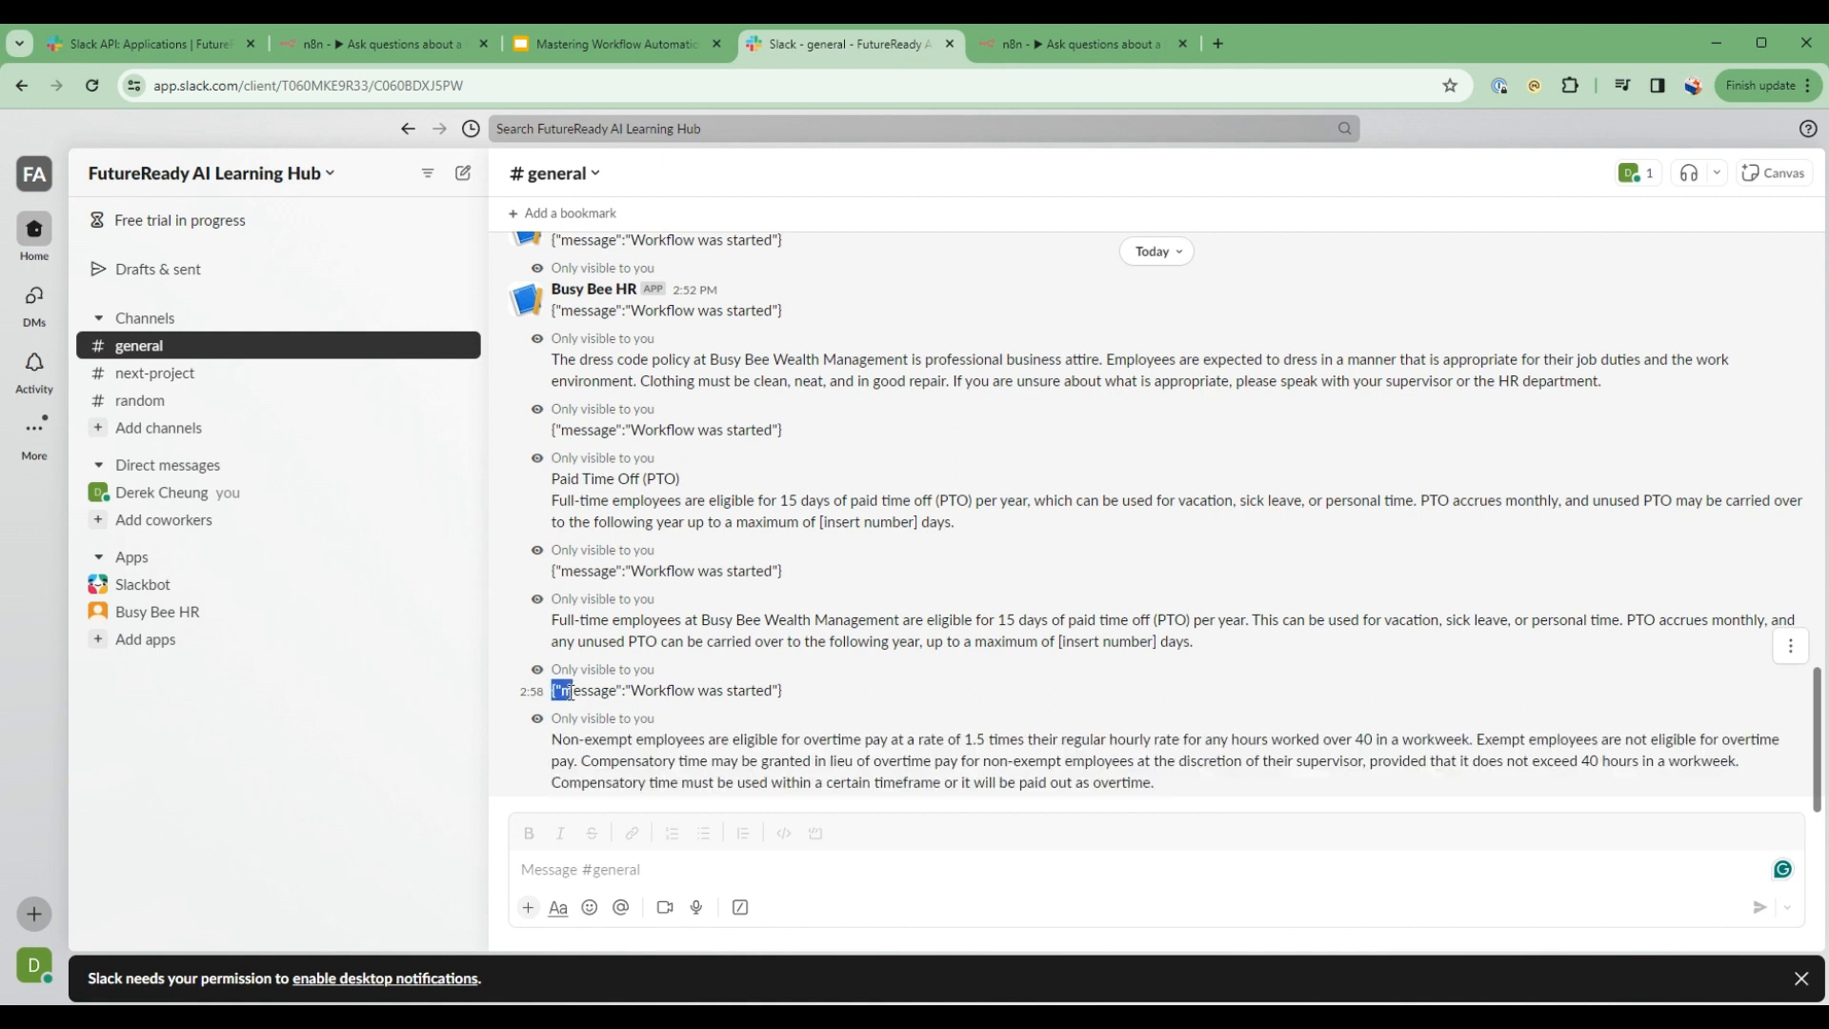
triple_click(665, 689)
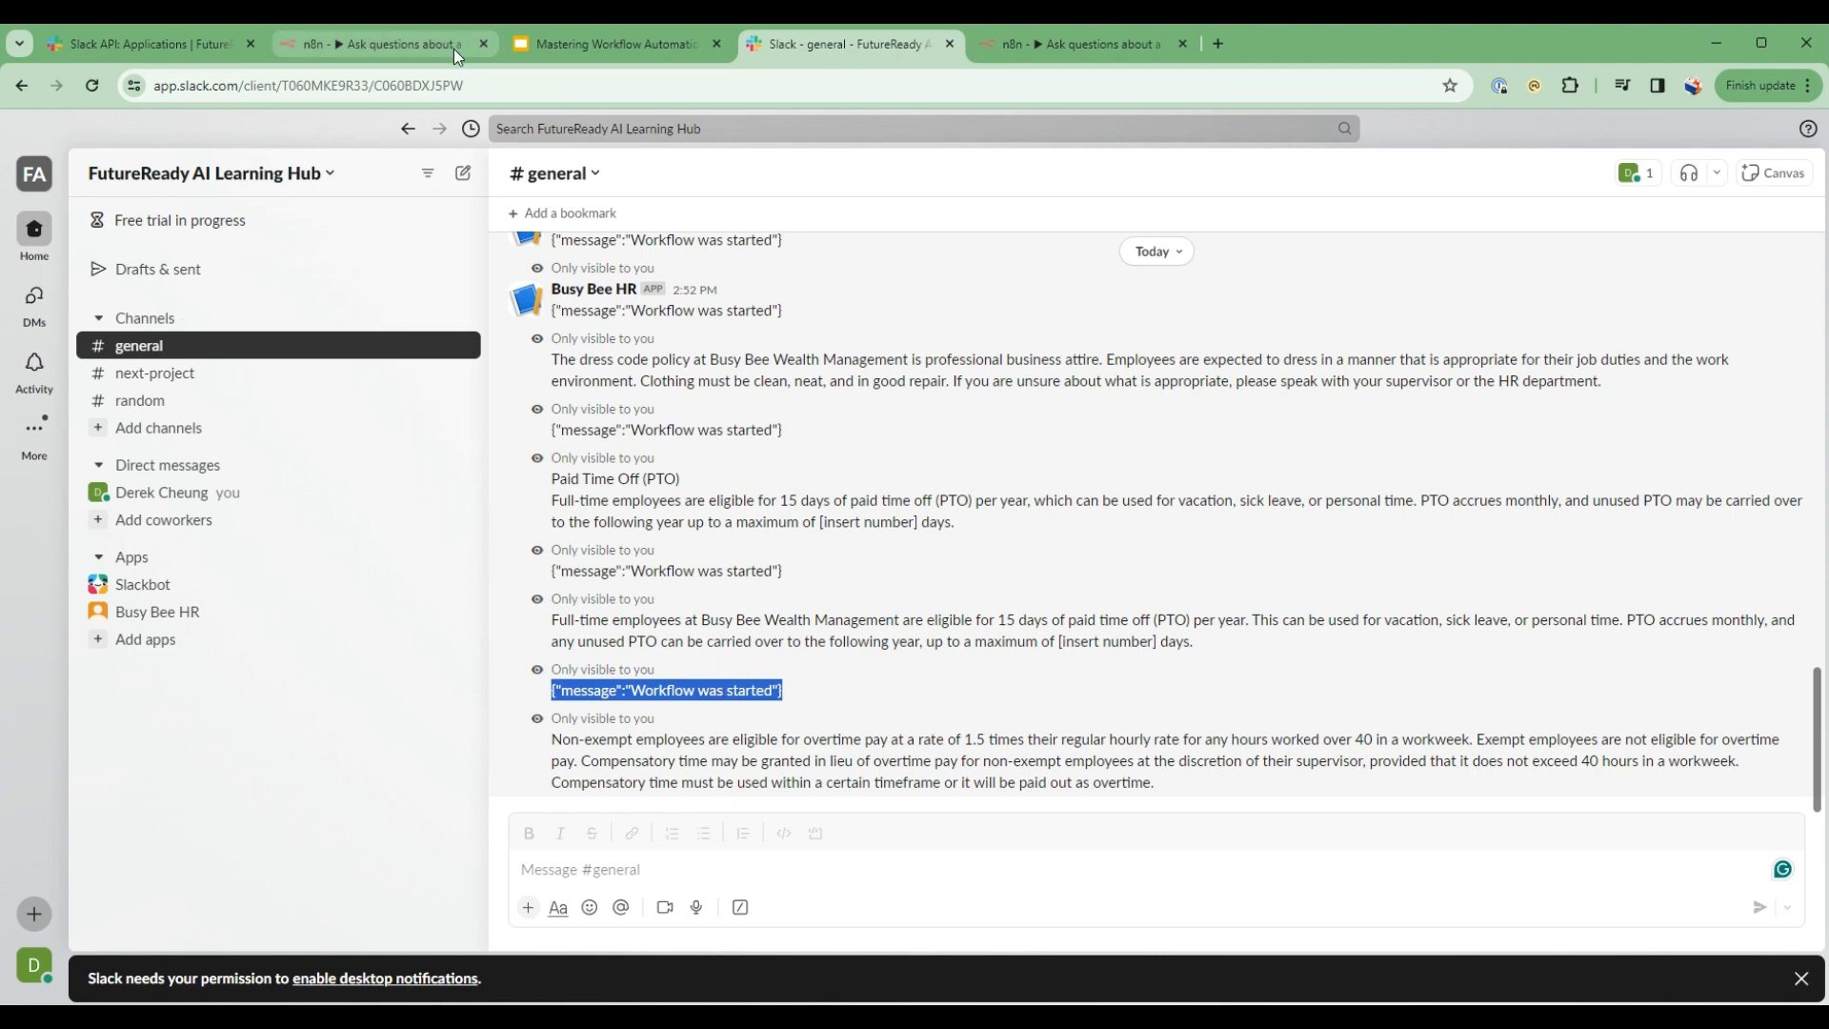
click(374, 44)
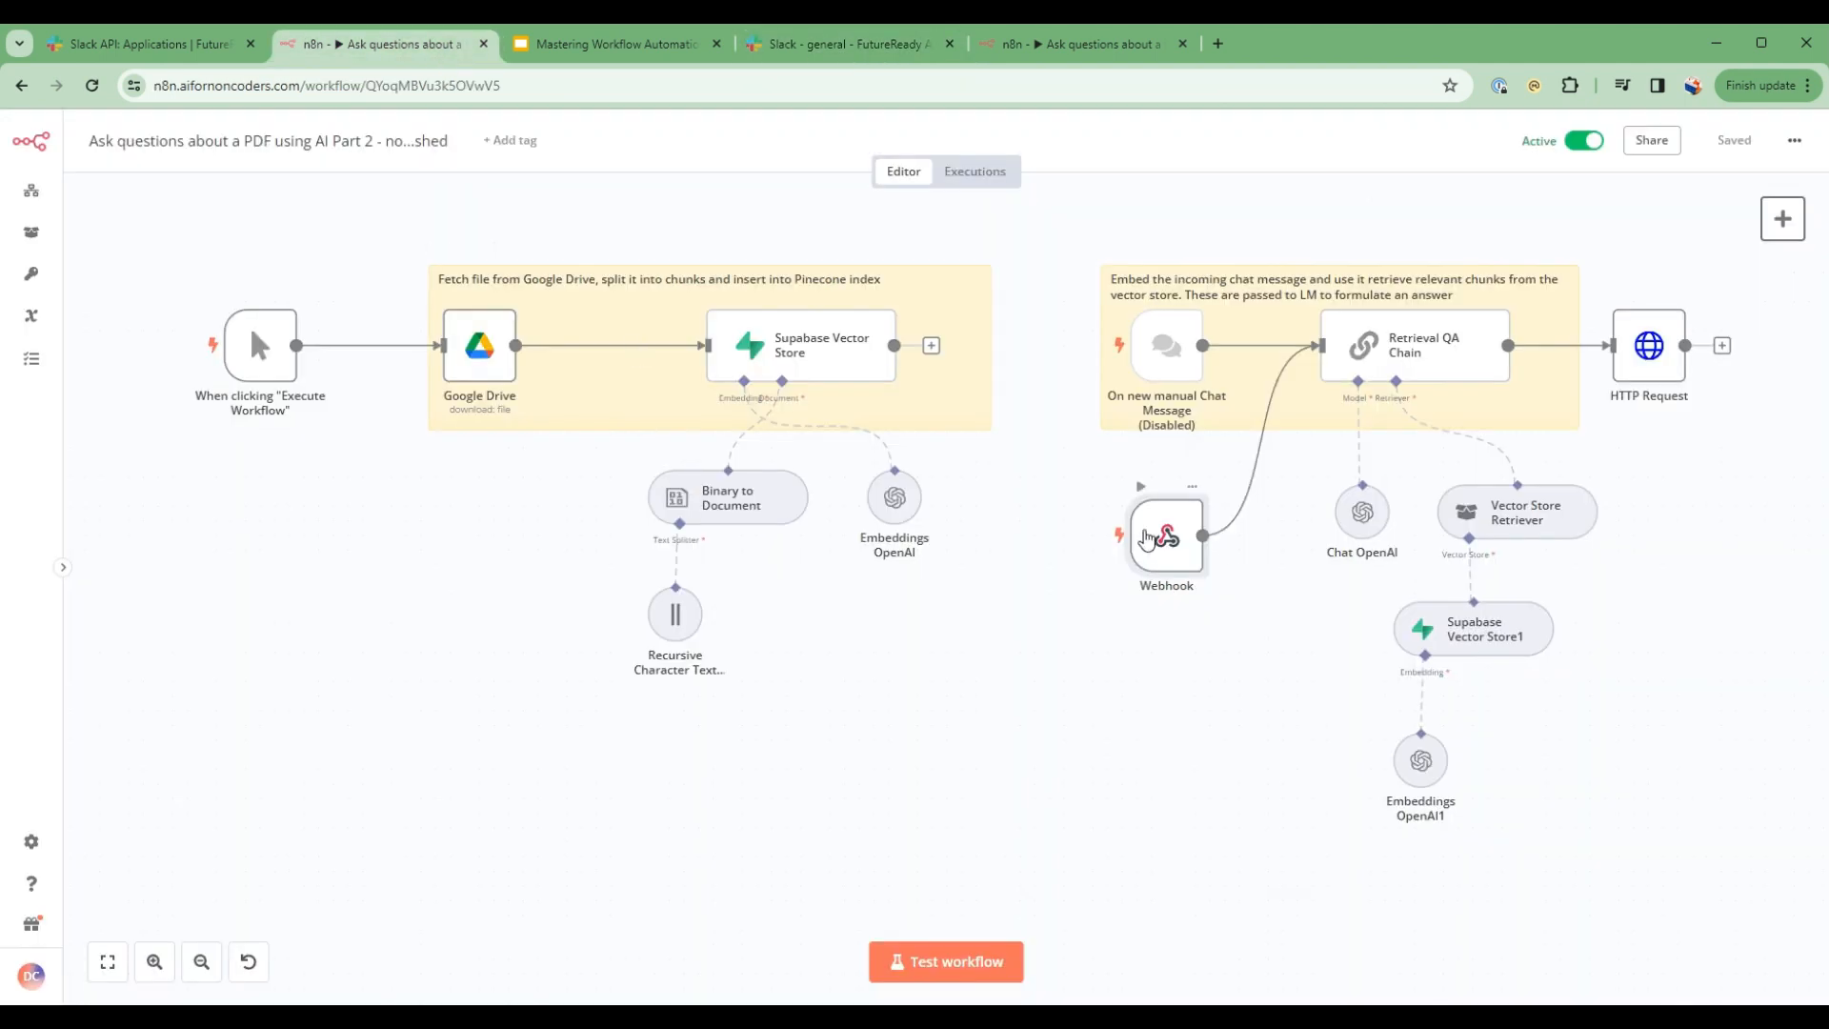
- Enable the No Response Body option on the Webhook node and save the workflow
double_click(1166, 537)
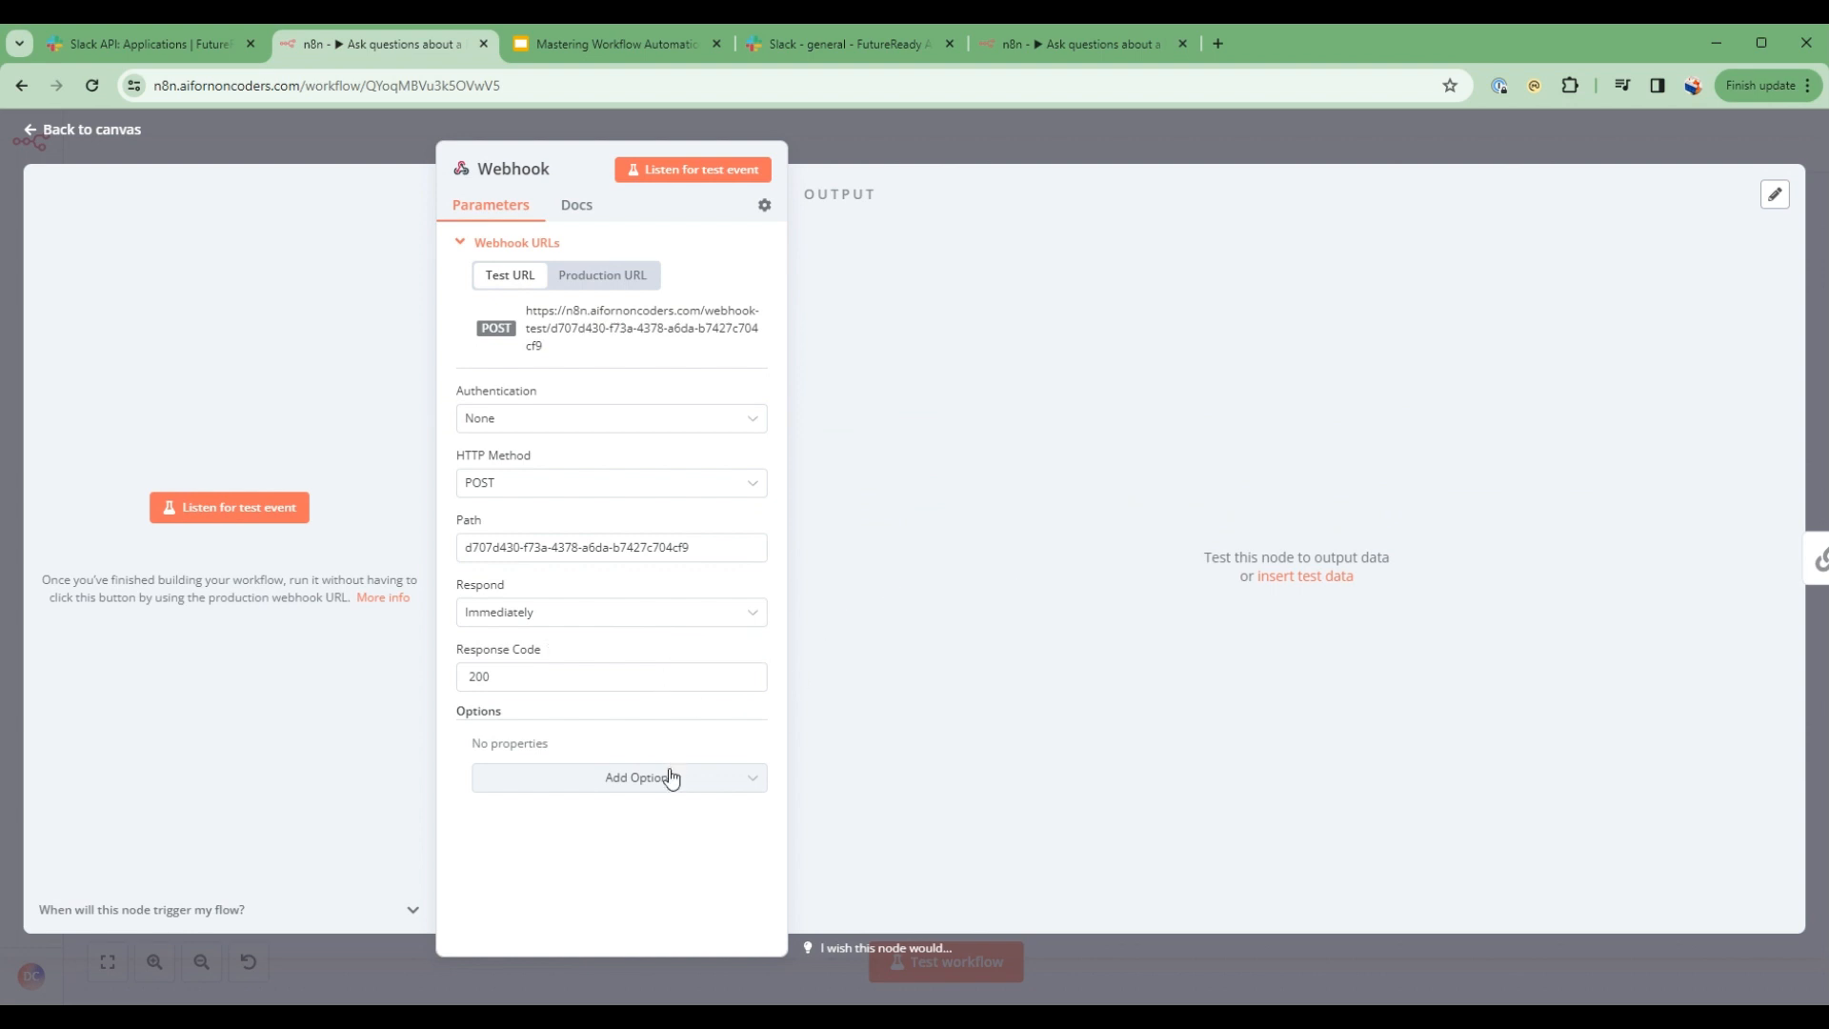
click(635, 777)
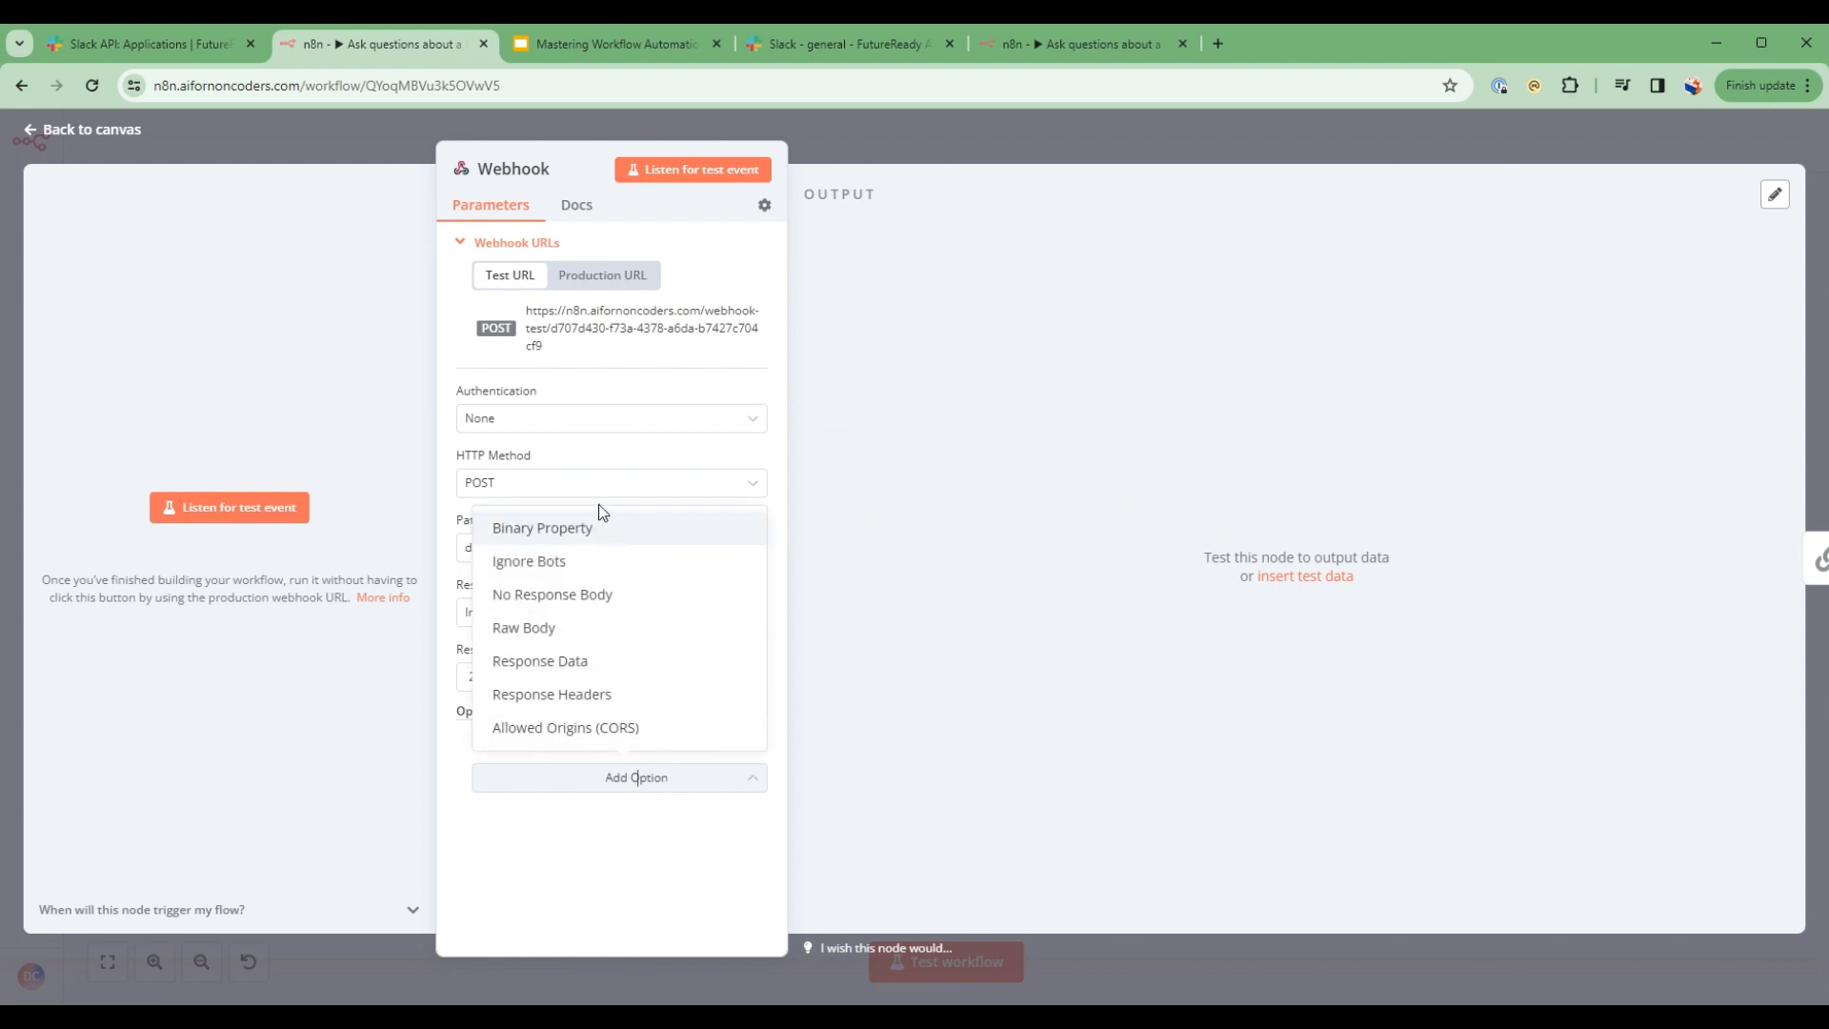
click(552, 594)
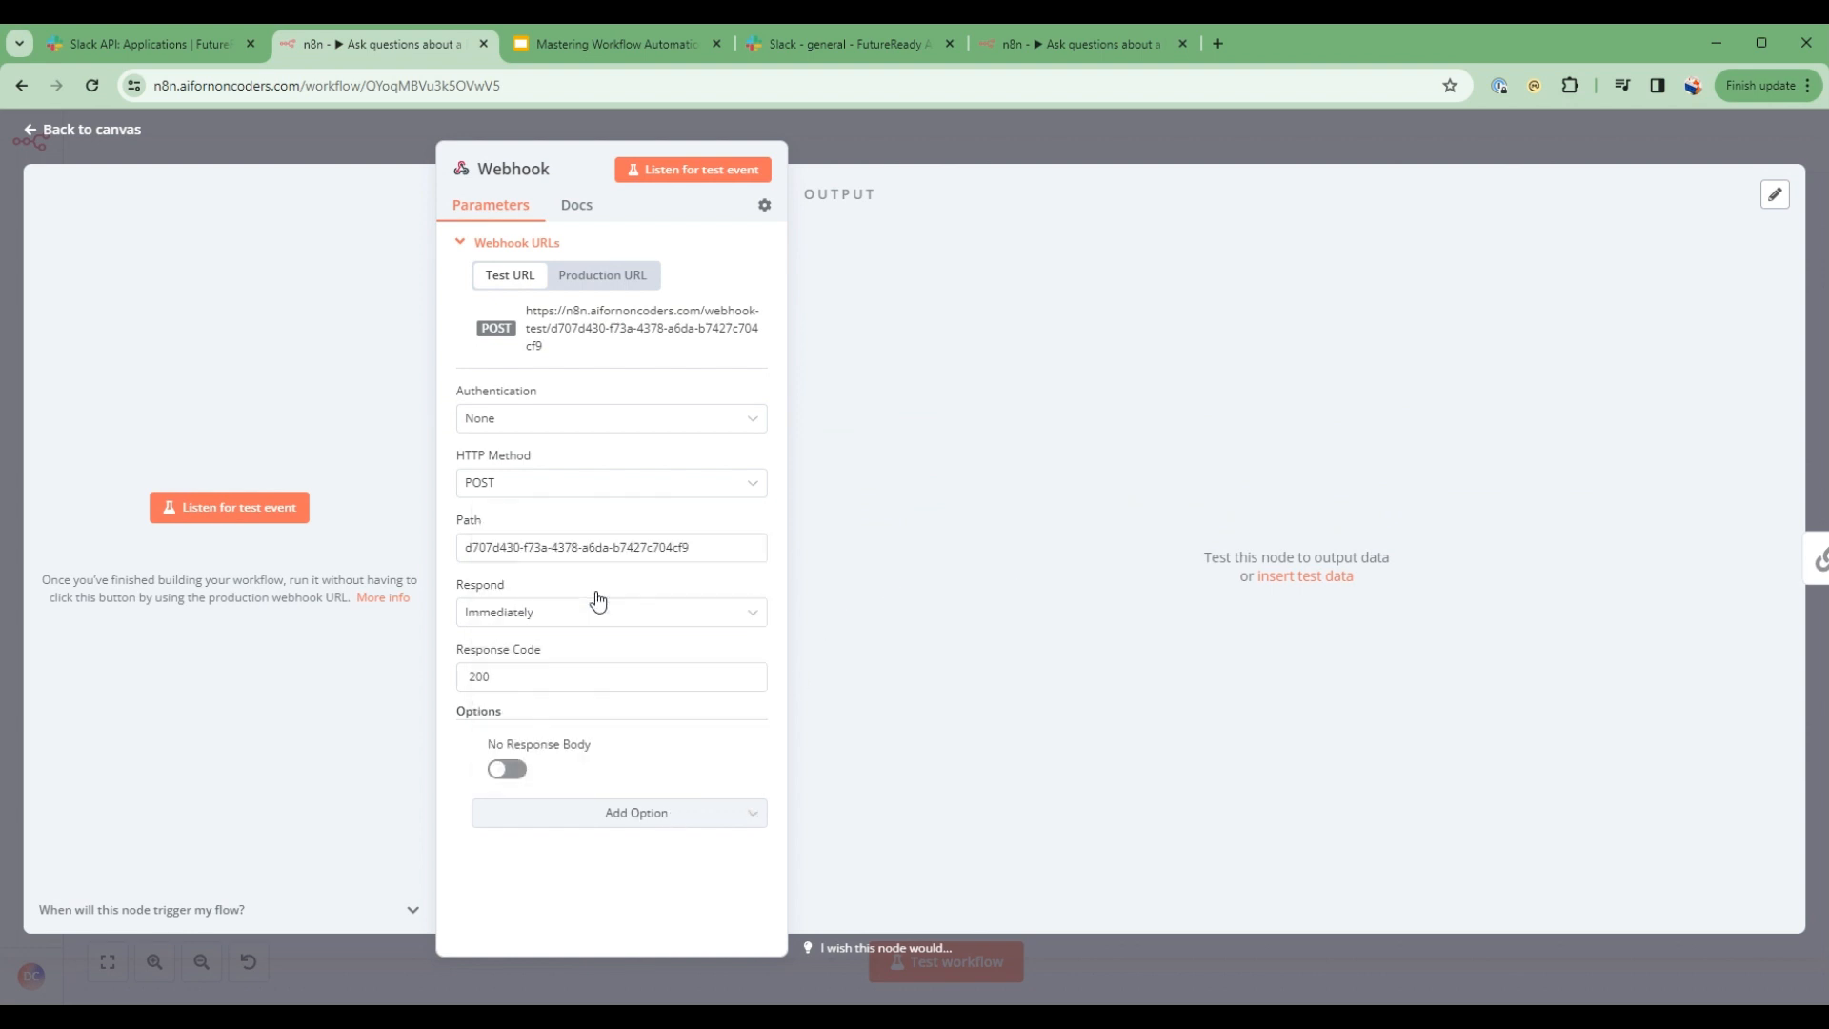
mouse_move(478, 773)
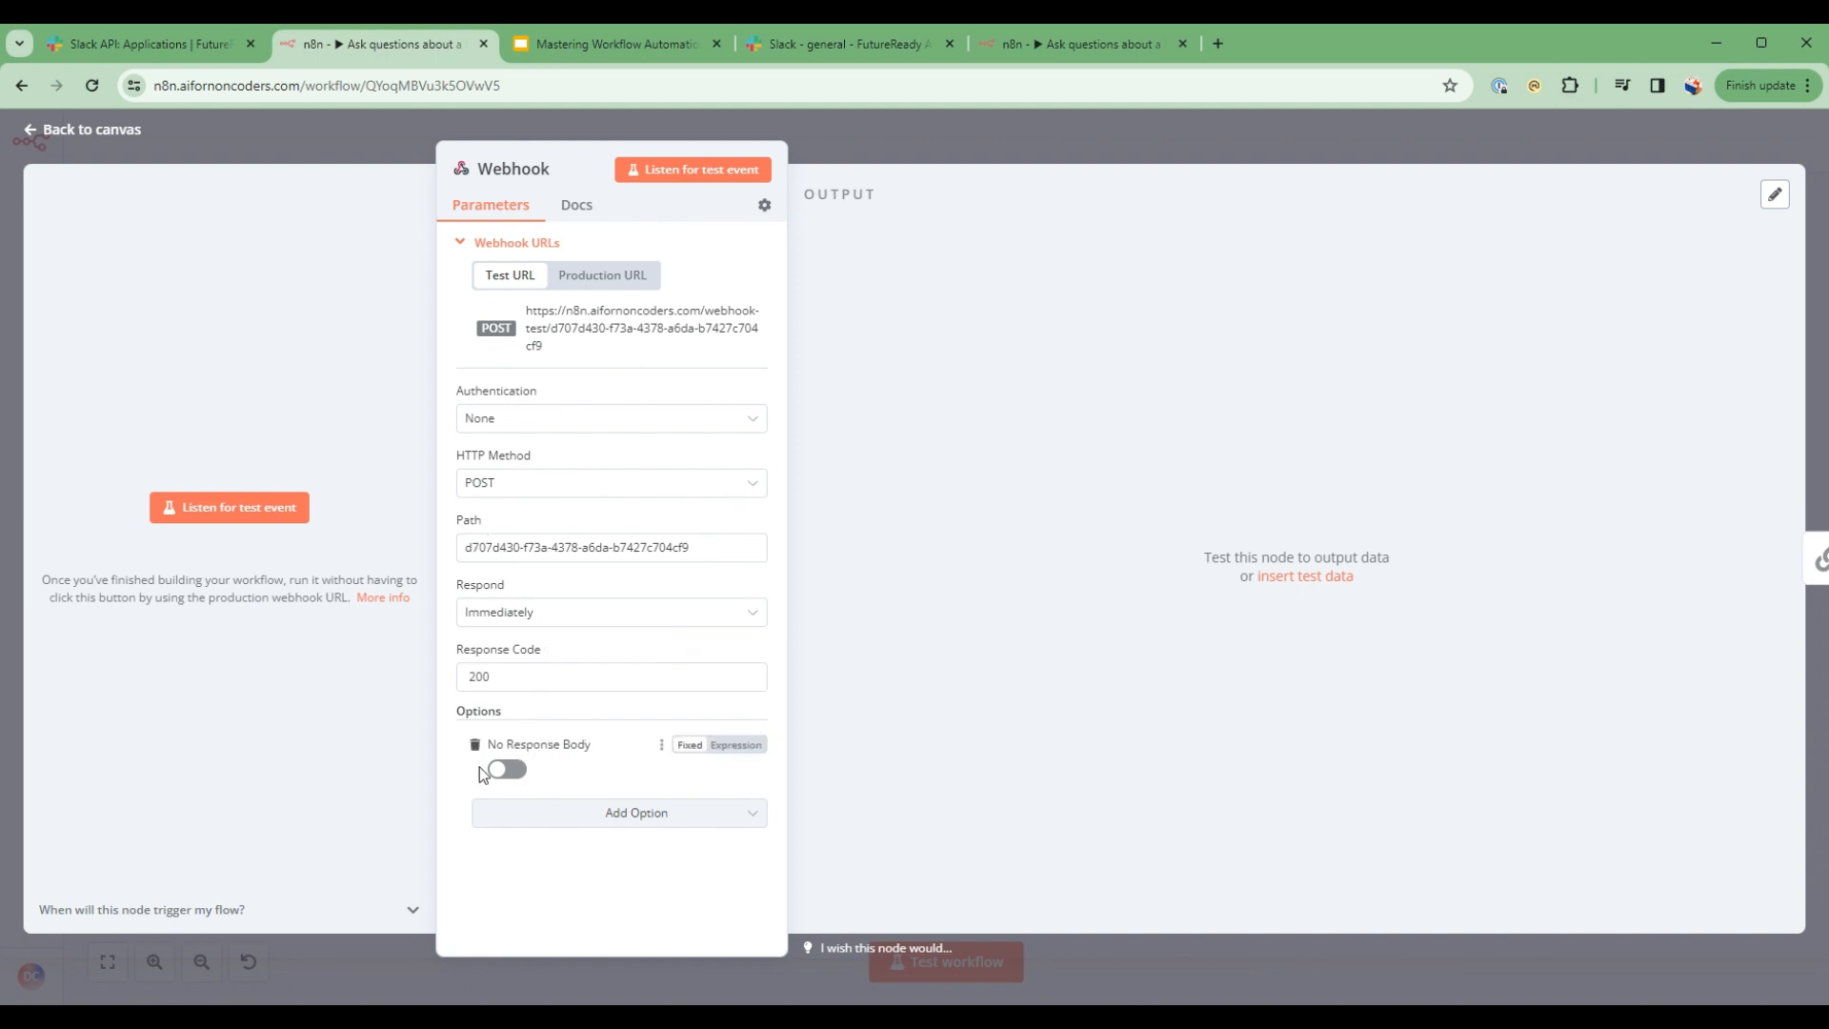
click(507, 768)
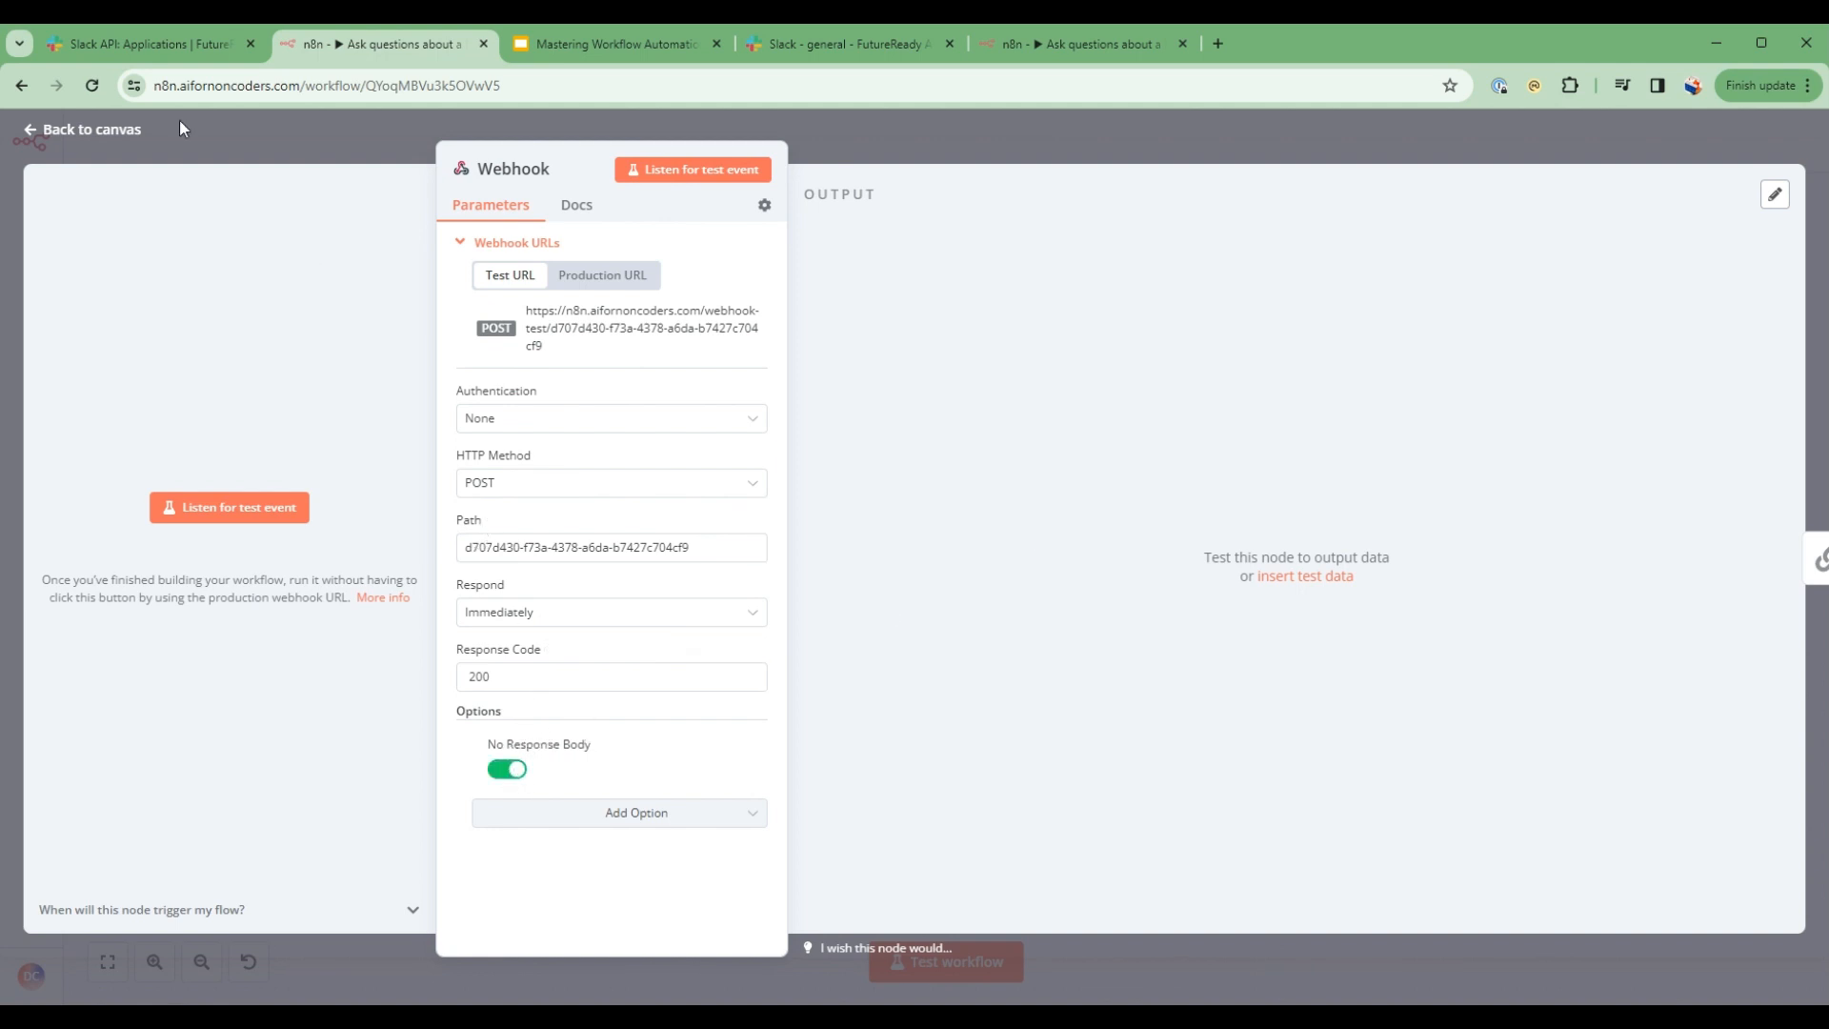
click(80, 130)
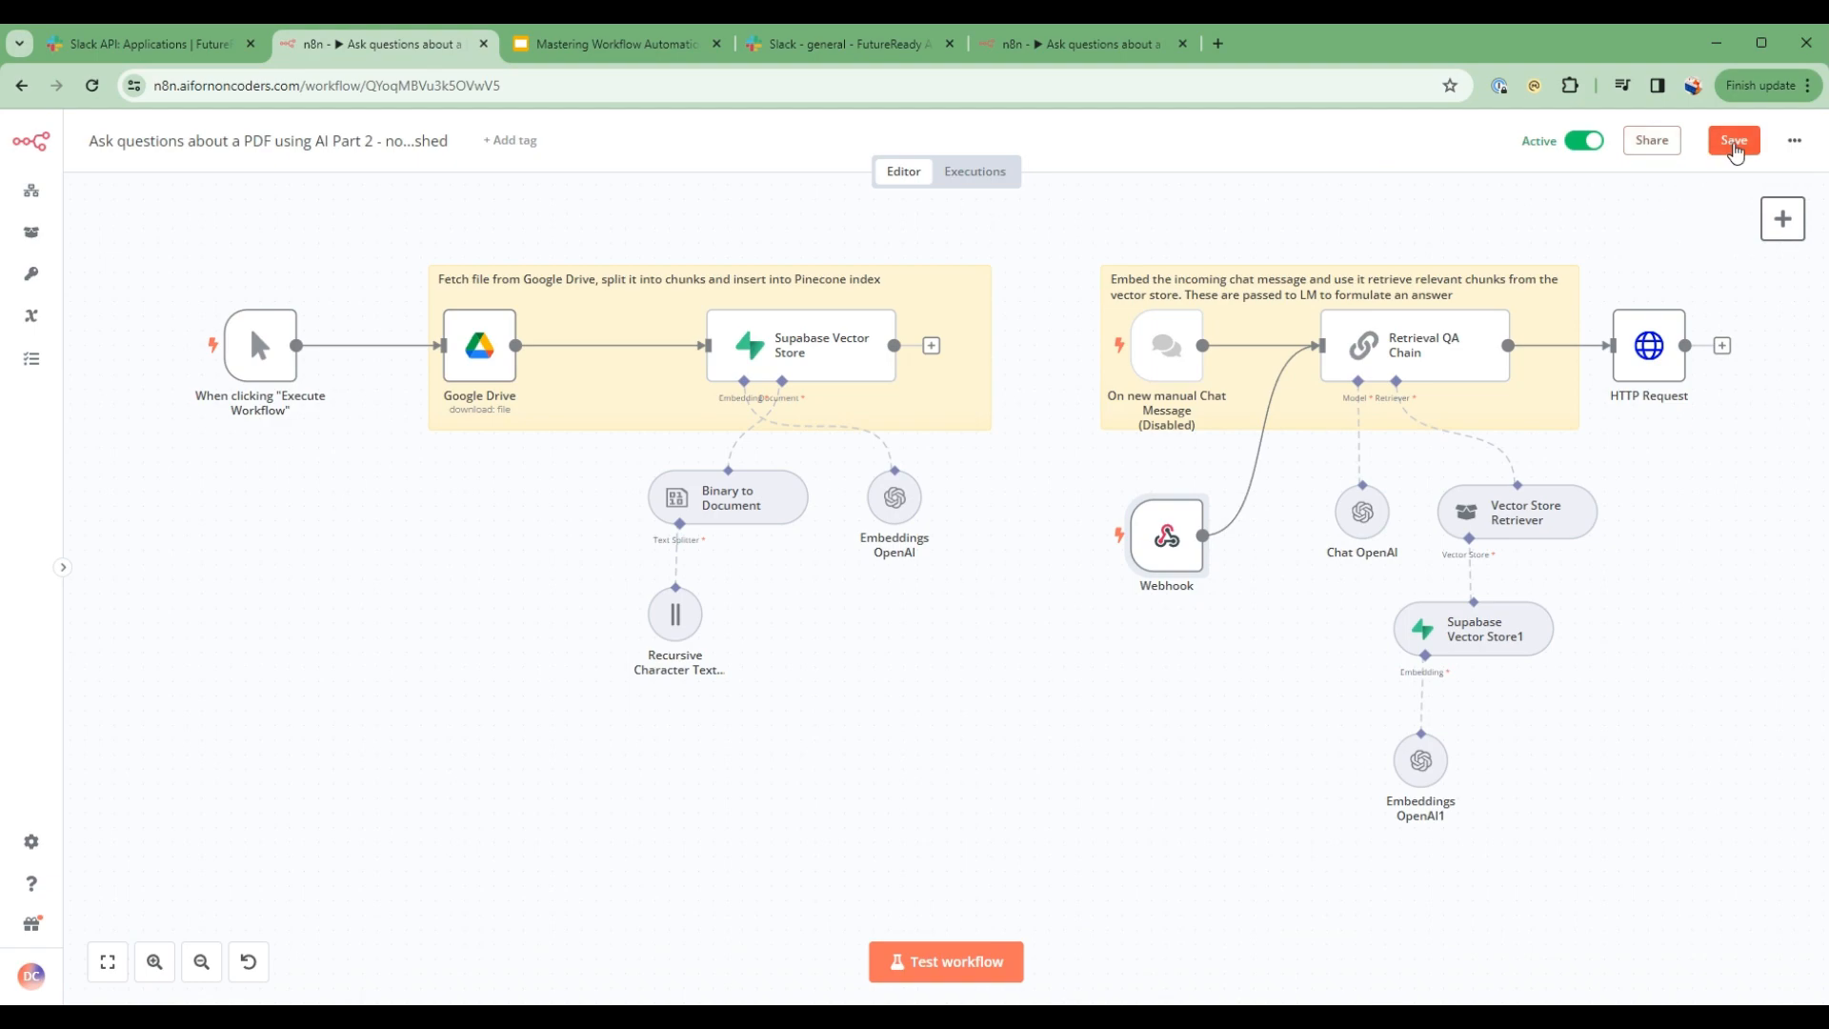
click(1731, 139)
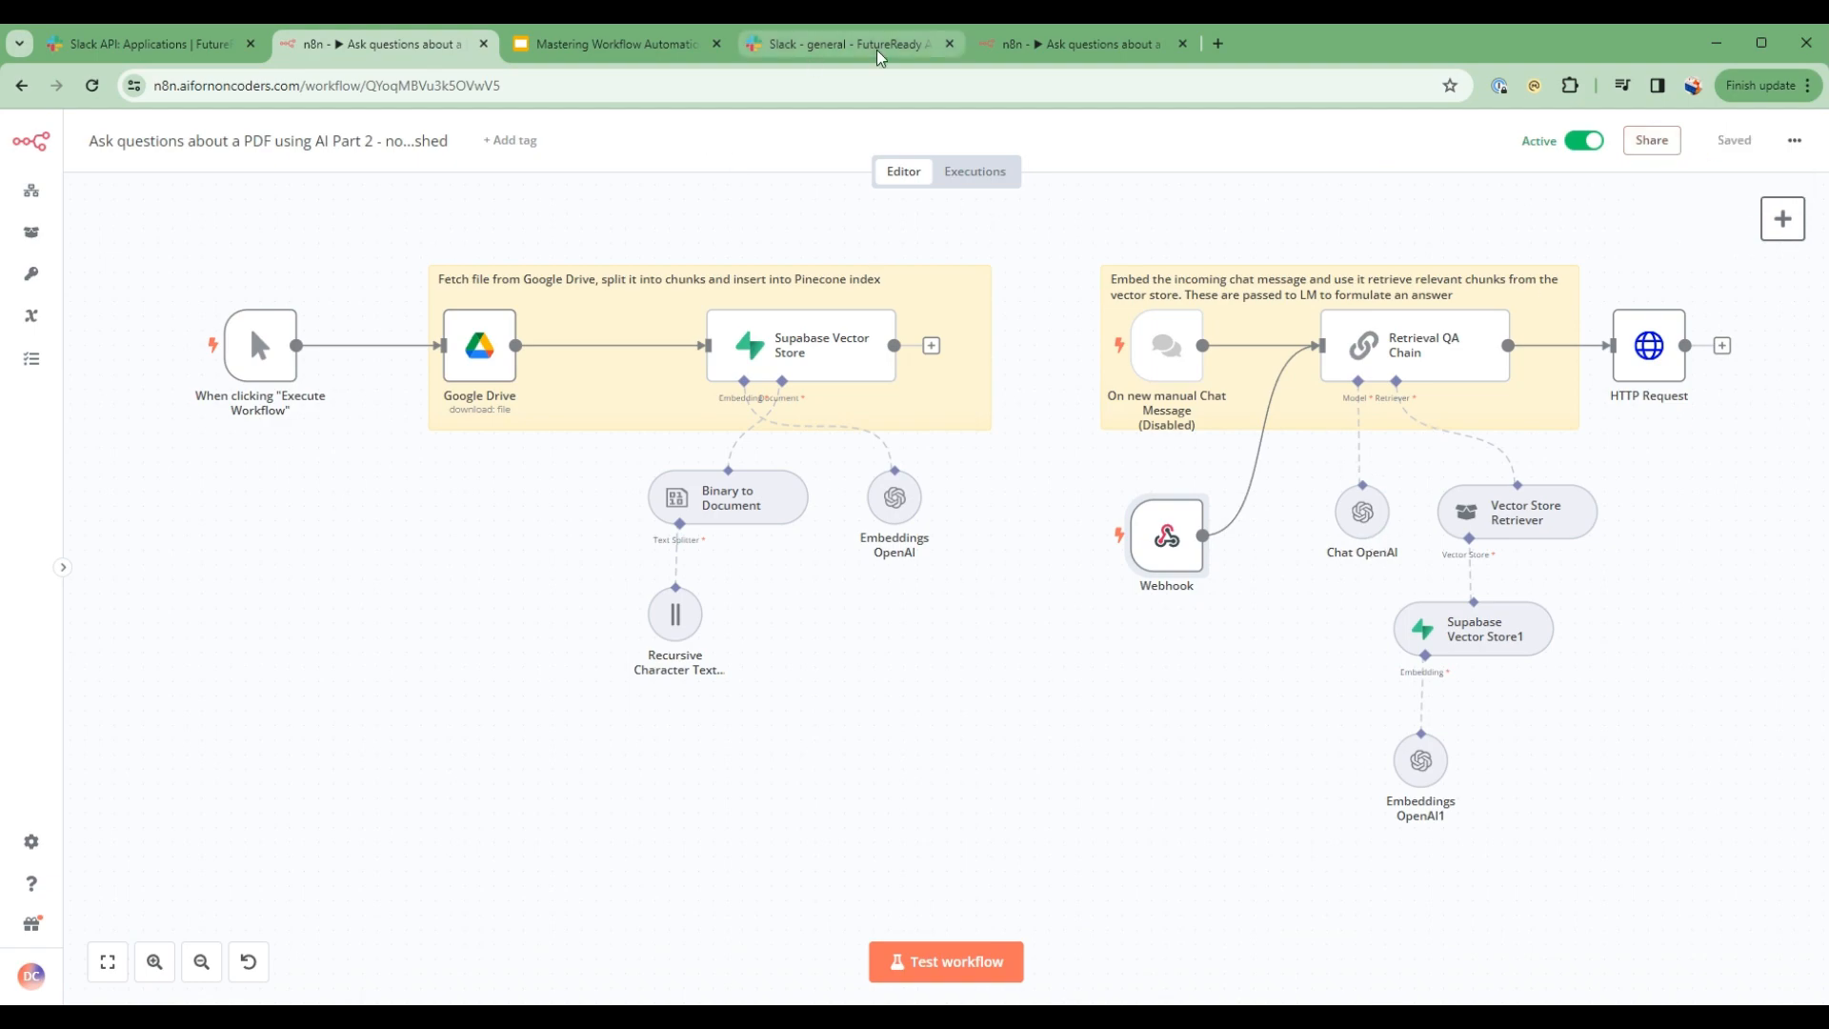
- Send '/askhr what is the vacation policy' in #general and read the PTO reply
click(849, 43)
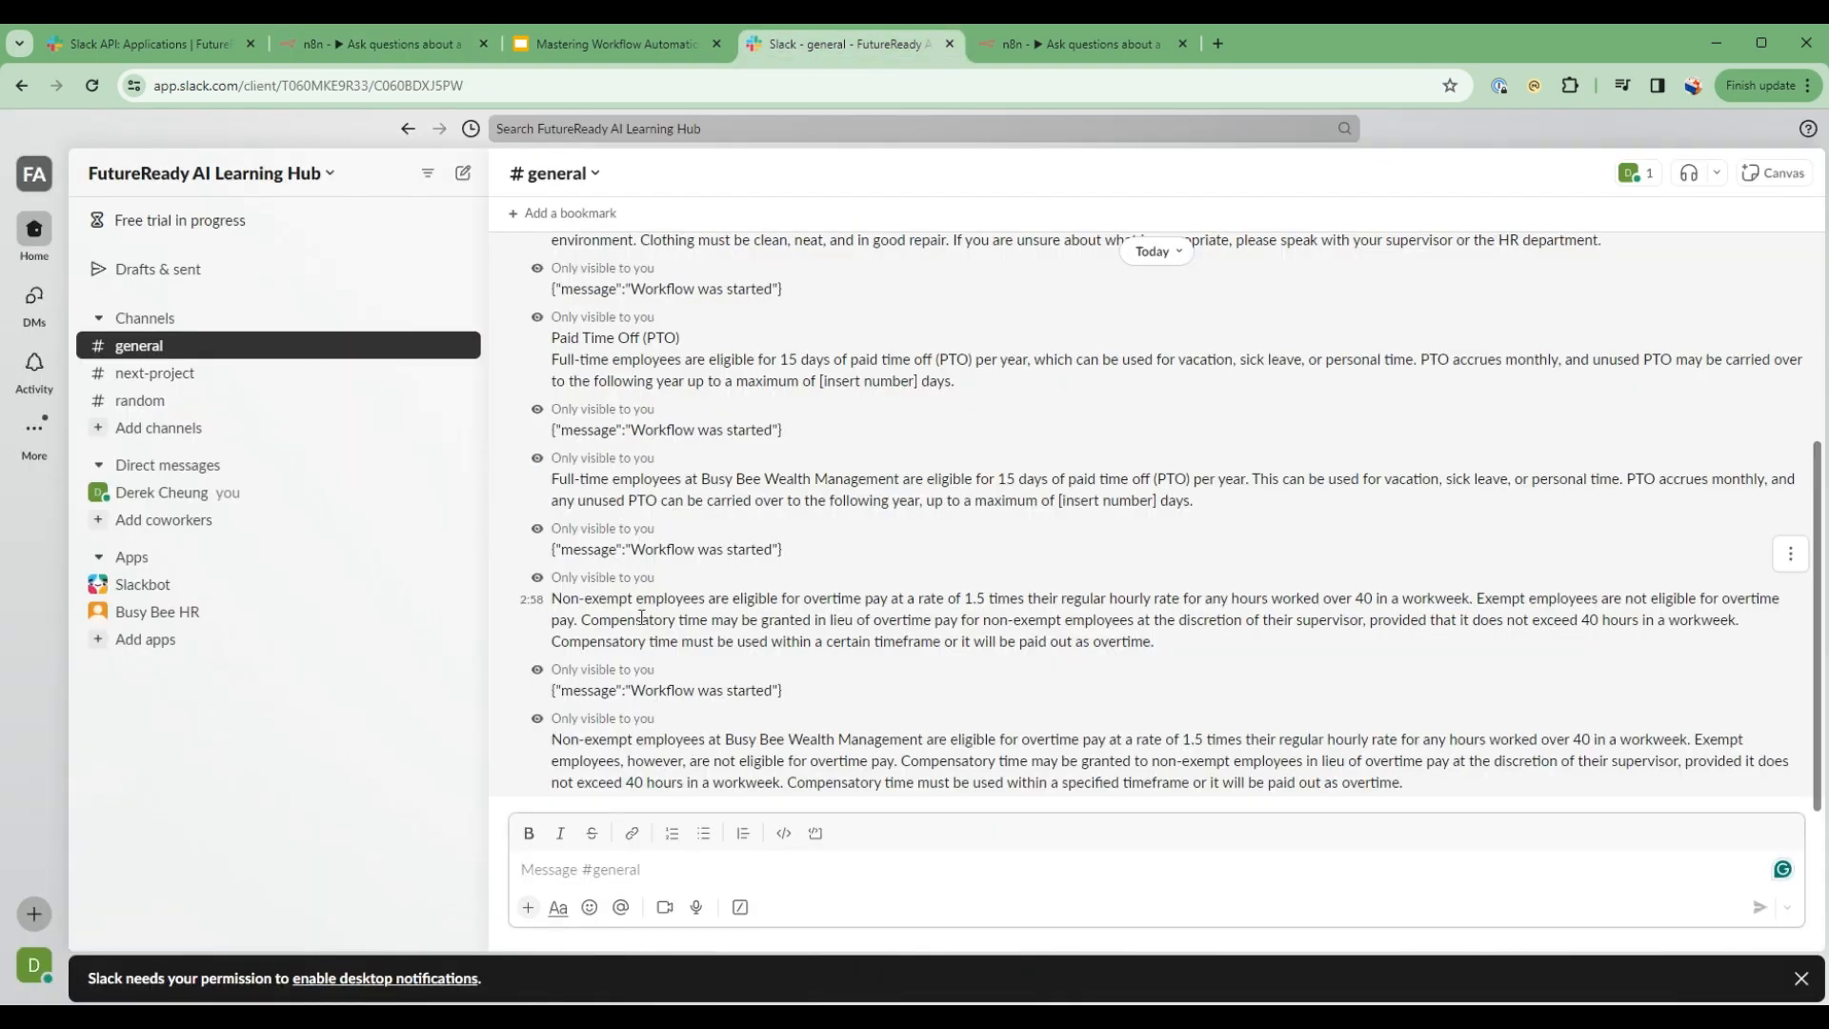
text(/askhr what is the)
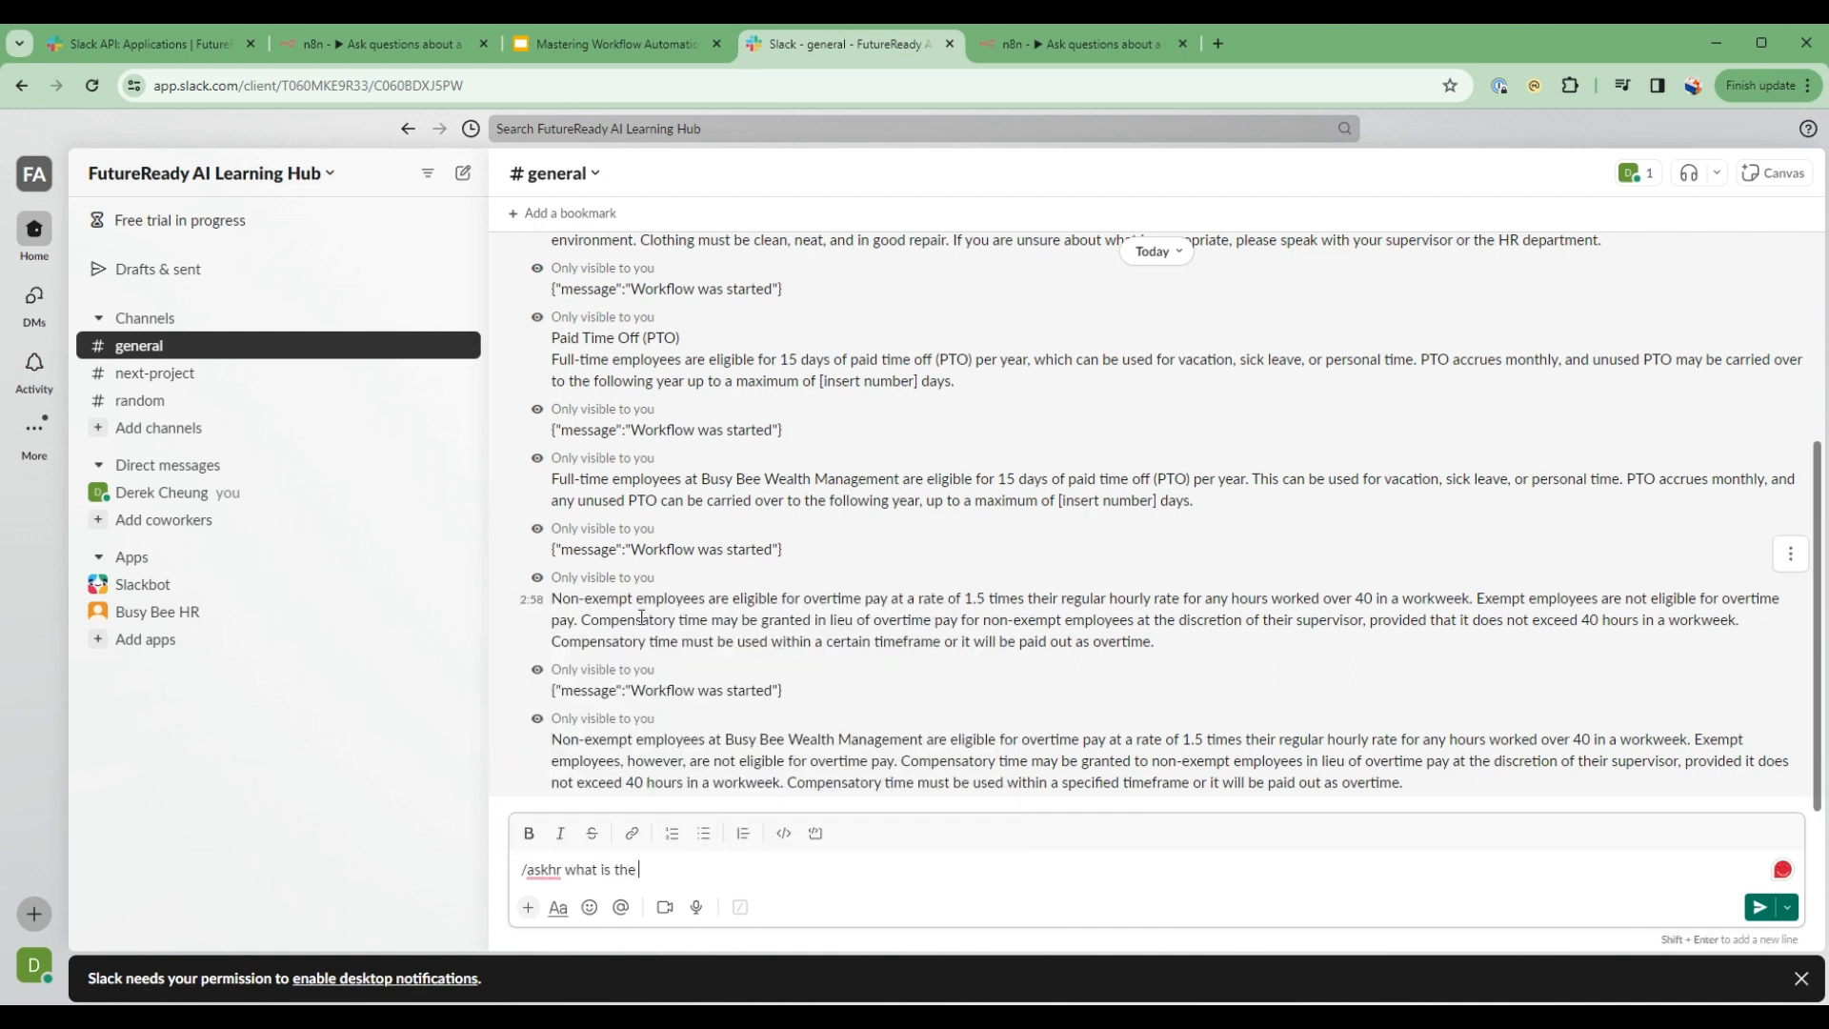
text(vacation p)
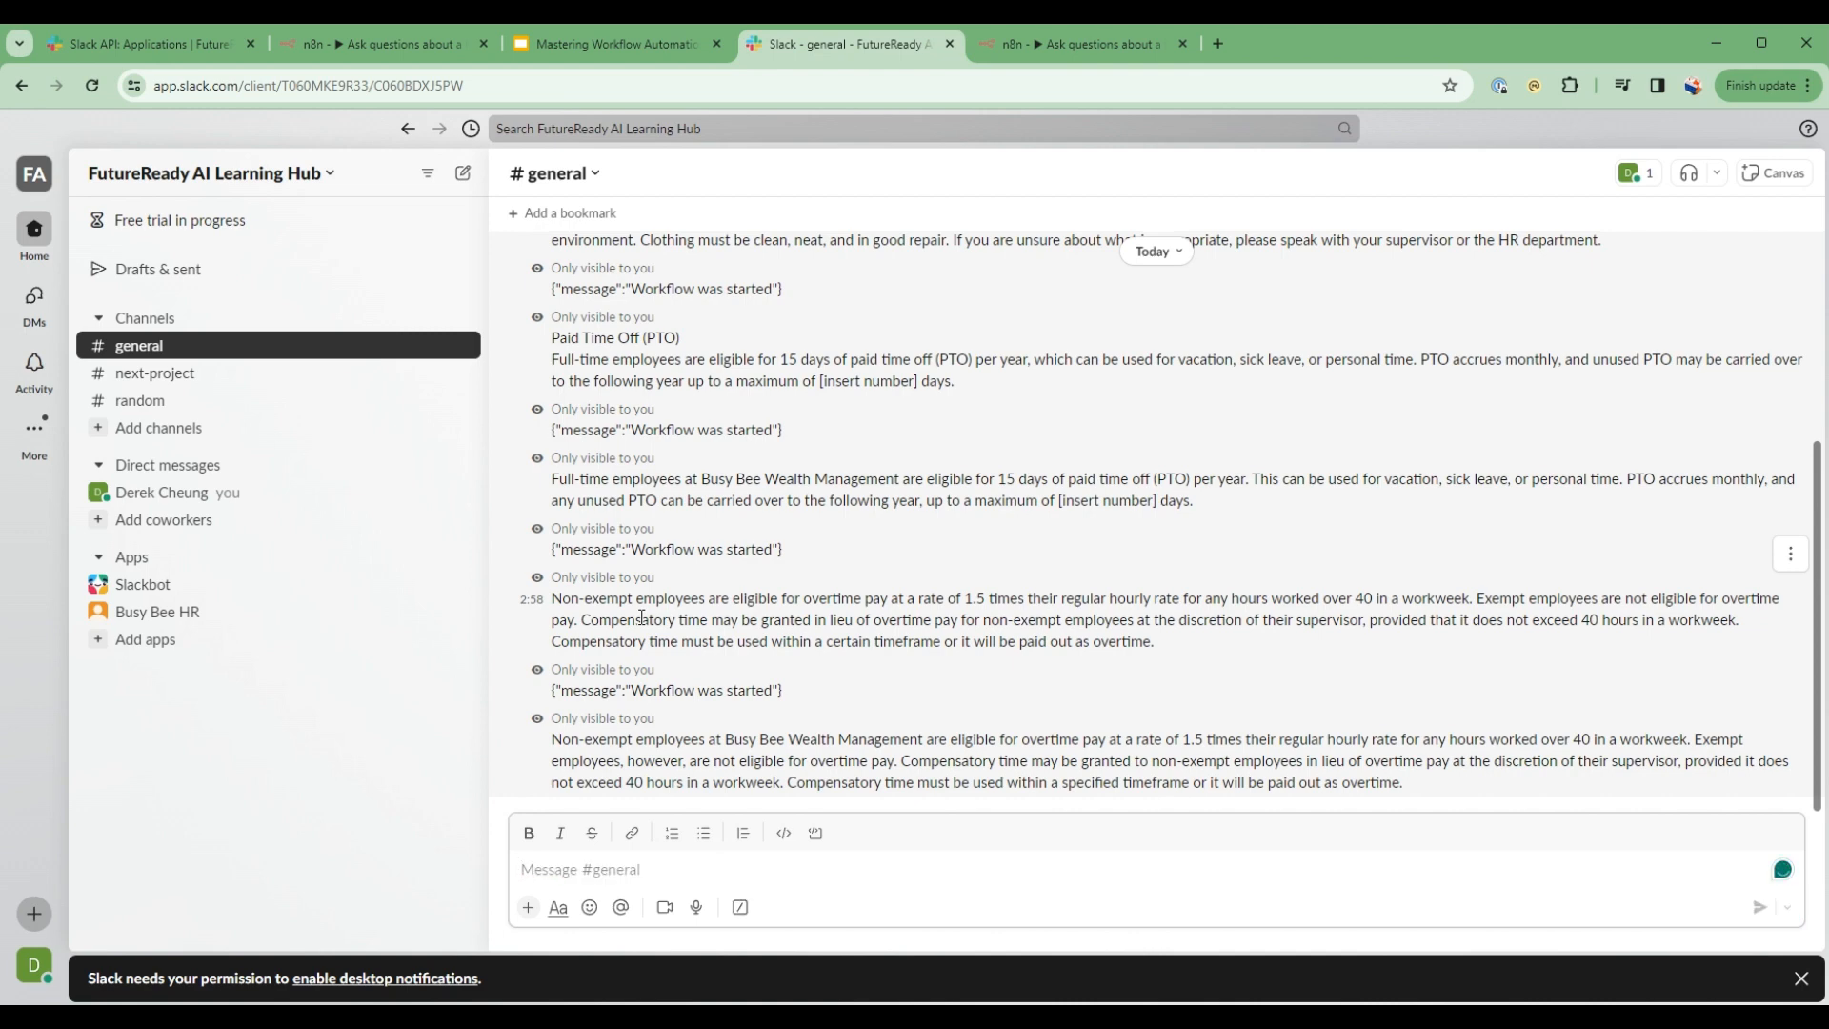
scroll(down, 3)
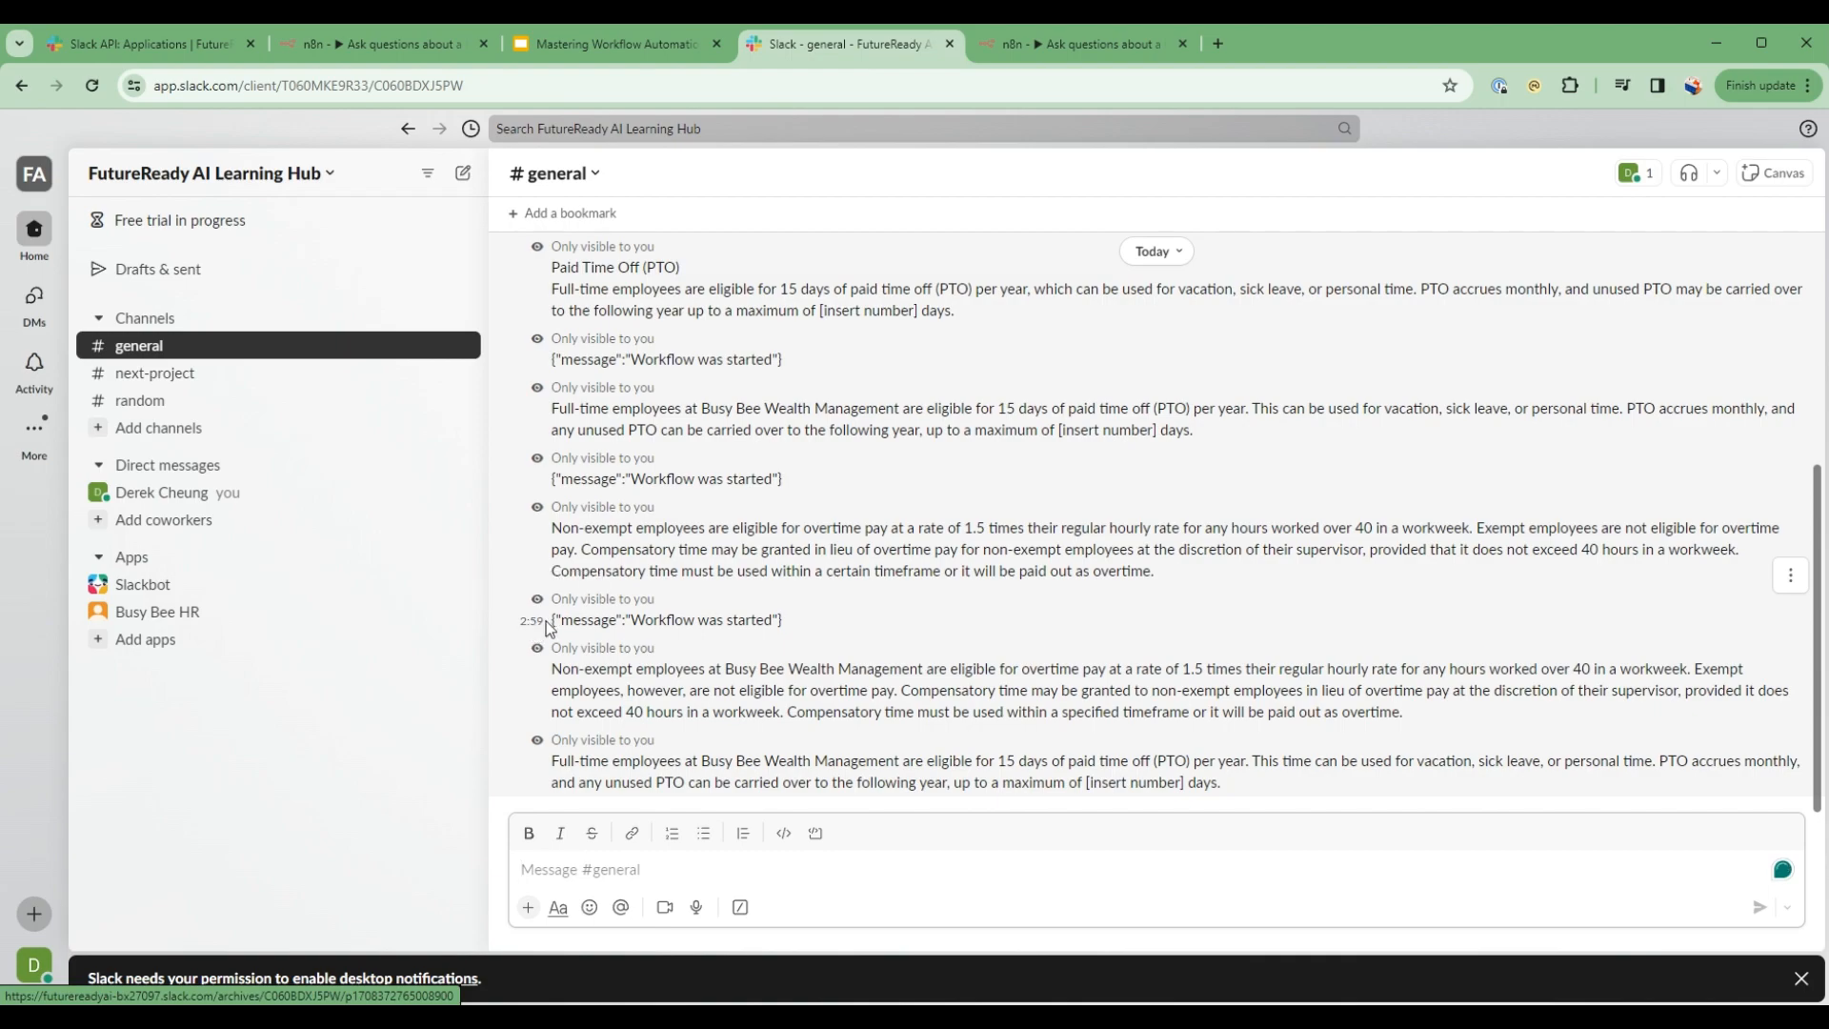